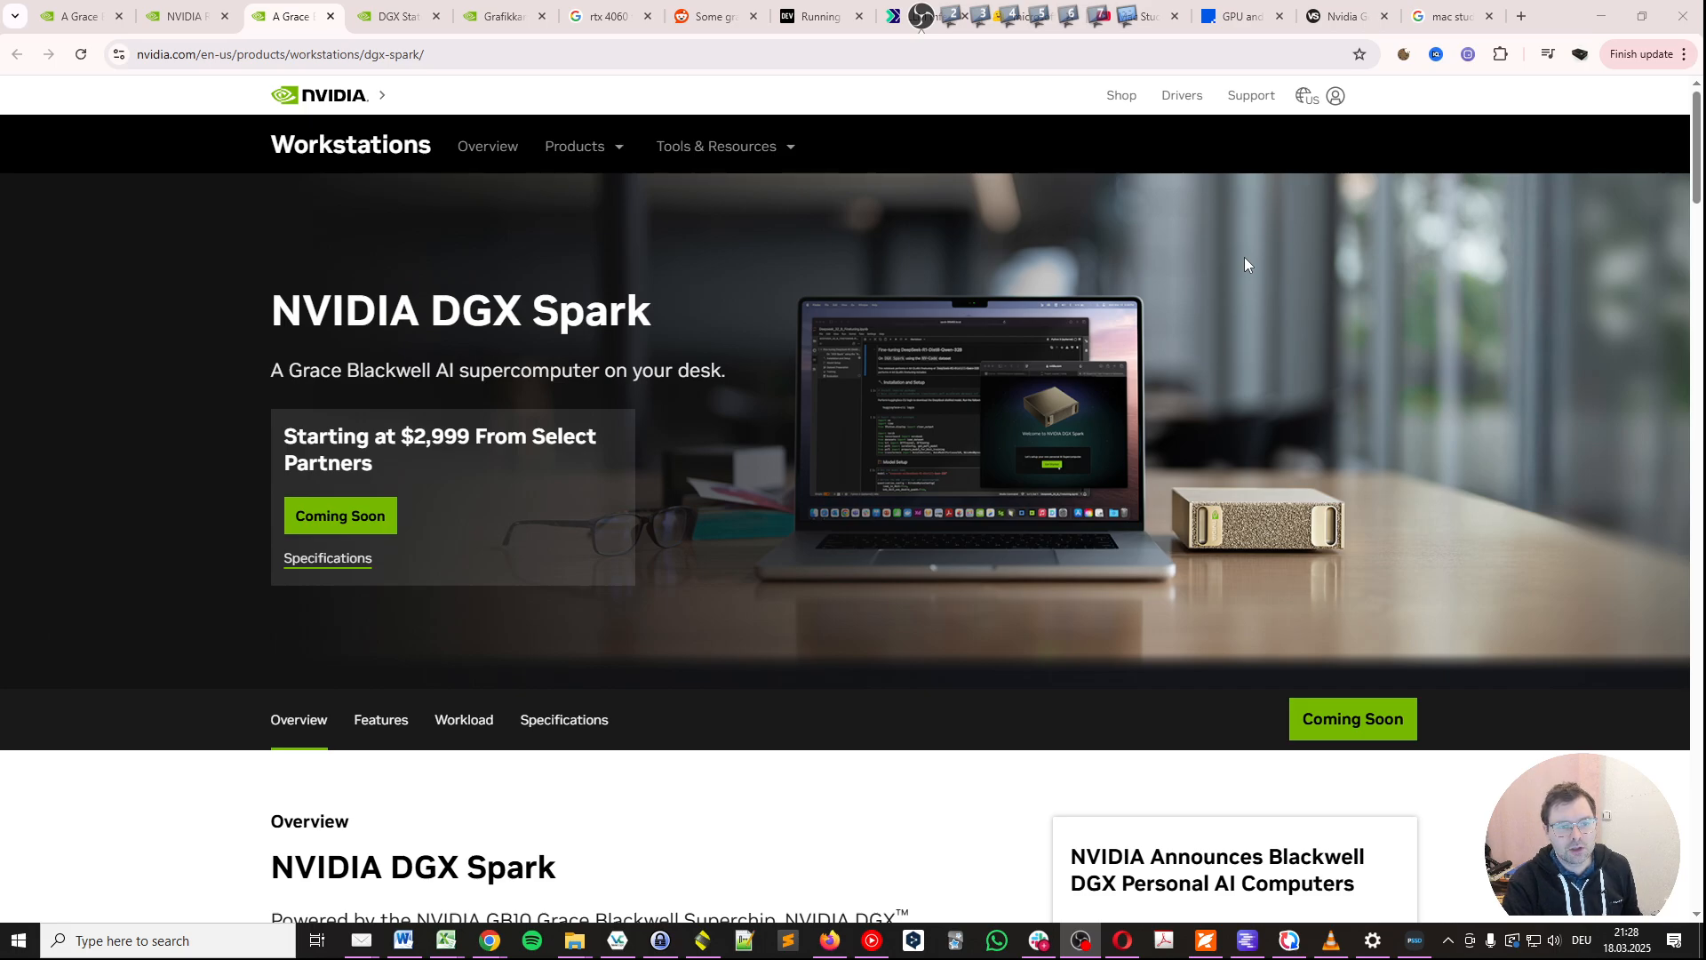
{"action": "mouse_move", "coordinate": [1280, 272]}
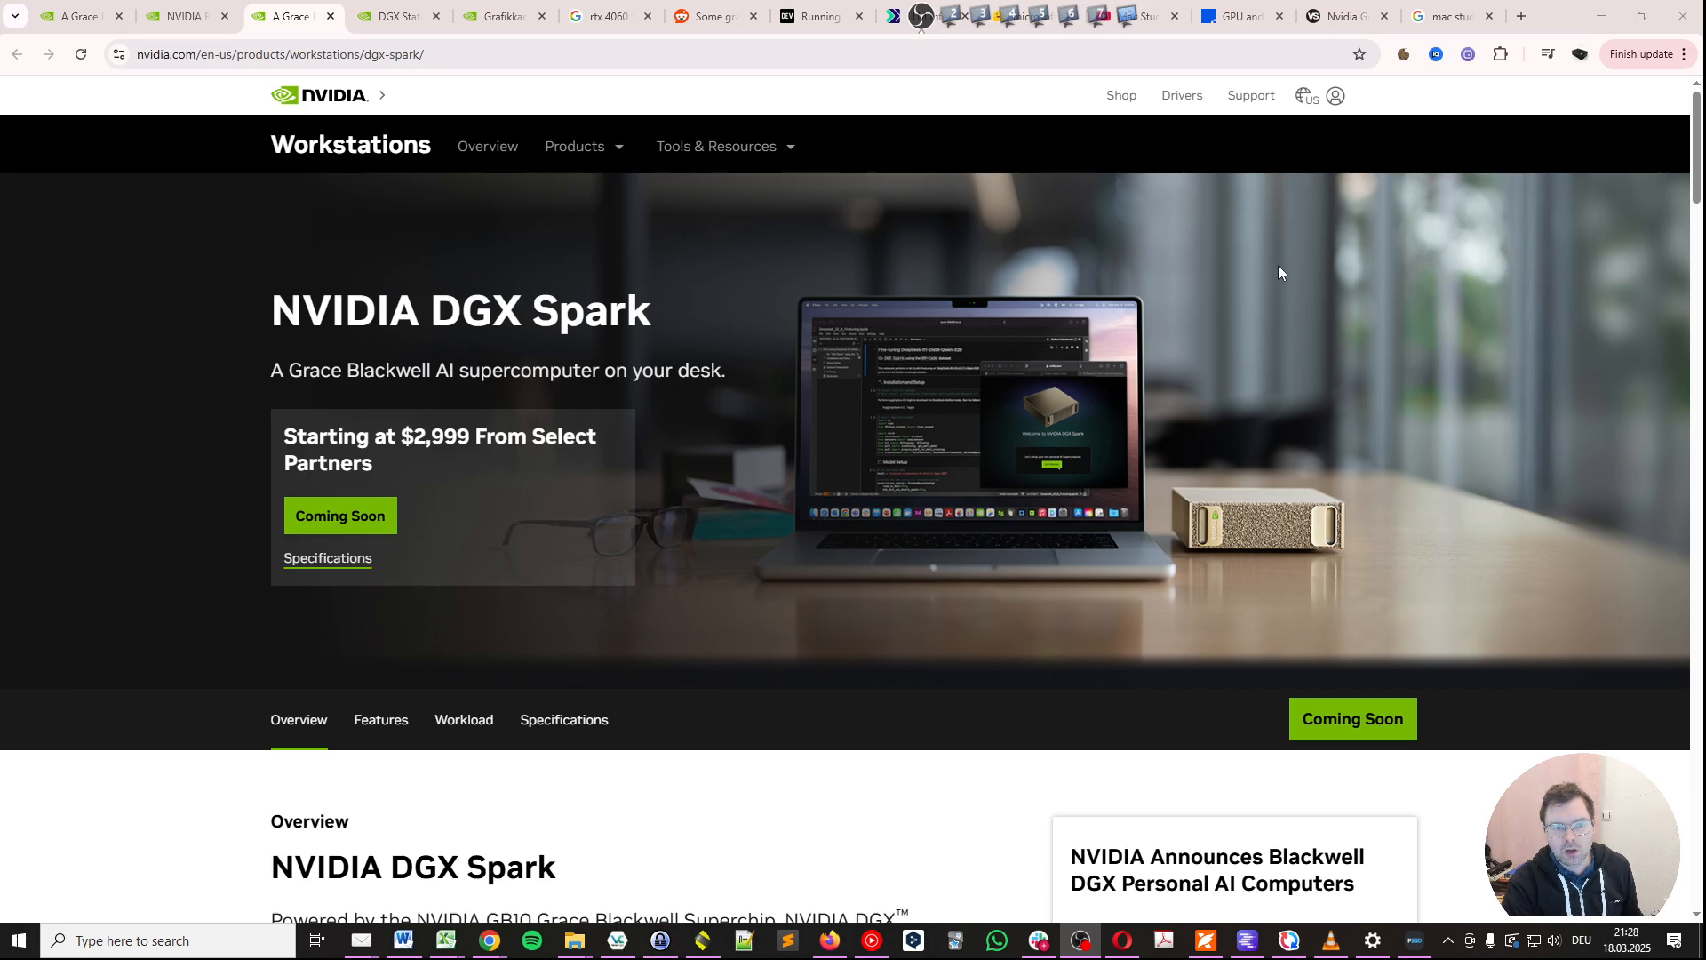
{"action": "mouse_move", "coordinate": [1341, 475]}
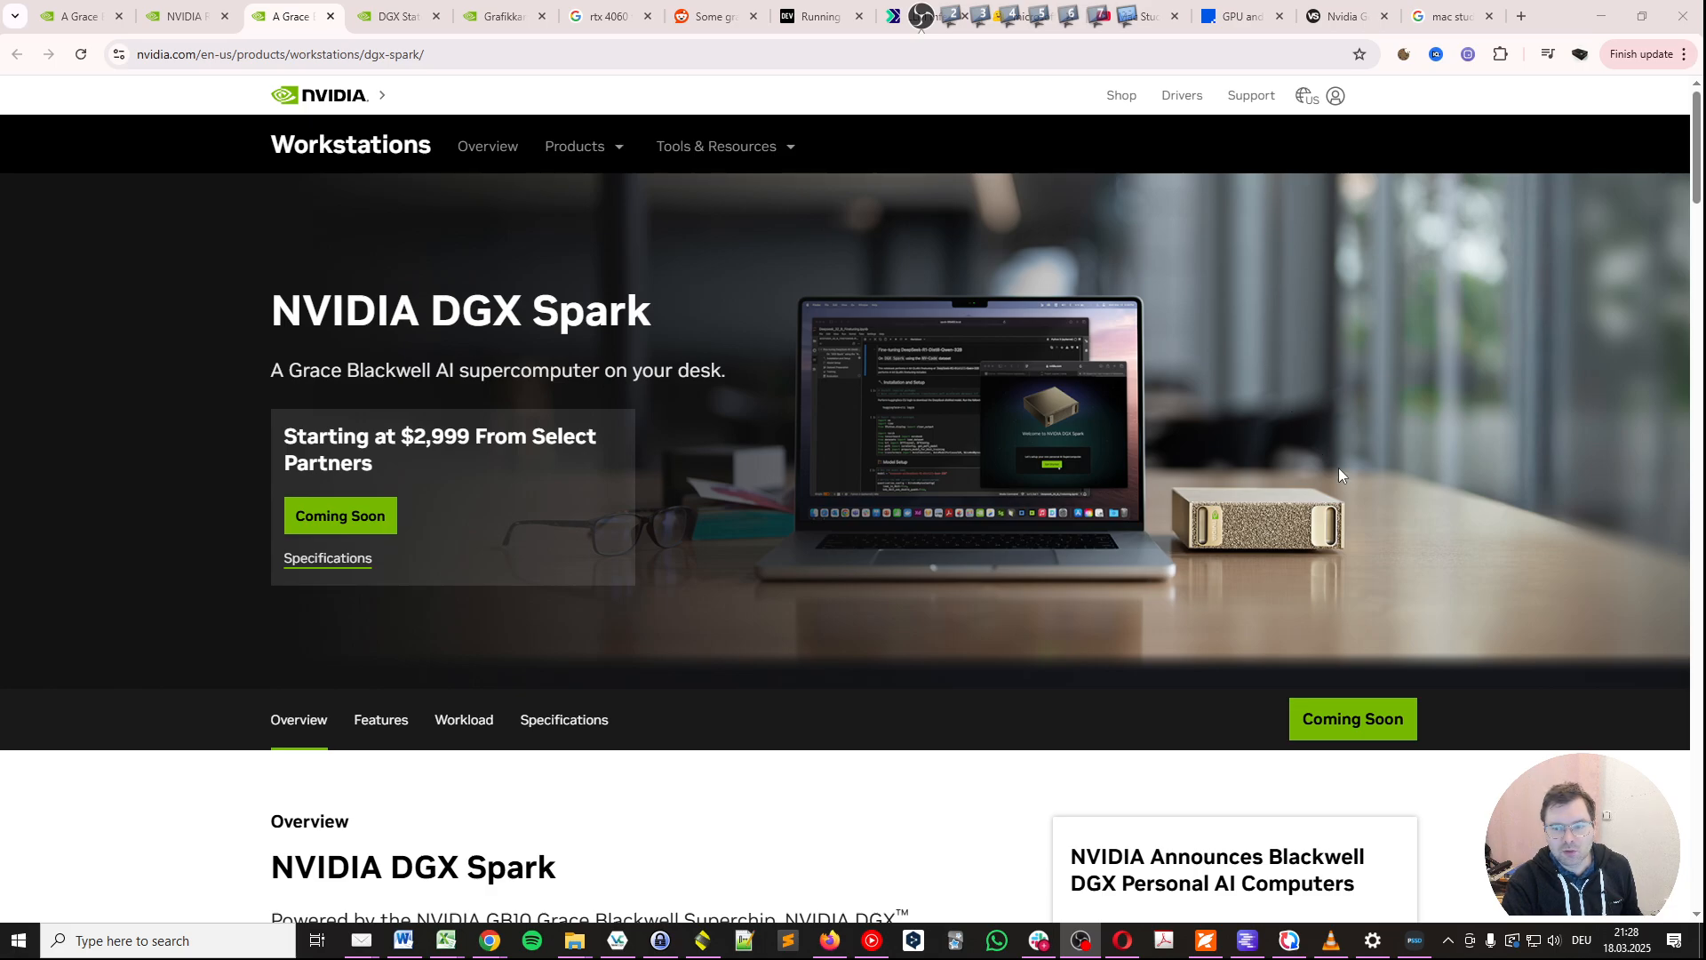
{"action": "mouse_move", "coordinate": [1264, 557]}
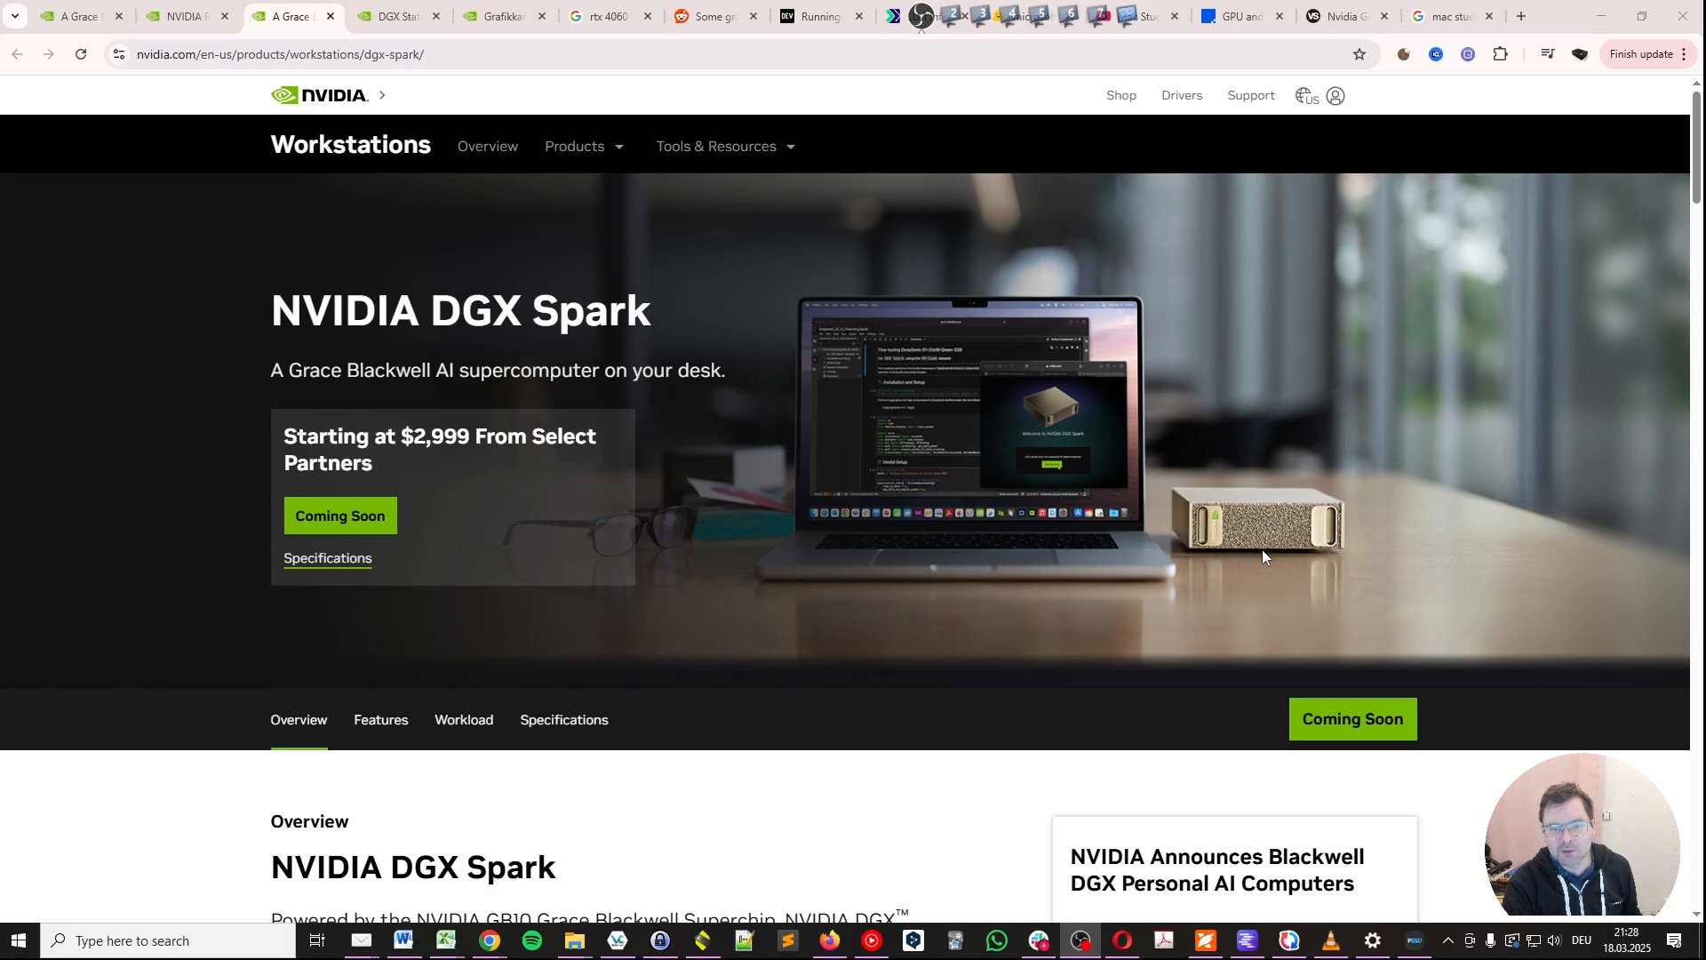
{"action": "mouse_move", "coordinate": [1179, 637]}
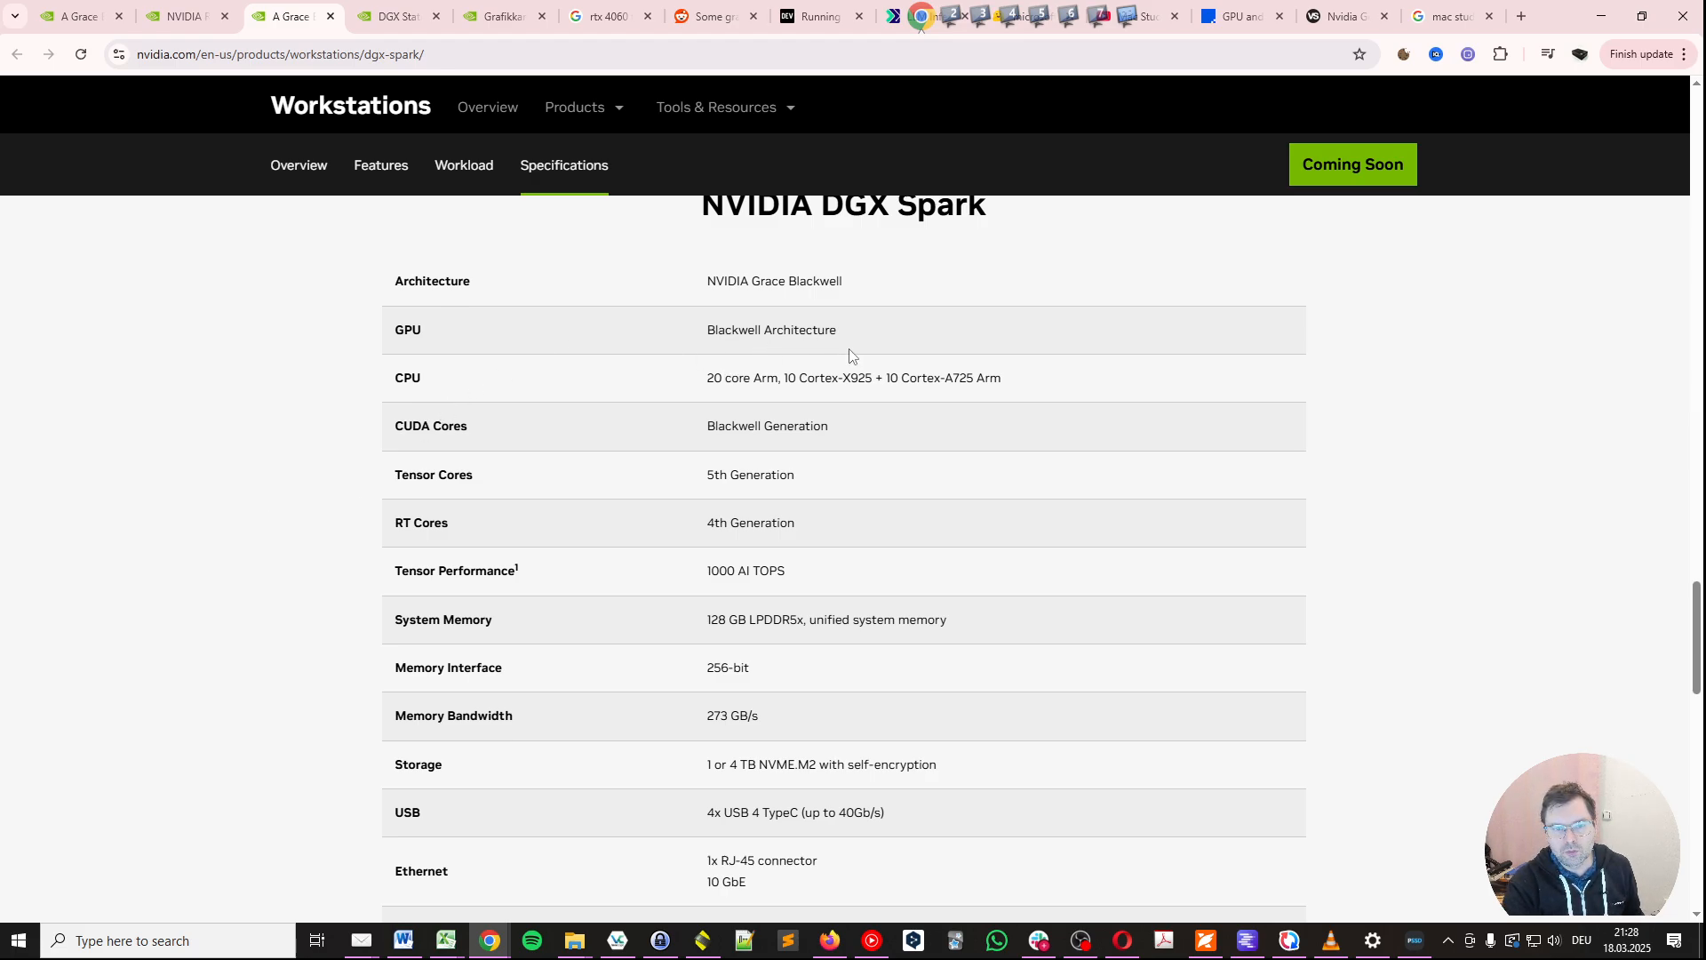
{"action": "mouse_move", "coordinate": [698, 647]}
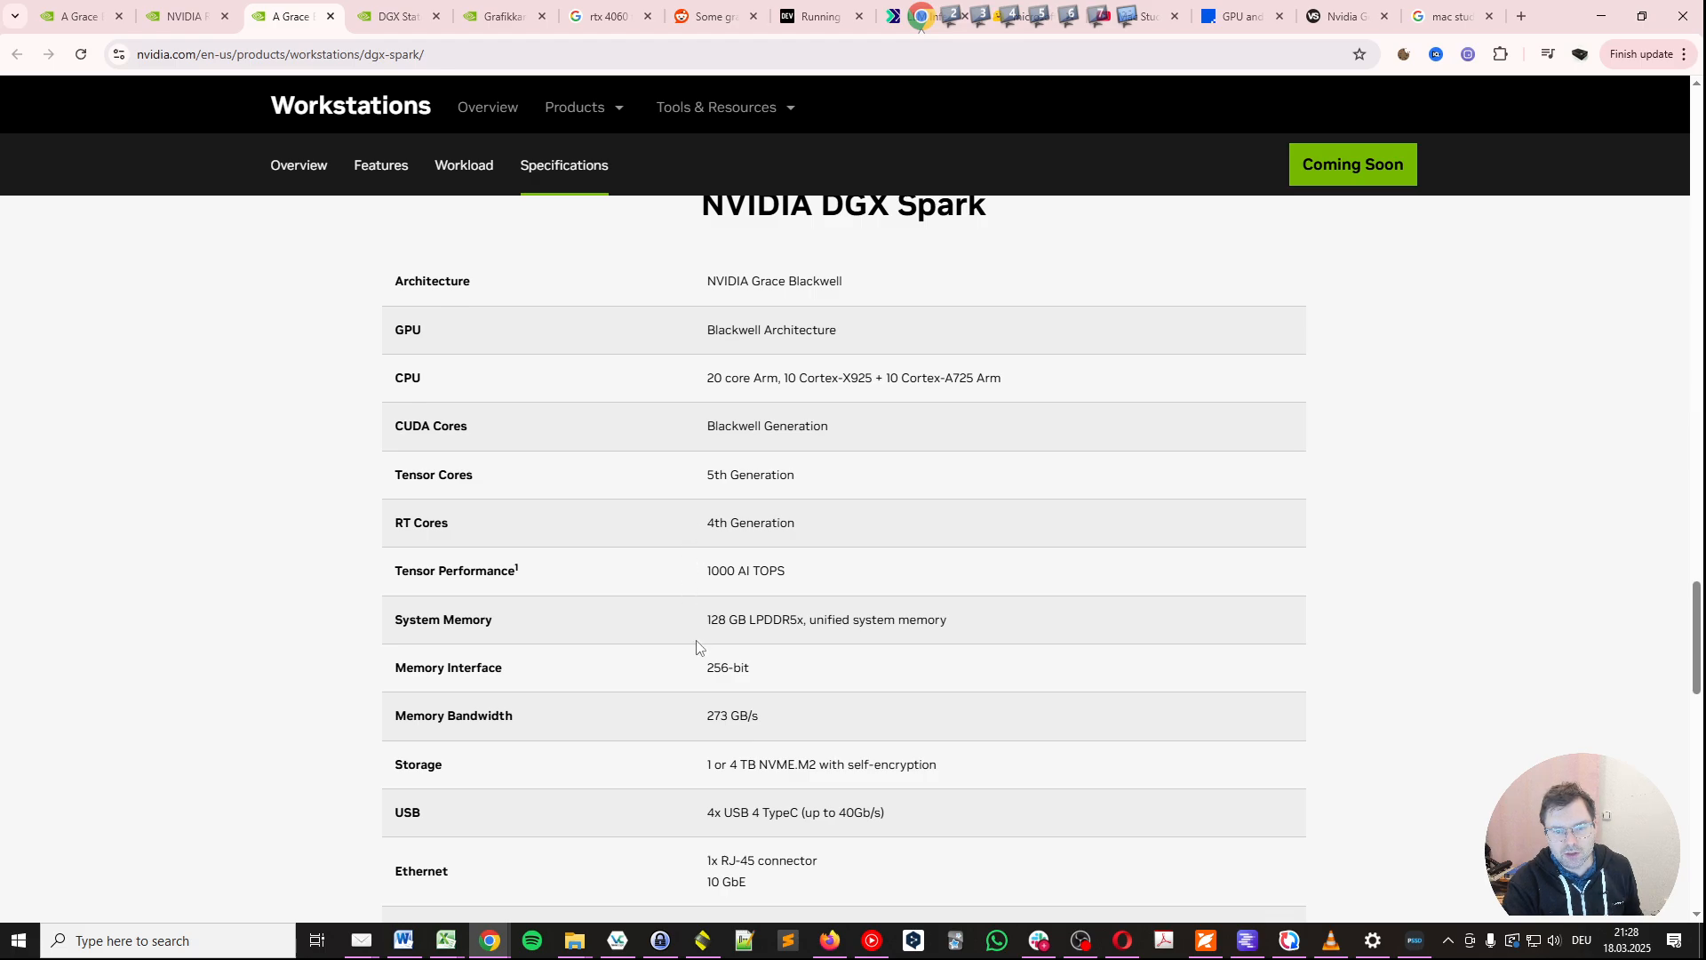
{"action": "mouse_move", "coordinate": [795, 649]}
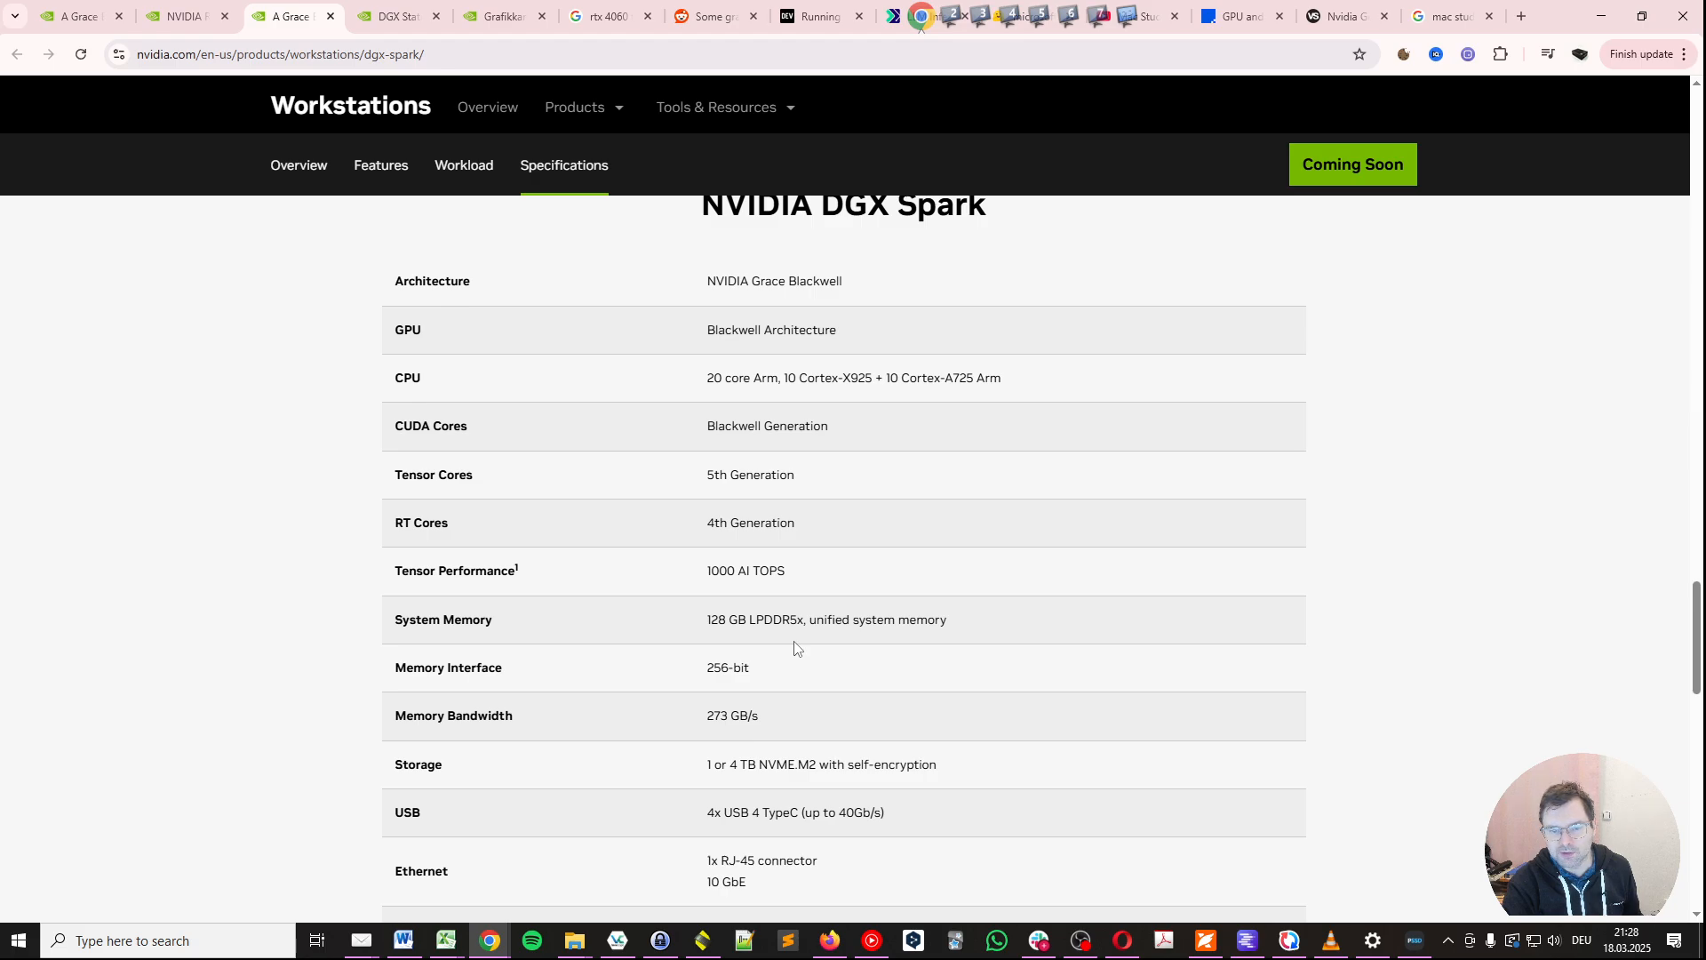
{"action": "mouse_move", "coordinate": [696, 703]}
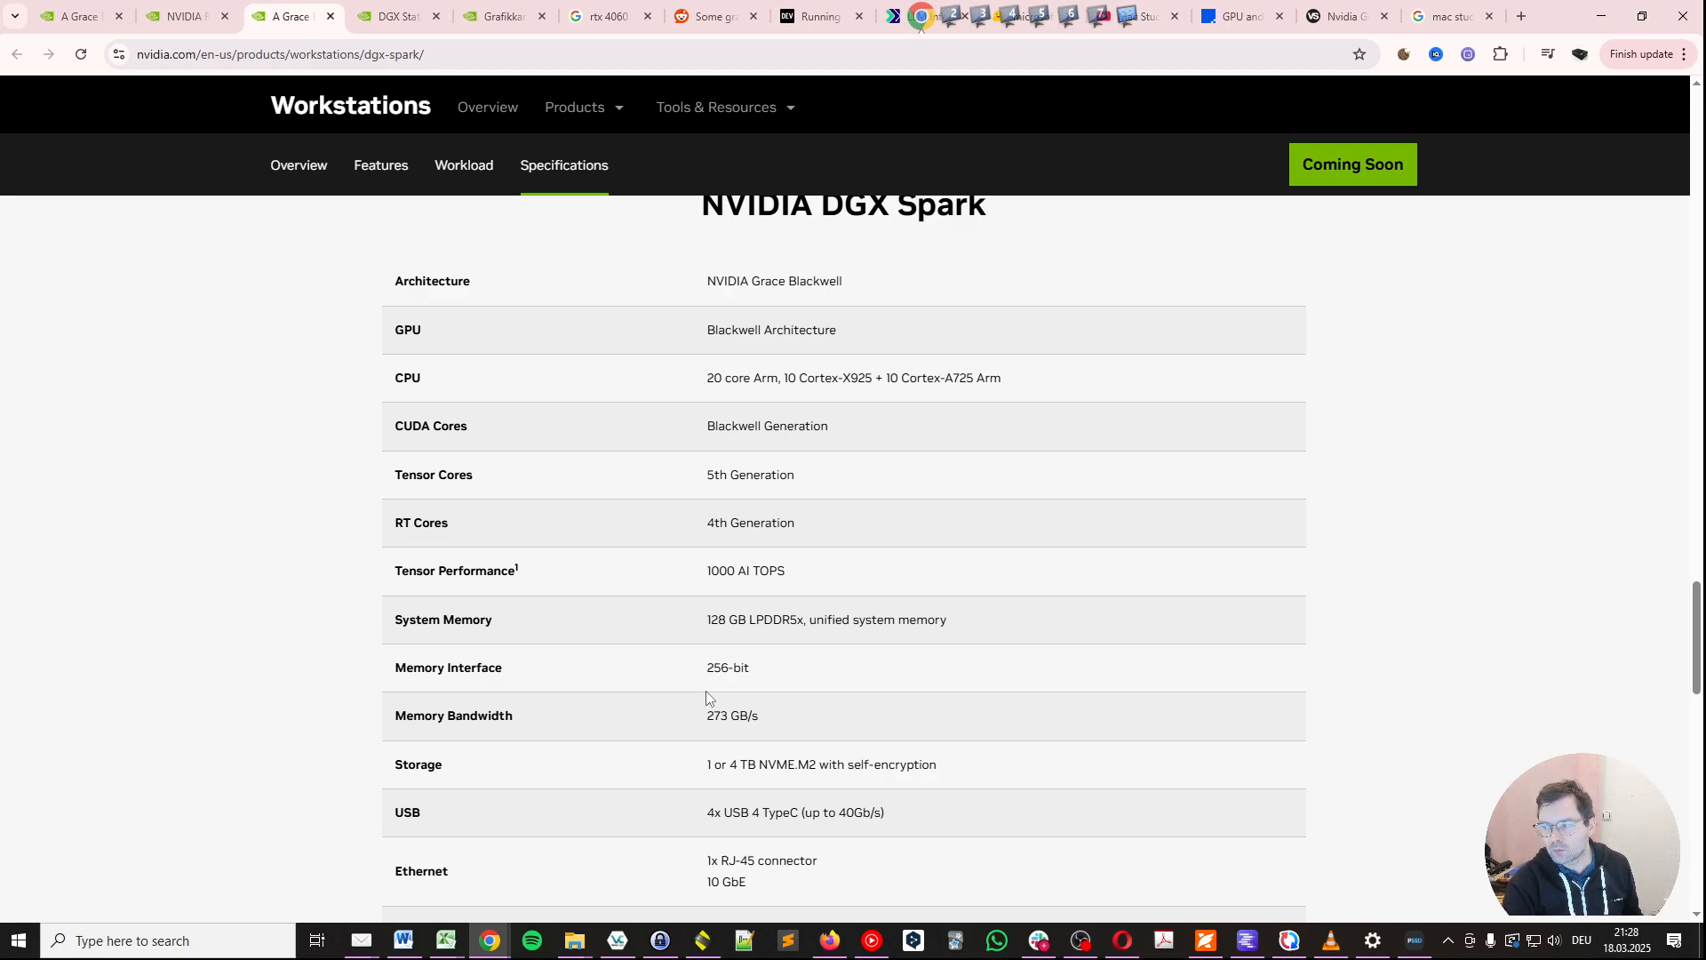
{"action": "mouse_move", "coordinate": [726, 716]}
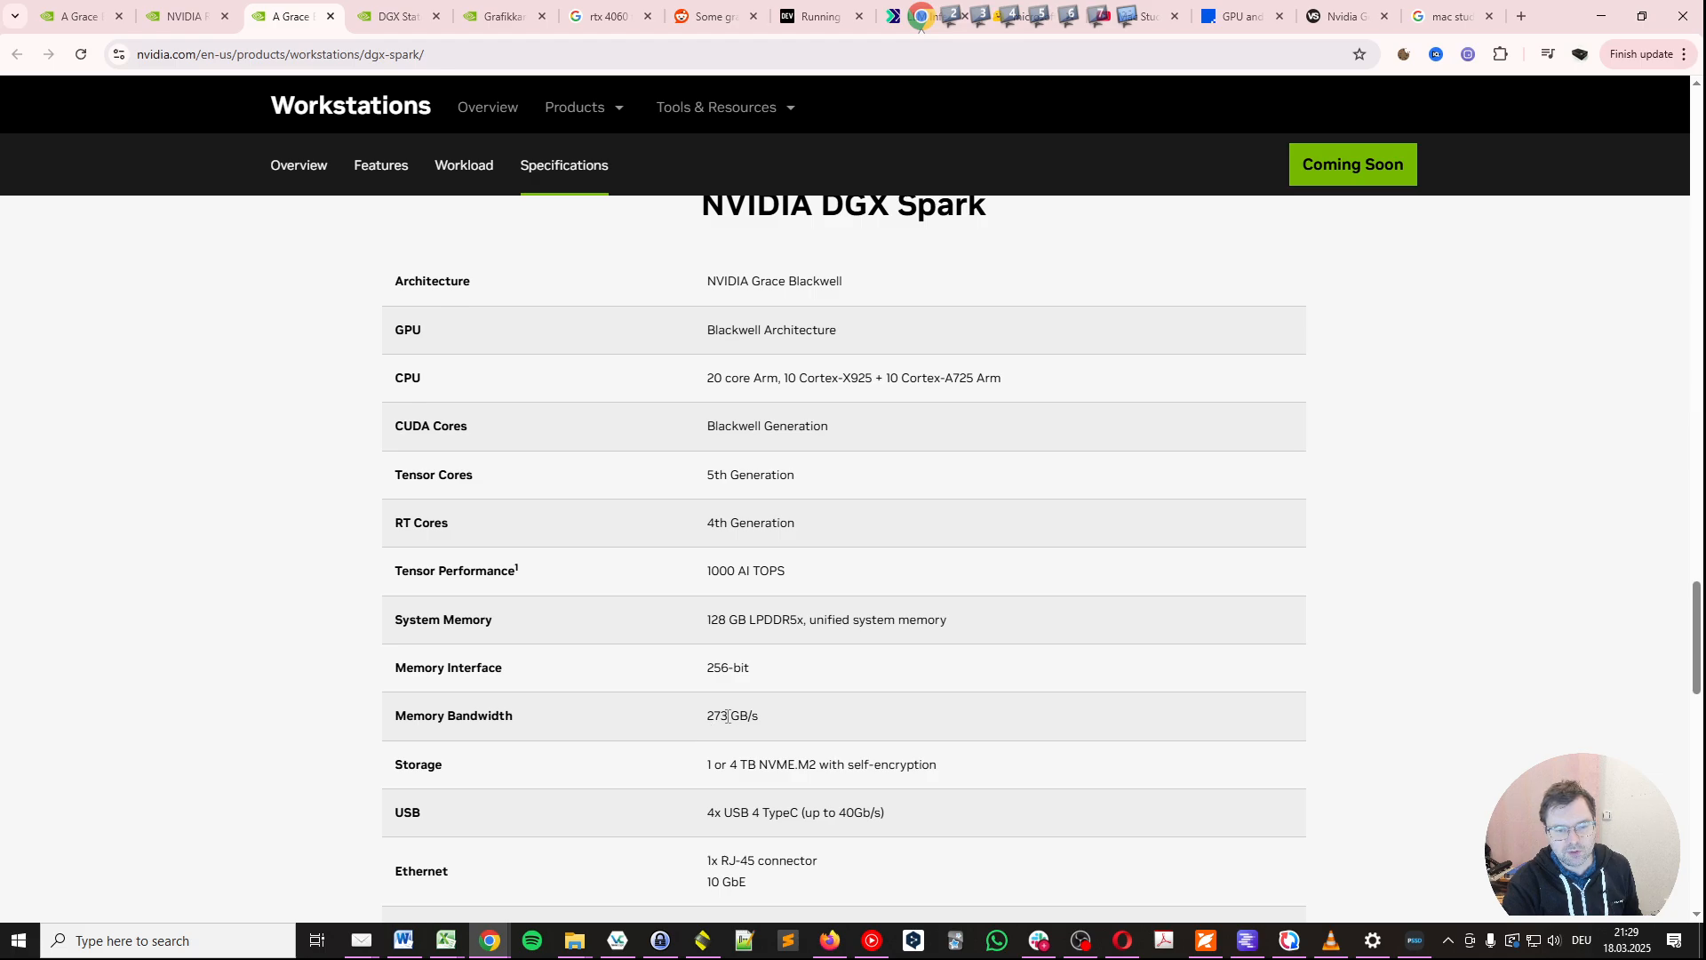
{"action": "mouse_move", "coordinate": [770, 739]}
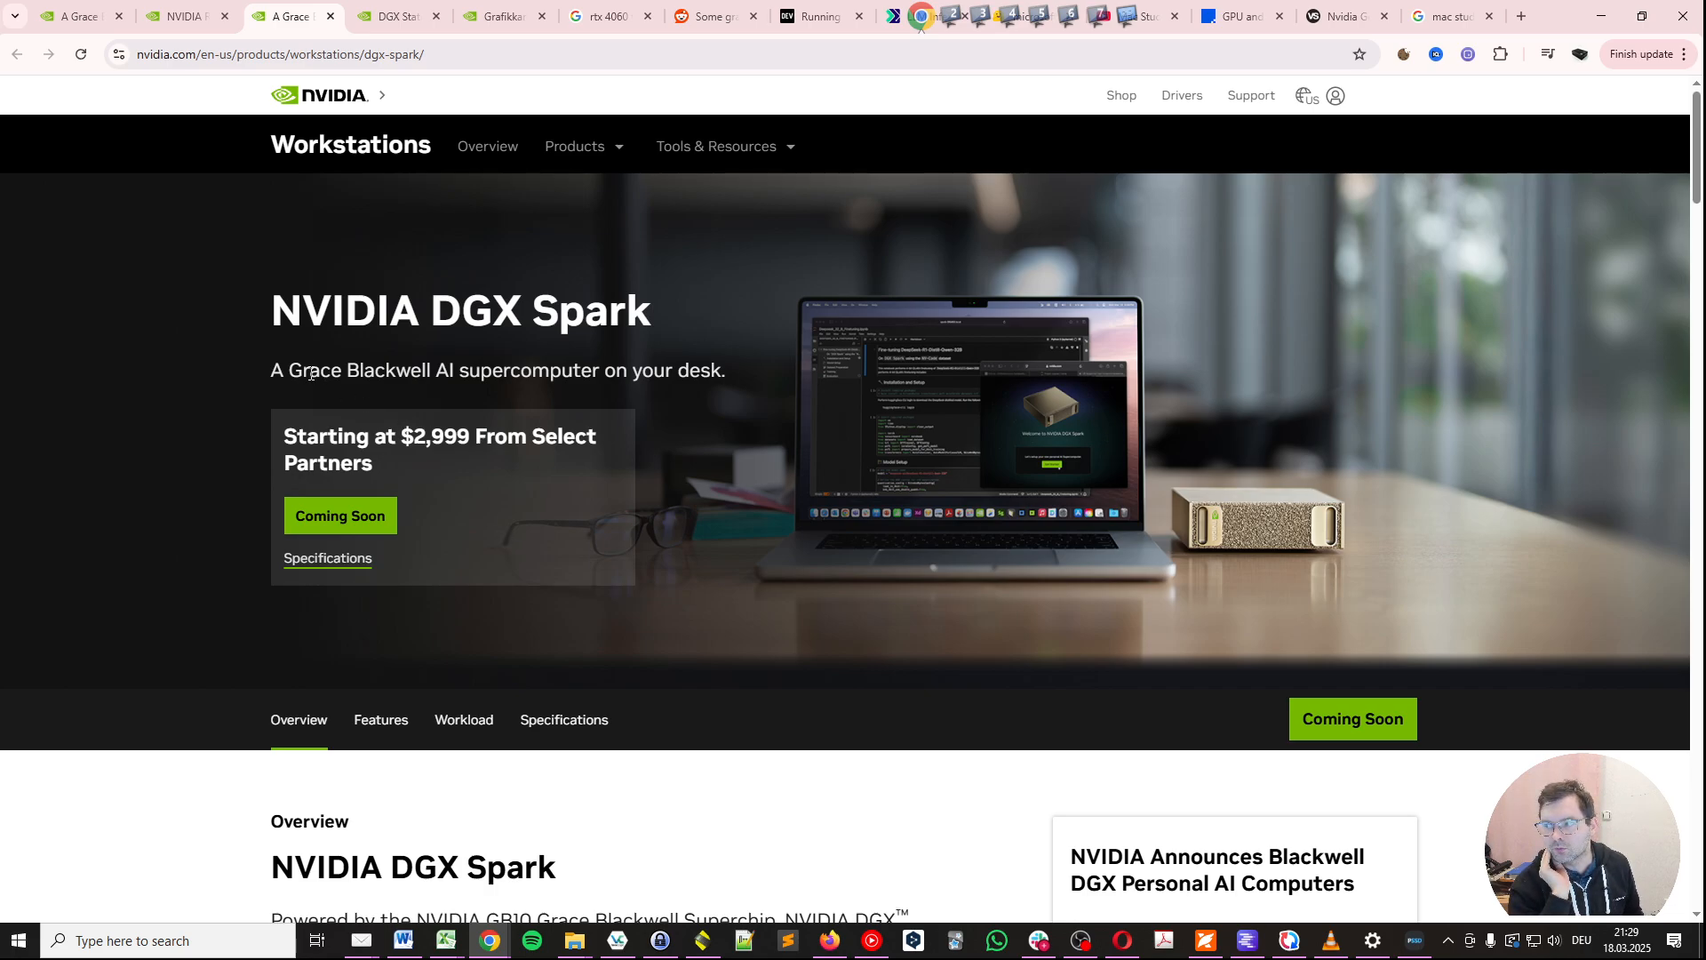
{"action": "mouse_move", "coordinate": [286, 411]}
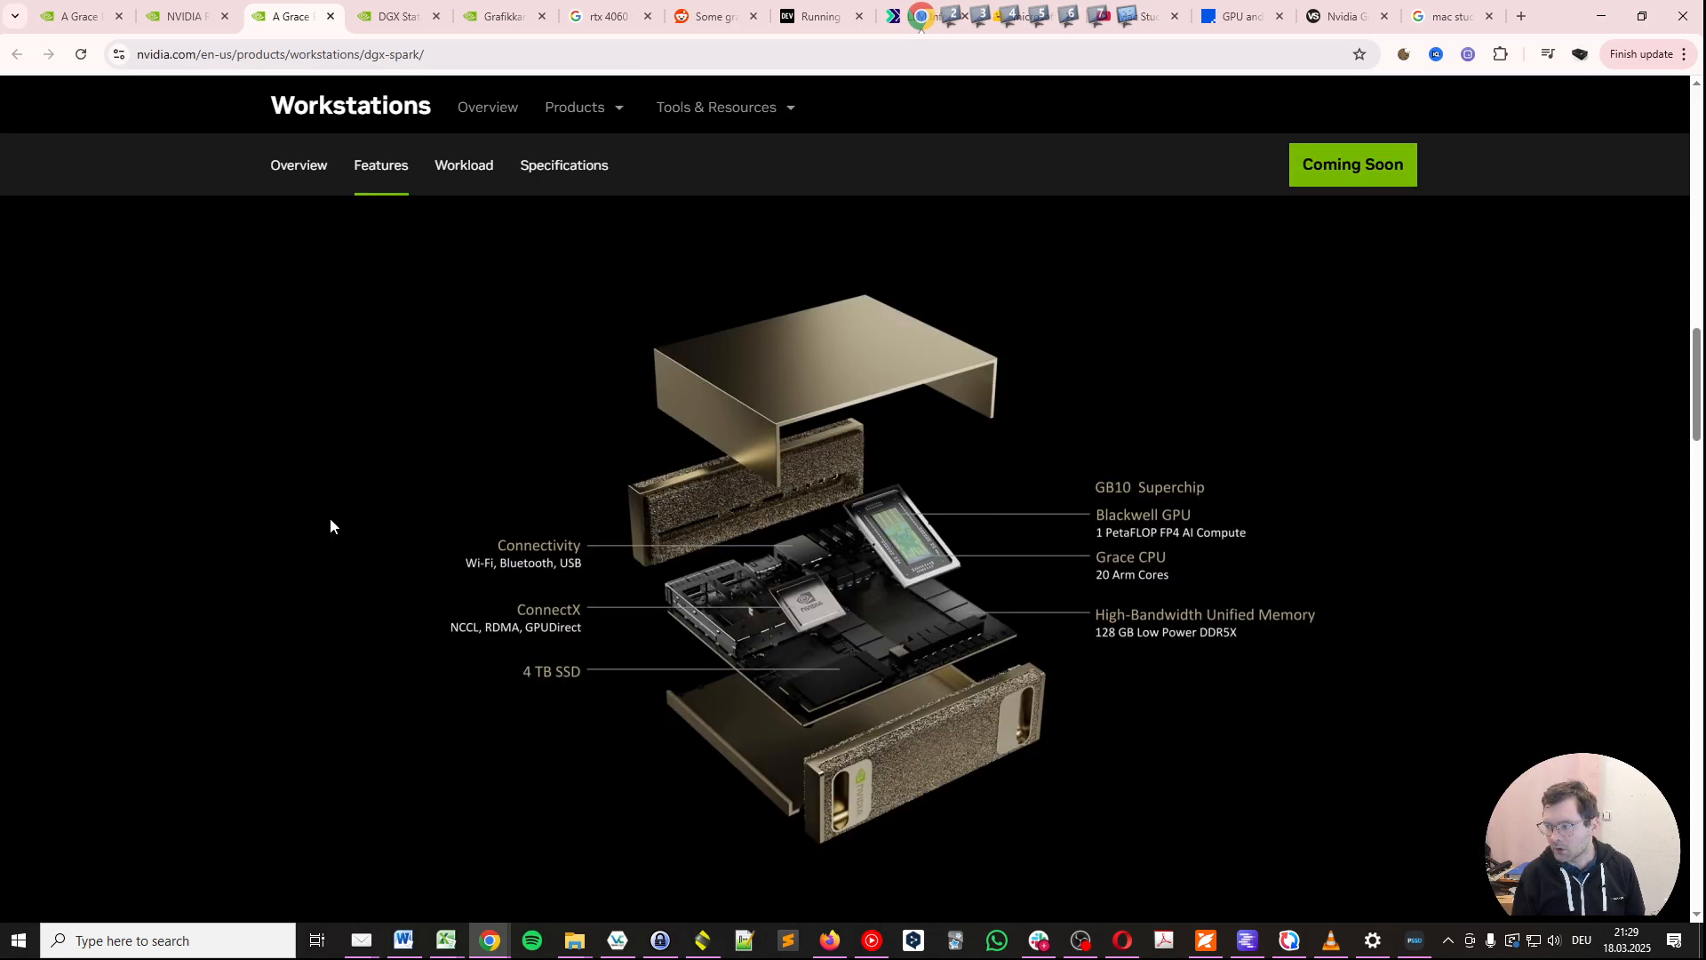
{"action": "mouse_move", "coordinate": [1045, 755]}
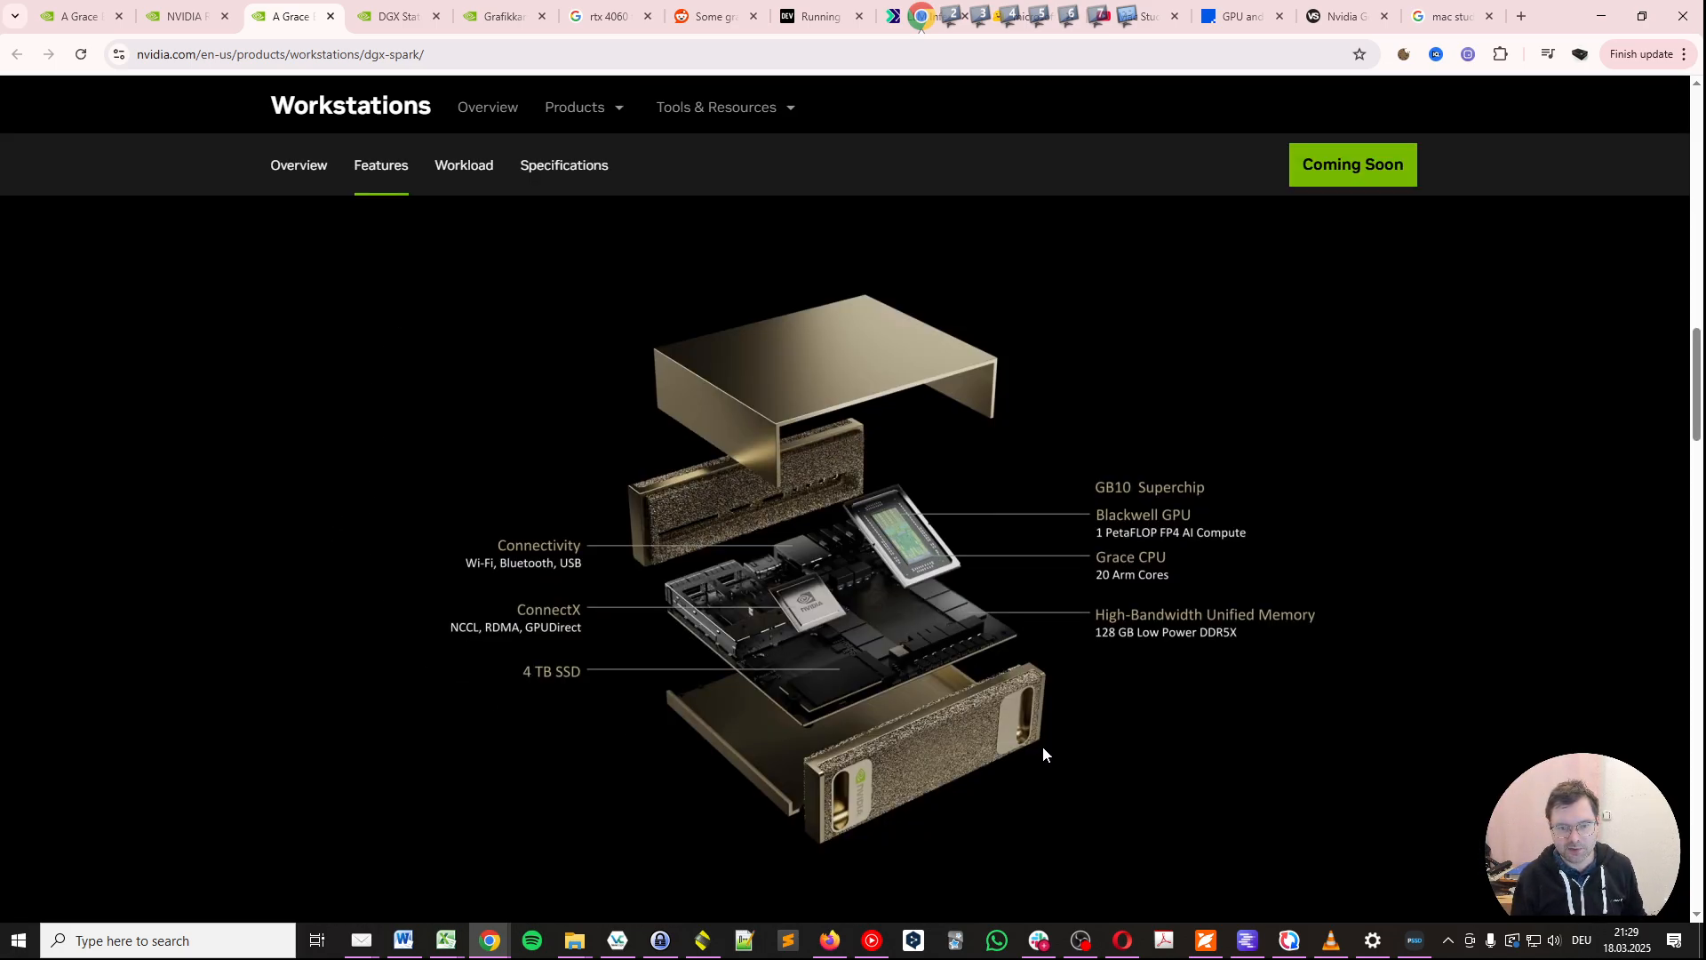
{"action": "mouse_move", "coordinate": [733, 589]}
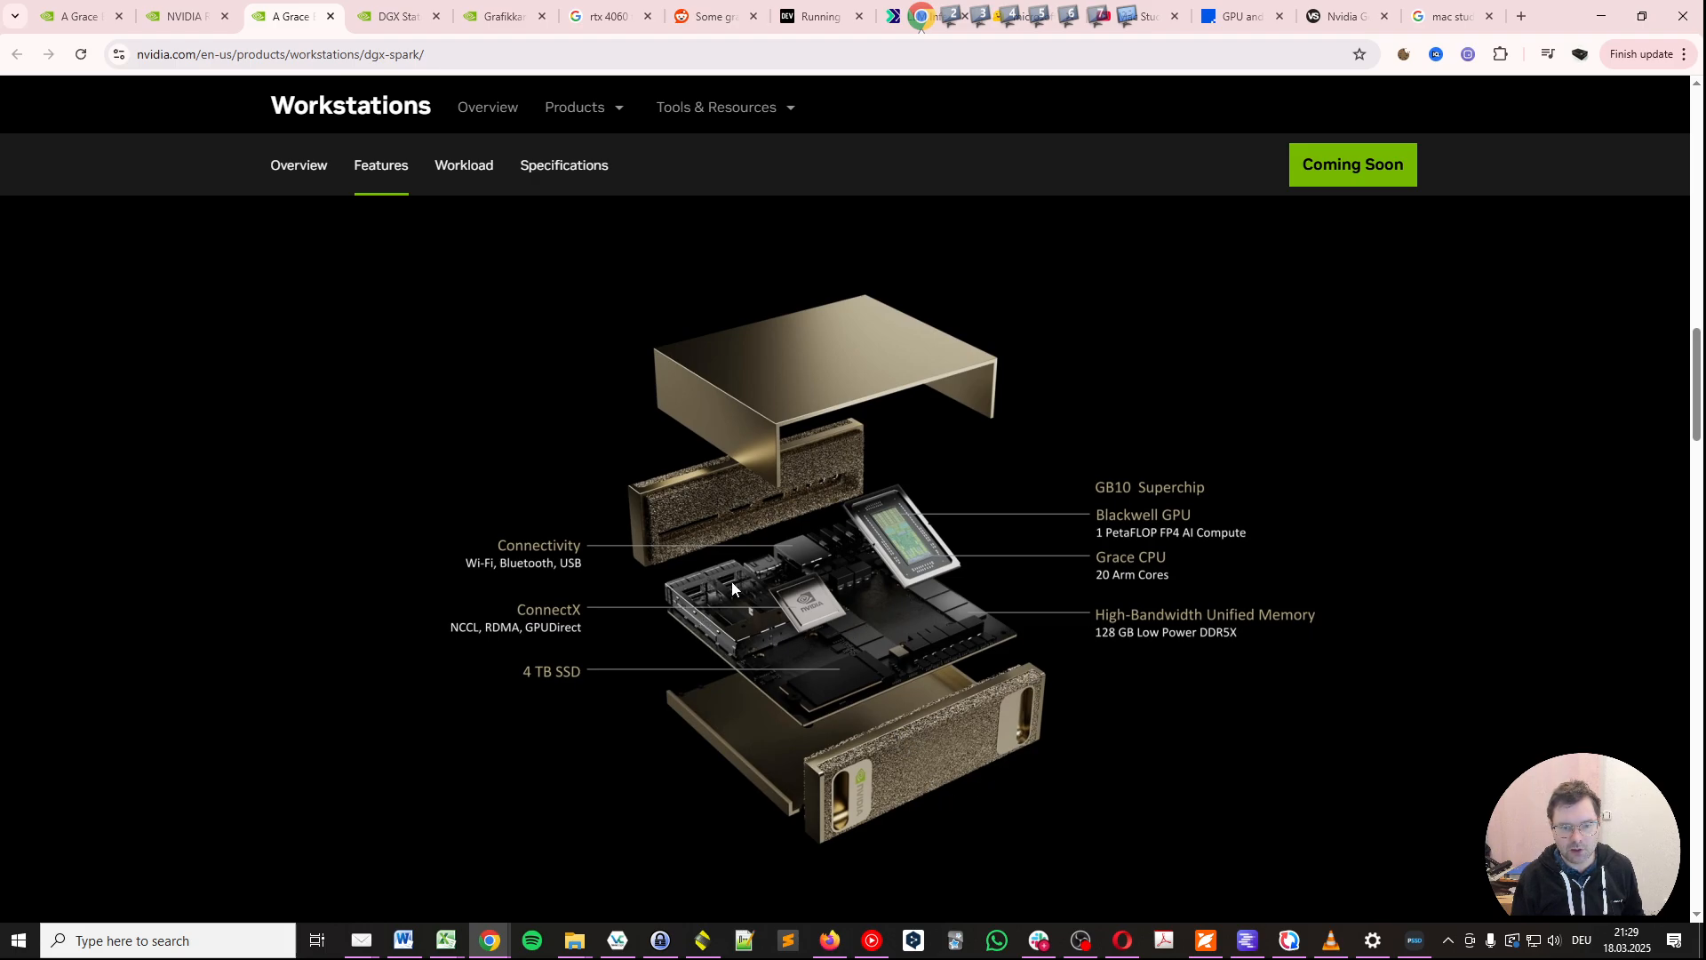
{"action": "mouse_move", "coordinate": [599, 642]}
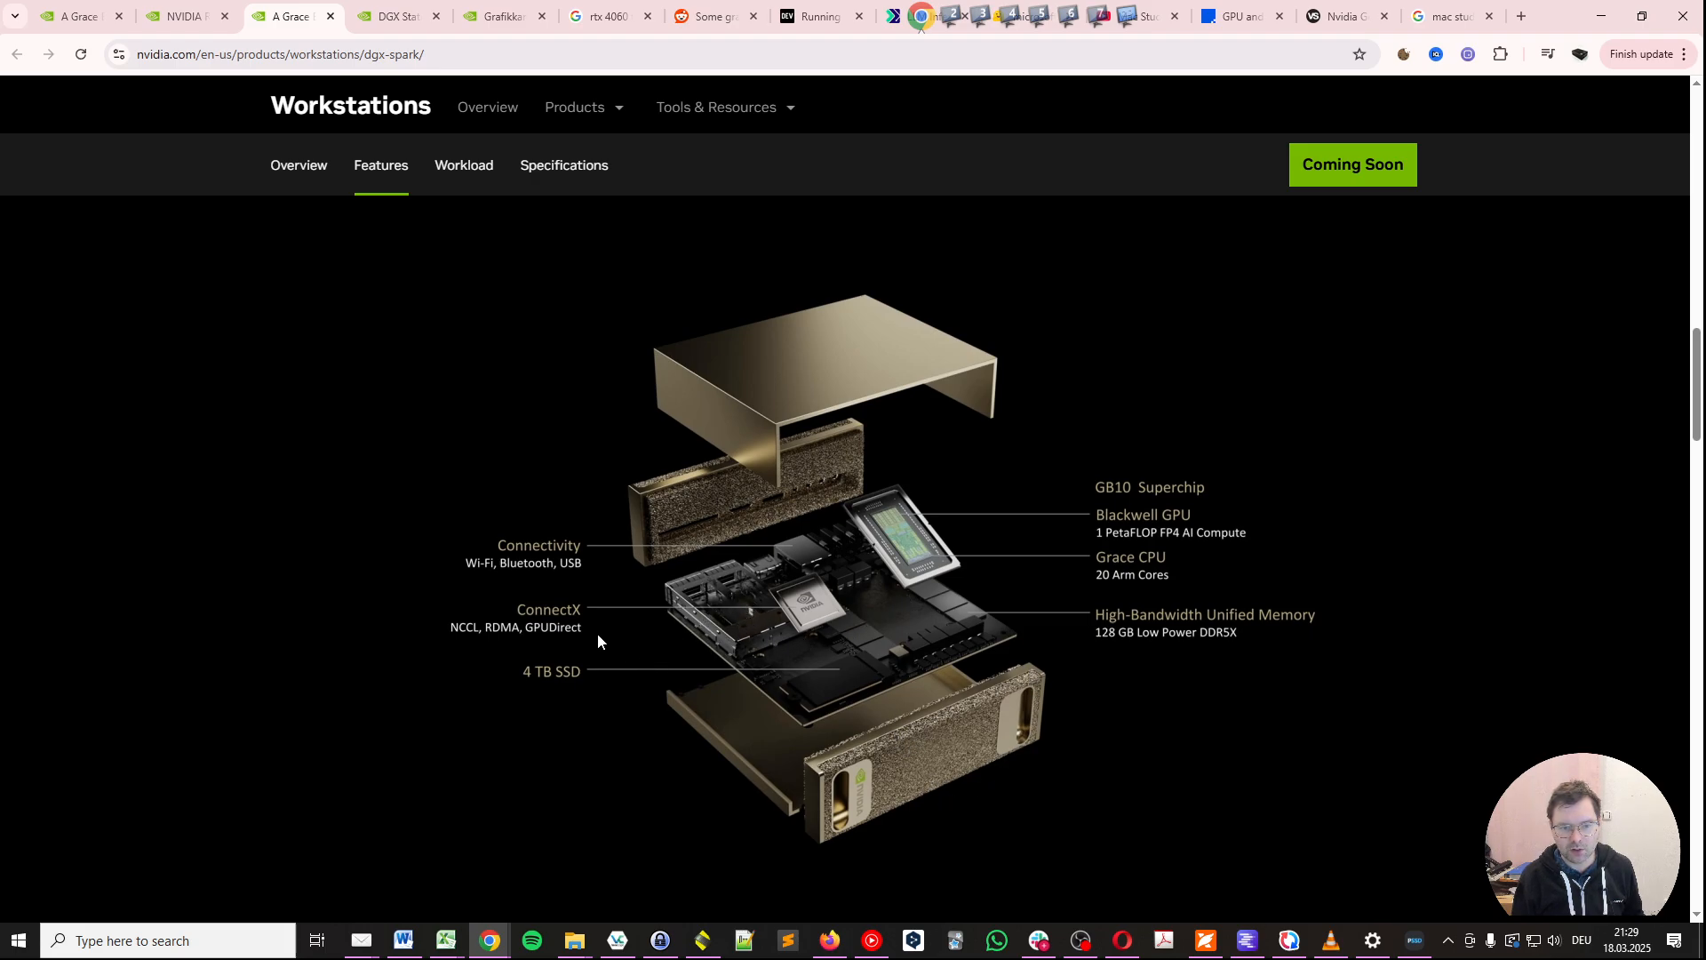
{"action": "mouse_move", "coordinate": [689, 779]}
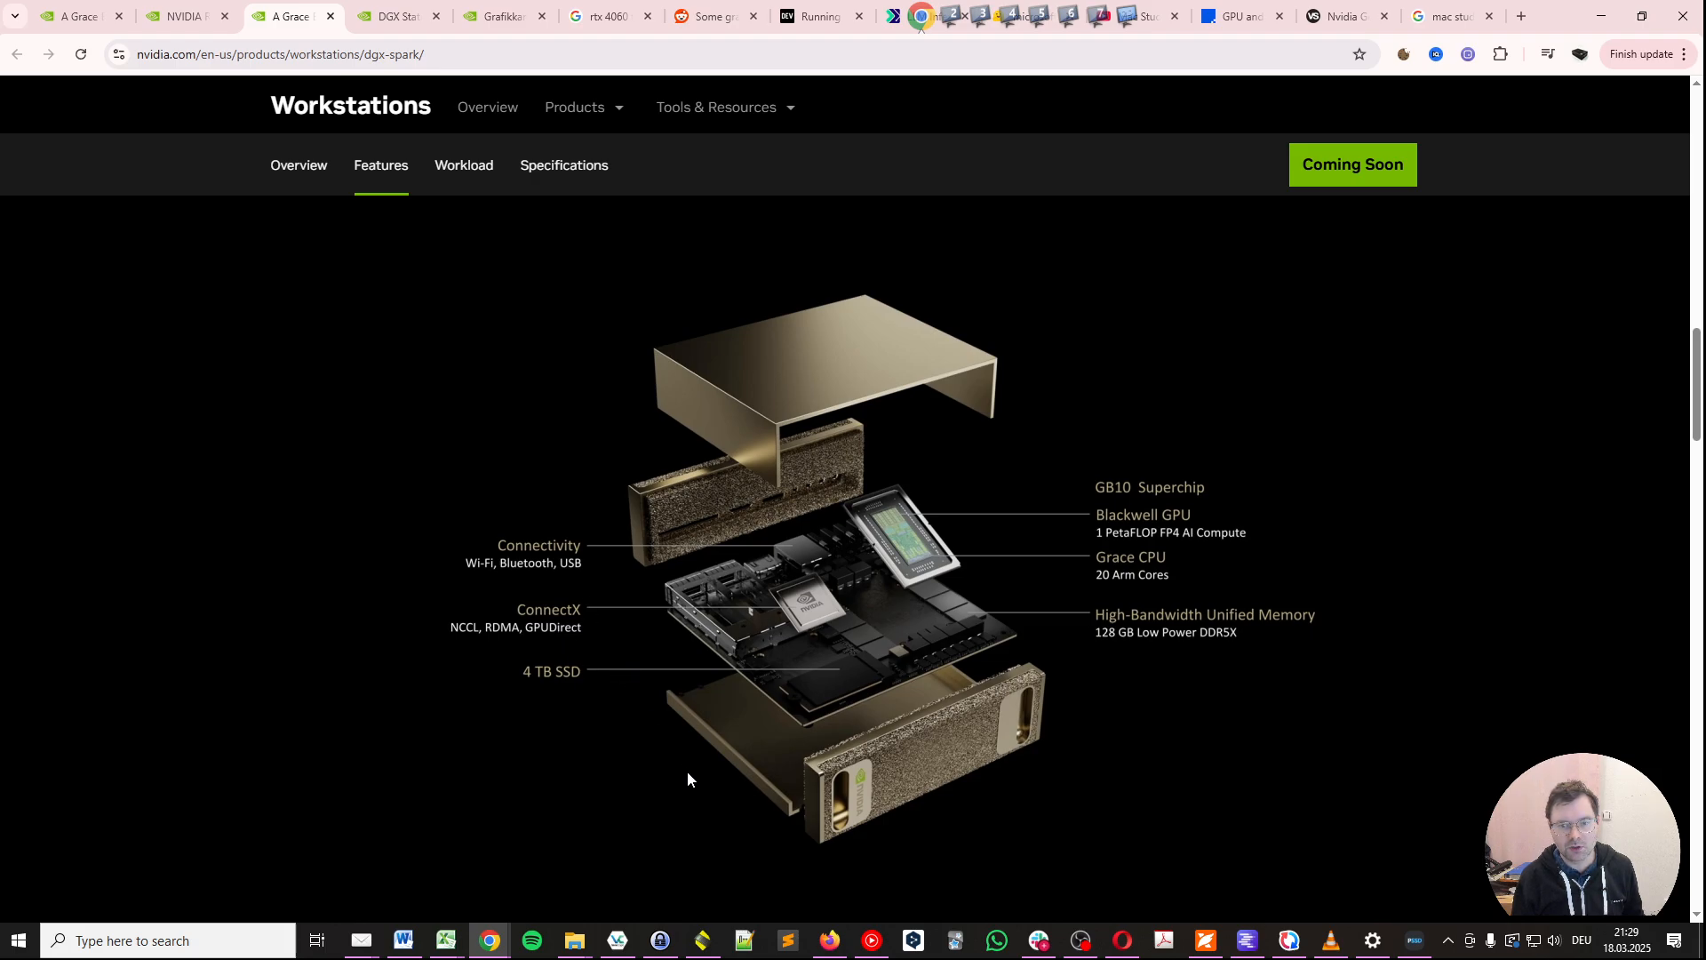
{"action": "mouse_move", "coordinate": [1171, 504]}
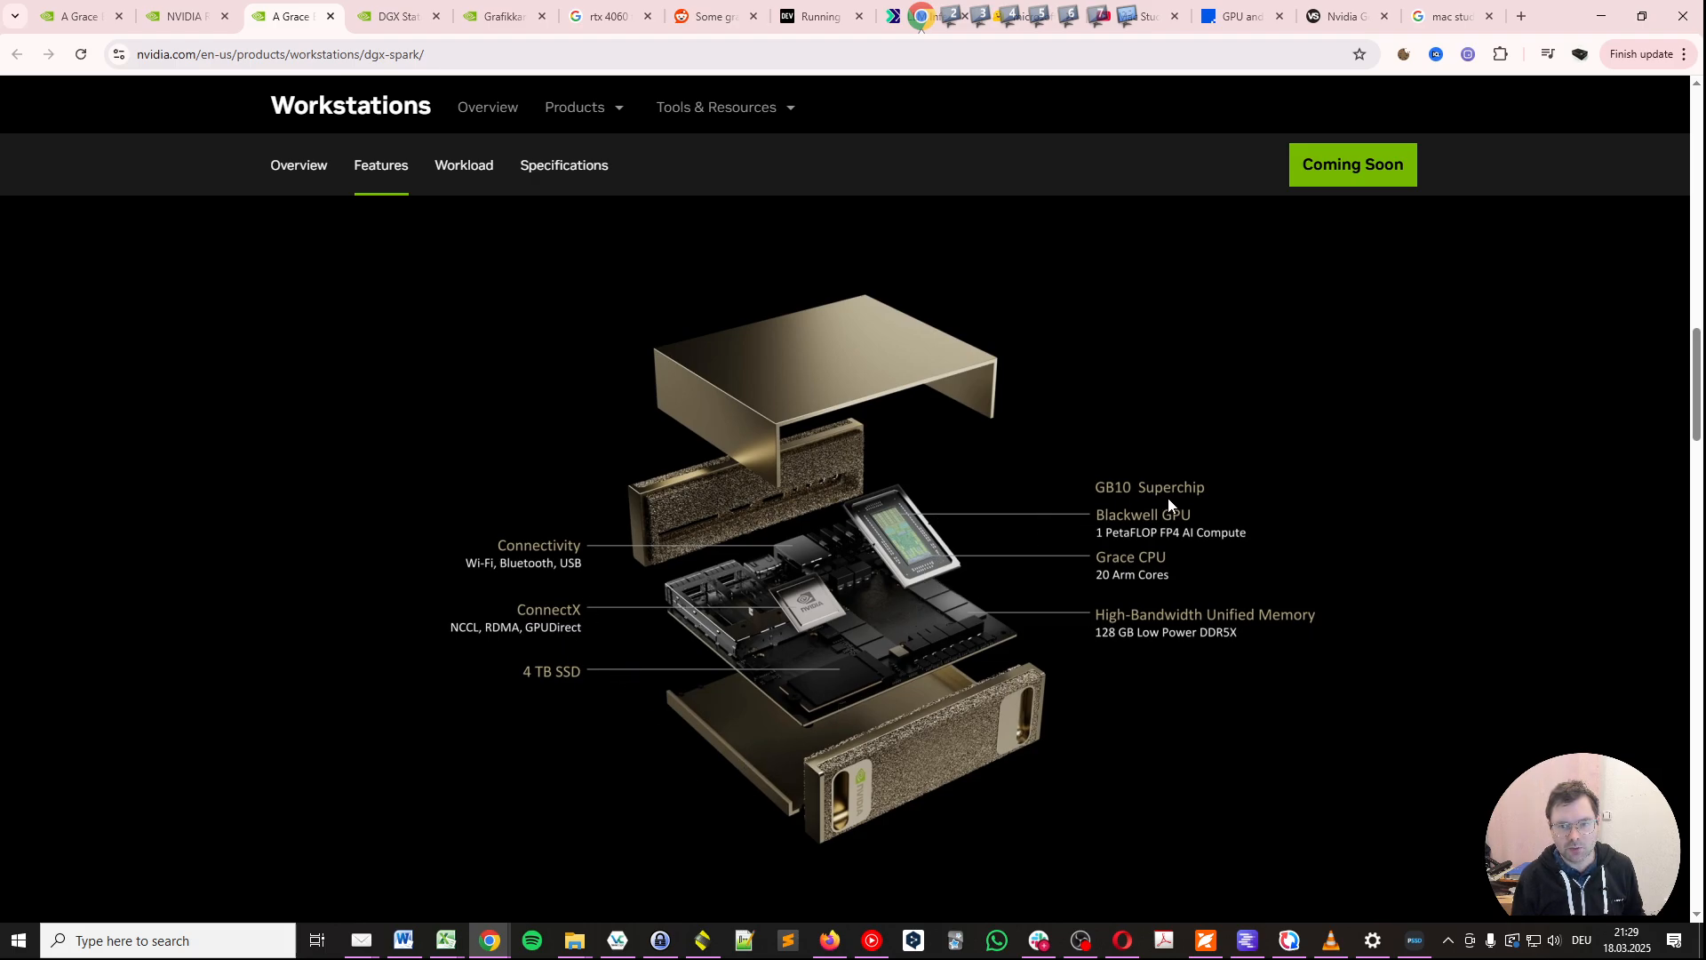
{"action": "mouse_move", "coordinate": [1099, 574]}
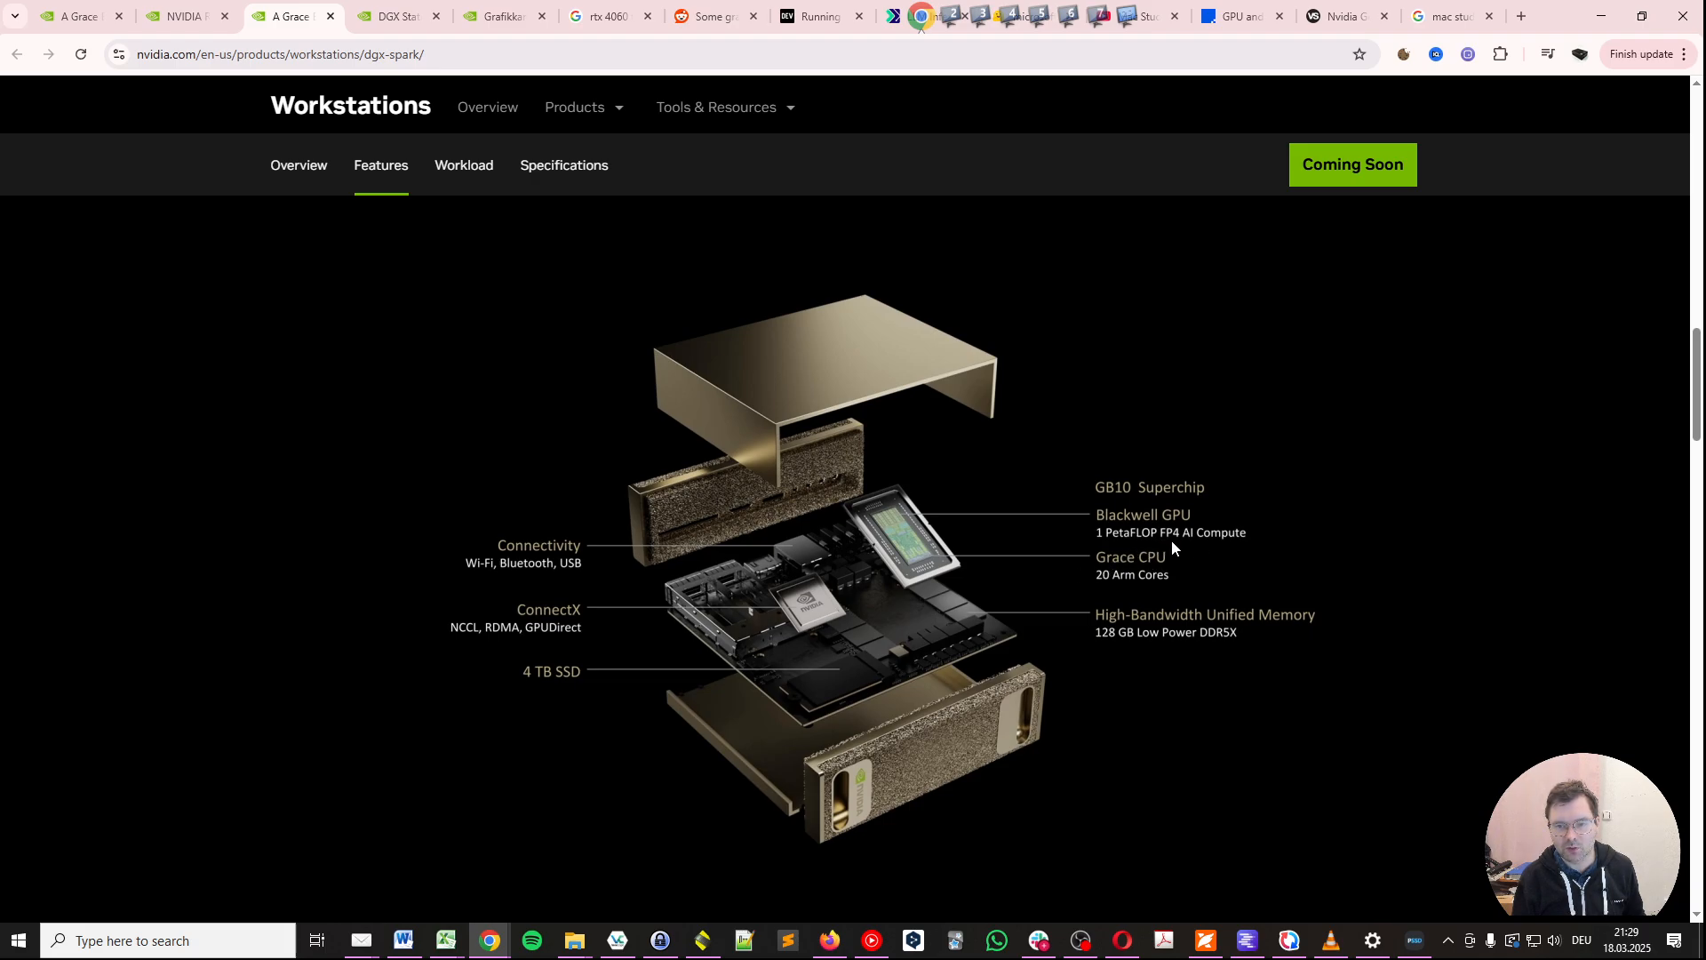
{"action": "mouse_move", "coordinate": [1220, 567]}
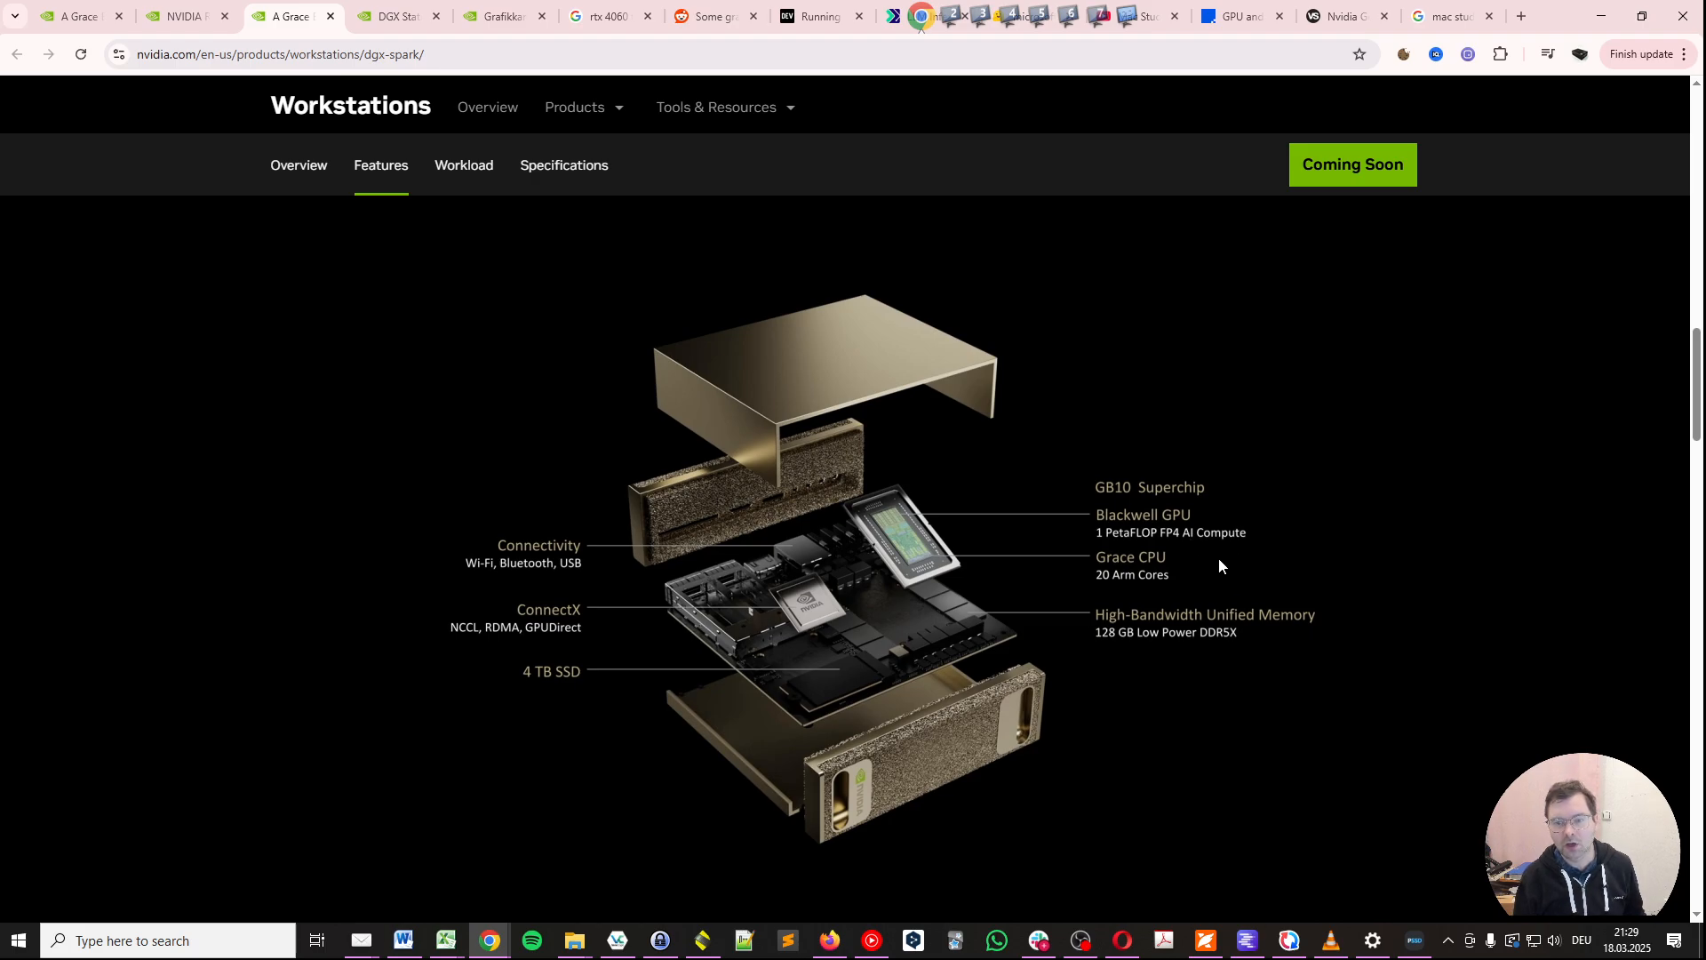
{"action": "mouse_move", "coordinate": [1167, 550]}
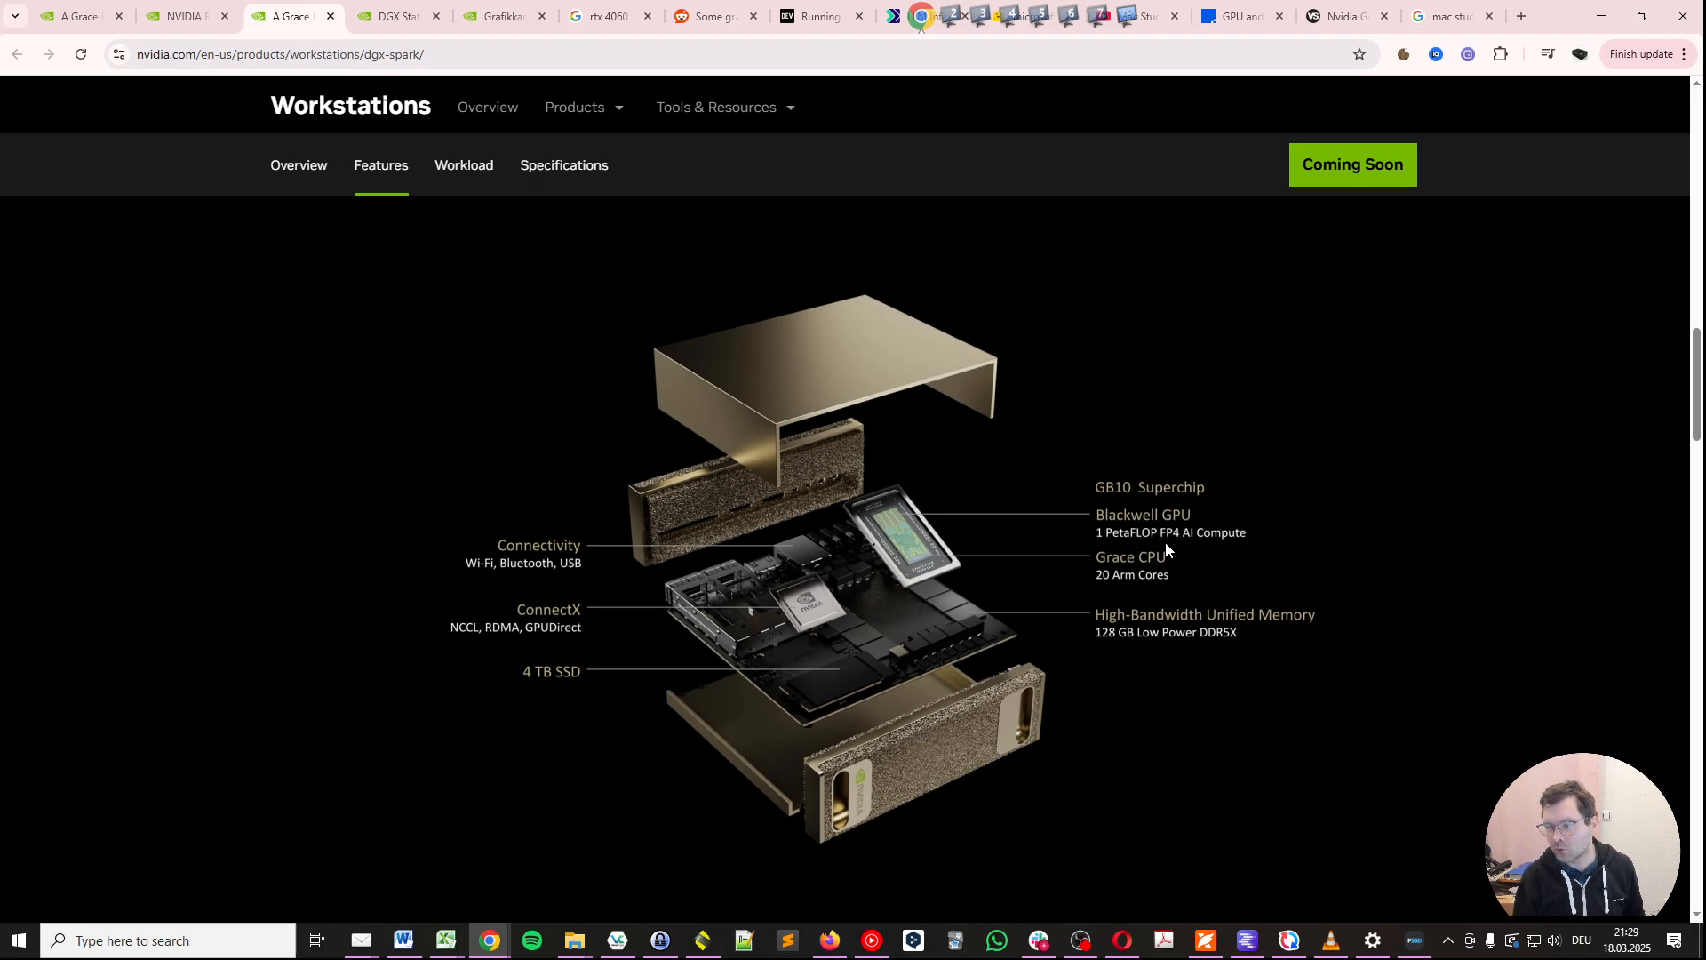
{"action": "mouse_move", "coordinate": [1223, 591]}
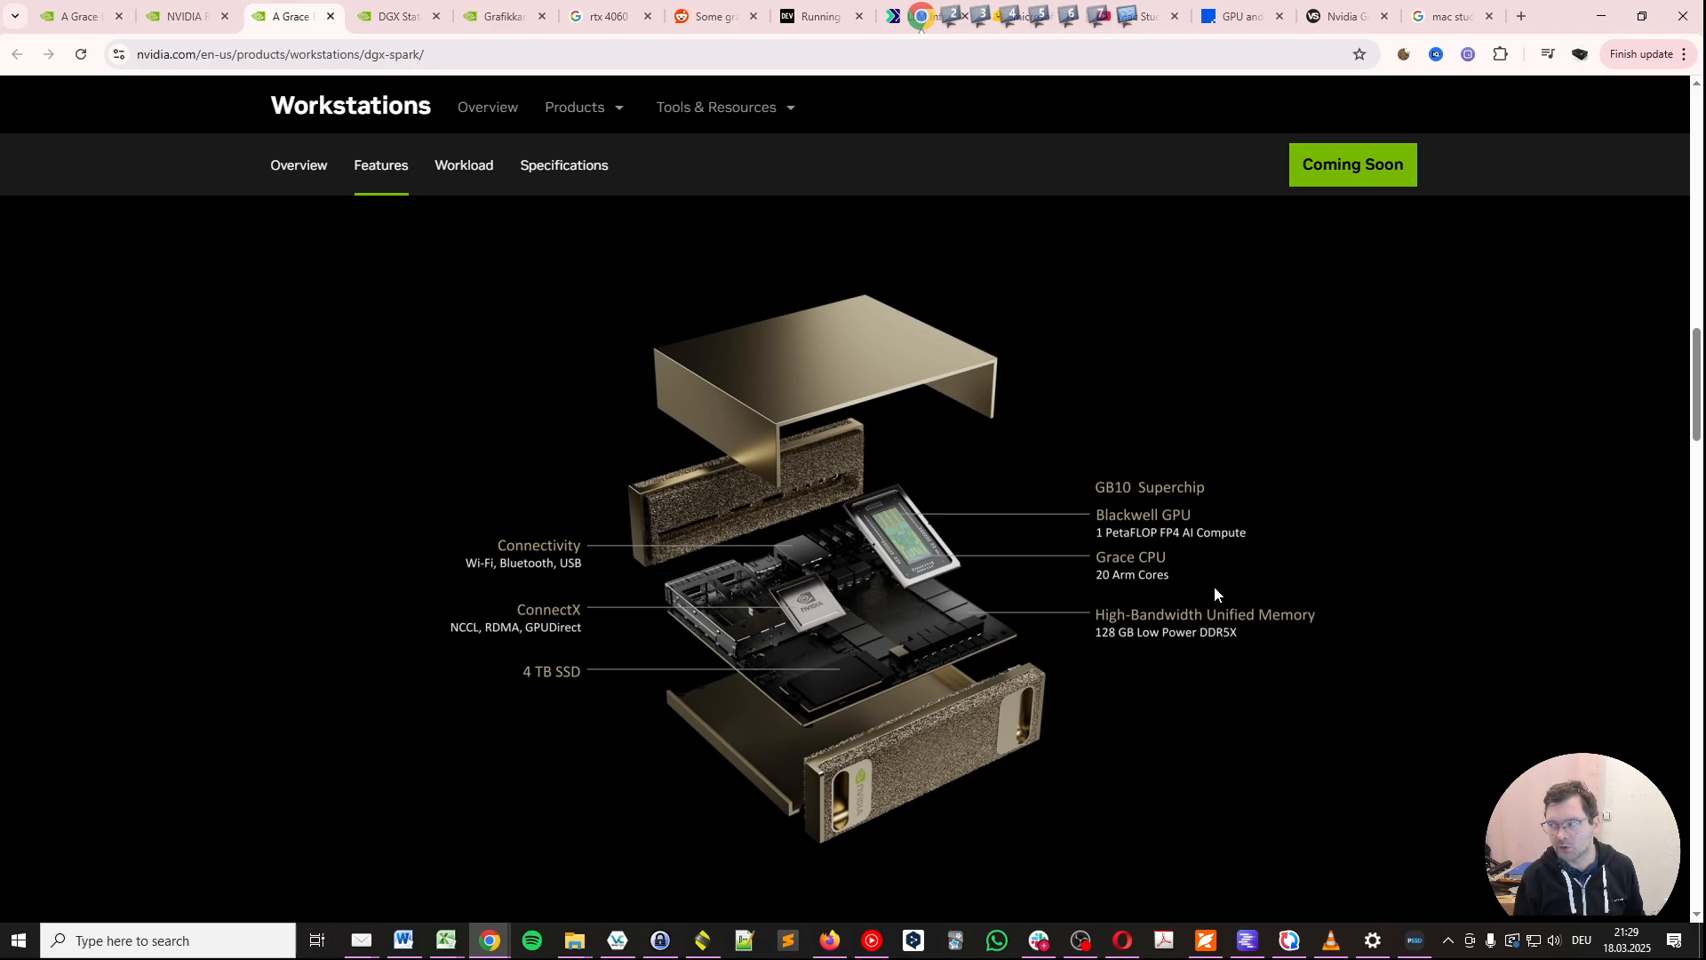
{"action": "mouse_move", "coordinate": [1247, 575]}
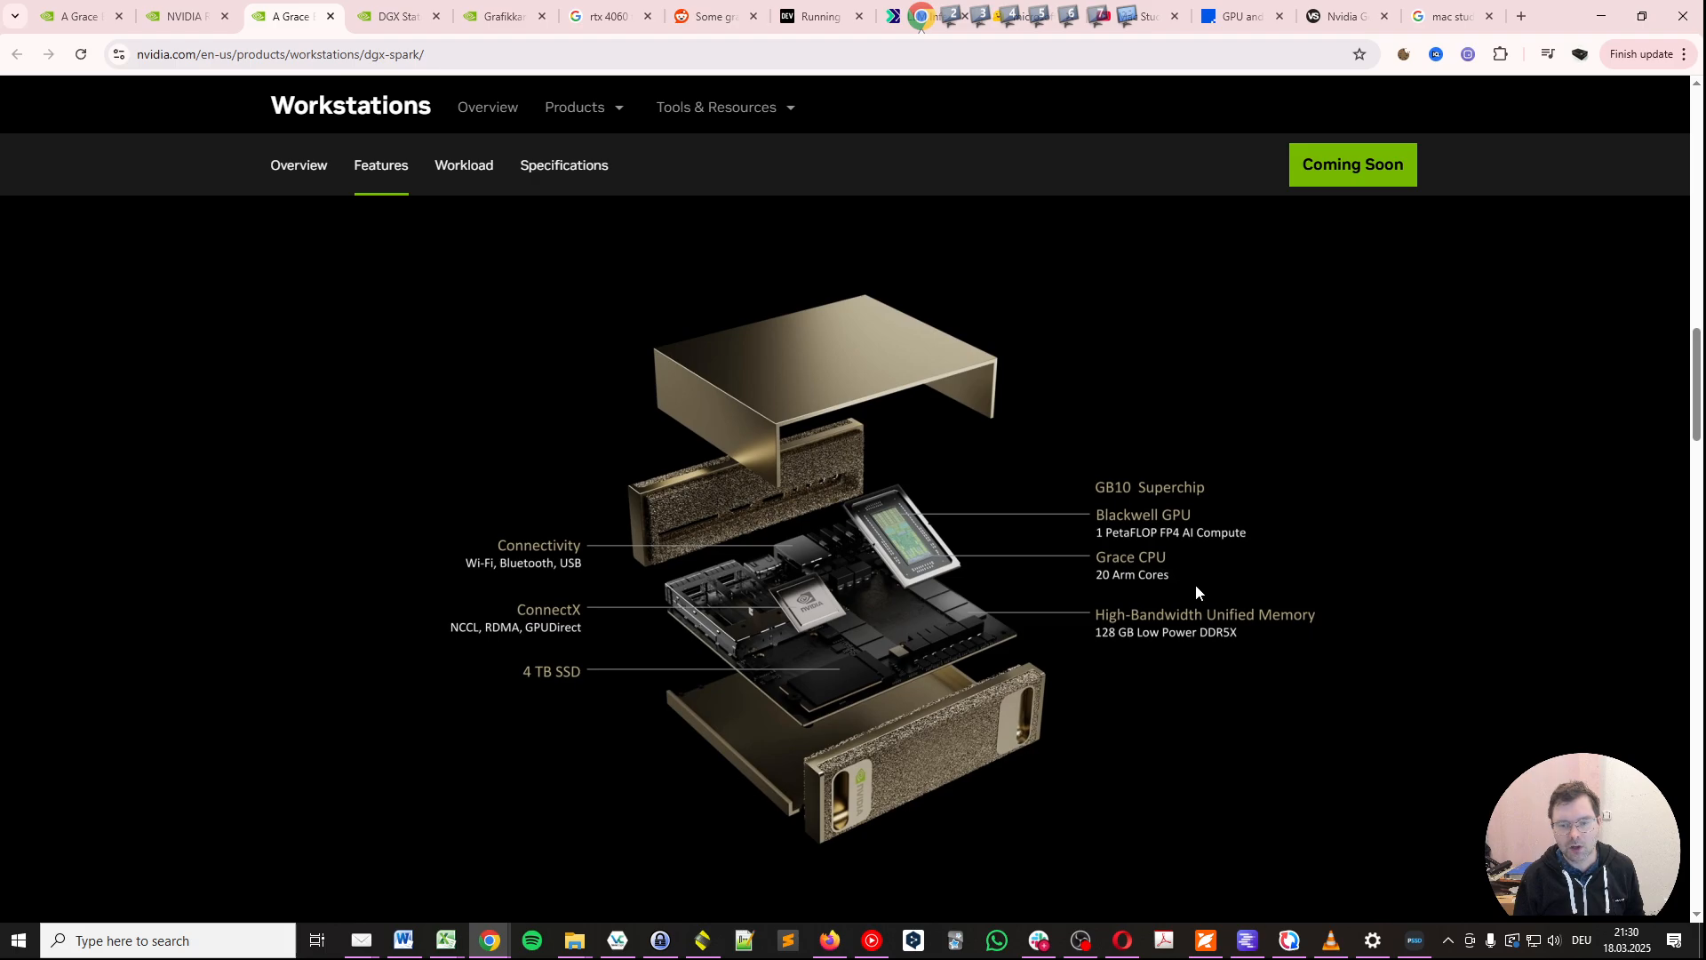
{"action": "mouse_move", "coordinate": [1120, 587]}
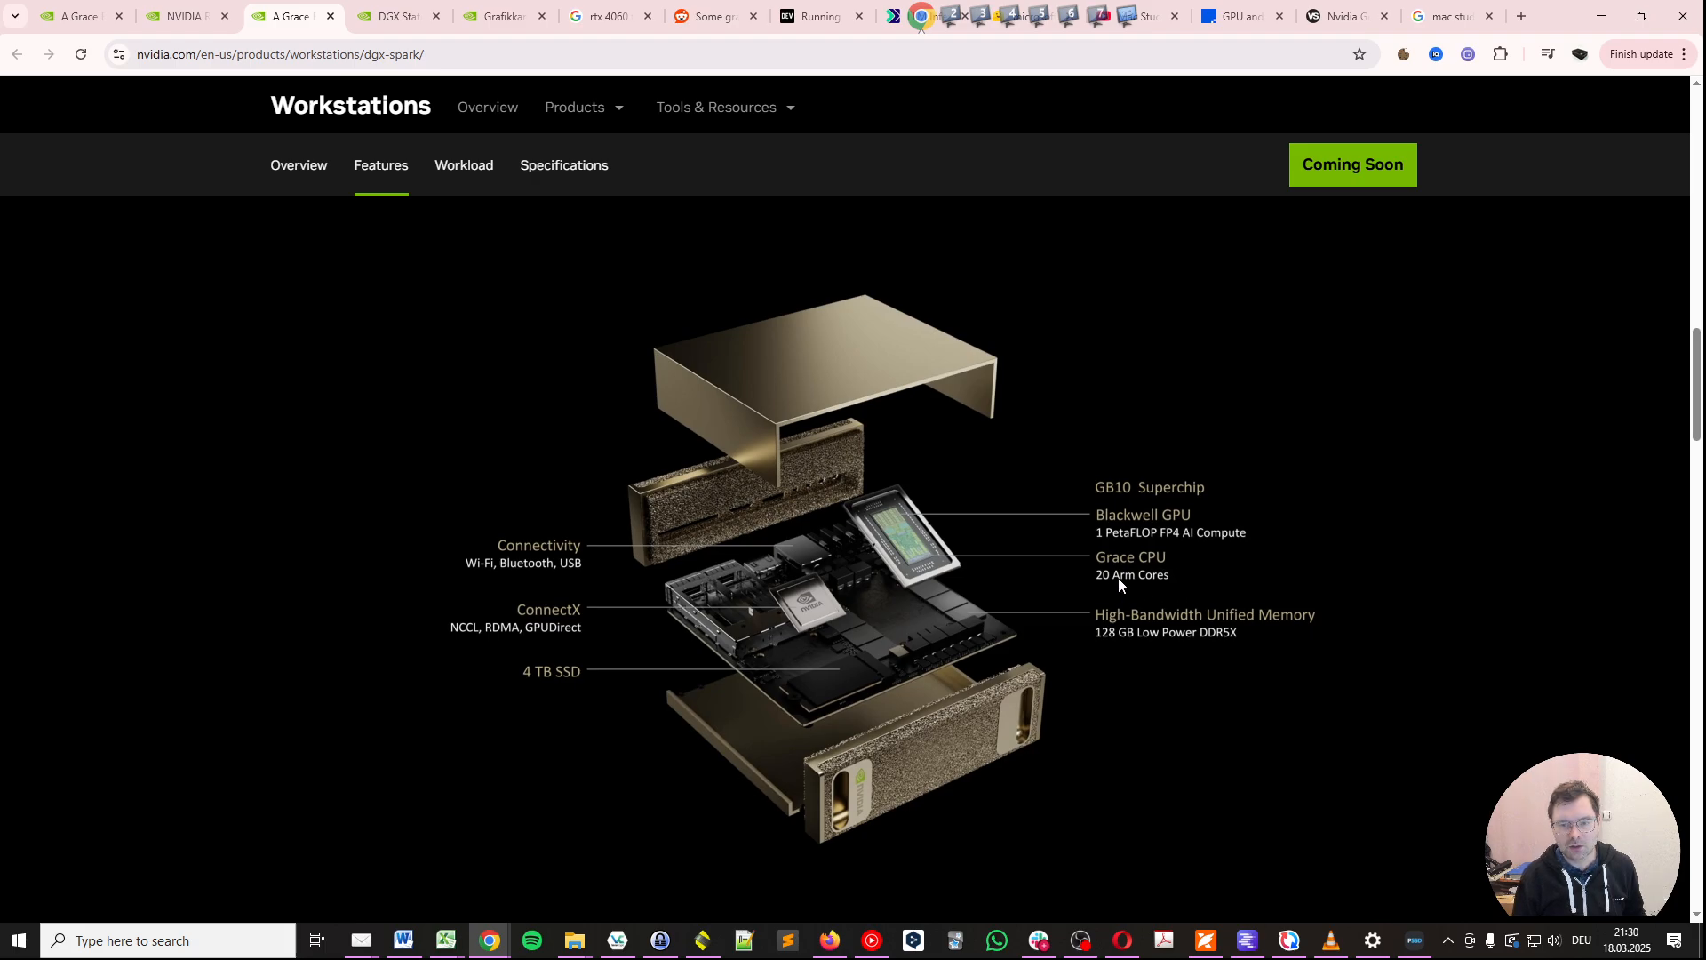
{"action": "mouse_move", "coordinate": [1141, 598]}
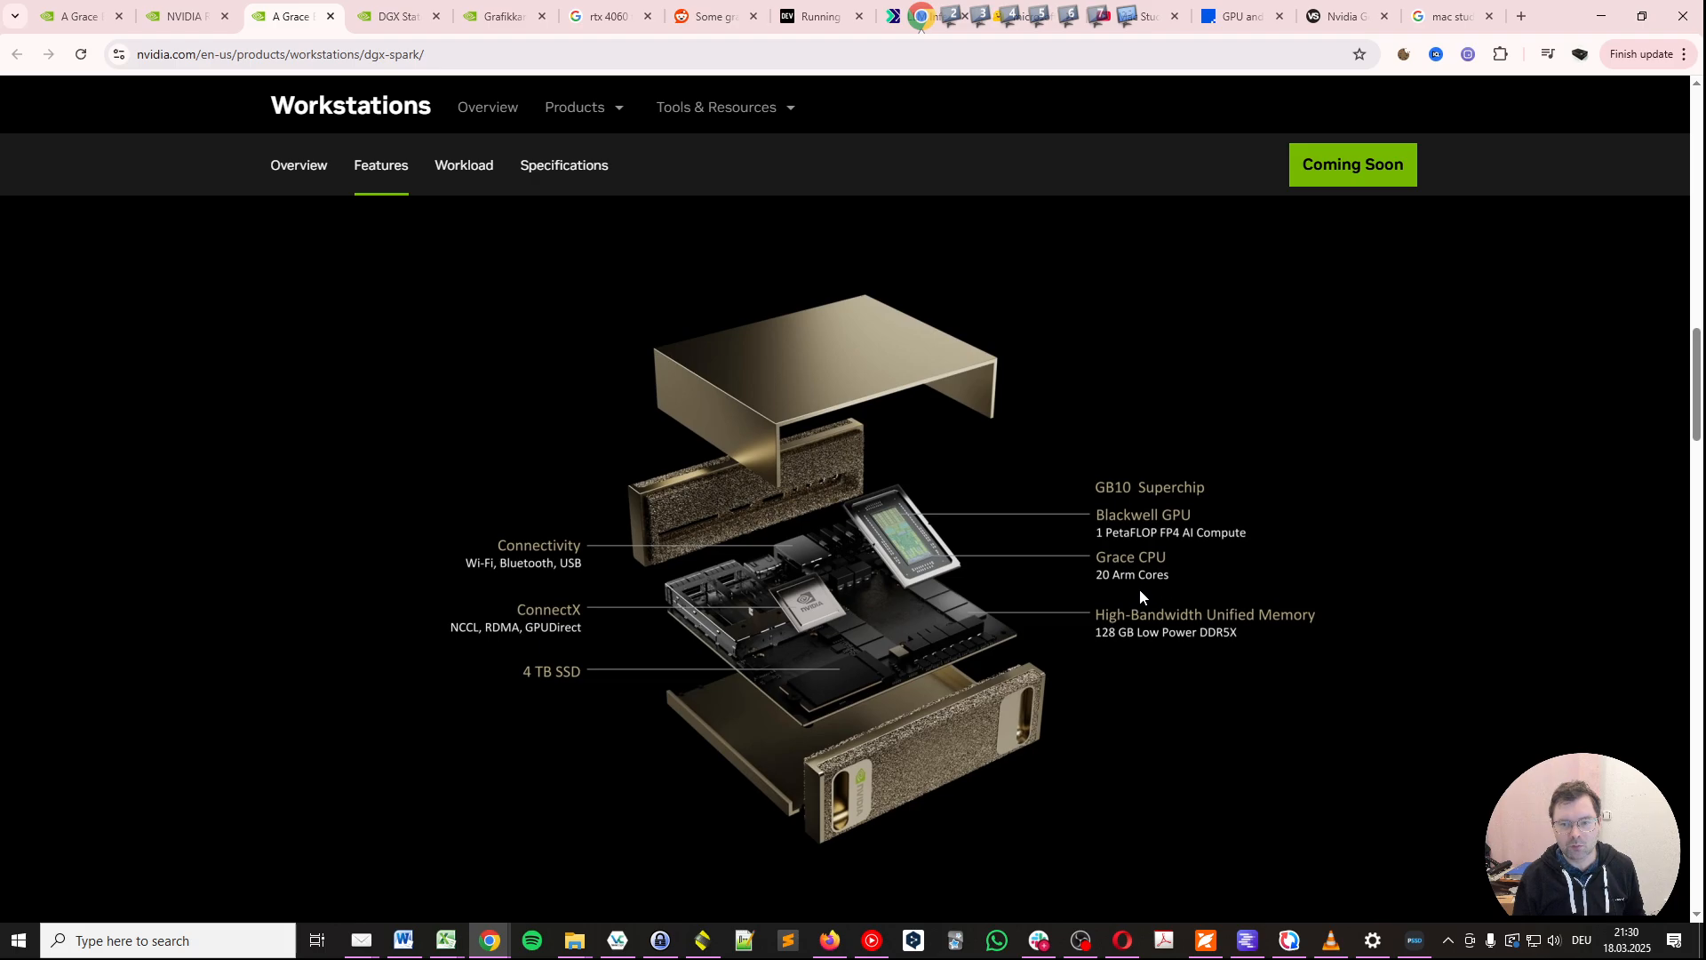
{"action": "mouse_move", "coordinate": [1143, 580]}
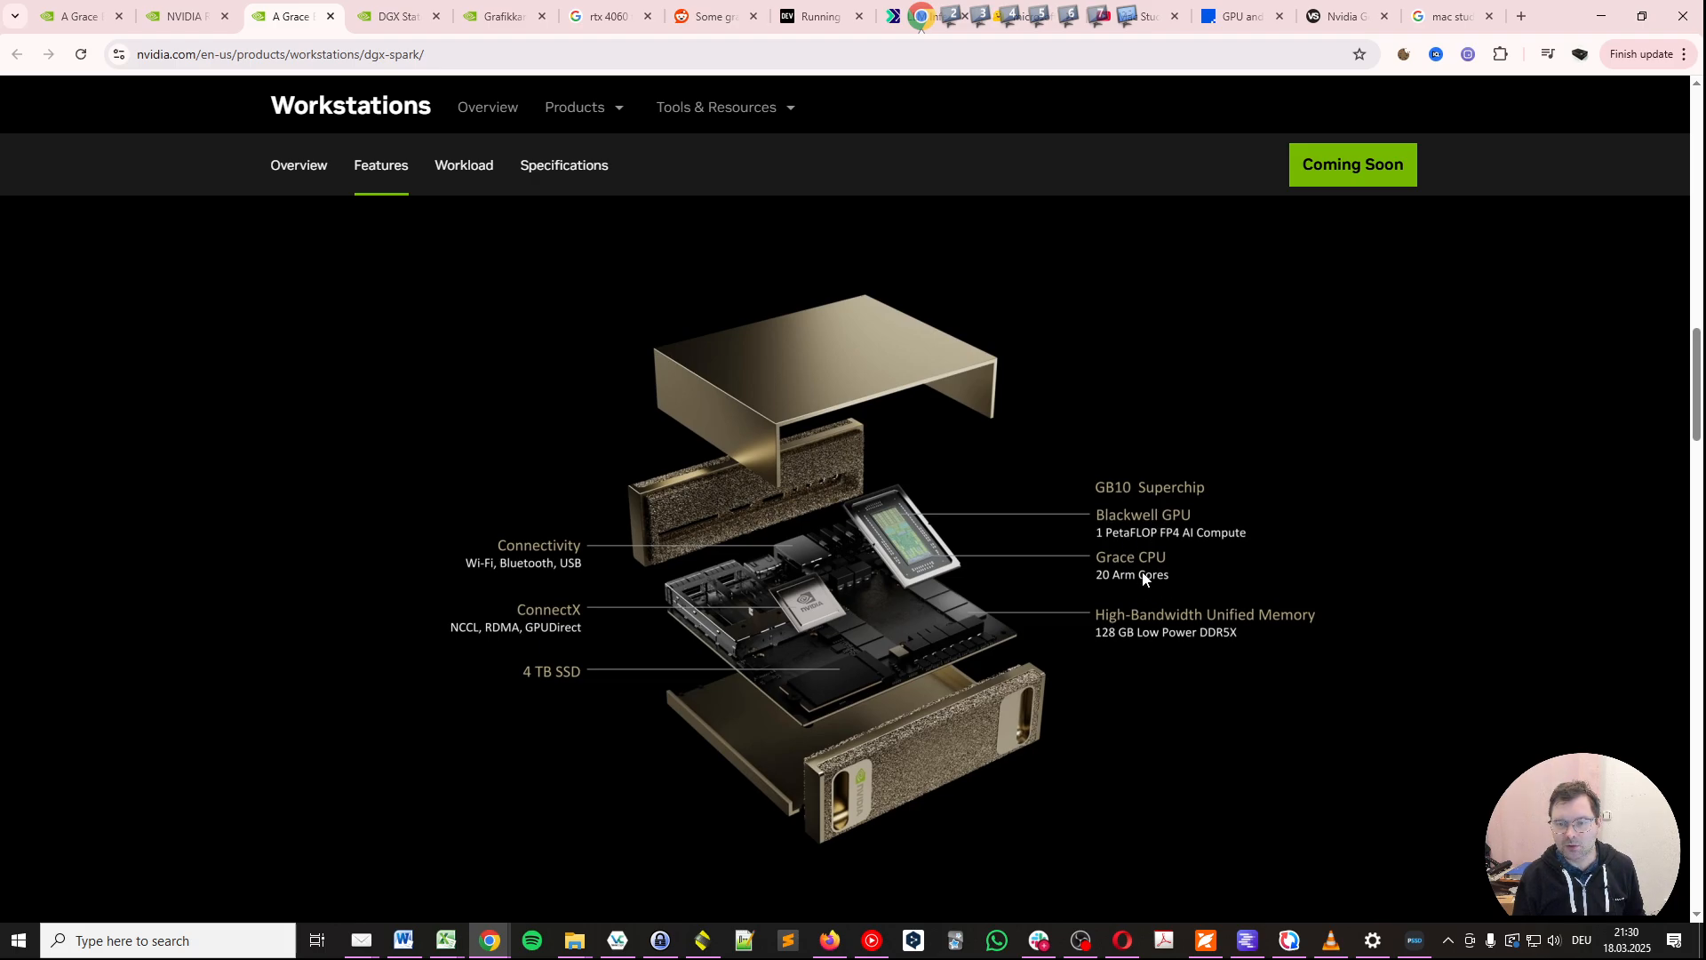
{"action": "mouse_move", "coordinate": [1281, 559]}
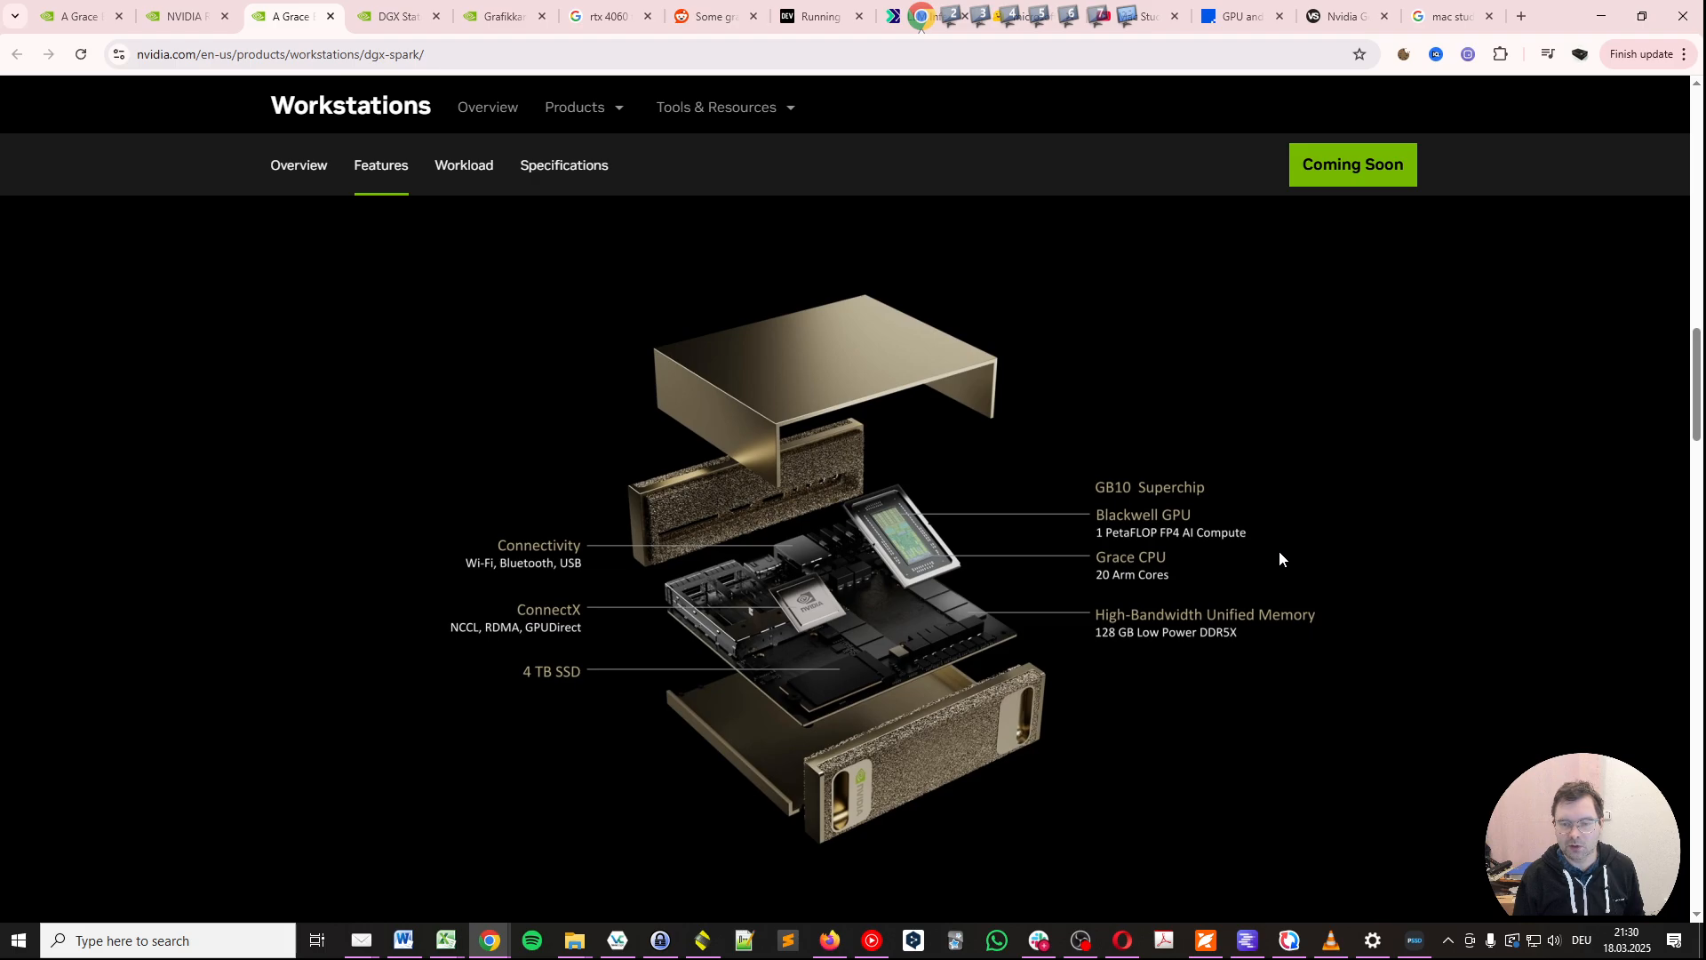
{"action": "mouse_move", "coordinate": [1263, 565]}
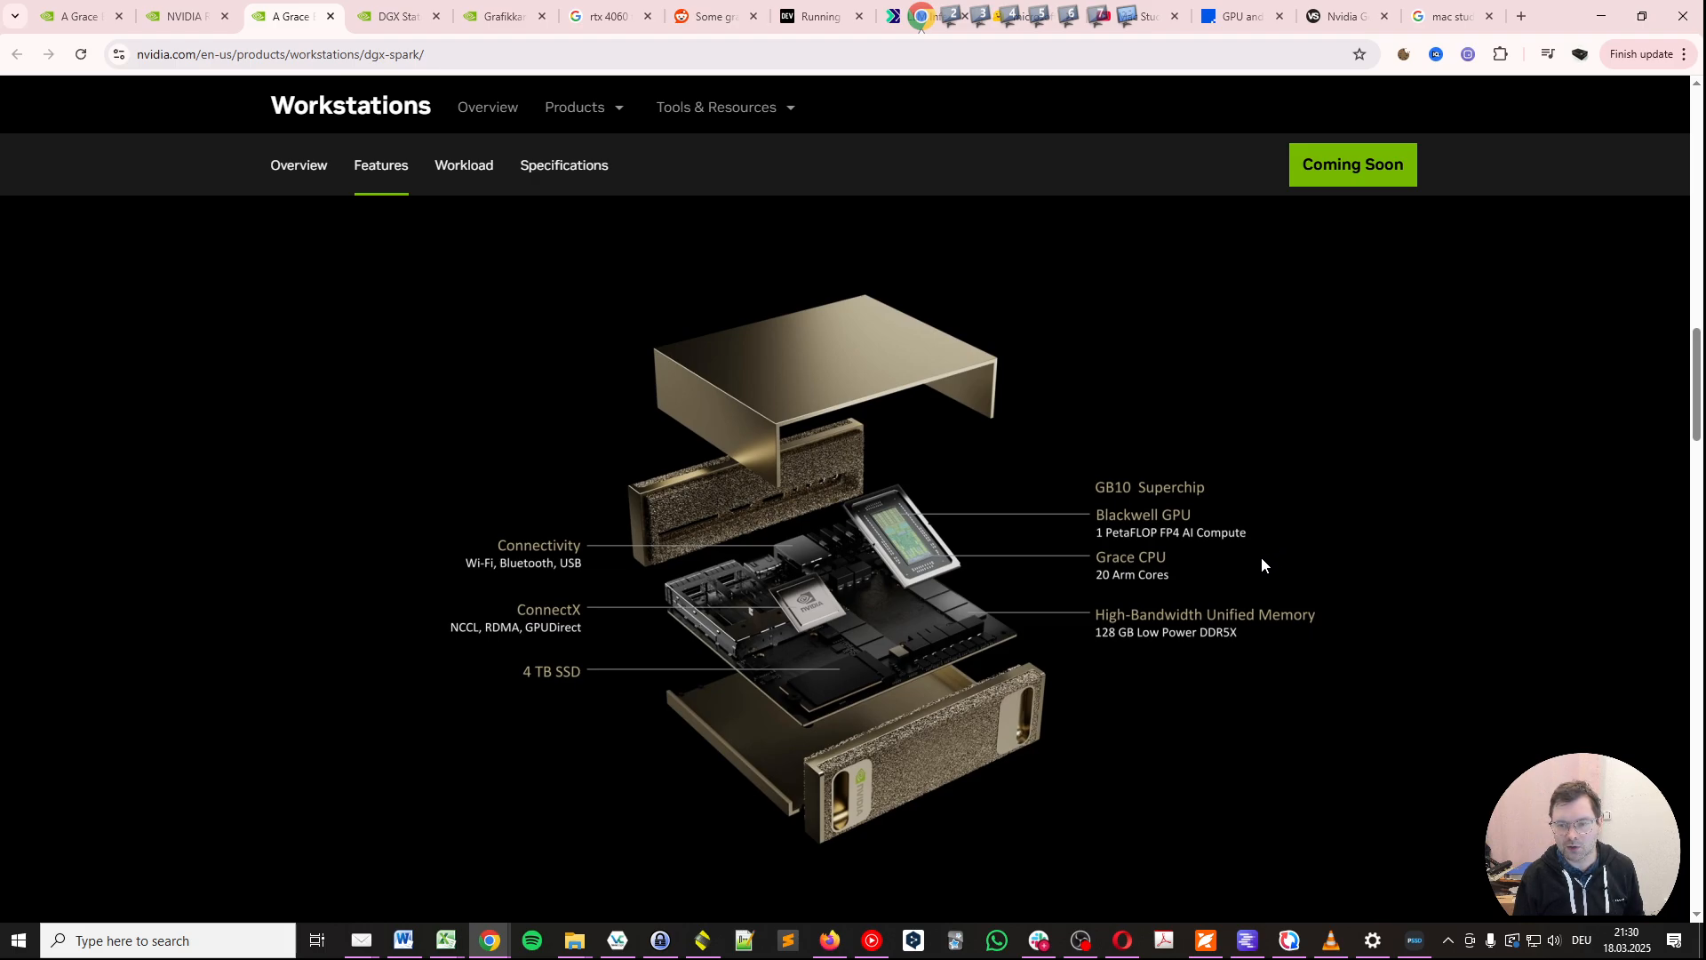
{"action": "mouse_move", "coordinate": [1245, 591]}
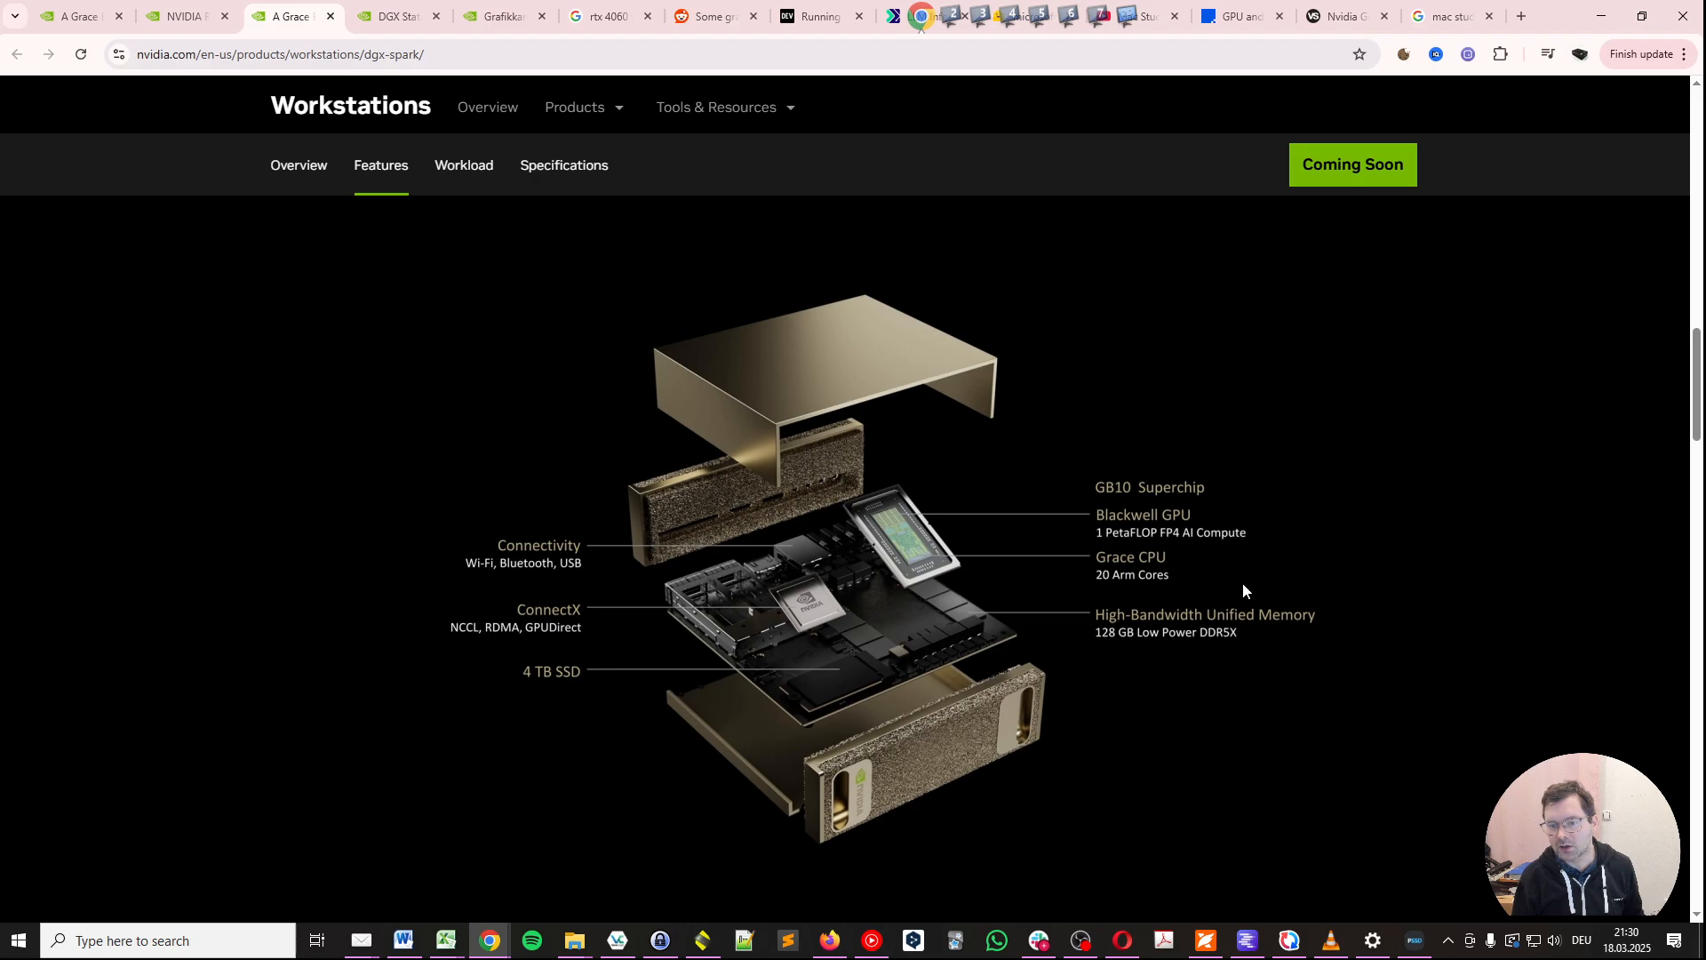
{"action": "mouse_move", "coordinate": [1178, 602]}
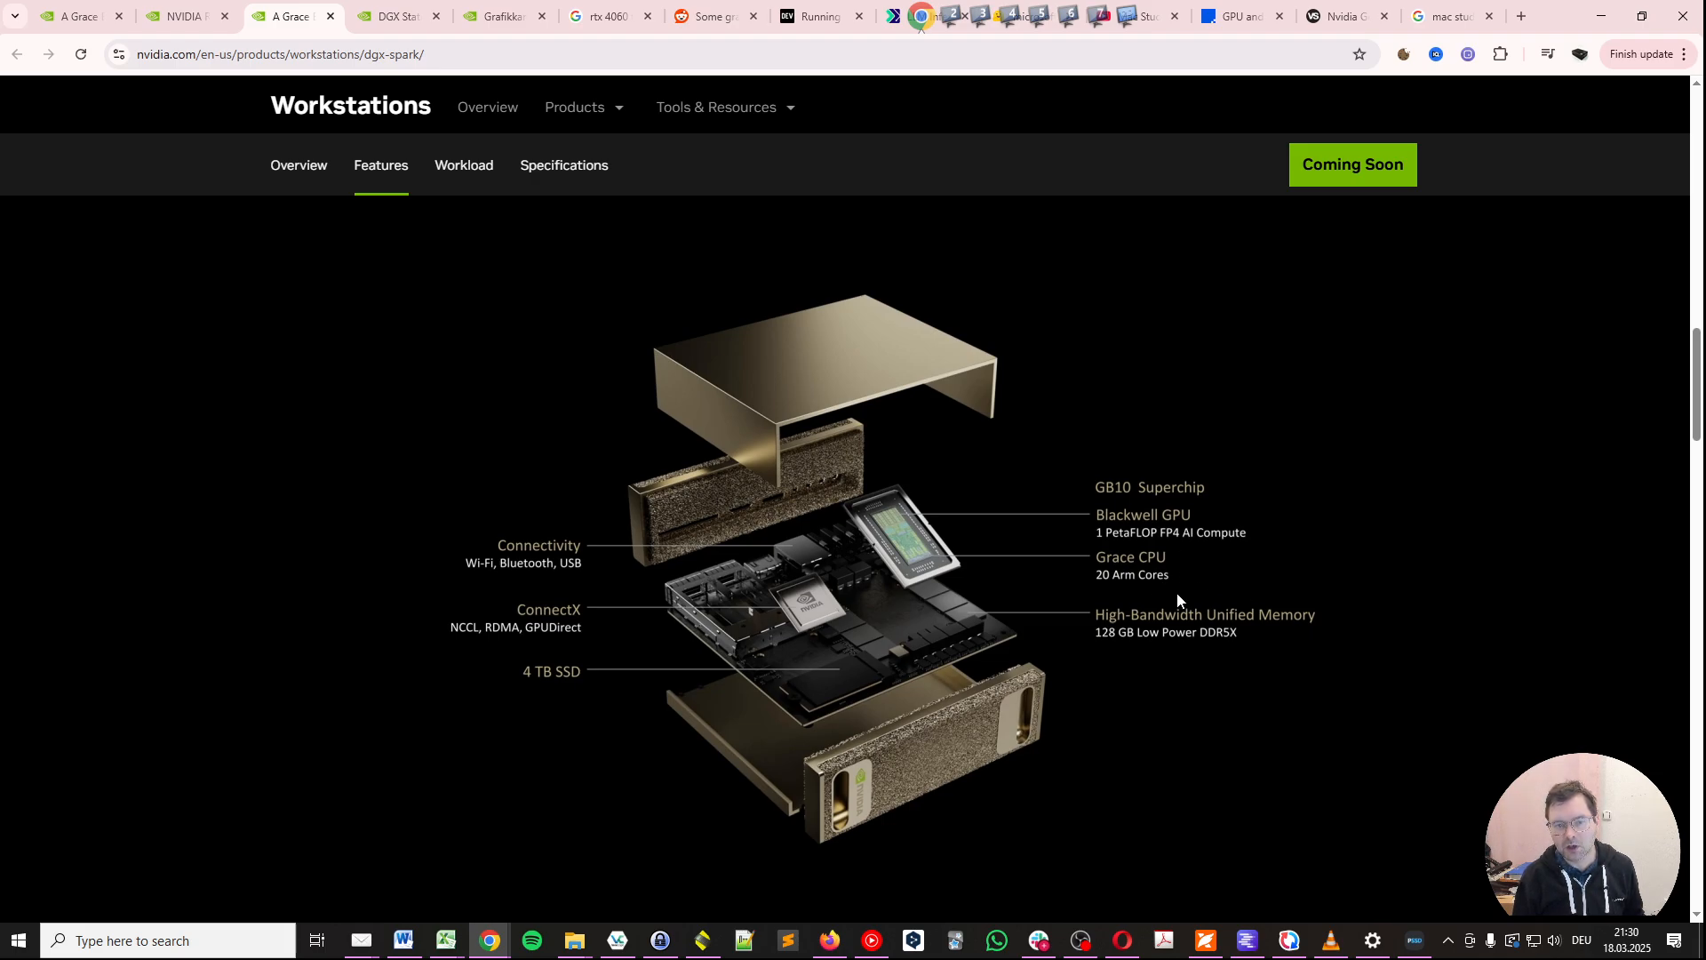
{"action": "mouse_move", "coordinate": [1186, 532]}
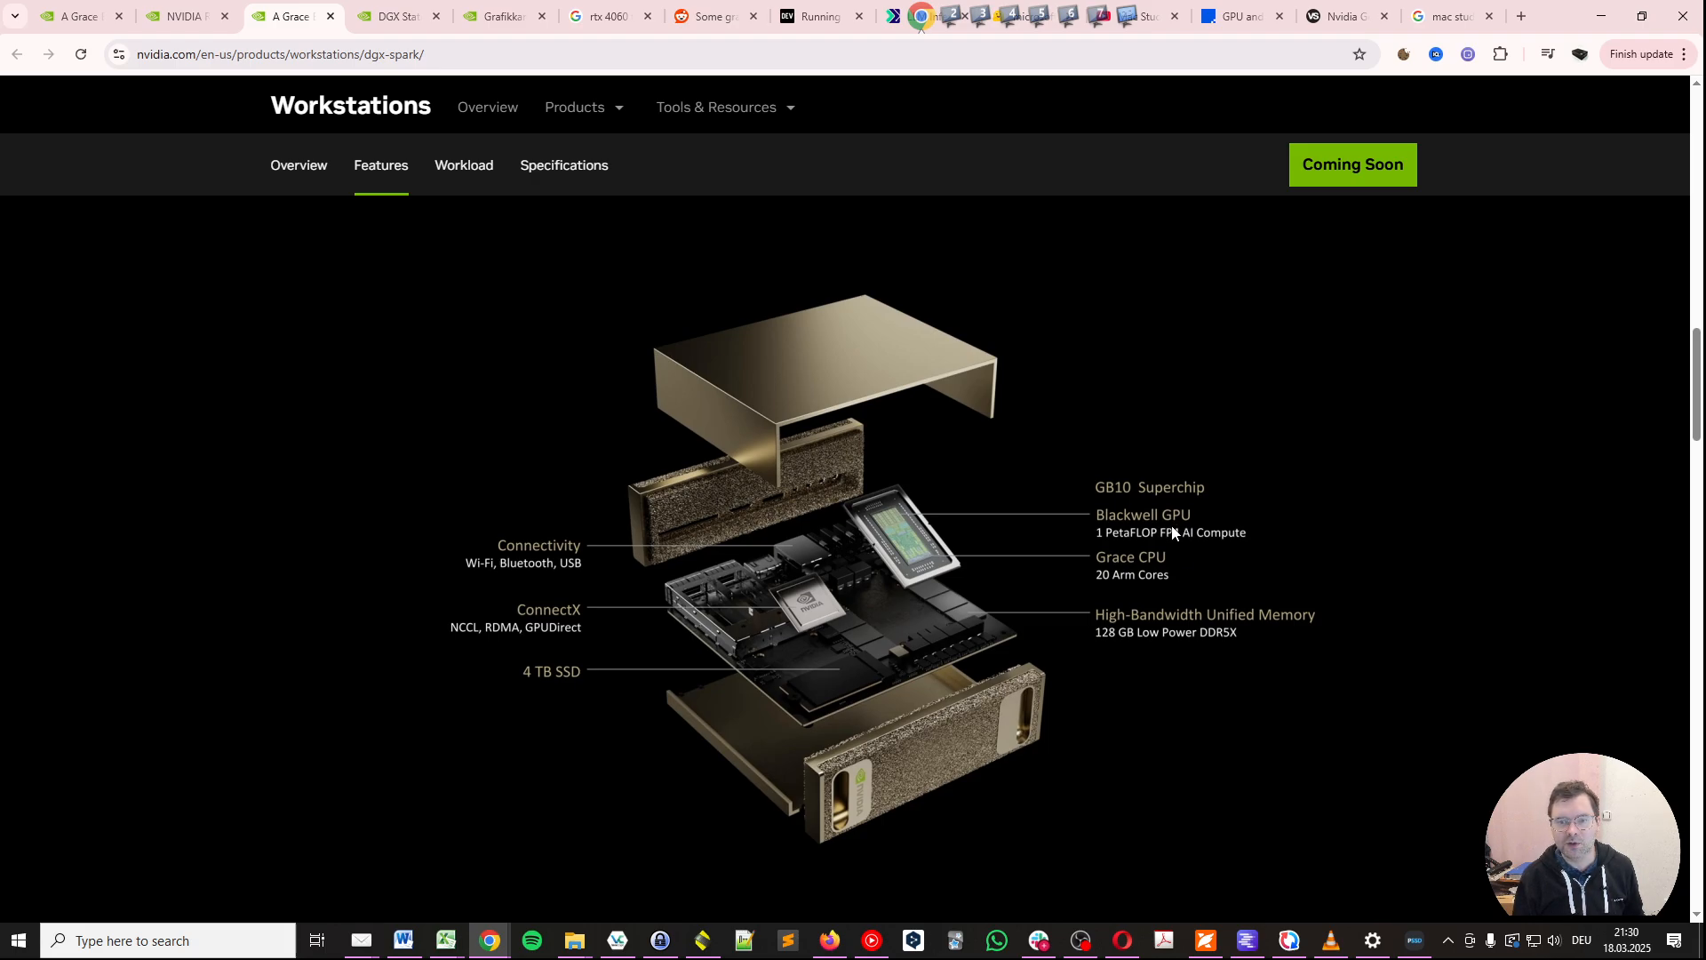
{"action": "mouse_move", "coordinate": [1181, 508]}
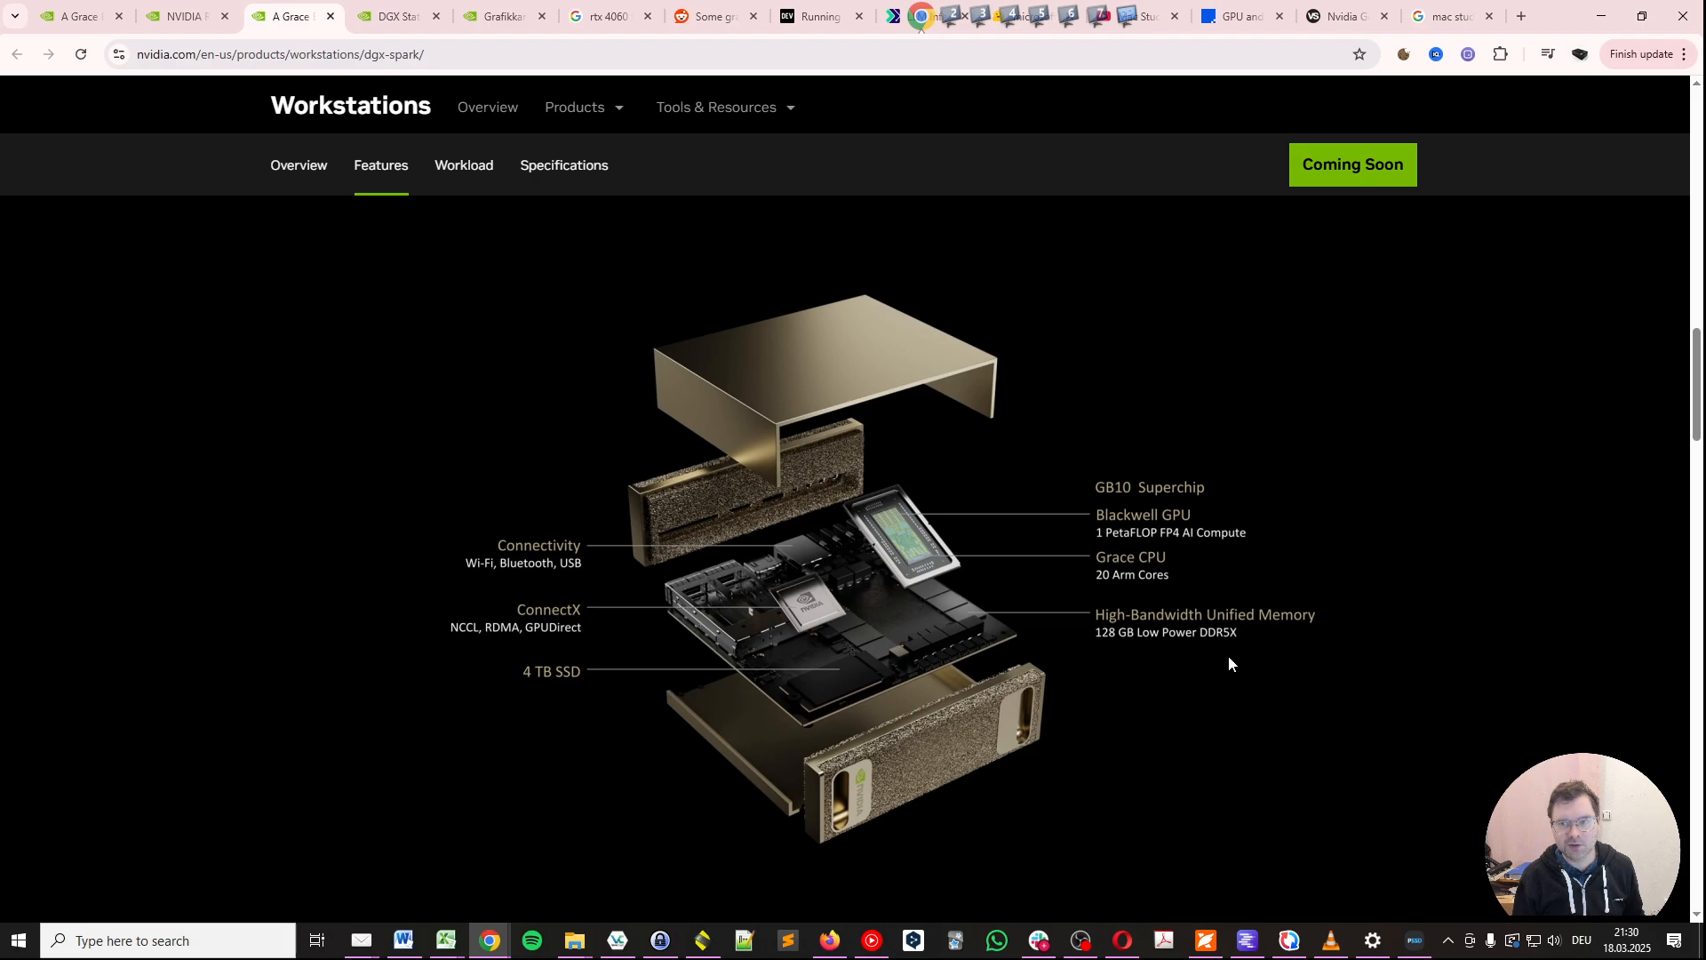
{"action": "left_click", "coordinate": [393, 16]}
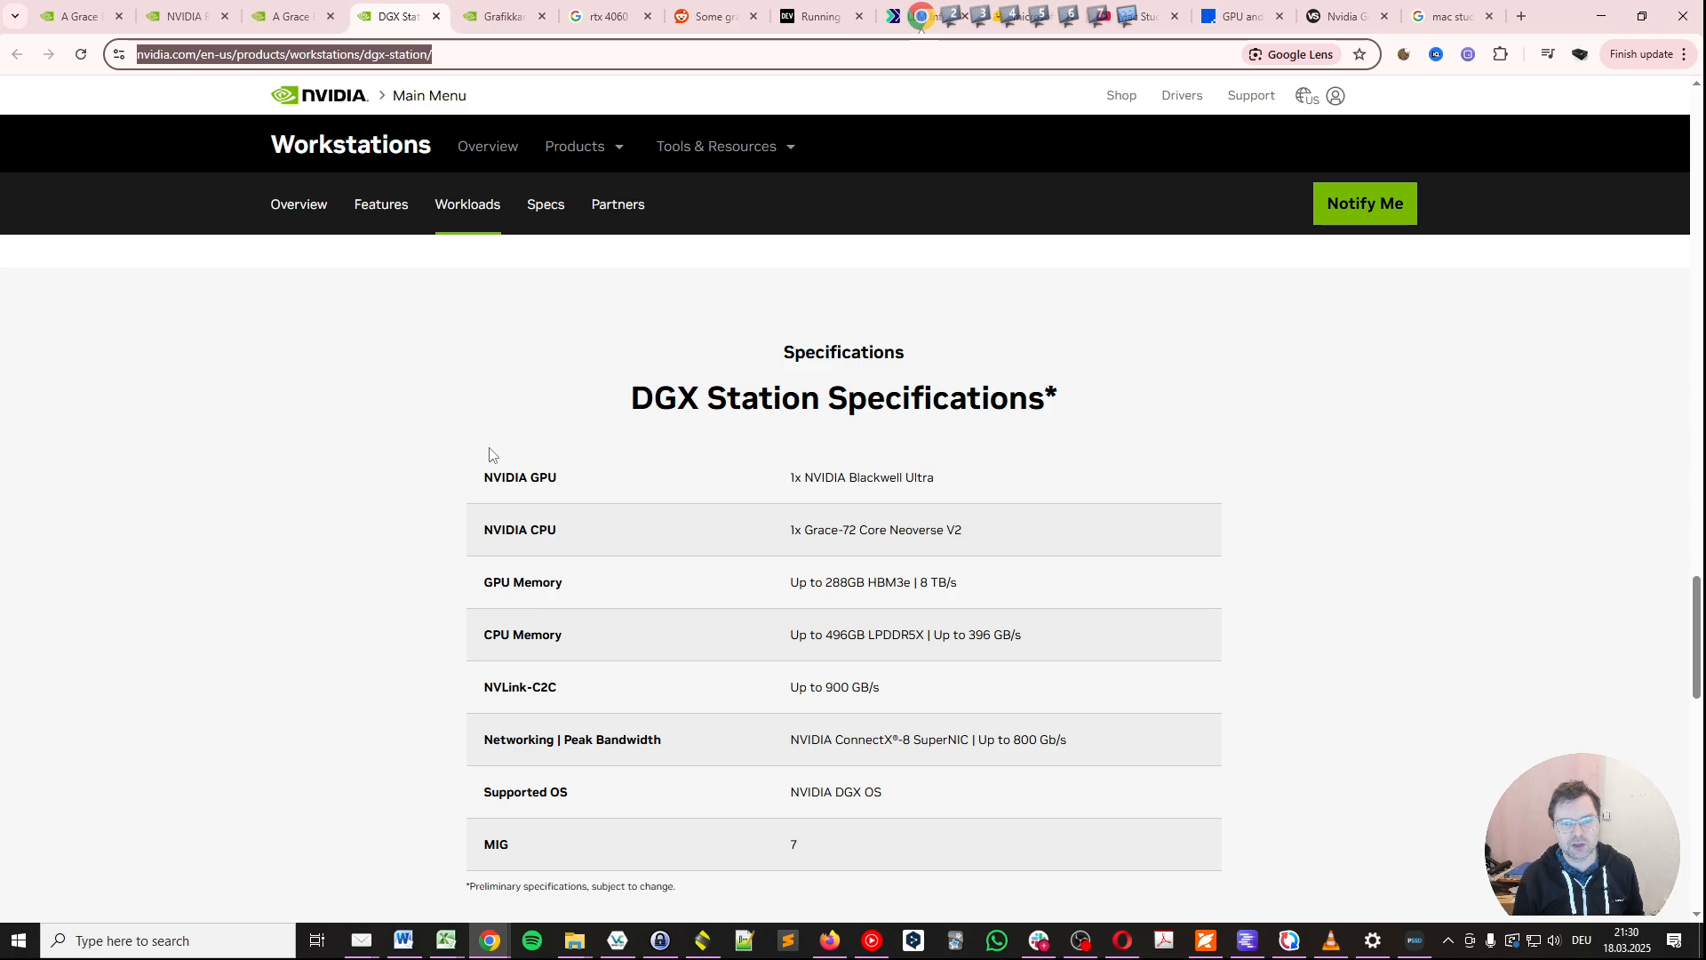
{"action": "mouse_move", "coordinate": [749, 672]}
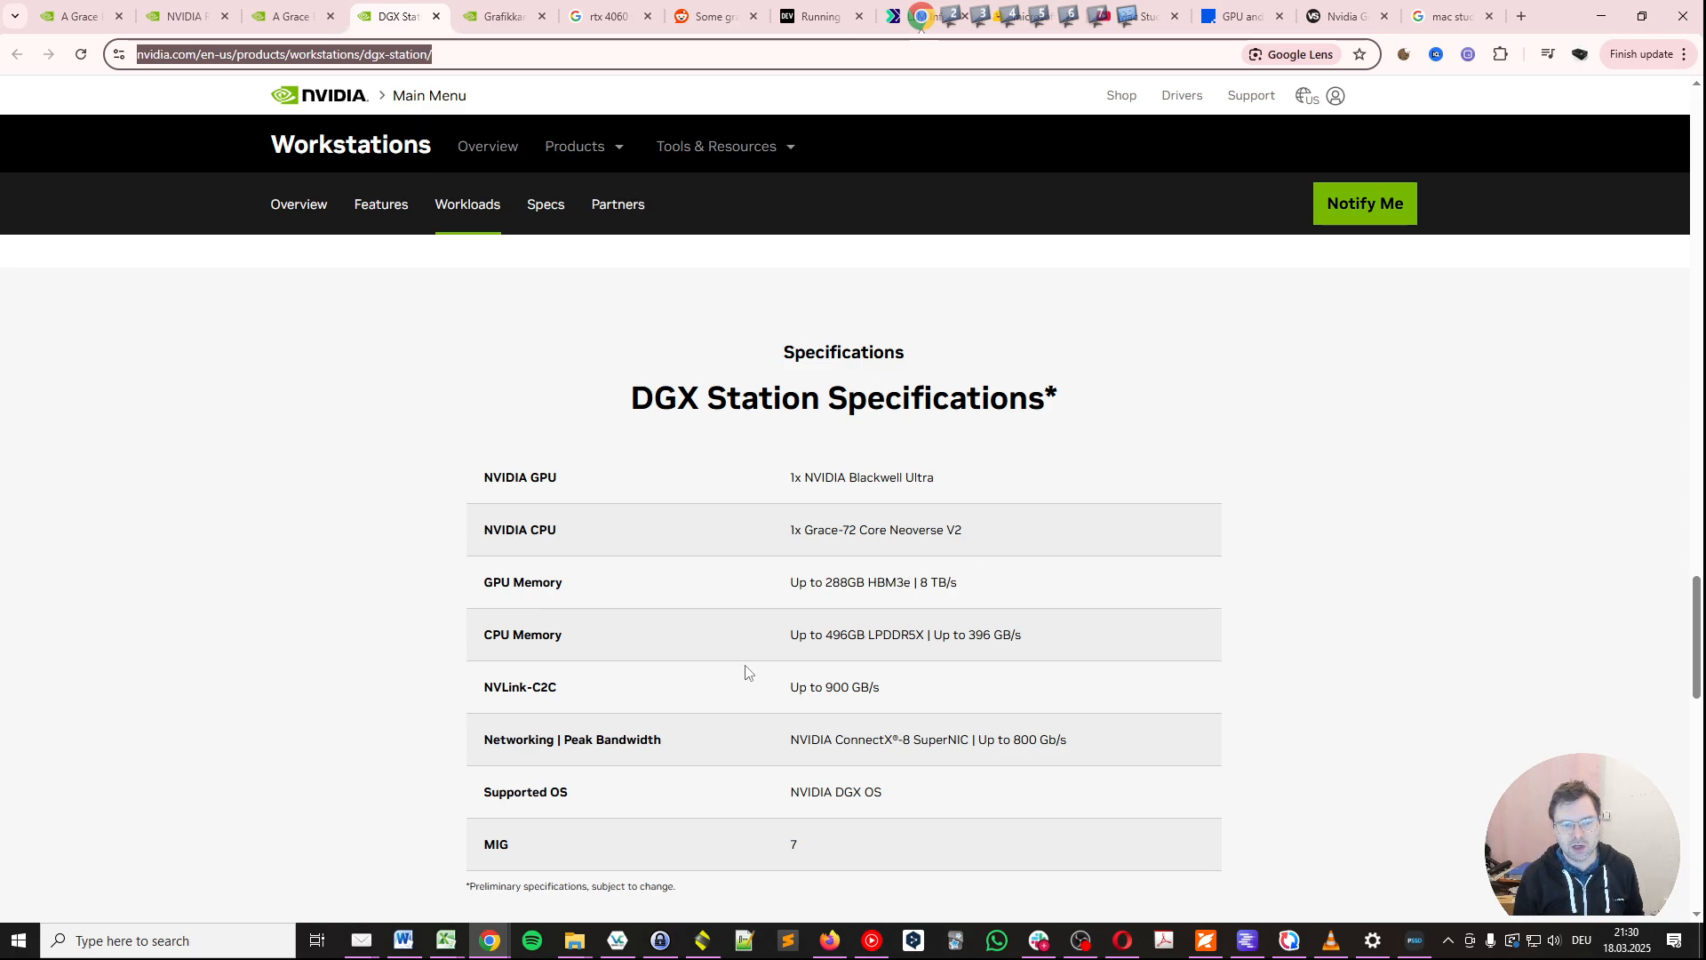
{"action": "mouse_move", "coordinate": [785, 767]}
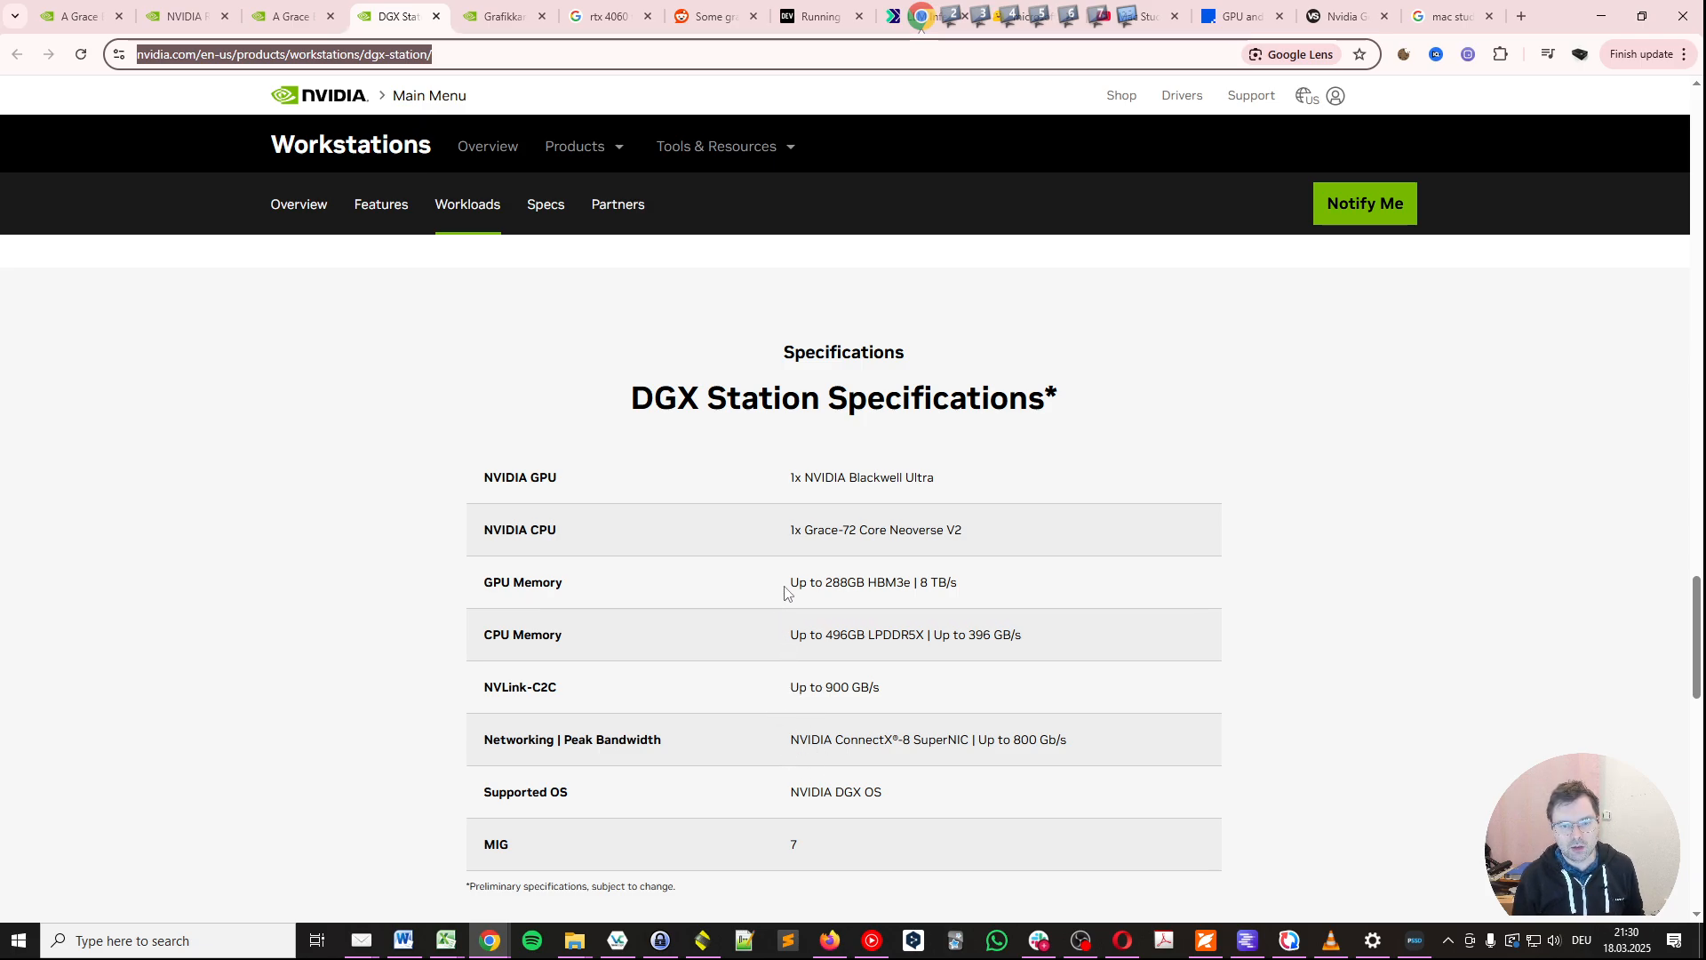
{"action": "mouse_move", "coordinate": [893, 604]}
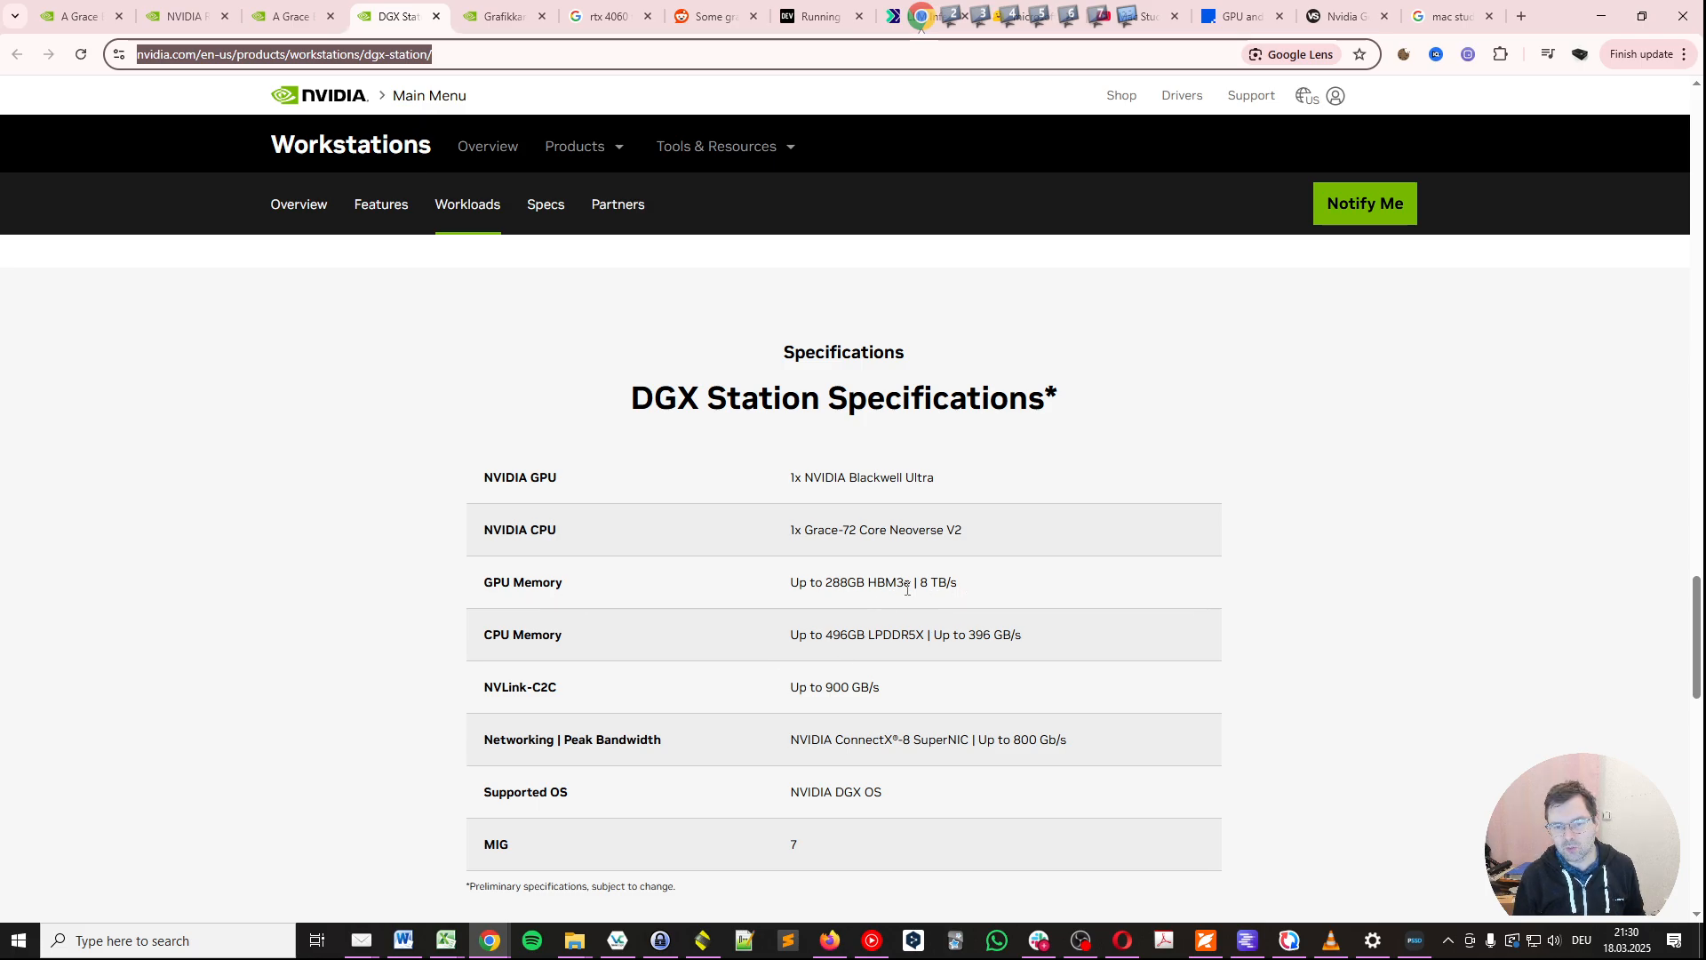
{"action": "double_click", "coordinate": [898, 583]}
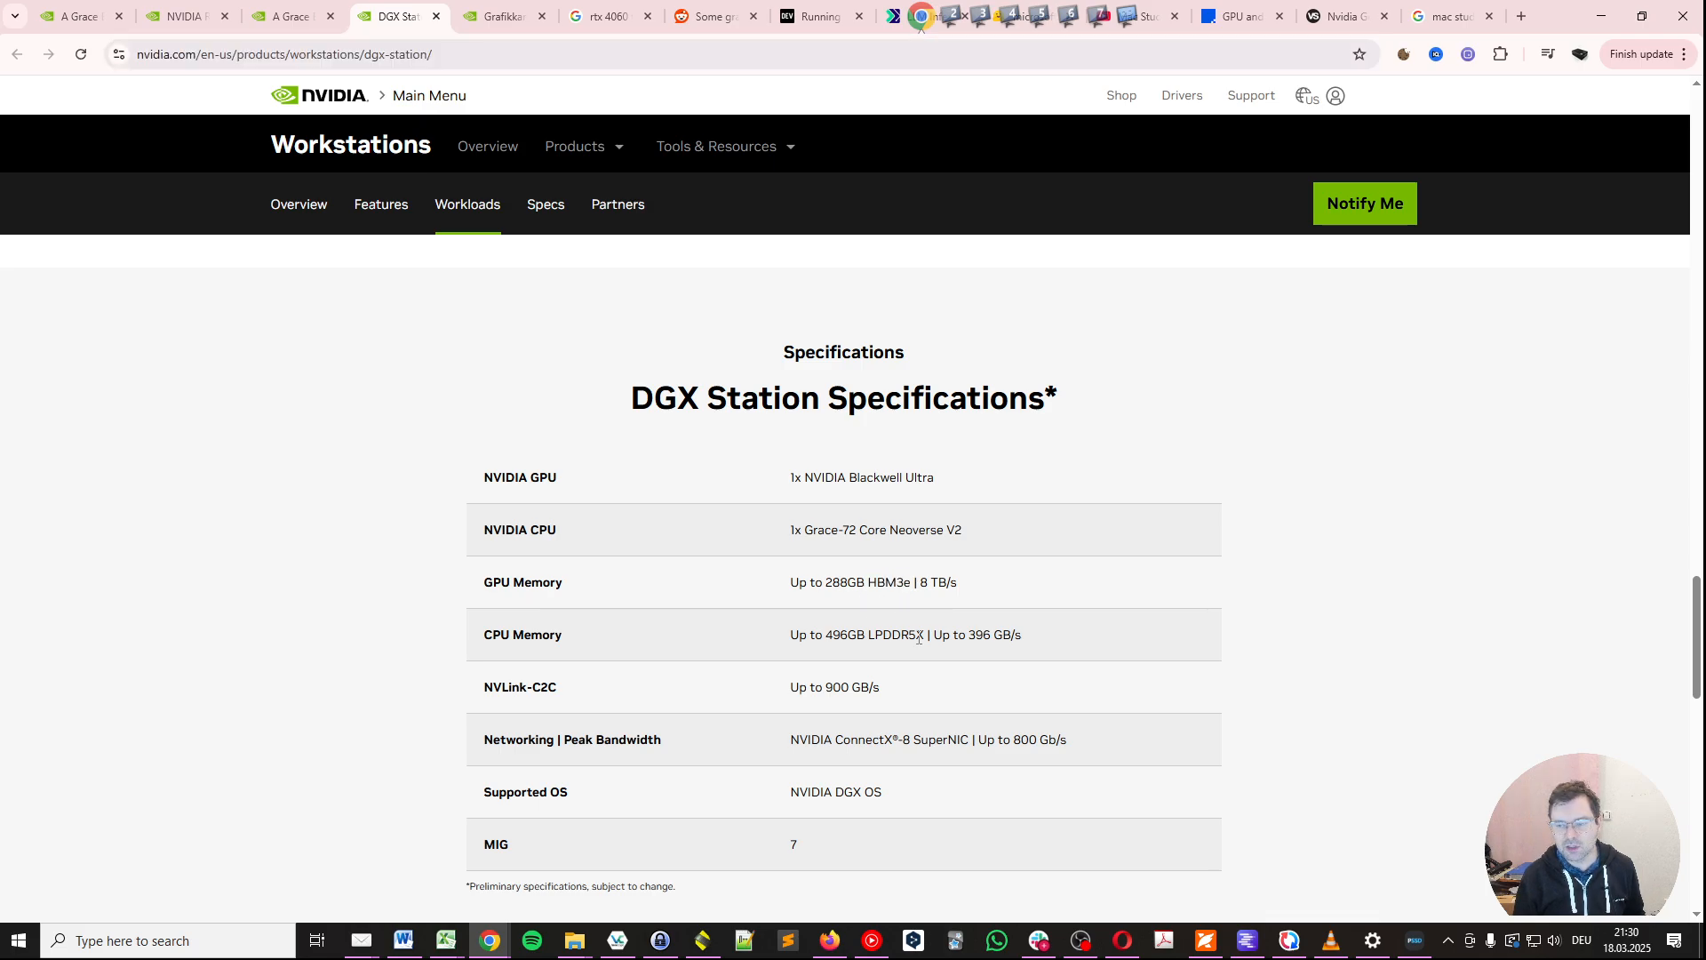
{"action": "mouse_move", "coordinate": [740, 625]}
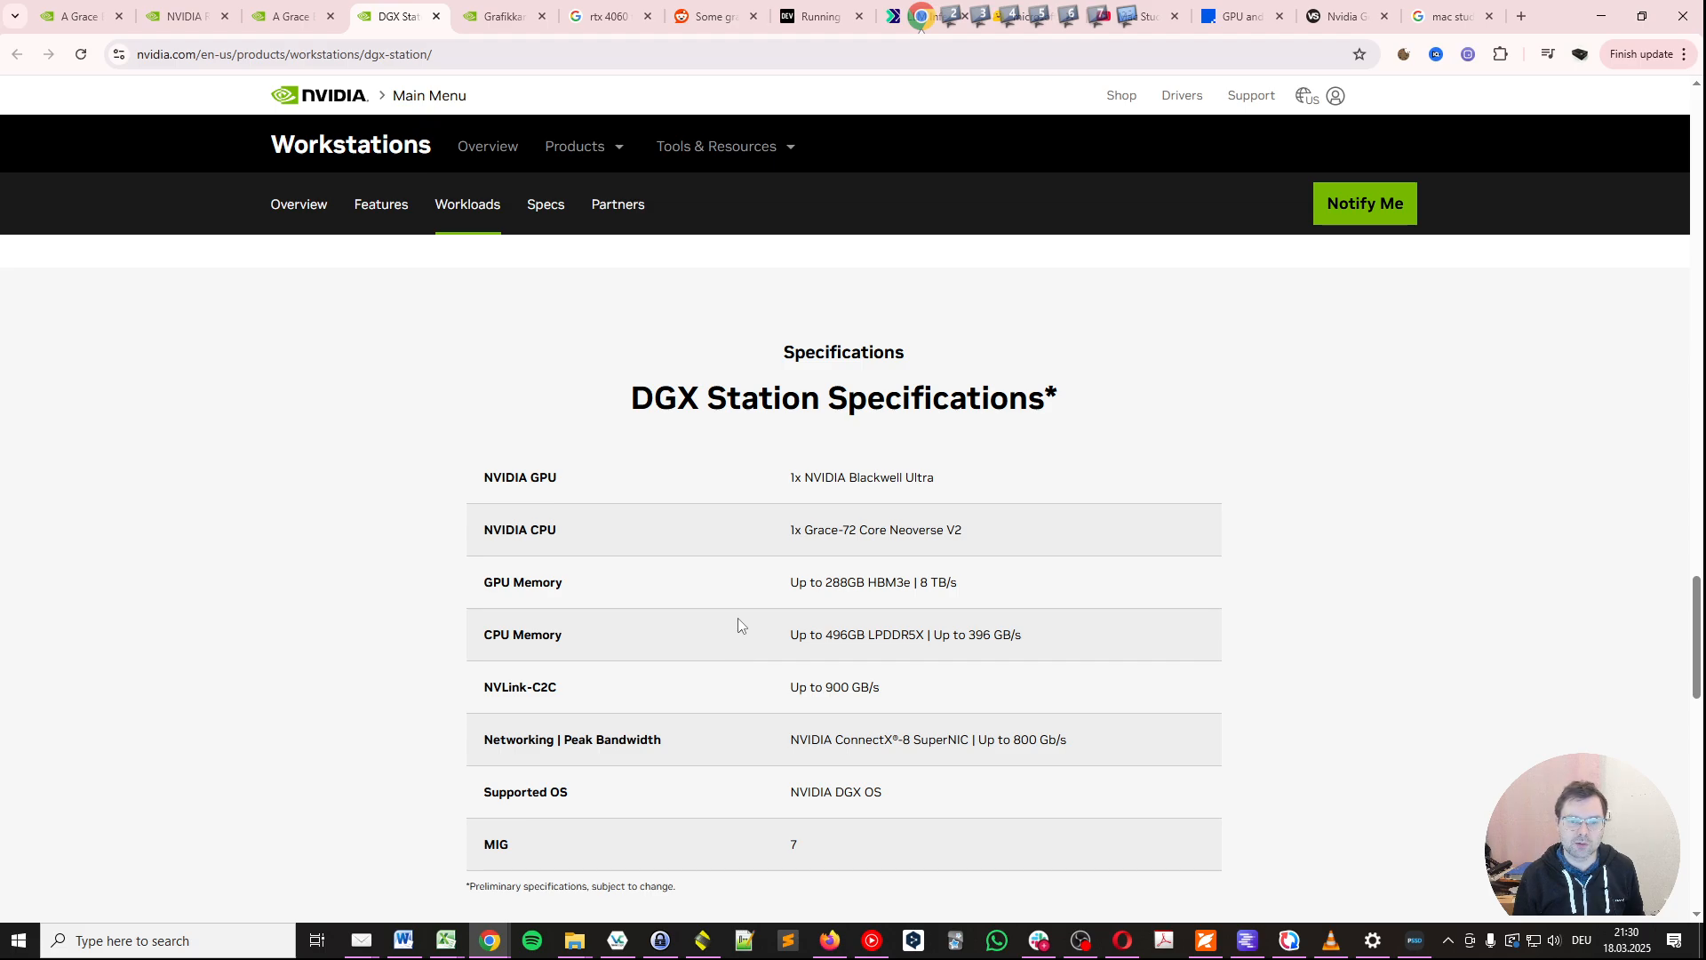
{"action": "mouse_move", "coordinate": [750, 614]}
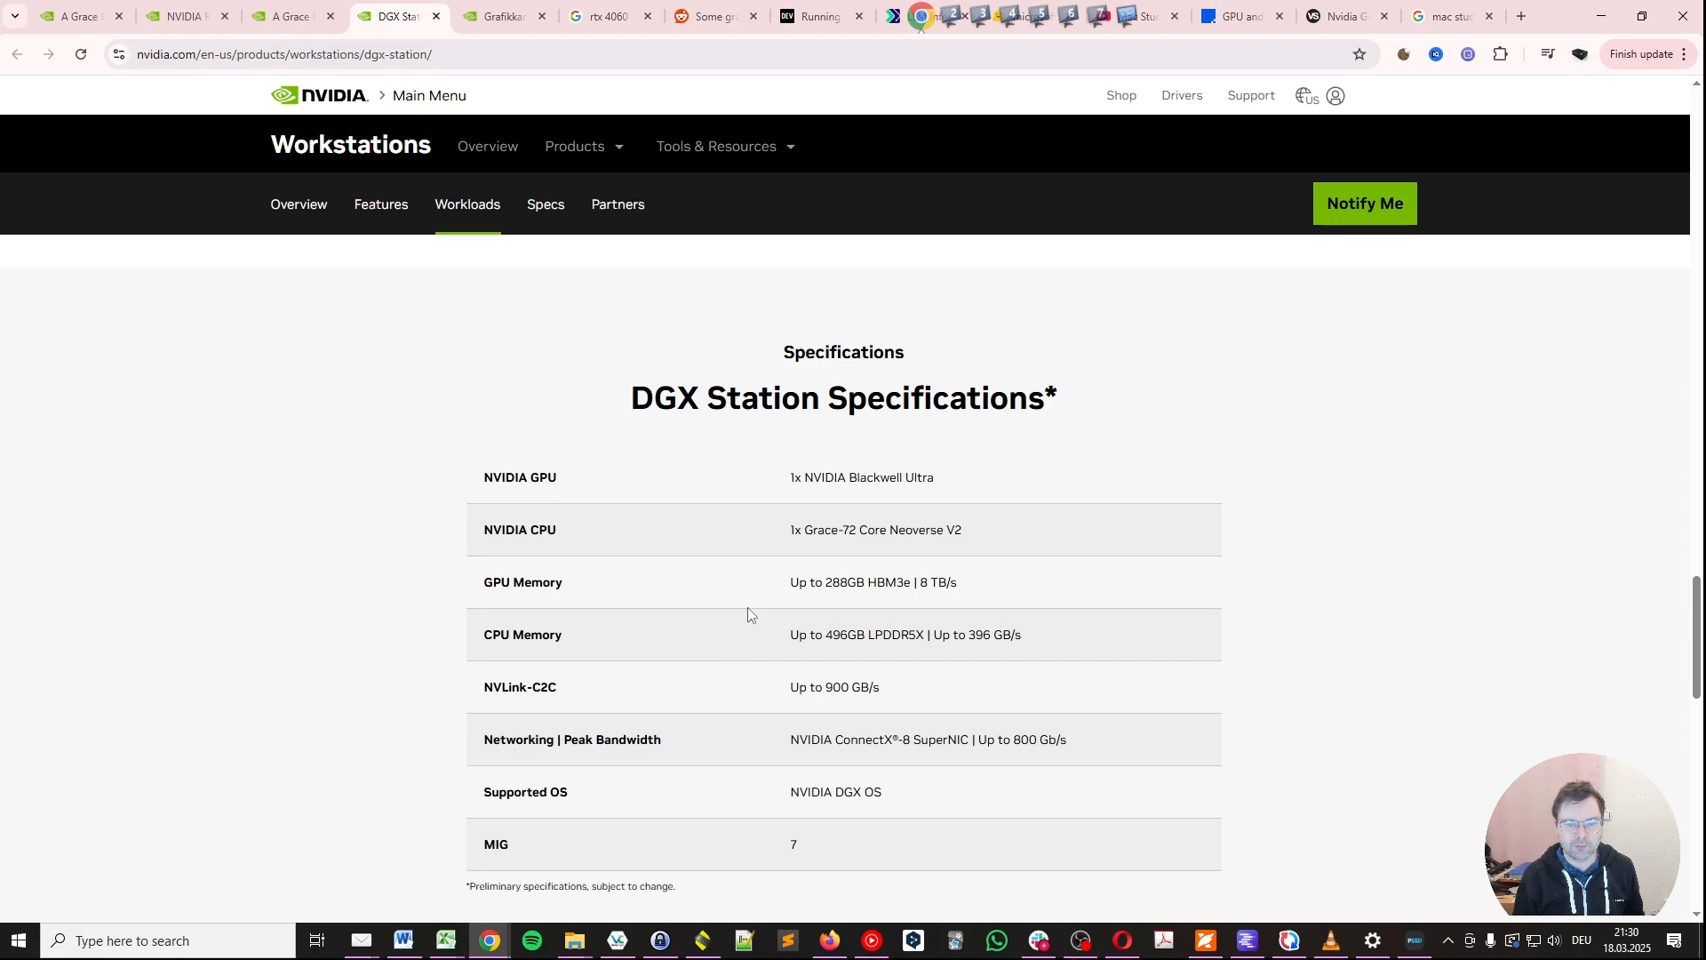
{"action": "mouse_move", "coordinate": [850, 597]}
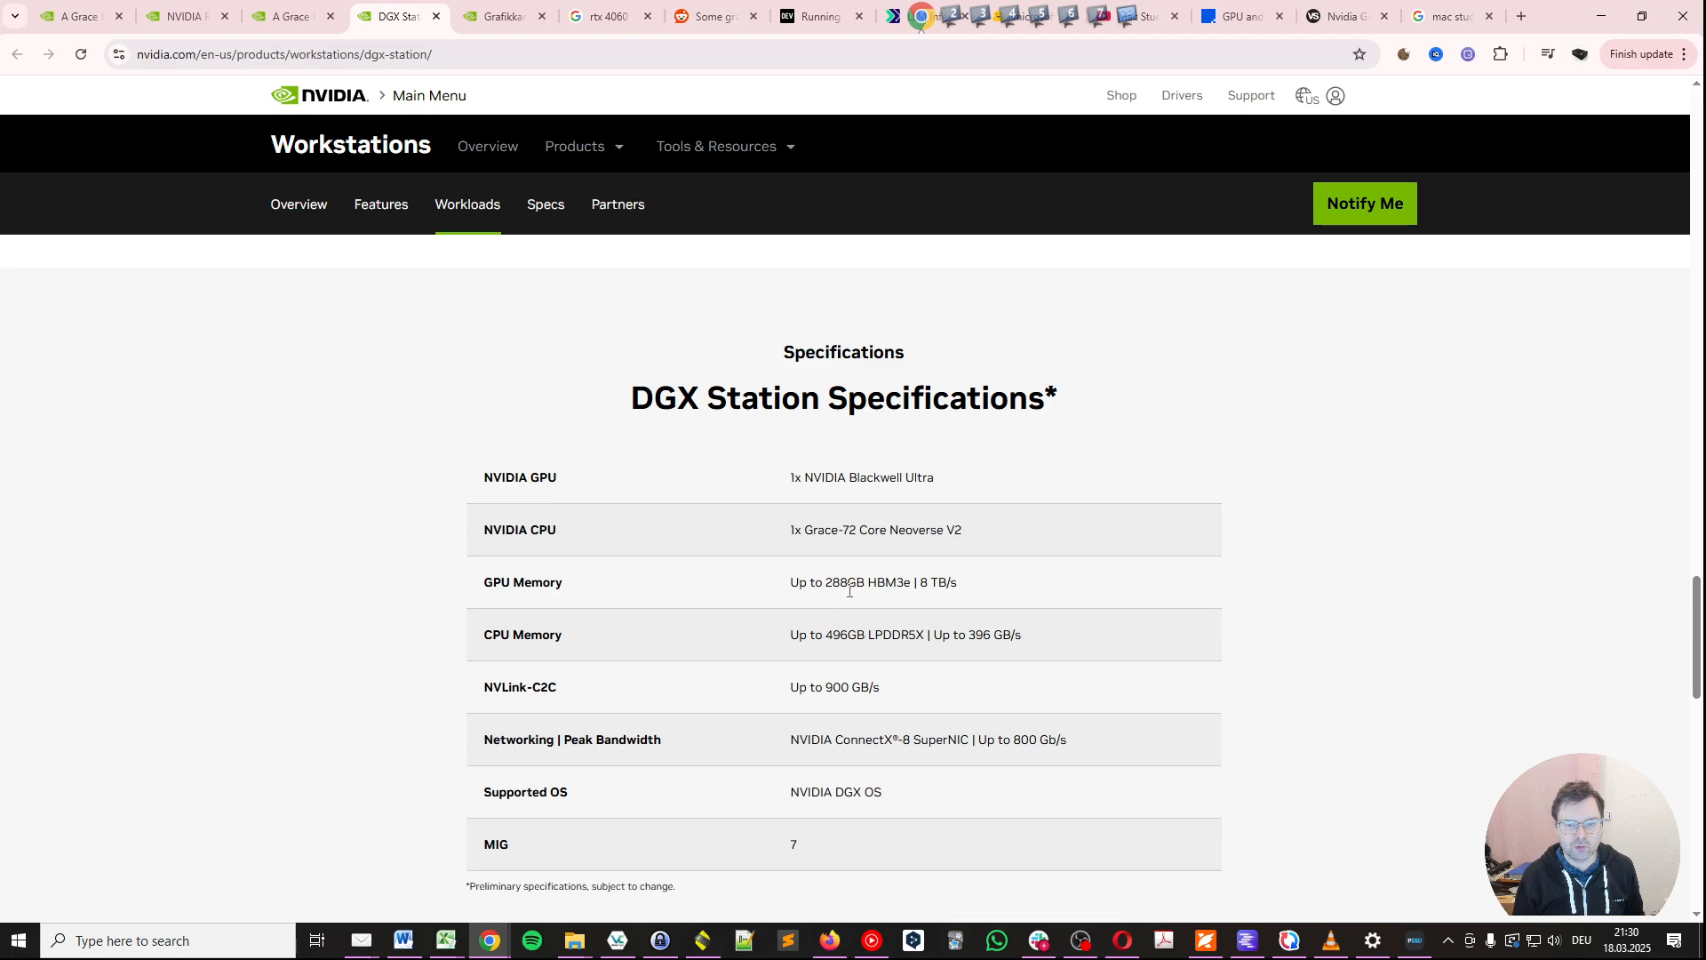
{"action": "mouse_move", "coordinate": [895, 616]}
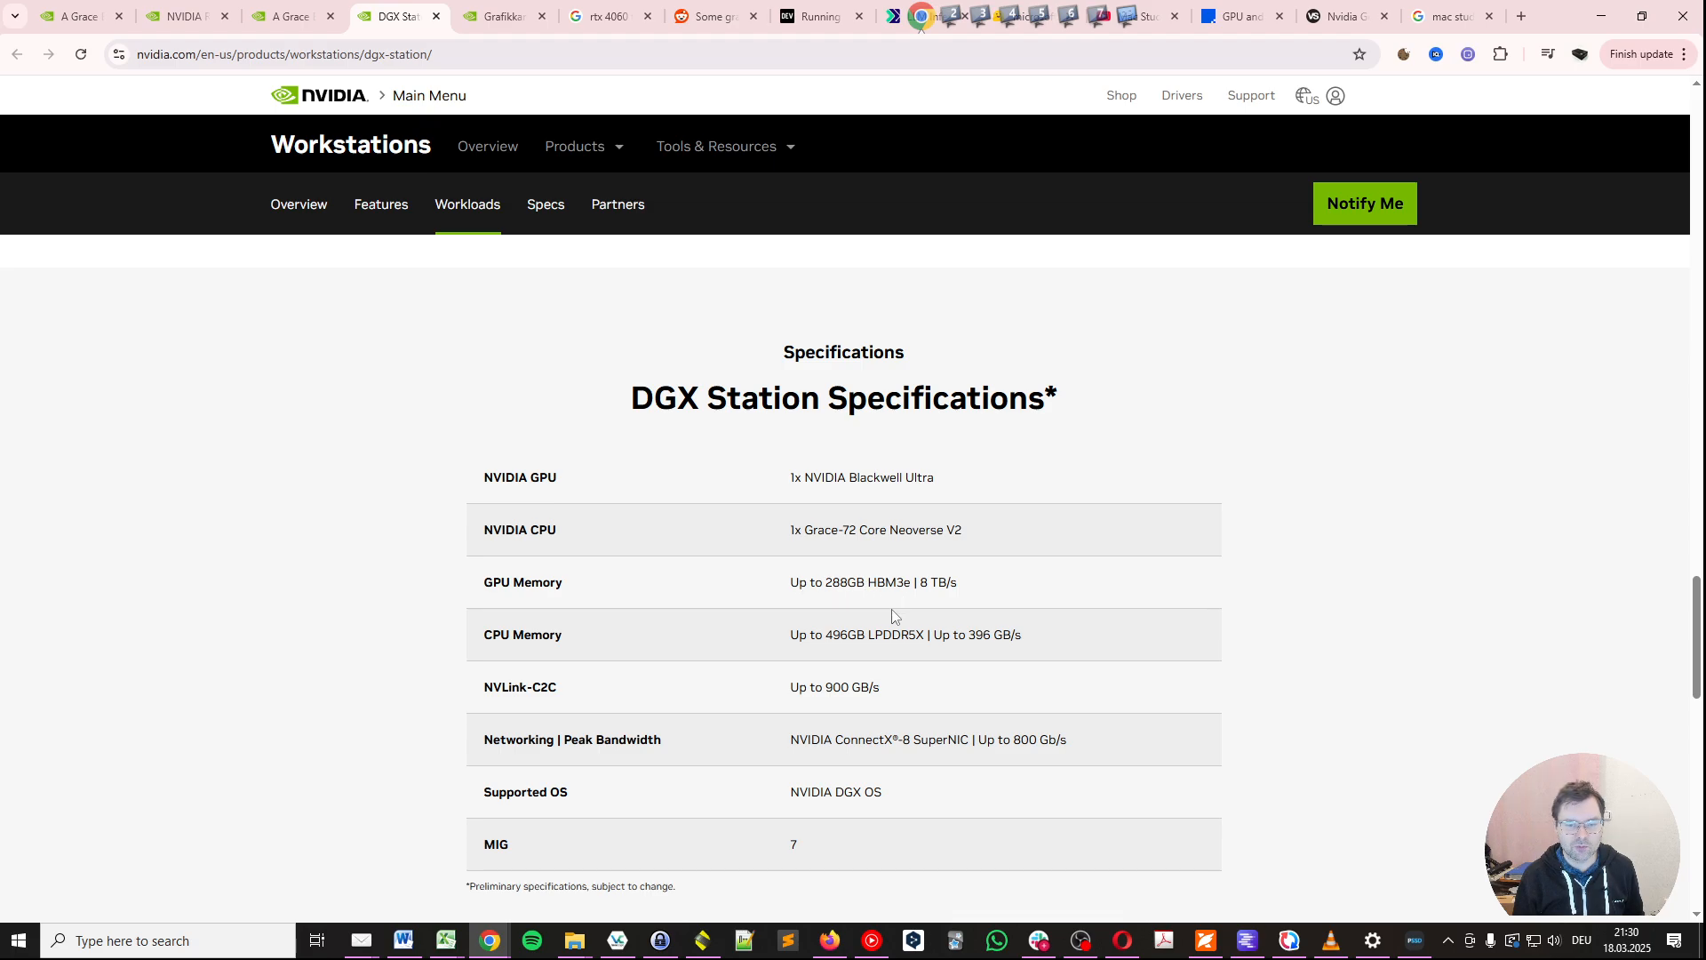
{"action": "mouse_move", "coordinate": [862, 650]}
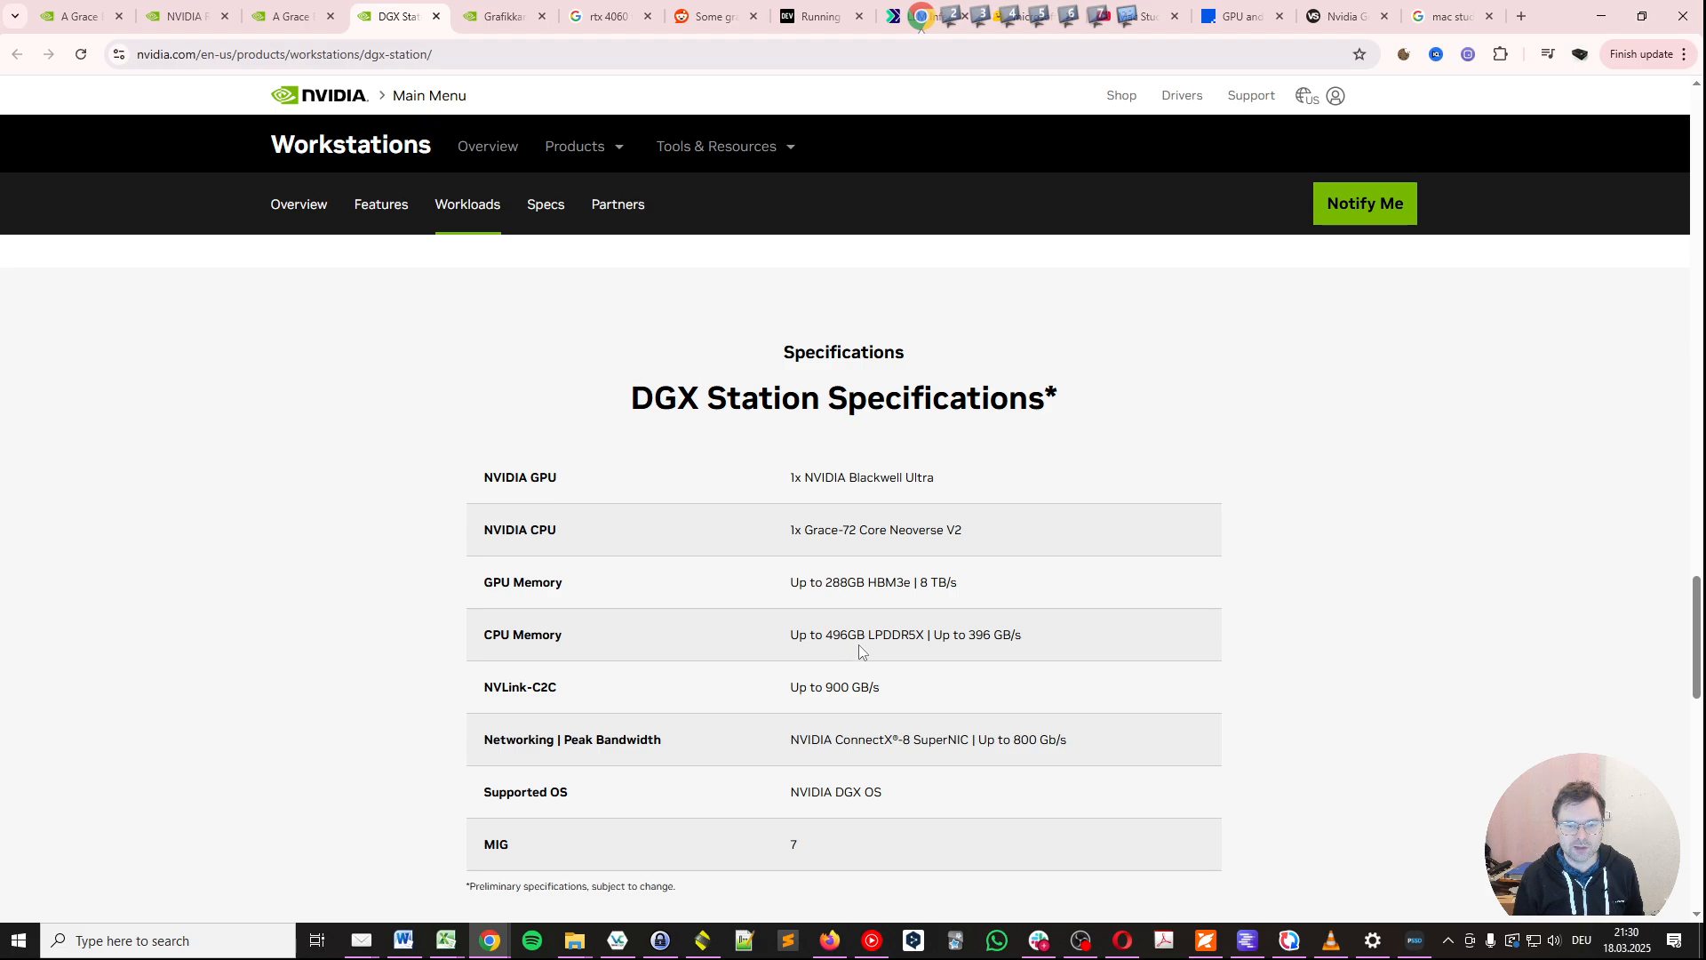
{"action": "mouse_move", "coordinate": [931, 652]}
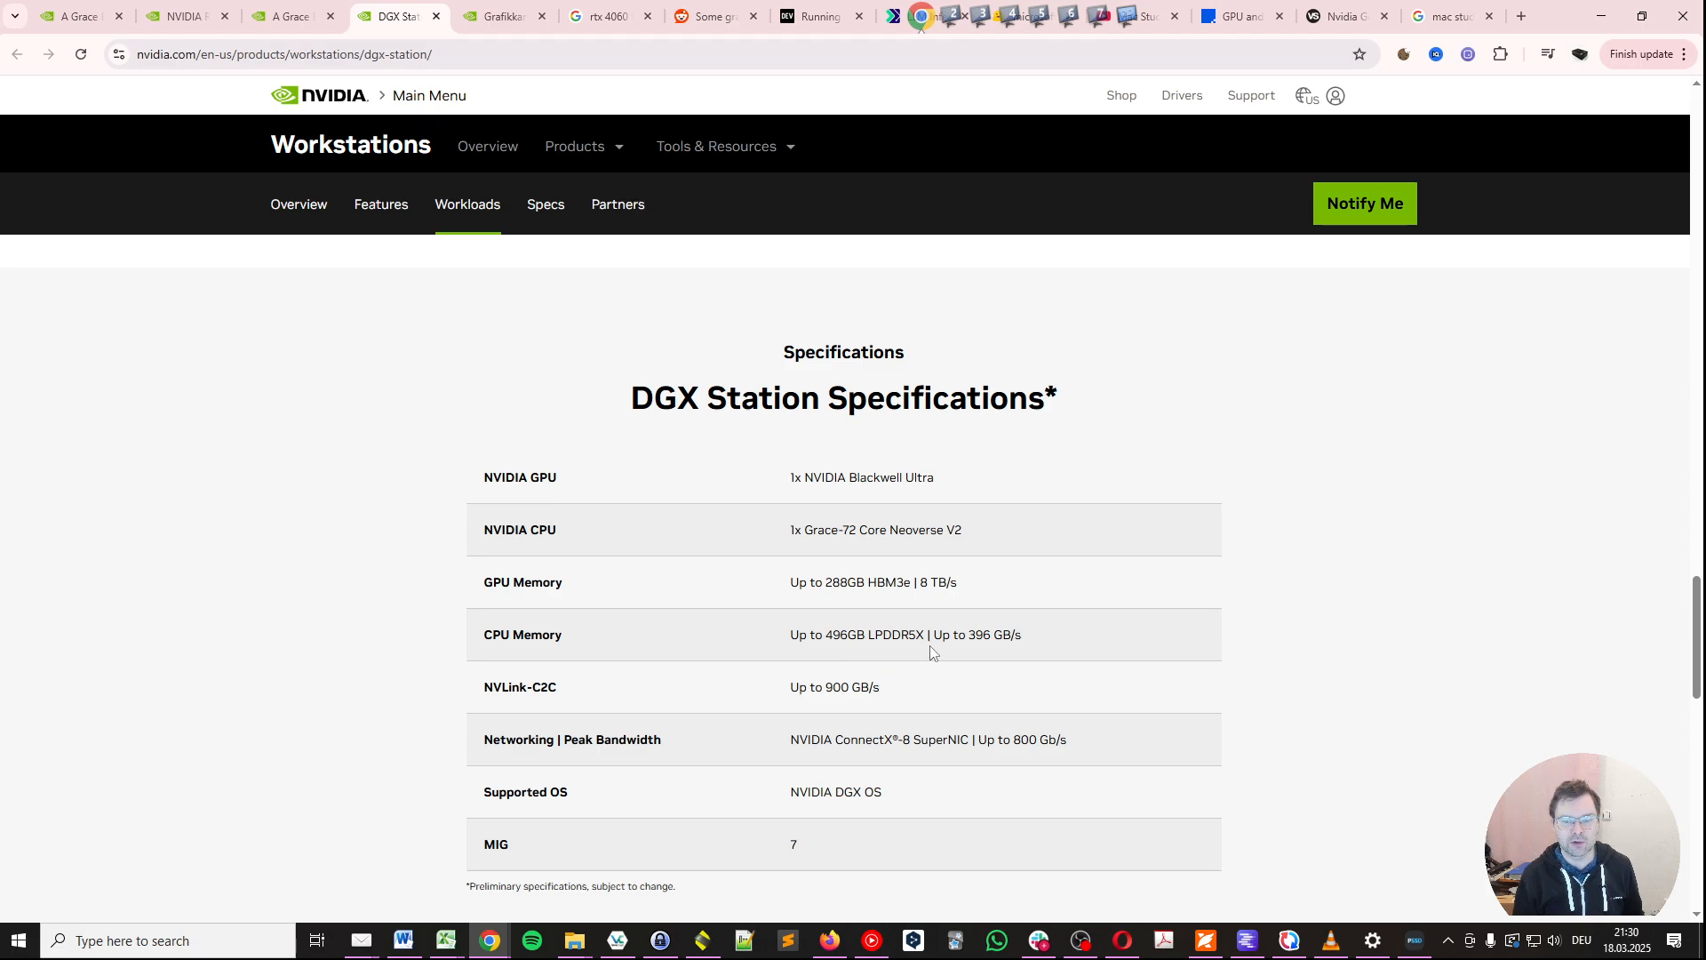
{"action": "mouse_move", "coordinate": [1020, 642]}
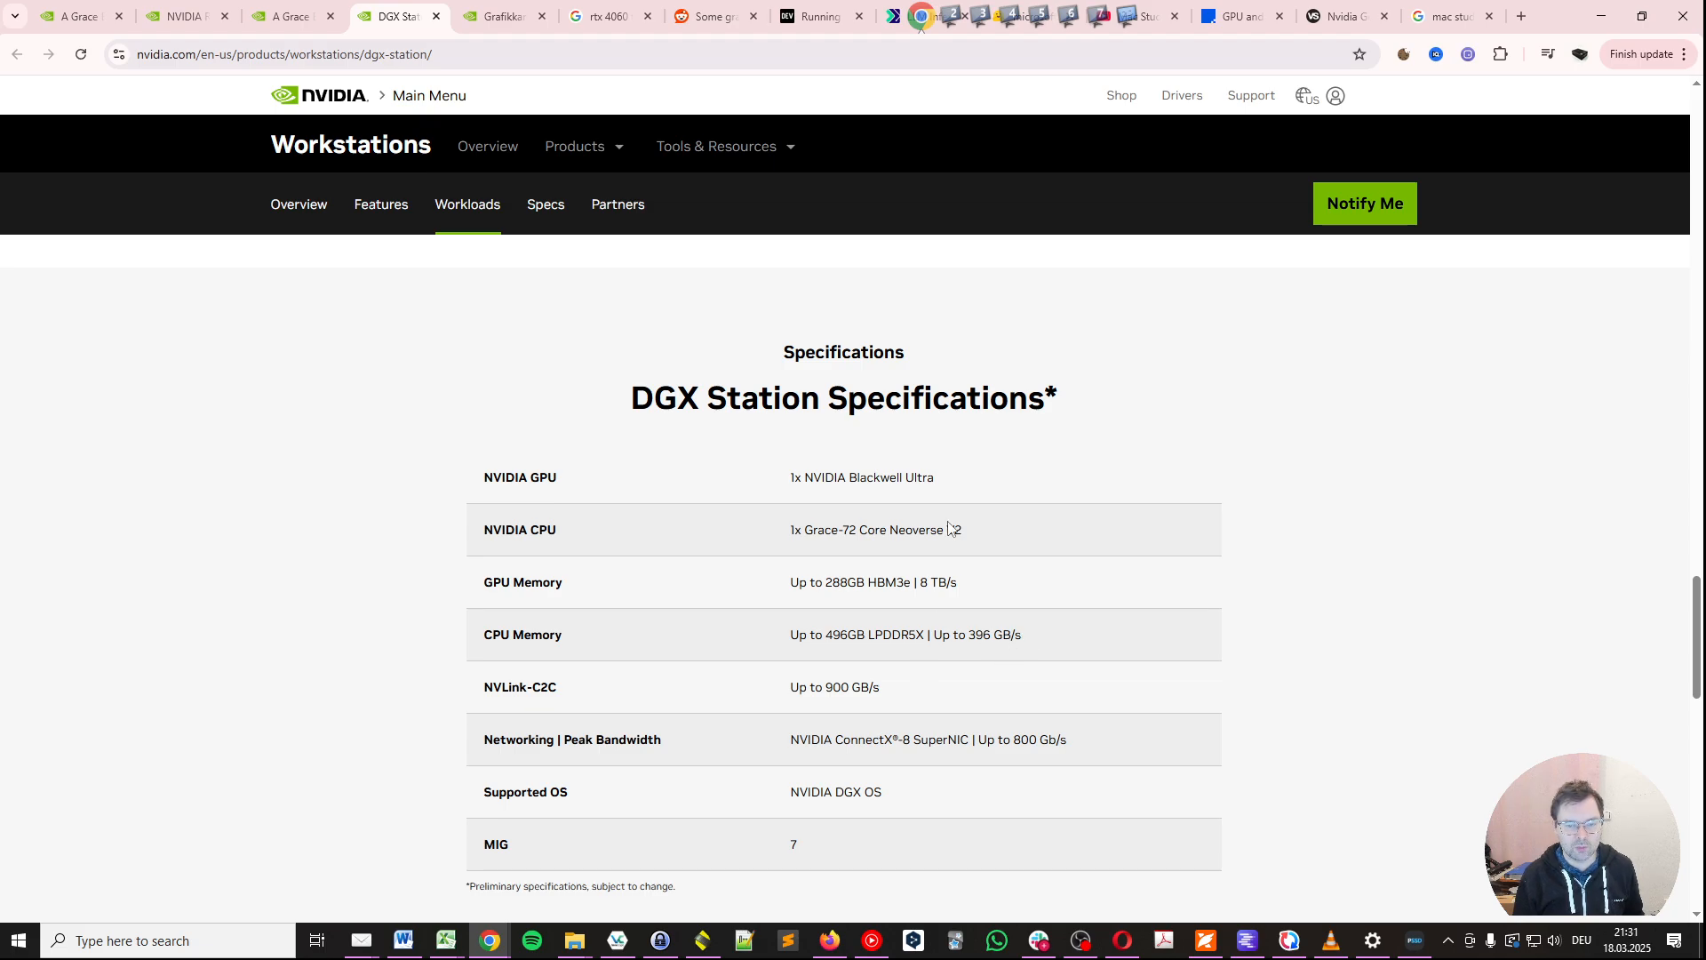
{"action": "mouse_move", "coordinate": [697, 688]}
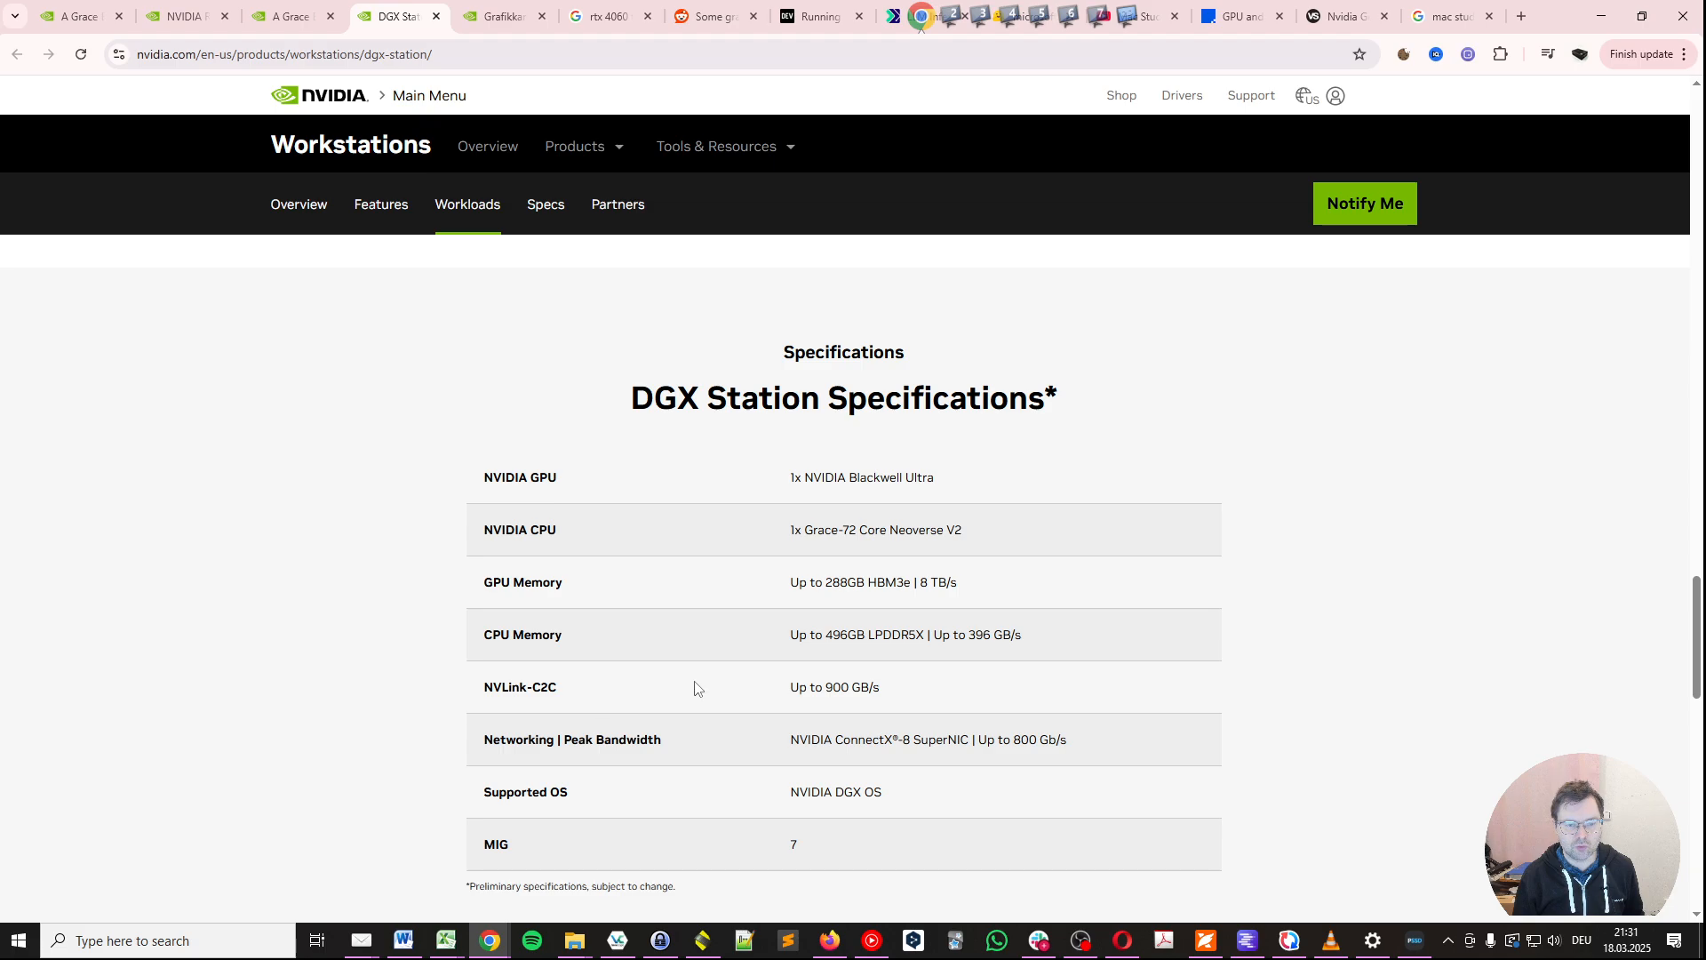
{"action": "mouse_move", "coordinate": [886, 698]}
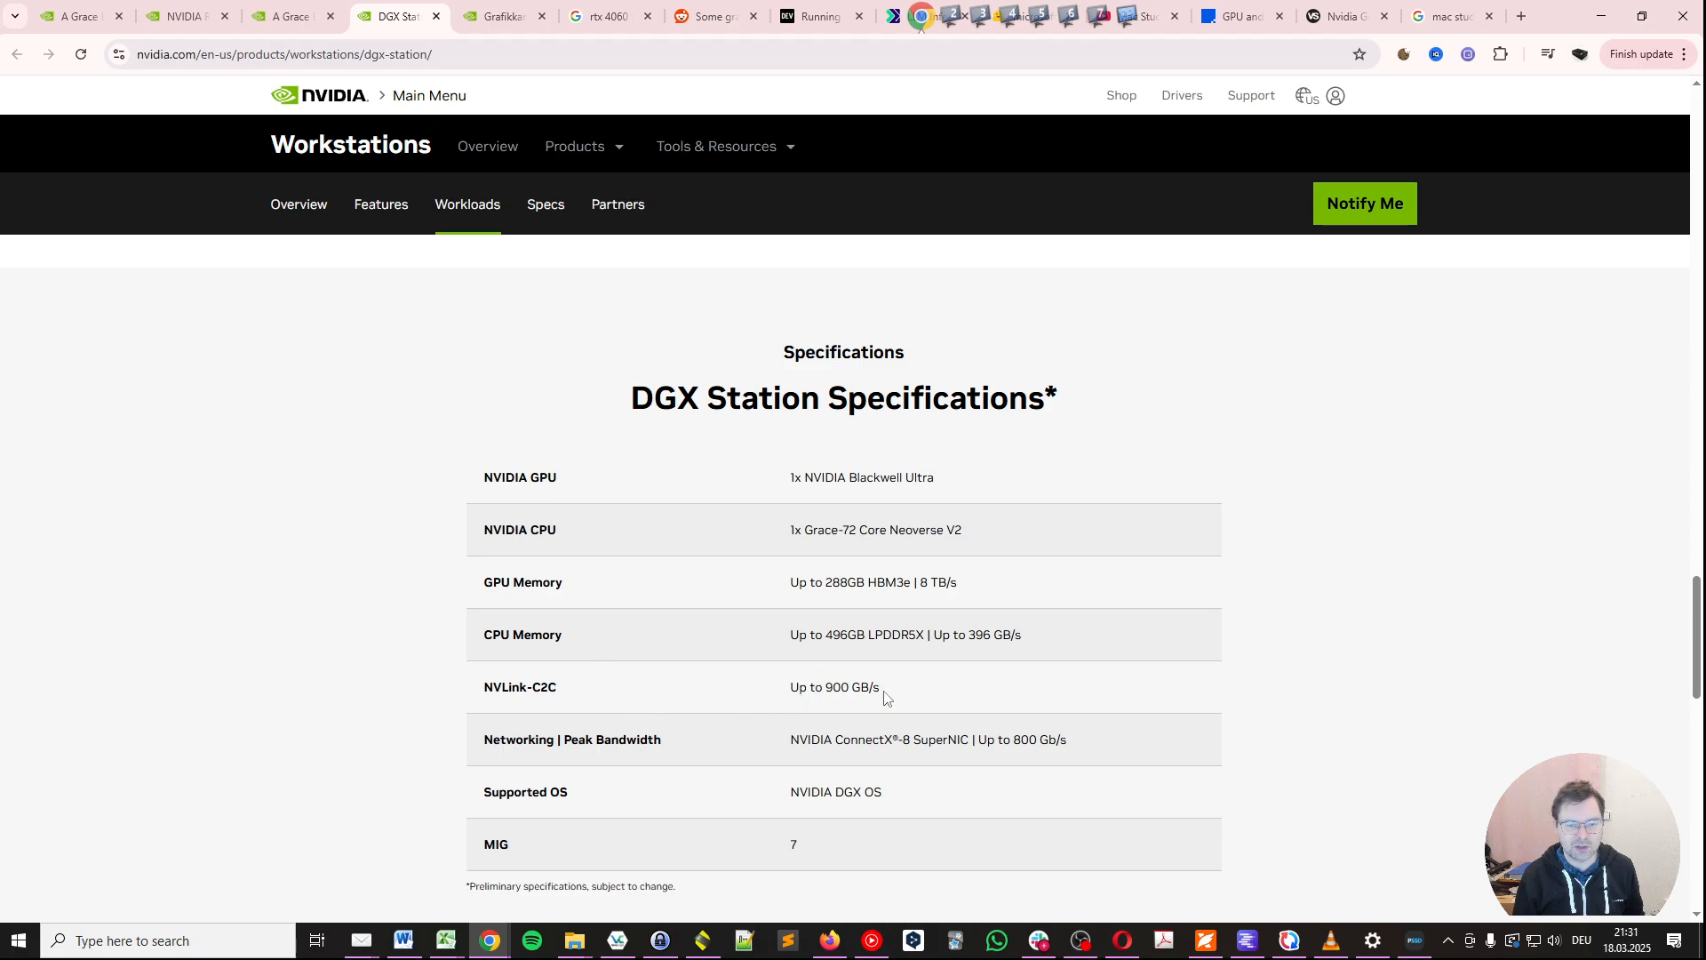
{"action": "mouse_move", "coordinate": [789, 706]}
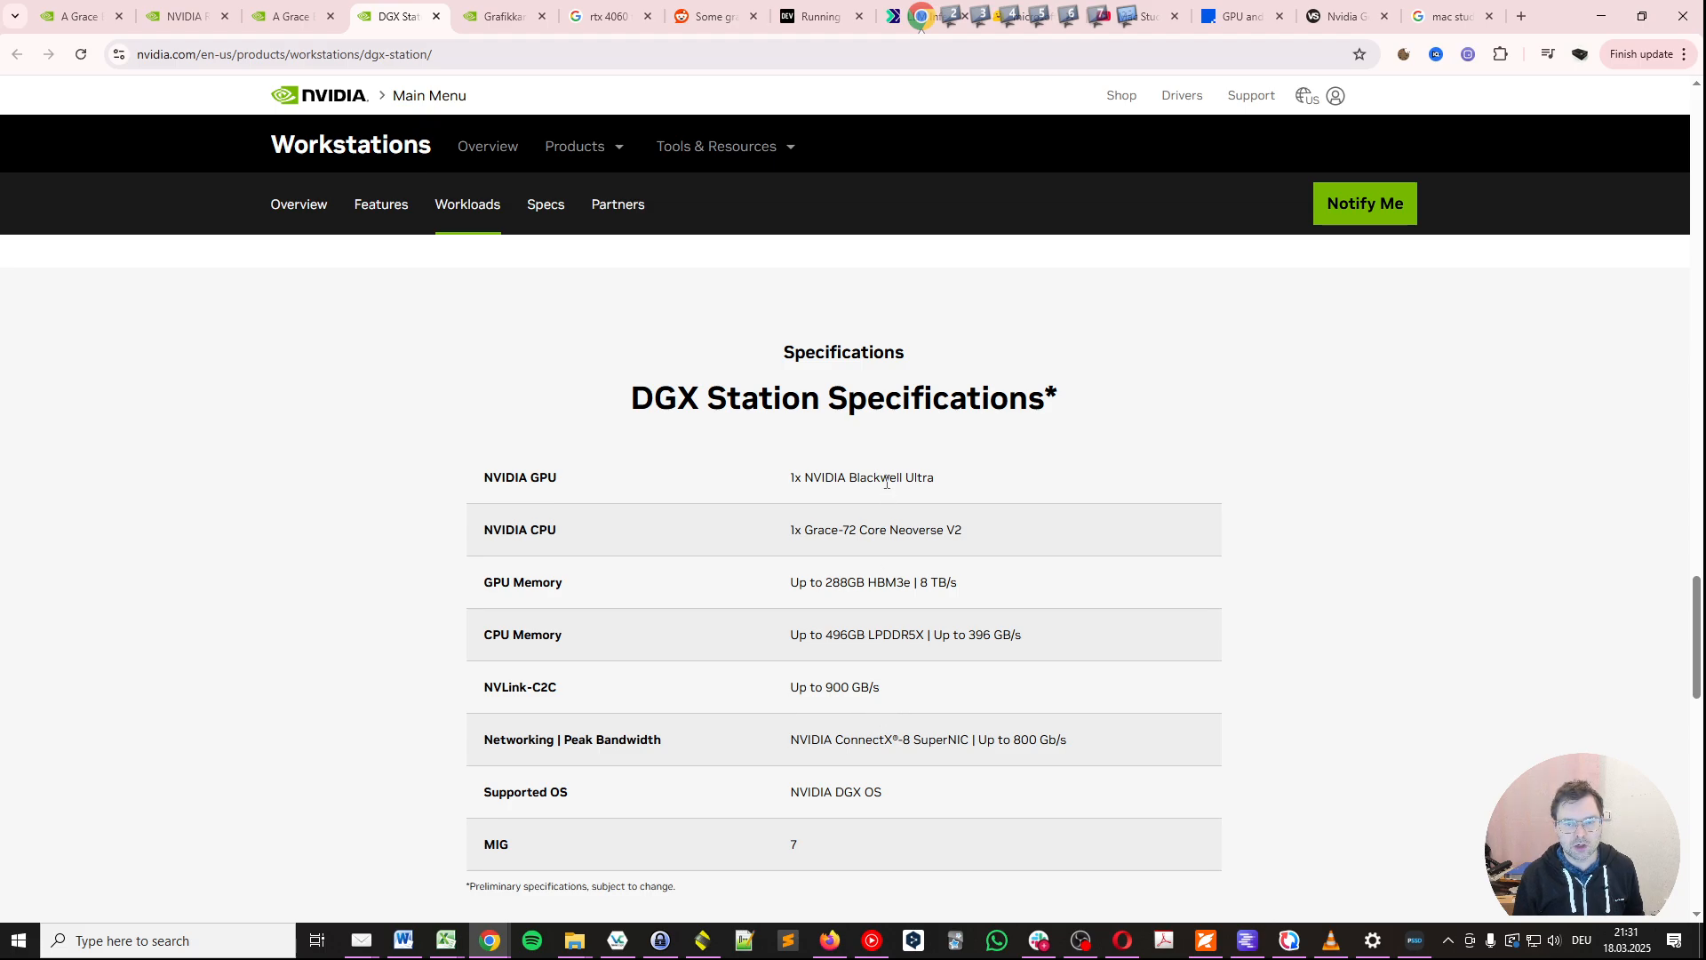
{"action": "mouse_move", "coordinate": [983, 633]}
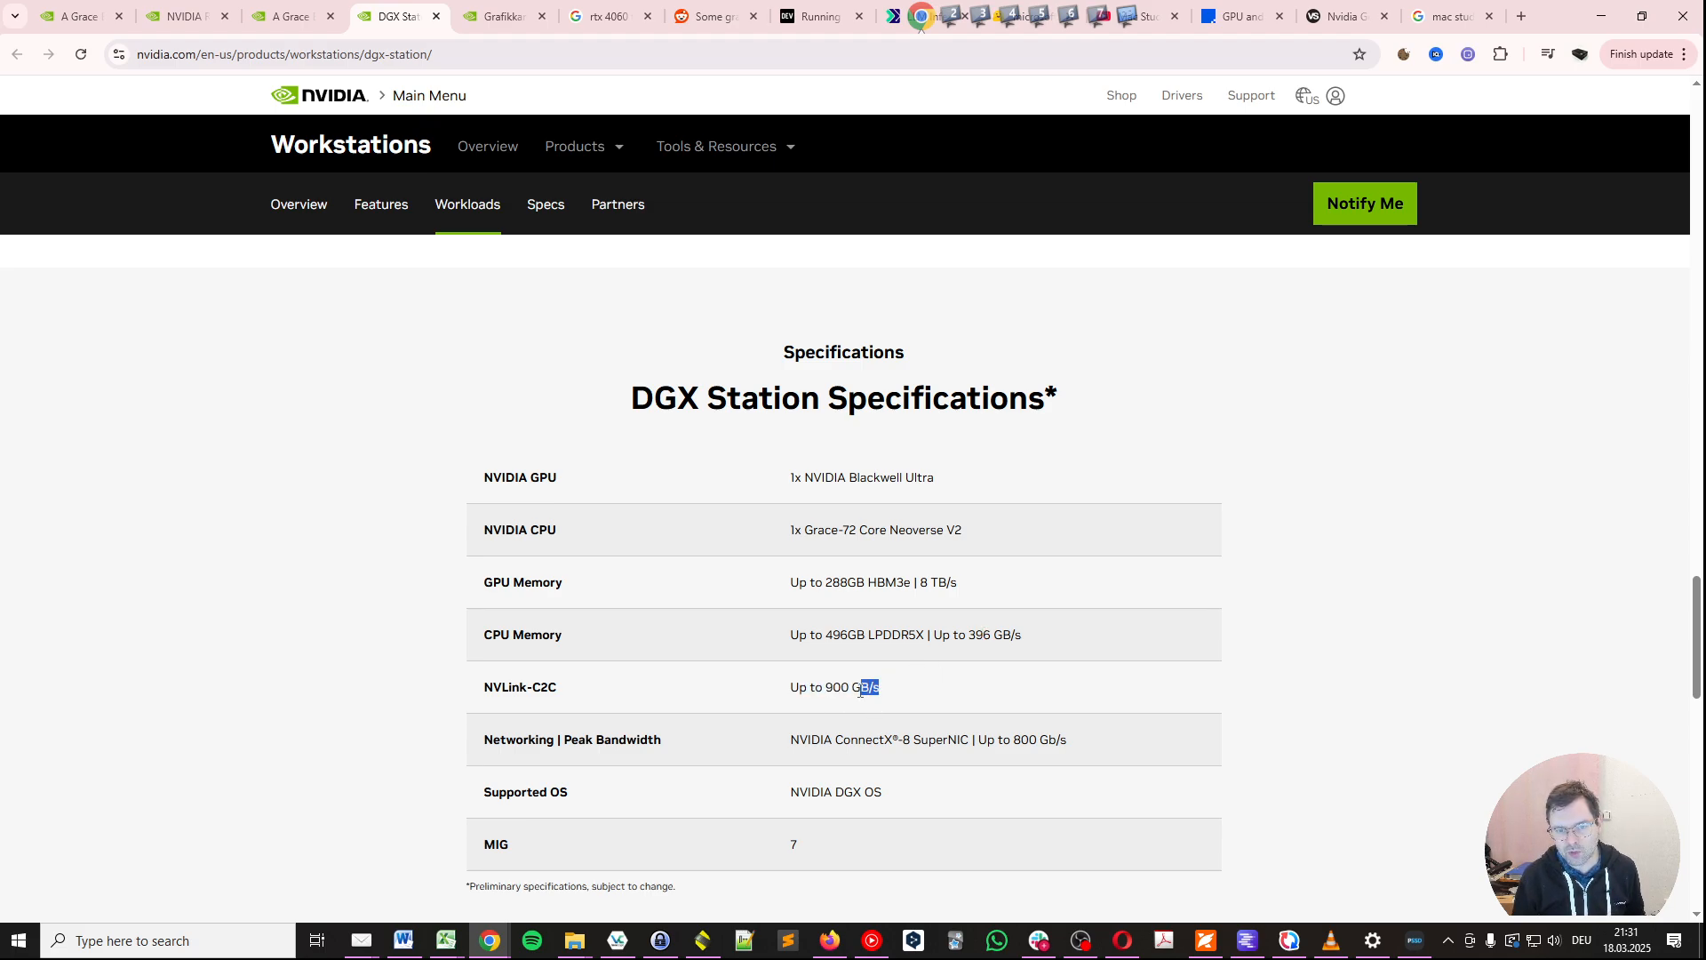
{"action": "left_click", "coordinate": [660, 500]}
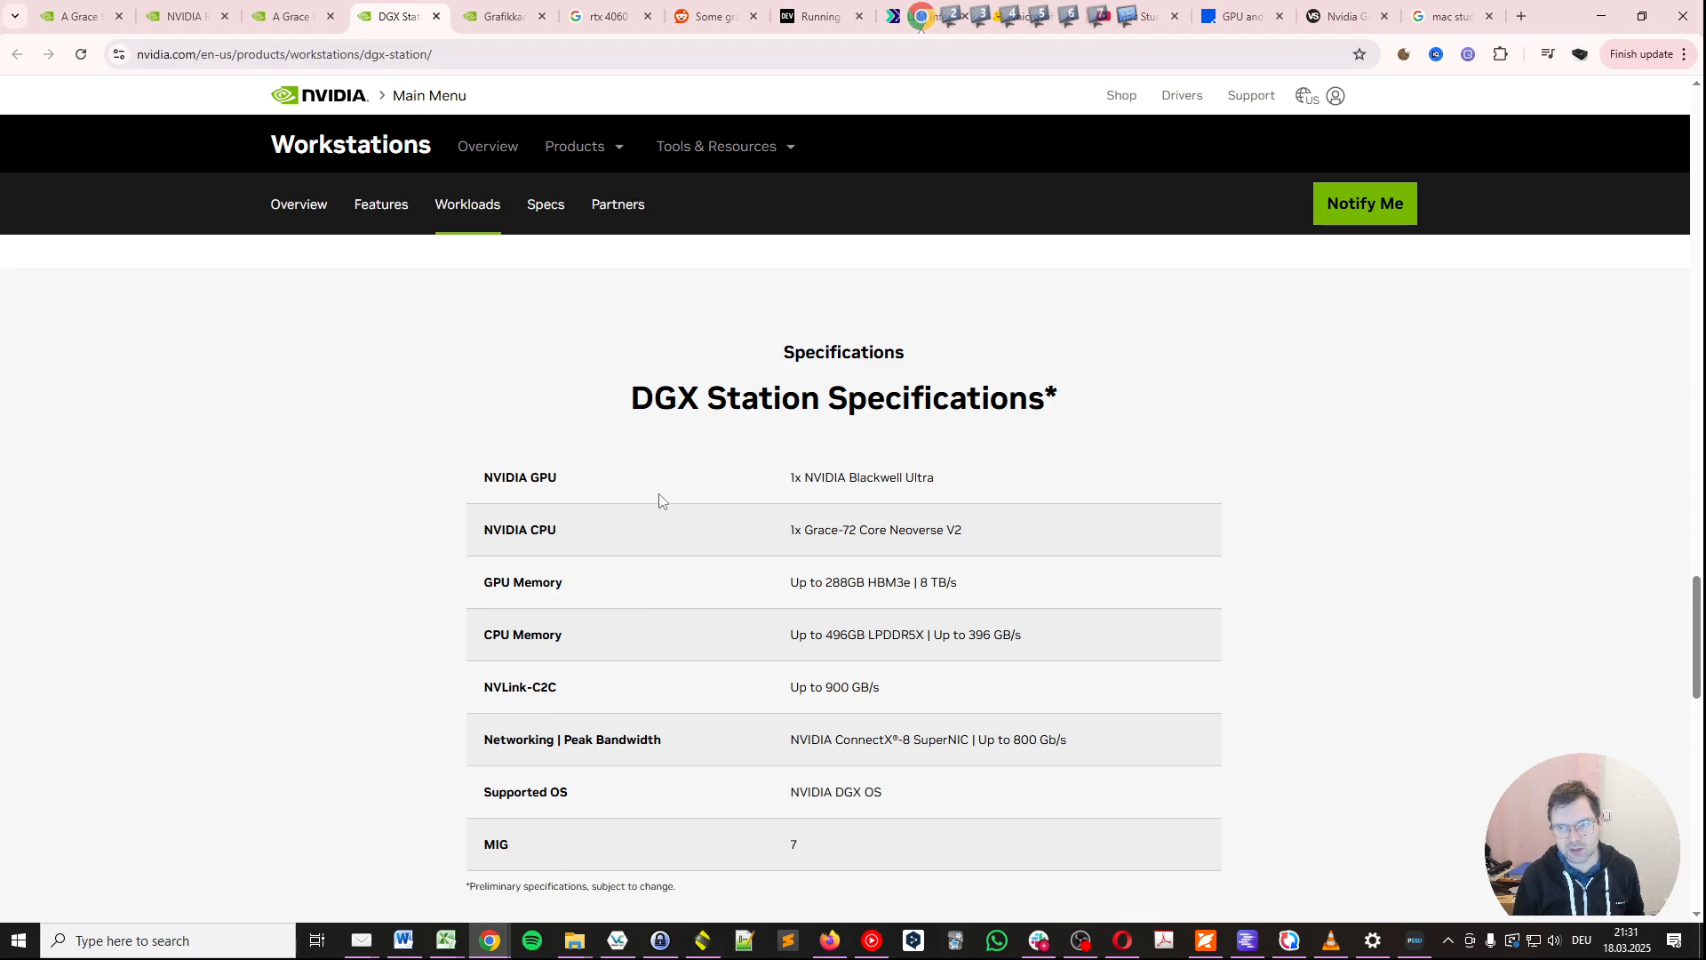
{"action": "mouse_move", "coordinate": [649, 499]}
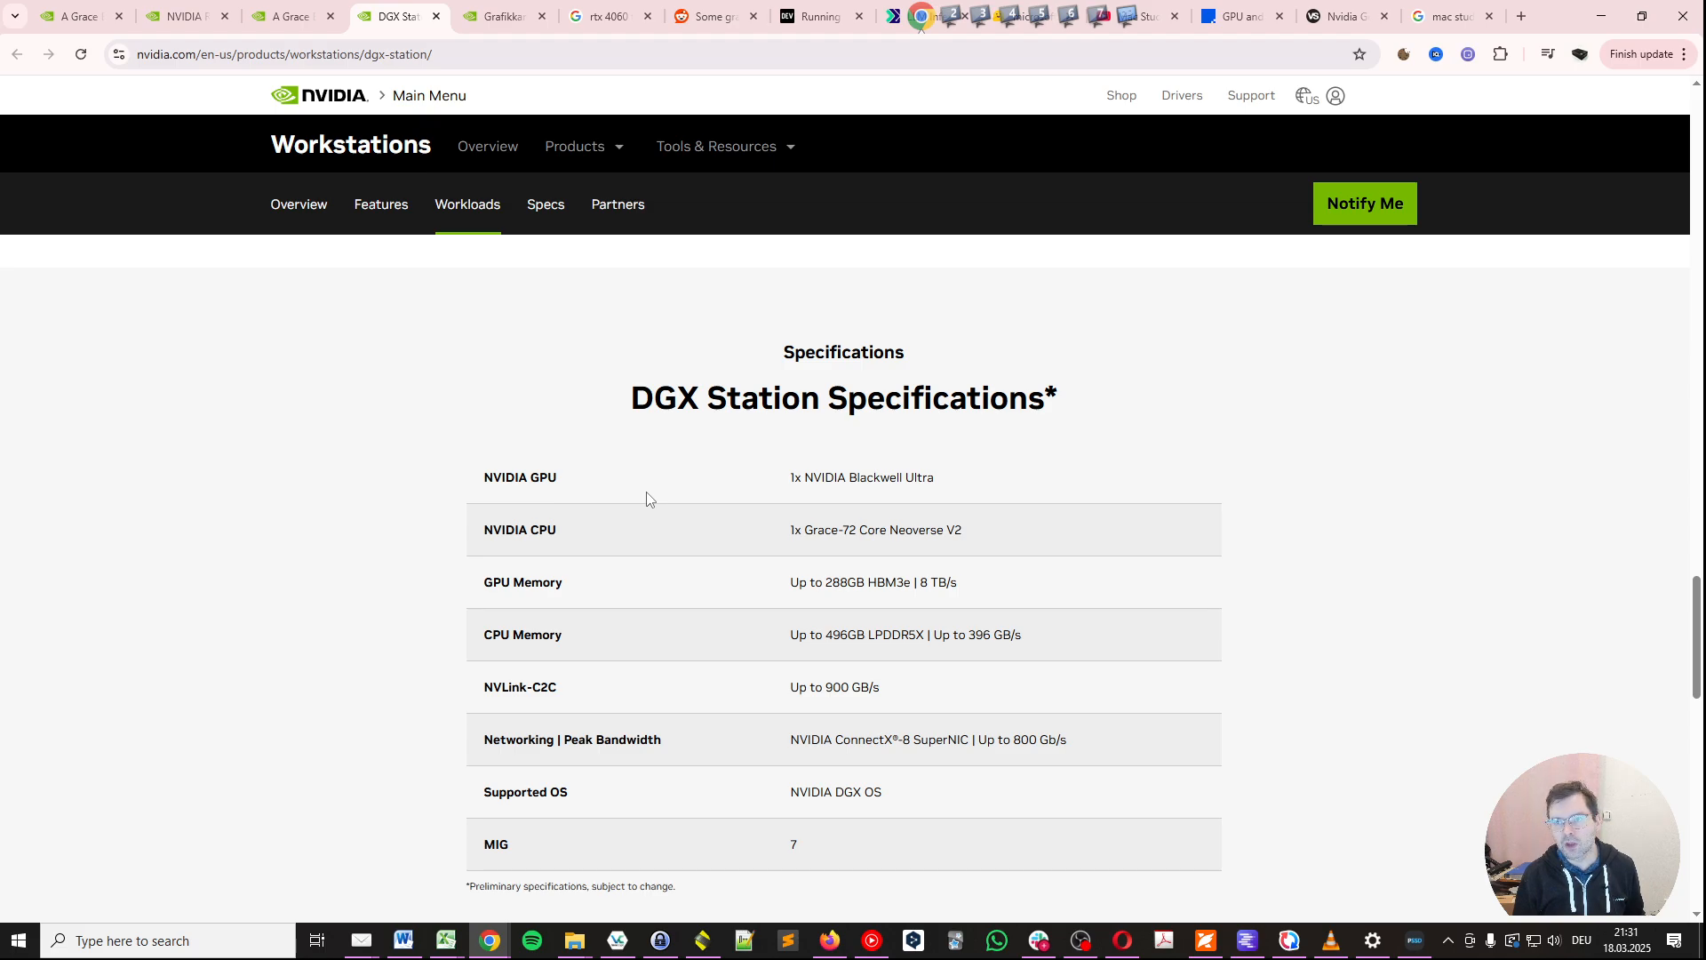
{"action": "mouse_move", "coordinate": [703, 520]}
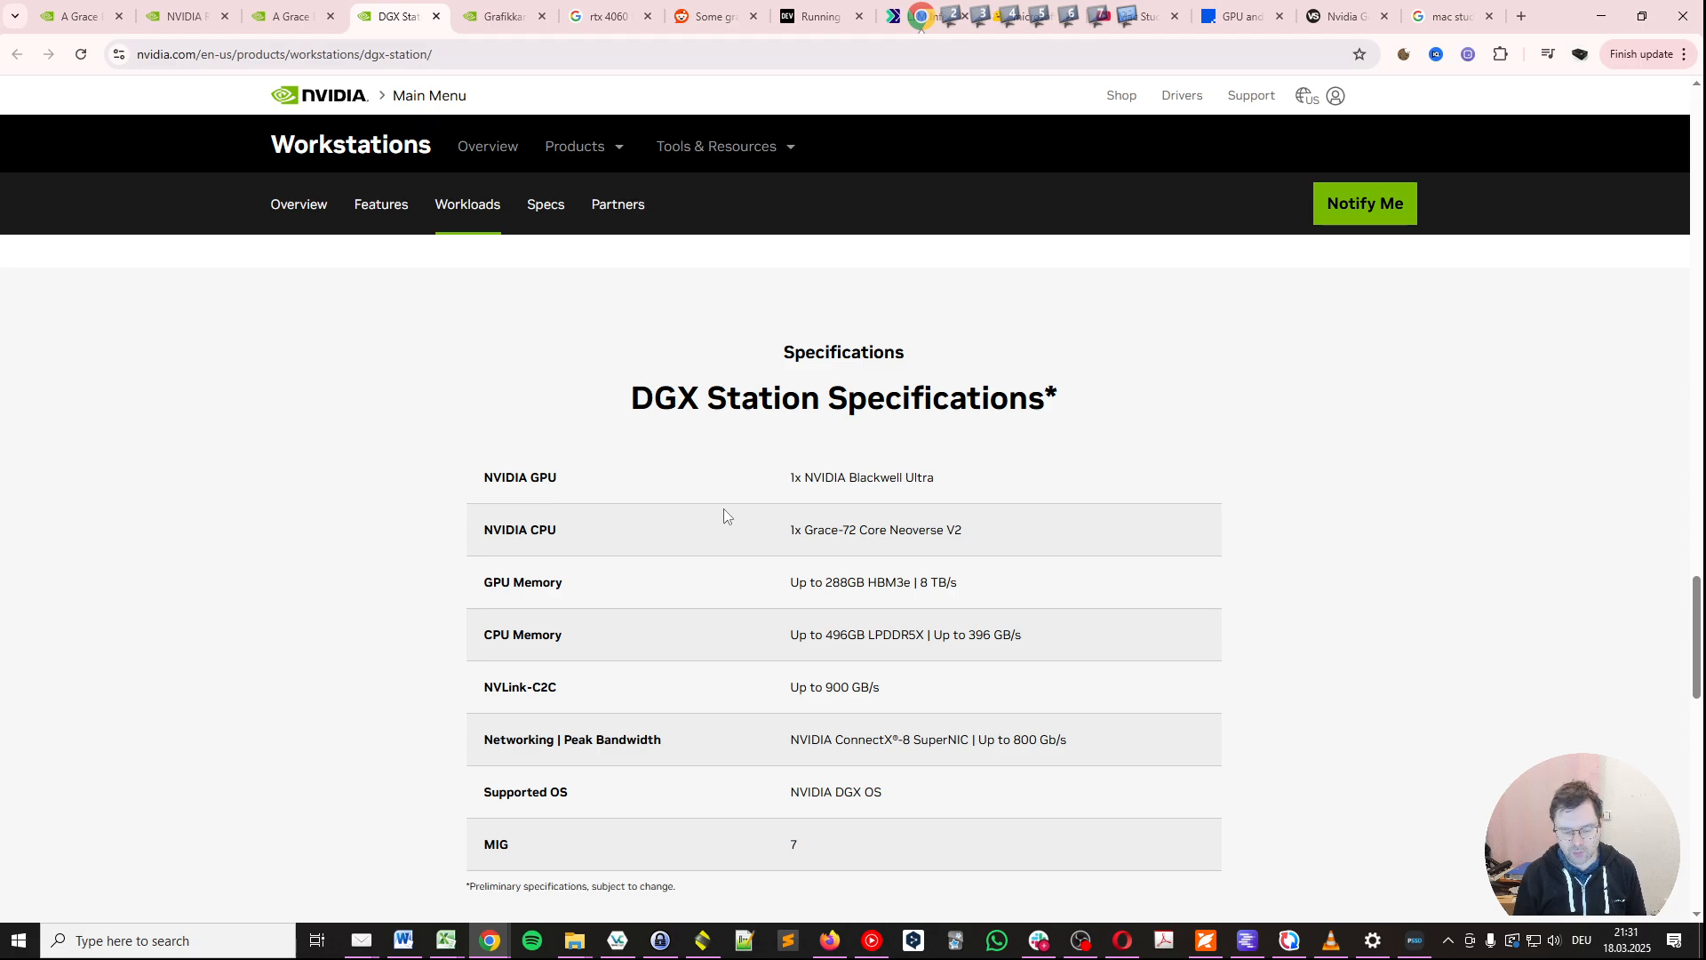
- Switch to the tokenpersec.xlsx workbook showing GPU memory bandwidth and token speeds
{"action": "left_click", "coordinate": [446, 941]}
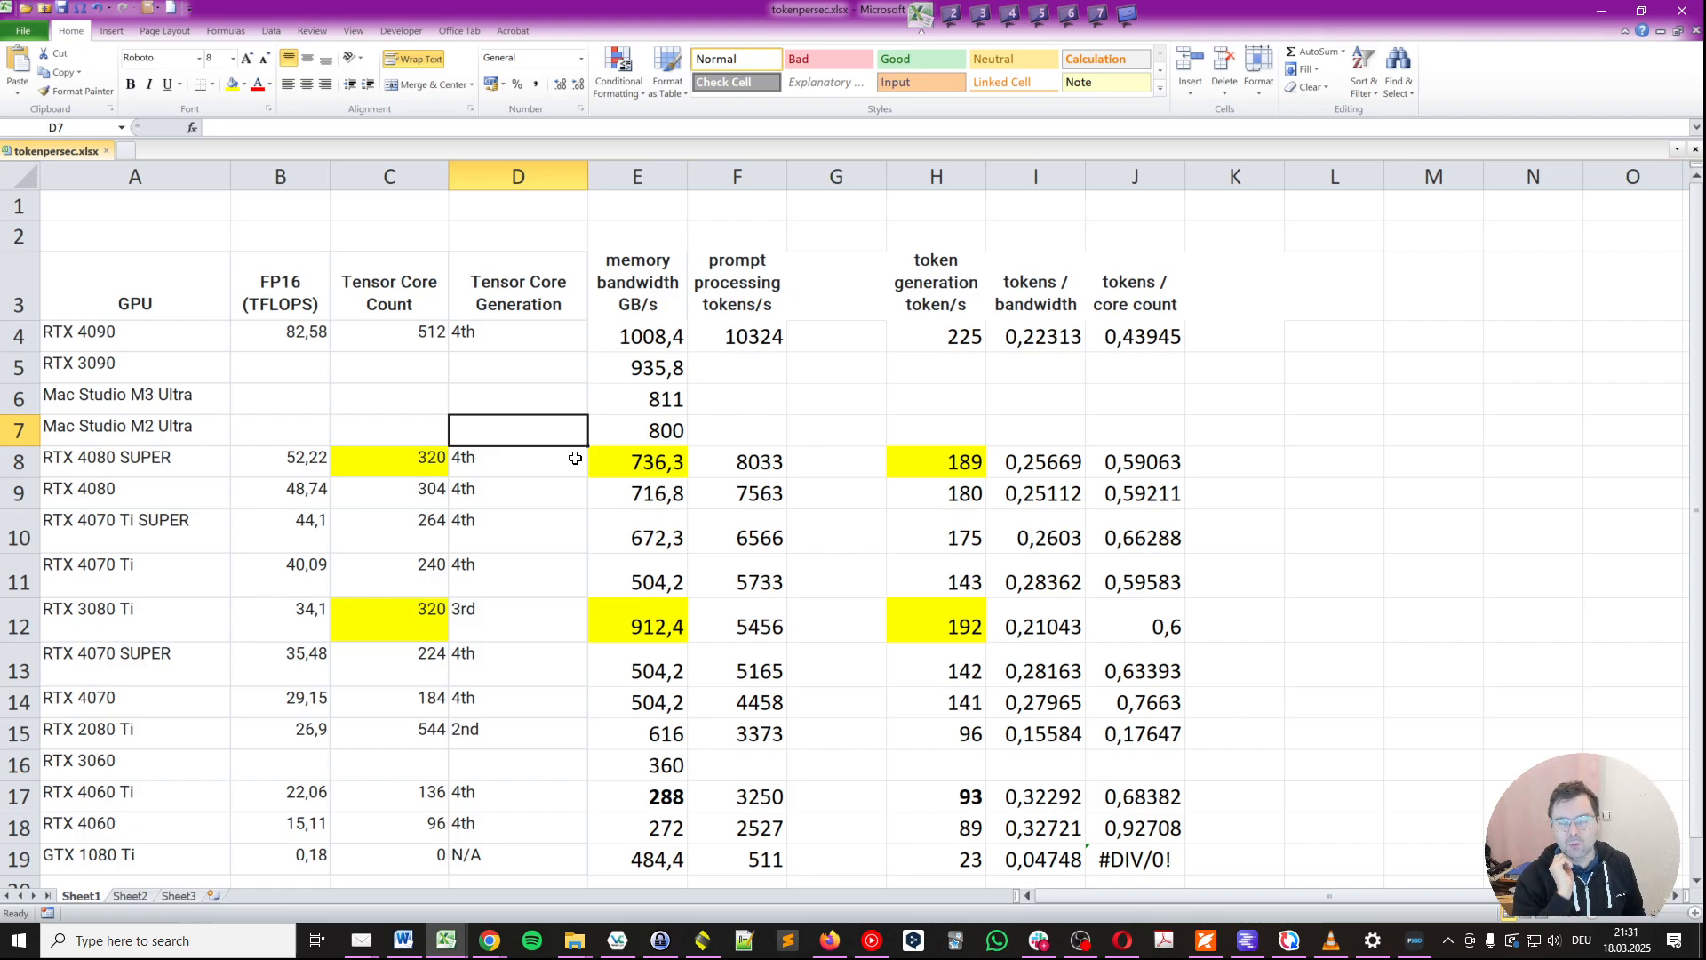
{"action": "mouse_move", "coordinate": [155, 256]}
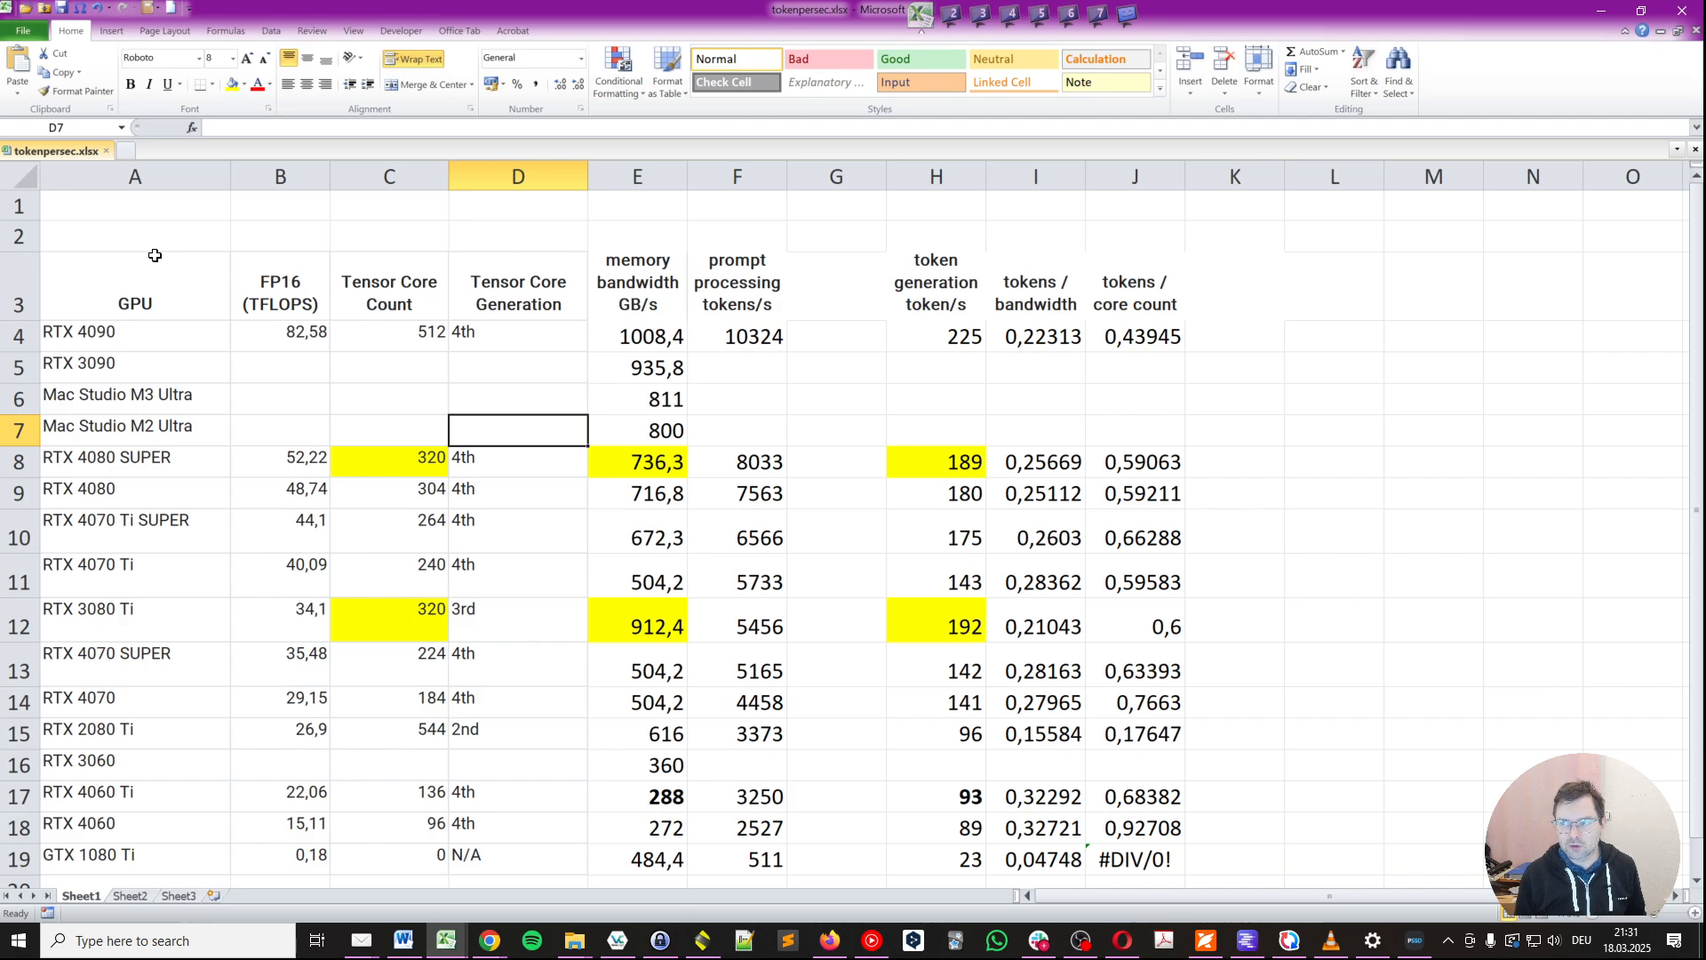
{"action": "mouse_move", "coordinate": [235, 369]}
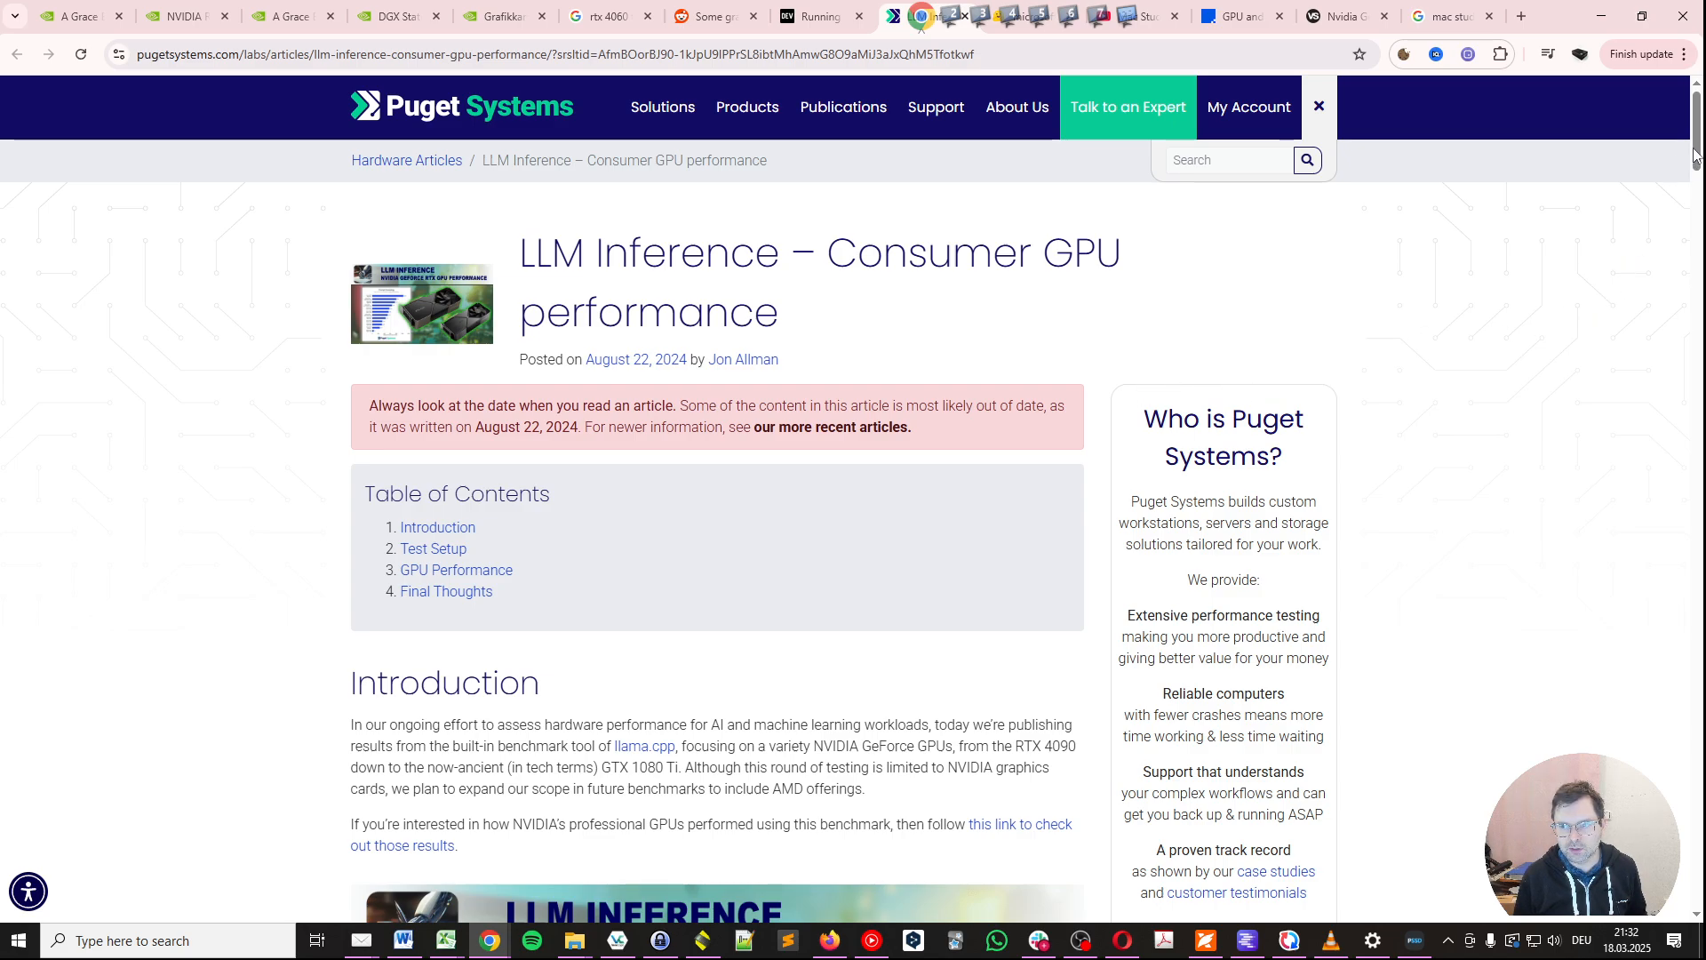
- Scroll the Puget Systems article to the Phi-3-mini-4k-instruct Prompt Processing chart
{"action": "scroll", "scroll_direction": "down", "scroll_amount": 3}
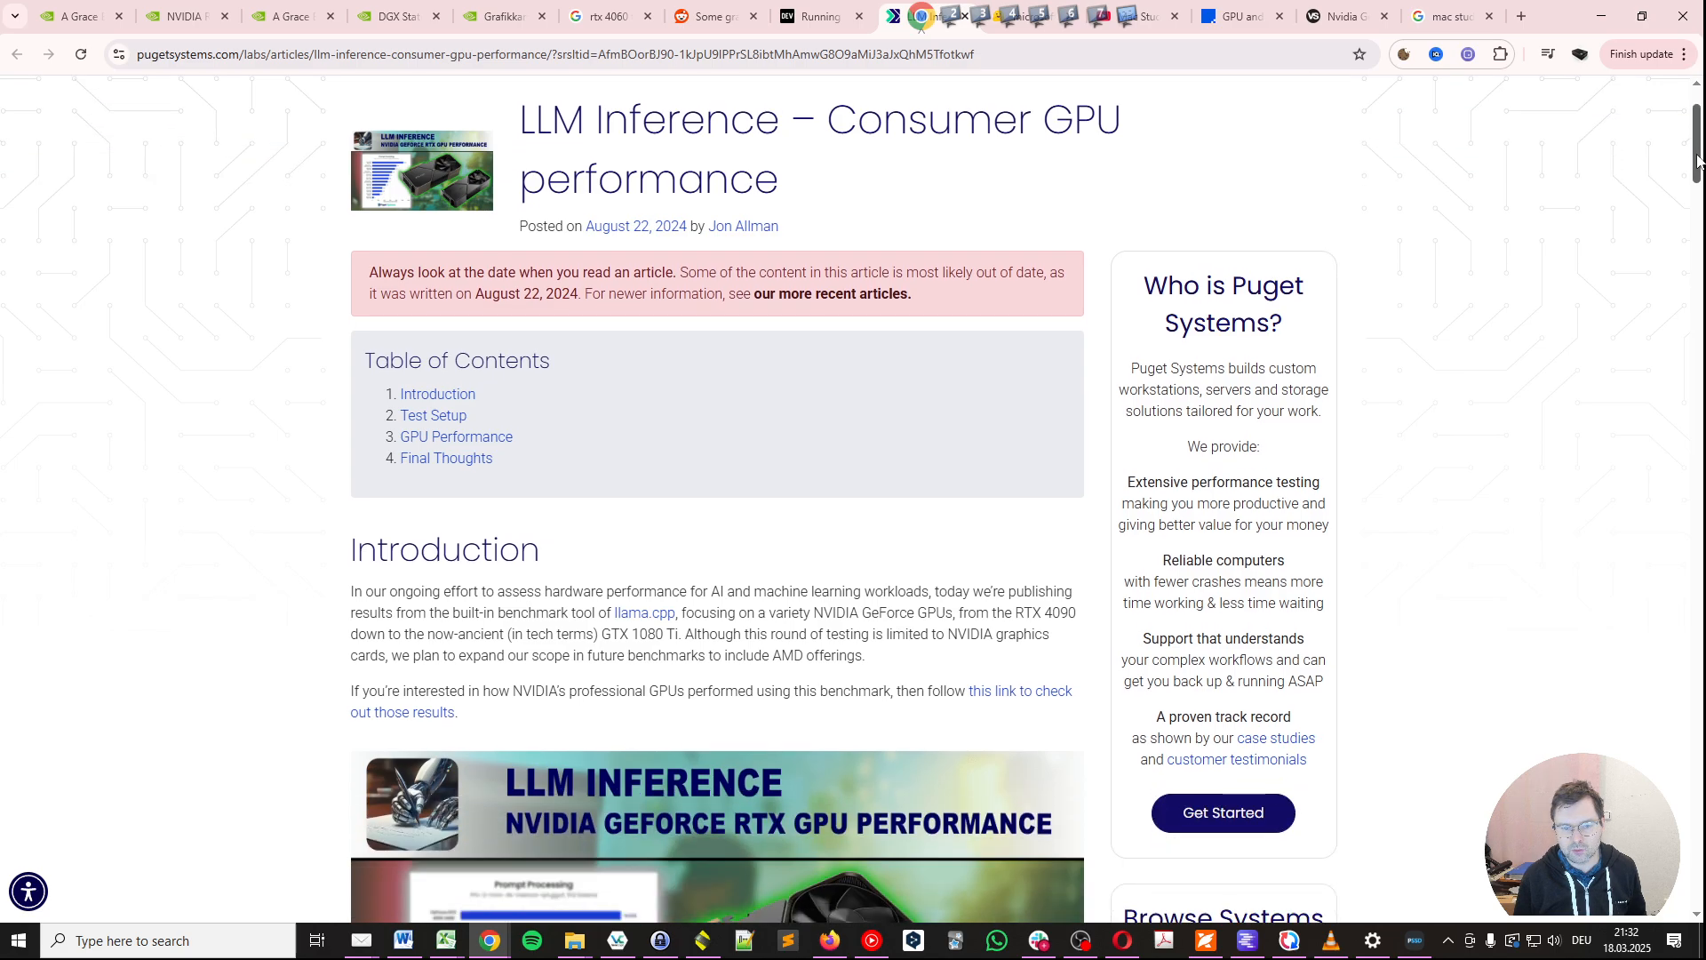
{"action": "scroll", "scroll_direction": "down", "scroll_amount": 3}
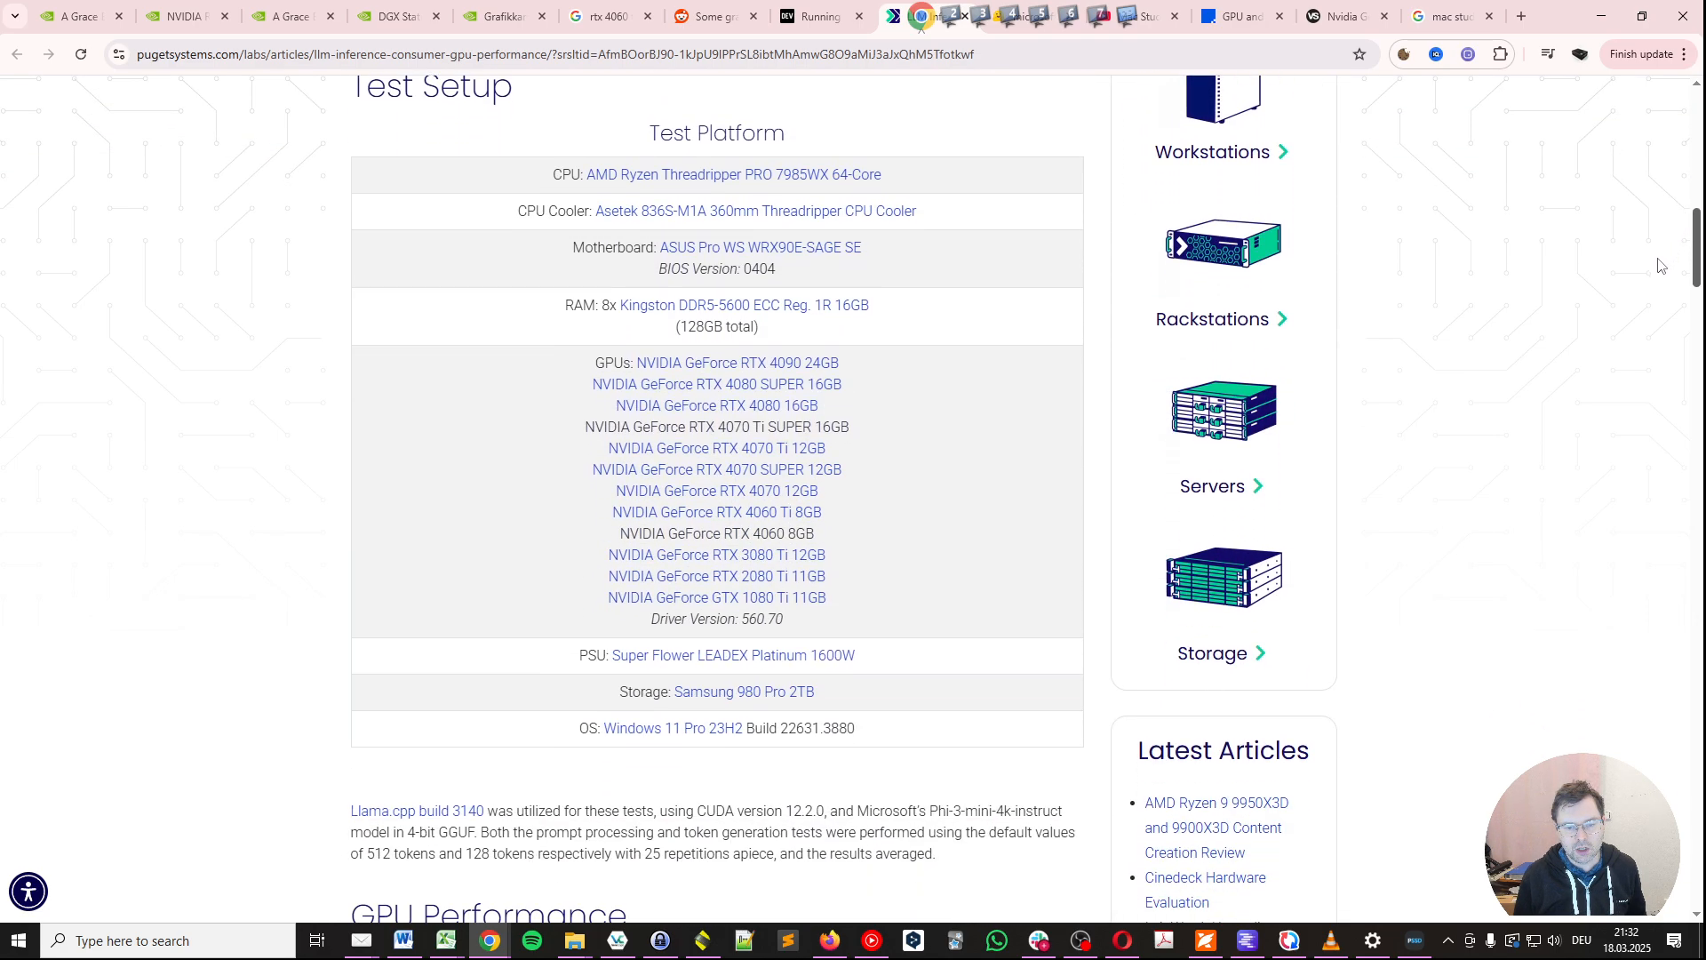
{"action": "scroll", "scroll_direction": "down", "scroll_amount": 3}
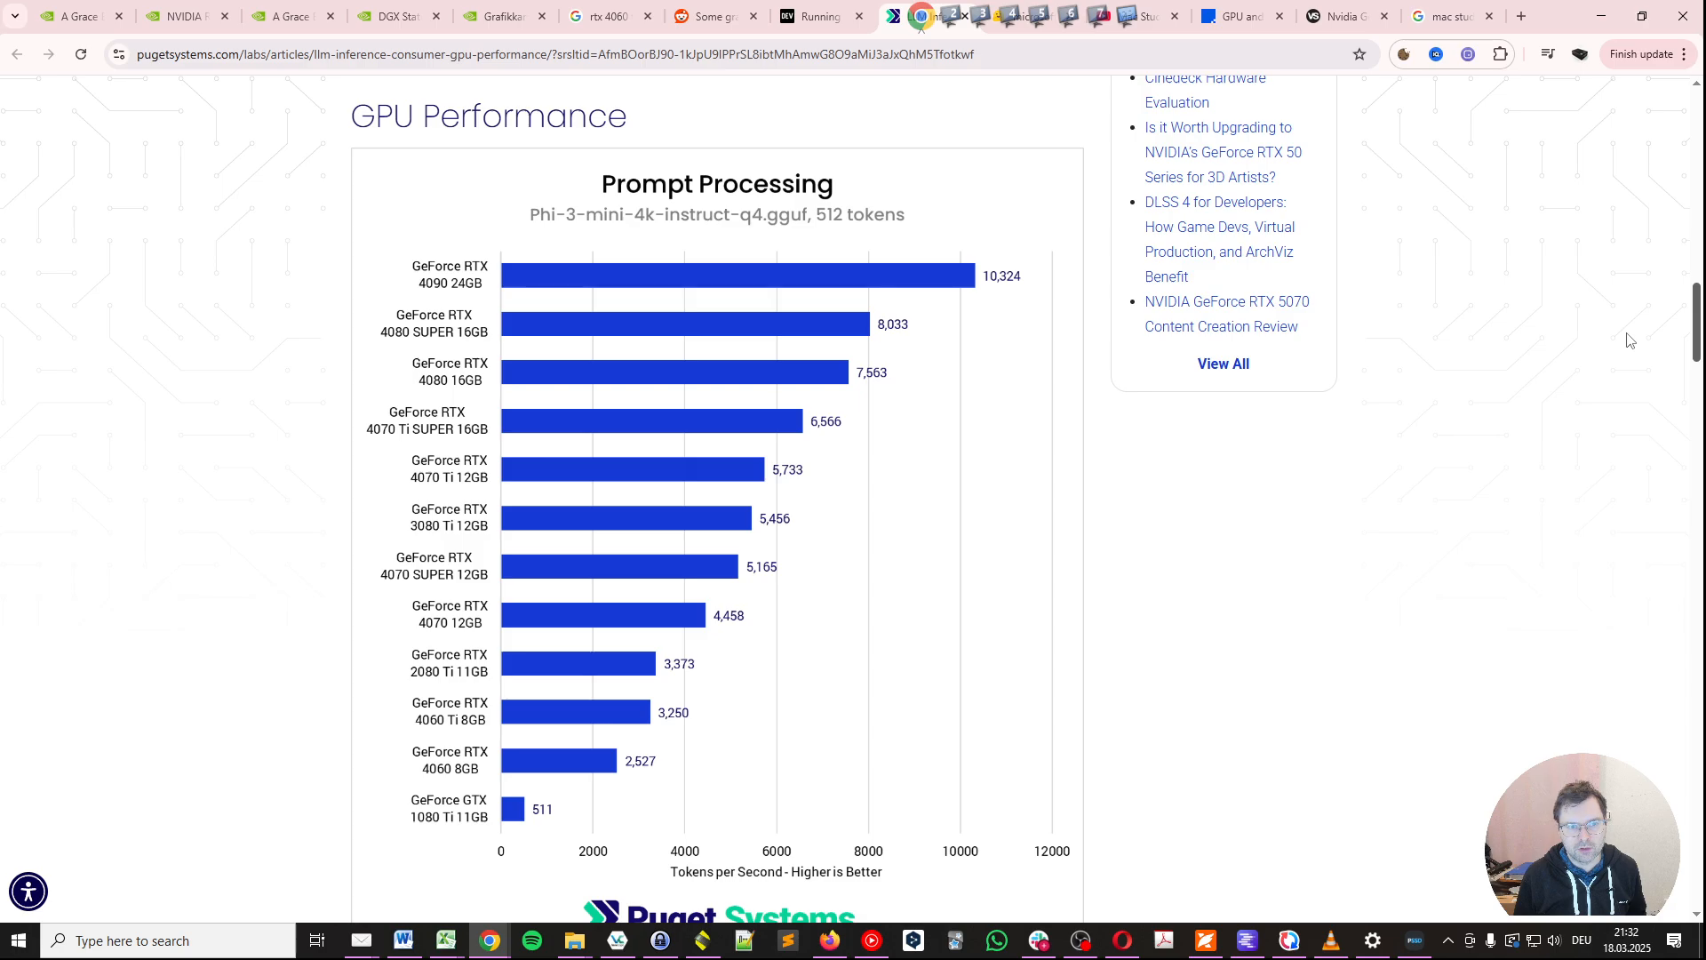
{"action": "scroll", "scroll_direction": "down", "scroll_amount": 3}
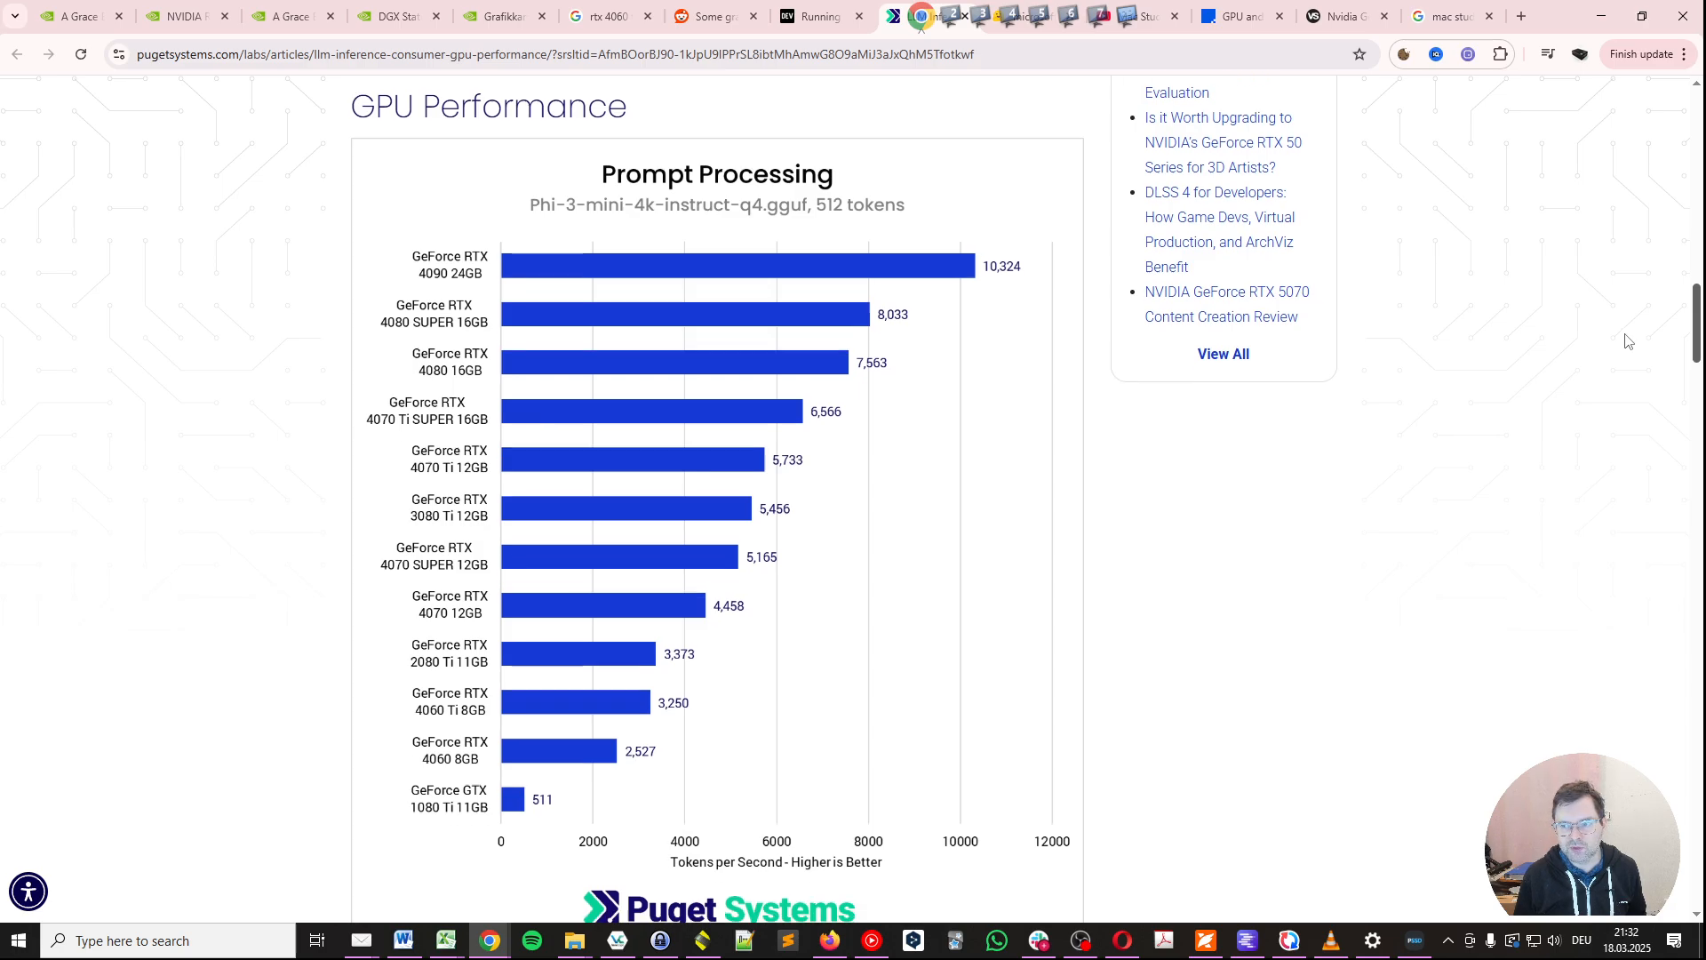
{"action": "mouse_move", "coordinate": [1307, 609]}
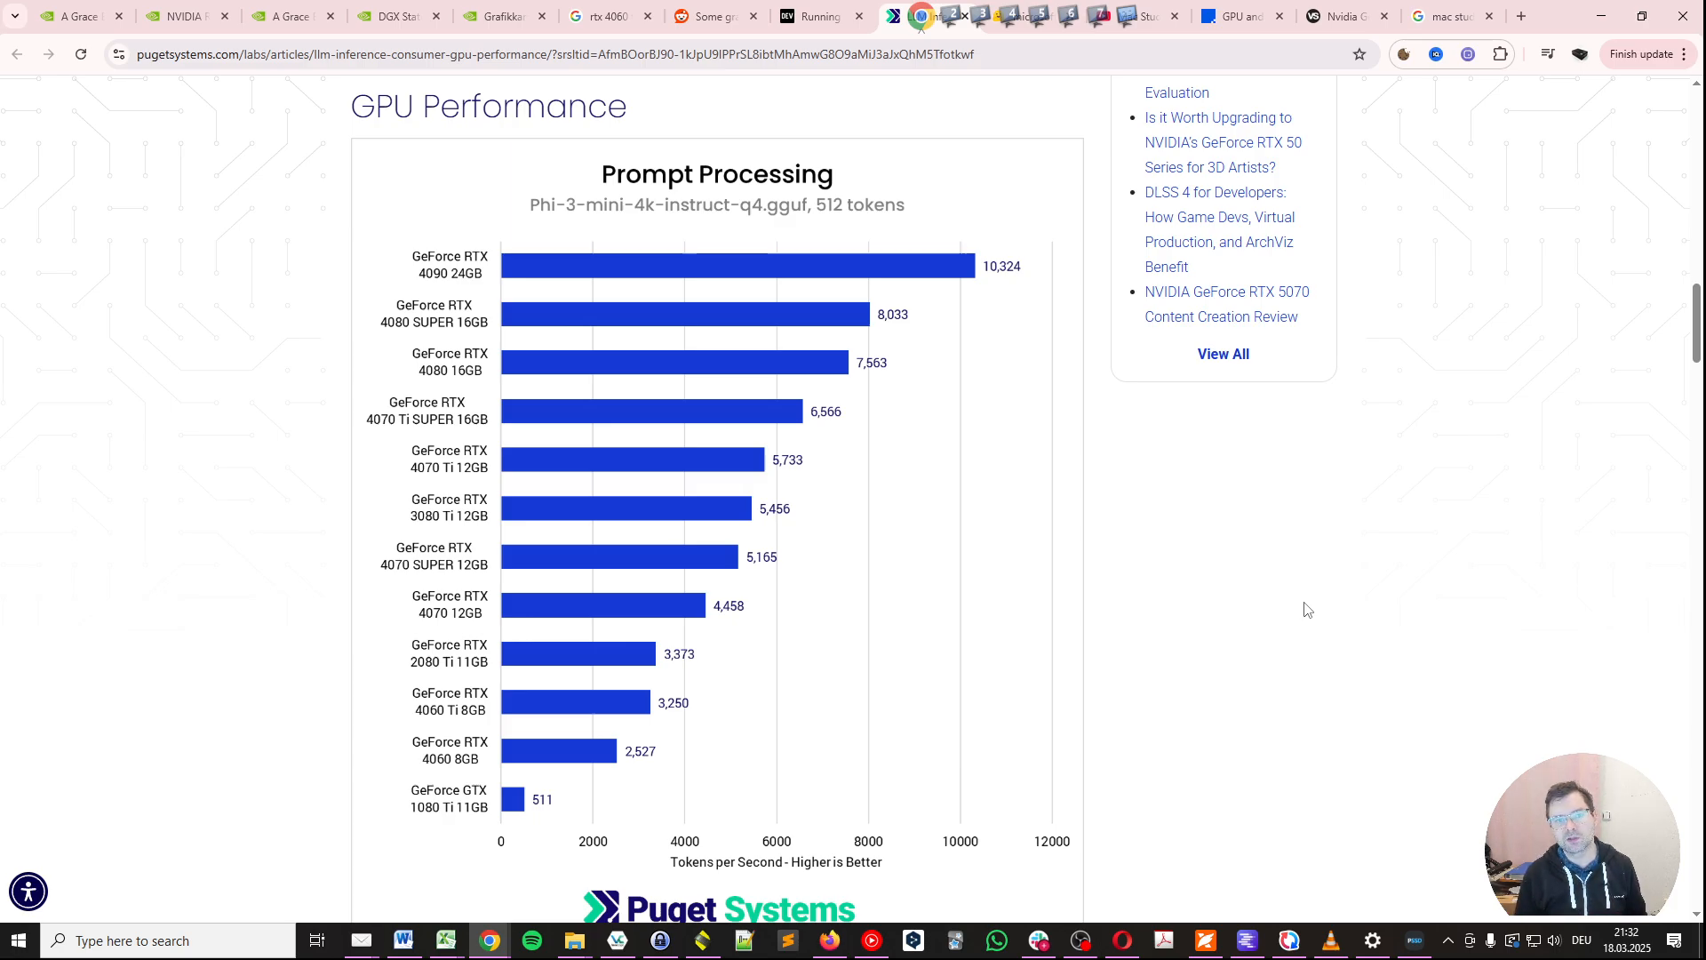
{"action": "mouse_move", "coordinate": [1294, 614]}
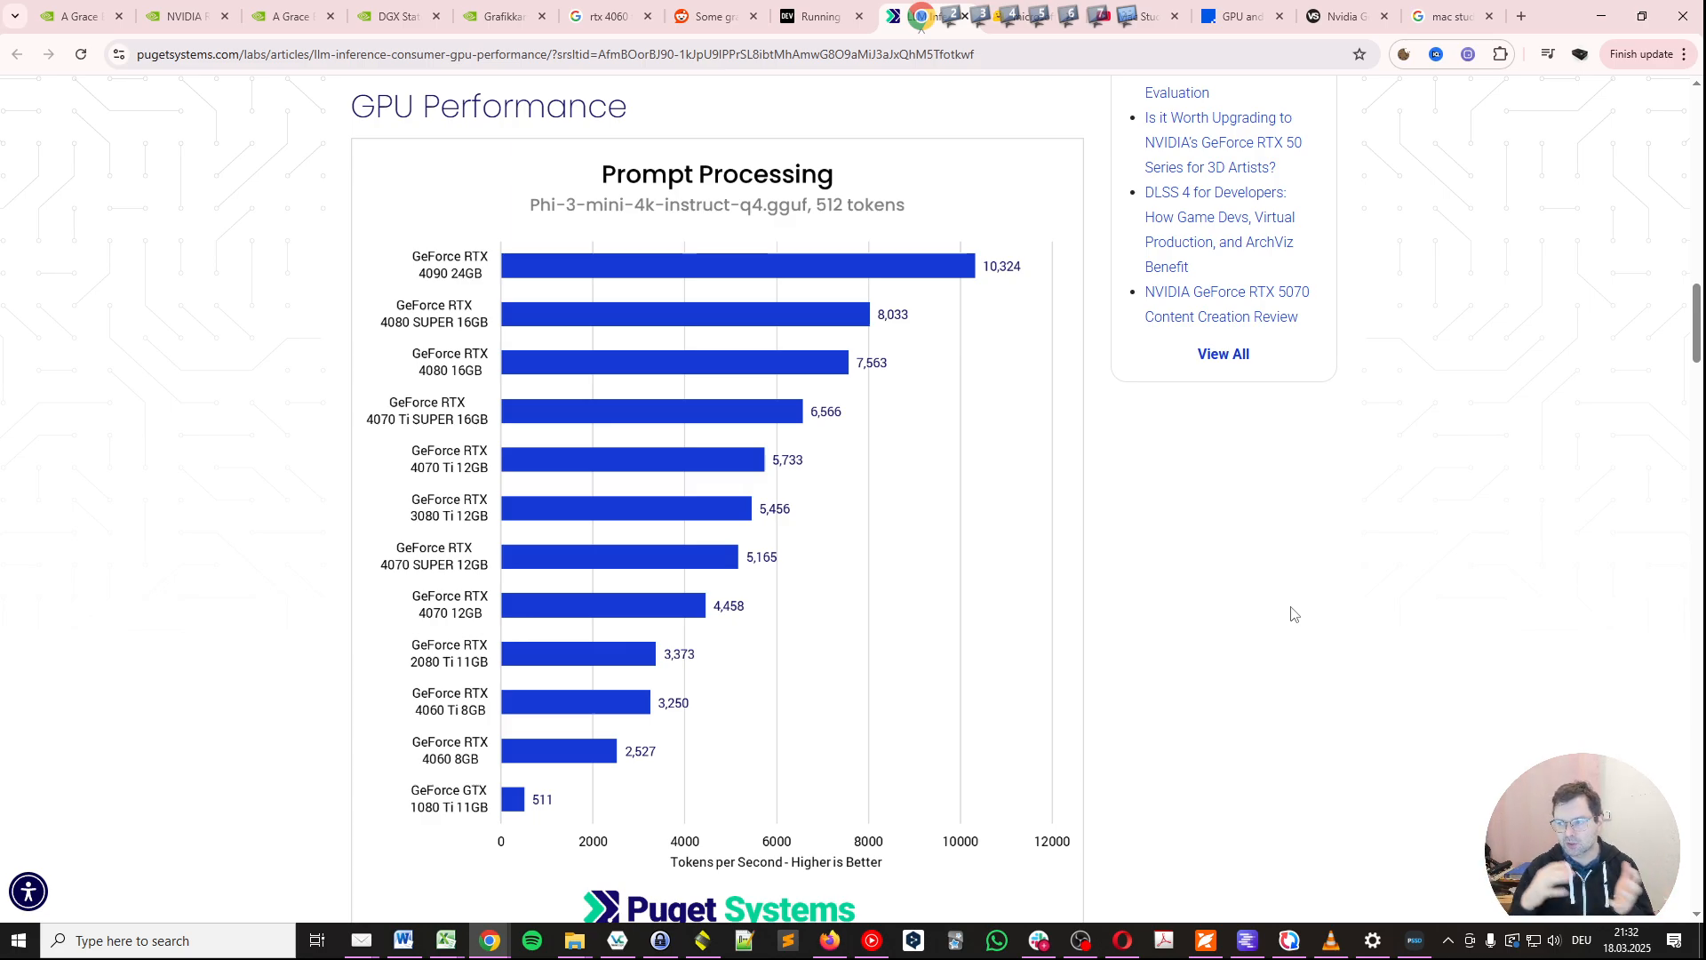
{"action": "mouse_move", "coordinate": [579, 240]}
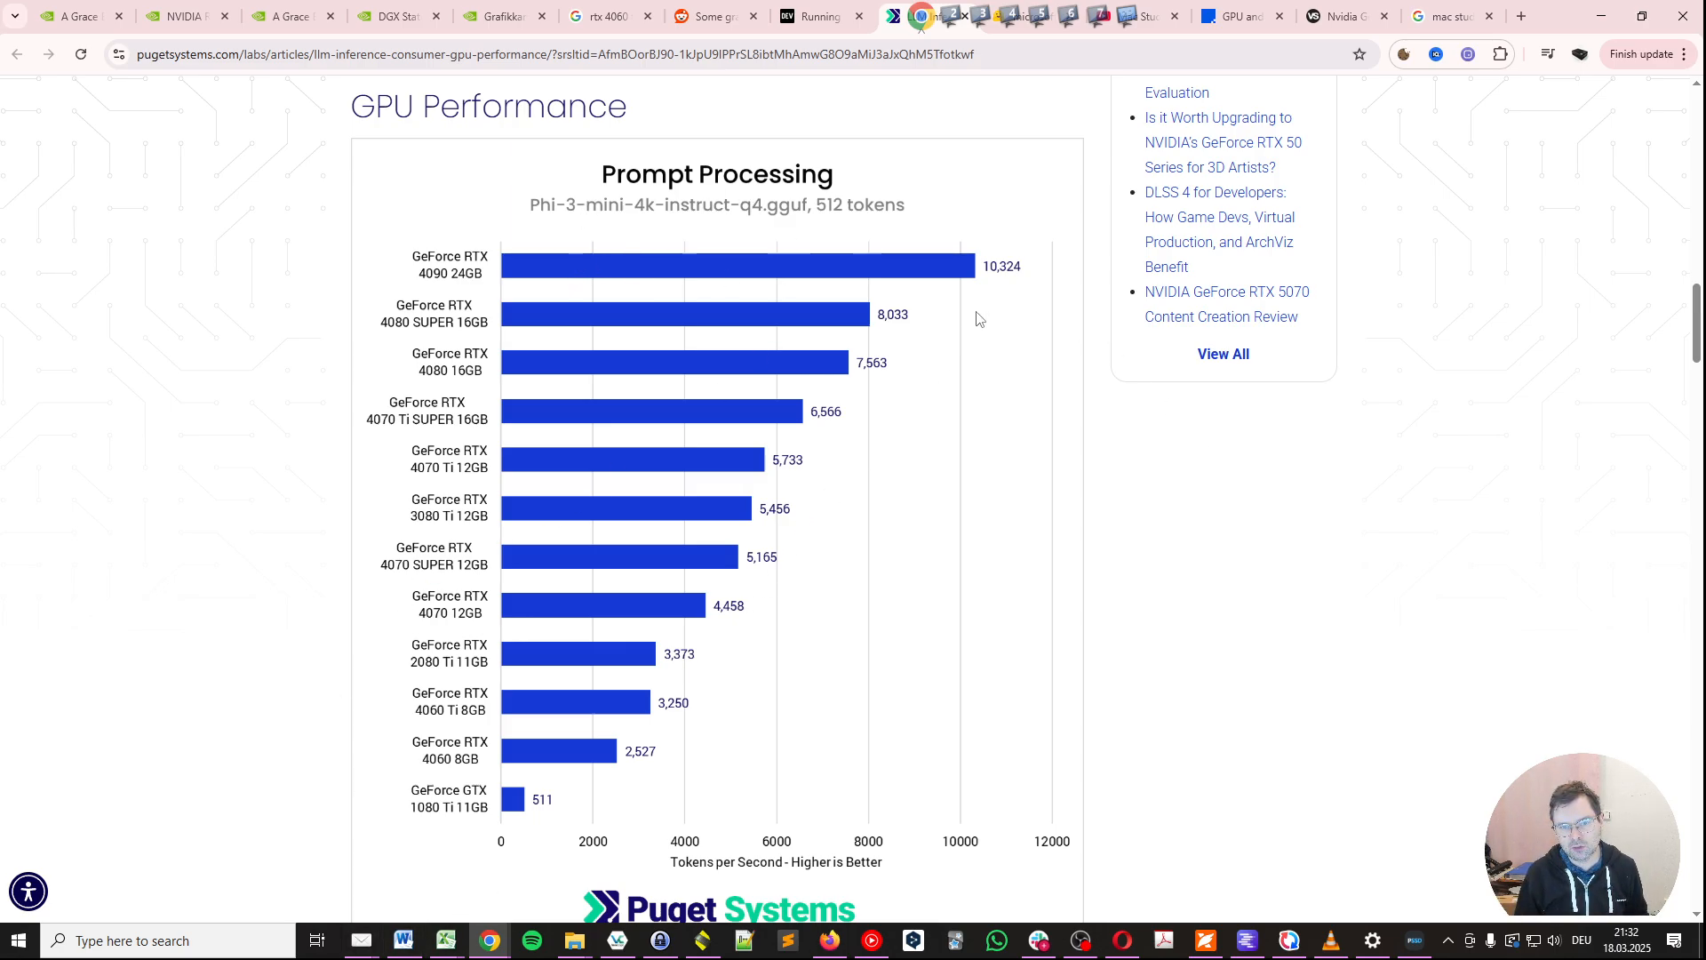
{"action": "mouse_move", "coordinate": [690, 882]}
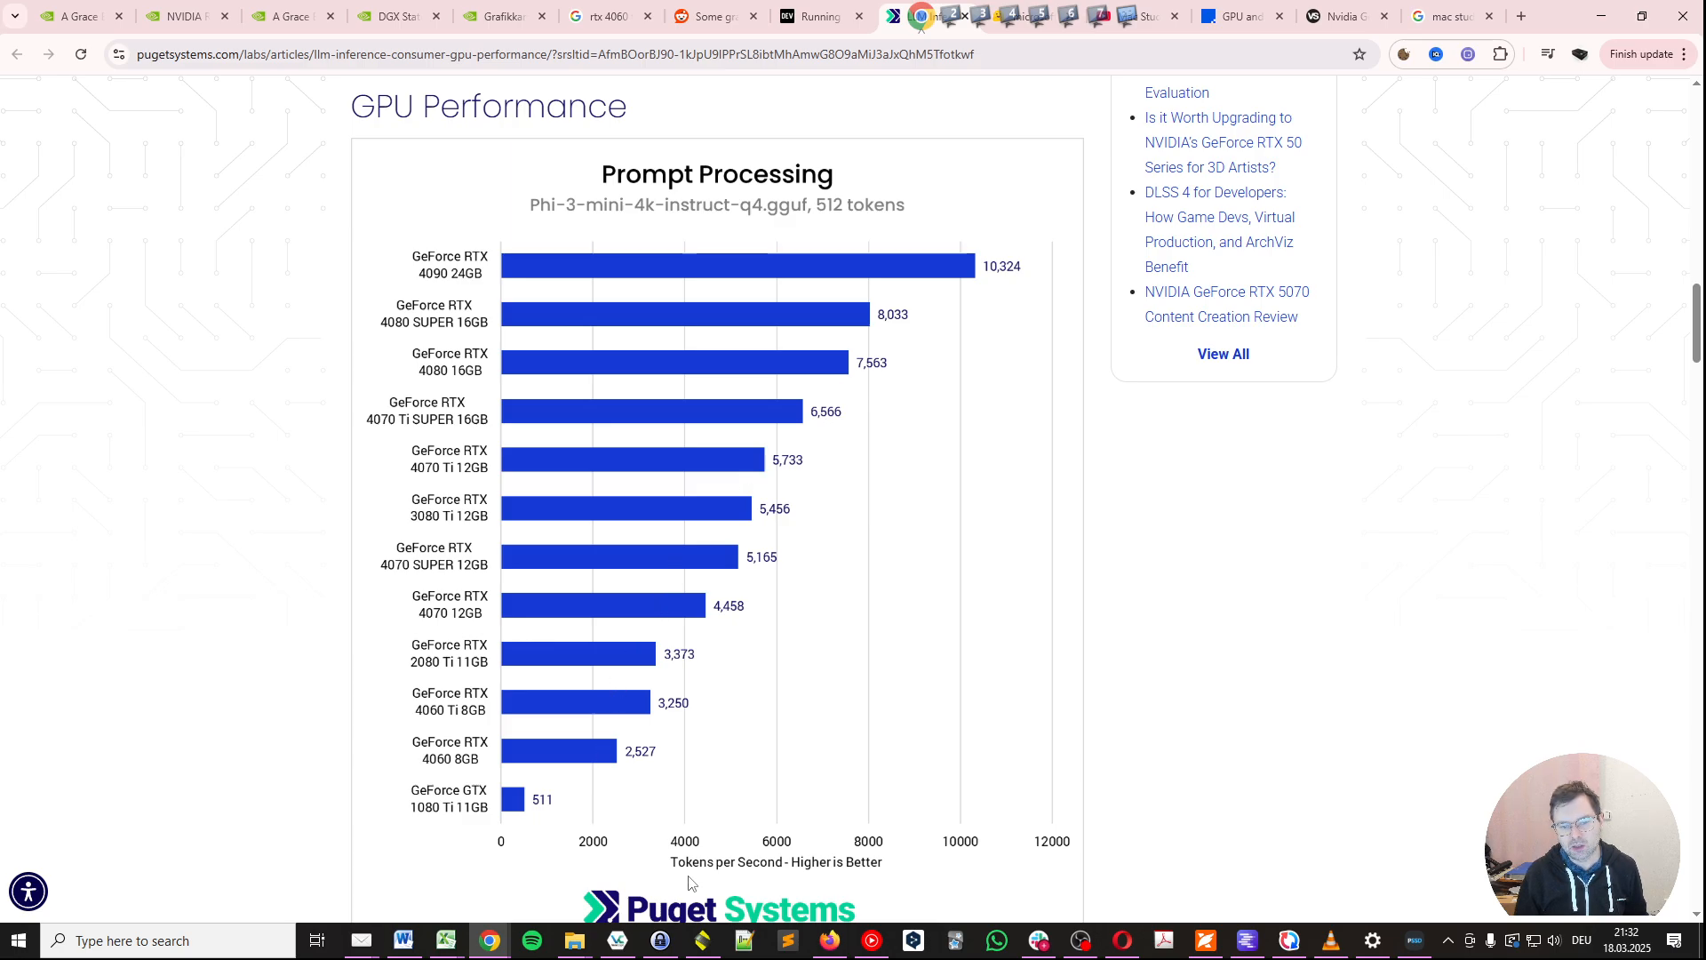
{"action": "mouse_move", "coordinate": [844, 885]}
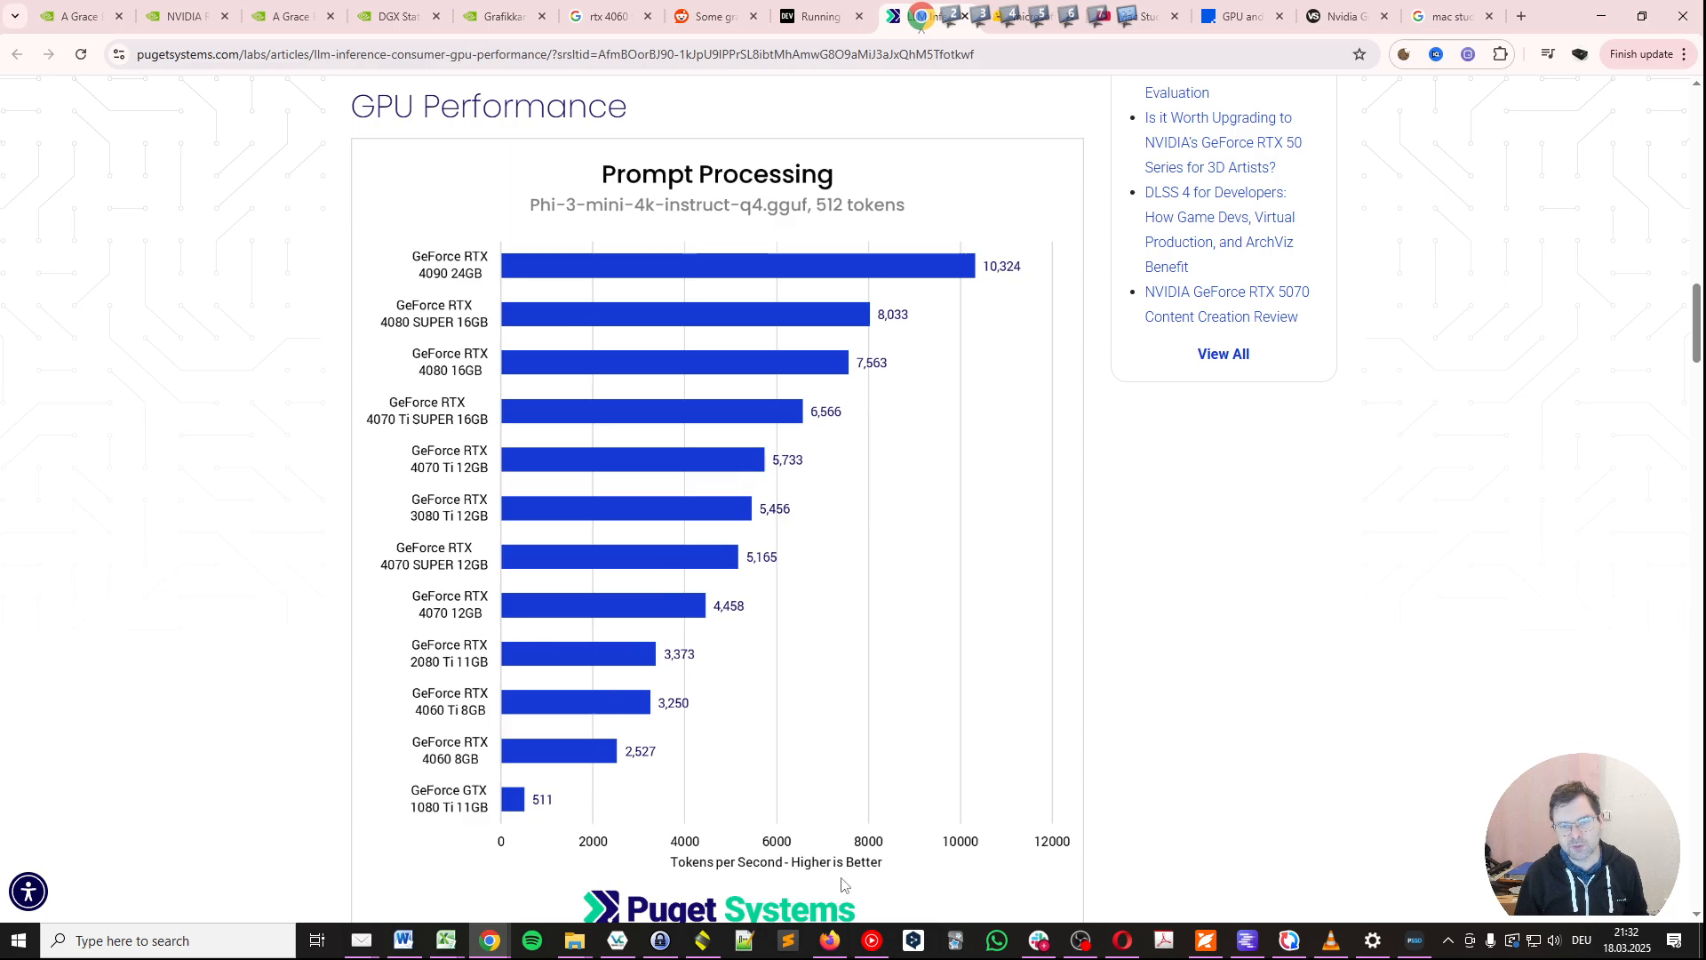
{"action": "mouse_move", "coordinate": [985, 636]}
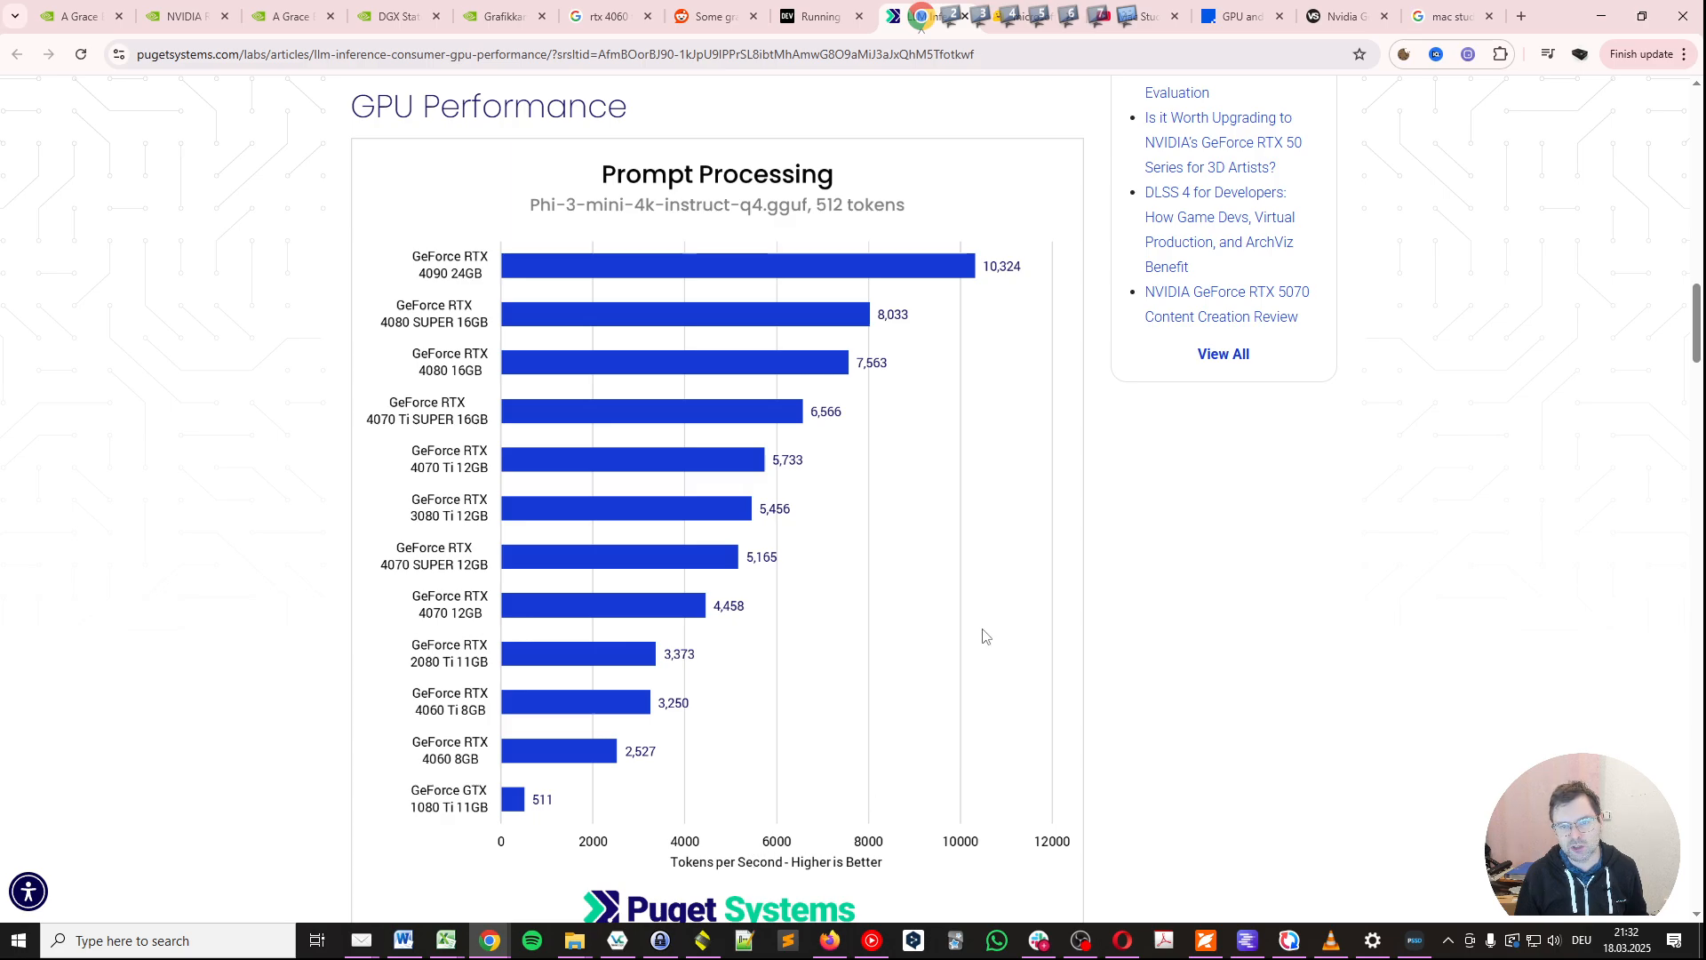
{"action": "mouse_move", "coordinate": [352, 792]}
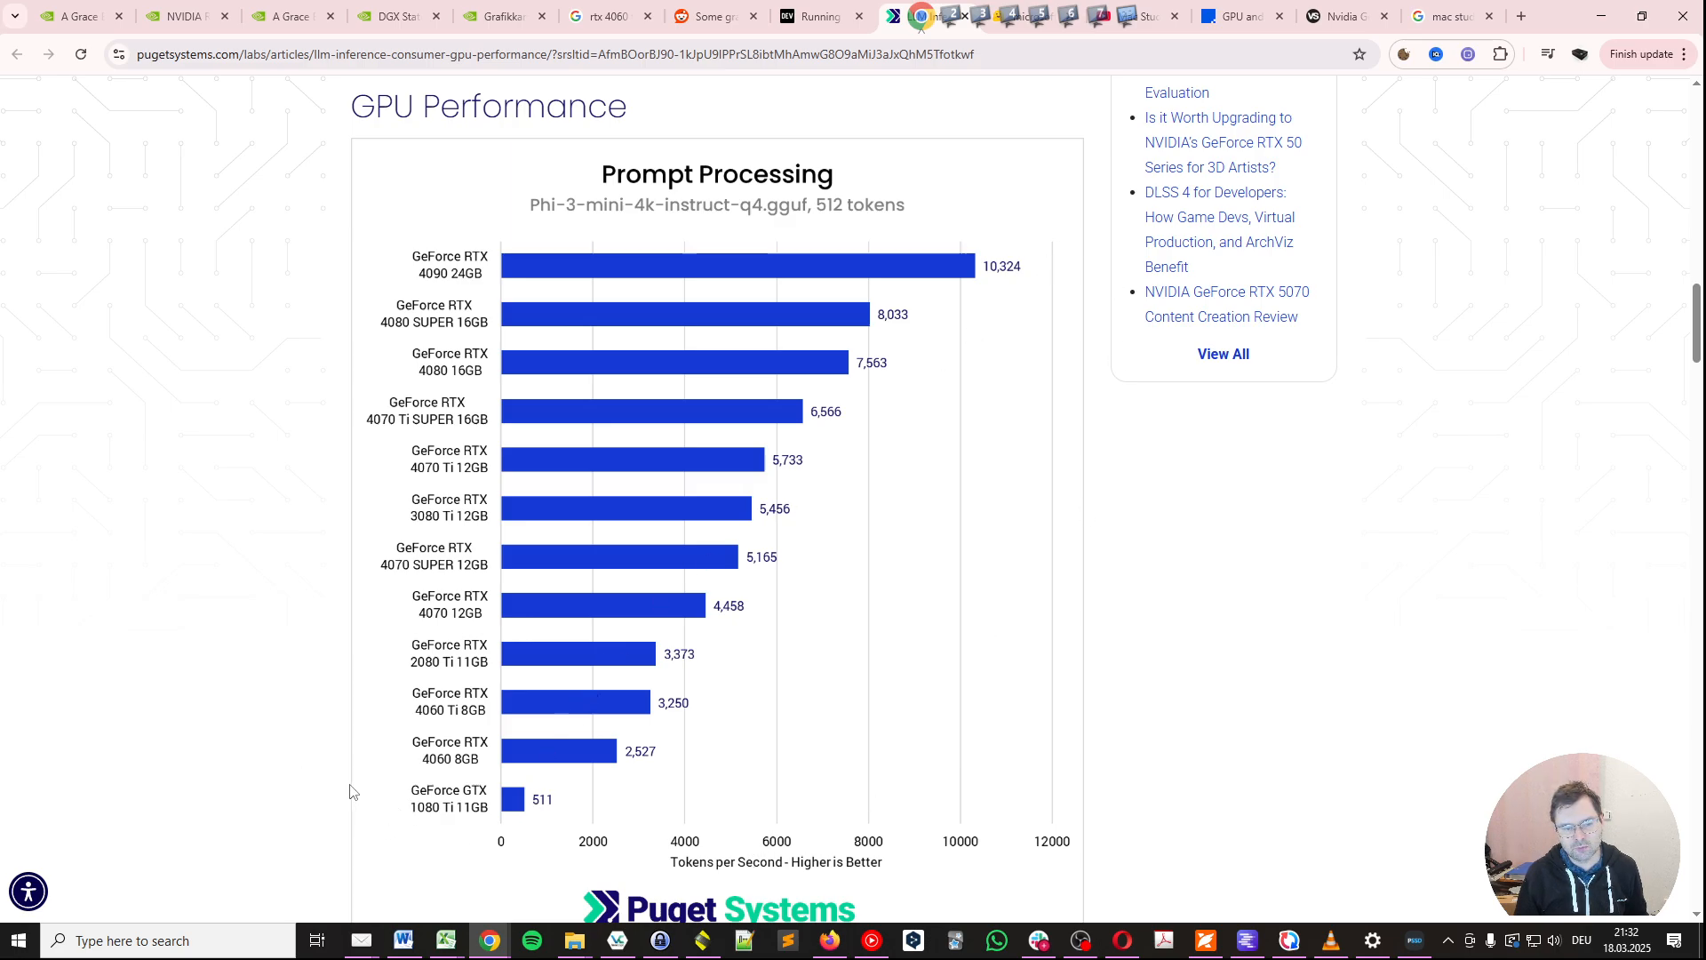
{"action": "mouse_move", "coordinate": [538, 814]}
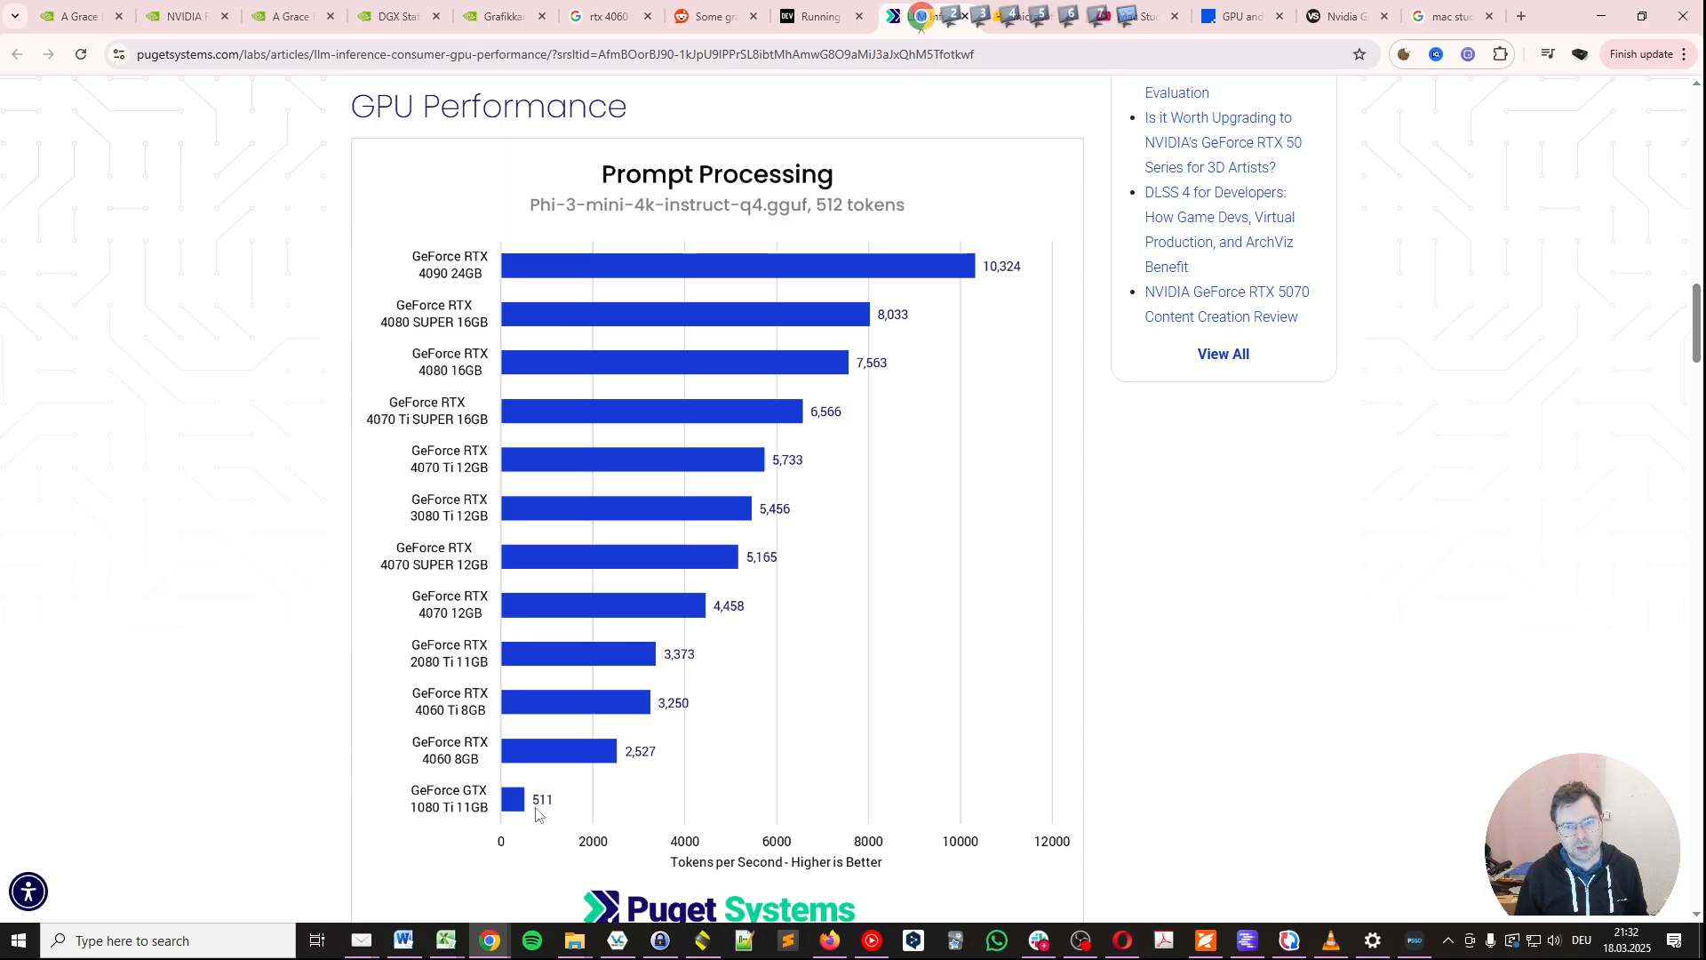
{"action": "mouse_move", "coordinate": [547, 805]}
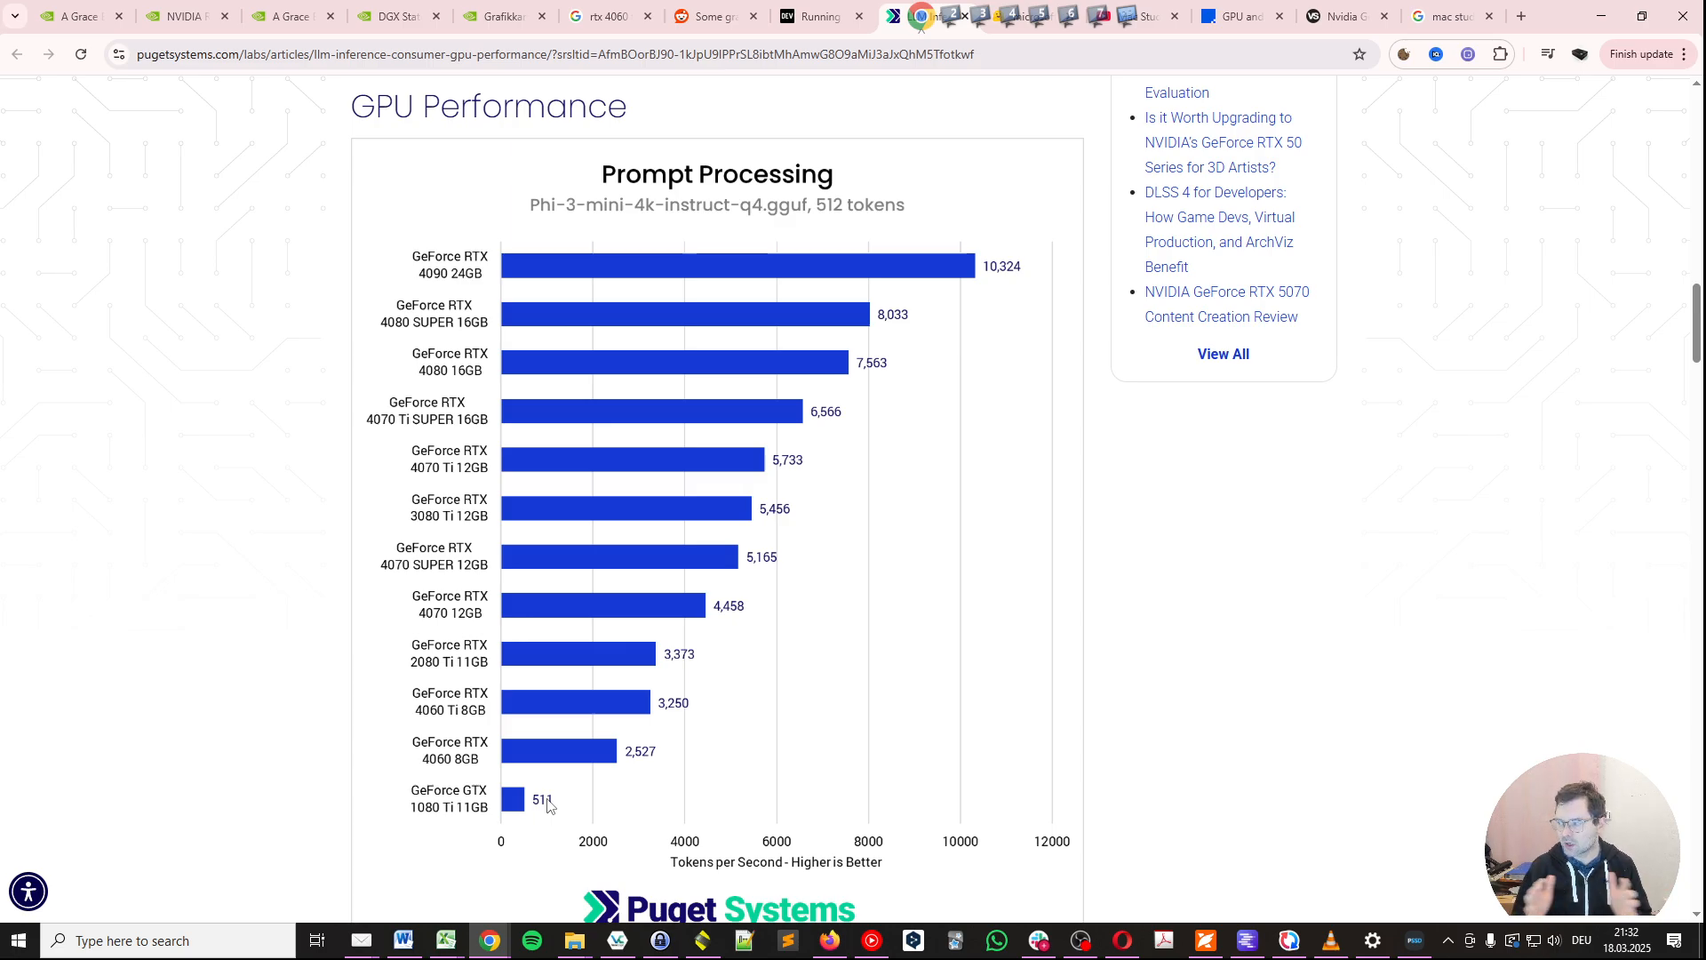
{"action": "mouse_move", "coordinate": [520, 179]}
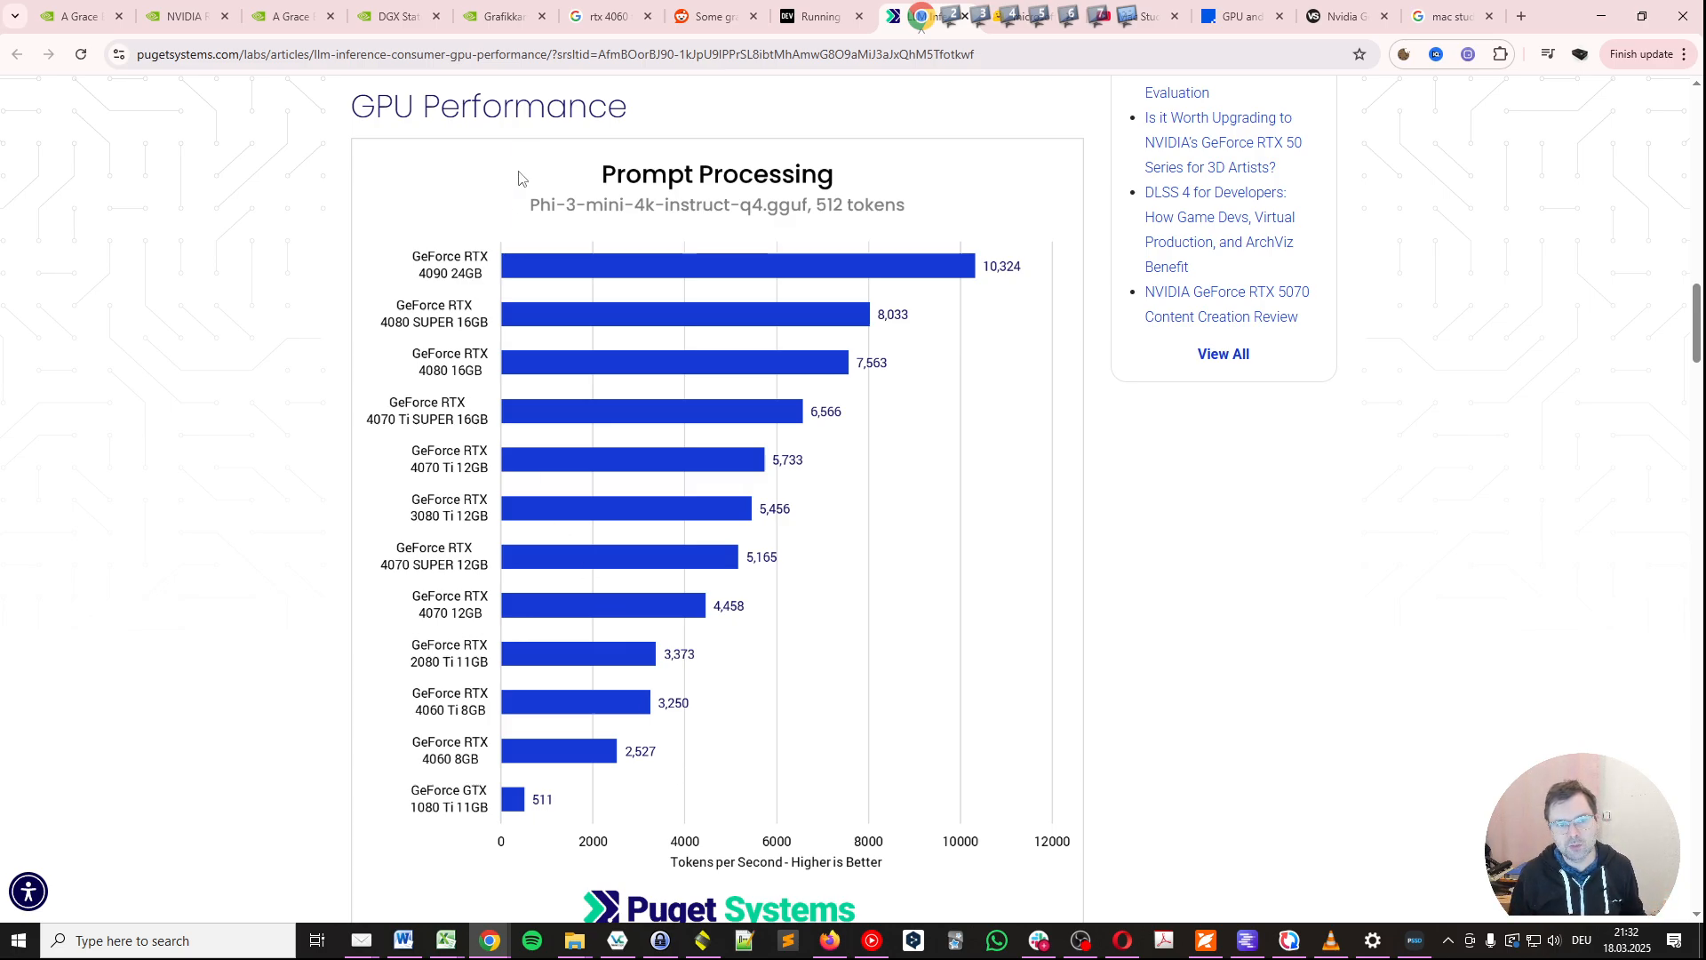
{"action": "mouse_move", "coordinate": [579, 213]}
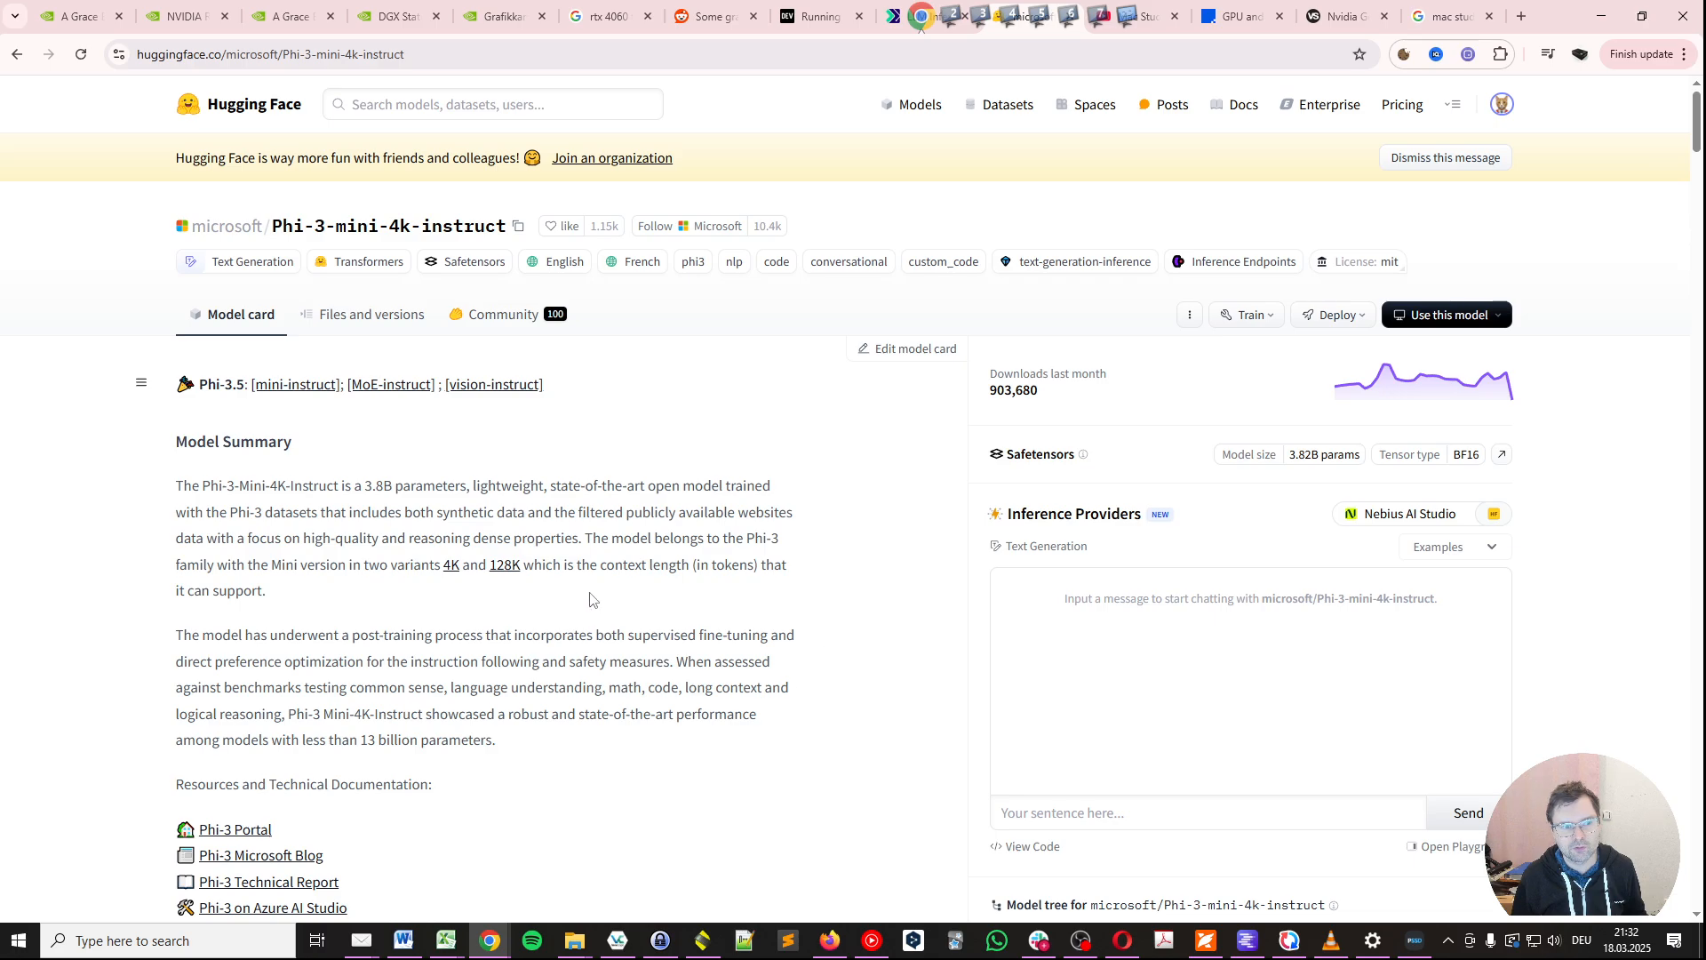
{"action": "mouse_move", "coordinate": [583, 446]}
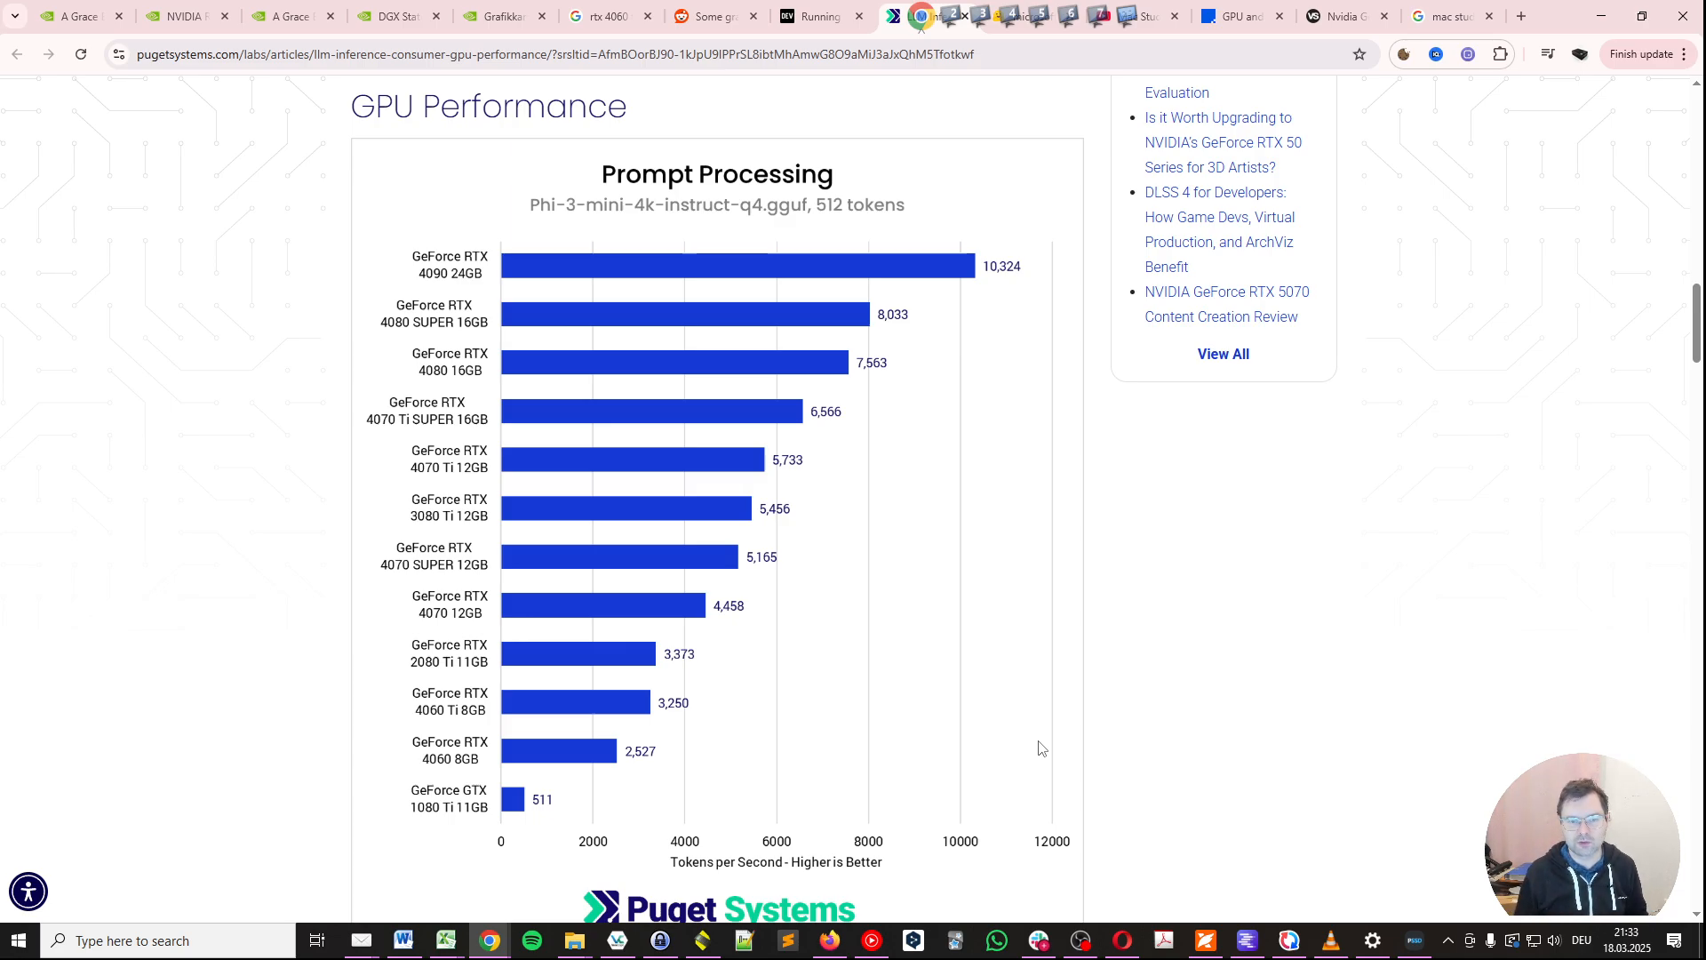
{"action": "mouse_move", "coordinate": [527, 881]}
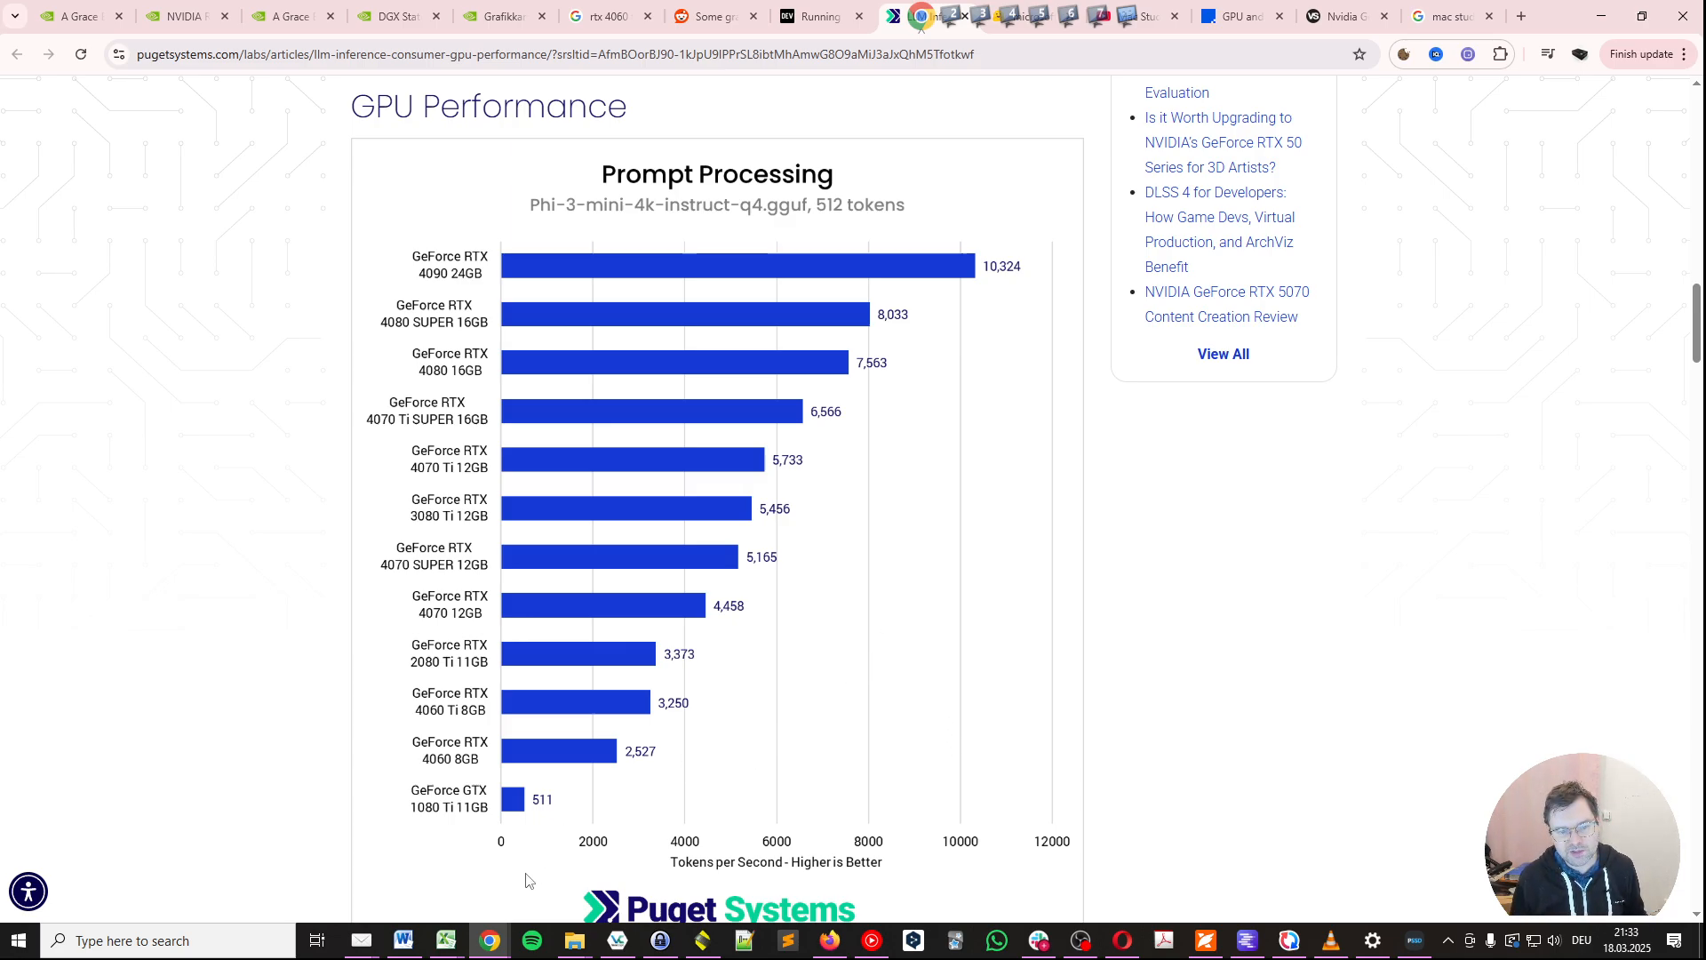
{"action": "mouse_move", "coordinate": [415, 764]}
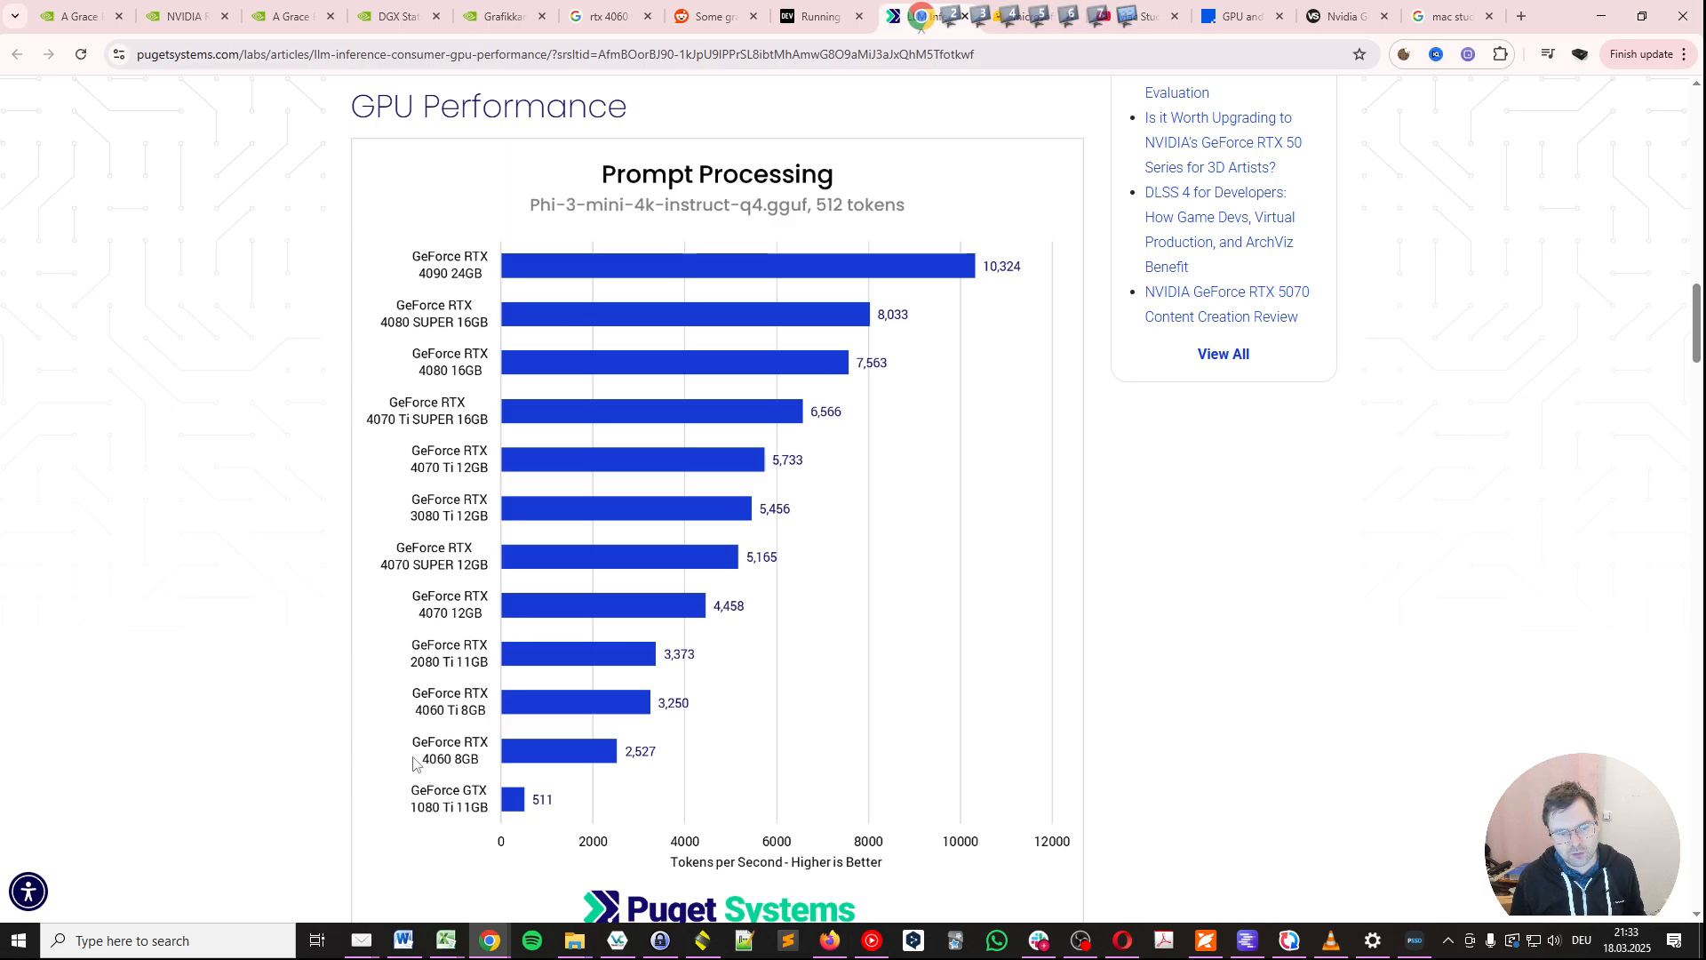
{"action": "mouse_move", "coordinate": [992, 376]}
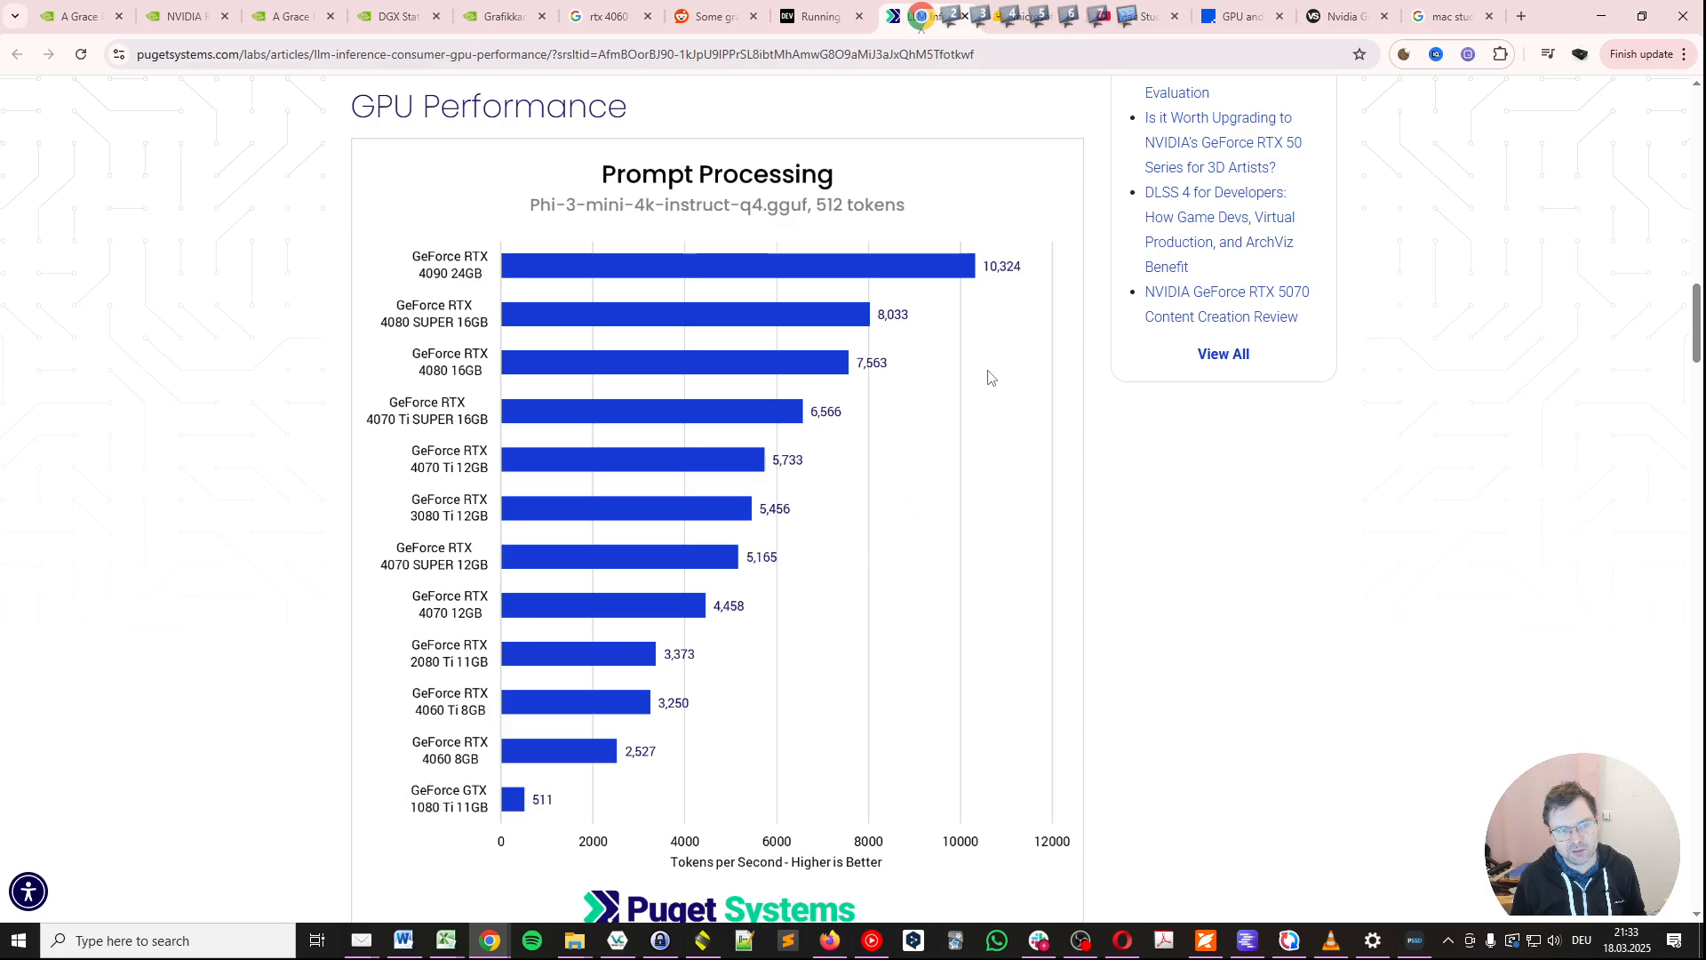
{"action": "mouse_move", "coordinate": [528, 834]}
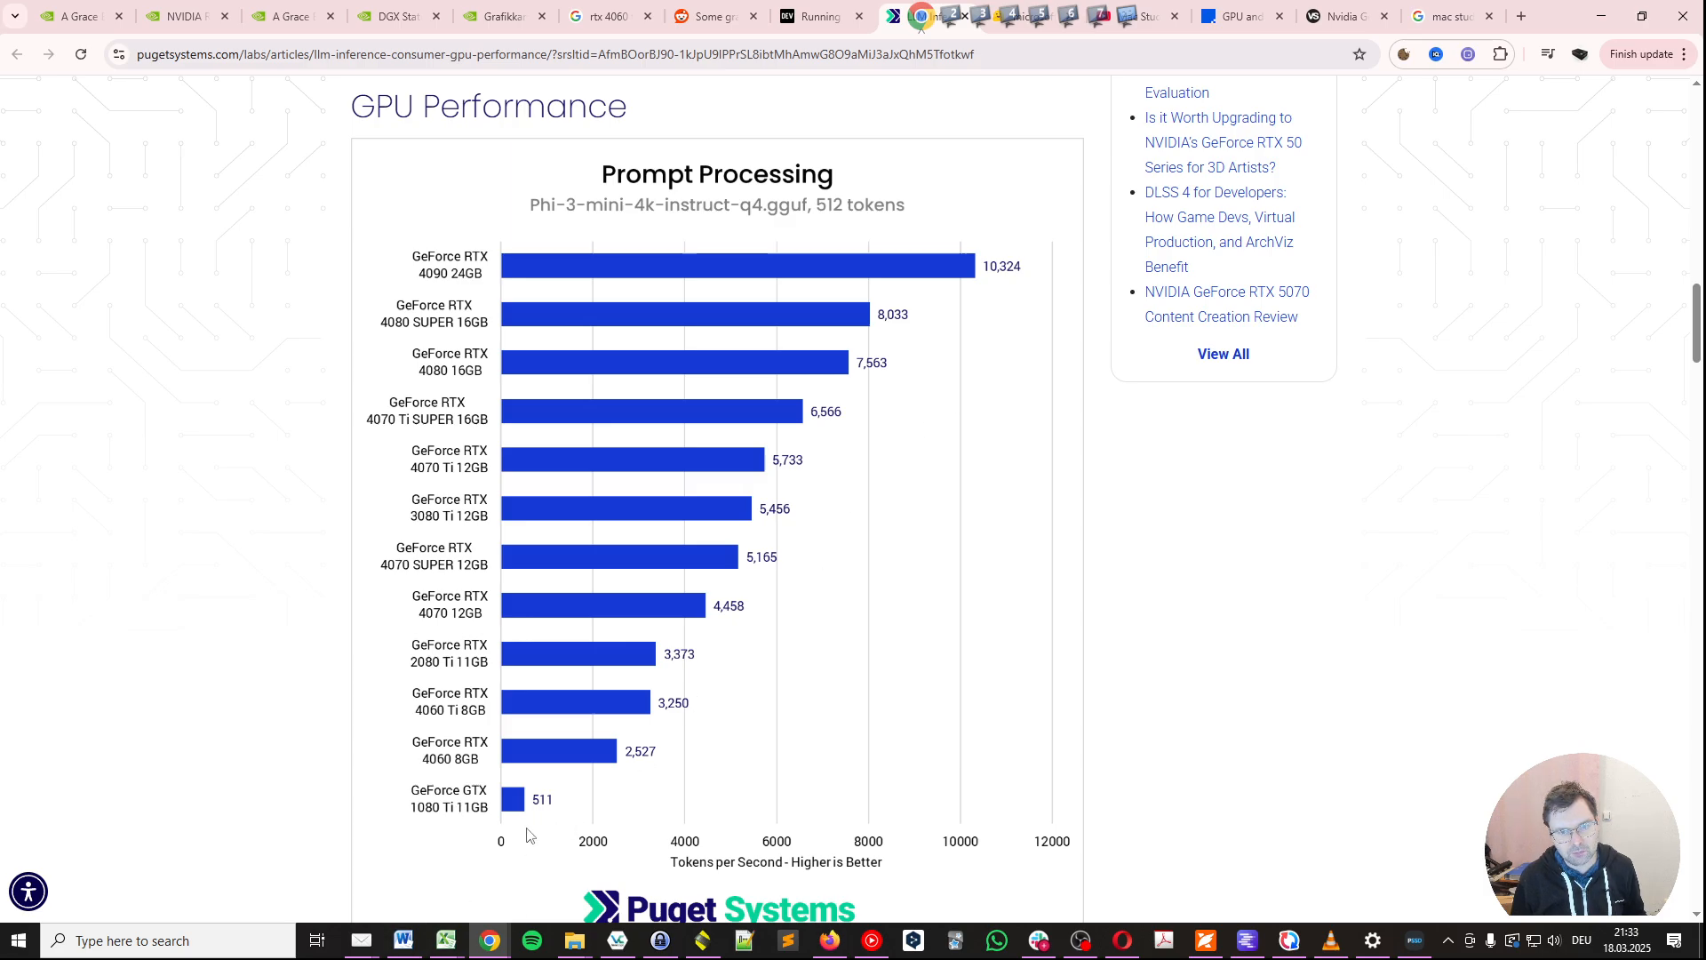
{"action": "mouse_move", "coordinate": [496, 725]}
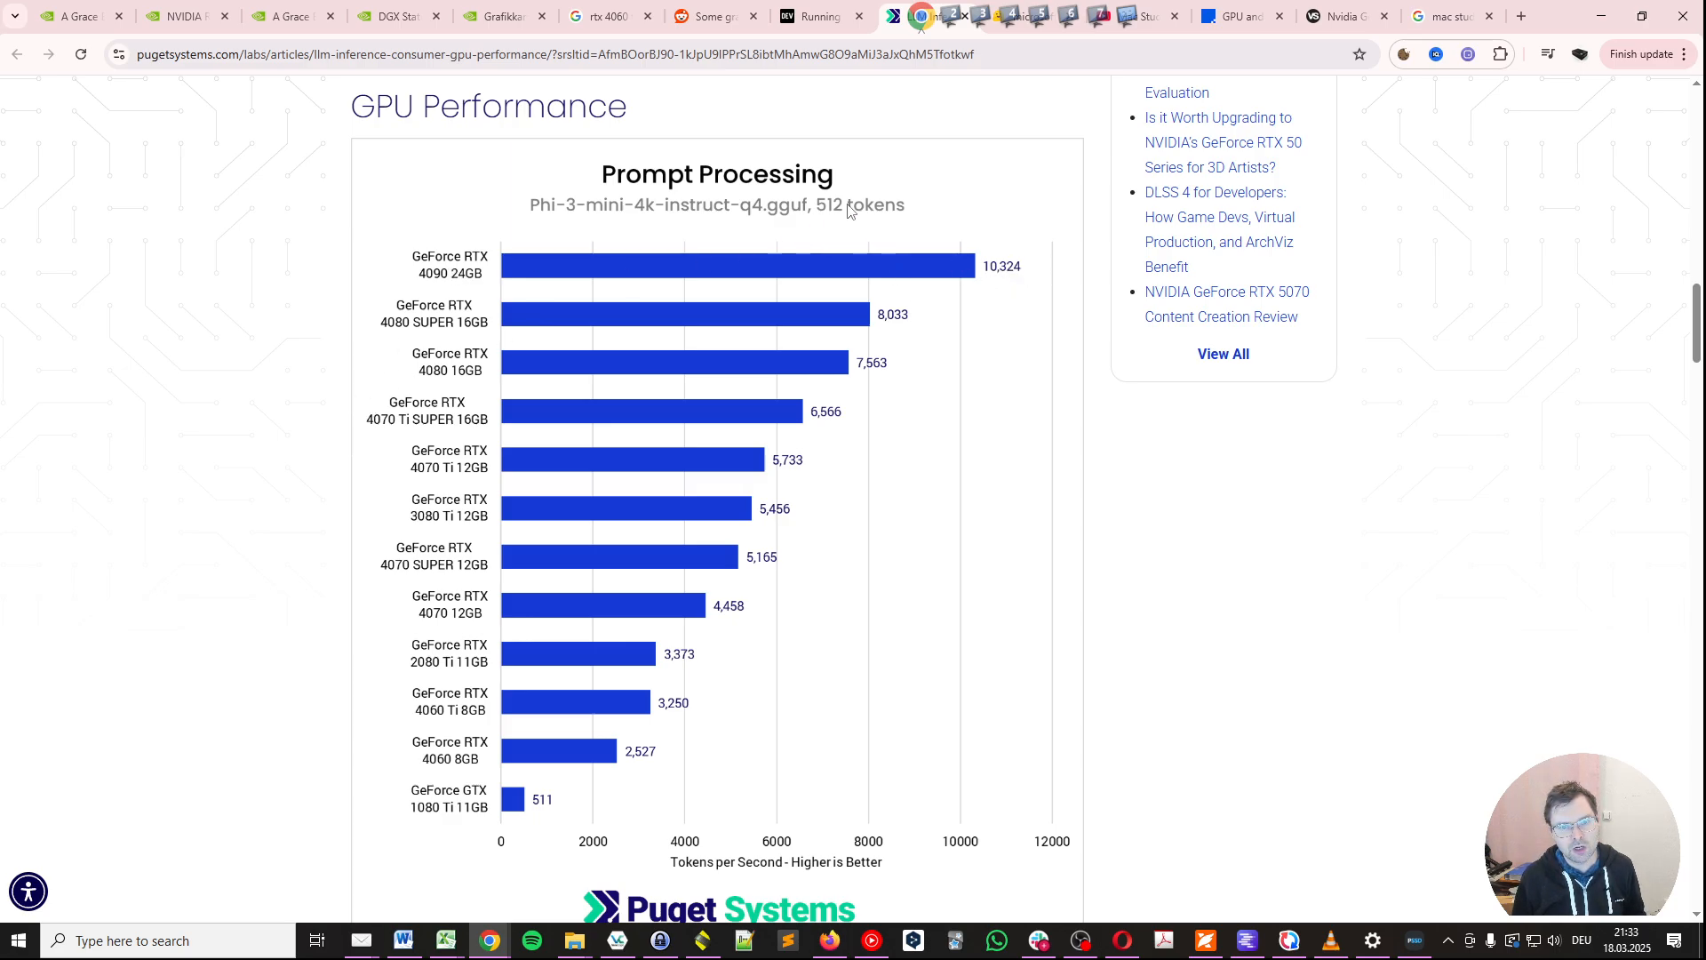
{"action": "mouse_move", "coordinate": [958, 302]}
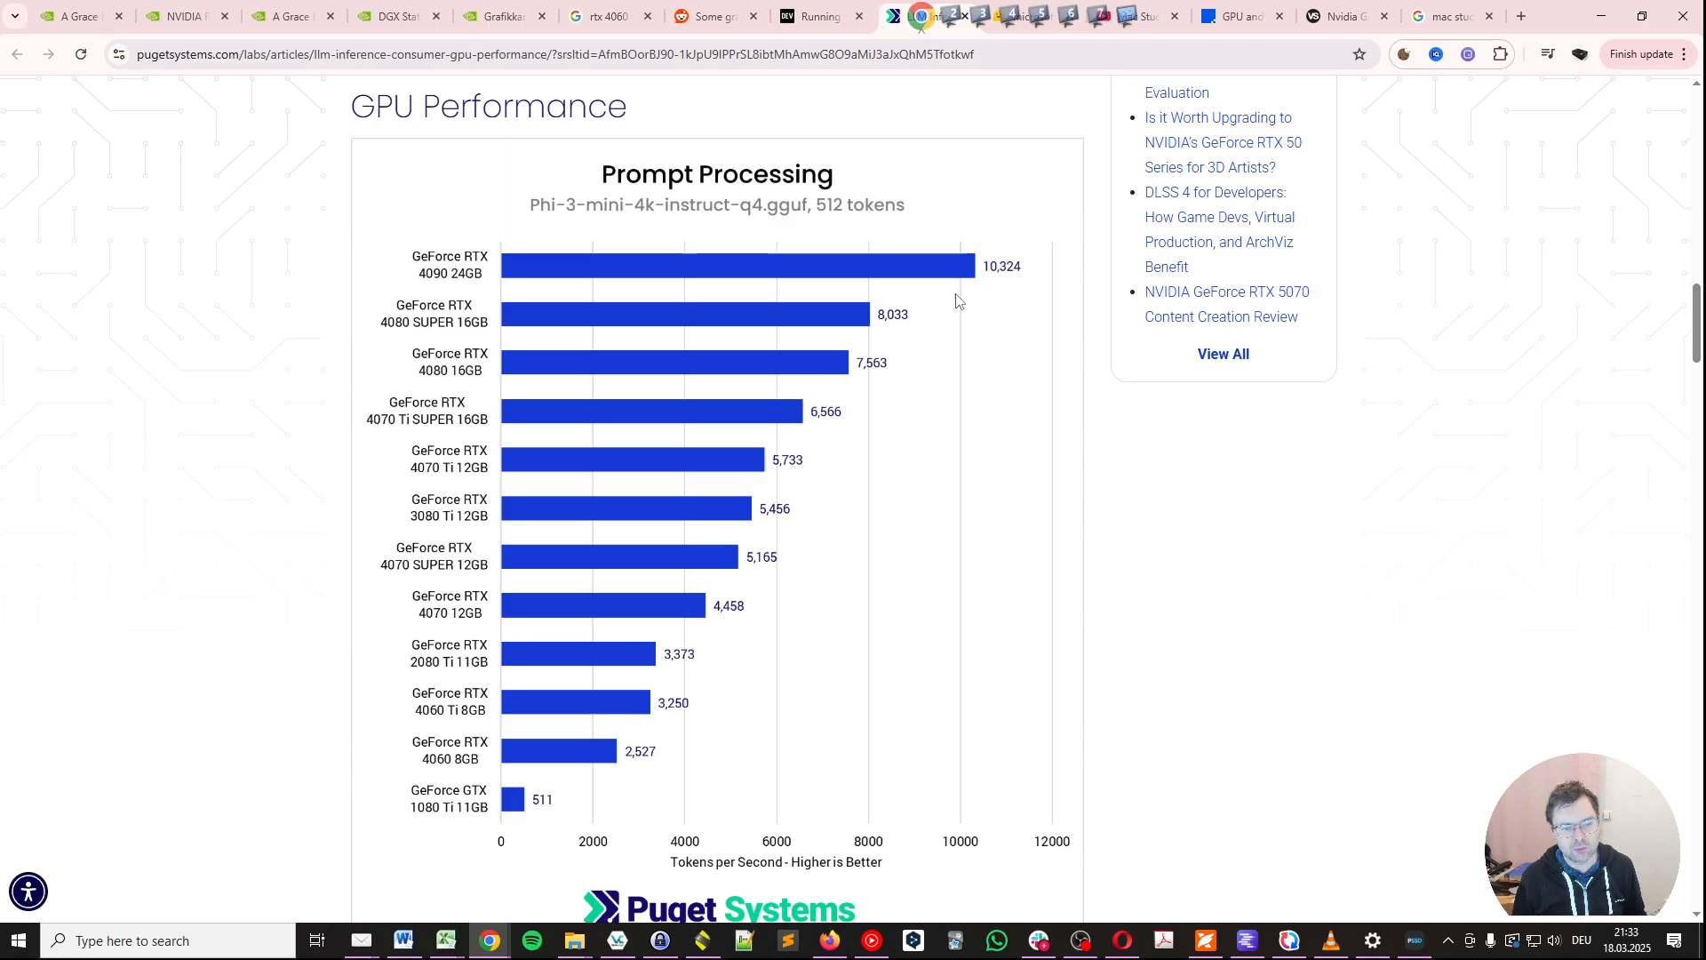
{"action": "mouse_move", "coordinate": [753, 613]}
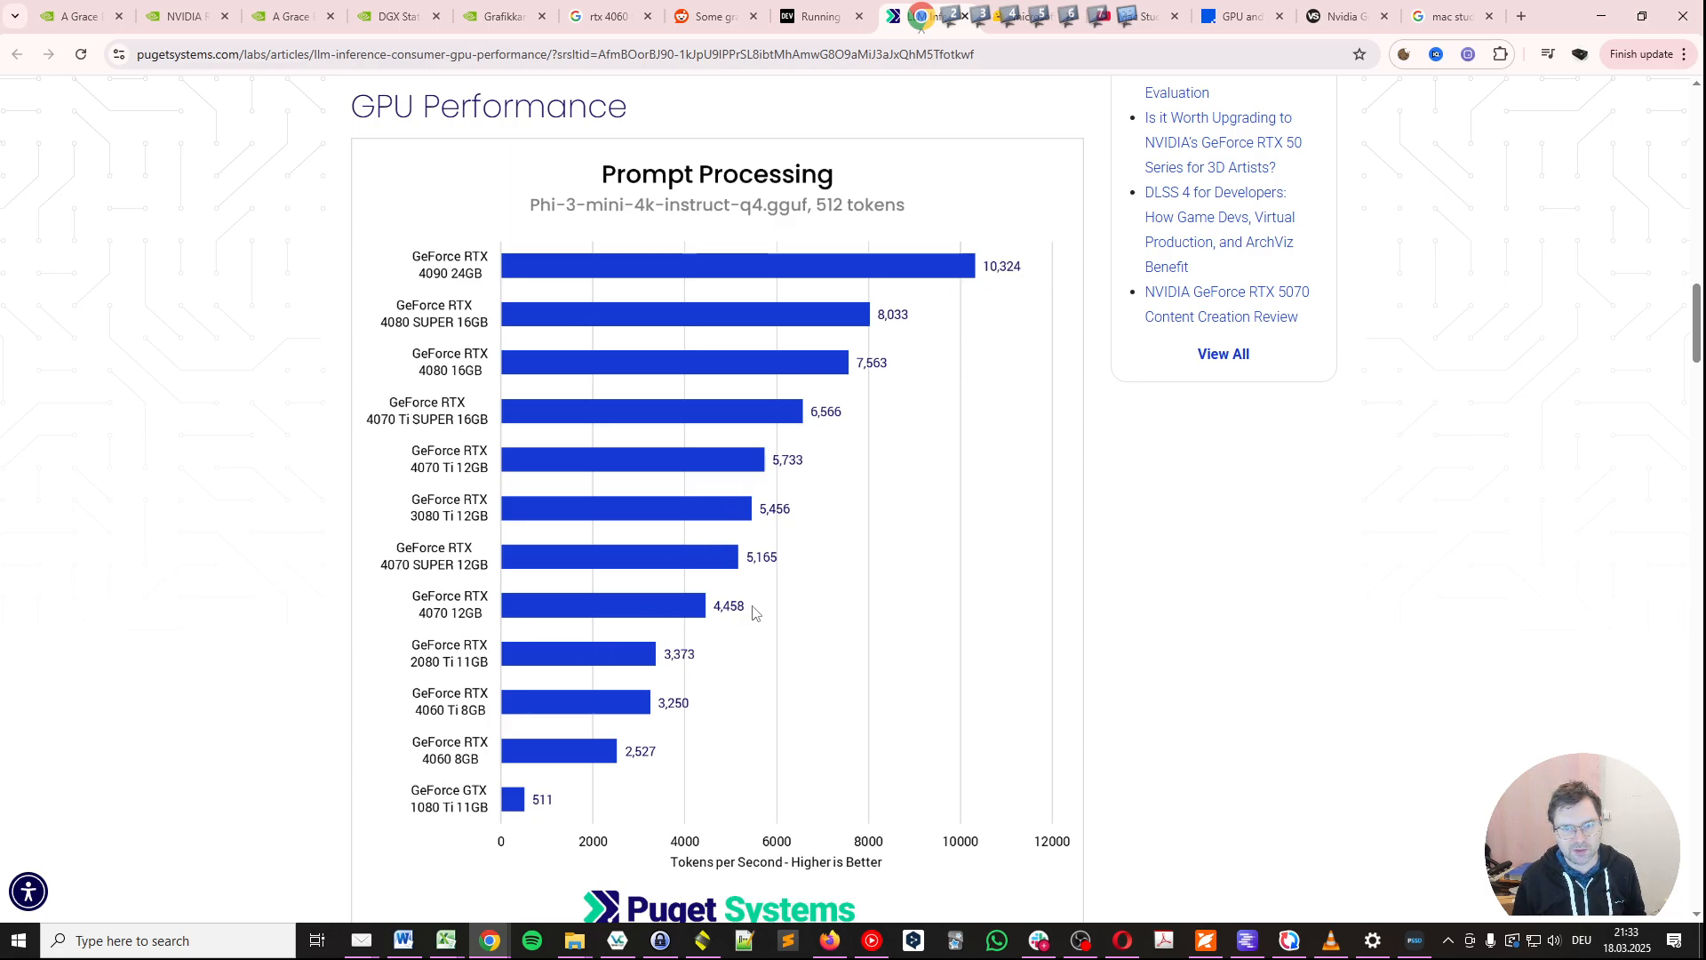
{"action": "mouse_move", "coordinate": [1252, 691]}
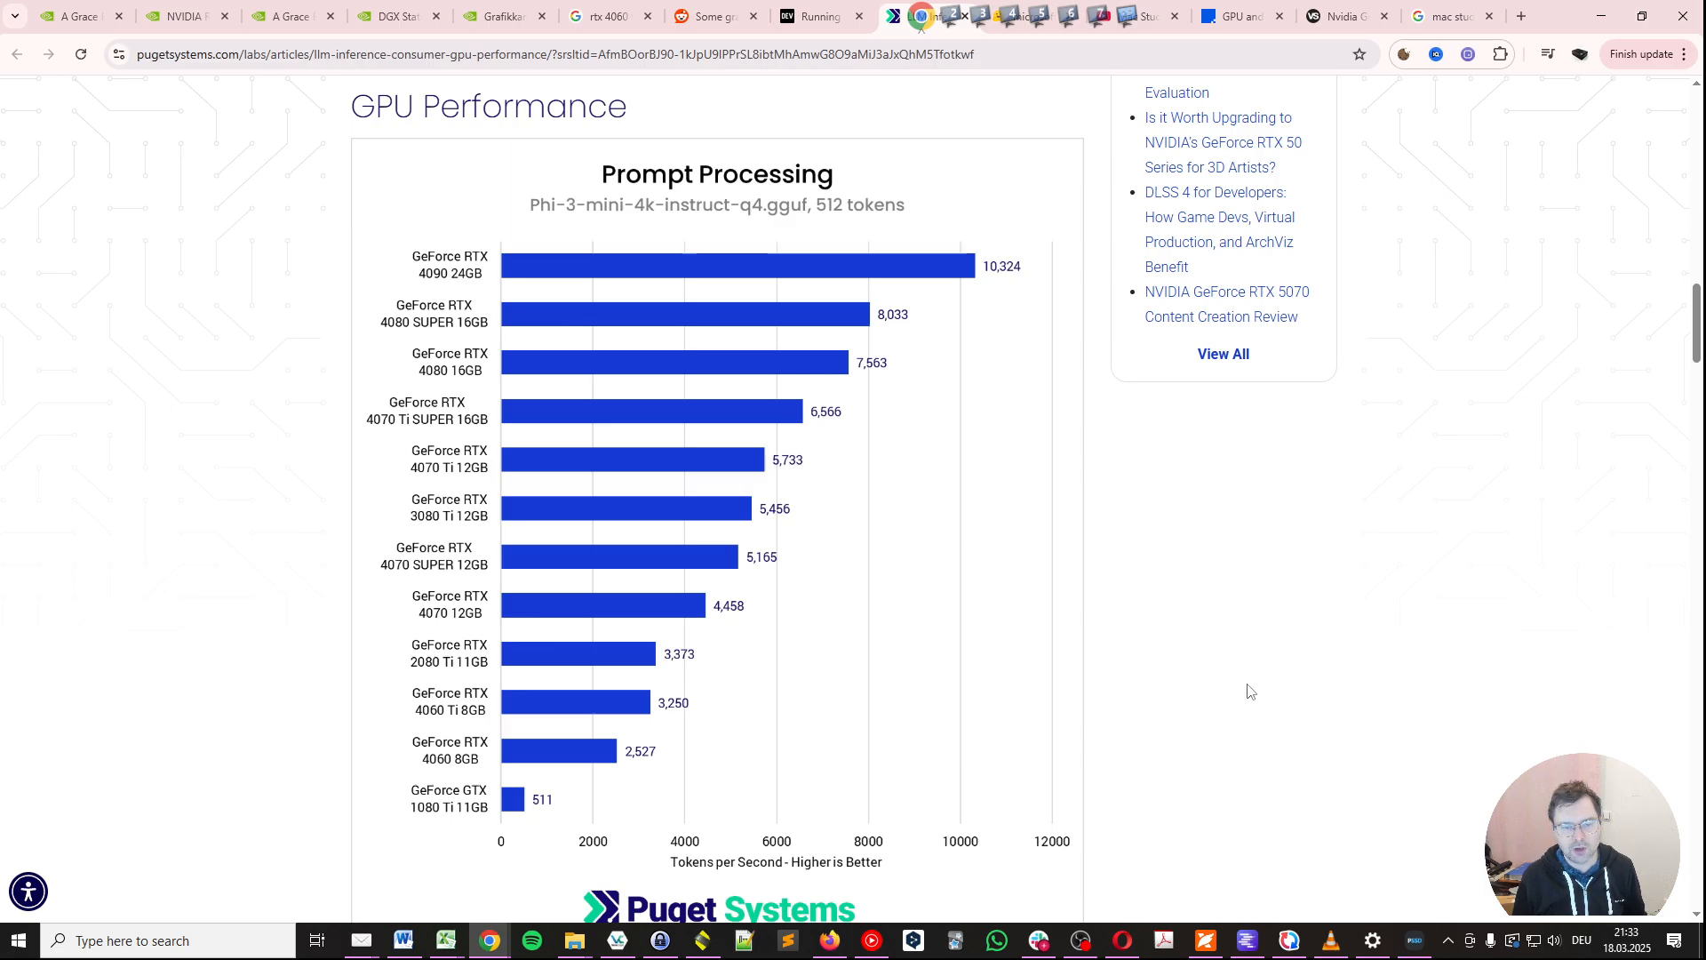
- Scroll to the table of FP16 TFLOPS, Tensor Core Count and Tensor Core Generation
{"action": "scroll", "scroll_direction": "down", "scroll_amount": 3}
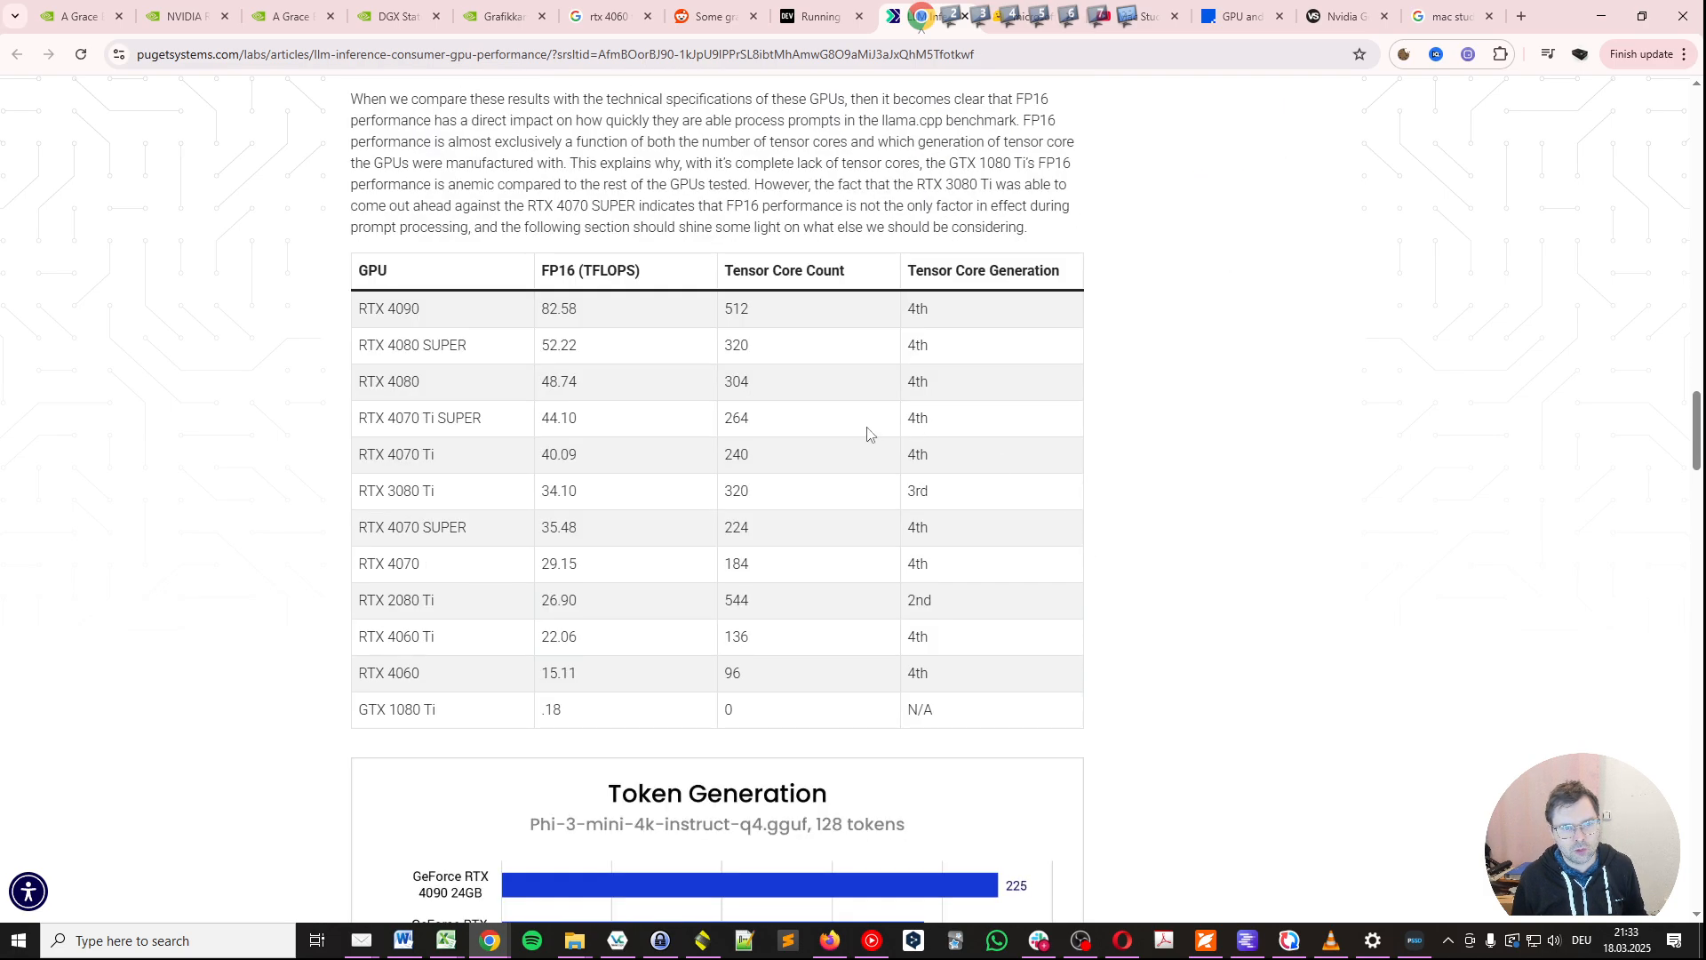
{"action": "mouse_move", "coordinate": [617, 250]}
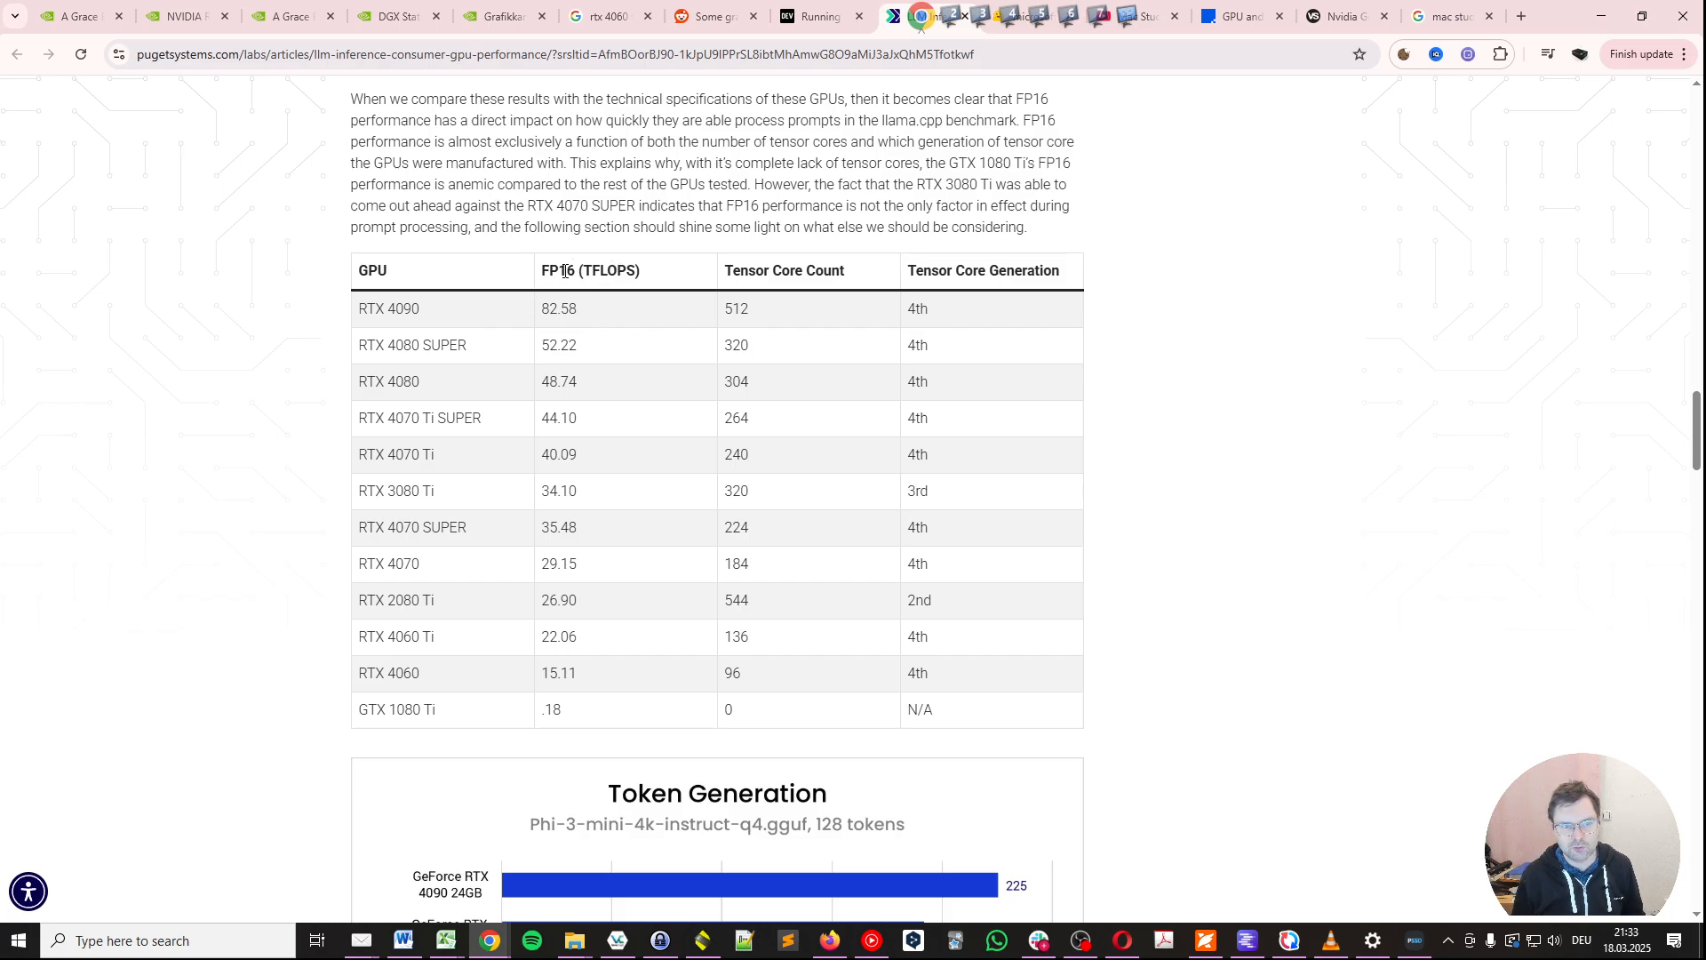
{"action": "mouse_move", "coordinate": [776, 298]}
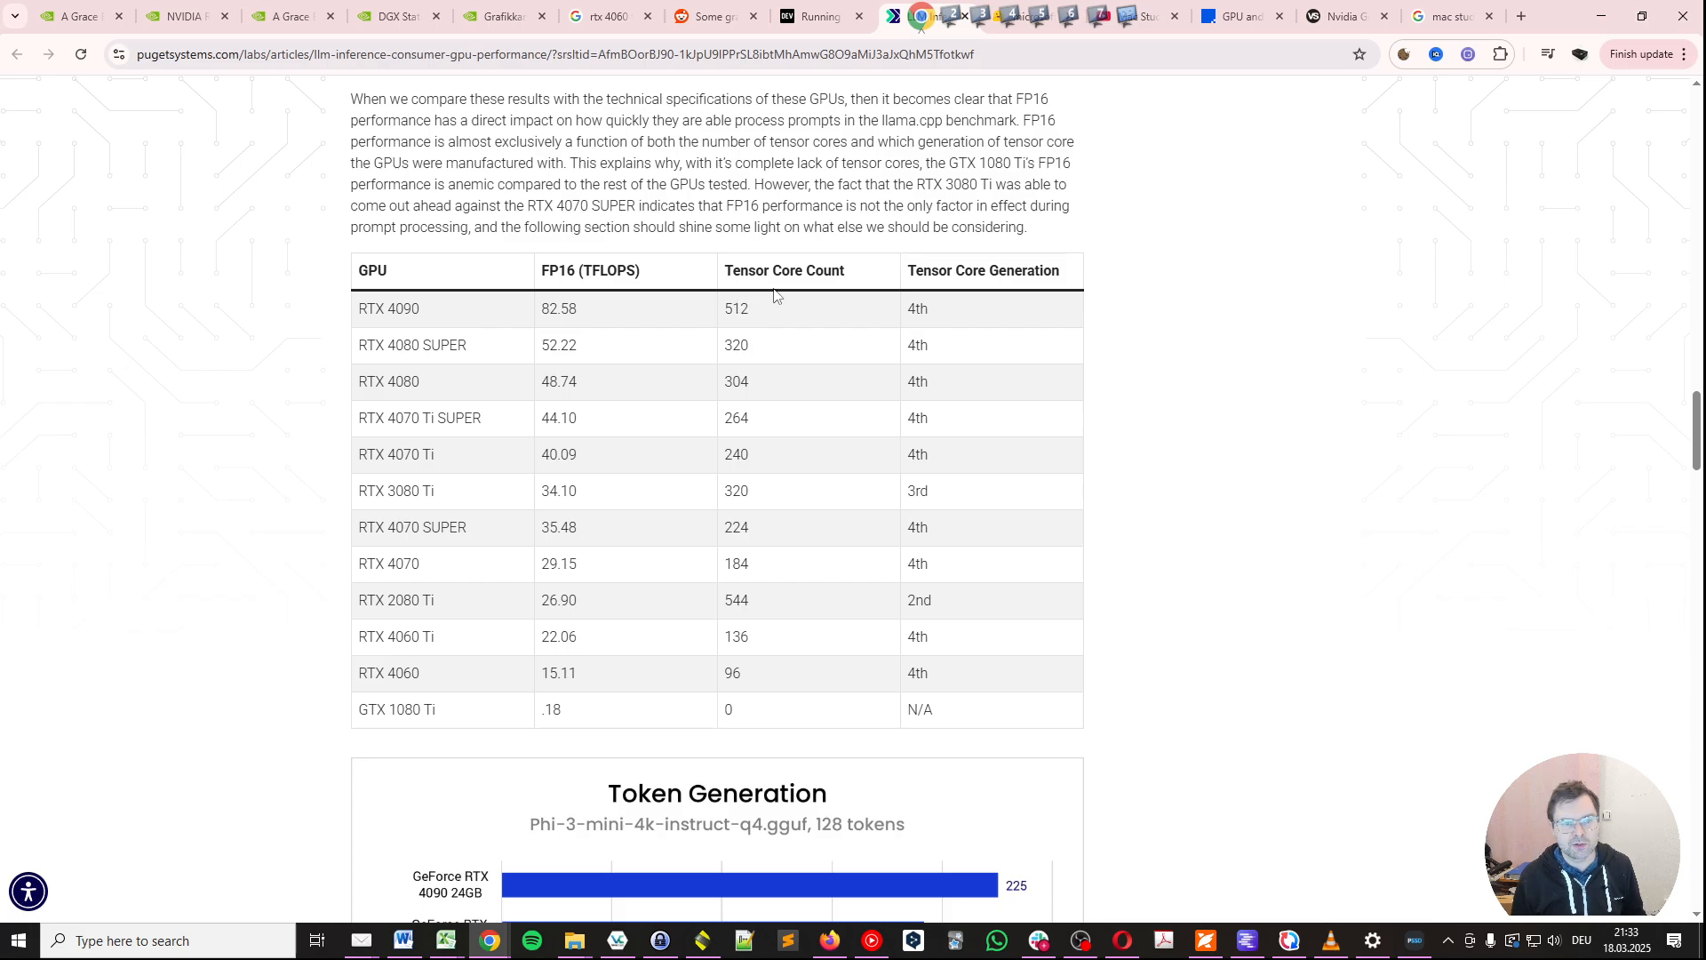
{"action": "mouse_move", "coordinate": [989, 535]}
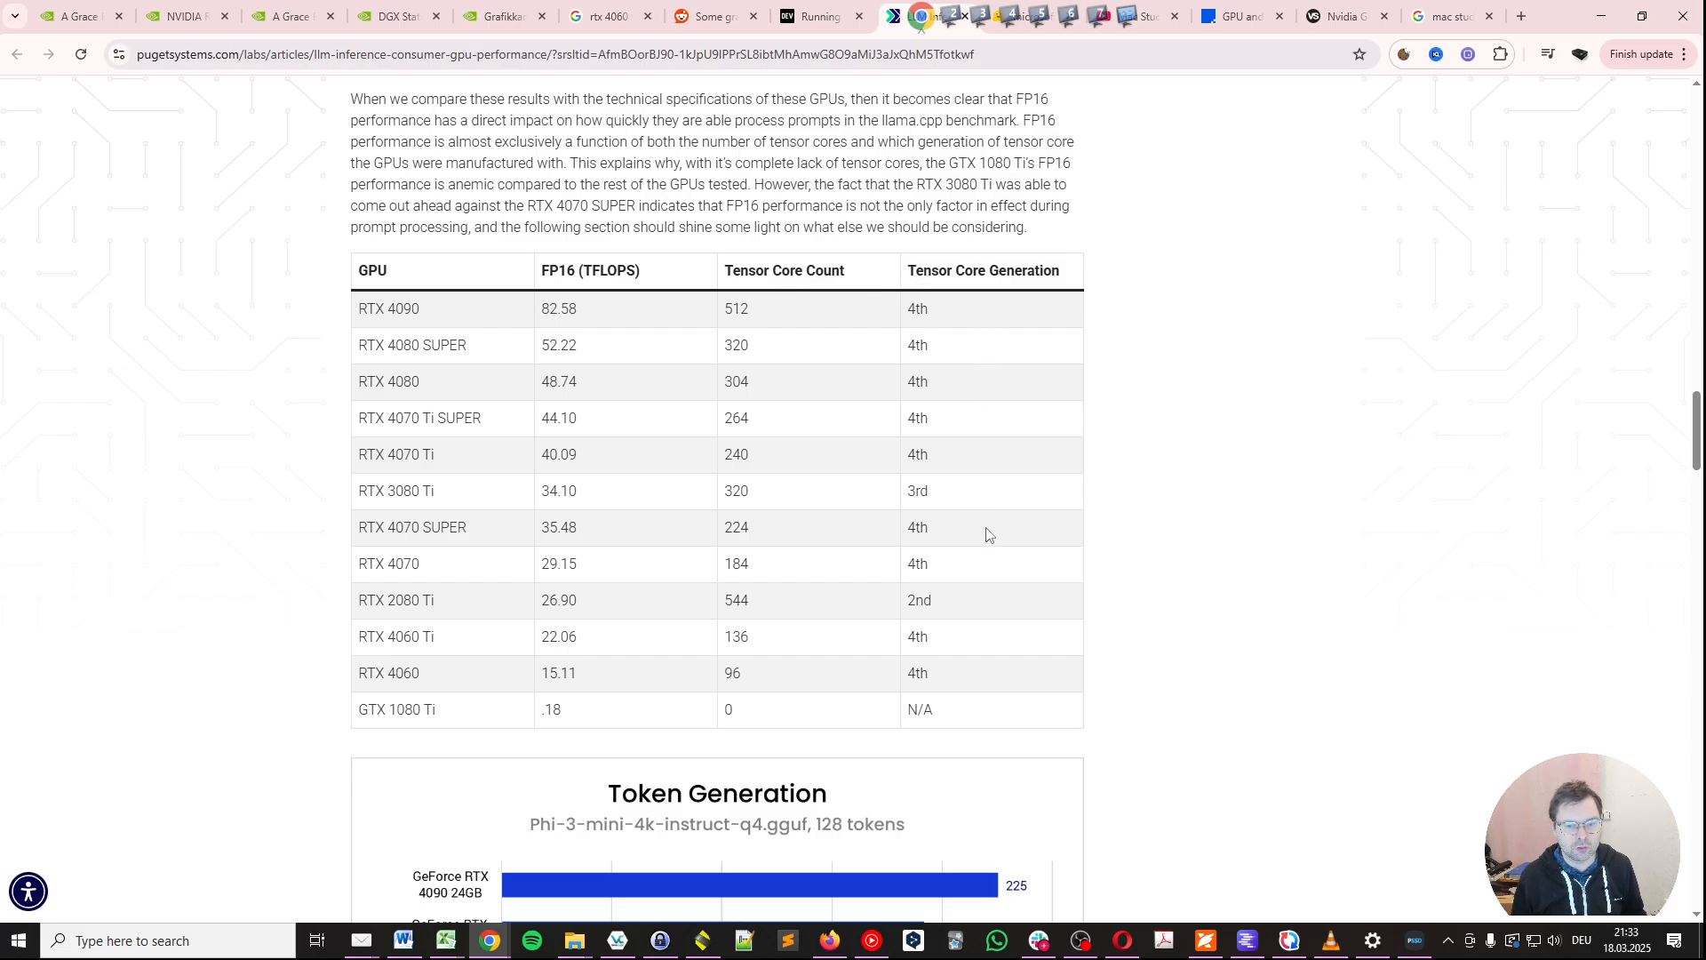
{"action": "scroll", "scroll_direction": "down", "scroll_amount": 3}
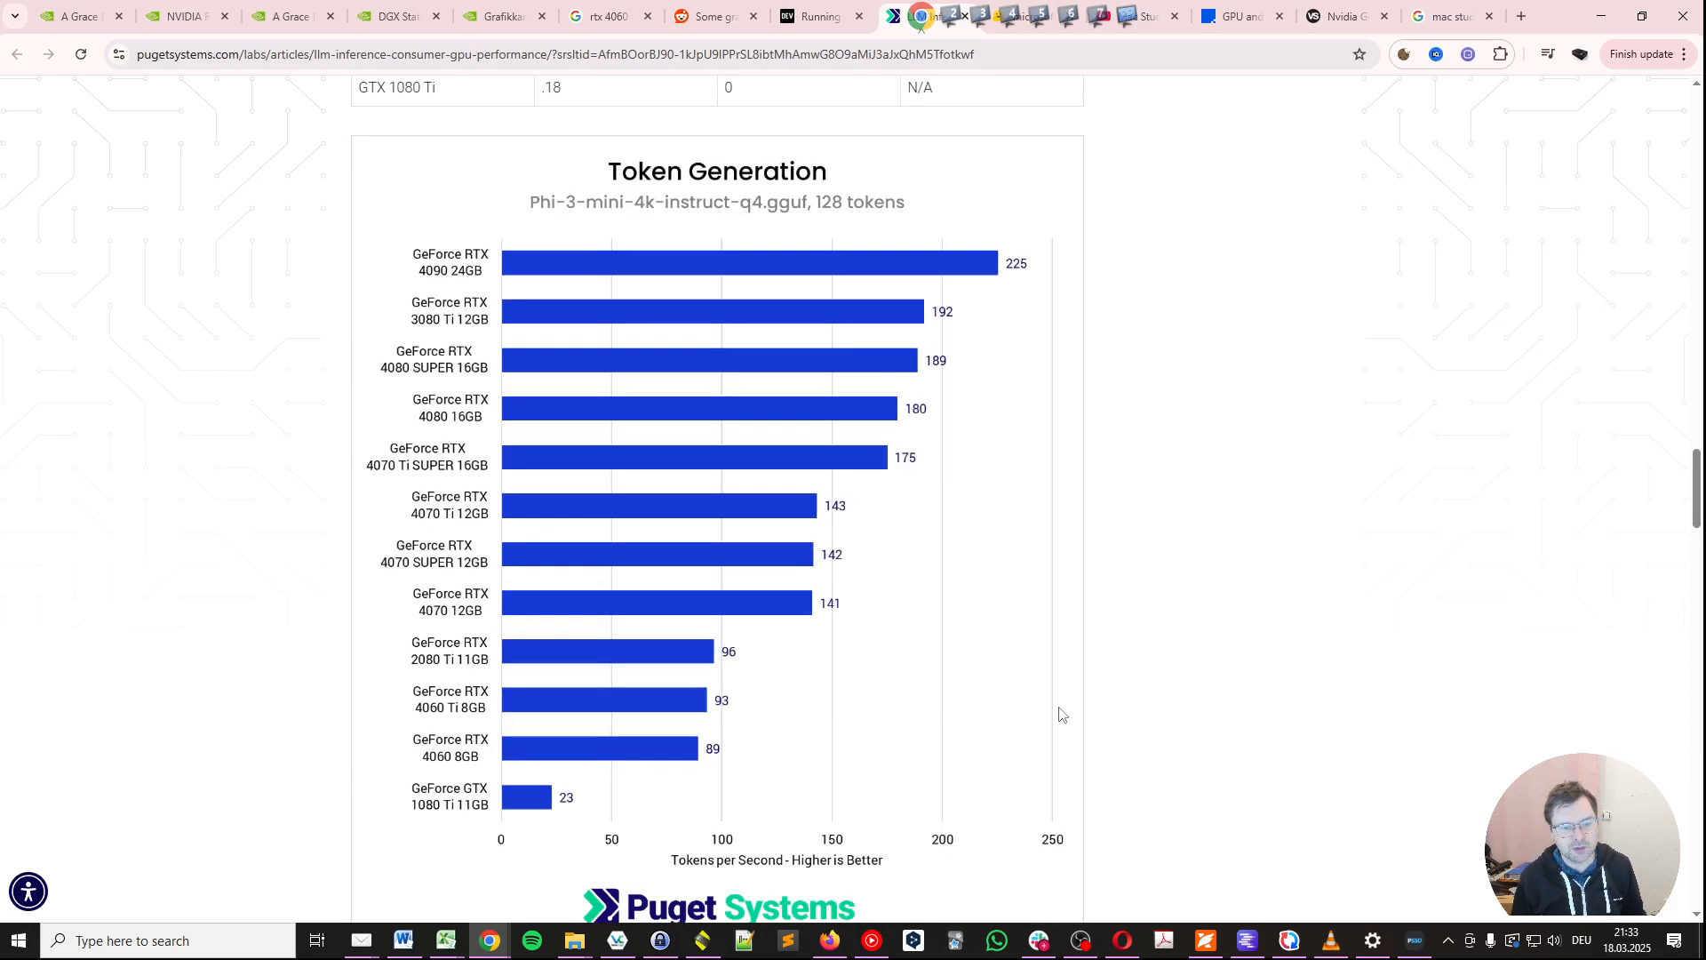
{"action": "mouse_move", "coordinate": [498, 837]}
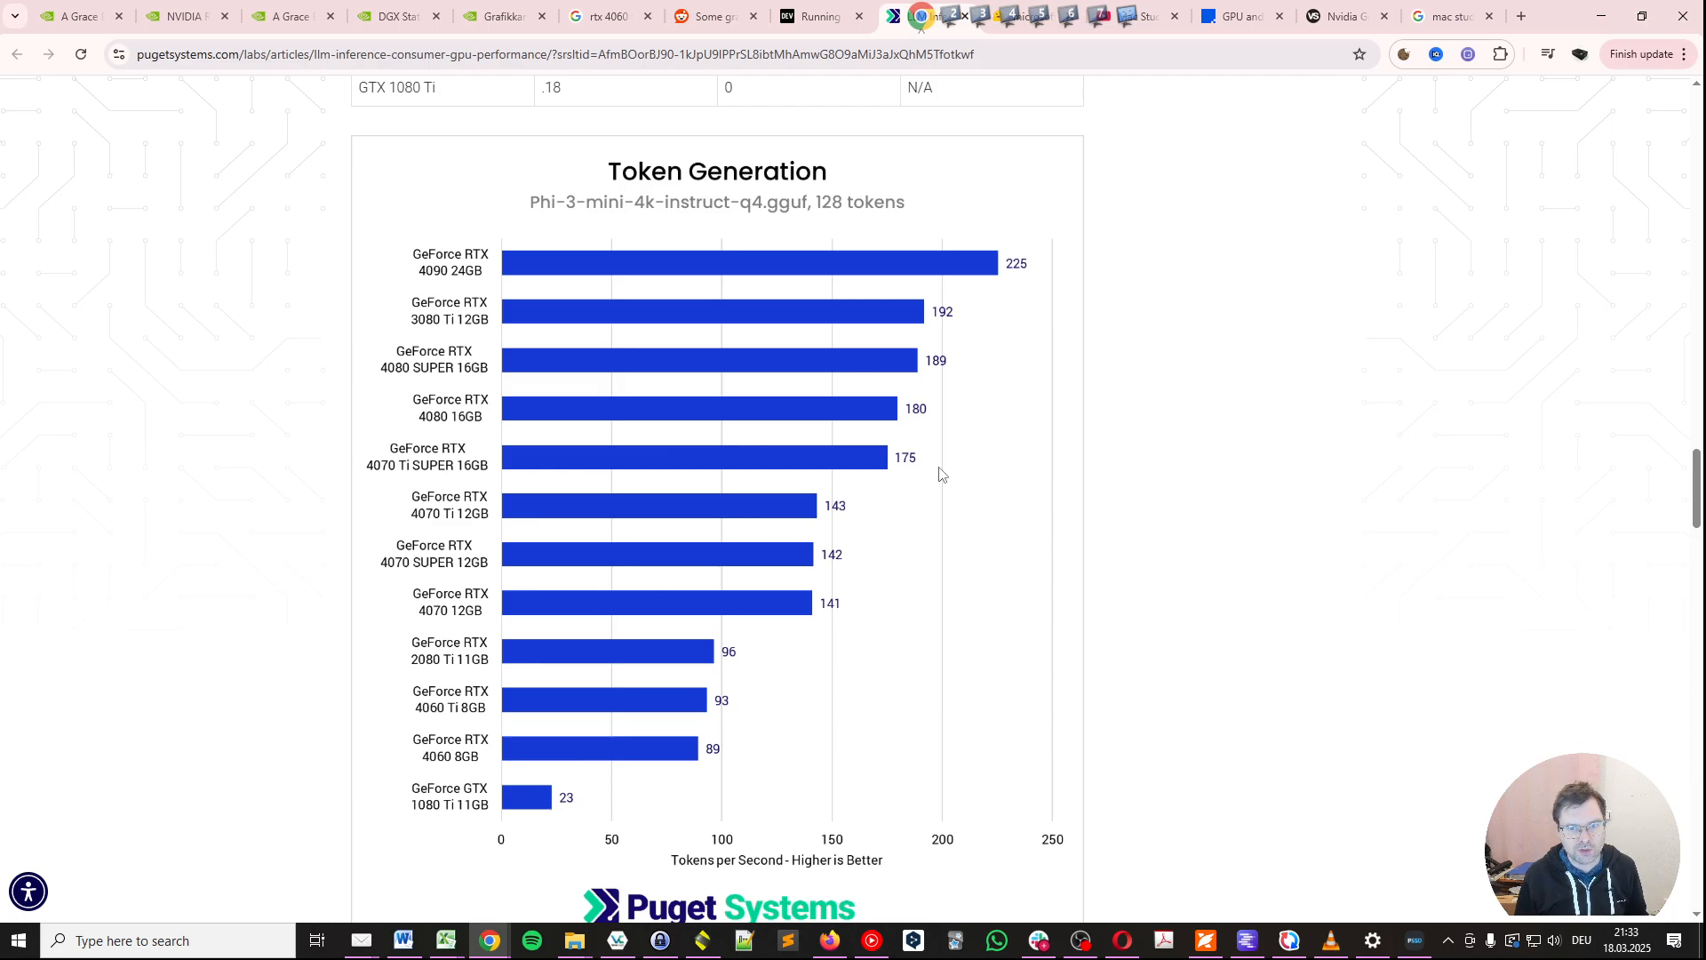
{"action": "mouse_move", "coordinate": [537, 702]}
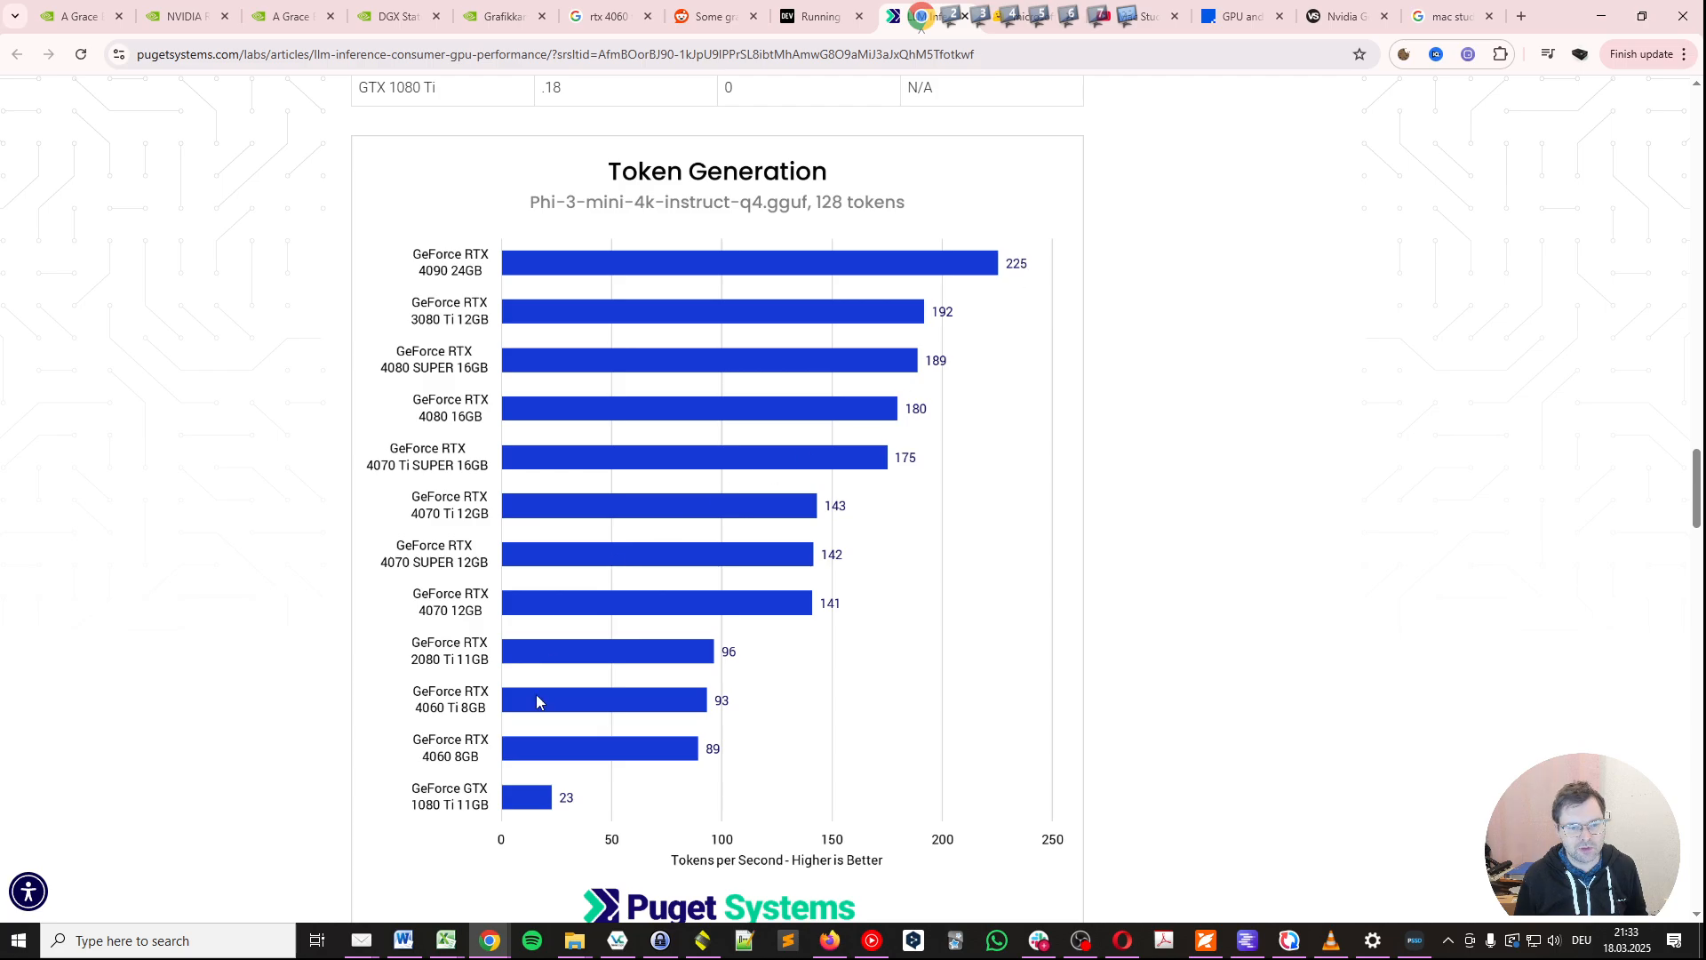
{"action": "mouse_move", "coordinate": [469, 831]}
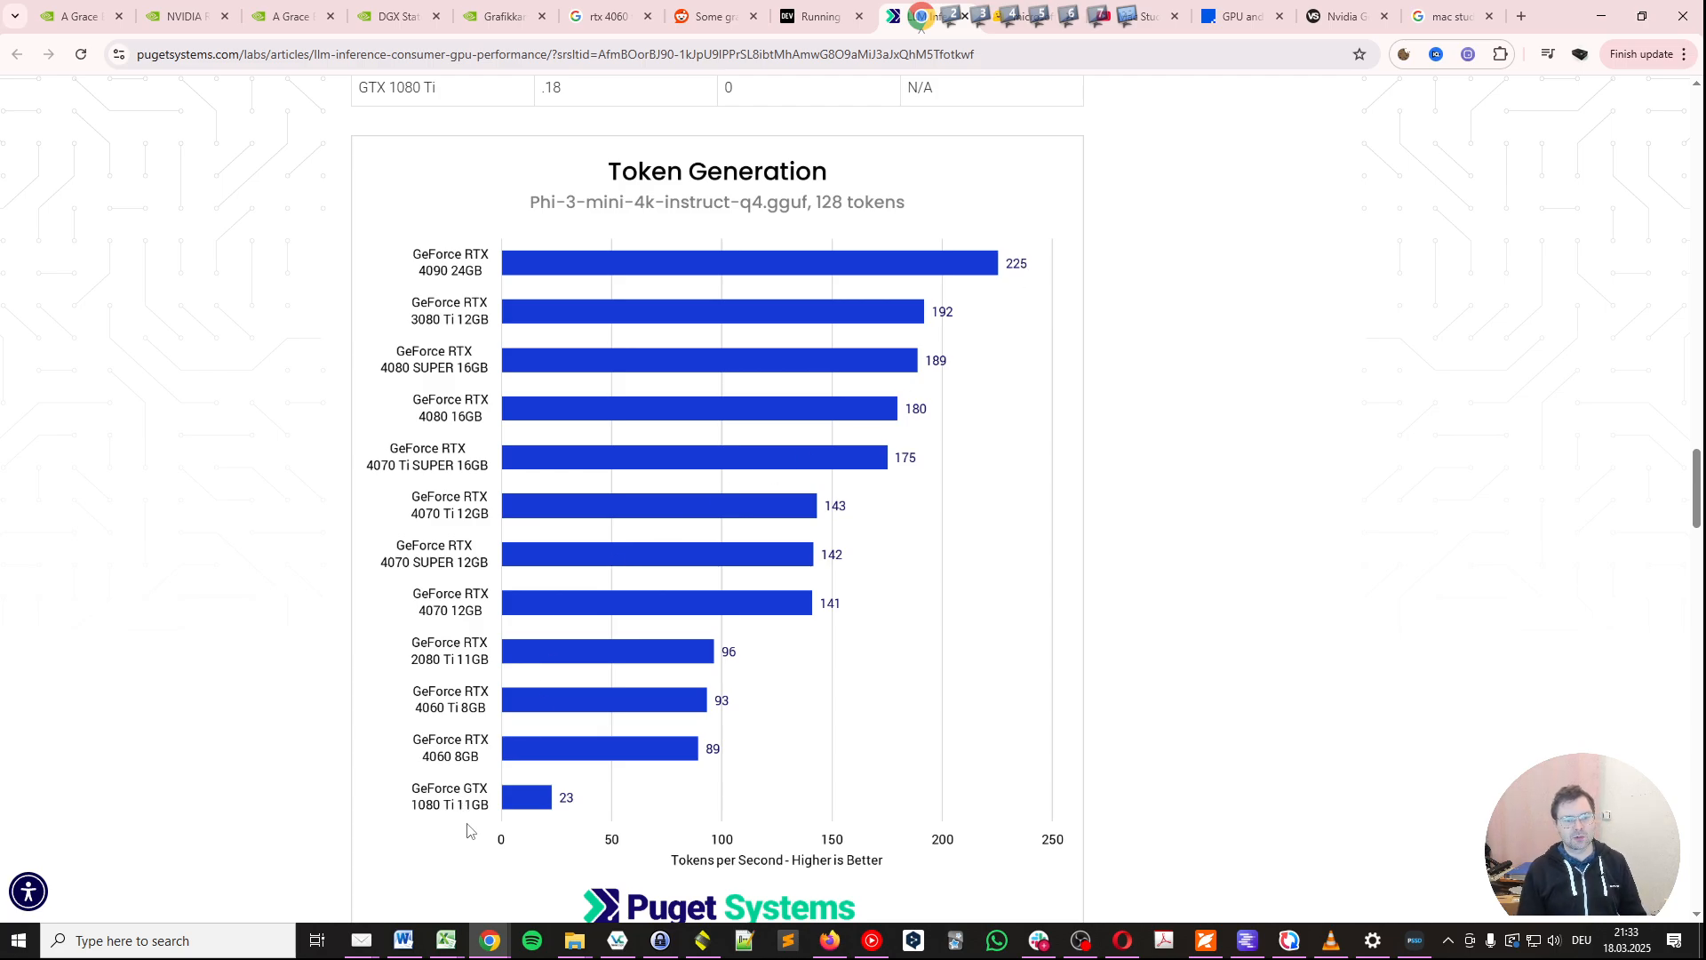
{"action": "mouse_move", "coordinate": [598, 851]}
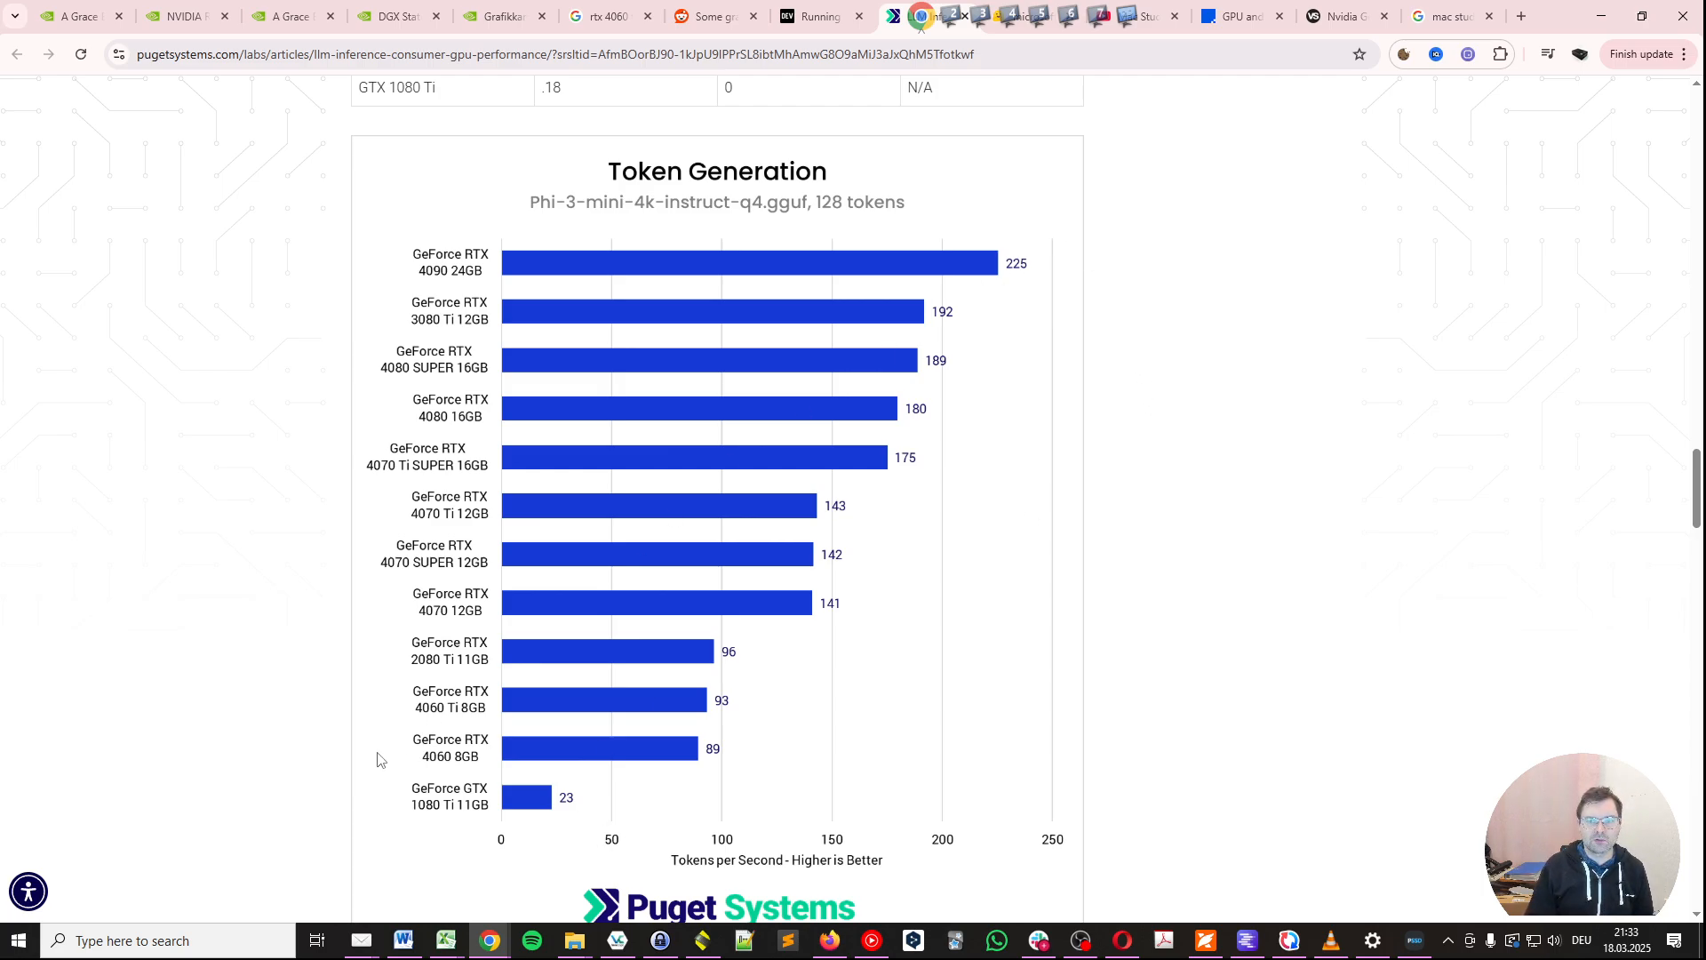
{"action": "mouse_move", "coordinate": [493, 827]}
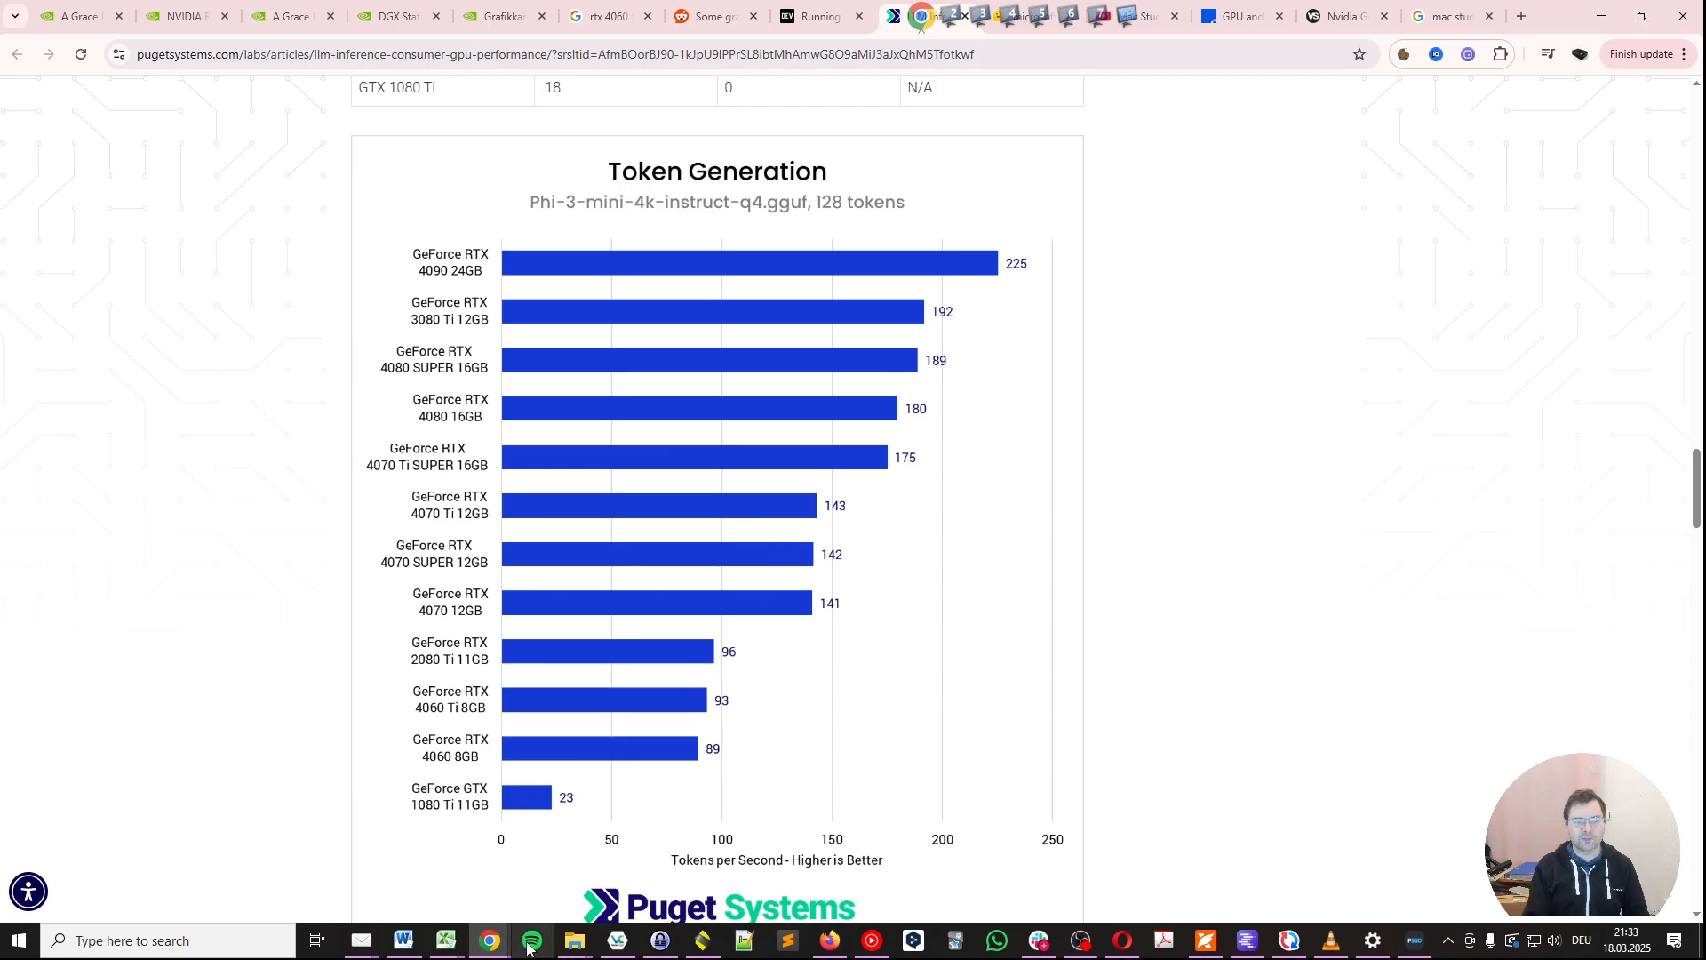
{"action": "scroll", "scroll_direction": "down", "scroll_amount": 3}
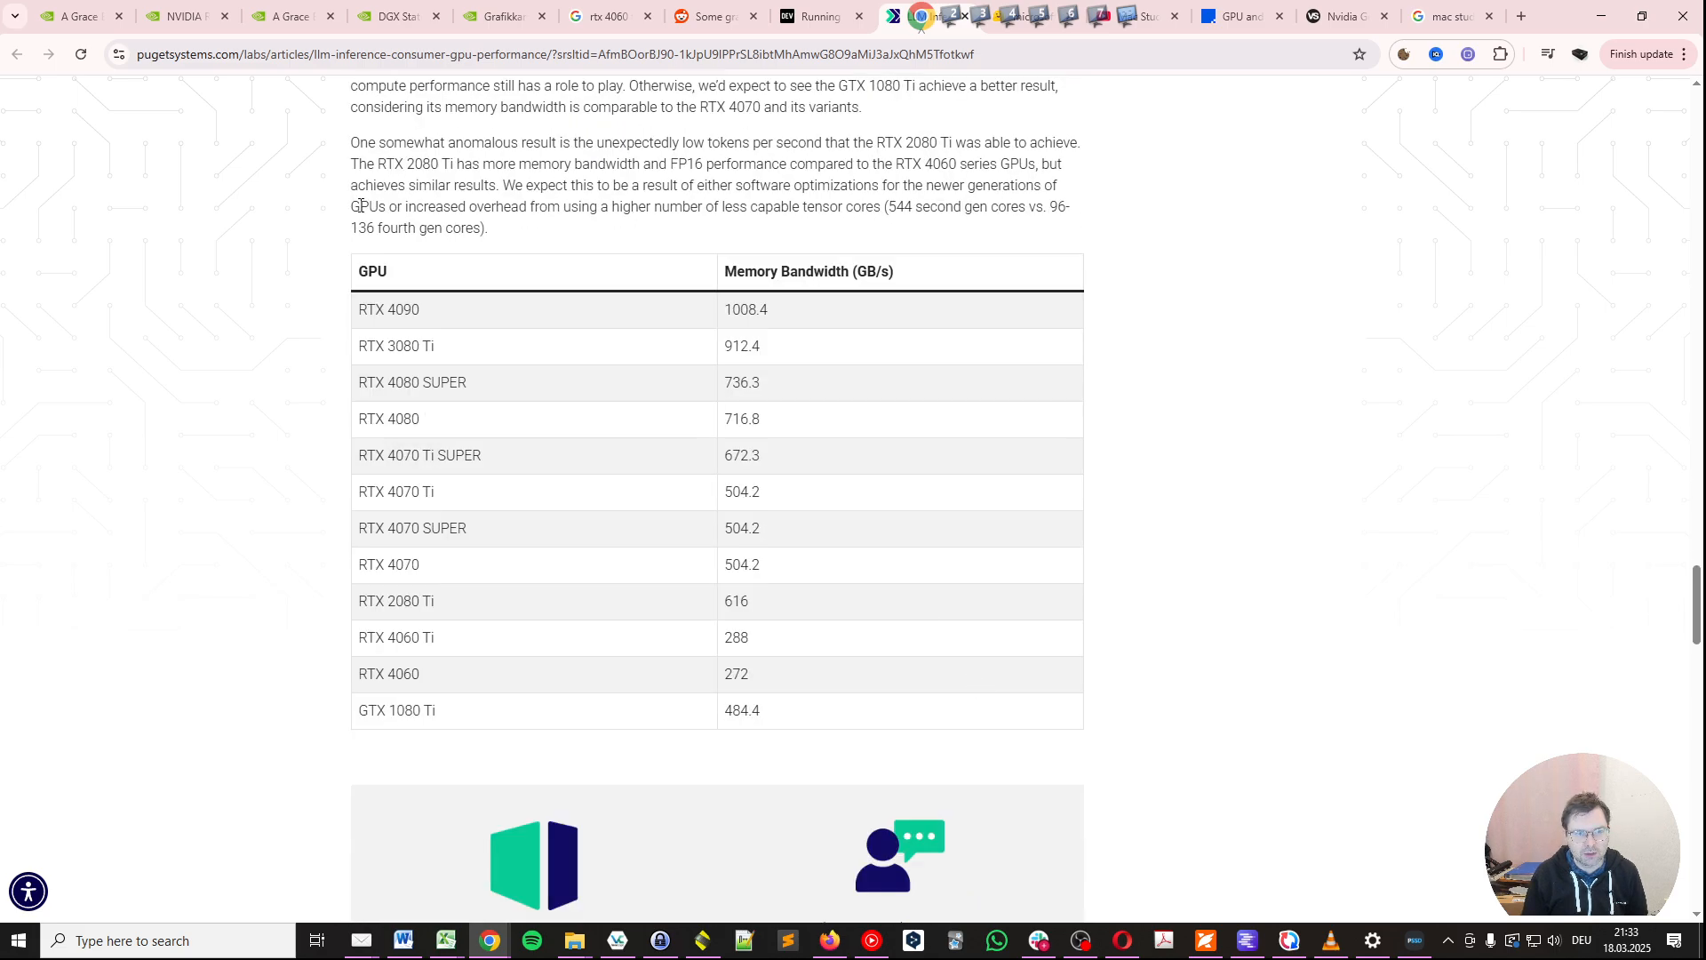
{"action": "scroll", "scroll_direction": "down", "scroll_amount": 3}
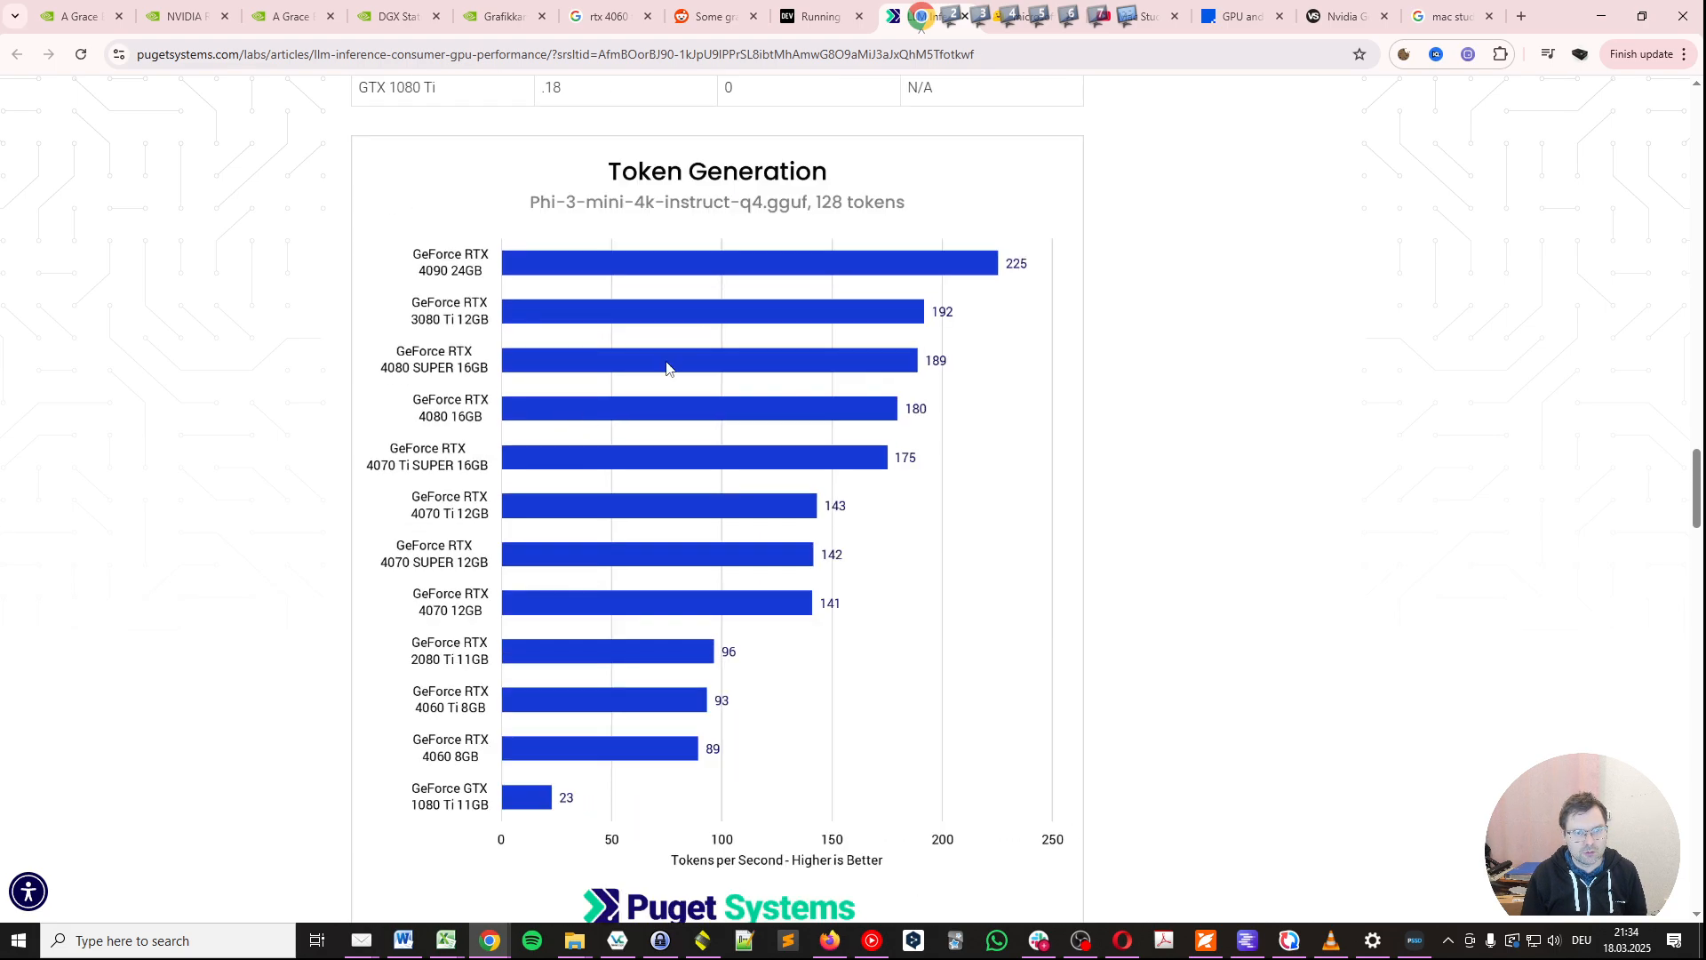
{"action": "scroll", "scroll_direction": "down", "scroll_amount": 3}
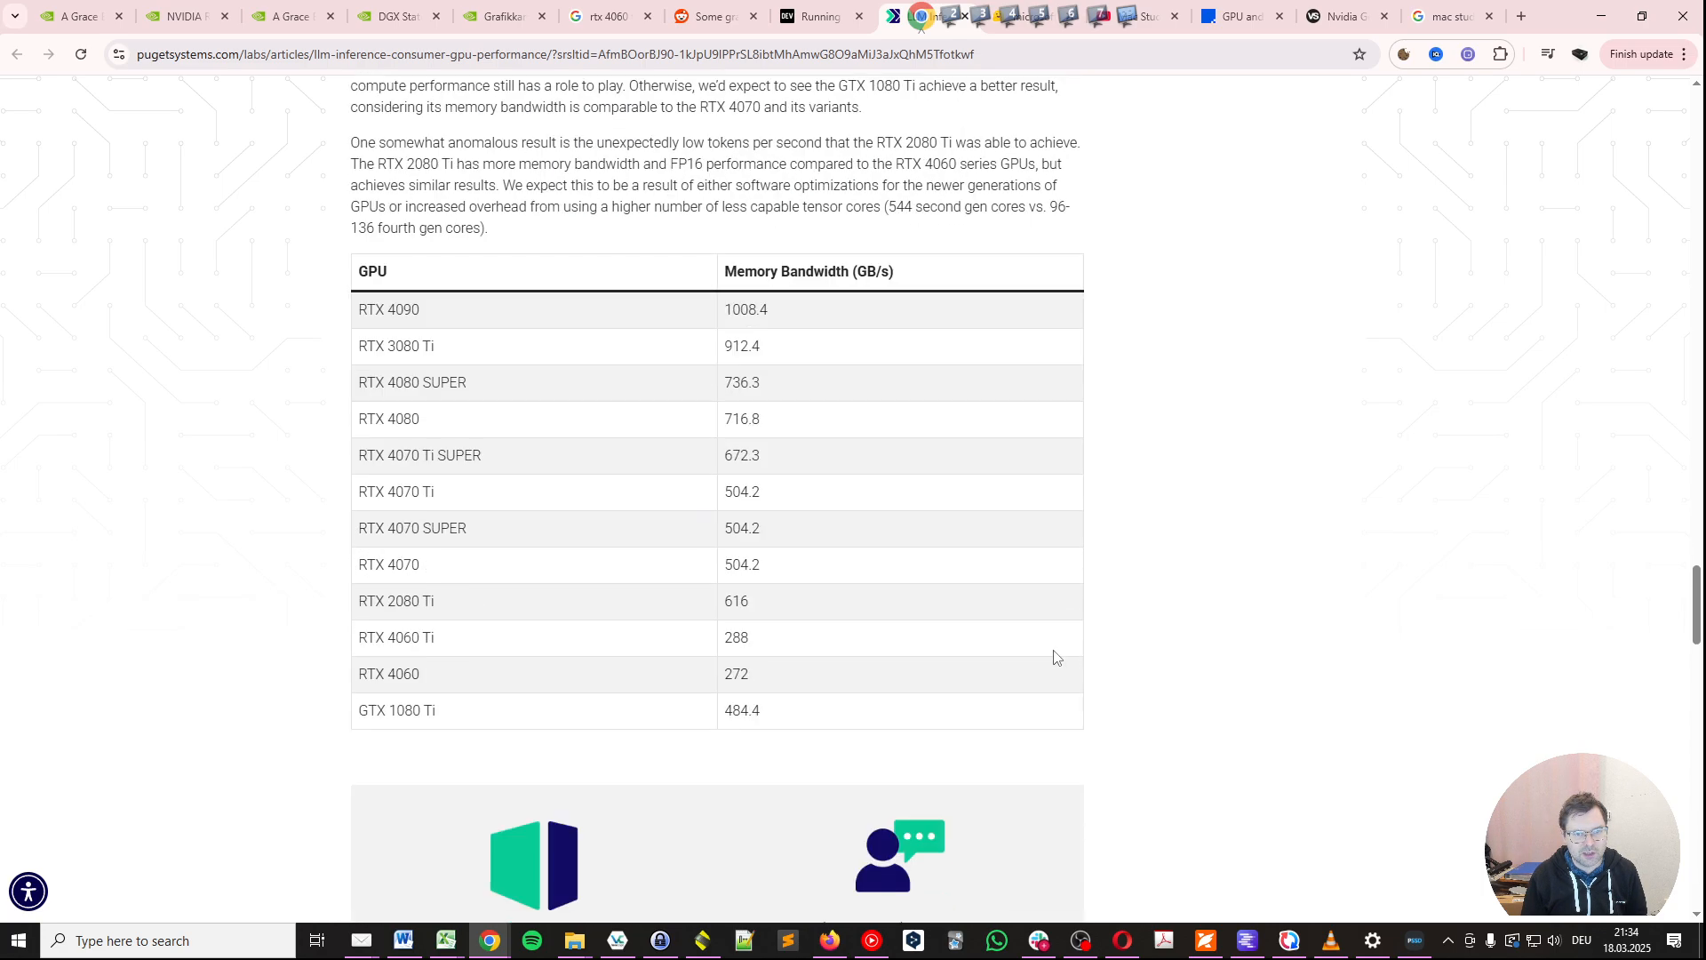
{"action": "mouse_move", "coordinate": [717, 434]}
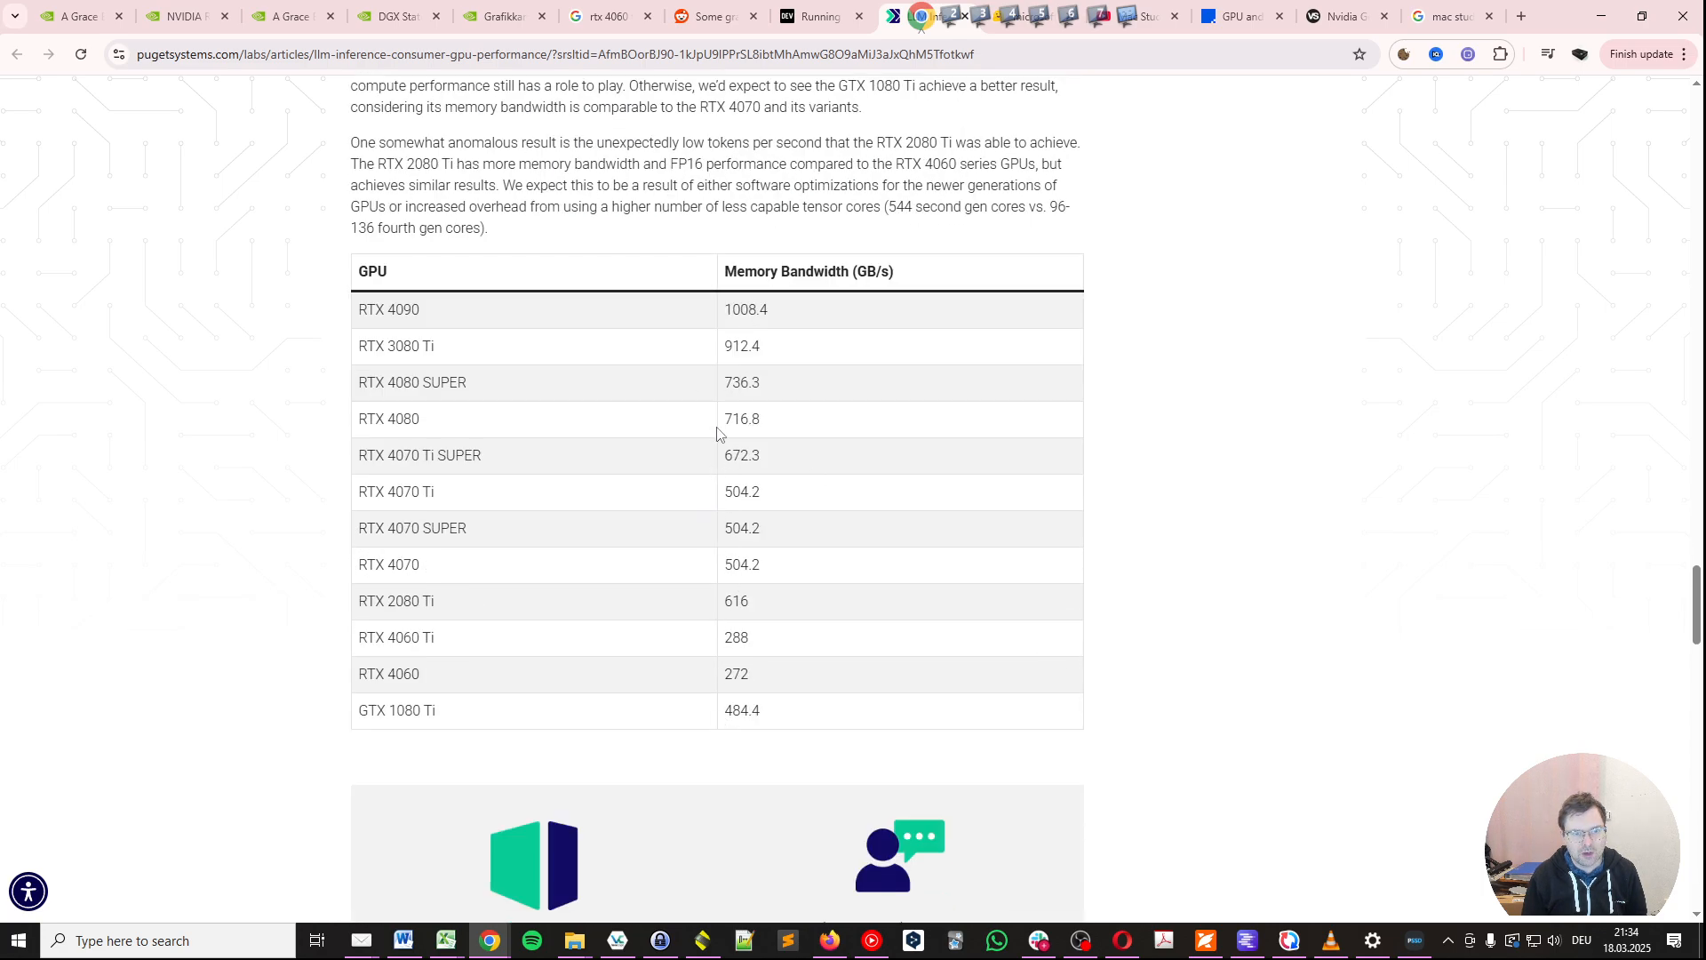
{"action": "mouse_move", "coordinate": [727, 325]}
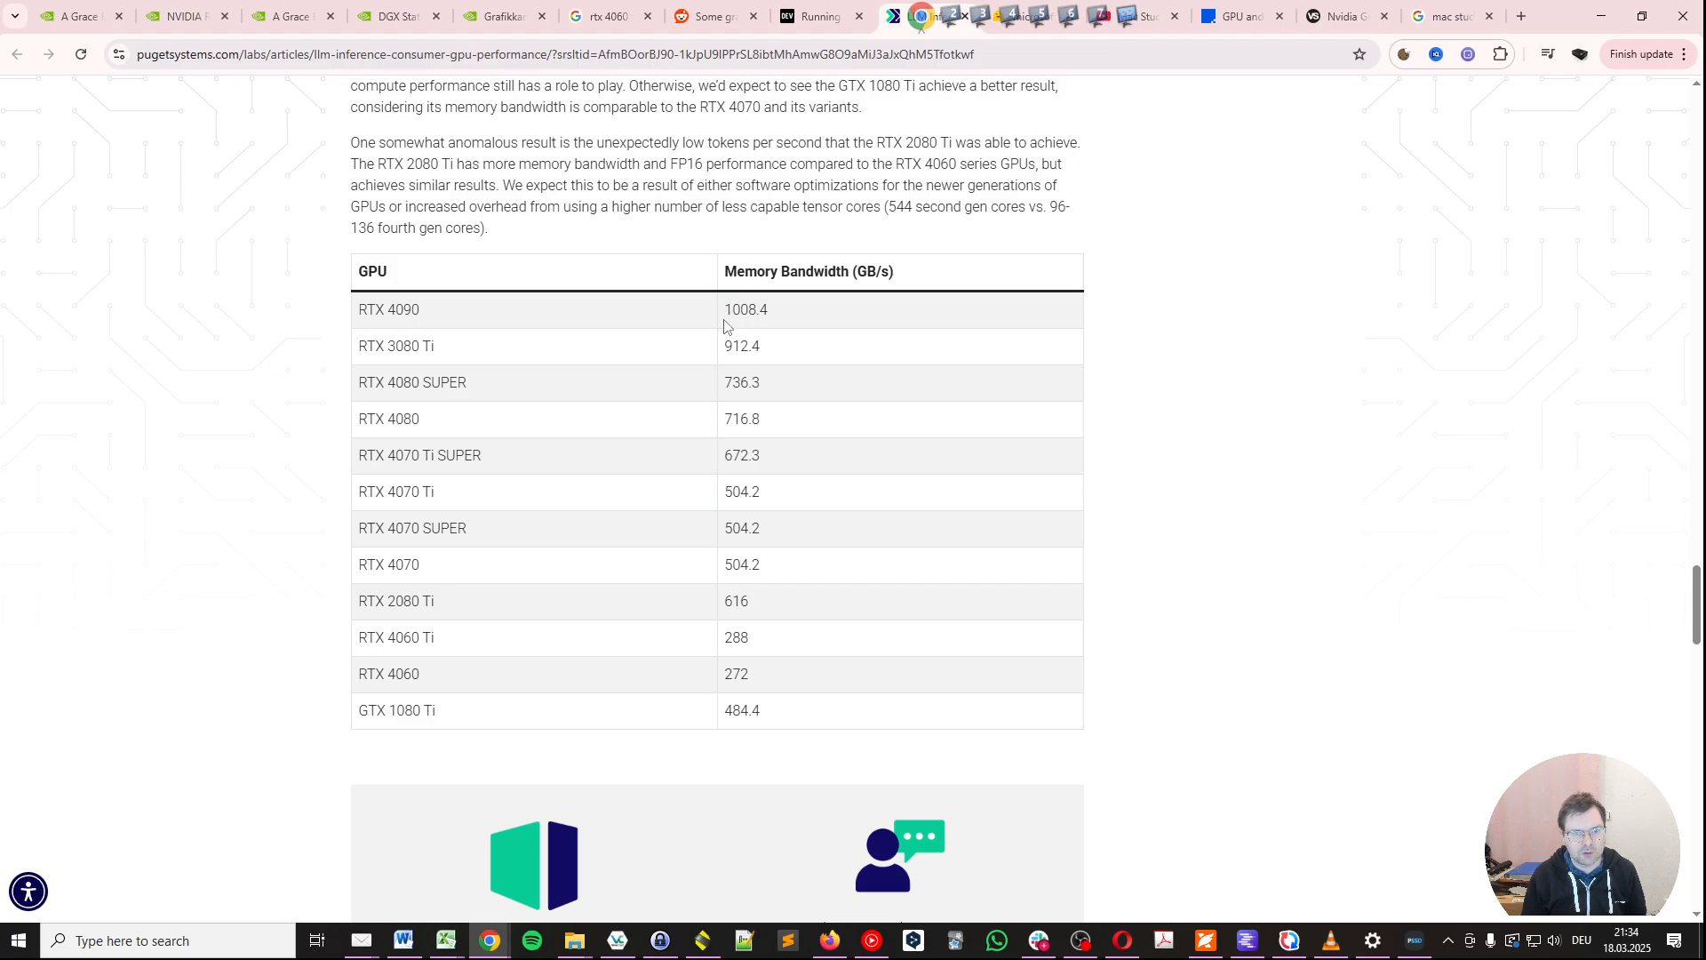
{"action": "mouse_move", "coordinate": [841, 309]}
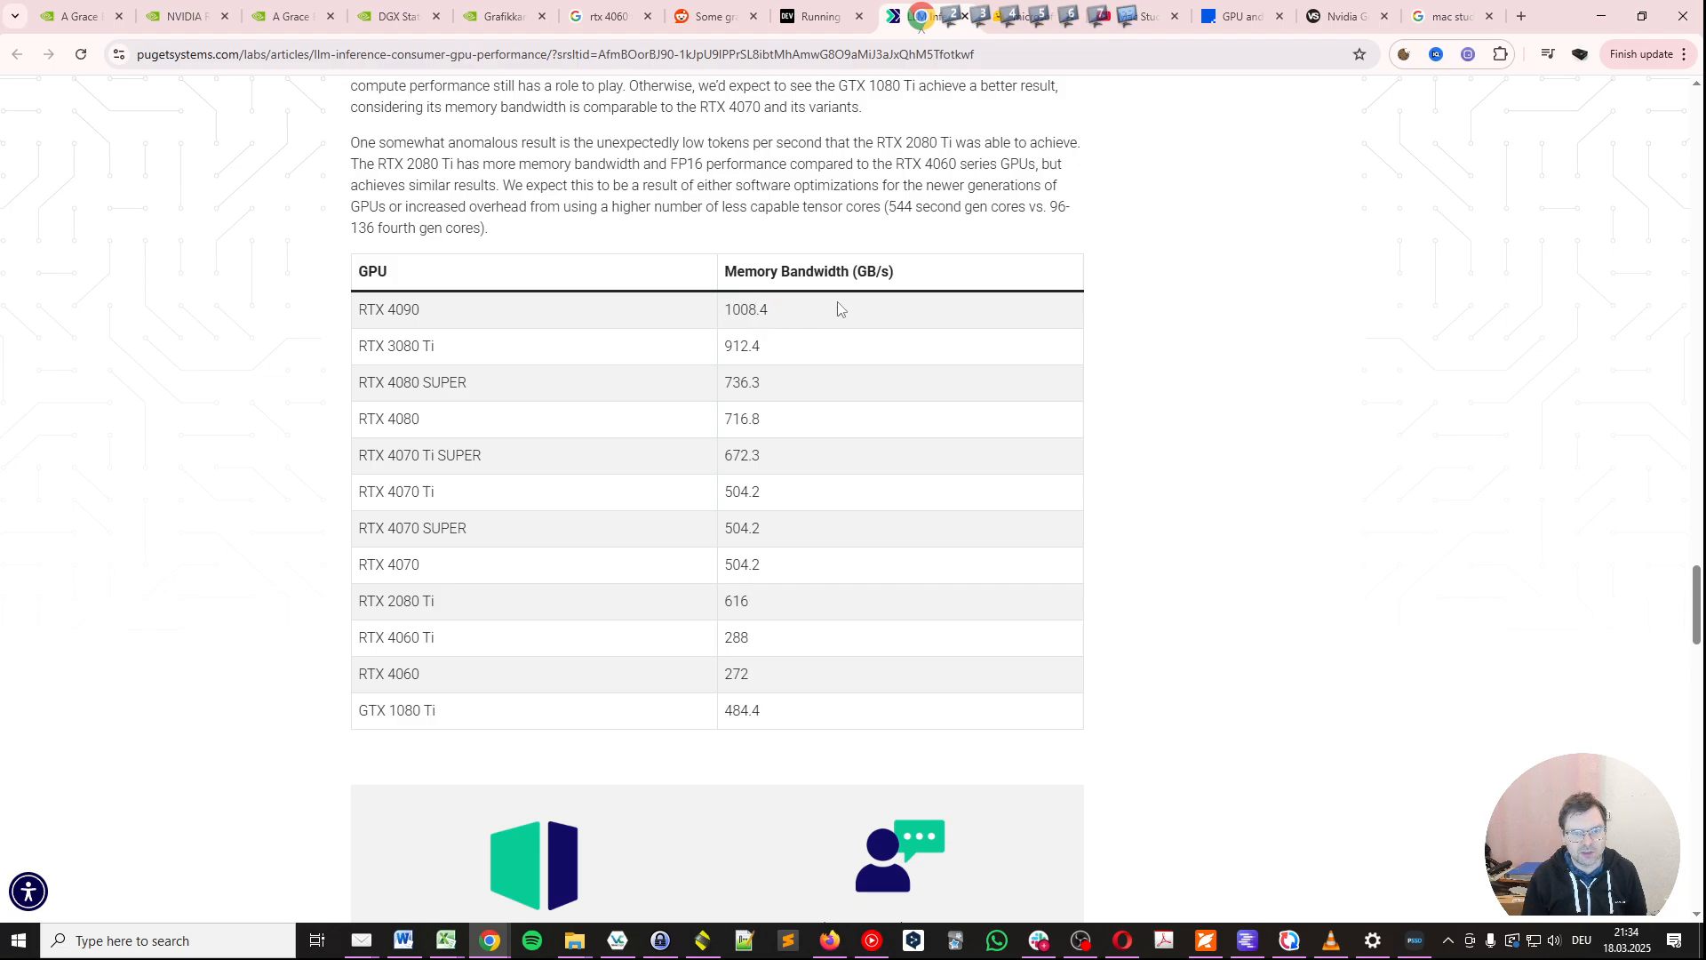
{"action": "mouse_move", "coordinate": [737, 332]}
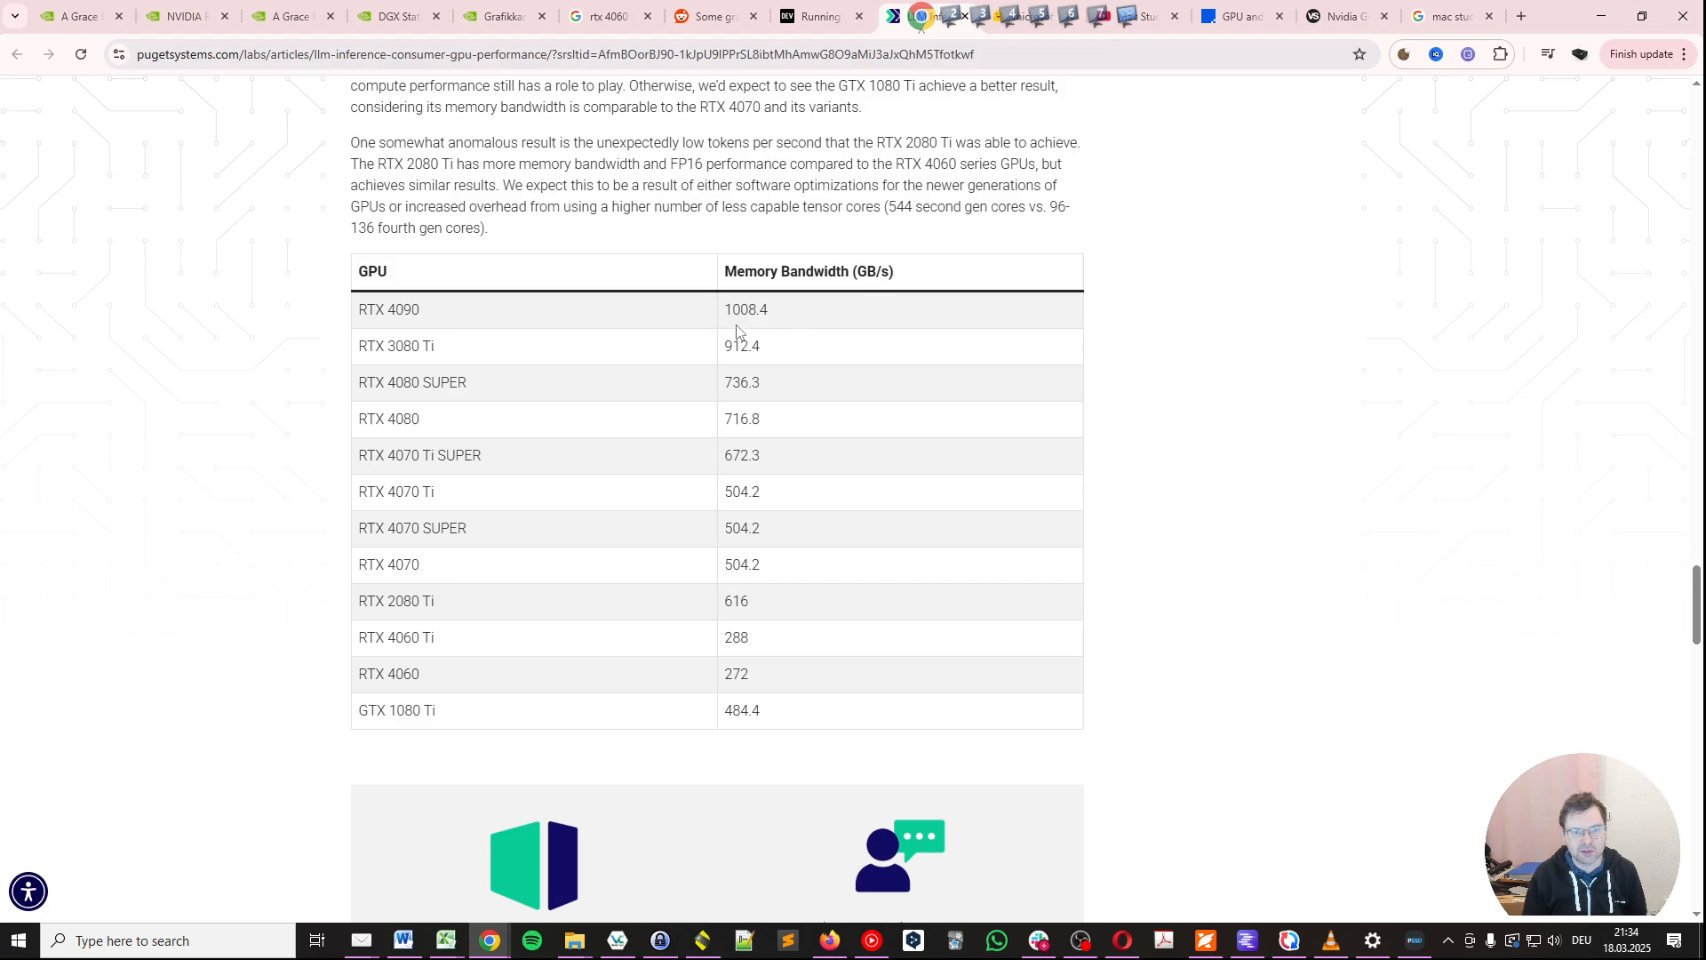
{"action": "mouse_move", "coordinate": [763, 332]}
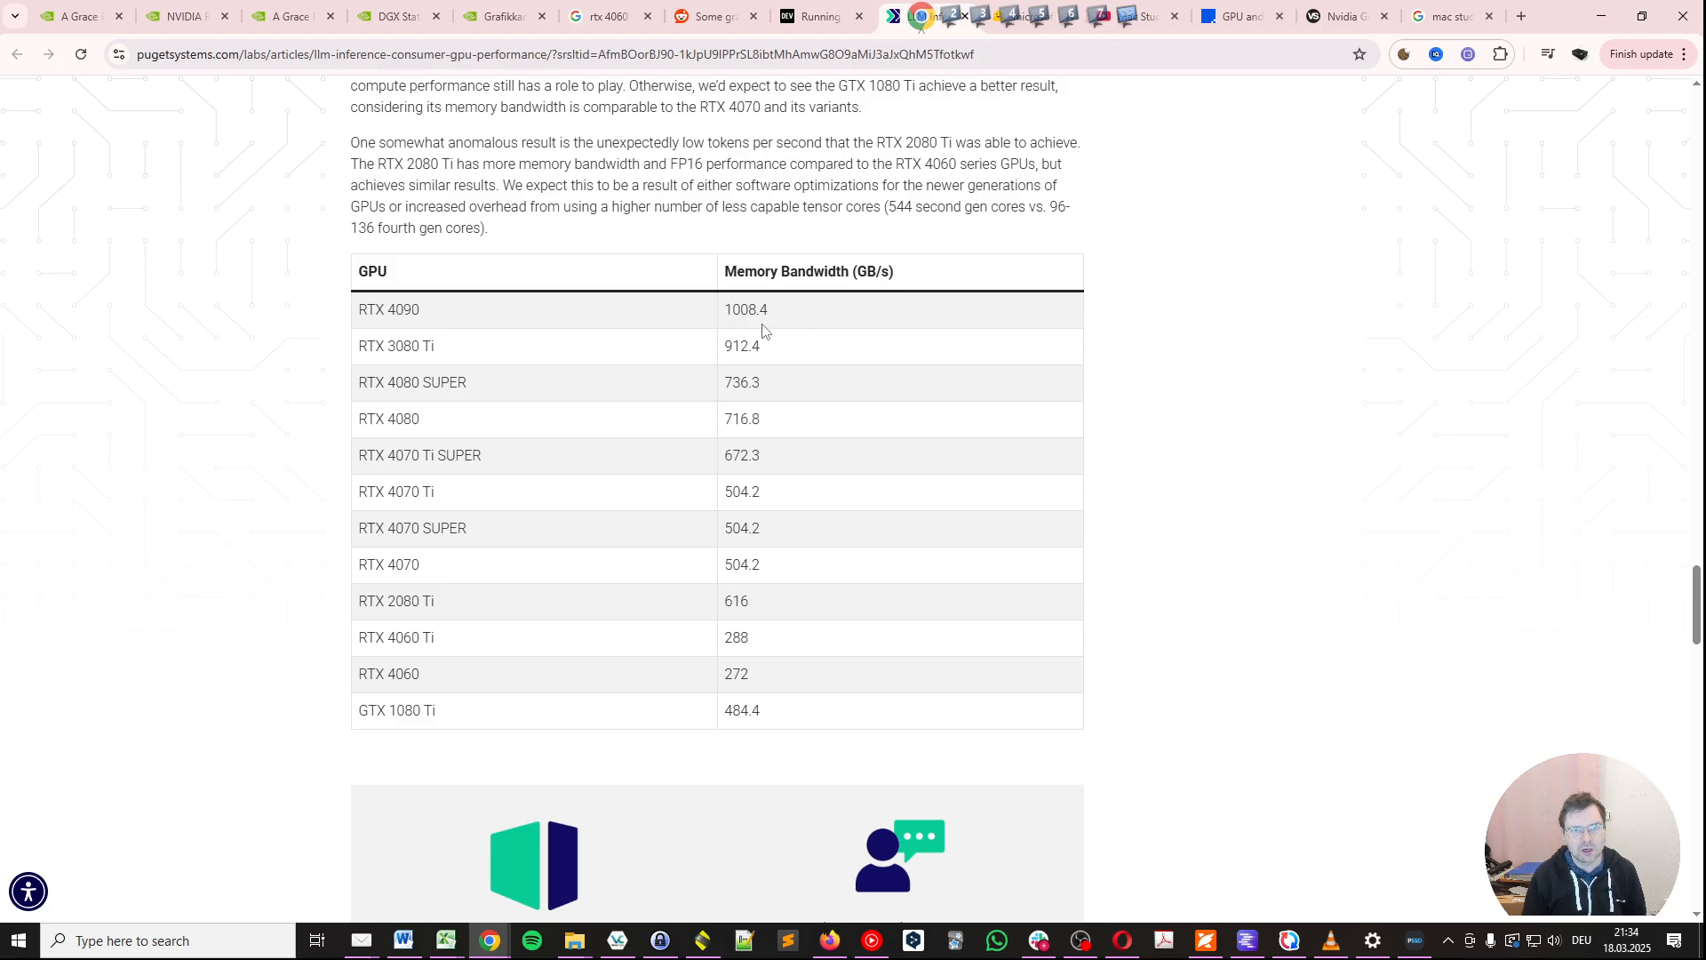
{"action": "mouse_move", "coordinate": [775, 327]}
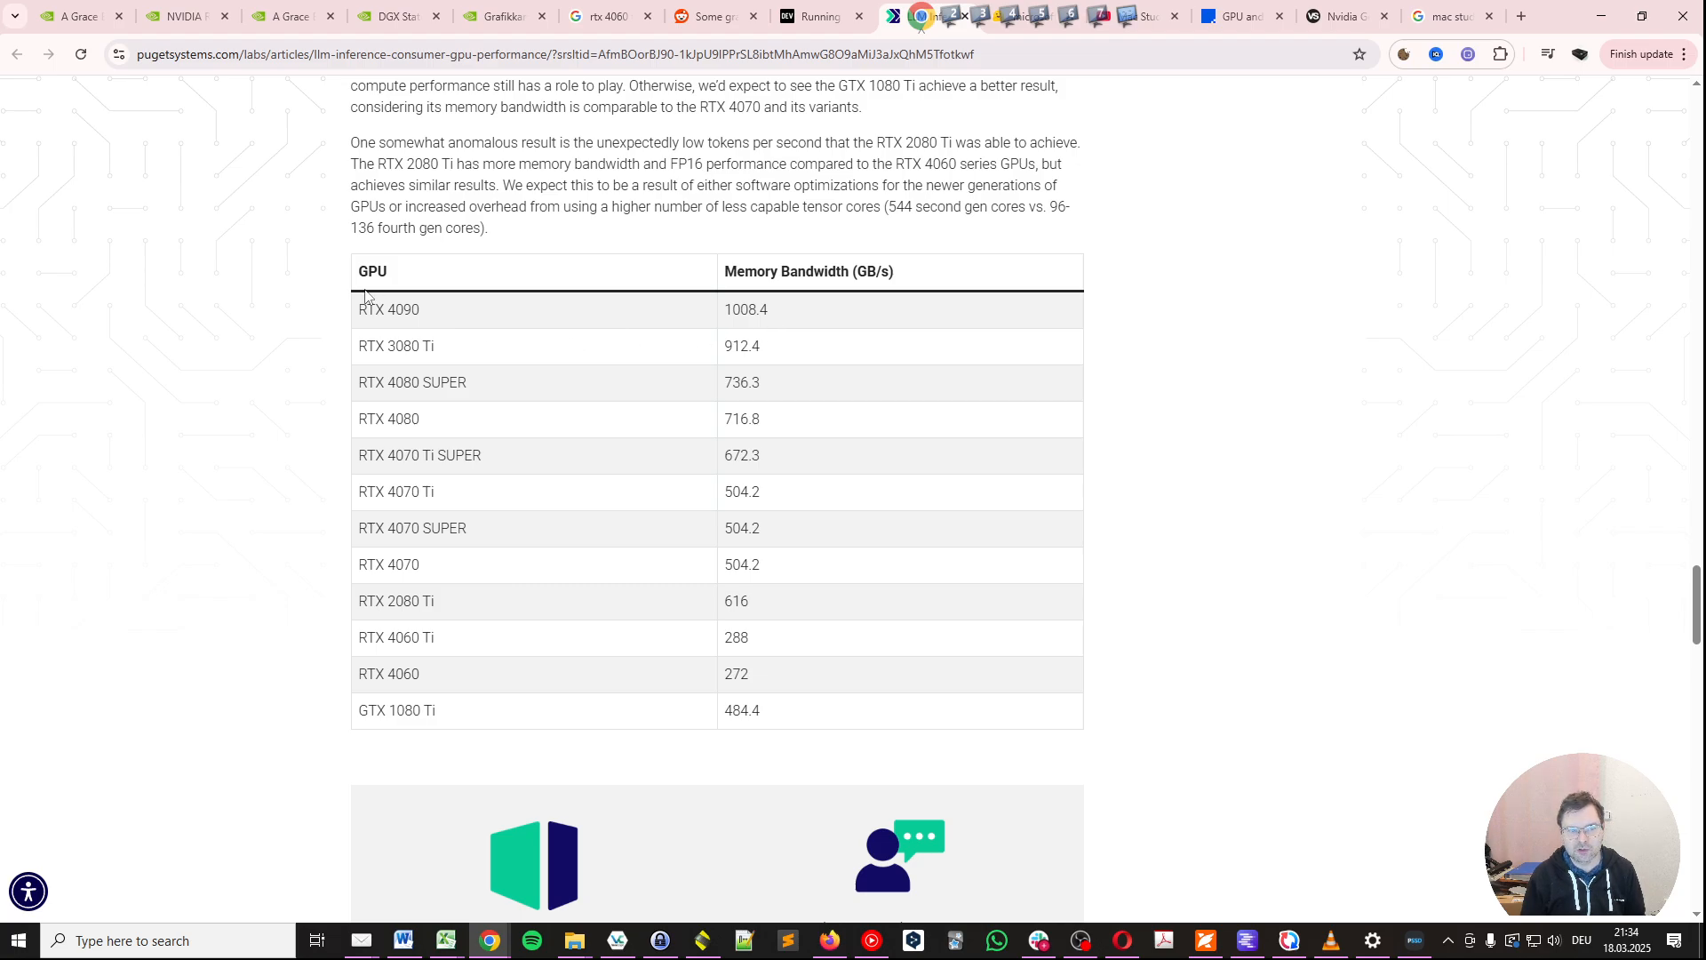
{"action": "mouse_move", "coordinate": [376, 309]}
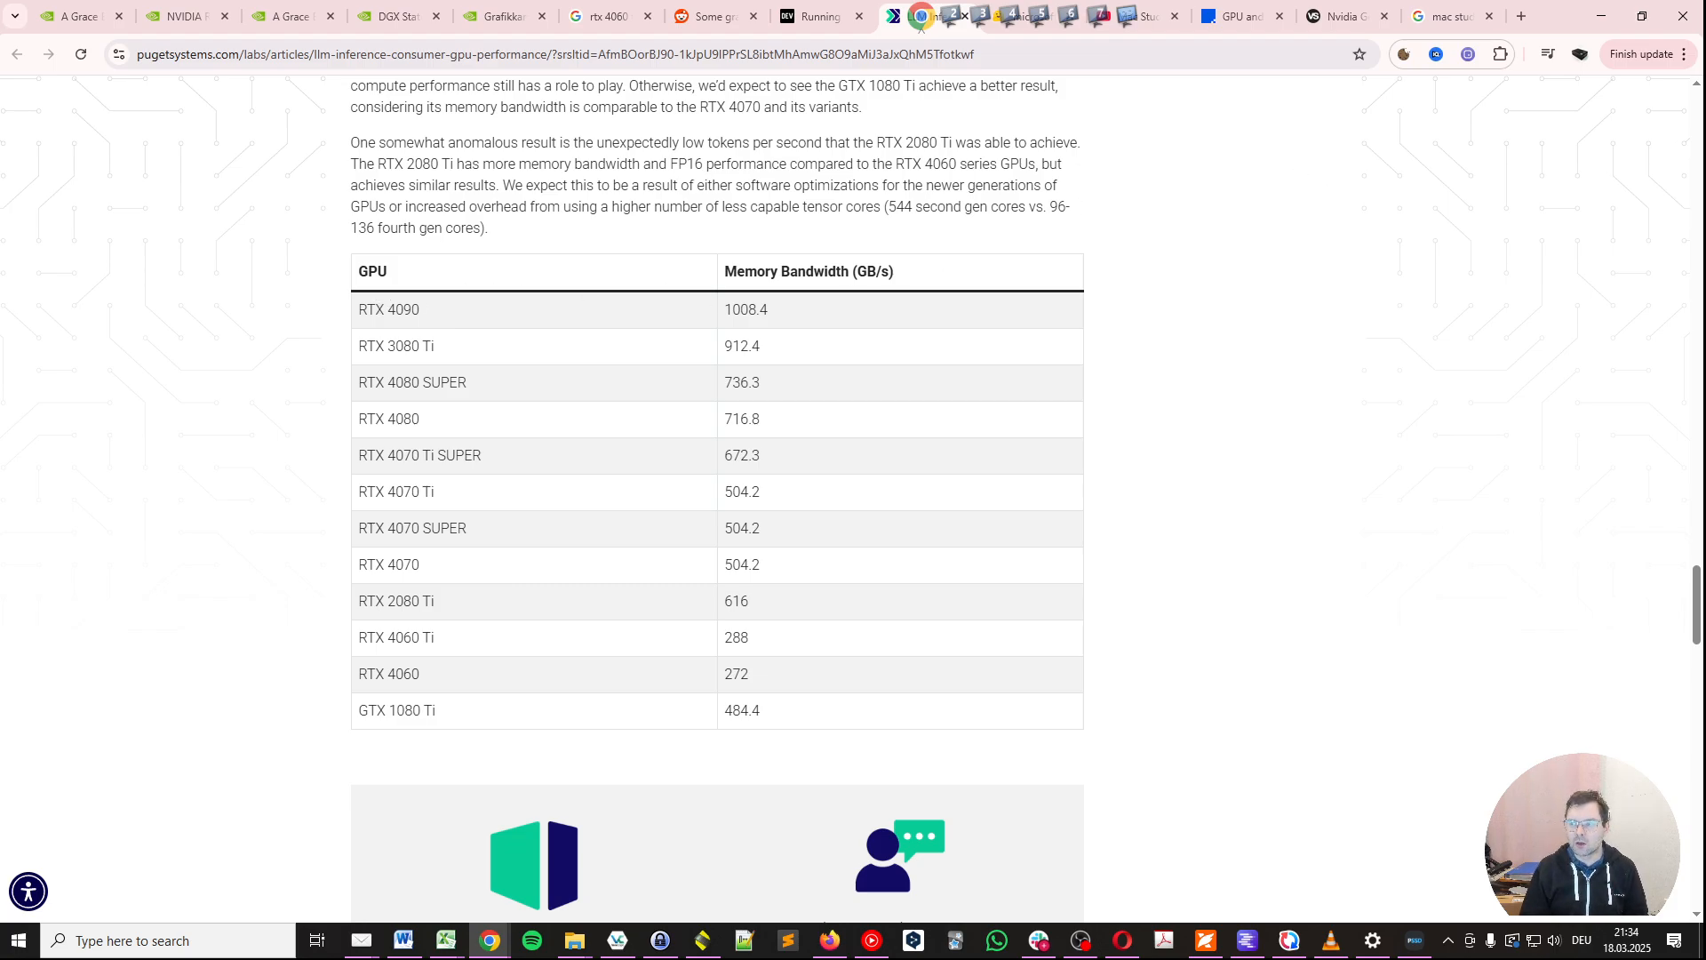
{"action": "mouse_move", "coordinate": [1126, 451]}
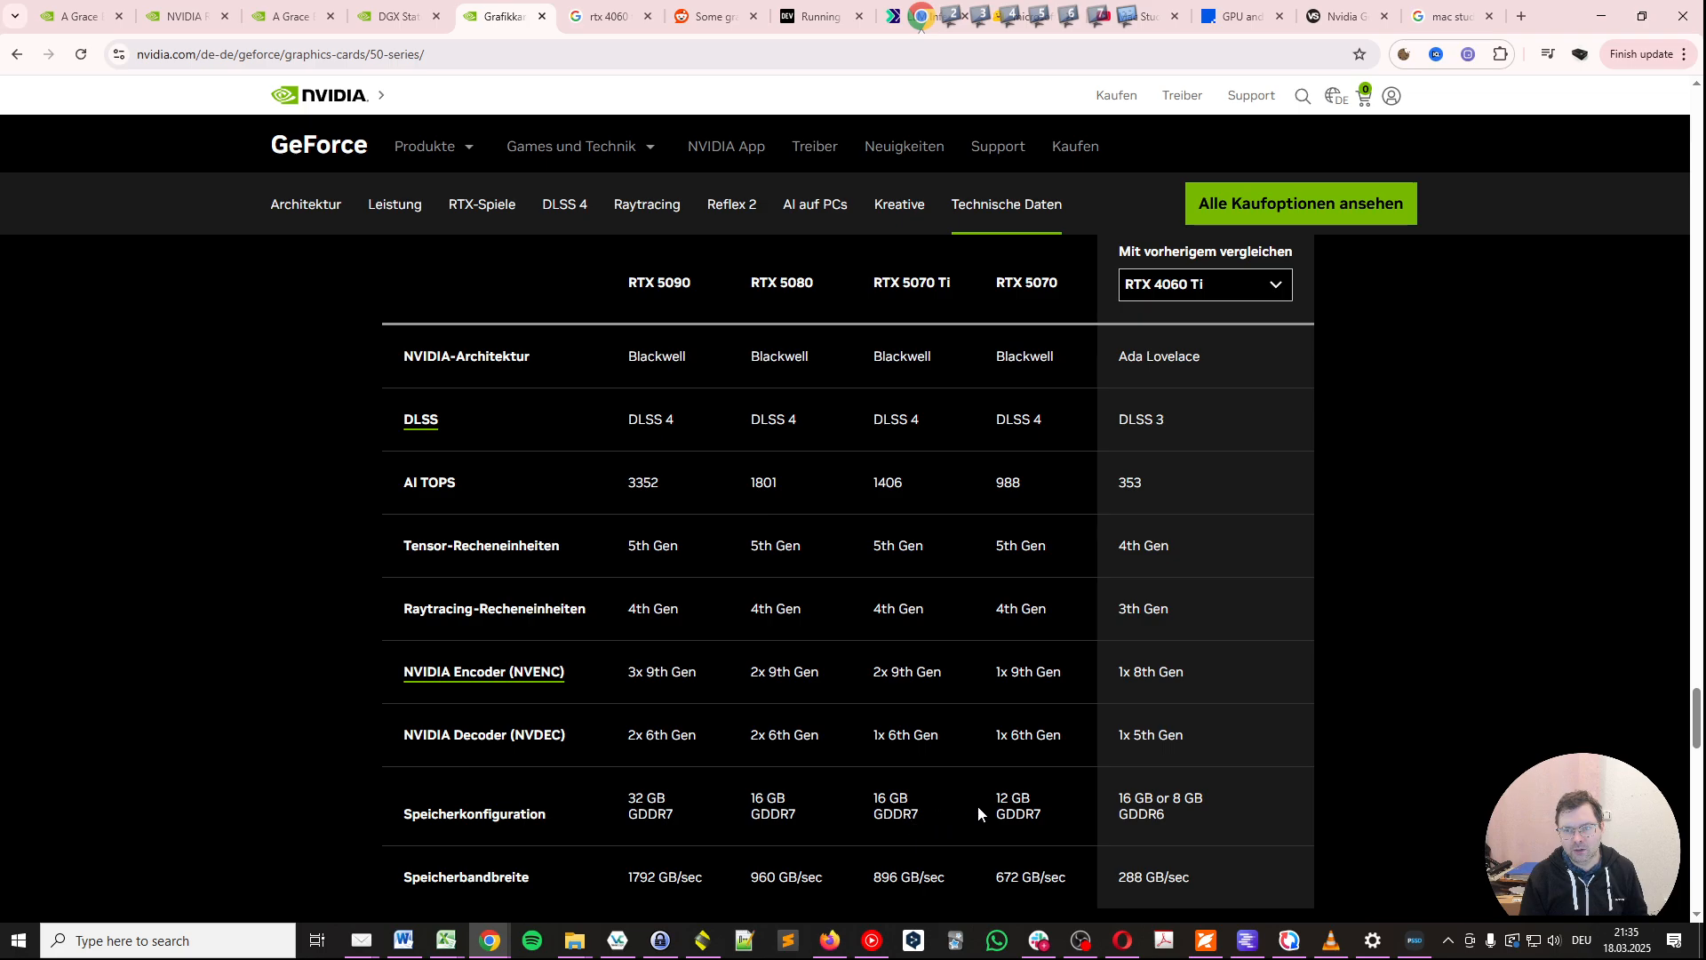
{"action": "mouse_move", "coordinate": [1204, 310]}
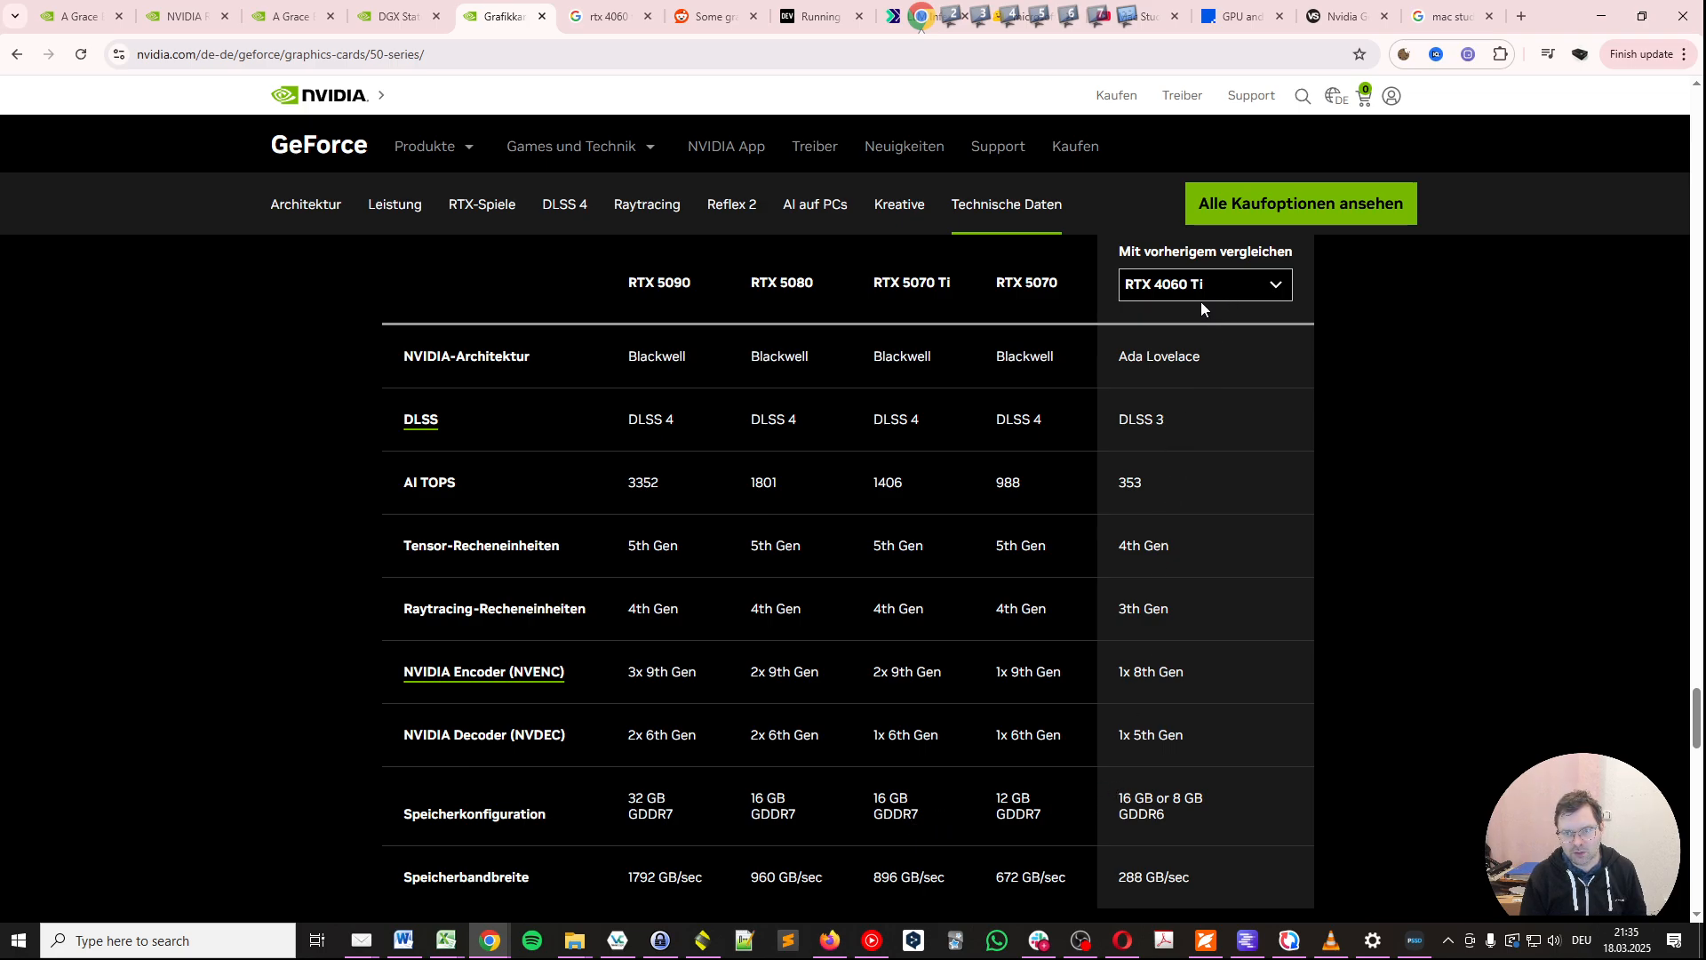
- Check the GeForce 50-series Speicherbandbreite figures, then return to the tokenpersec workbook
{"action": "double_click", "coordinate": [1154, 876]}
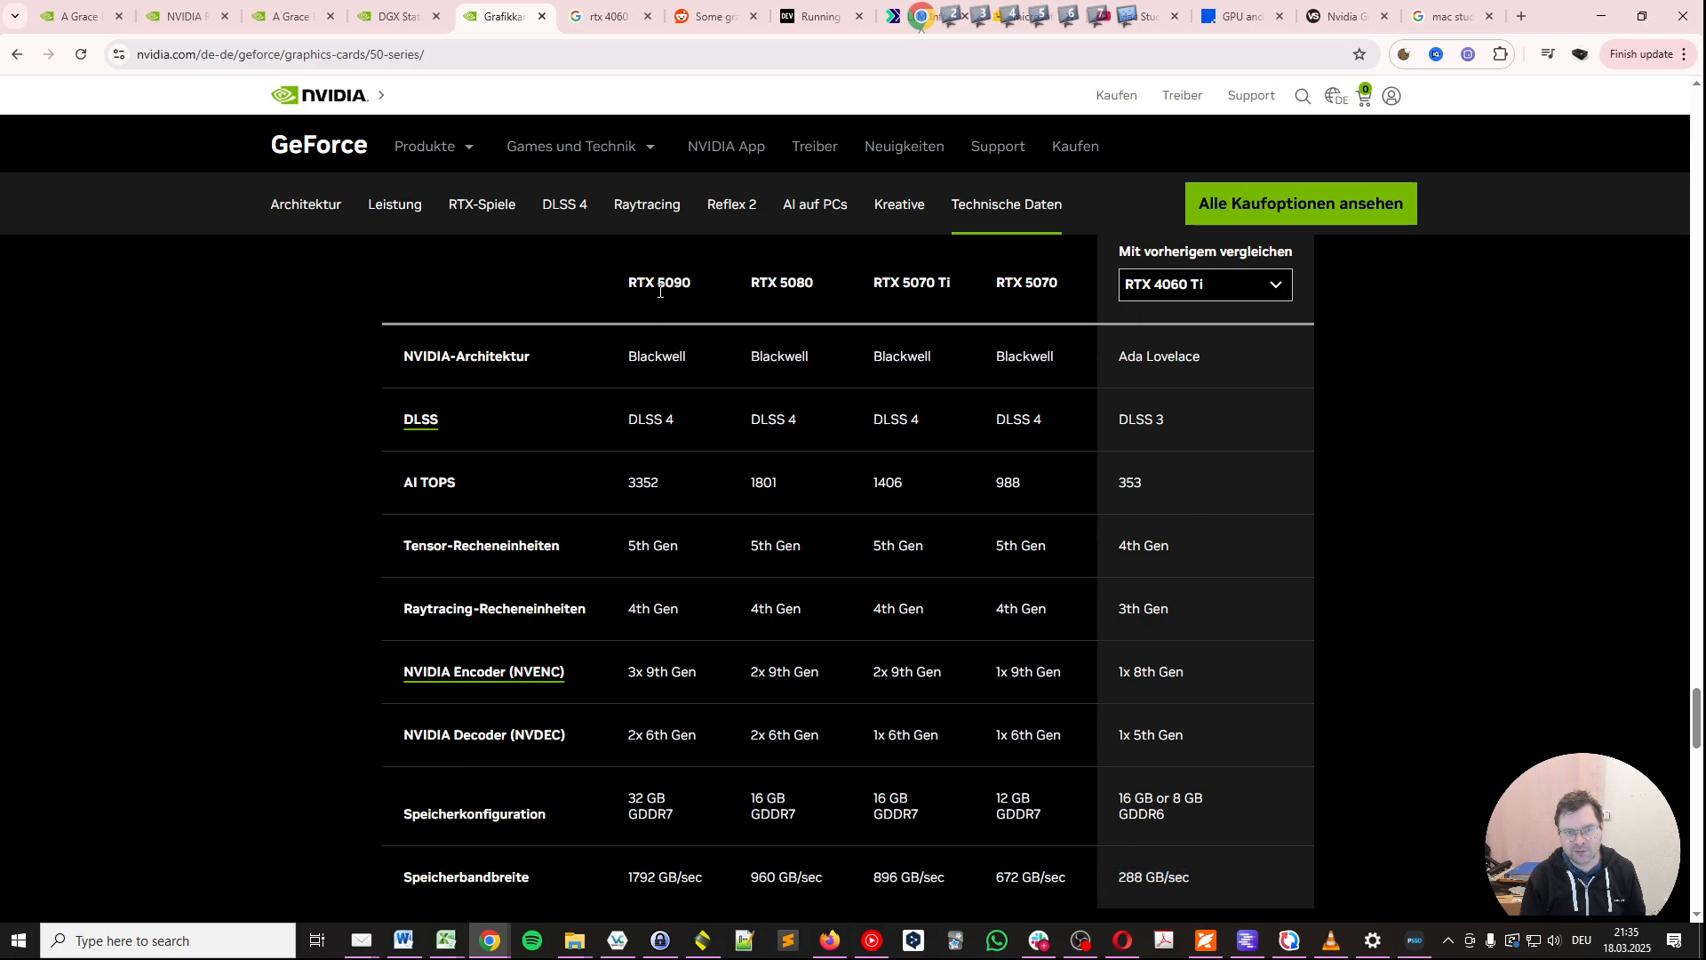
{"action": "mouse_move", "coordinate": [1073, 709]}
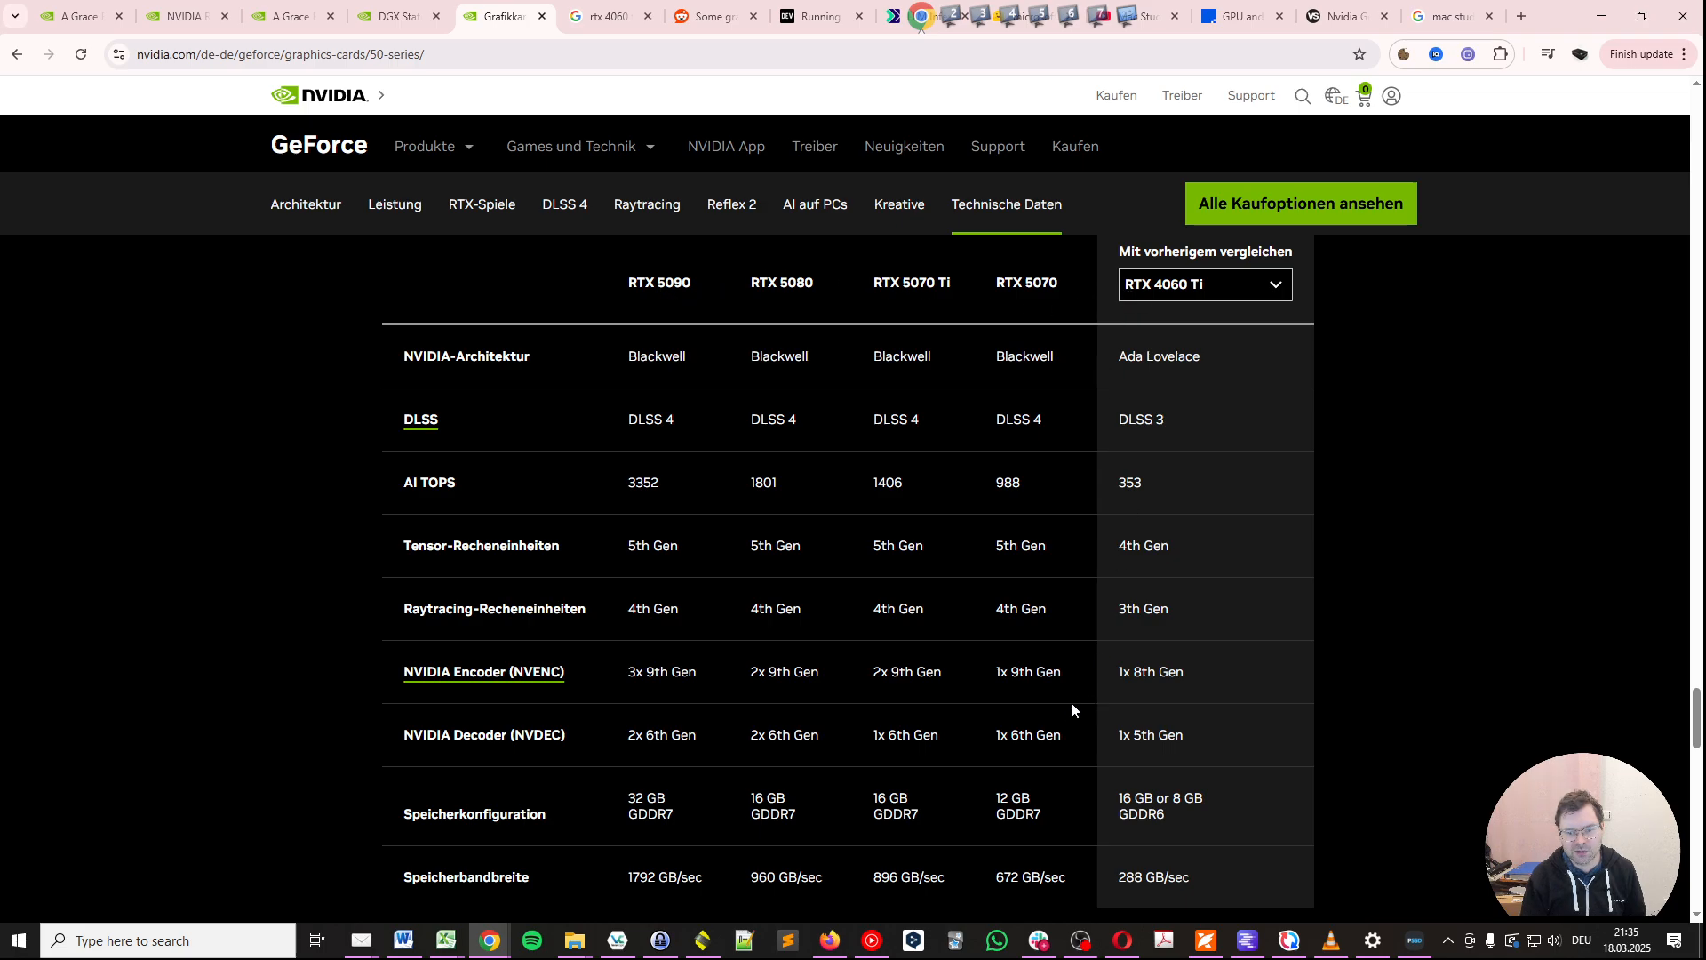
{"action": "mouse_move", "coordinate": [1069, 880]}
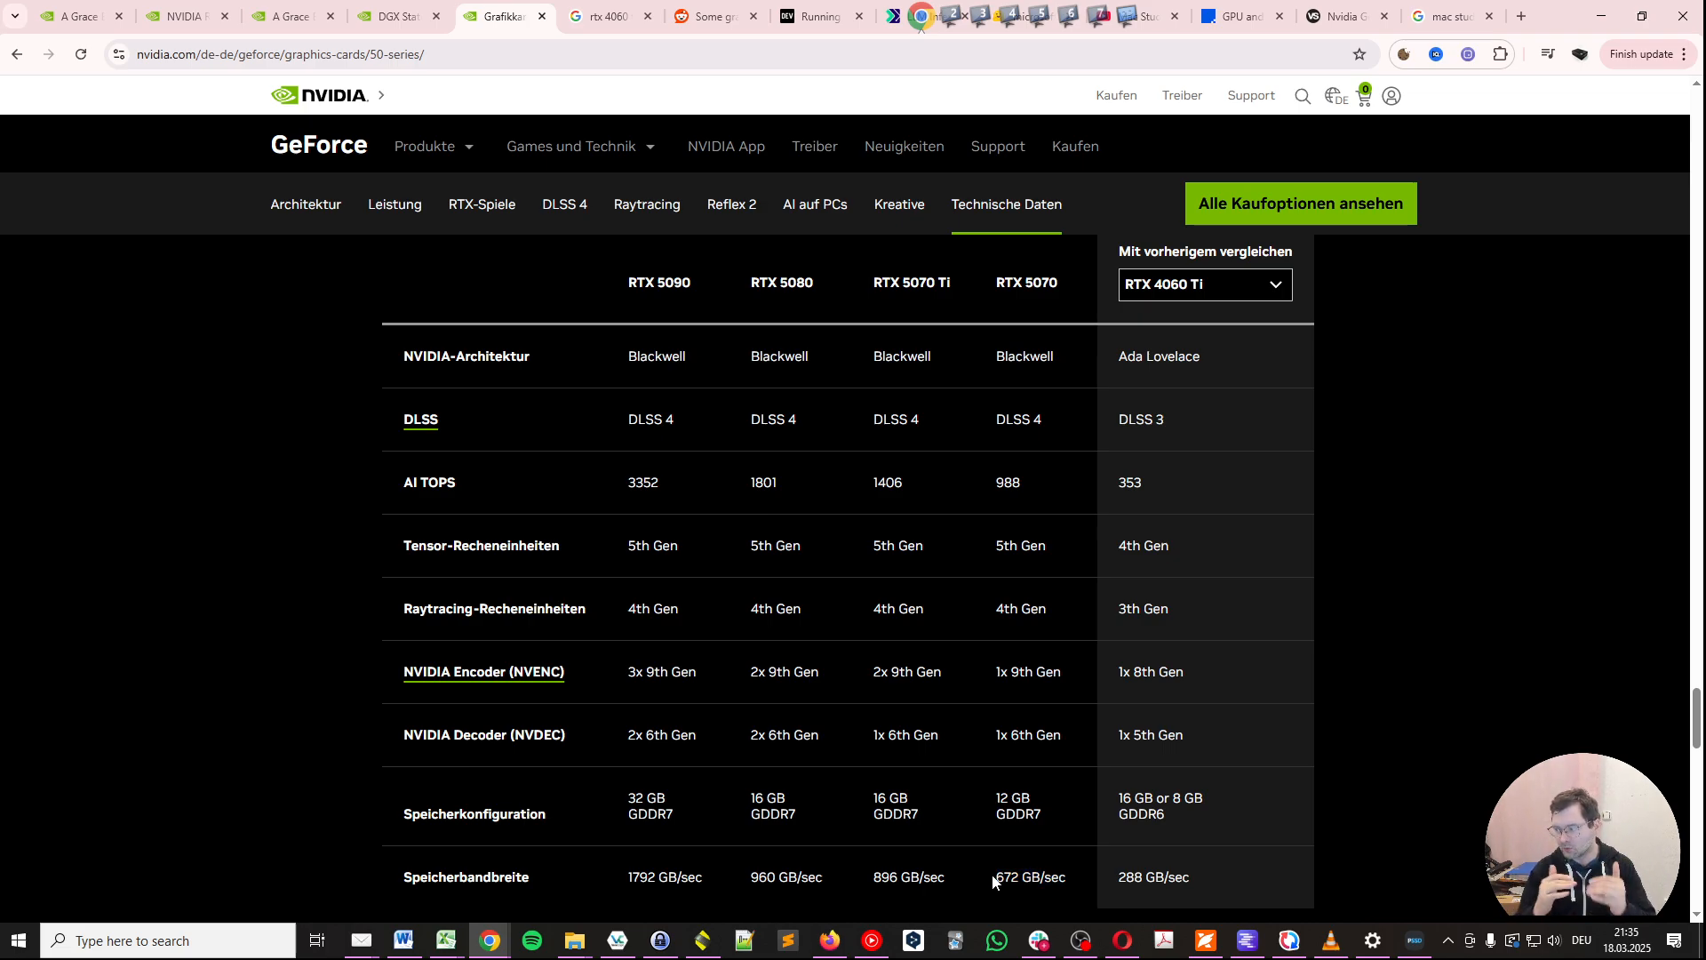
{"action": "left_click", "coordinate": [444, 940]}
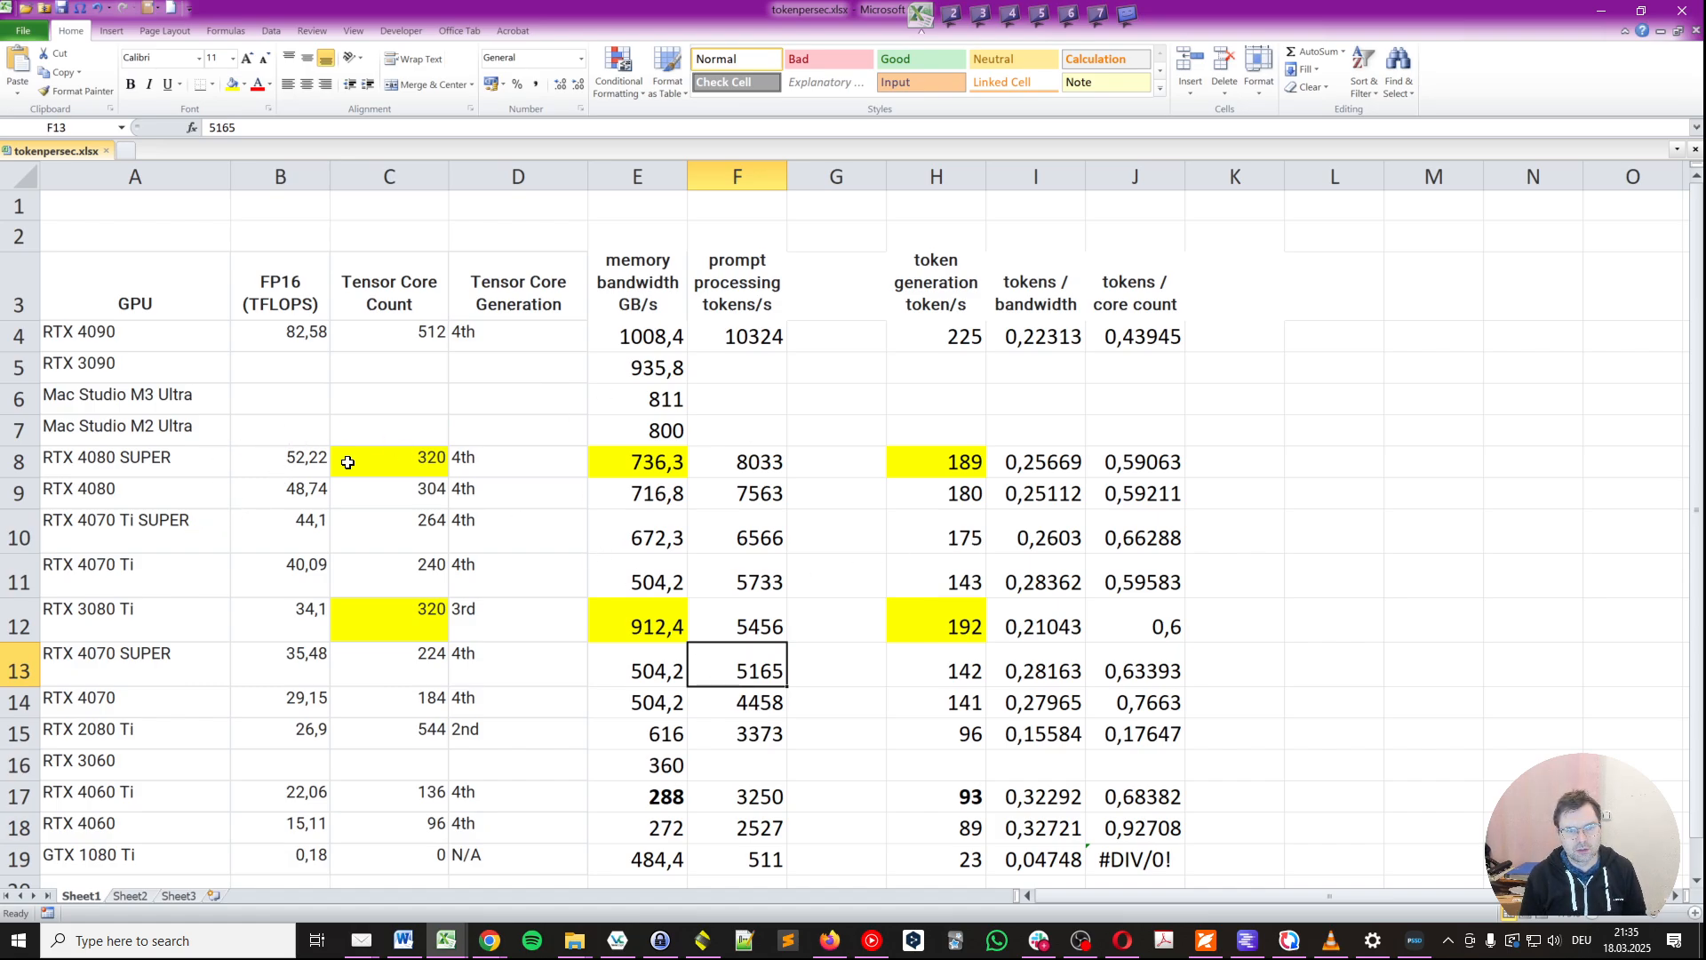
{"action": "left_click", "coordinate": [389, 459]}
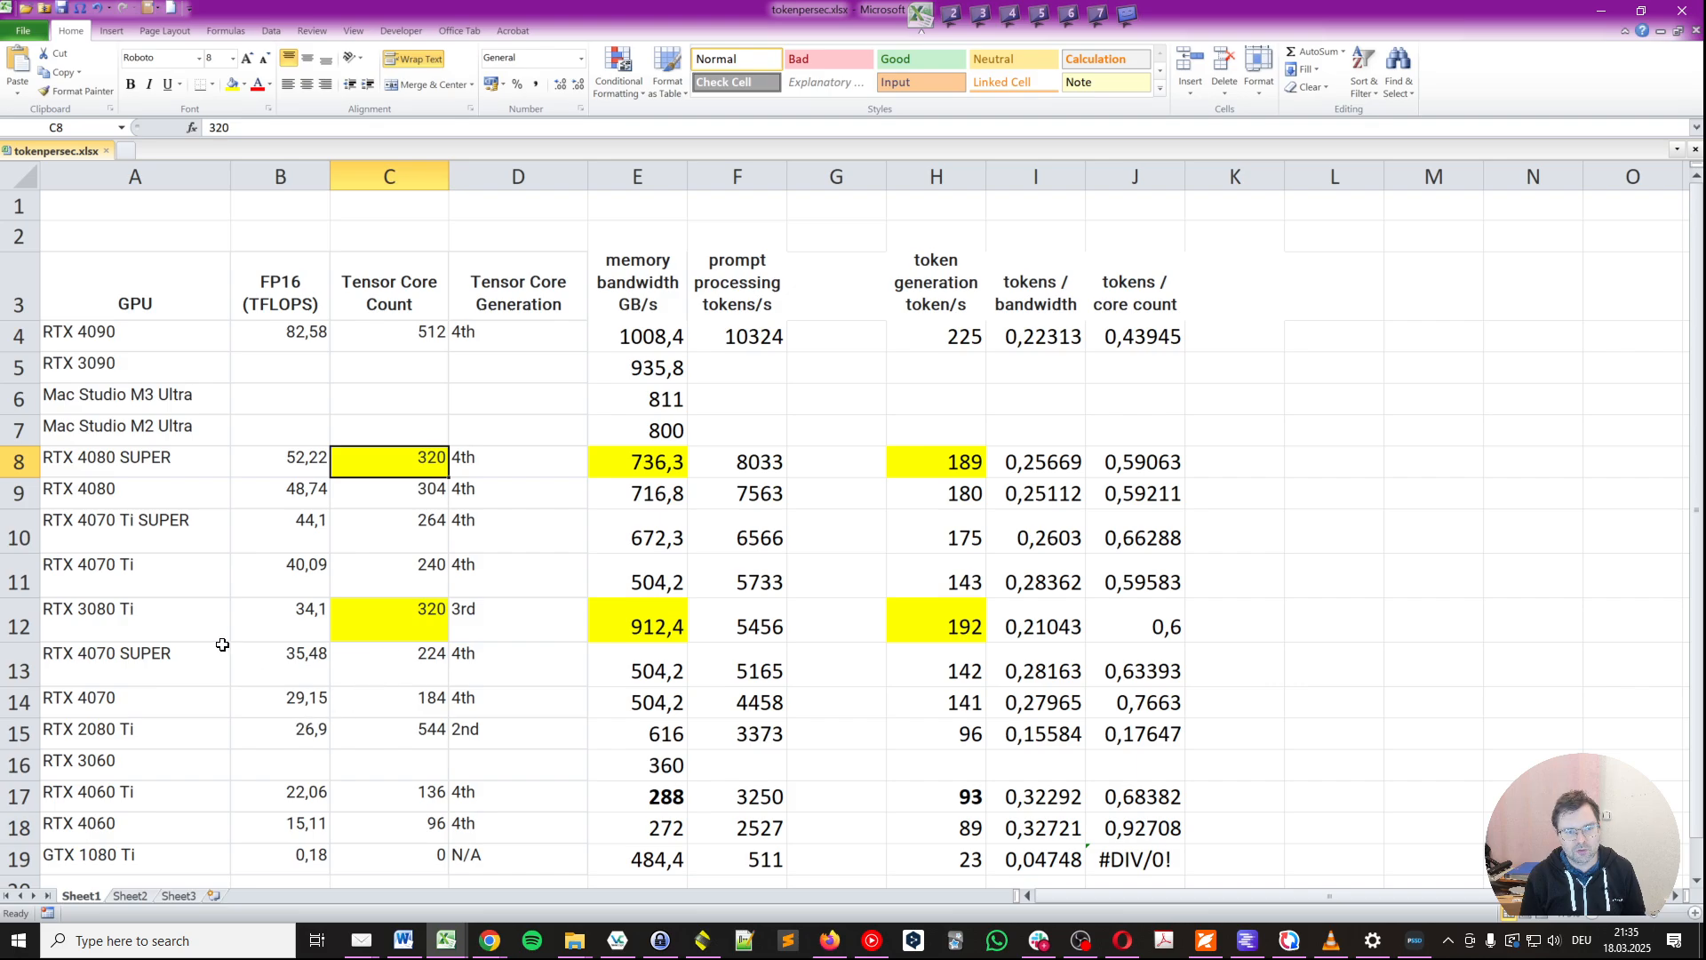
{"action": "left_click", "coordinate": [106, 458]}
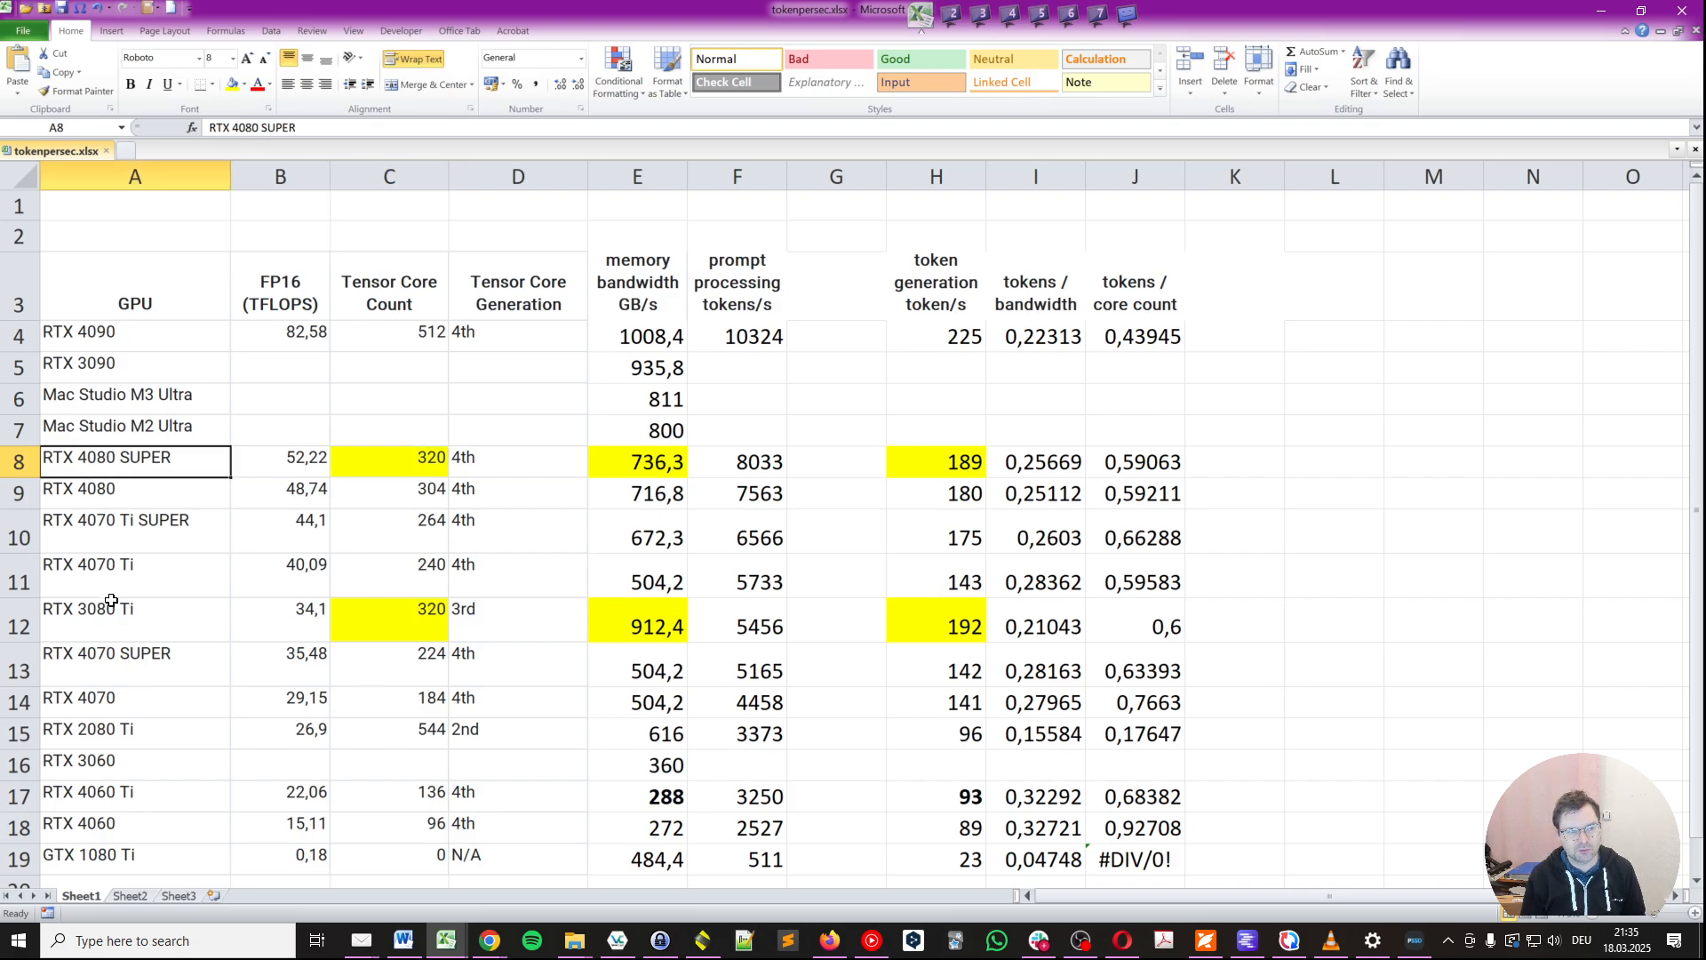
{"action": "left_click", "coordinate": [115, 619]}
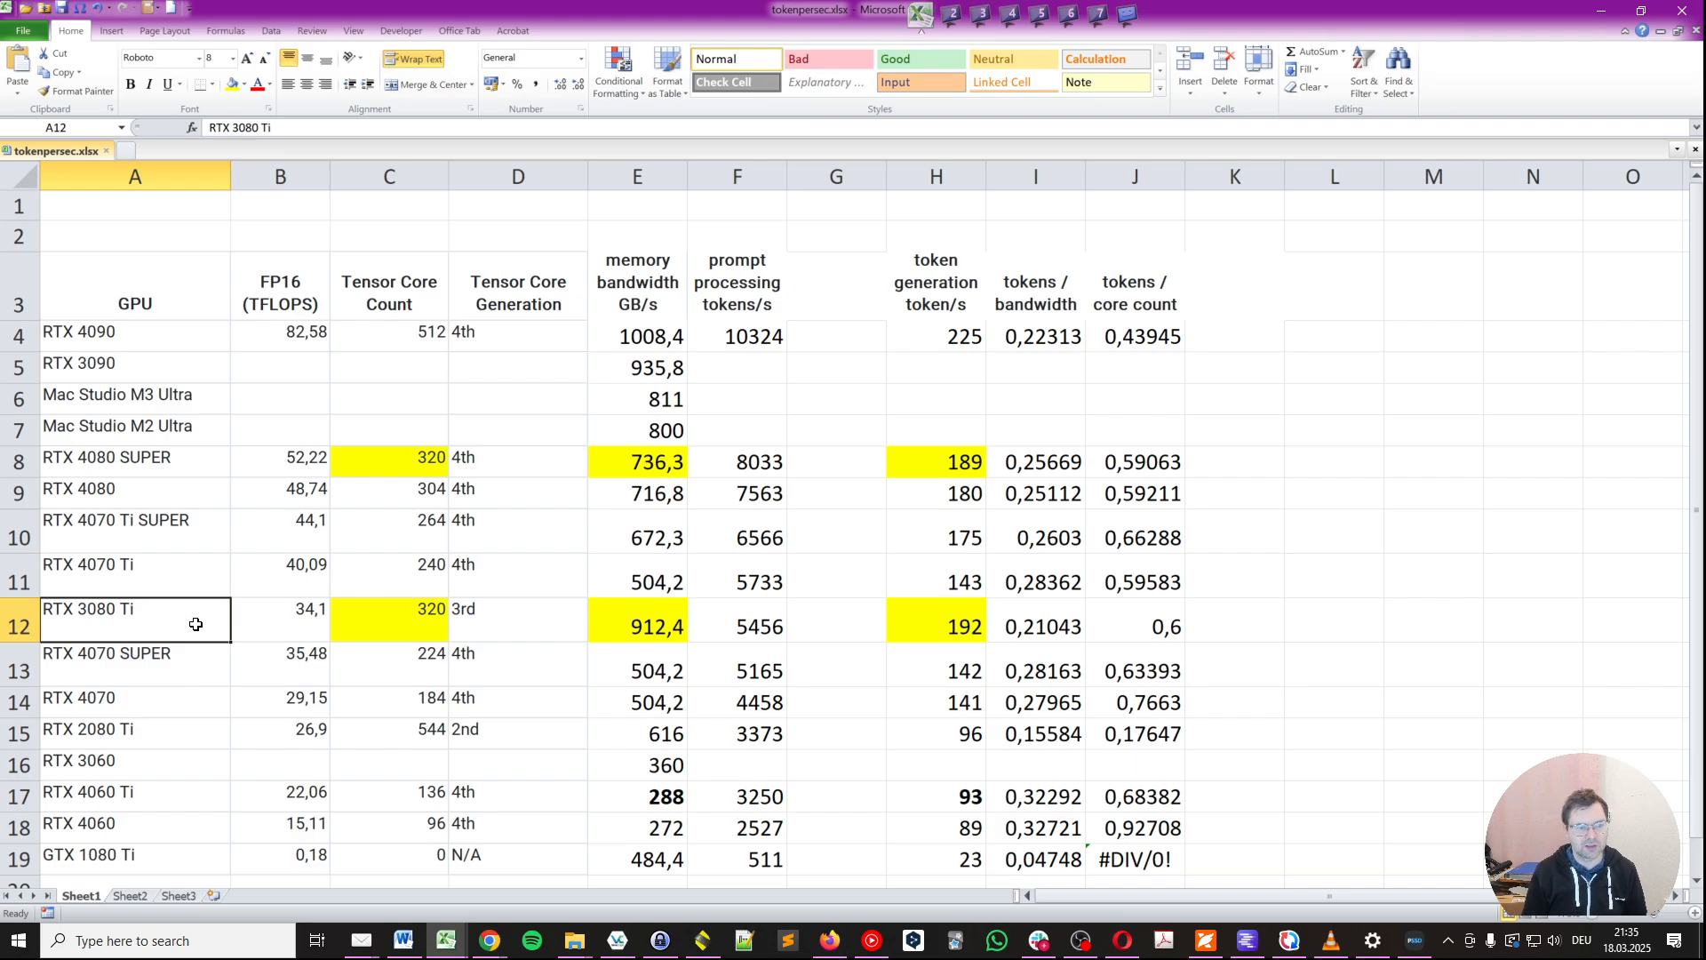
{"action": "mouse_move", "coordinate": [416, 482]}
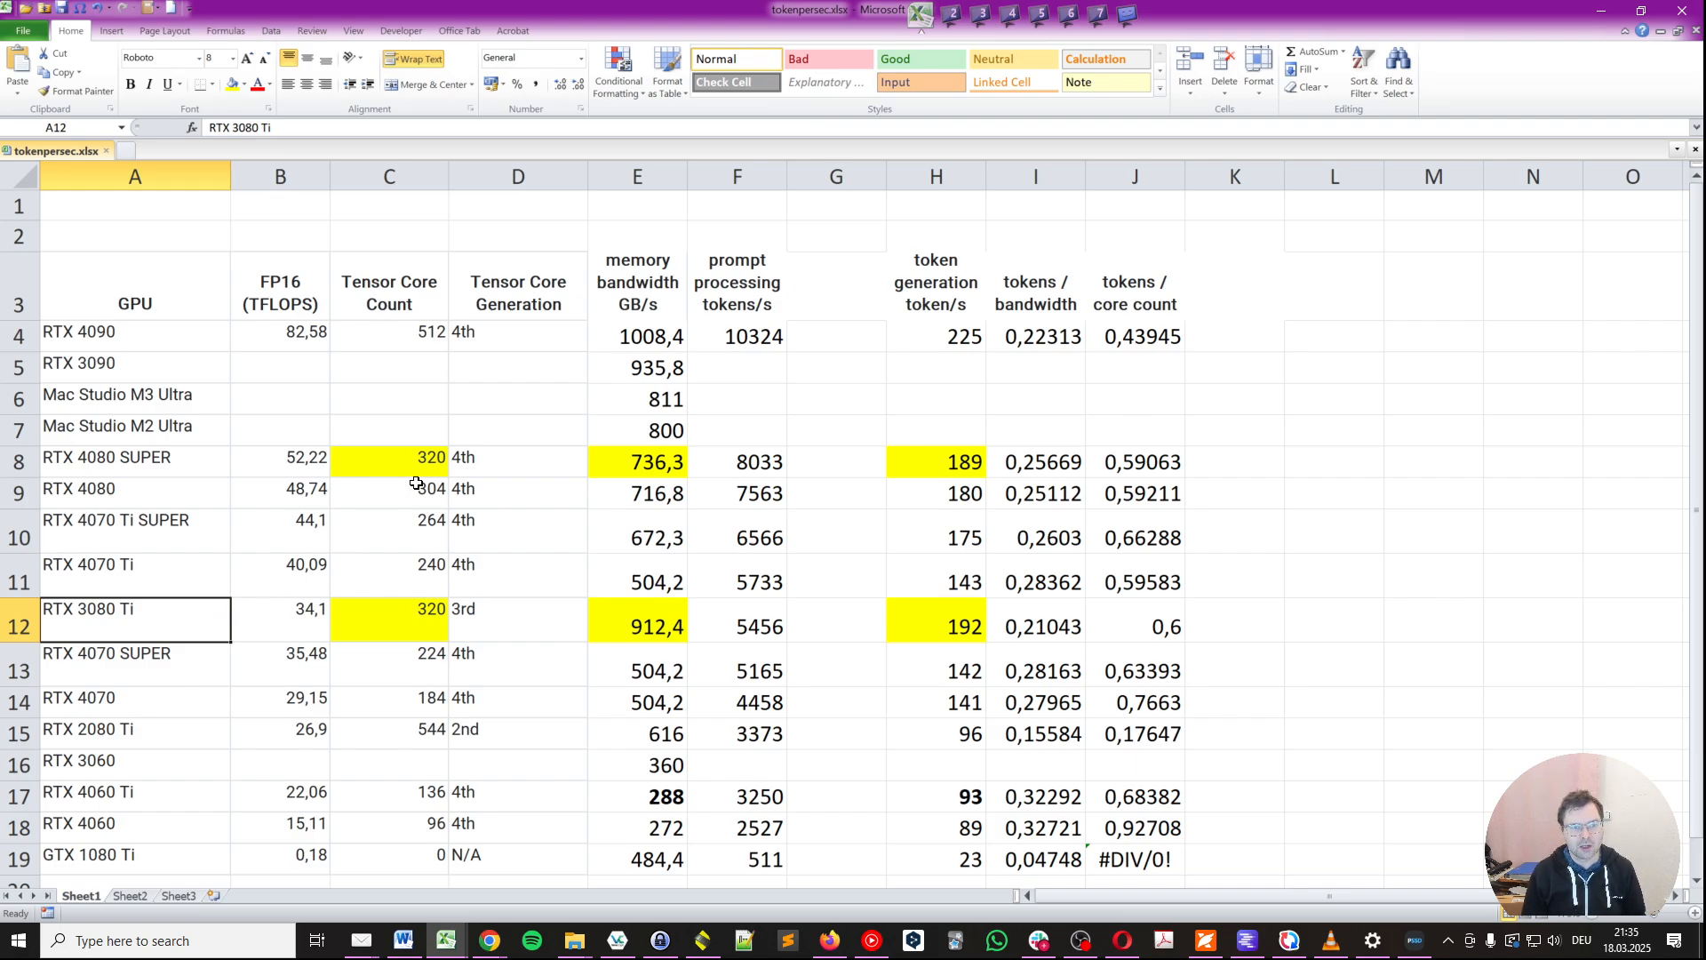
{"action": "left_click", "coordinate": [390, 620]}
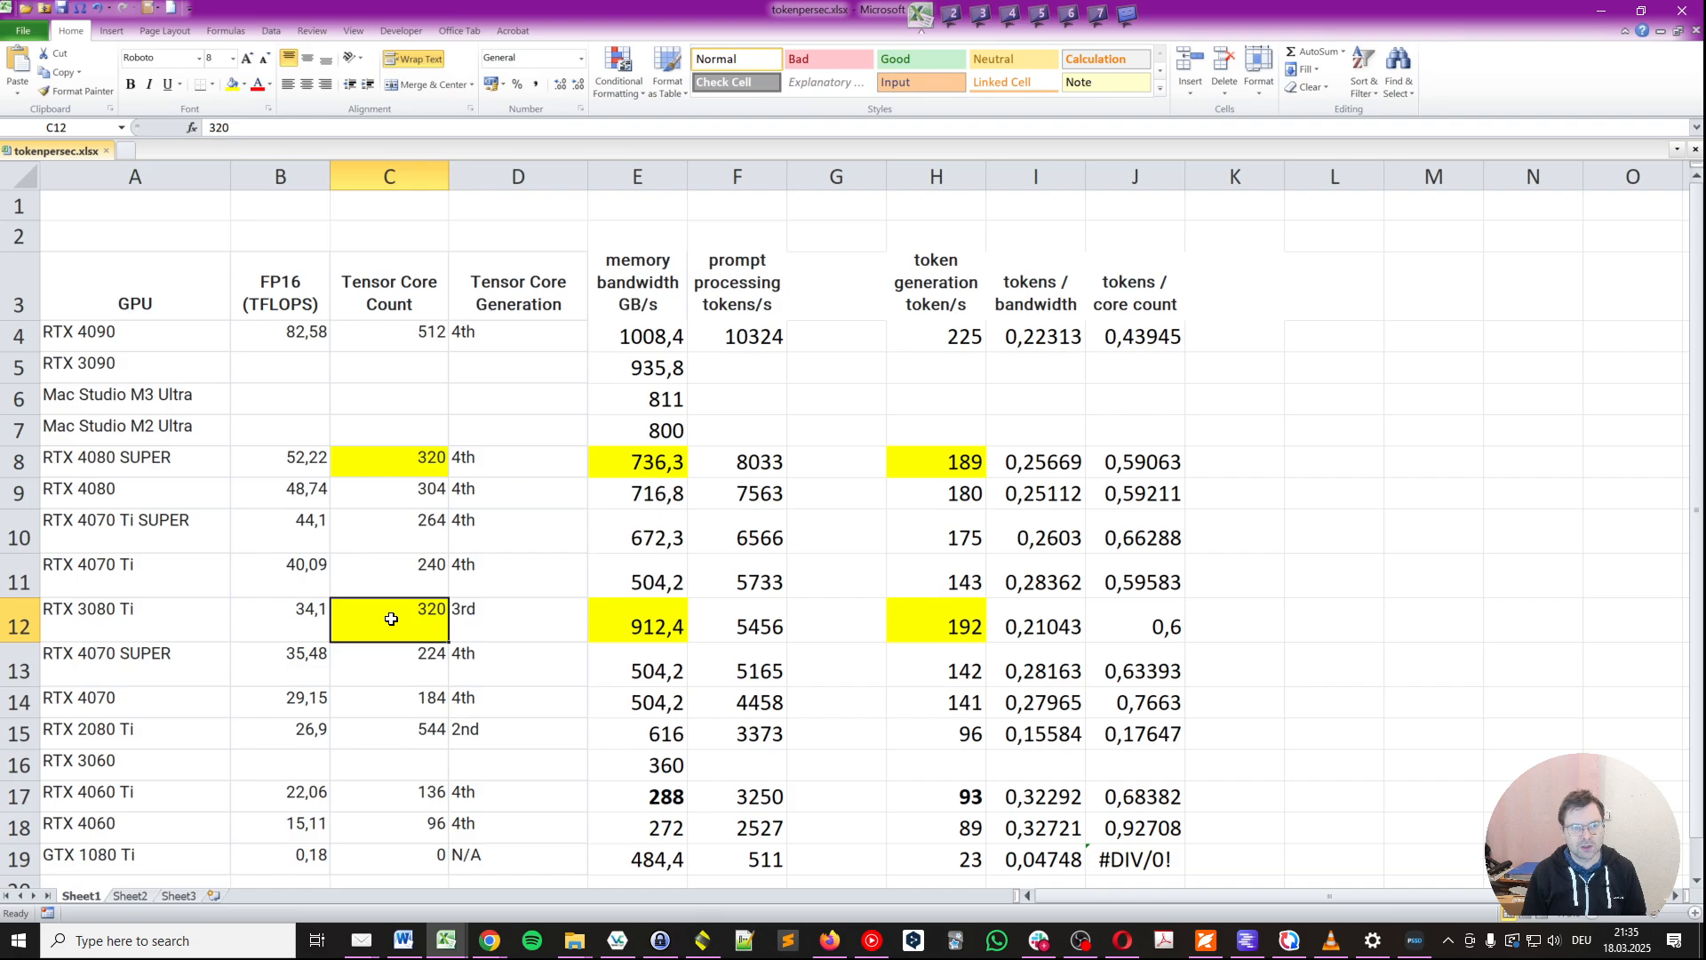
{"action": "left_click", "coordinate": [516, 619]}
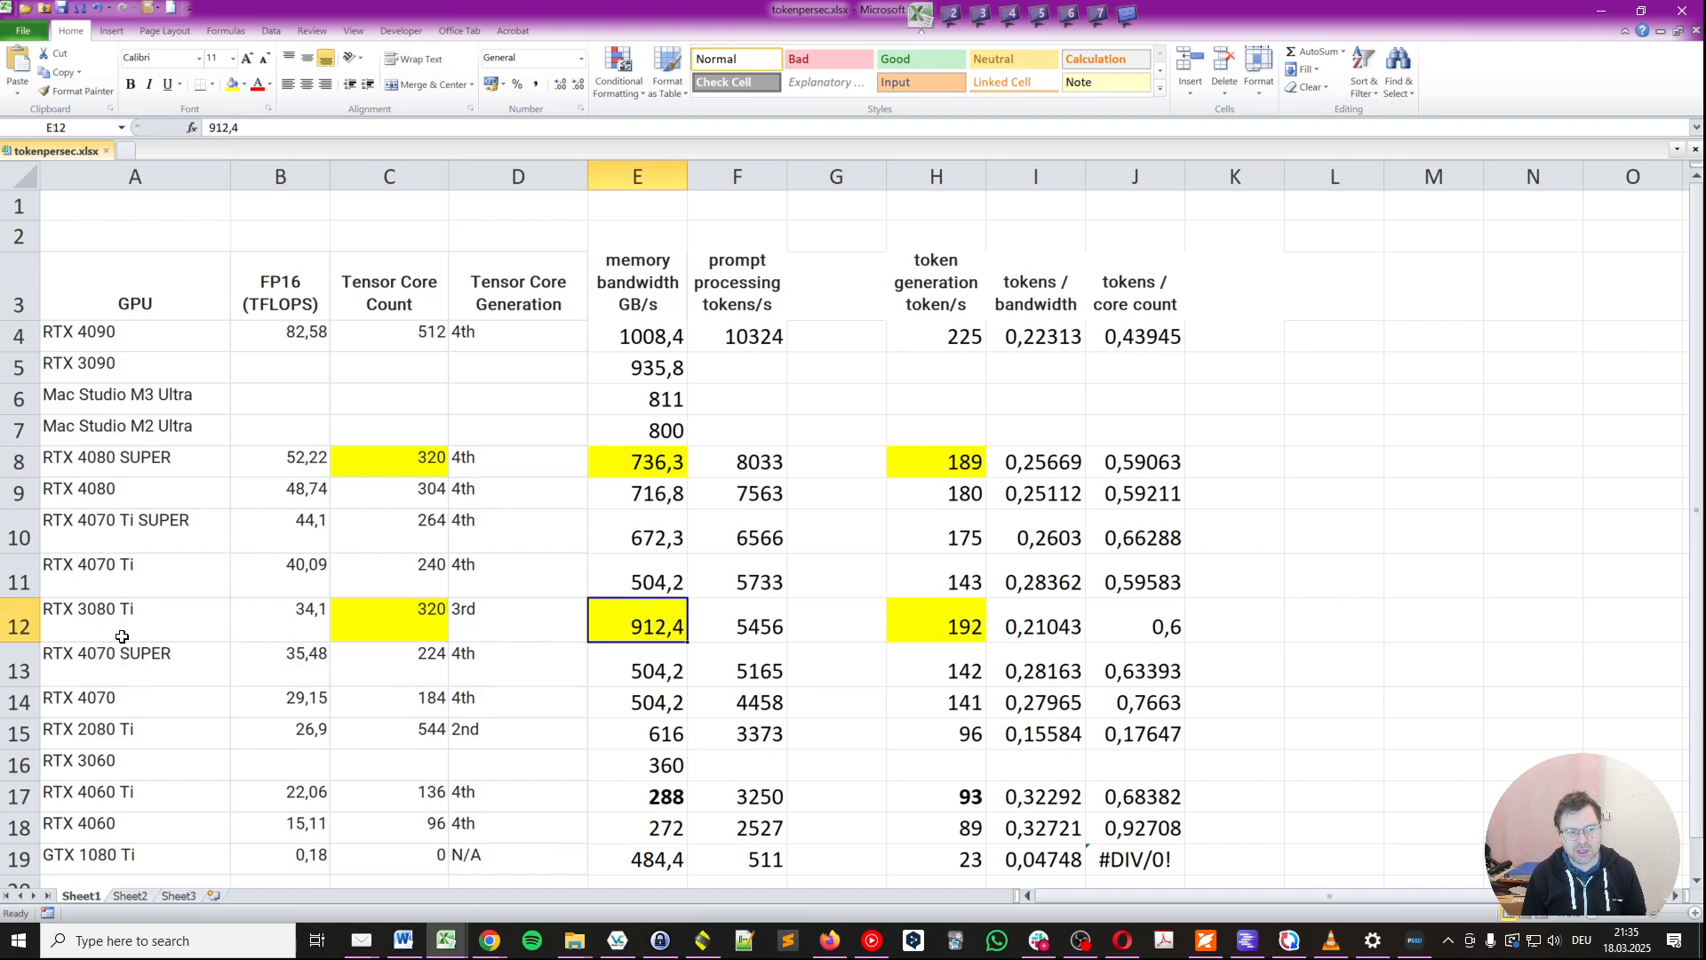
{"action": "mouse_move", "coordinate": [714, 626]}
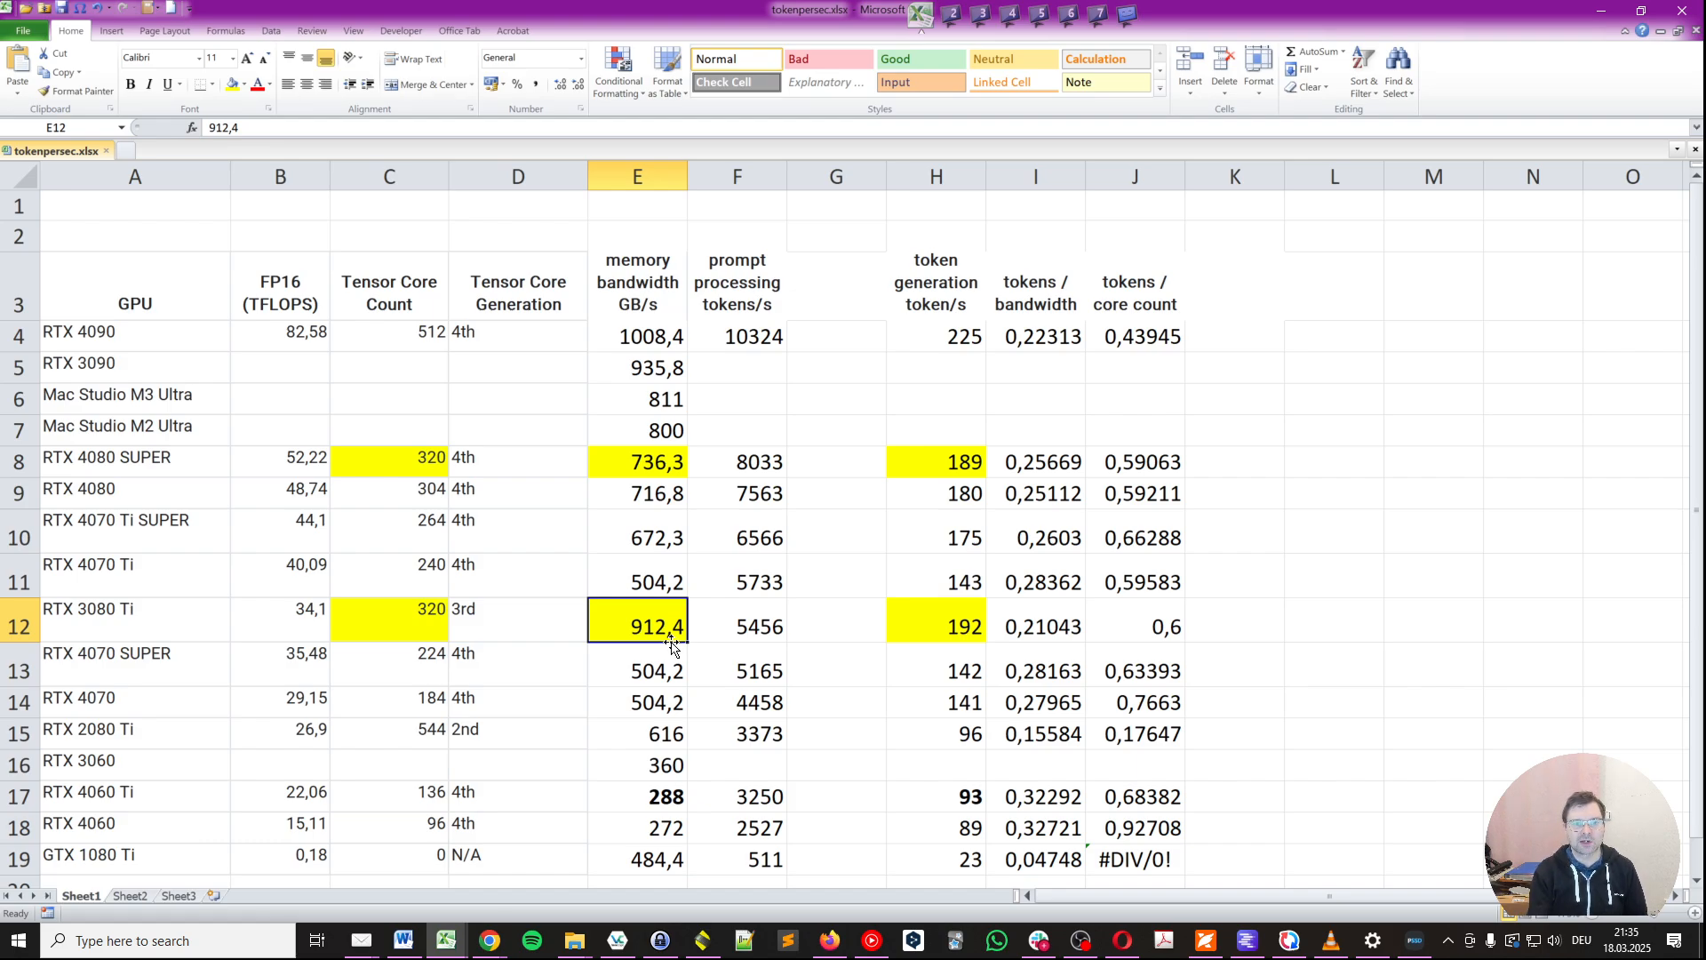
{"action": "left_click", "coordinate": [637, 461]}
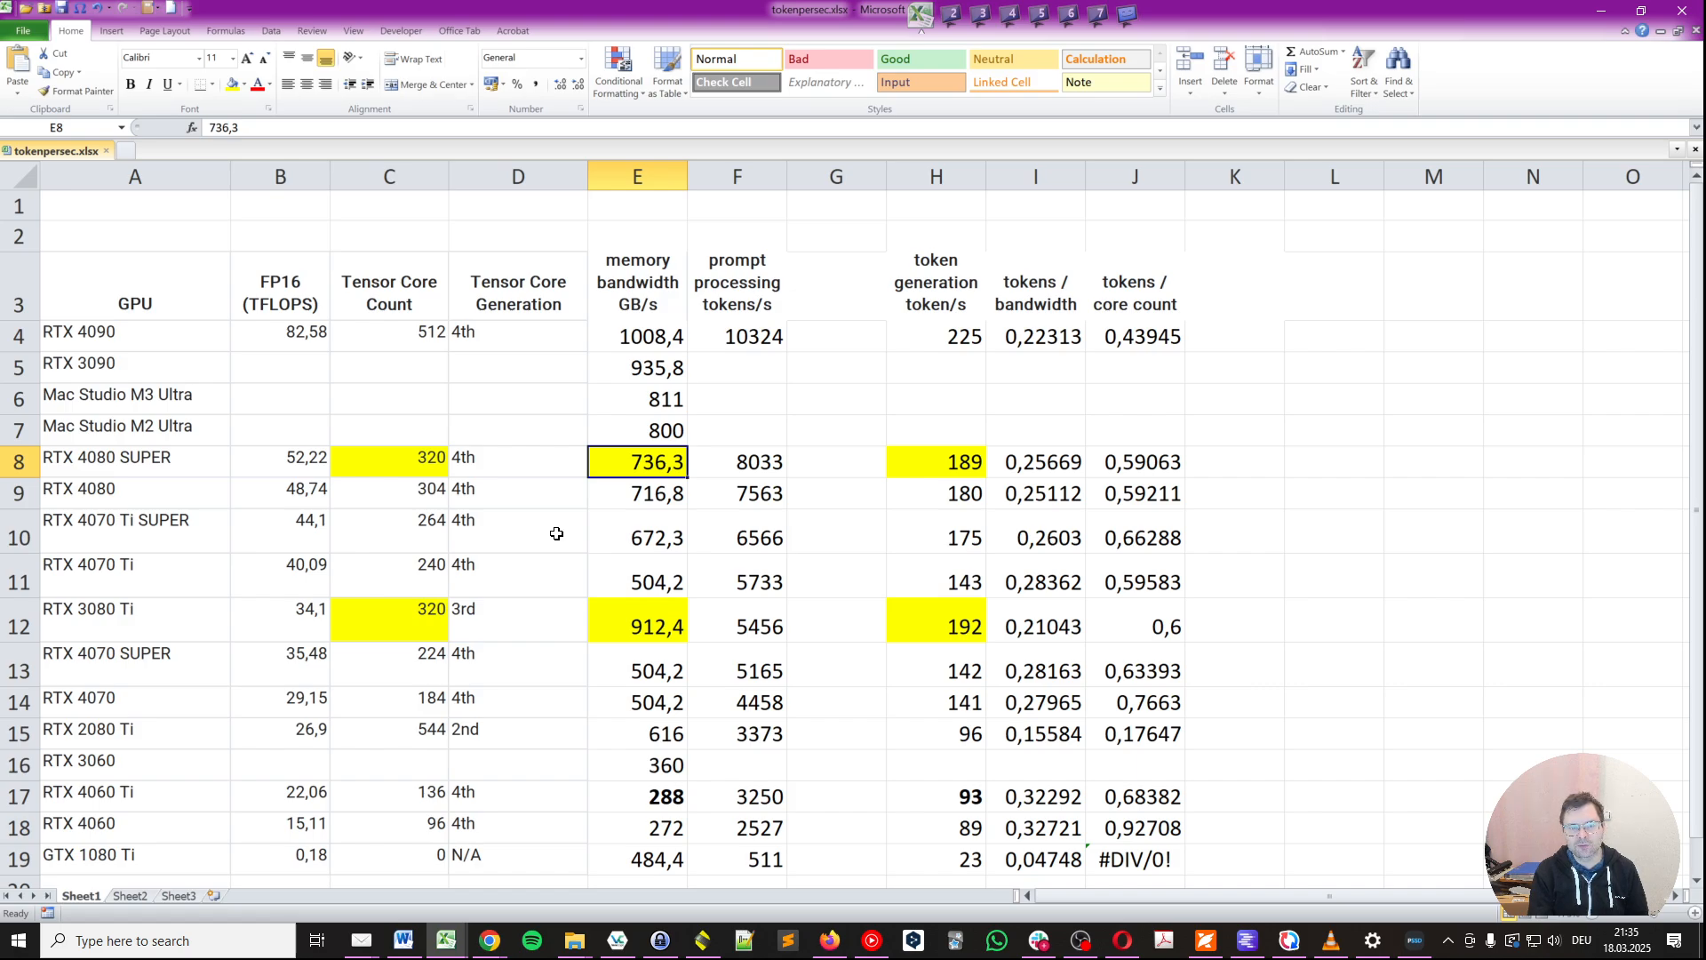
{"action": "mouse_move", "coordinate": [872, 614]}
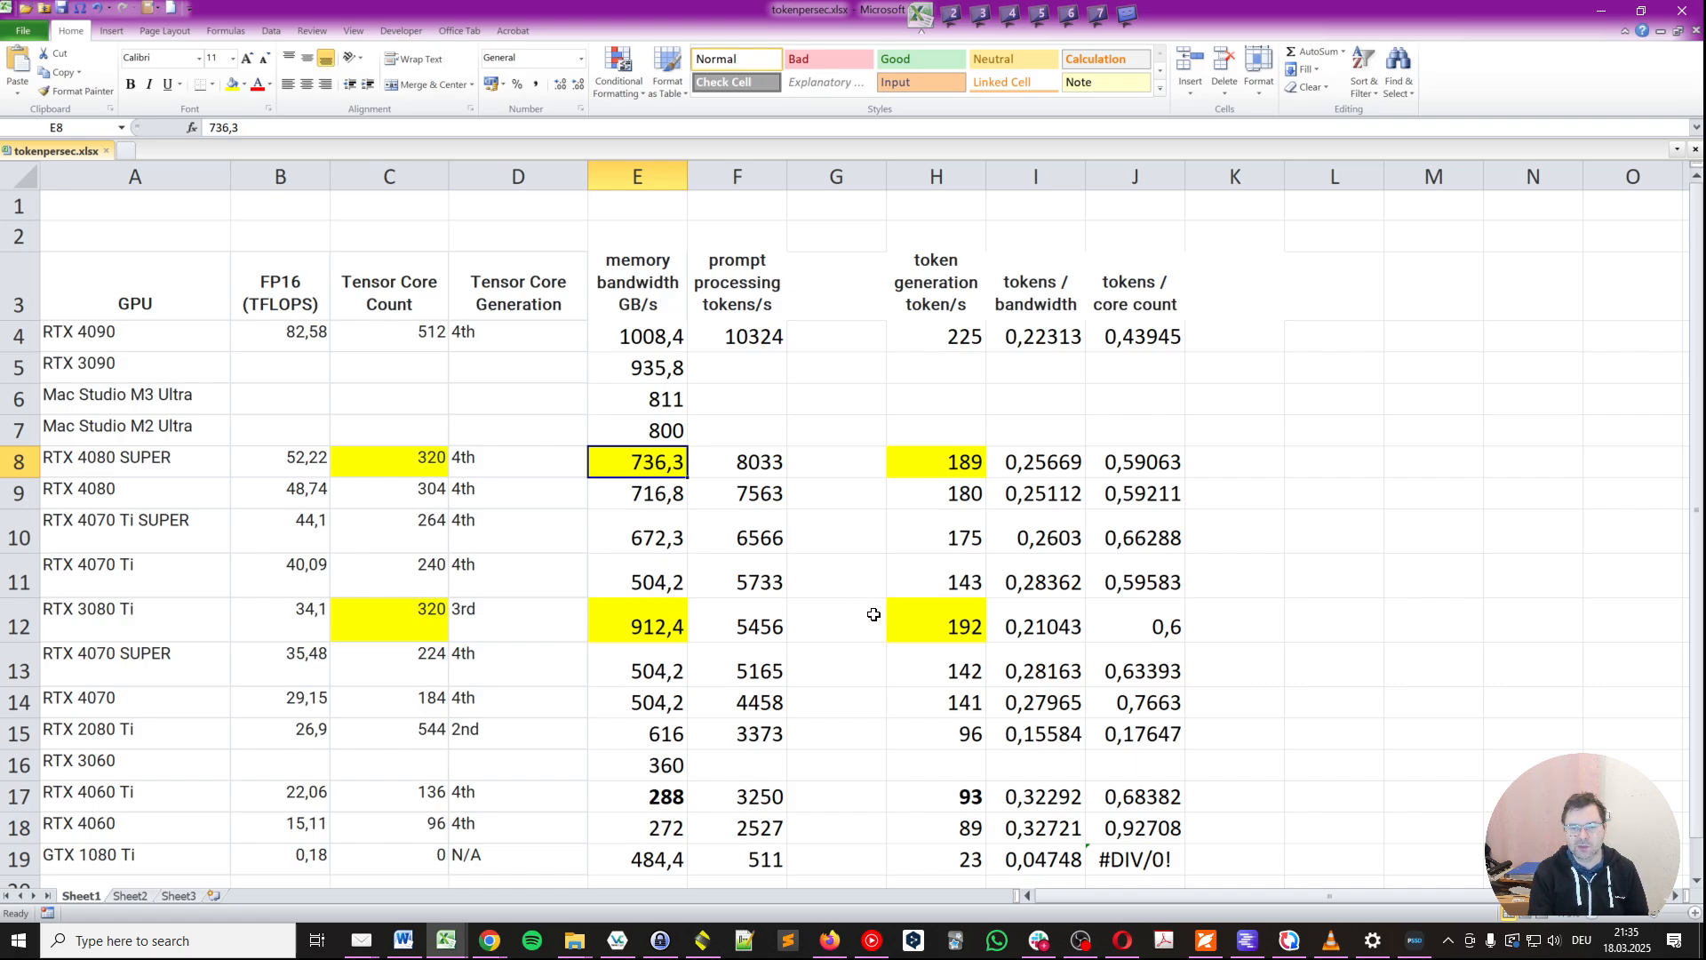
{"action": "mouse_move", "coordinate": [952, 508]}
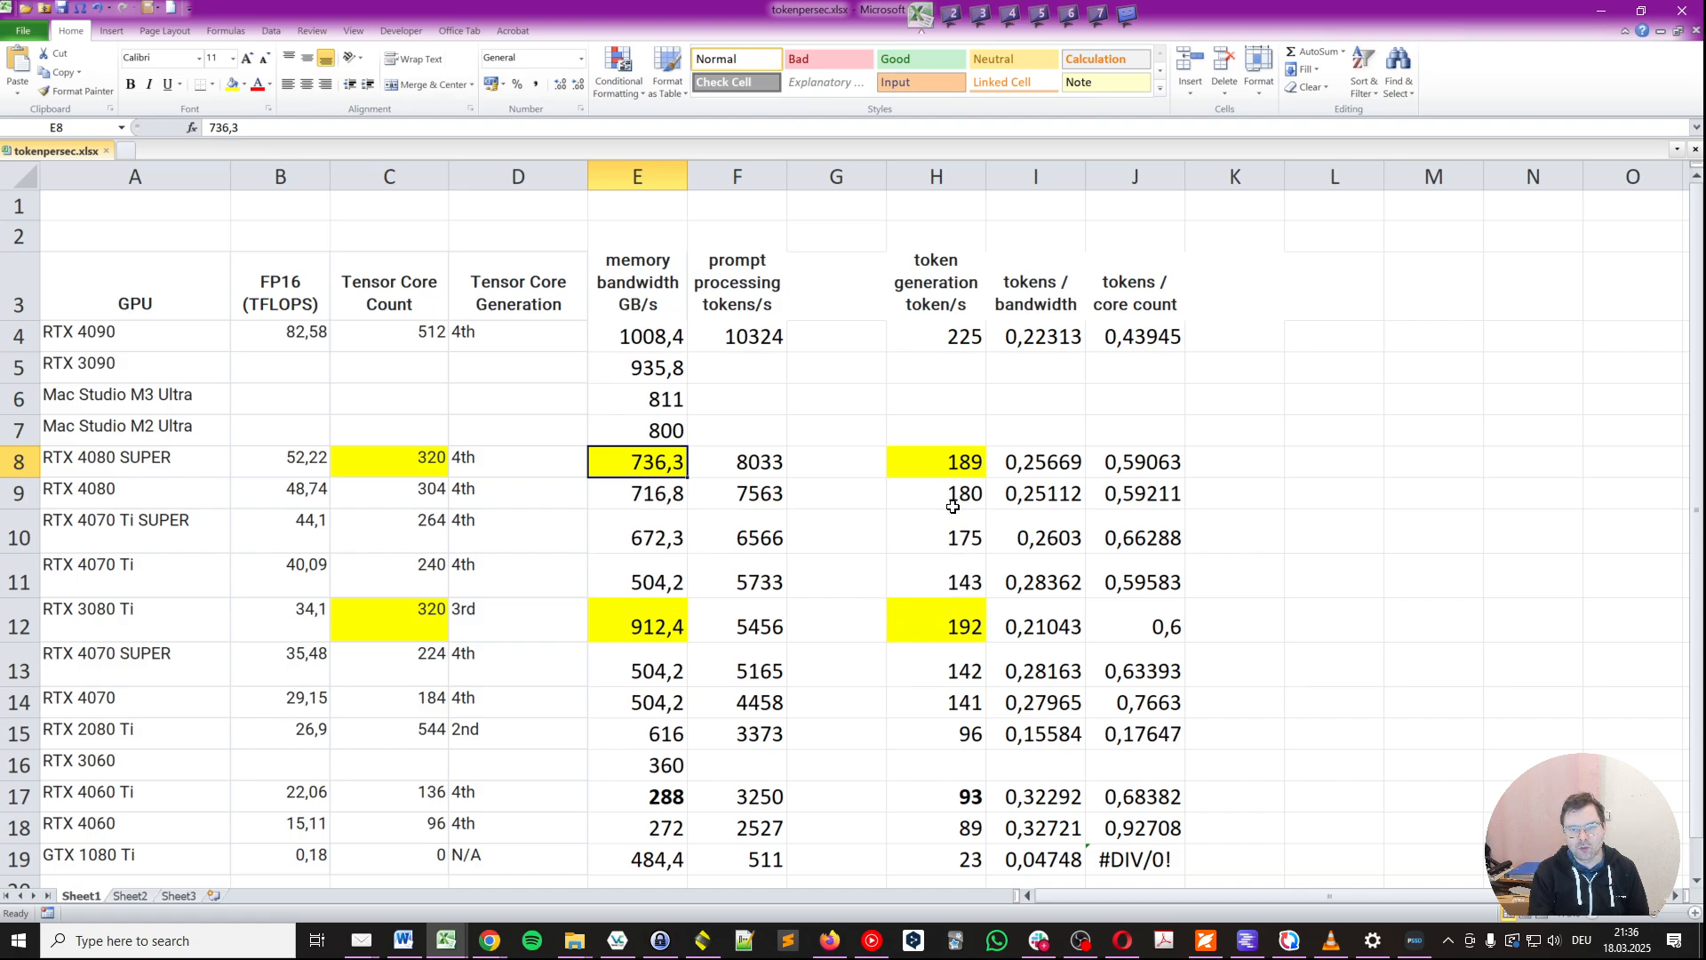
{"action": "left_click", "coordinate": [935, 626]}
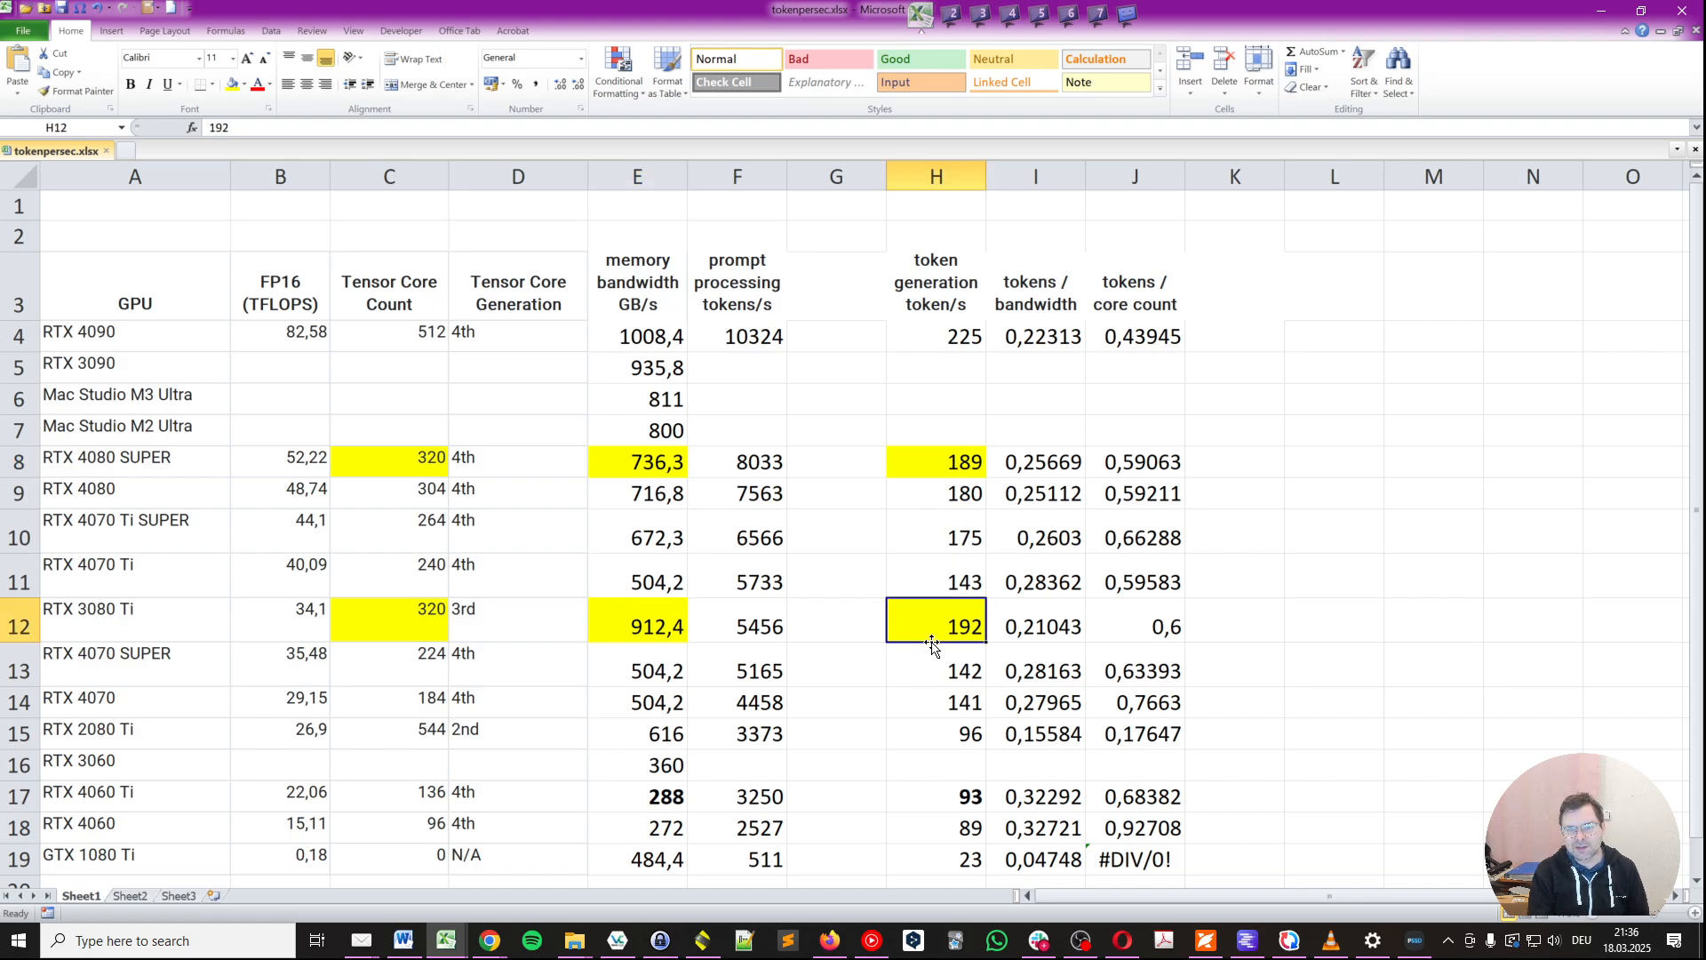
{"action": "mouse_move", "coordinate": [563, 649]}
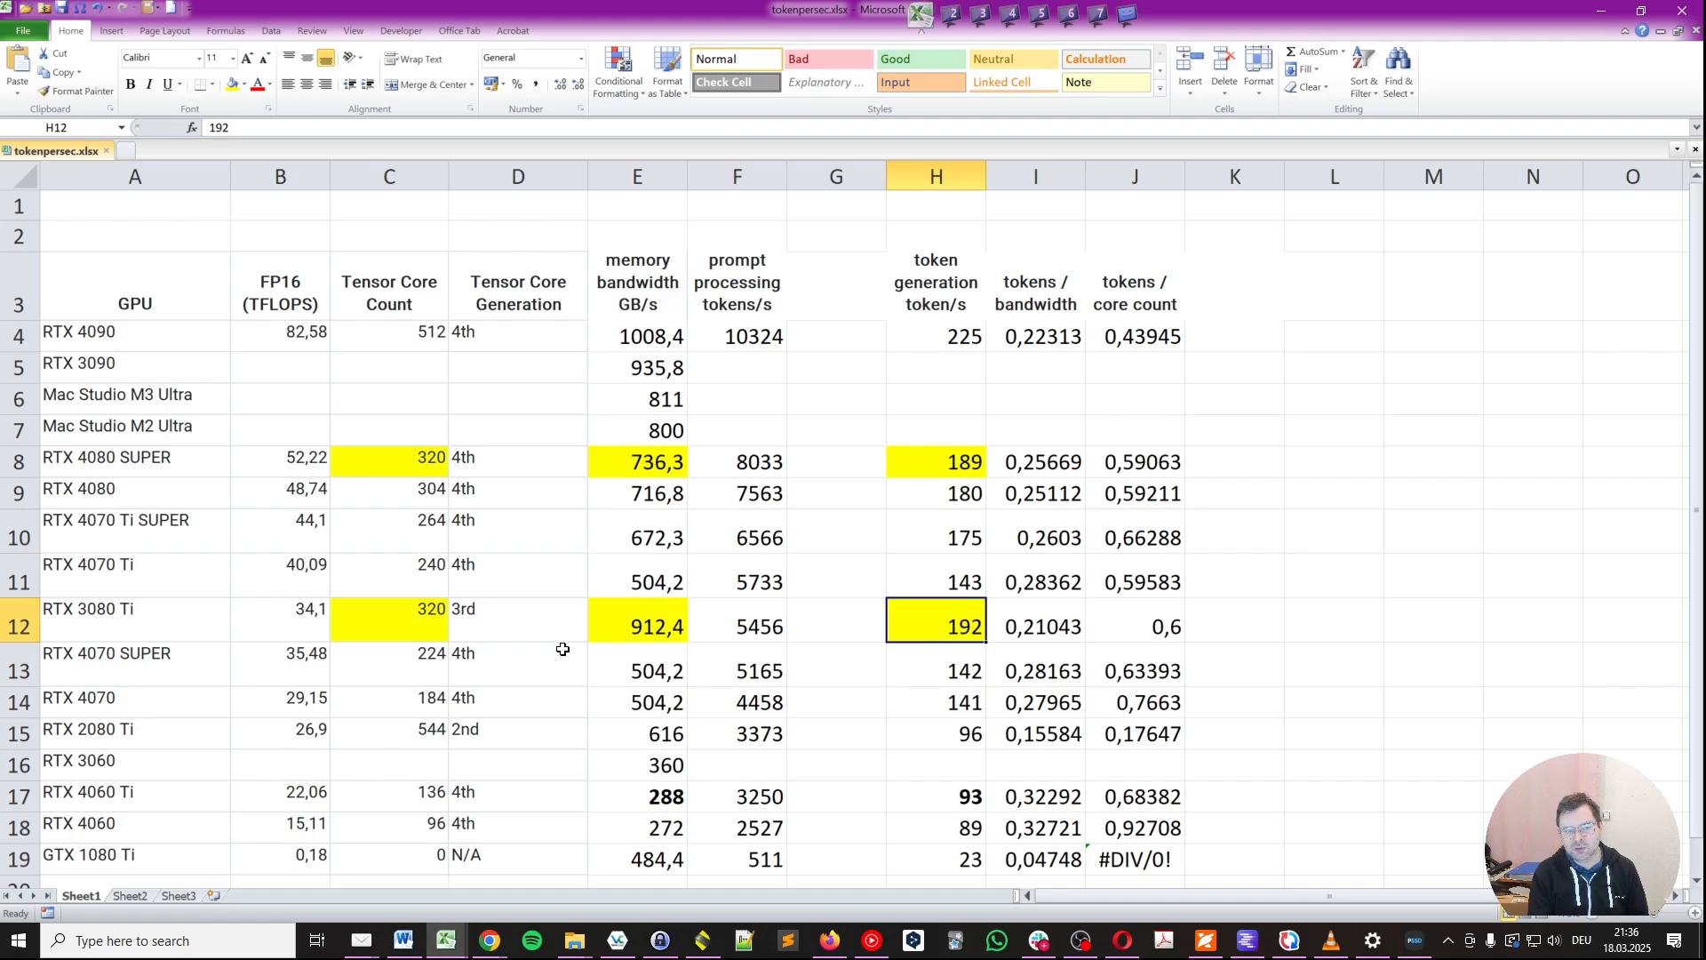
{"action": "left_click", "coordinate": [517, 609]}
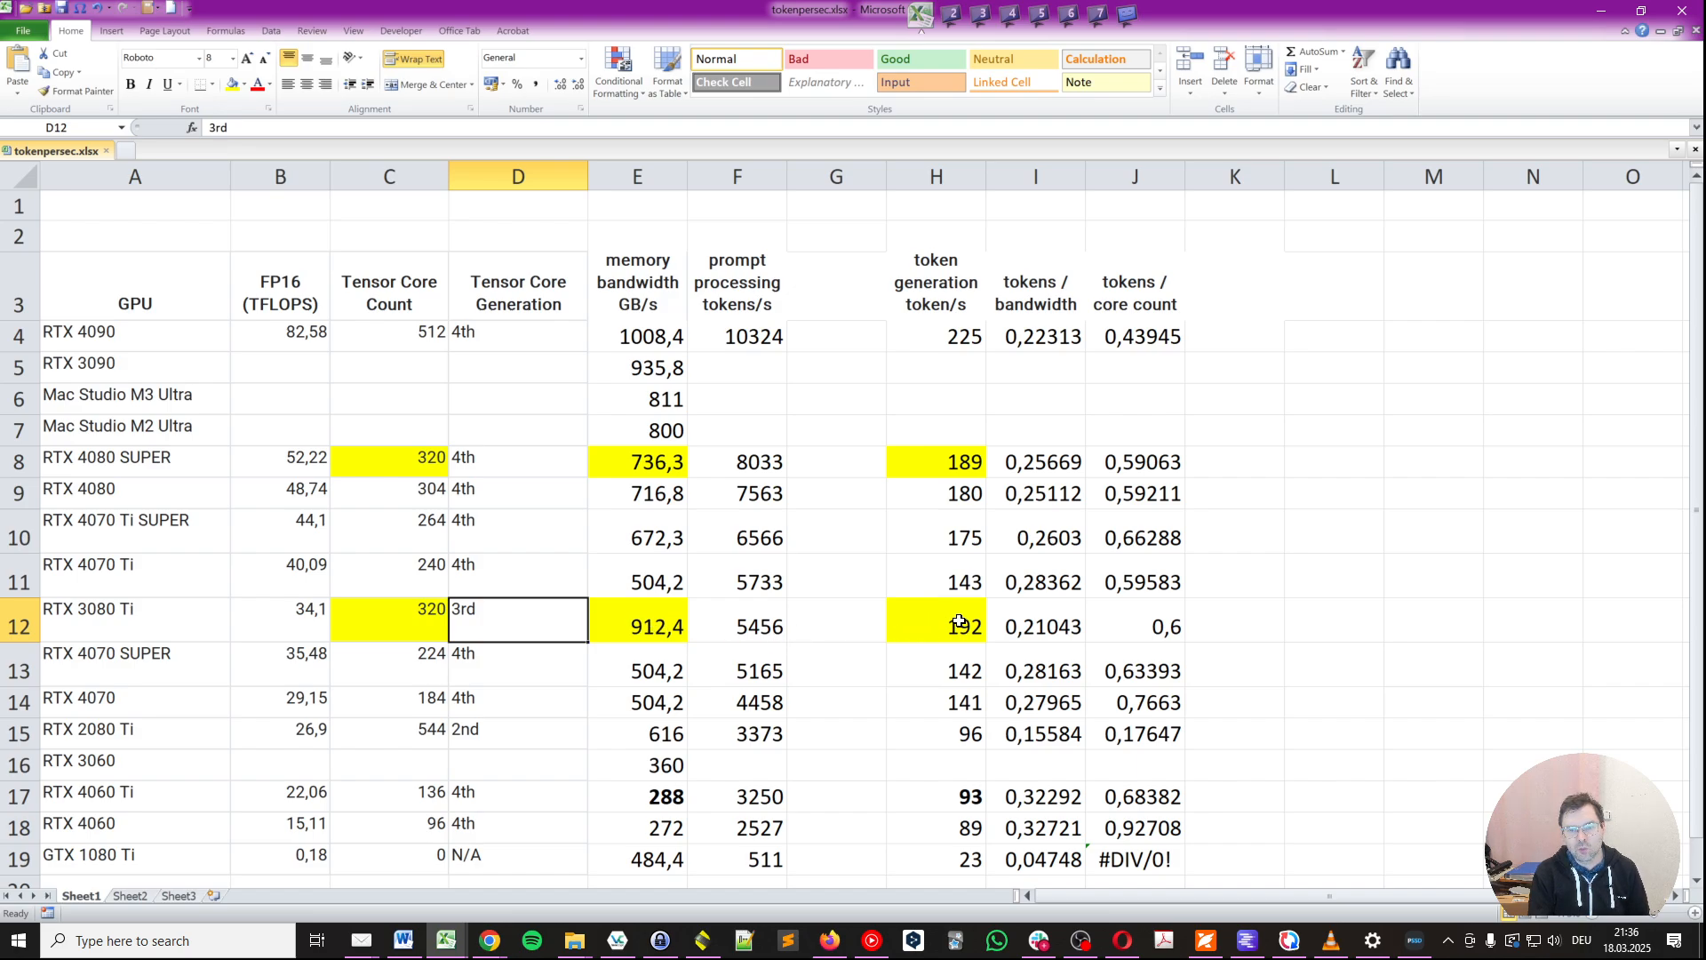
{"action": "left_click", "coordinate": [960, 626]}
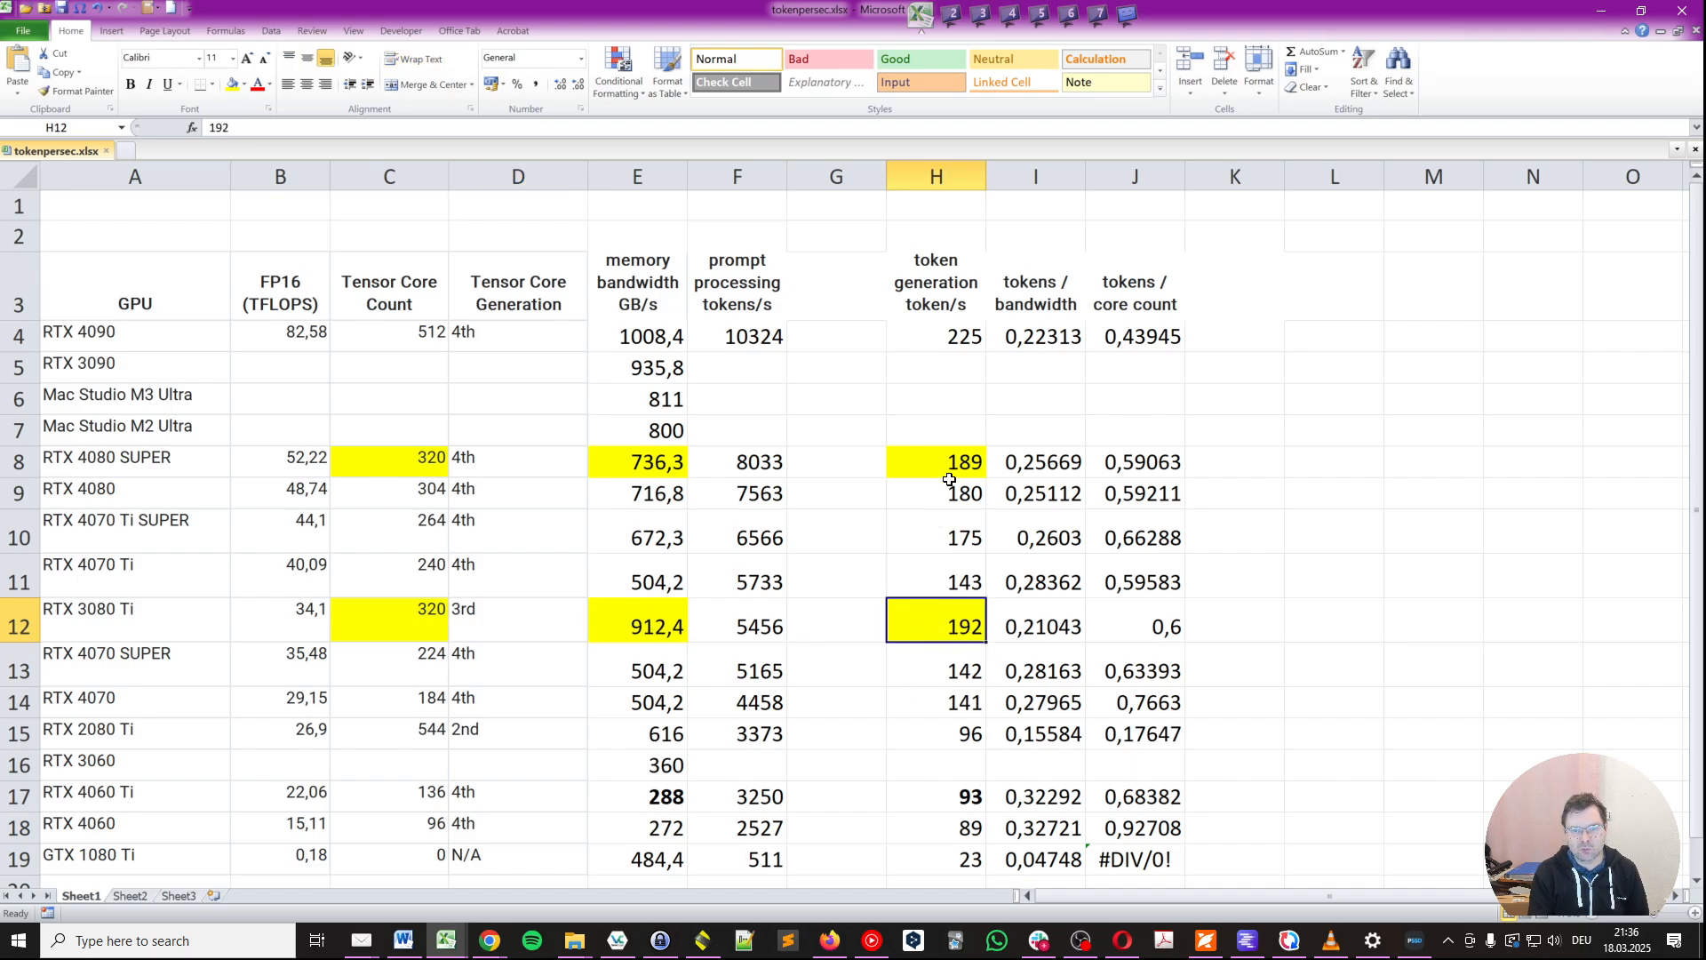
{"action": "mouse_move", "coordinate": [302, 590]}
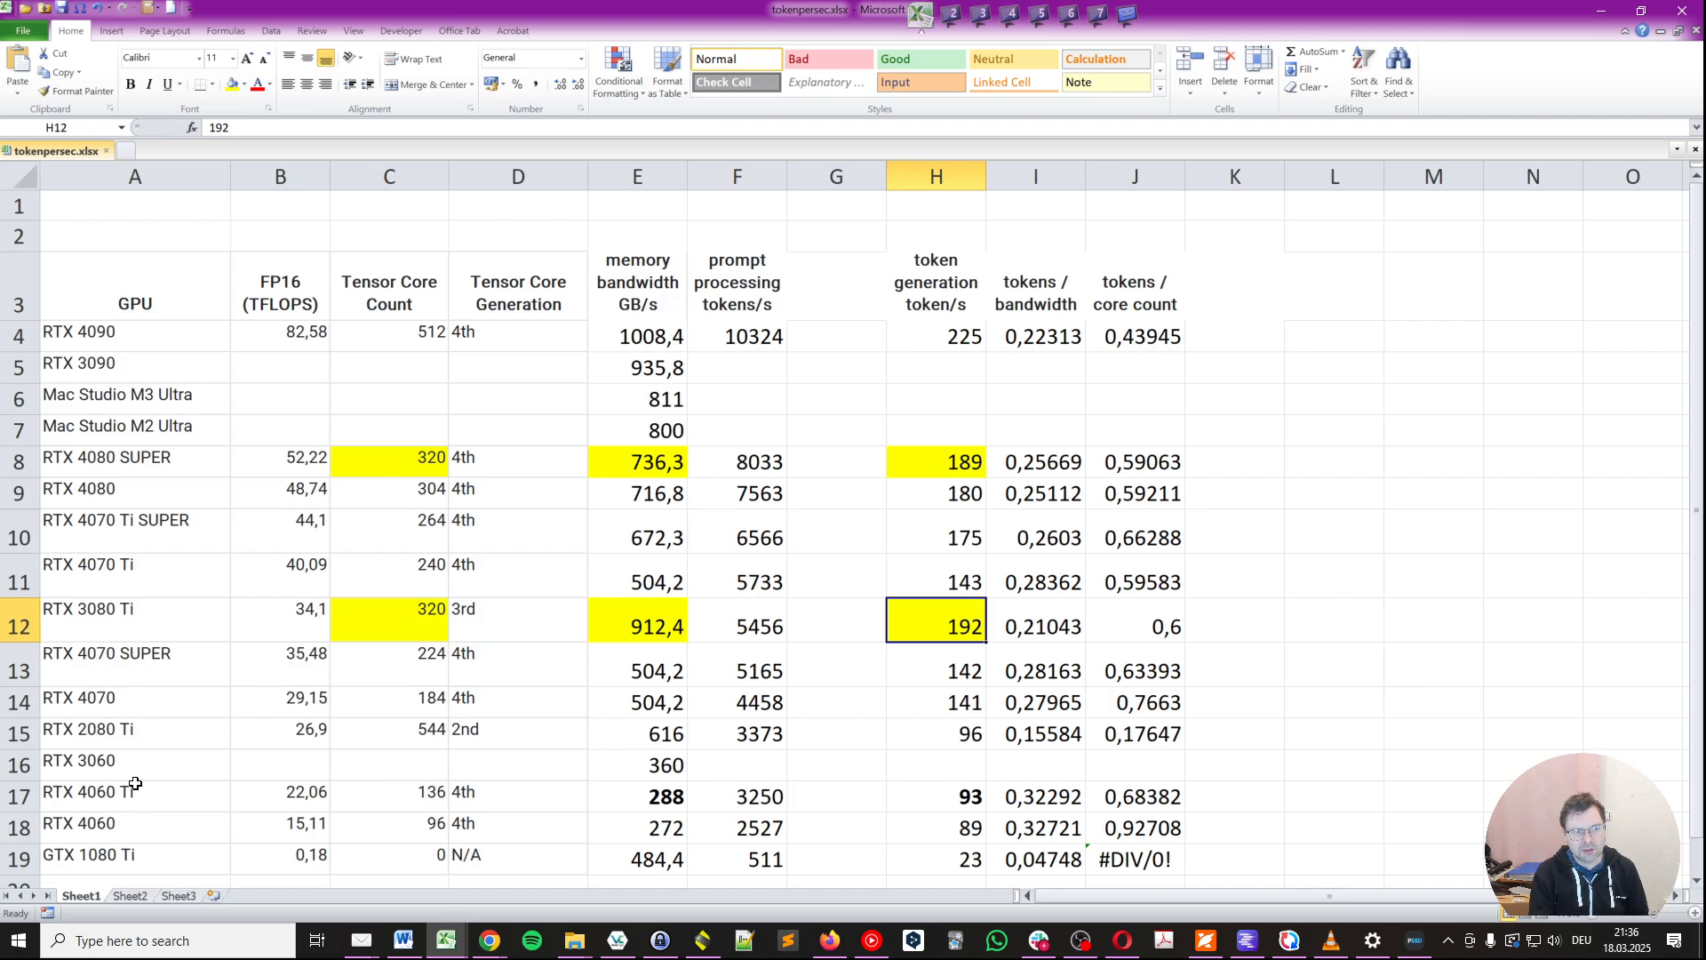
{"action": "left_click", "coordinate": [638, 796]}
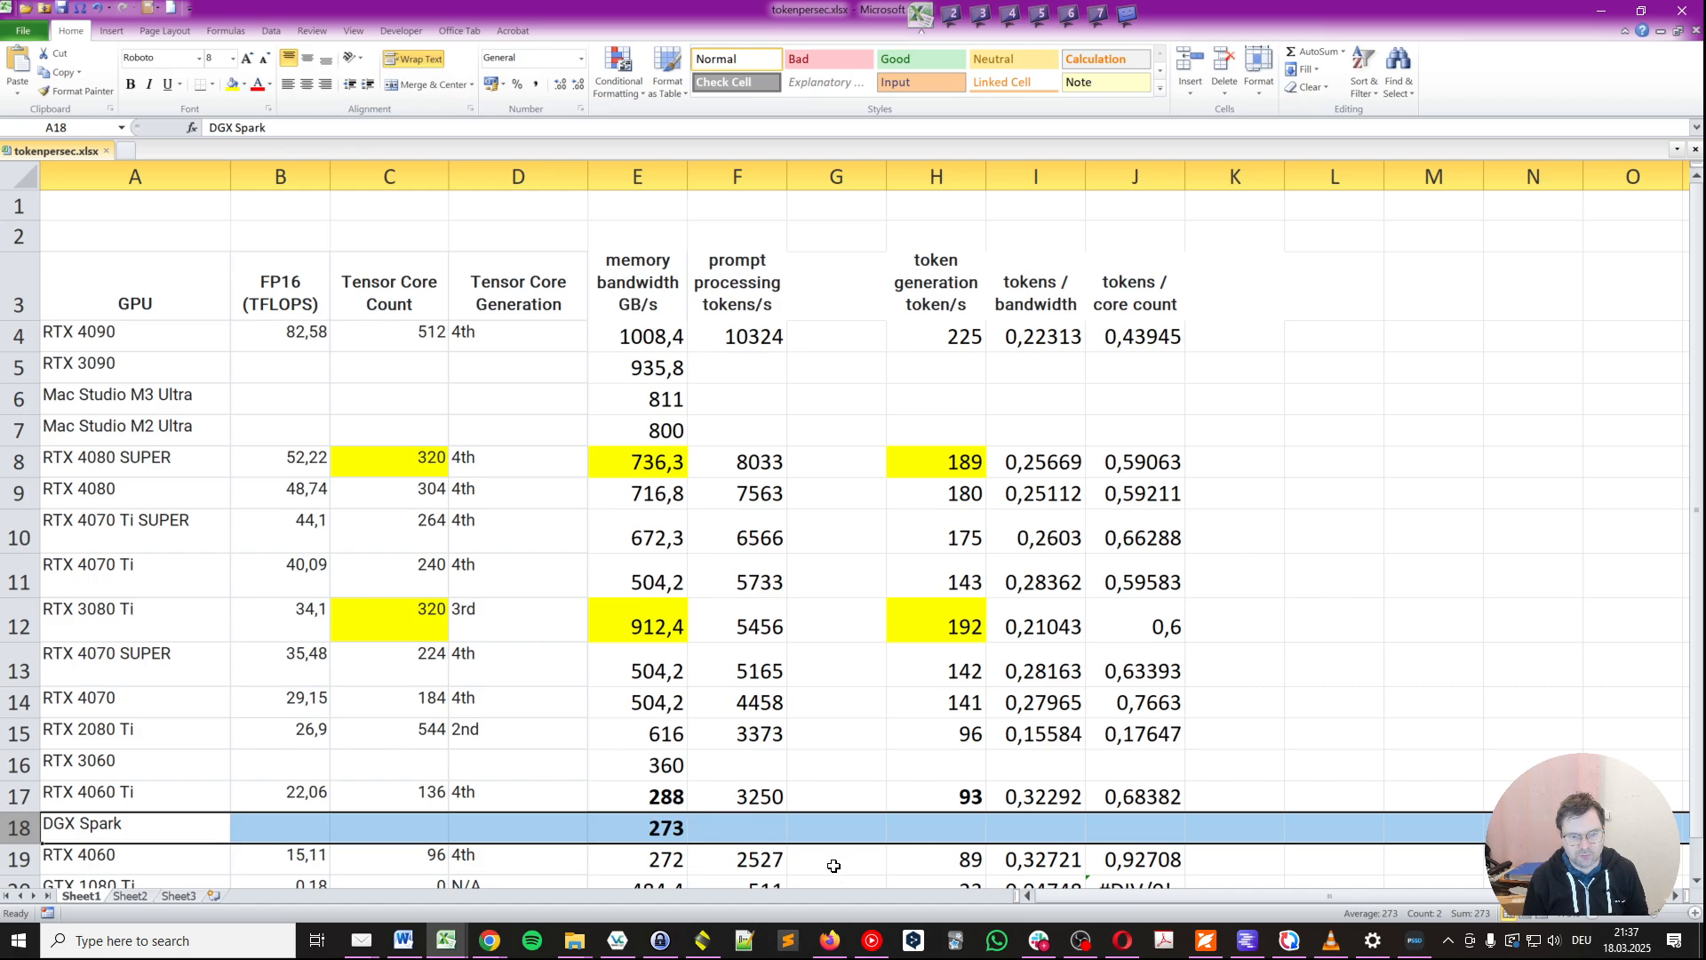
{"action": "mouse_move", "coordinate": [664, 871]}
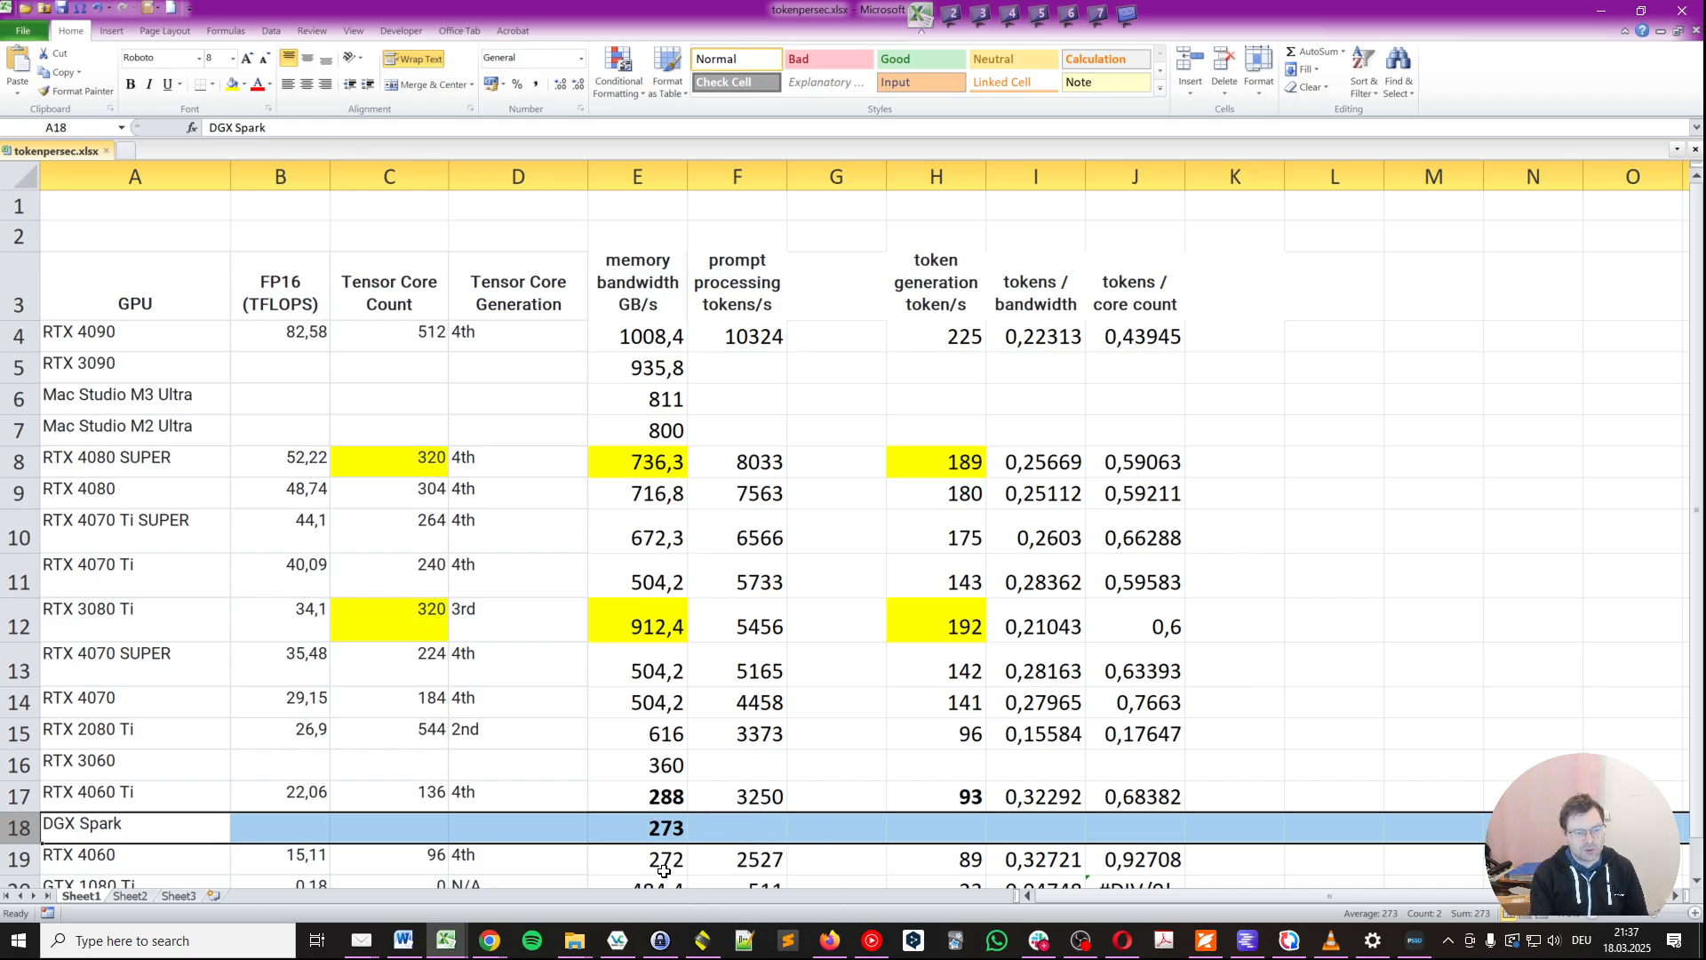
{"action": "mouse_move", "coordinate": [641, 820]}
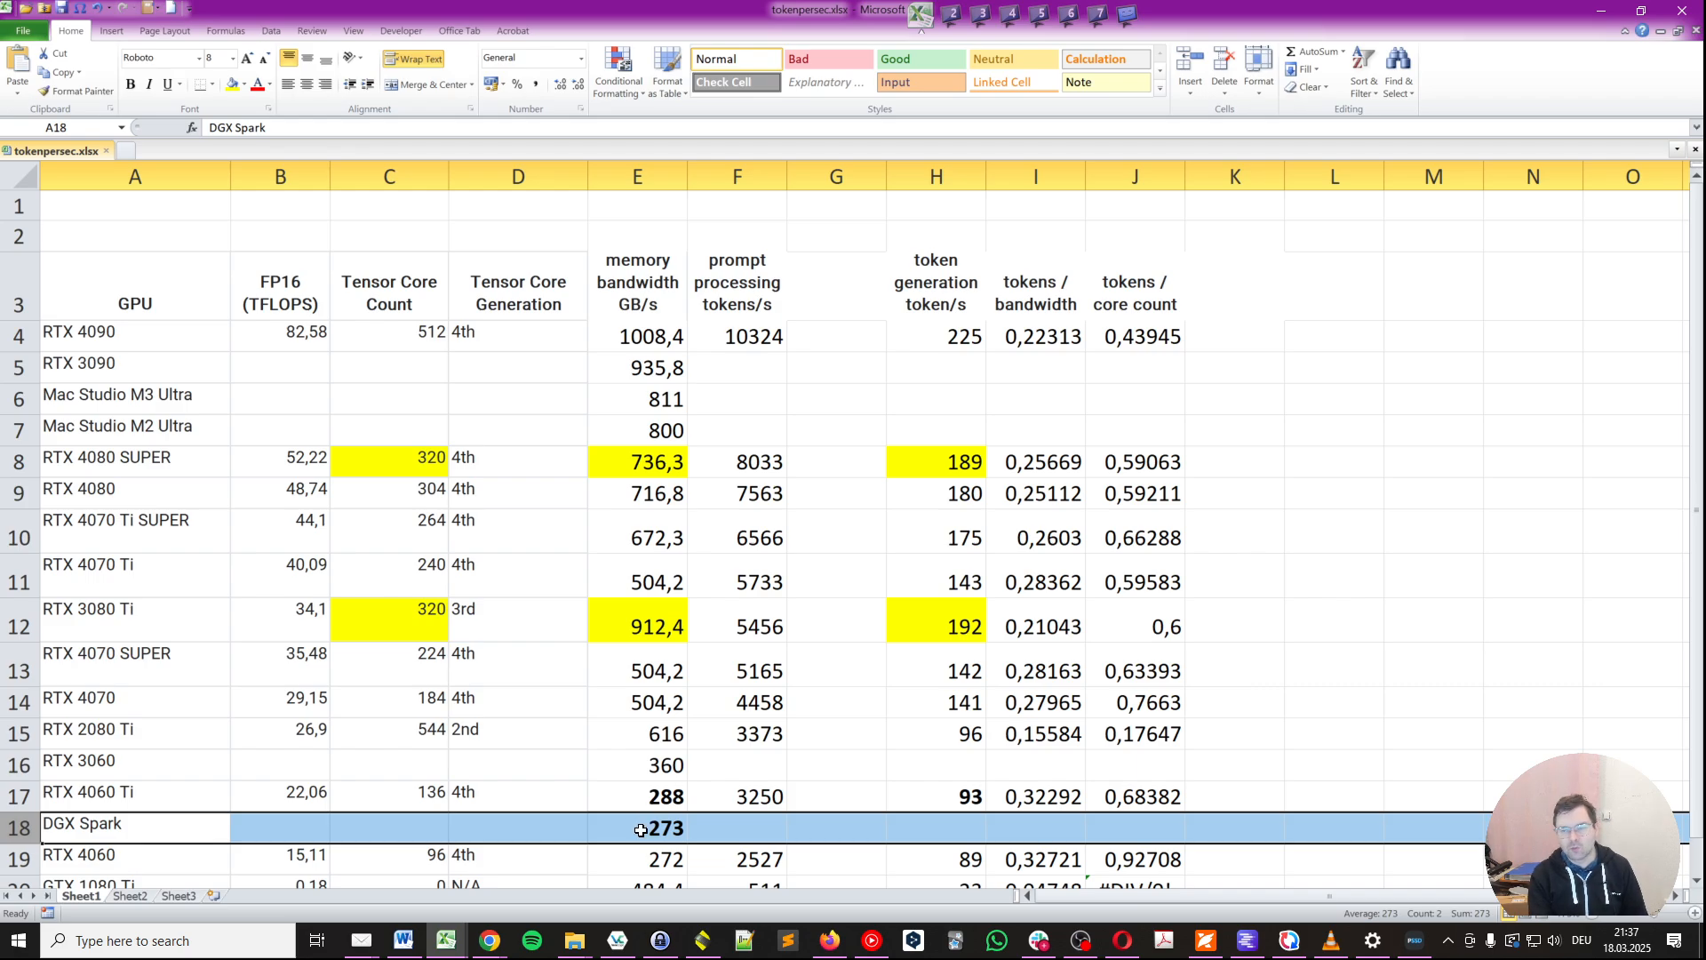
{"action": "mouse_move", "coordinate": [786, 896]}
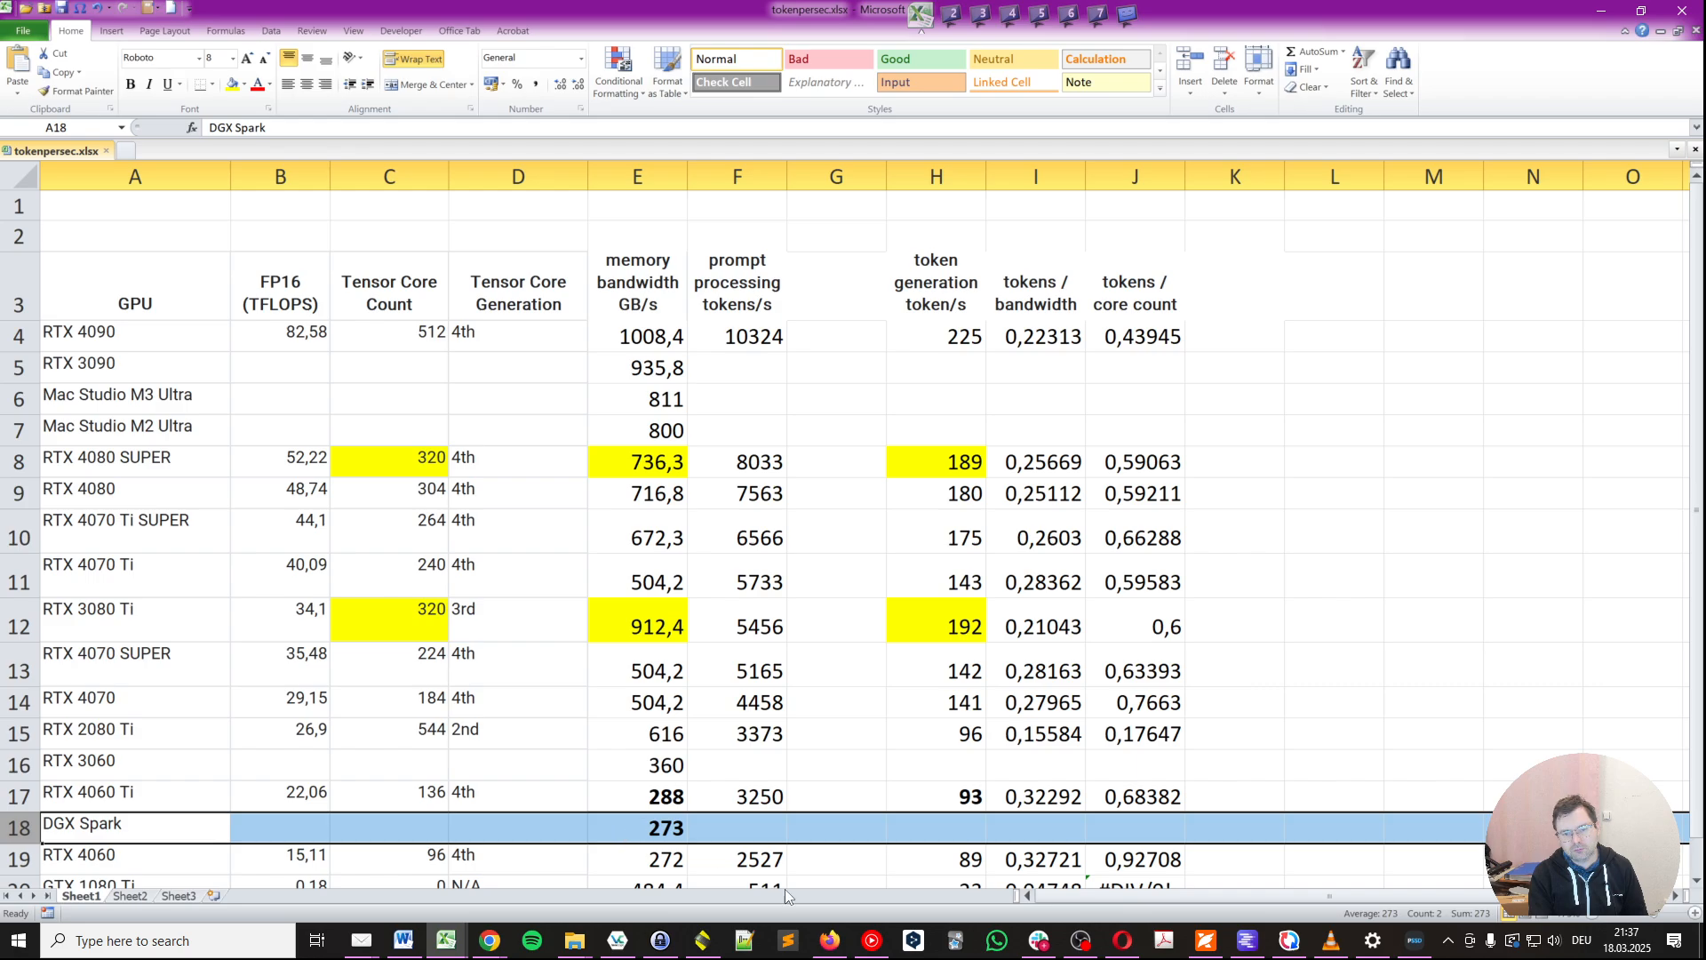
- Scroll the Excel table to the DGX Spark row with 273 GB/s bandwidth
{"action": "scroll", "scroll_direction": "down", "scroll_amount": 3}
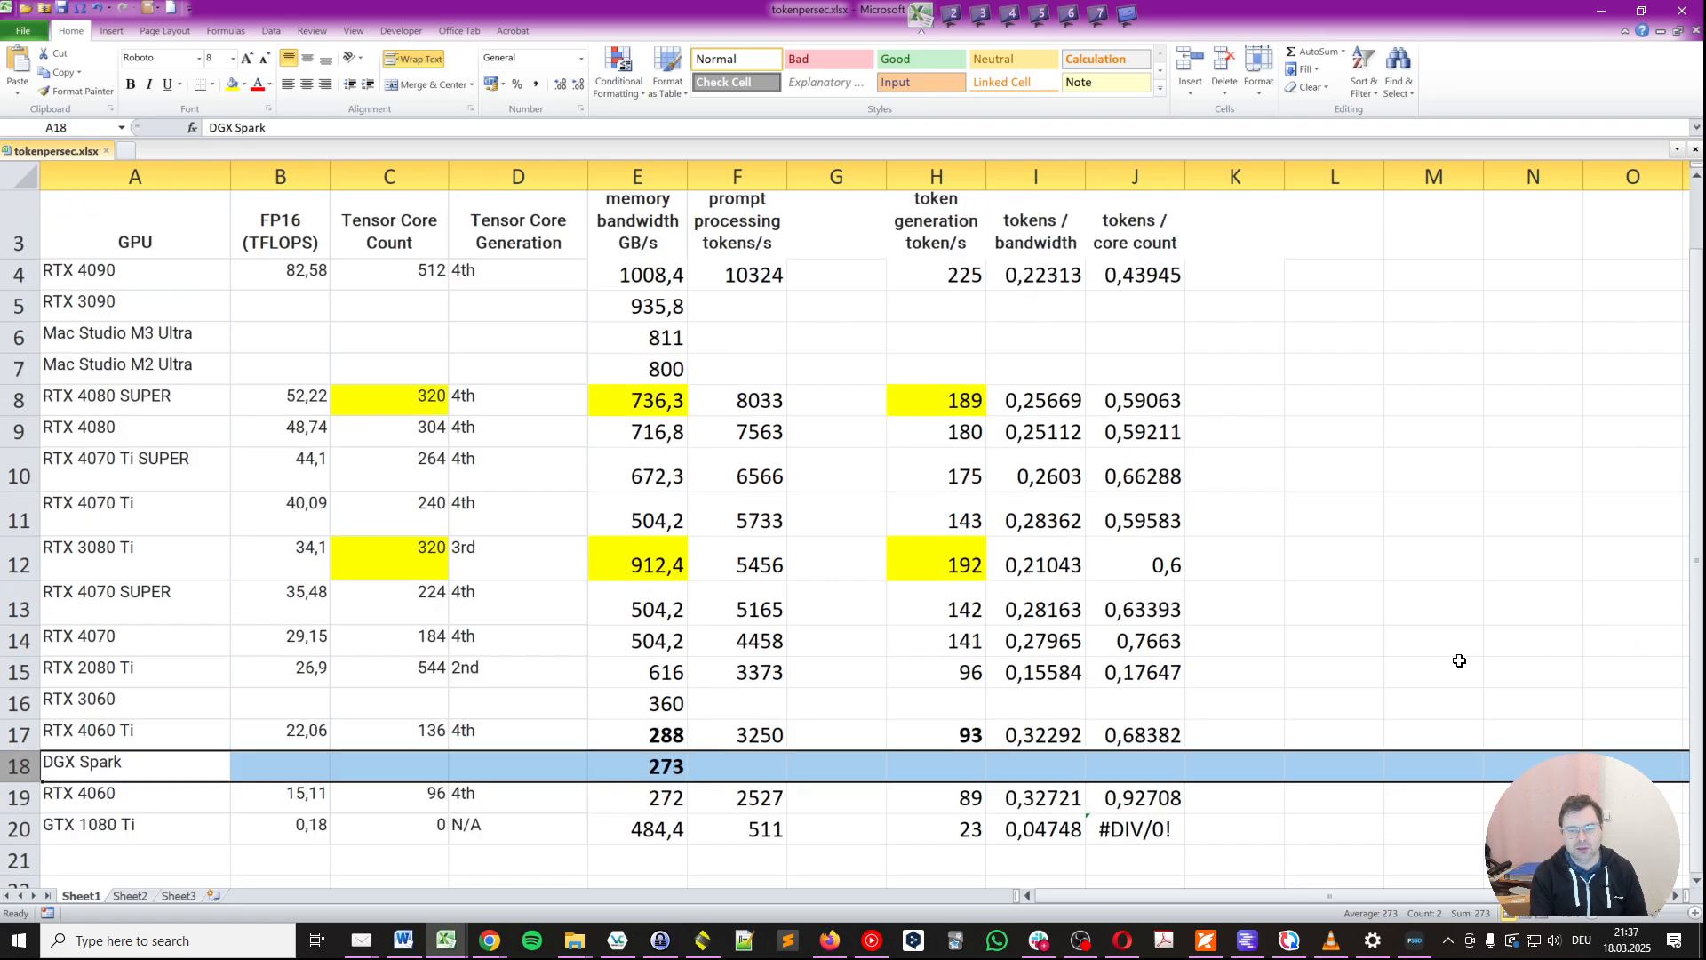
{"action": "mouse_move", "coordinate": [558, 785]}
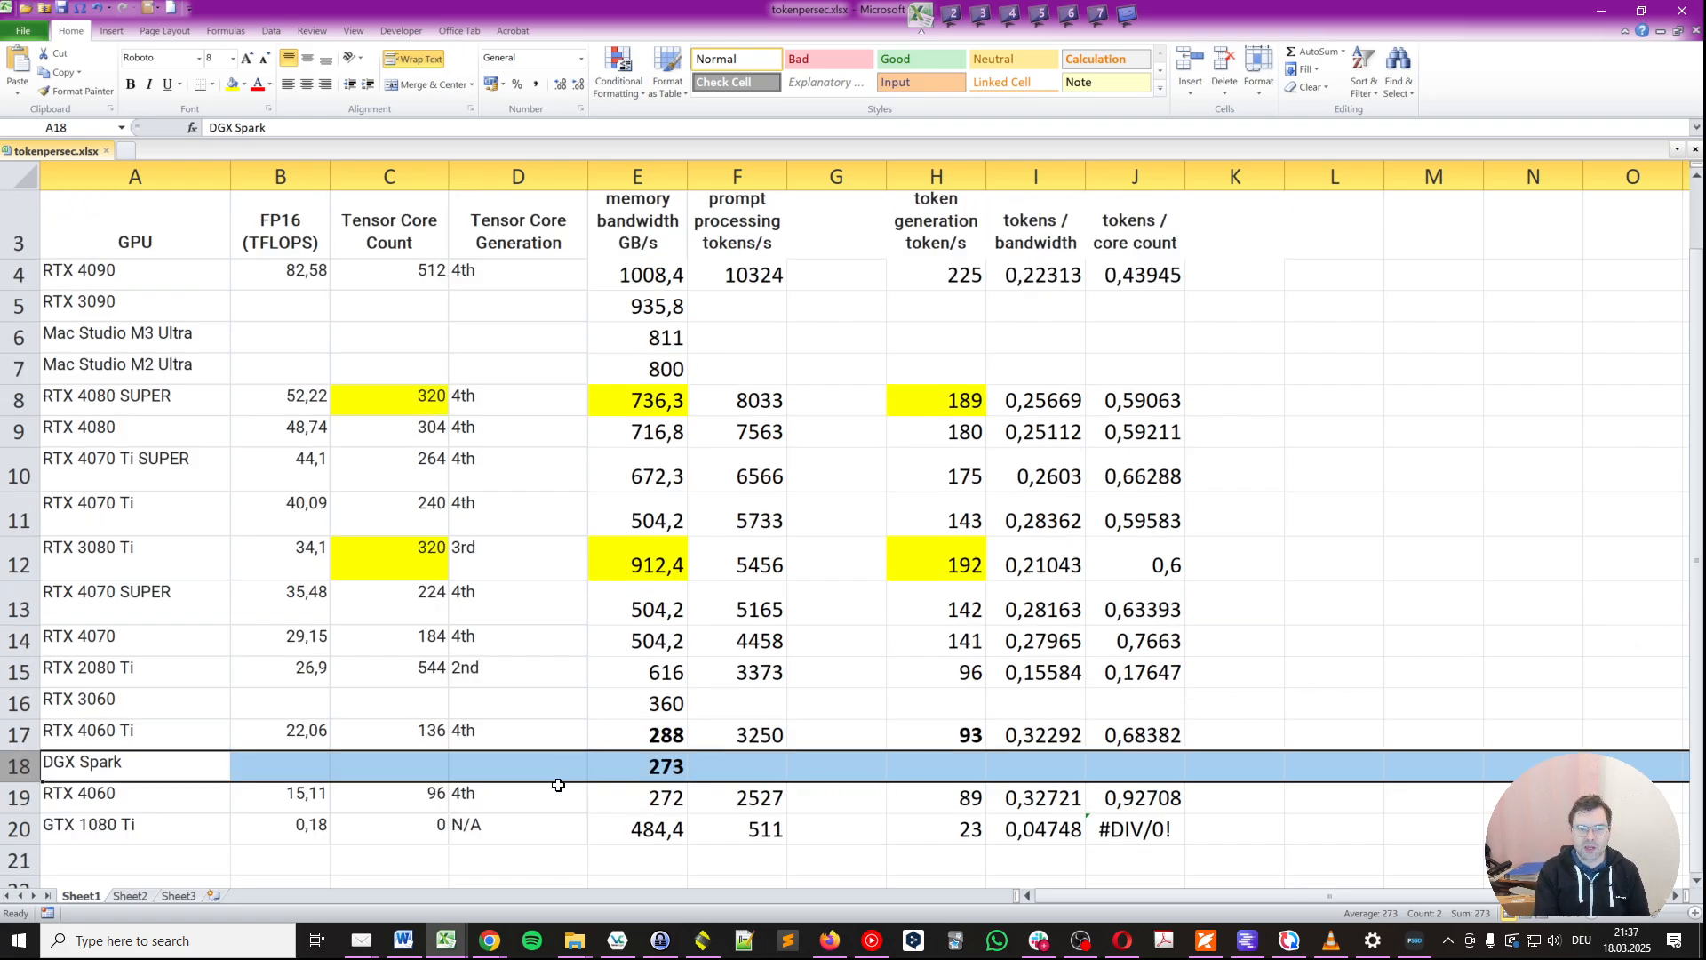
{"action": "mouse_move", "coordinate": [701, 878]}
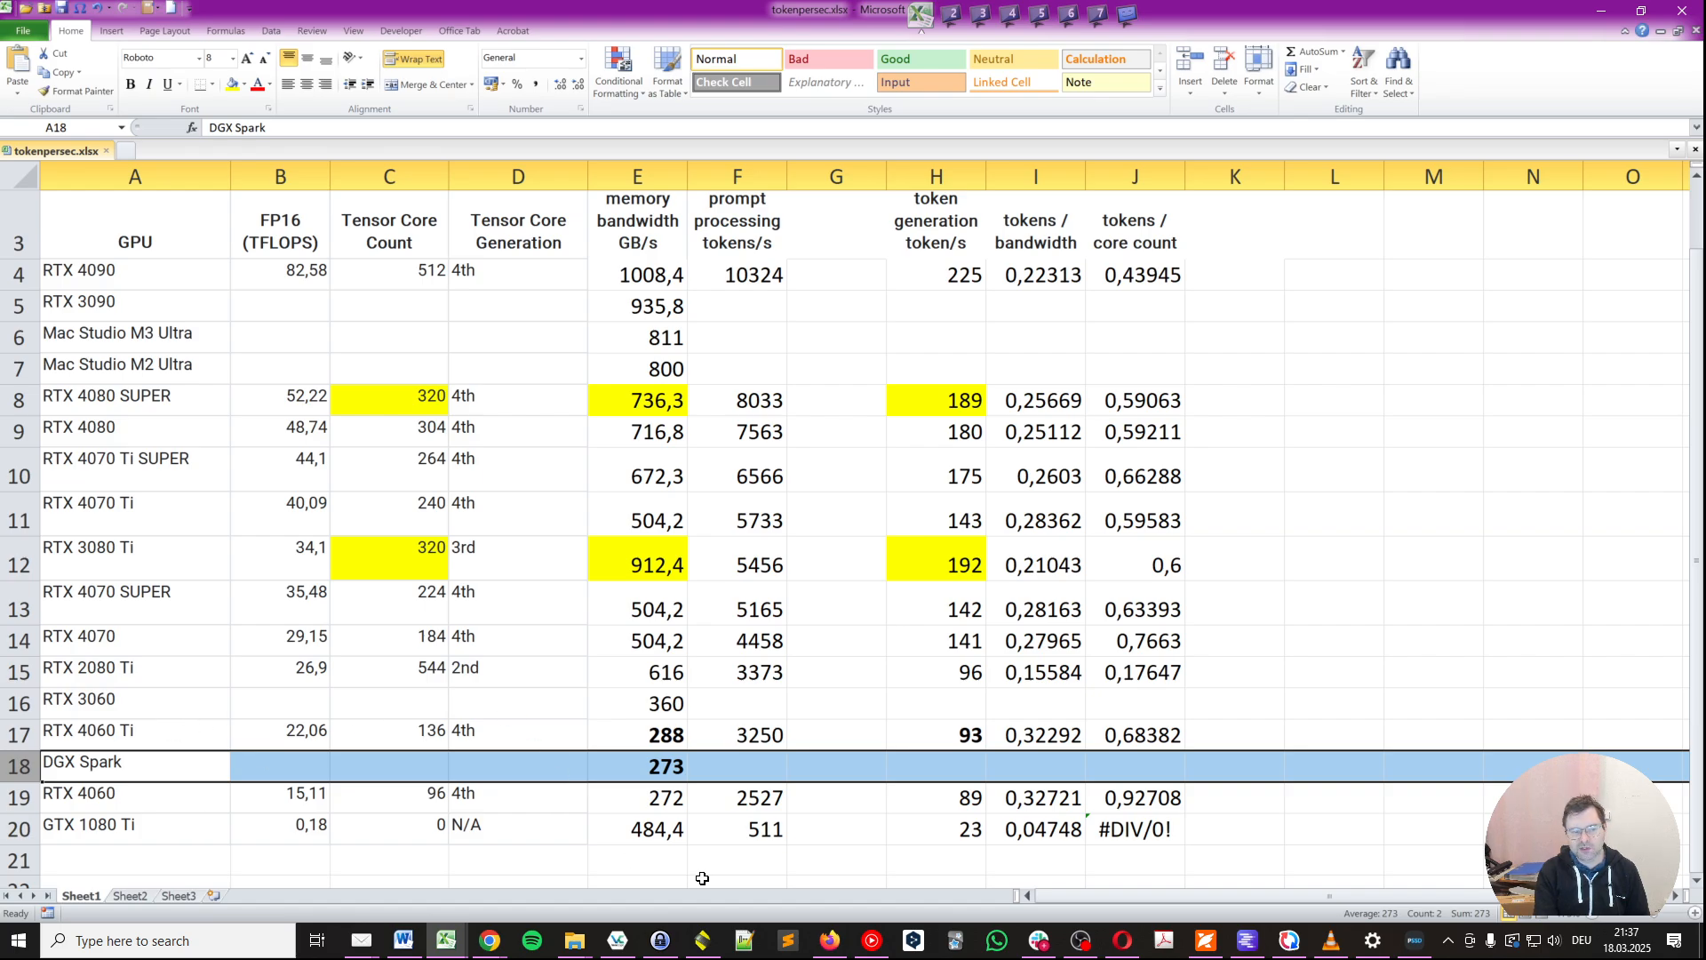
{"action": "mouse_move", "coordinate": [647, 803]}
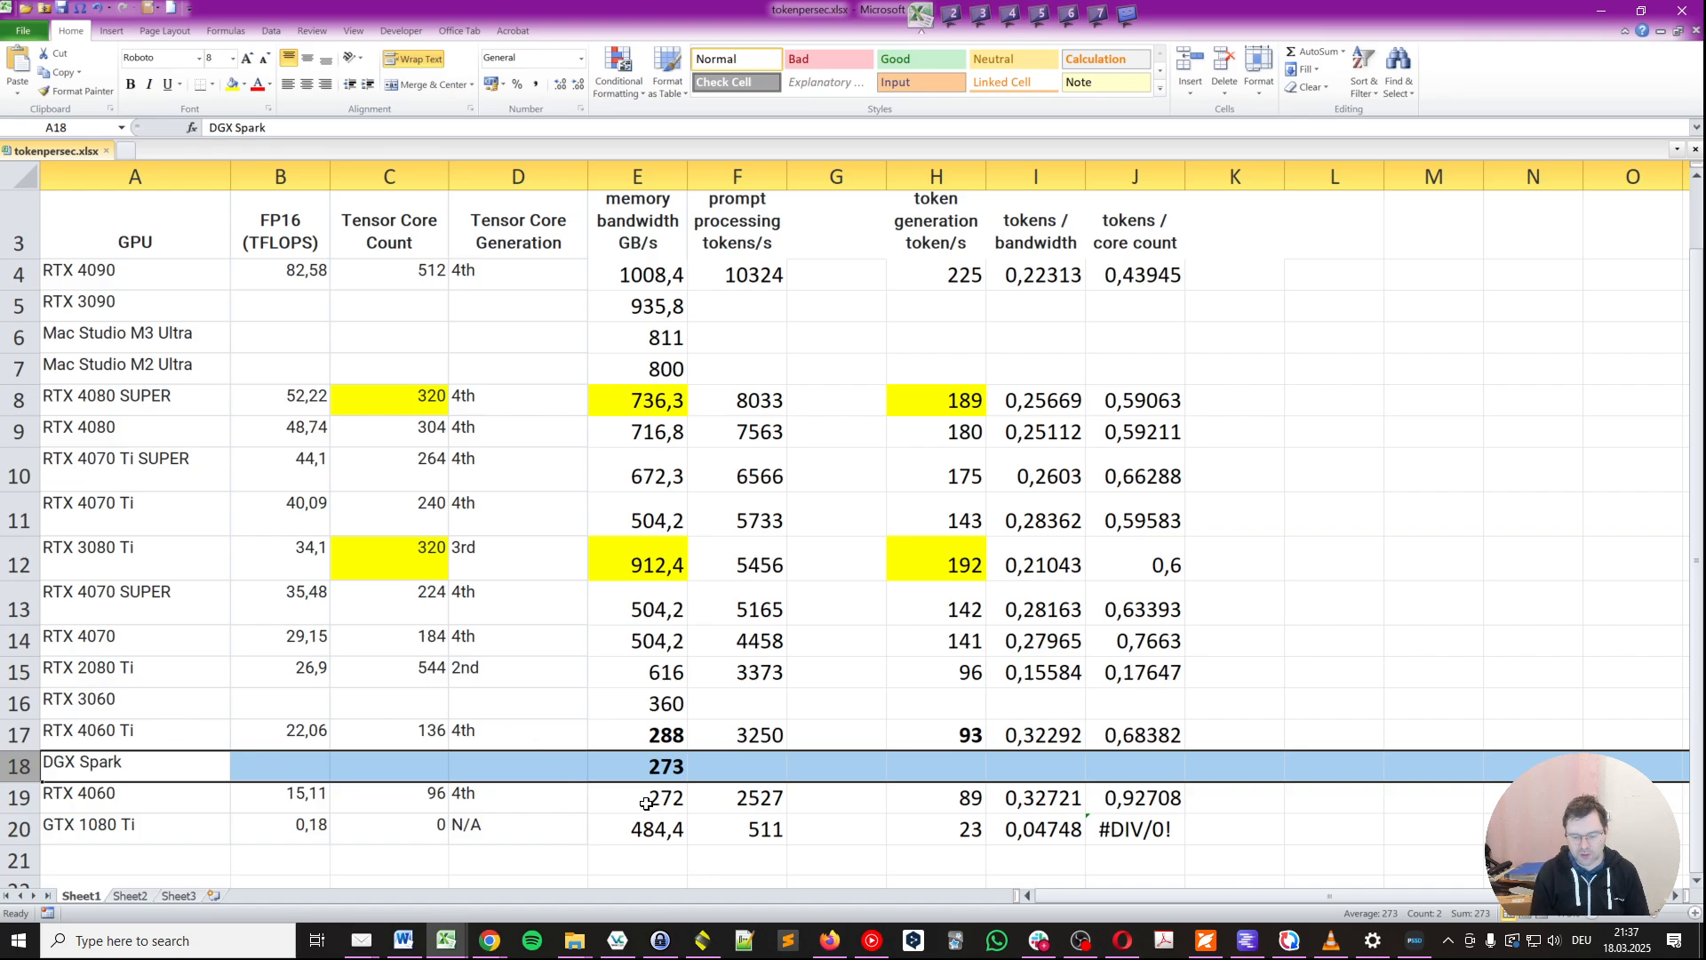
- Return to the DGX Spark specs, highlighting 'unified' in the 128 GB memory line
{"action": "left_click", "coordinate": [489, 940]}
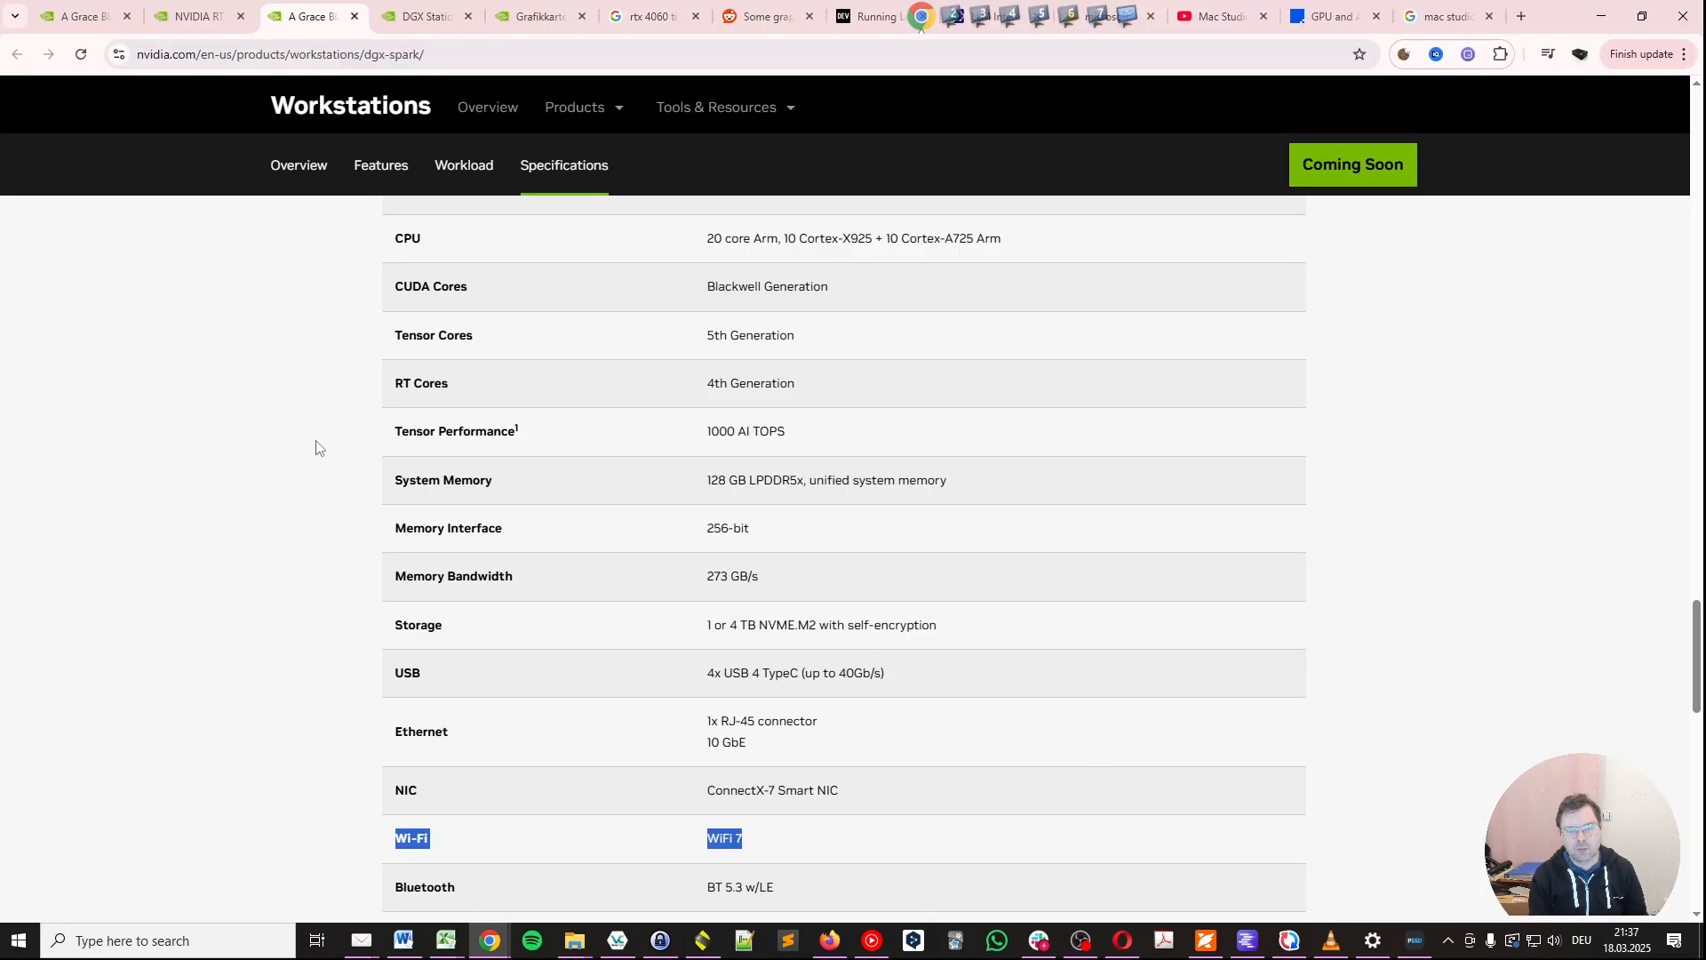
{"action": "double_click", "coordinate": [831, 480]}
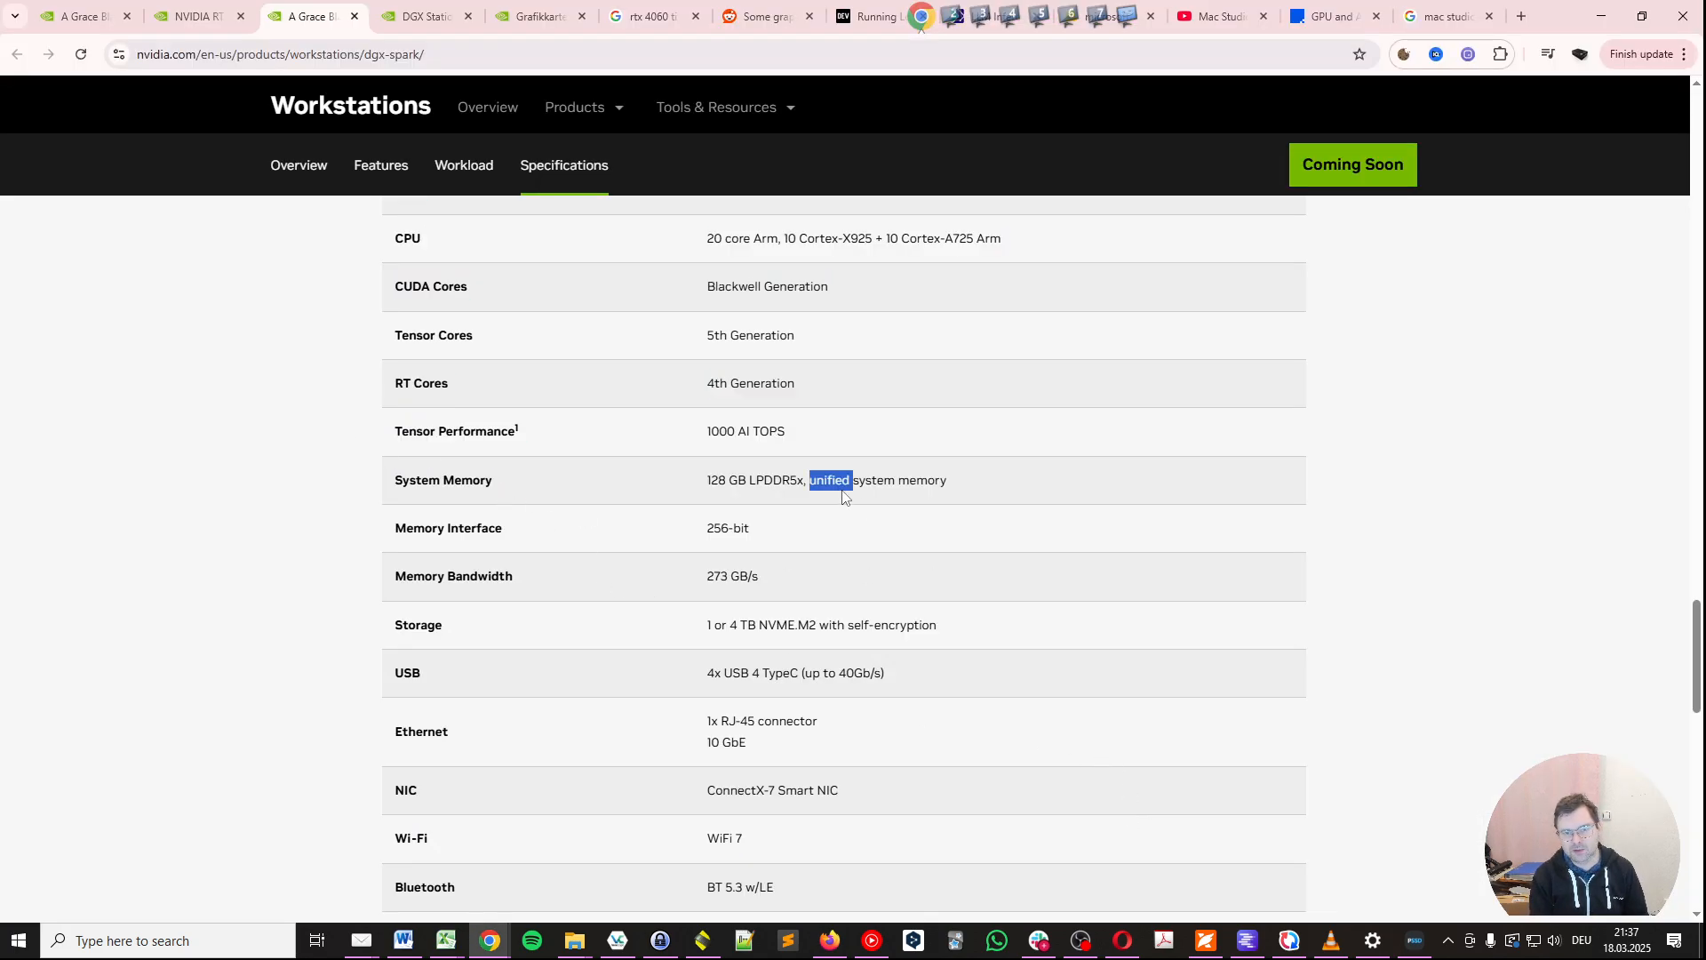
{"action": "left_click", "coordinate": [812, 528]}
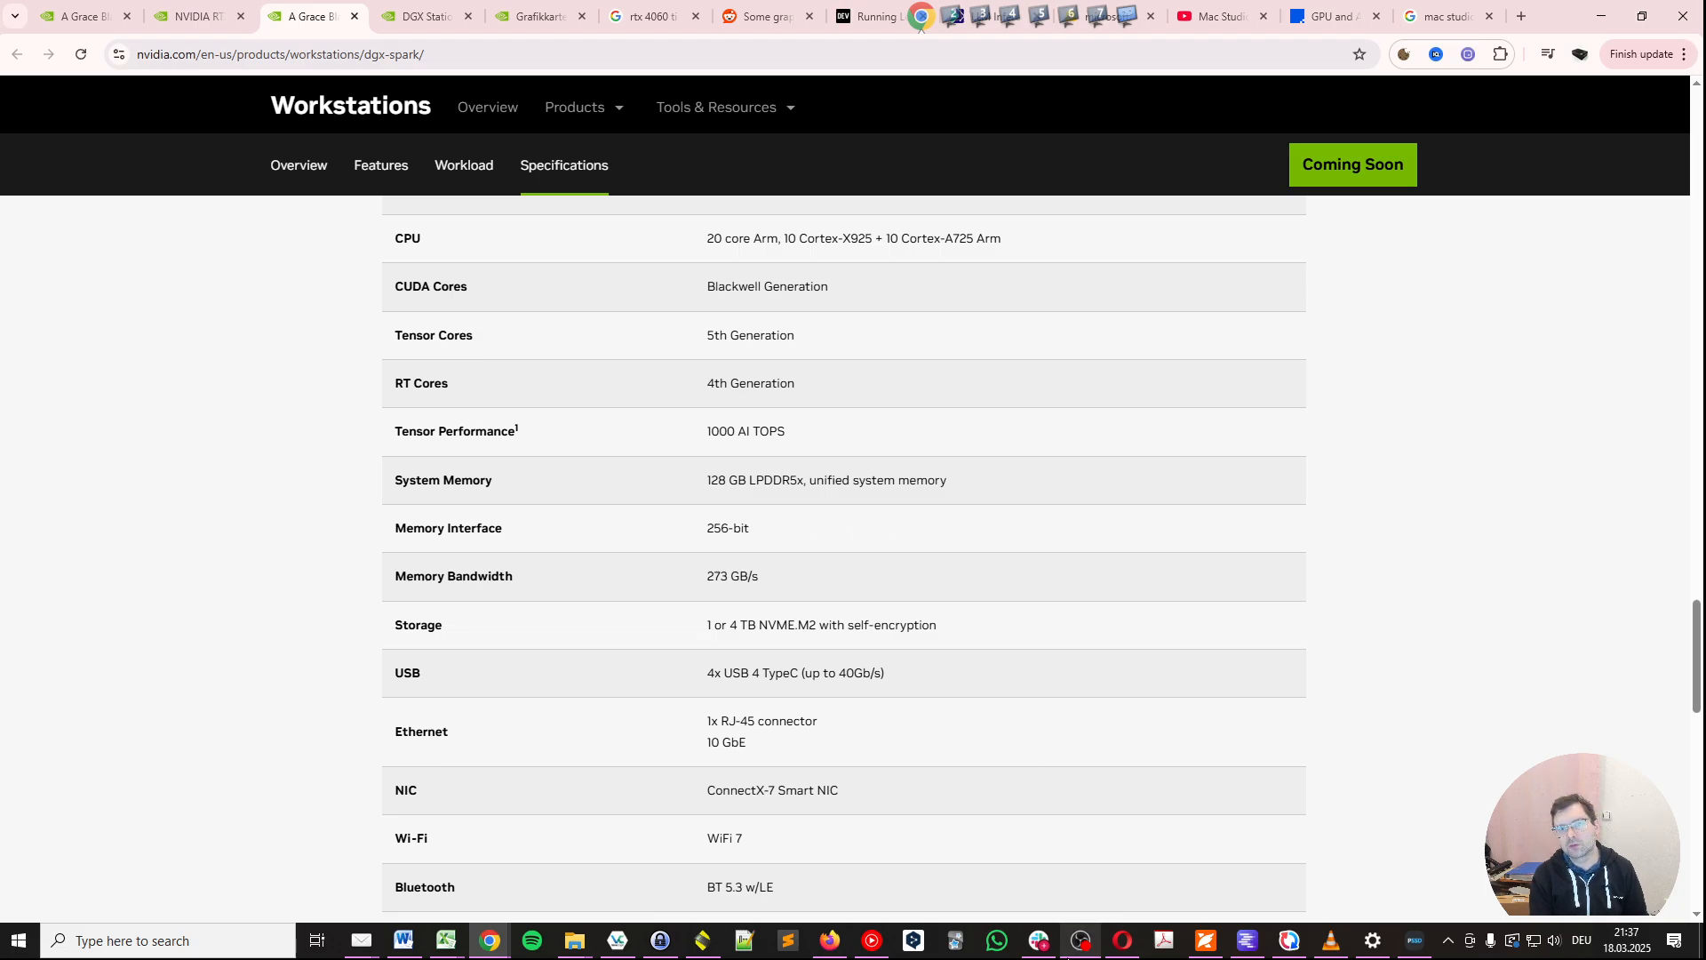
- Glance at the GPU and Apple Silicon benchmark chart, then maximize the Excel workbook
{"action": "left_click", "coordinate": [1331, 16]}
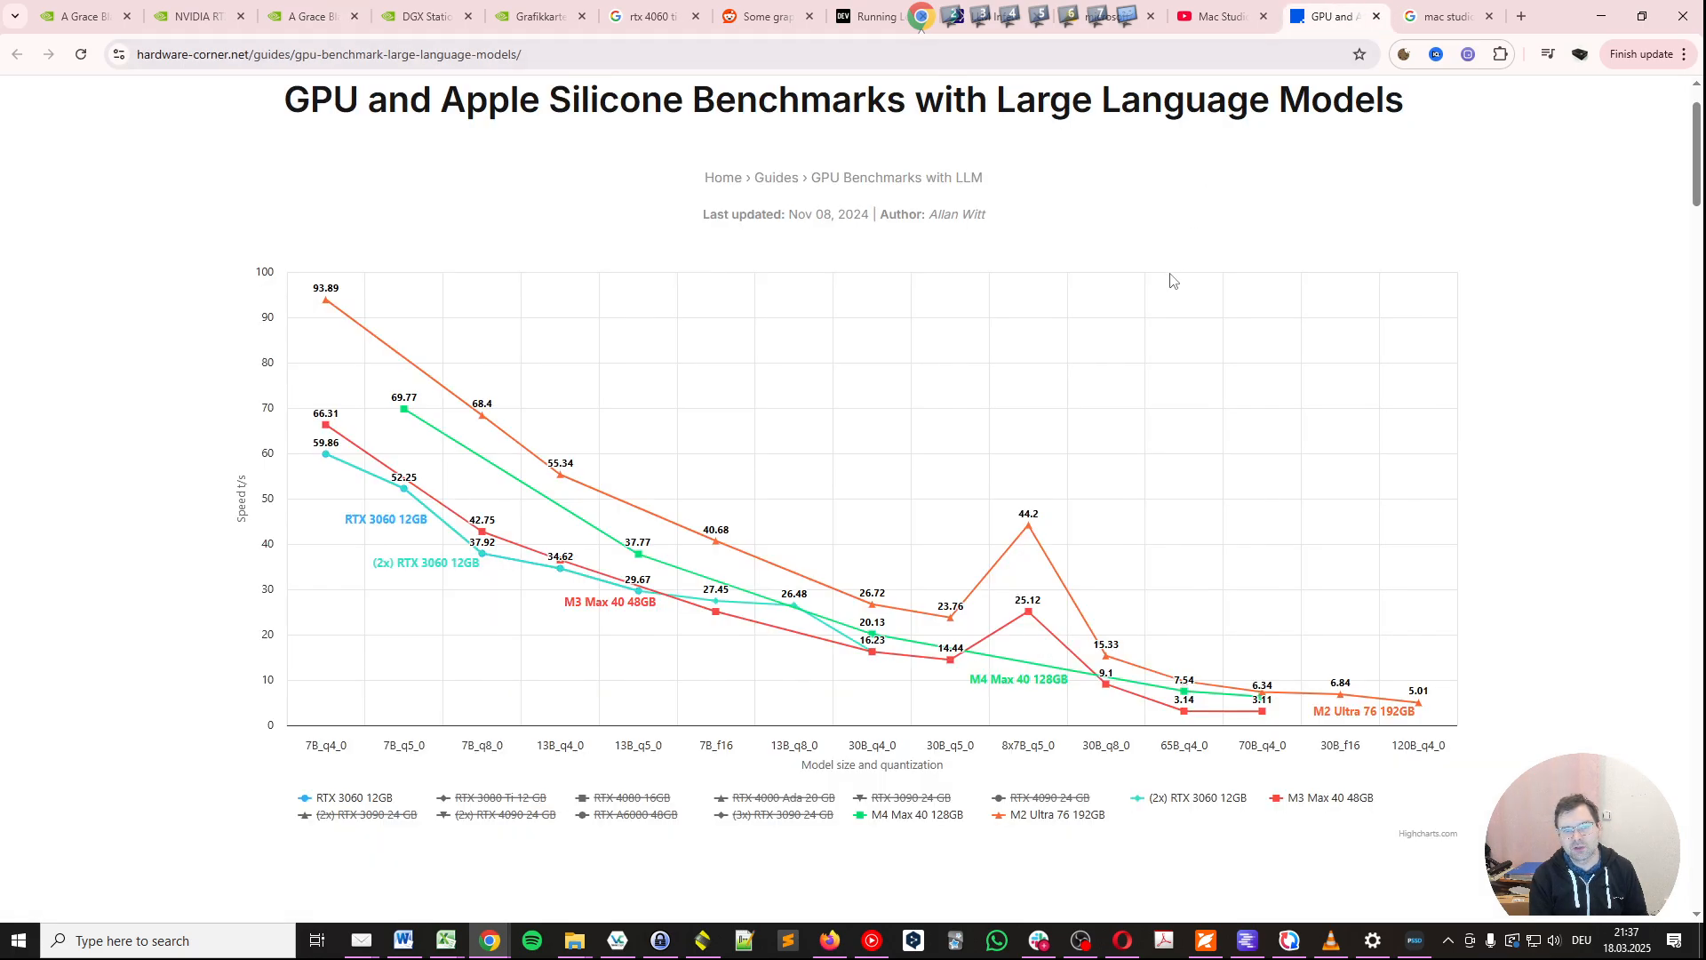
{"action": "mouse_move", "coordinate": [844, 766]}
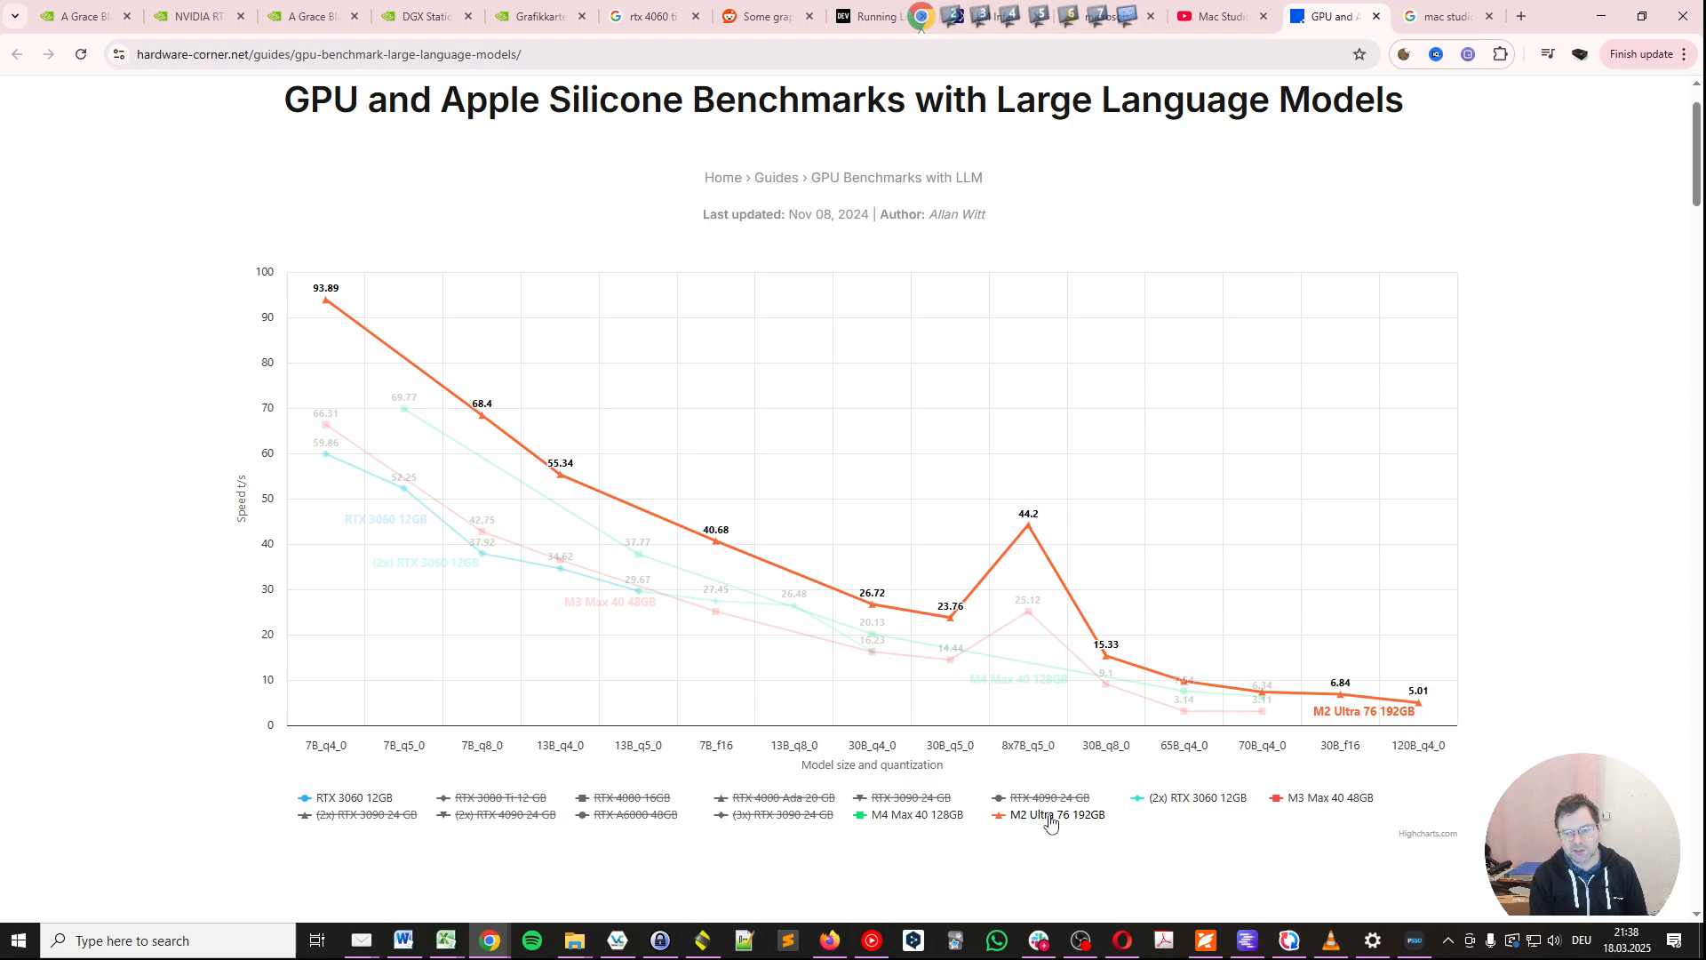
{"action": "mouse_move", "coordinate": [1291, 840]}
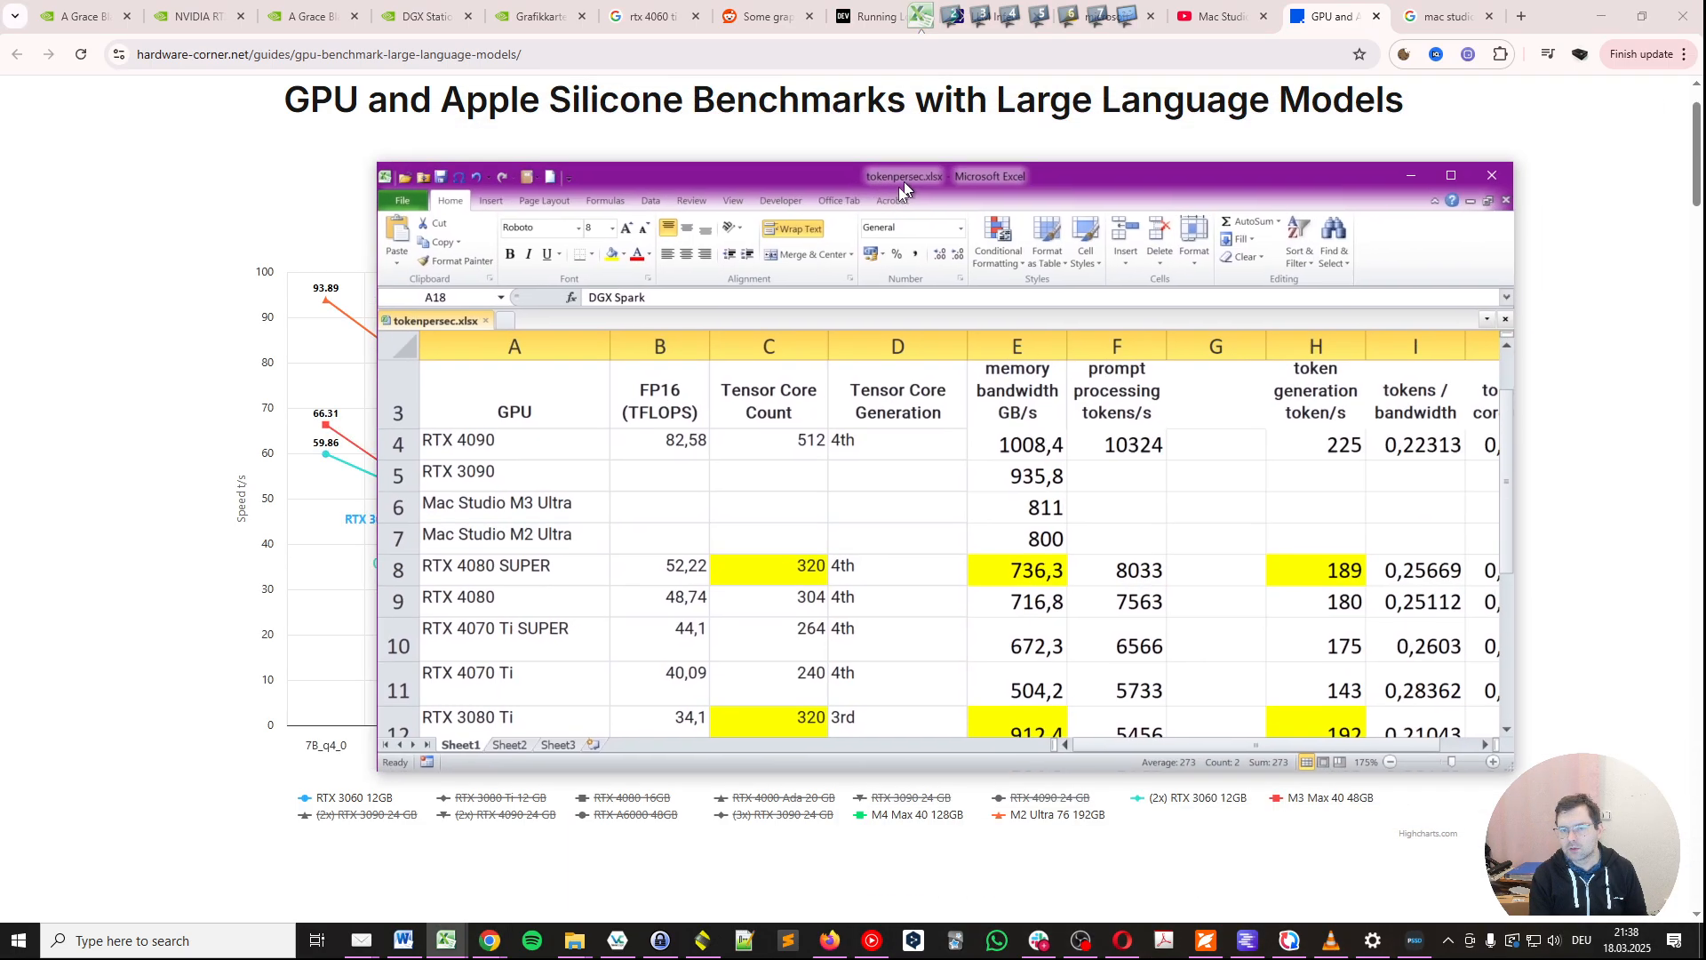
{"action": "left_click", "coordinate": [1450, 174]}
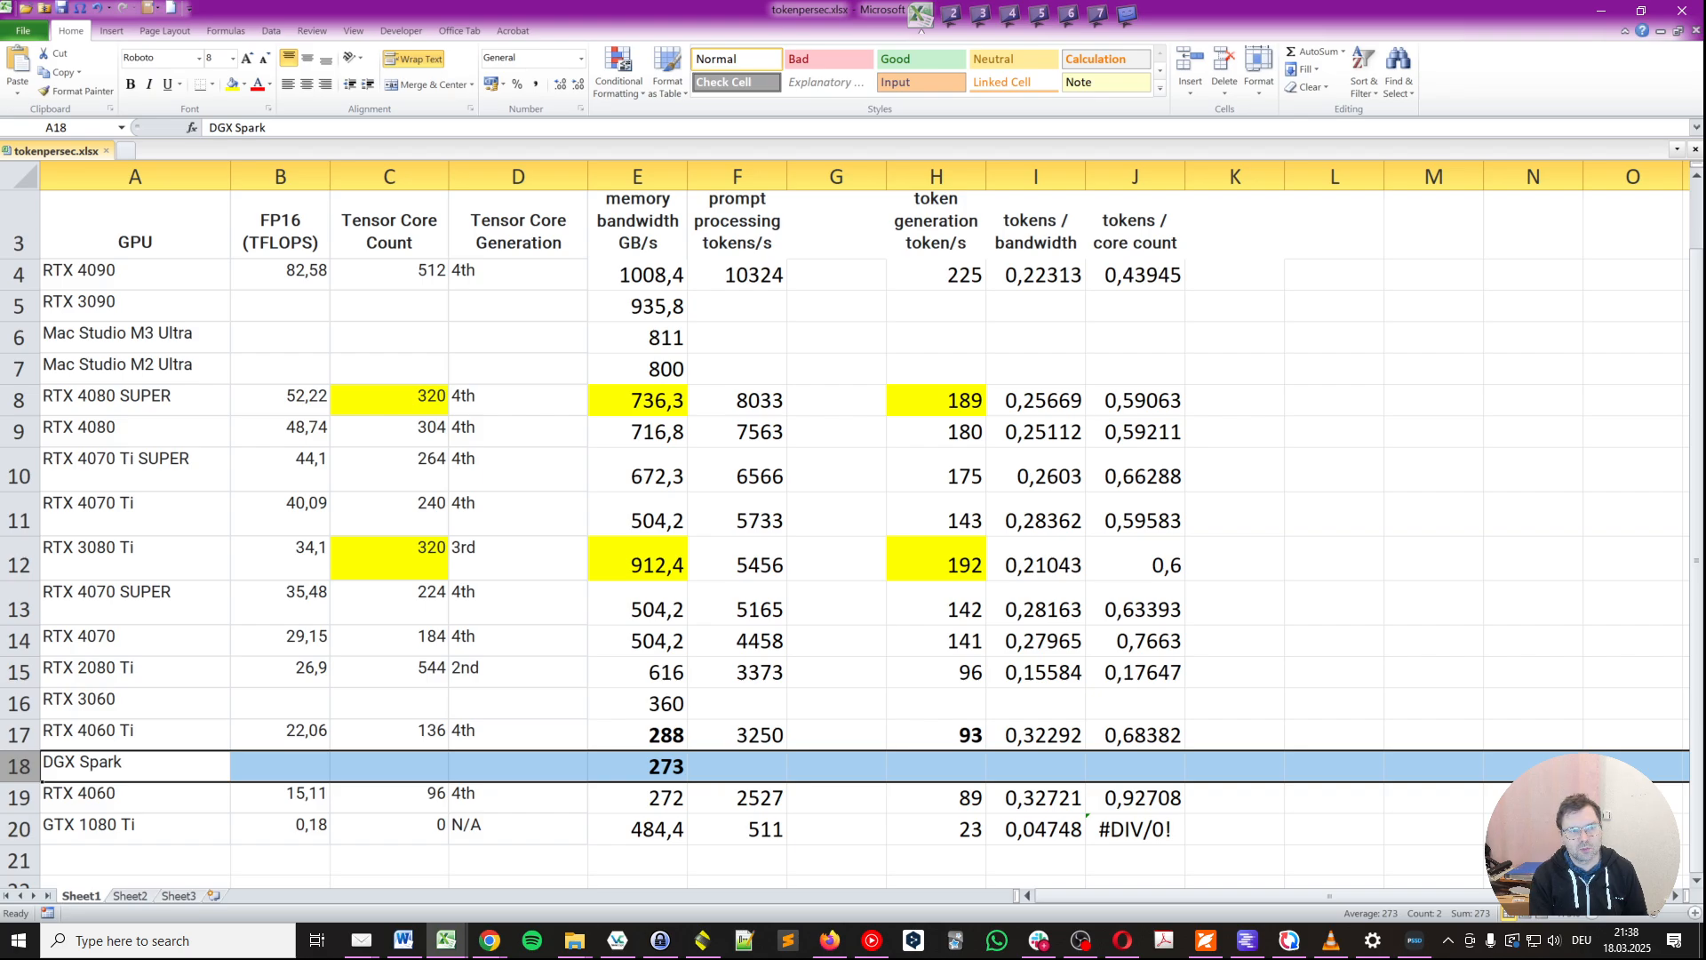
{"action": "left_click", "coordinate": [116, 364]}
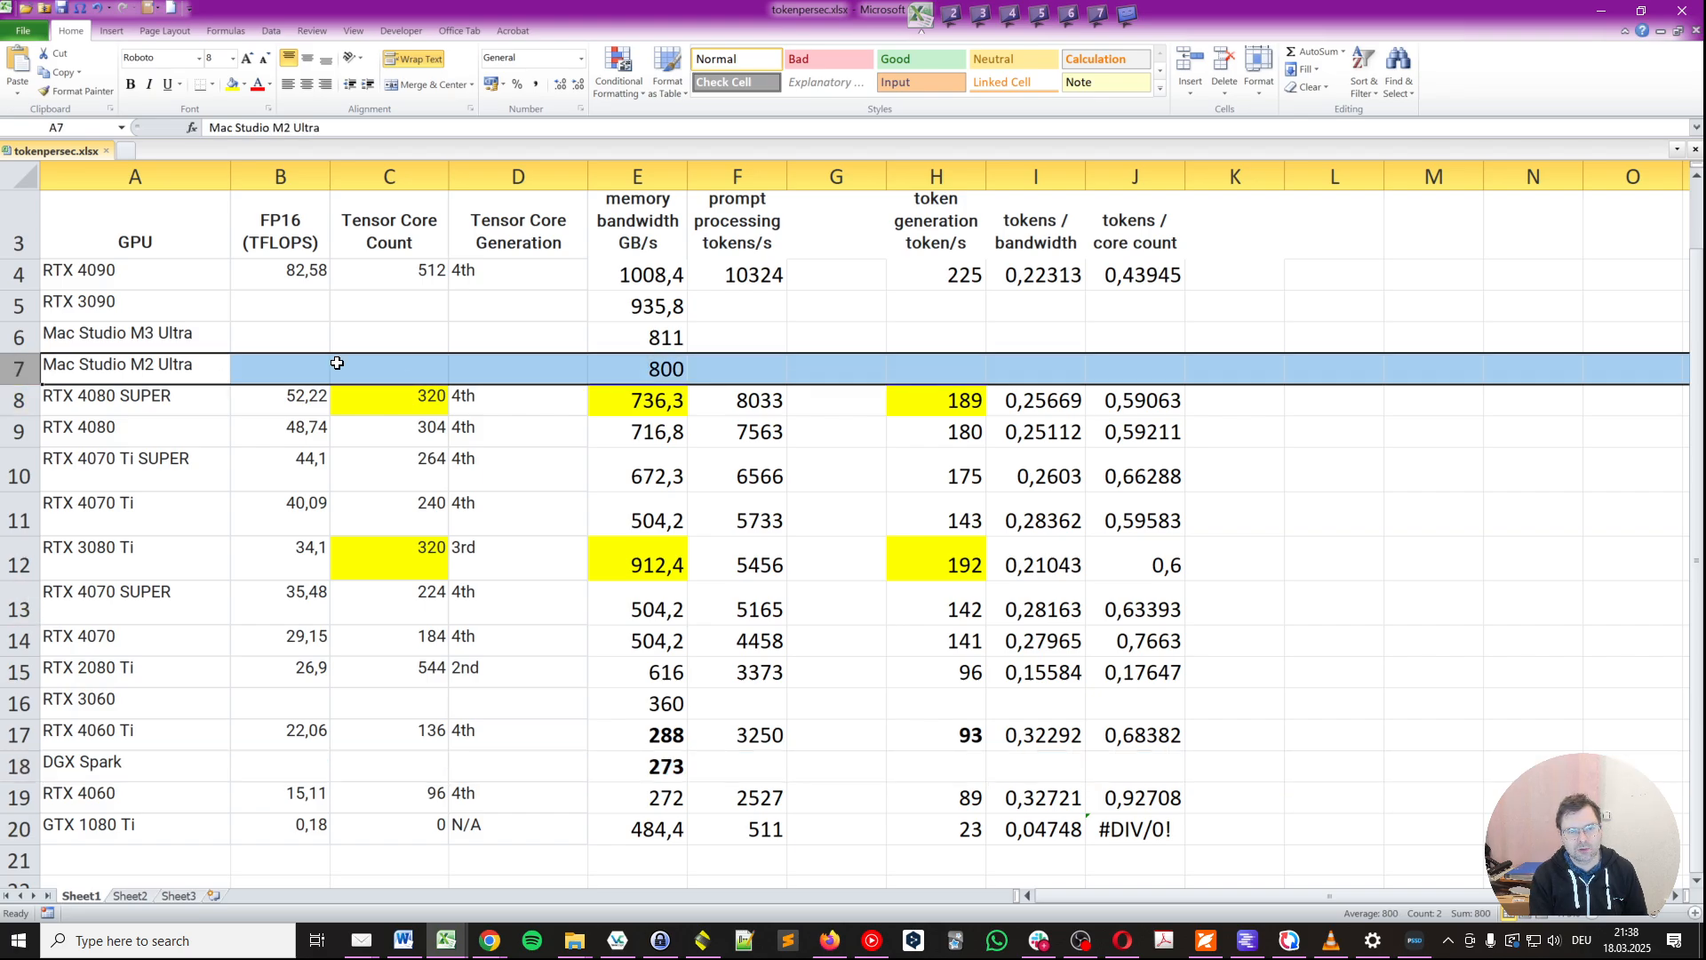
{"action": "mouse_move", "coordinate": [614, 385]}
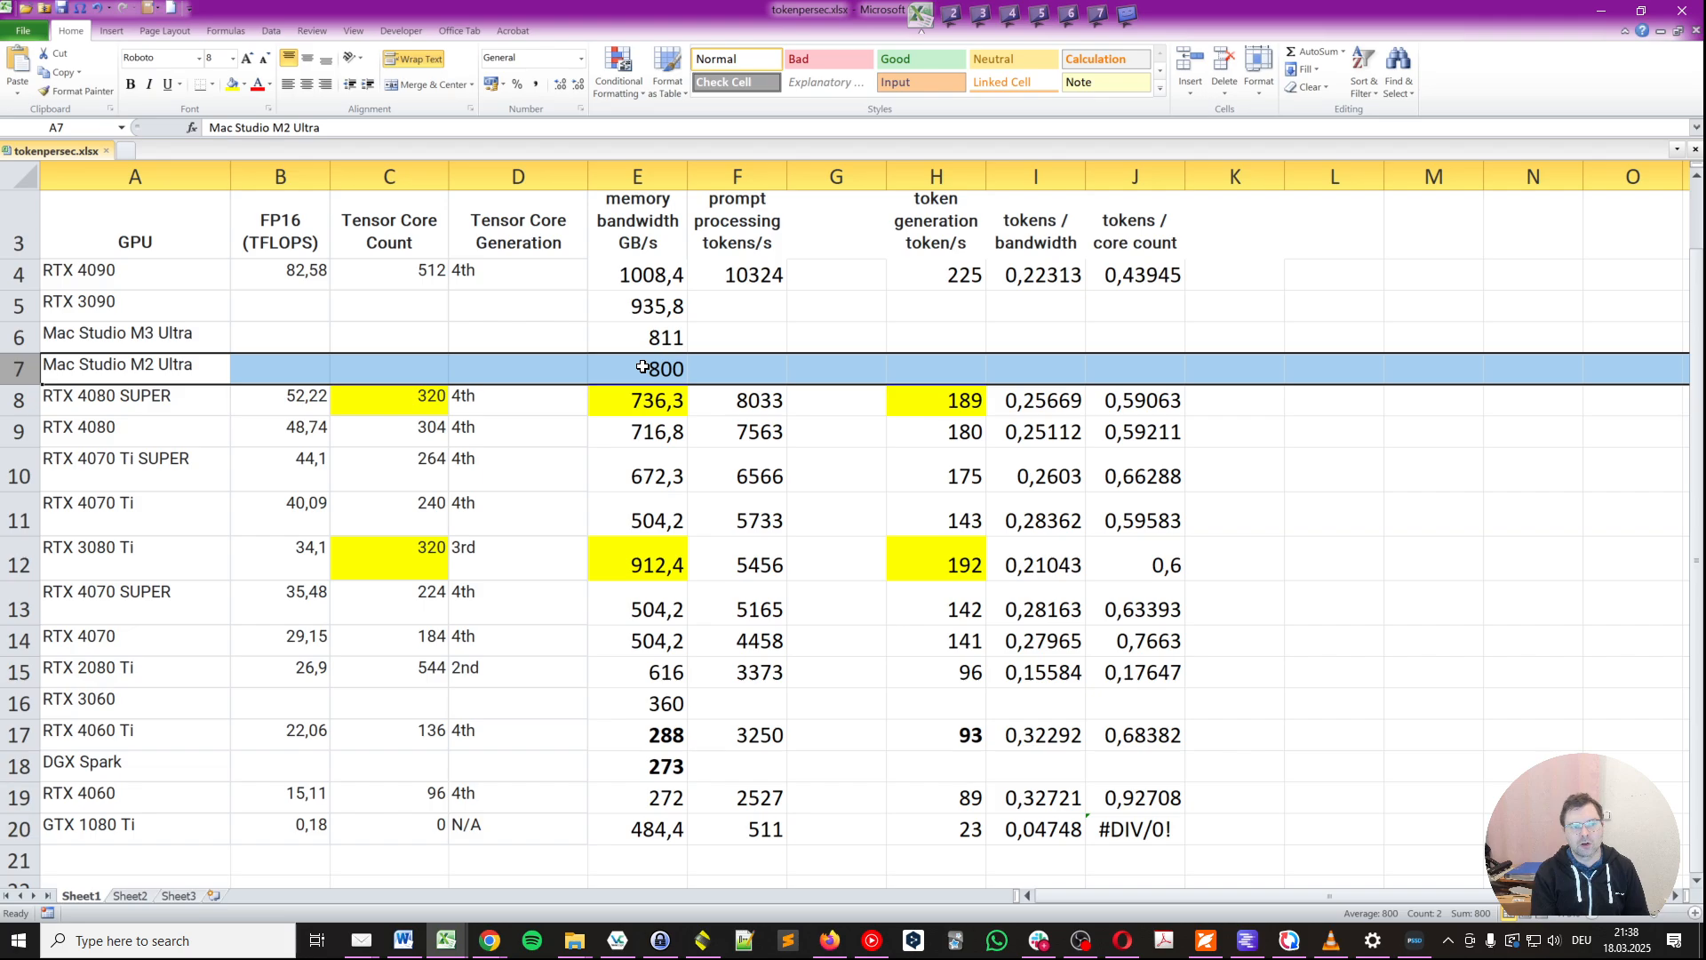
{"action": "mouse_move", "coordinate": [471, 16]}
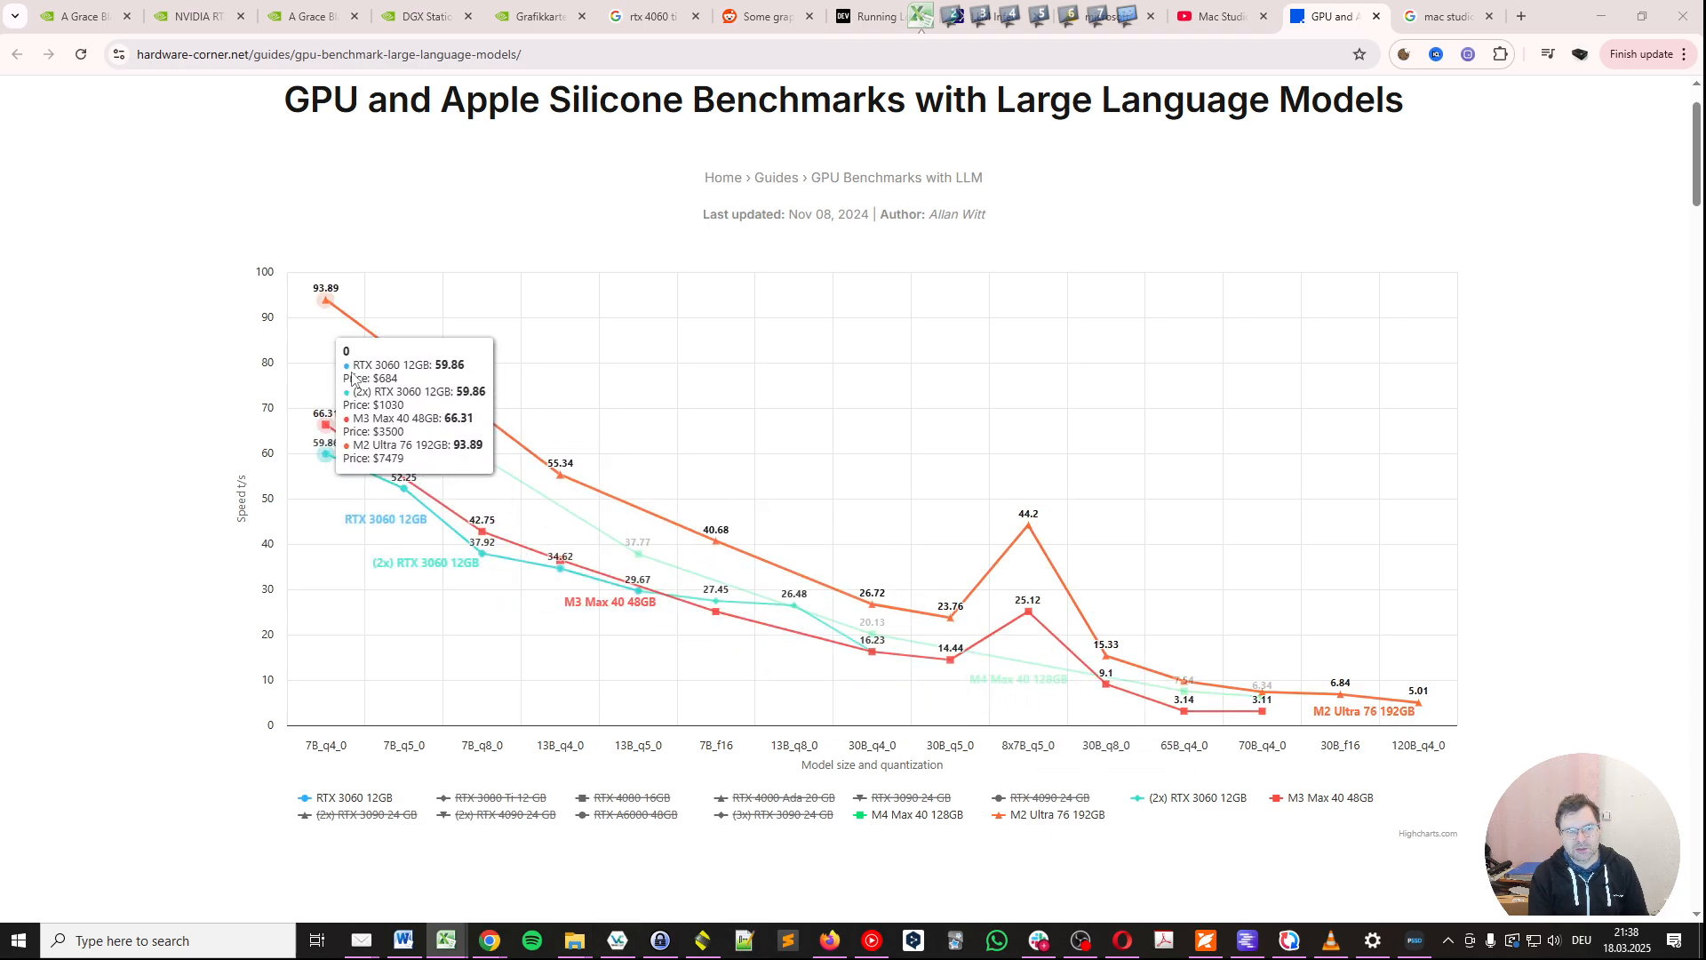
{"action": "mouse_move", "coordinate": [902, 607]}
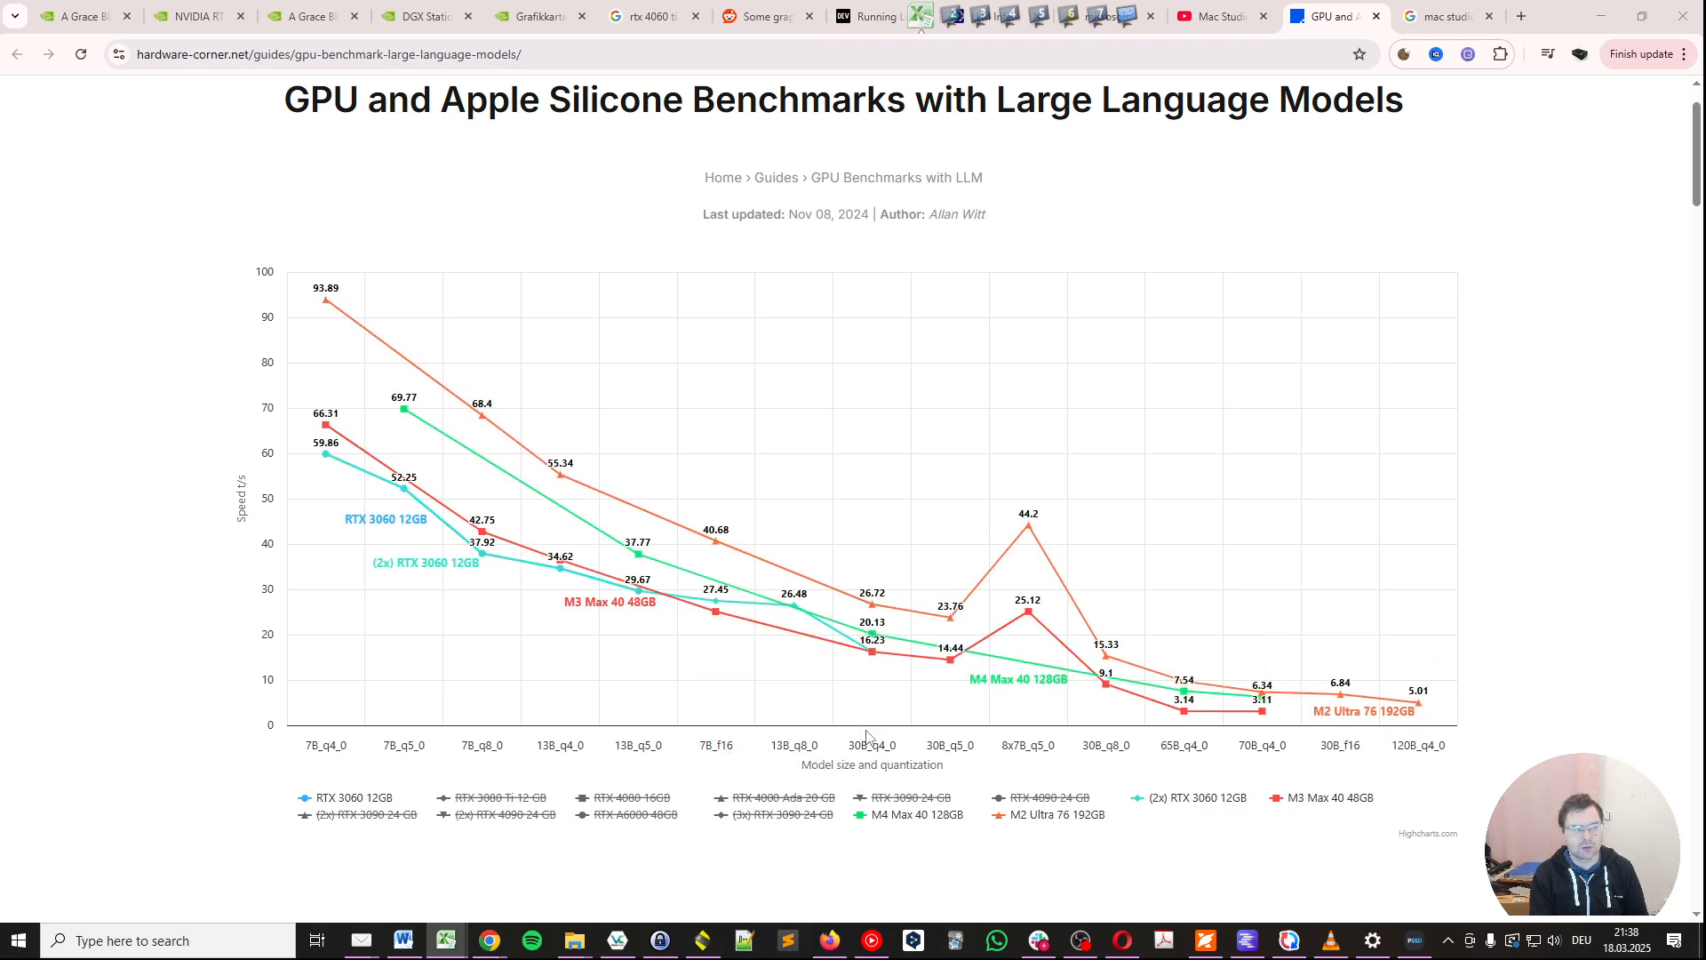
{"action": "mouse_move", "coordinate": [860, 739]}
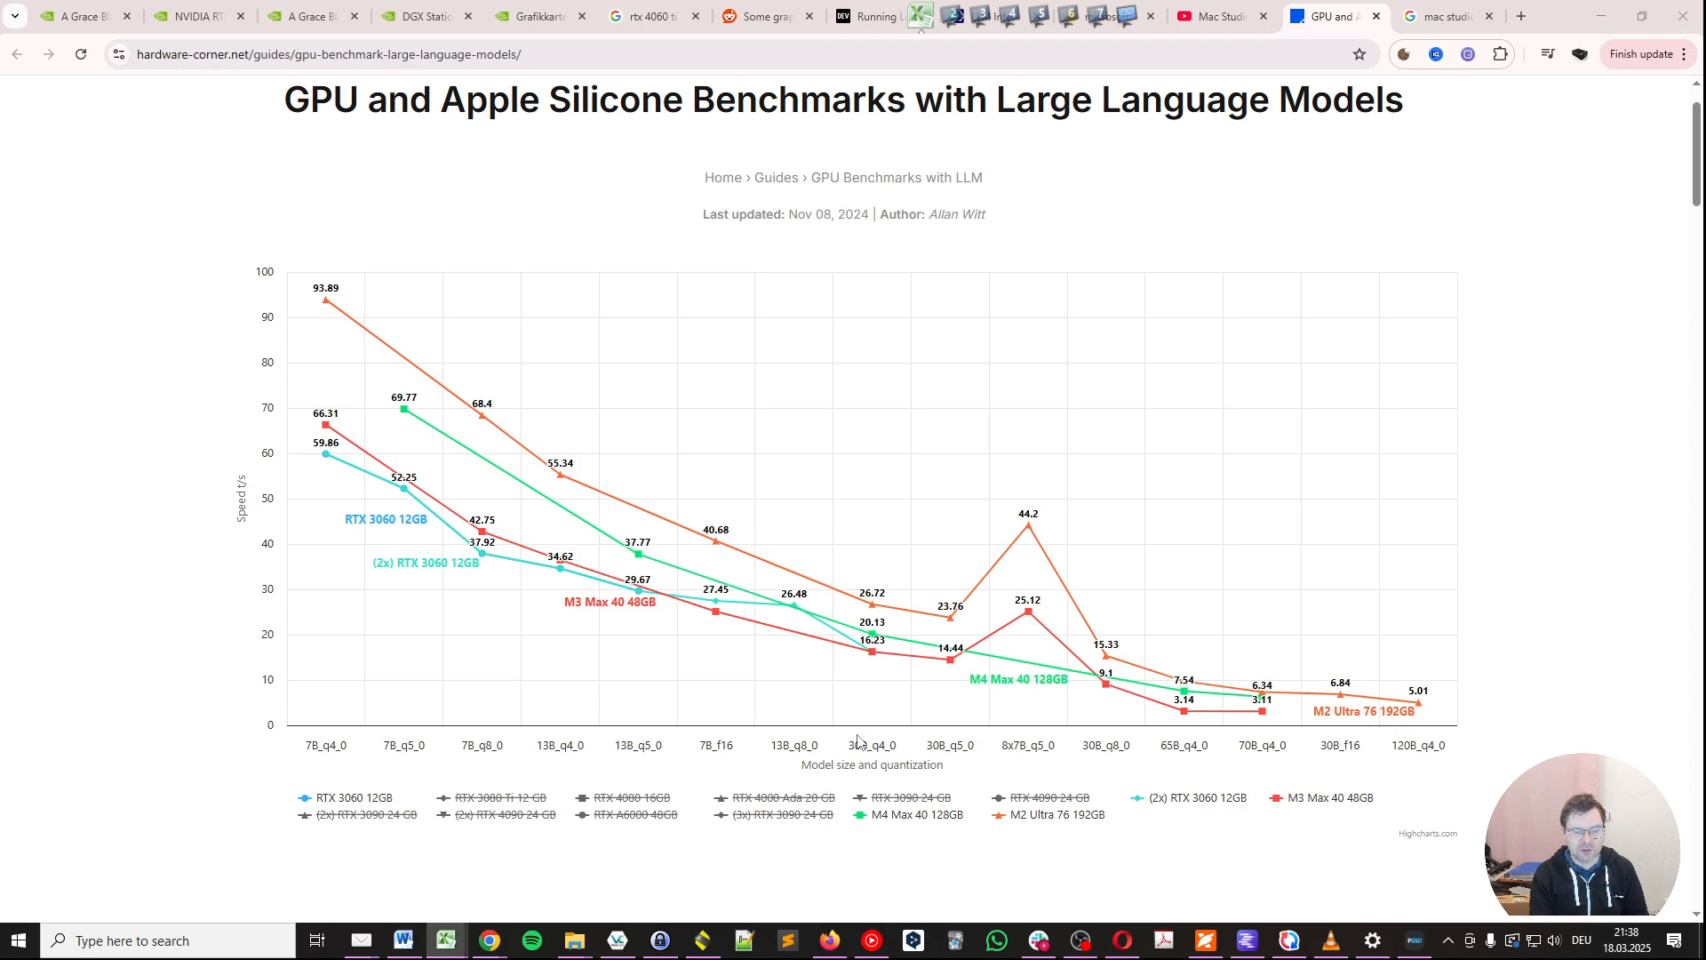
{"action": "mouse_move", "coordinate": [400, 513]}
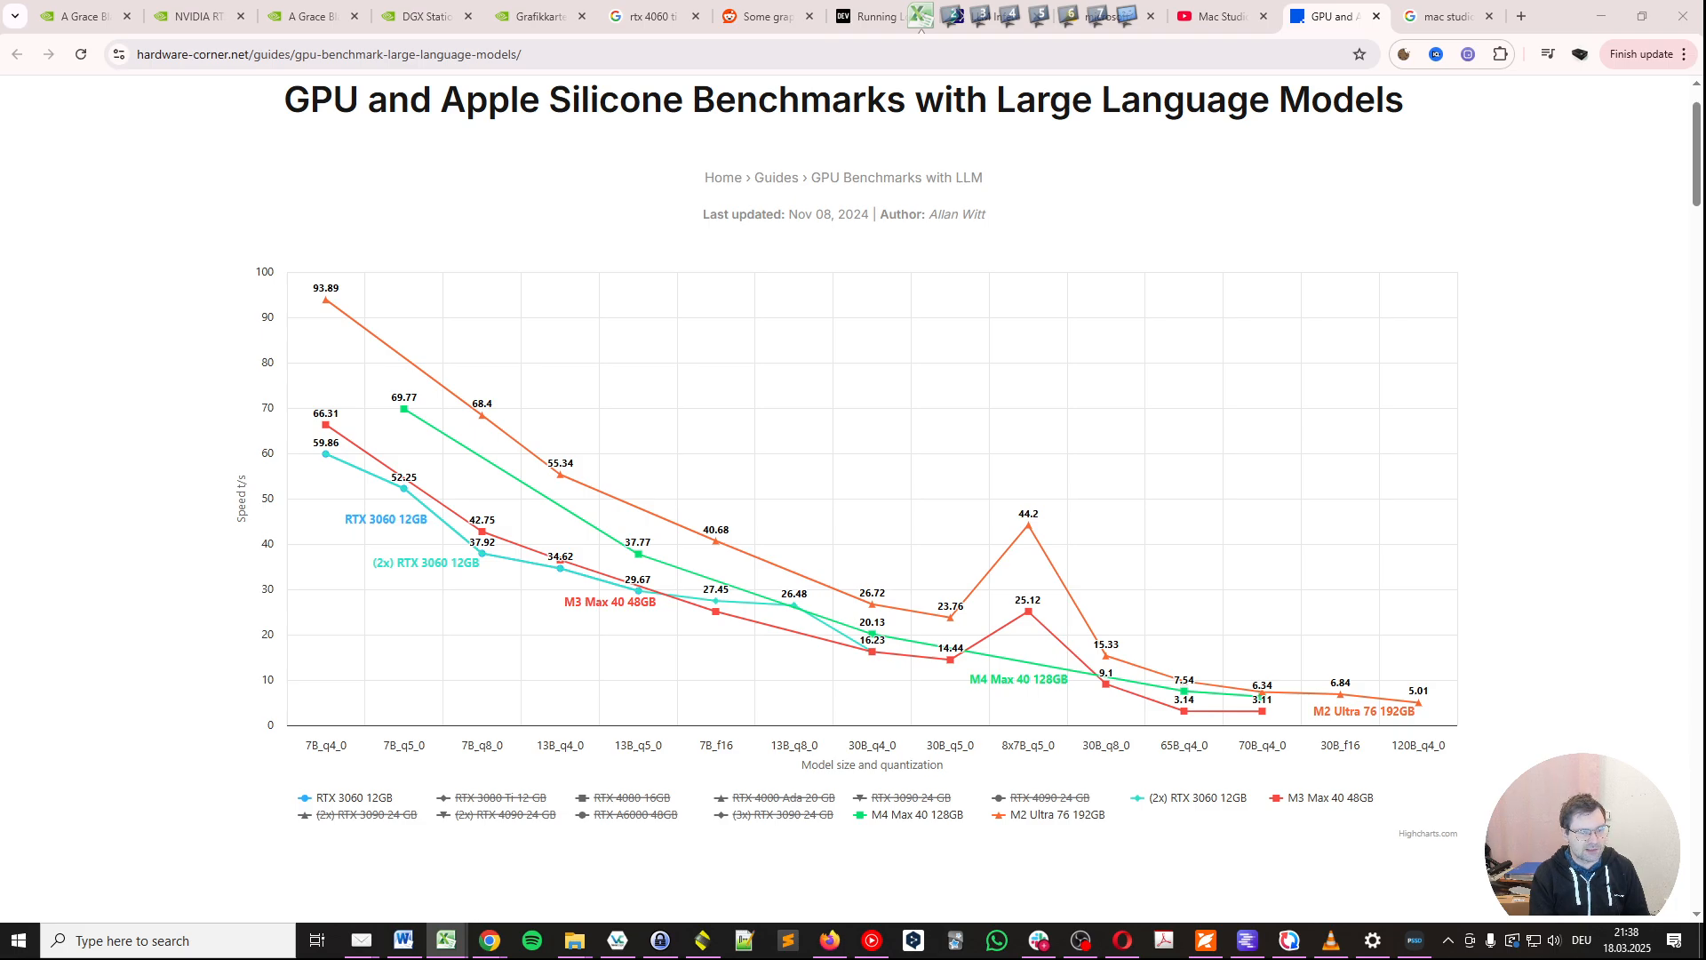
{"action": "mouse_move", "coordinate": [388, 798]}
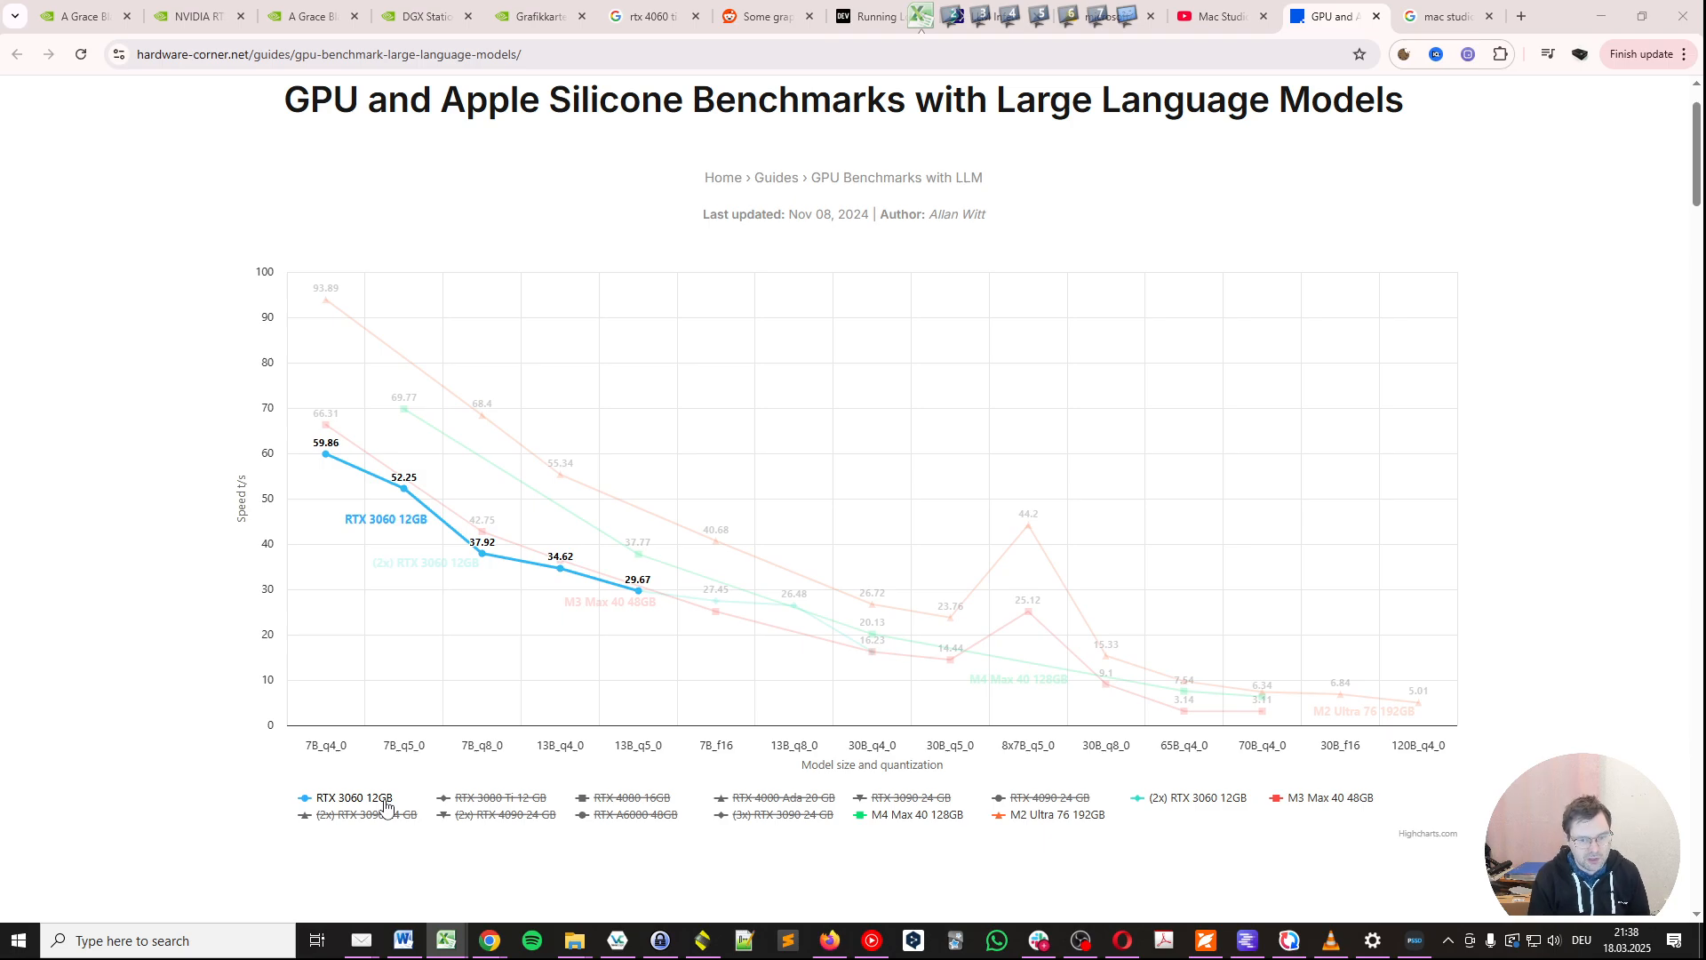
- Toggle the RTX 3060 12GB series off in the hardware-corner chart legend
{"action": "left_click", "coordinate": [1196, 797]}
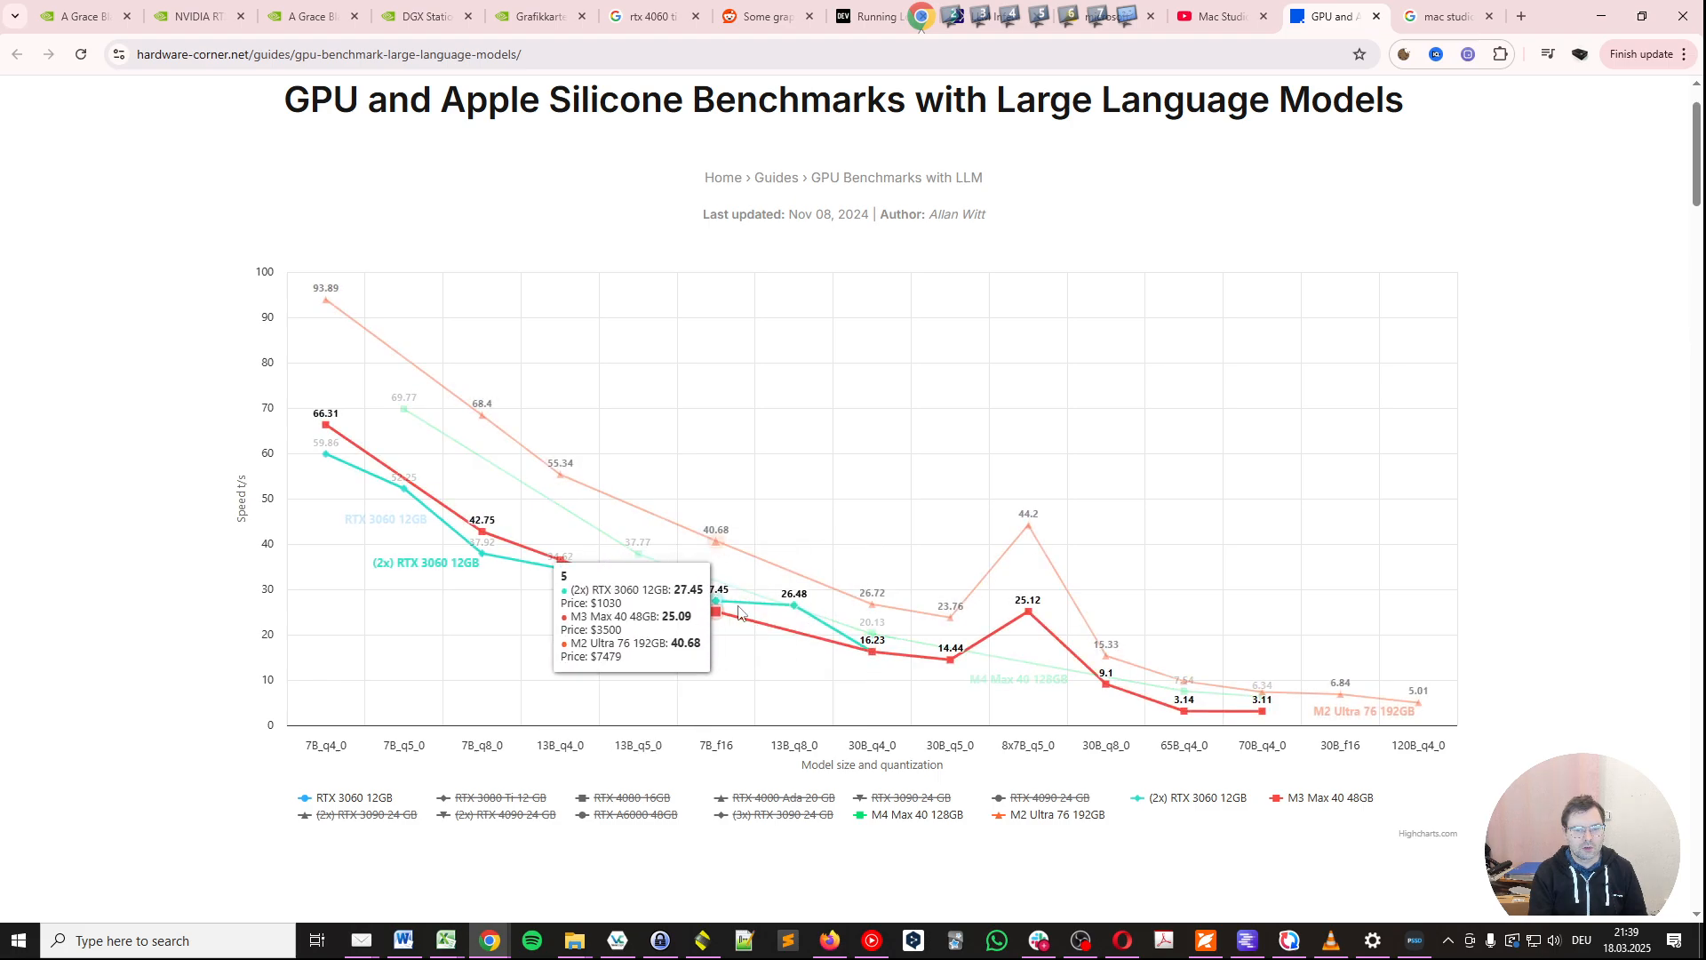
{"action": "mouse_move", "coordinate": [800, 632]}
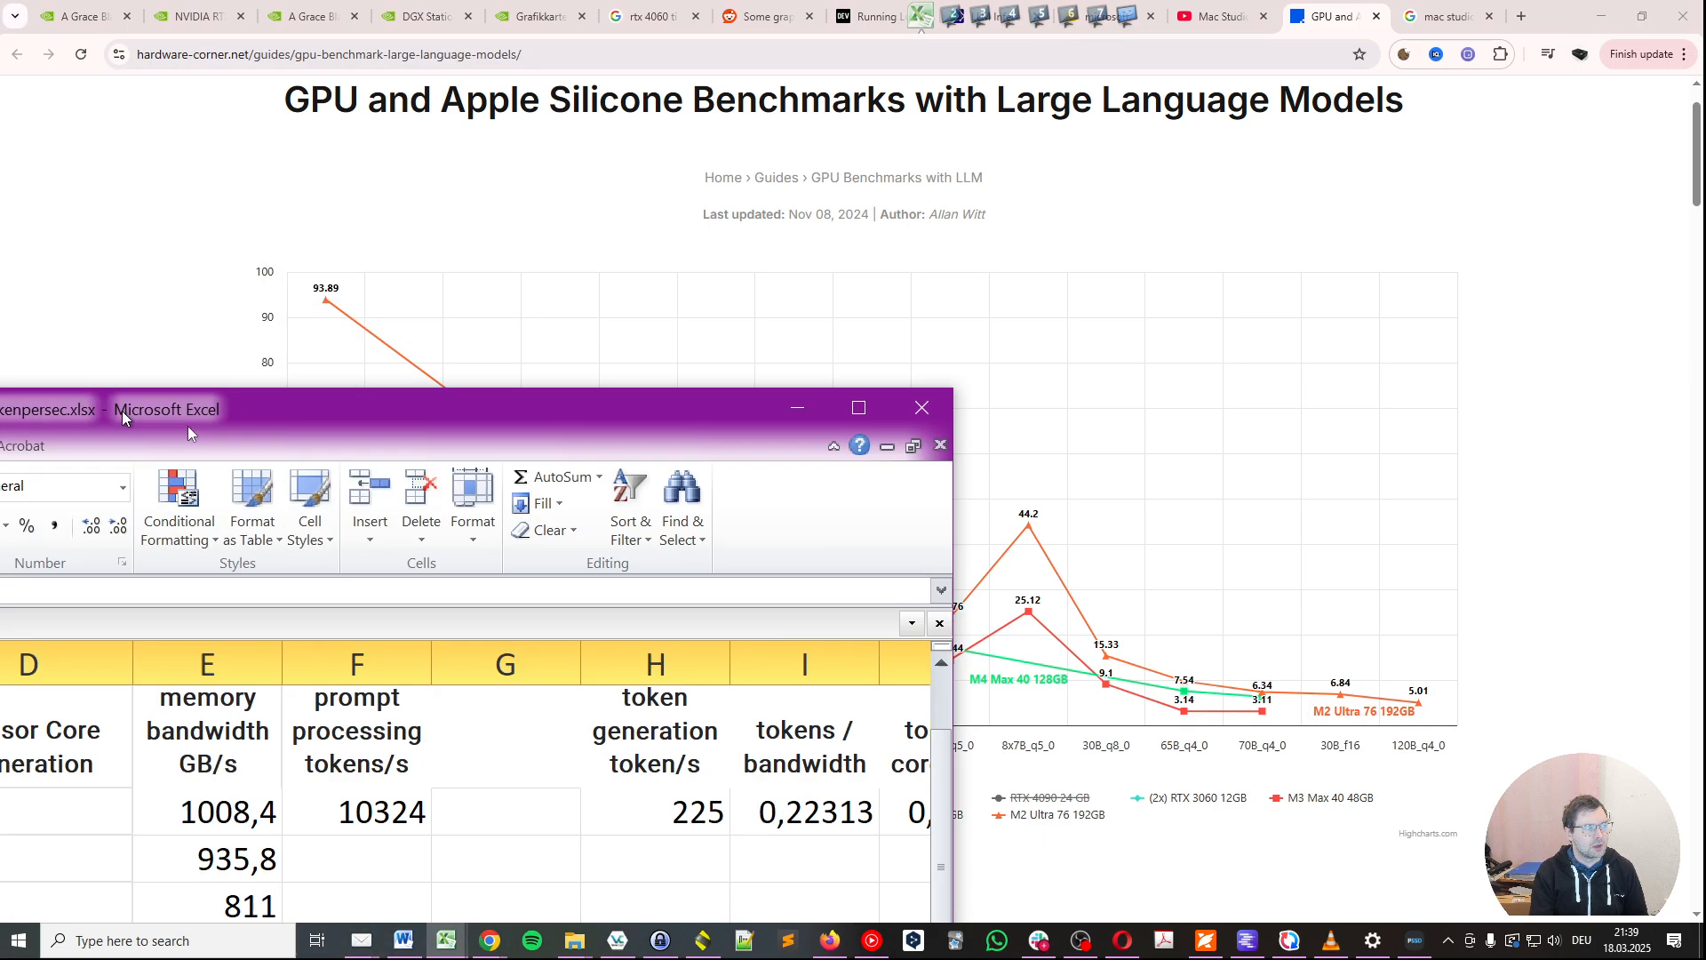
- Maximize Excel and select the RTX 3060 row to inspect its 360 GB/s in E16
{"action": "left_click", "coordinate": [858, 407]}
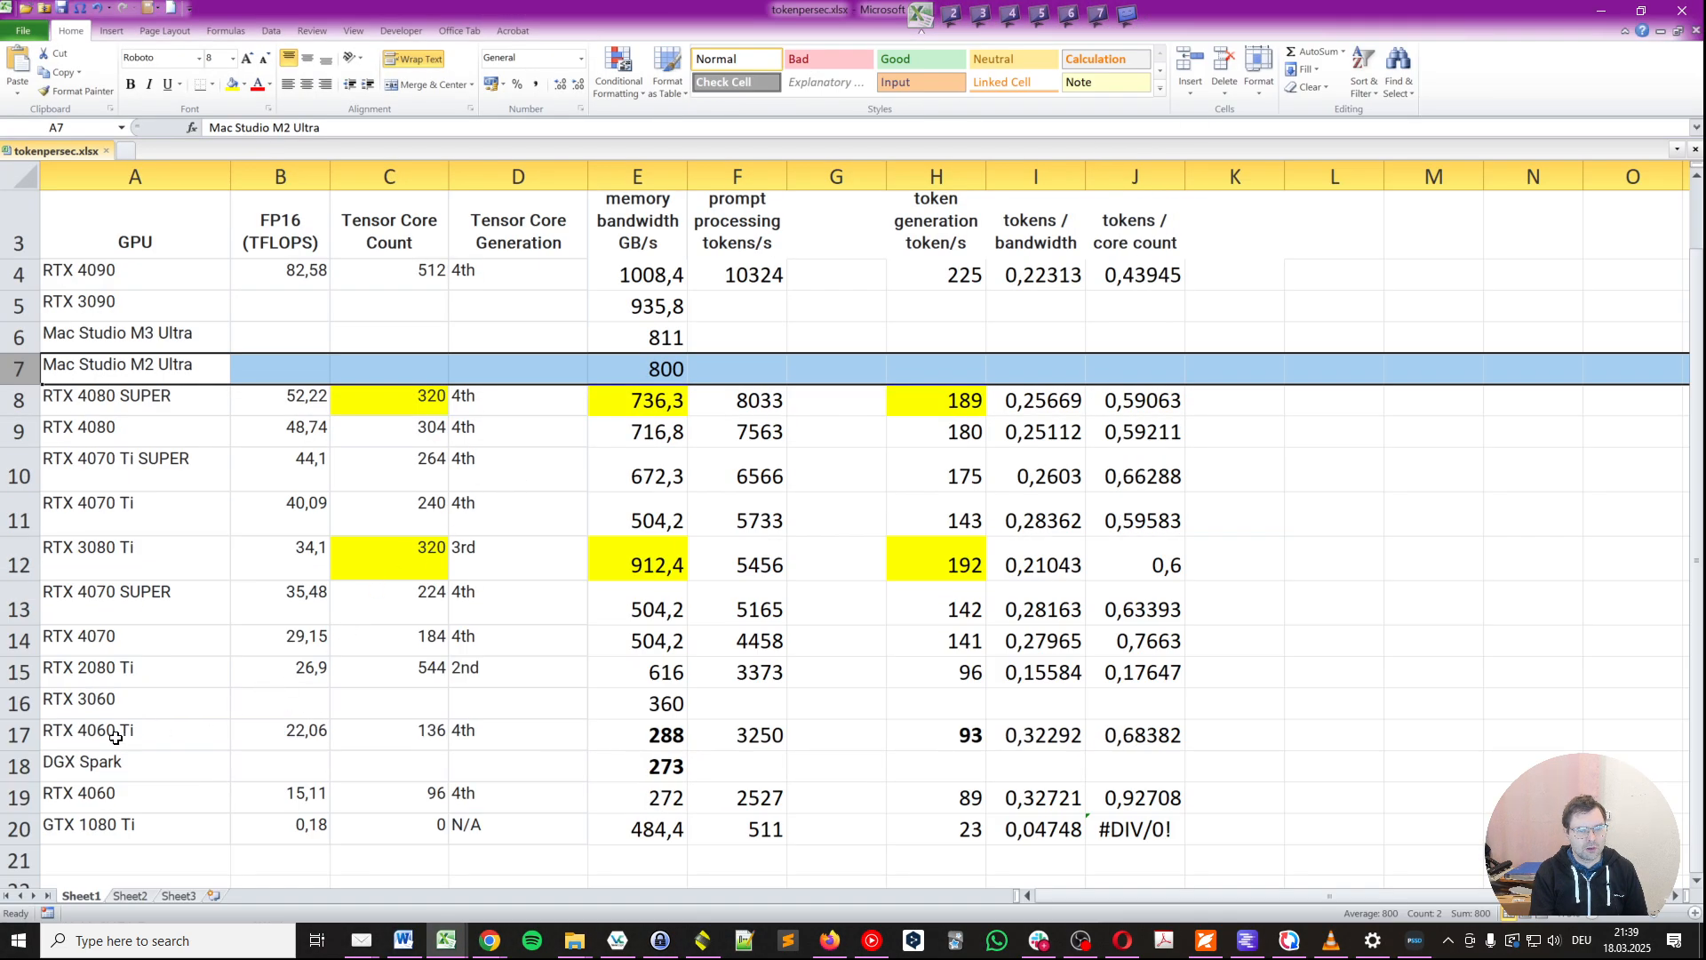
{"action": "left_click", "coordinate": [89, 700]}
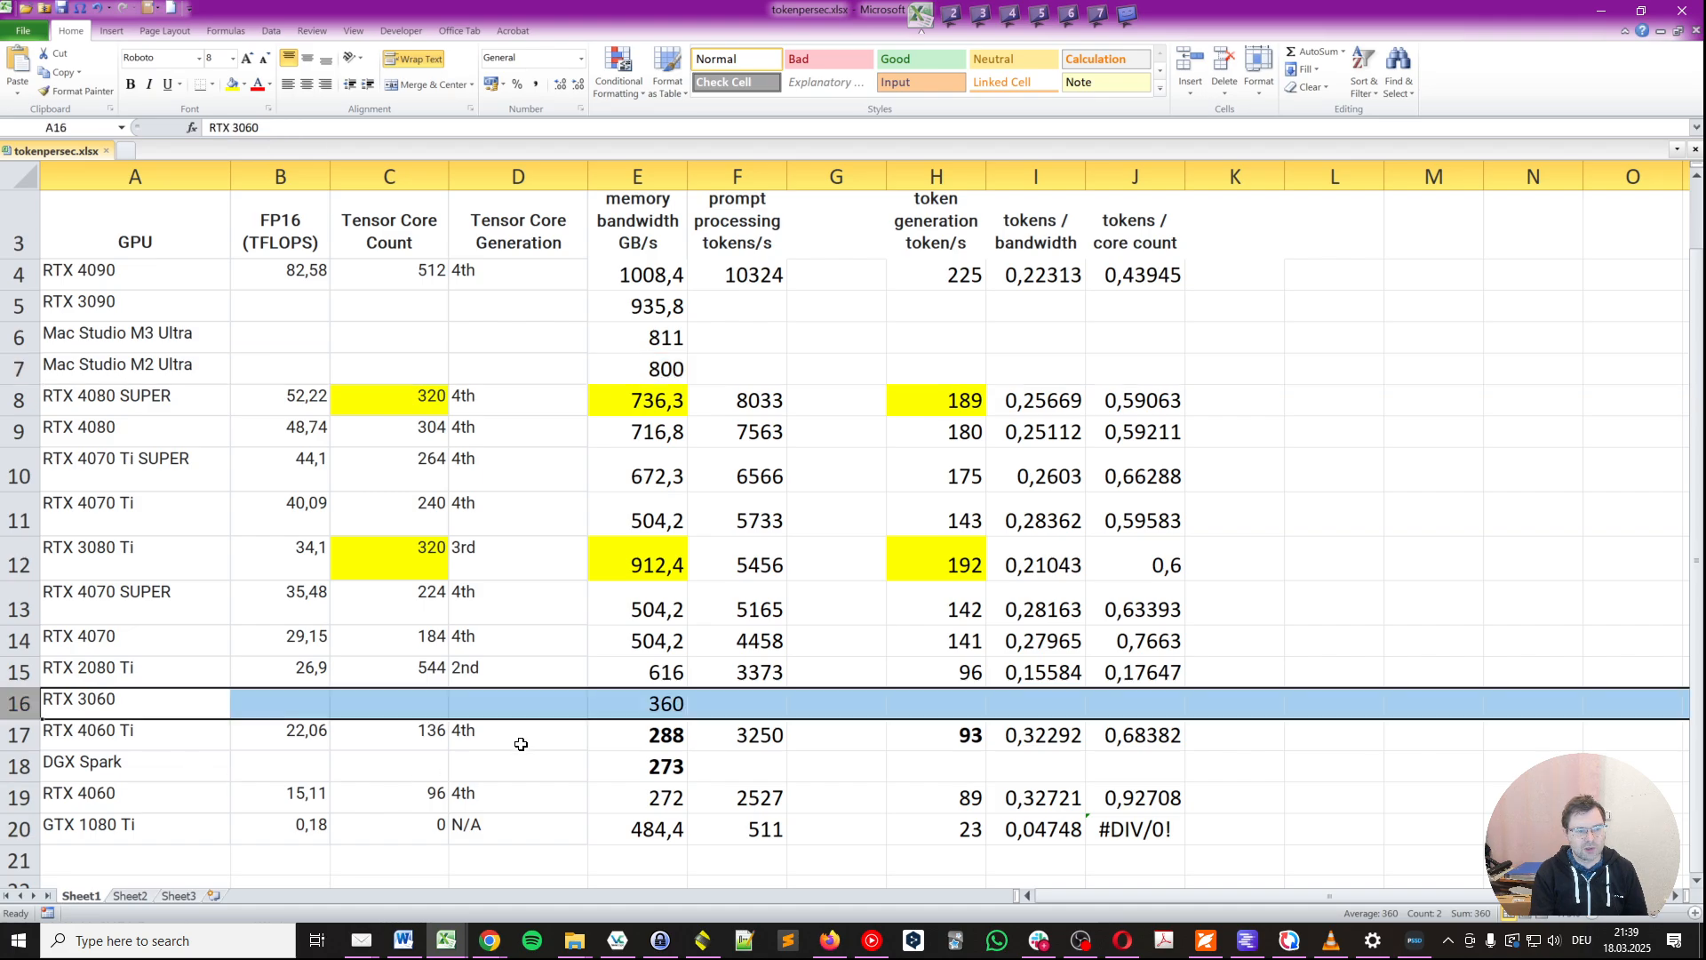
{"action": "left_click", "coordinate": [637, 704]}
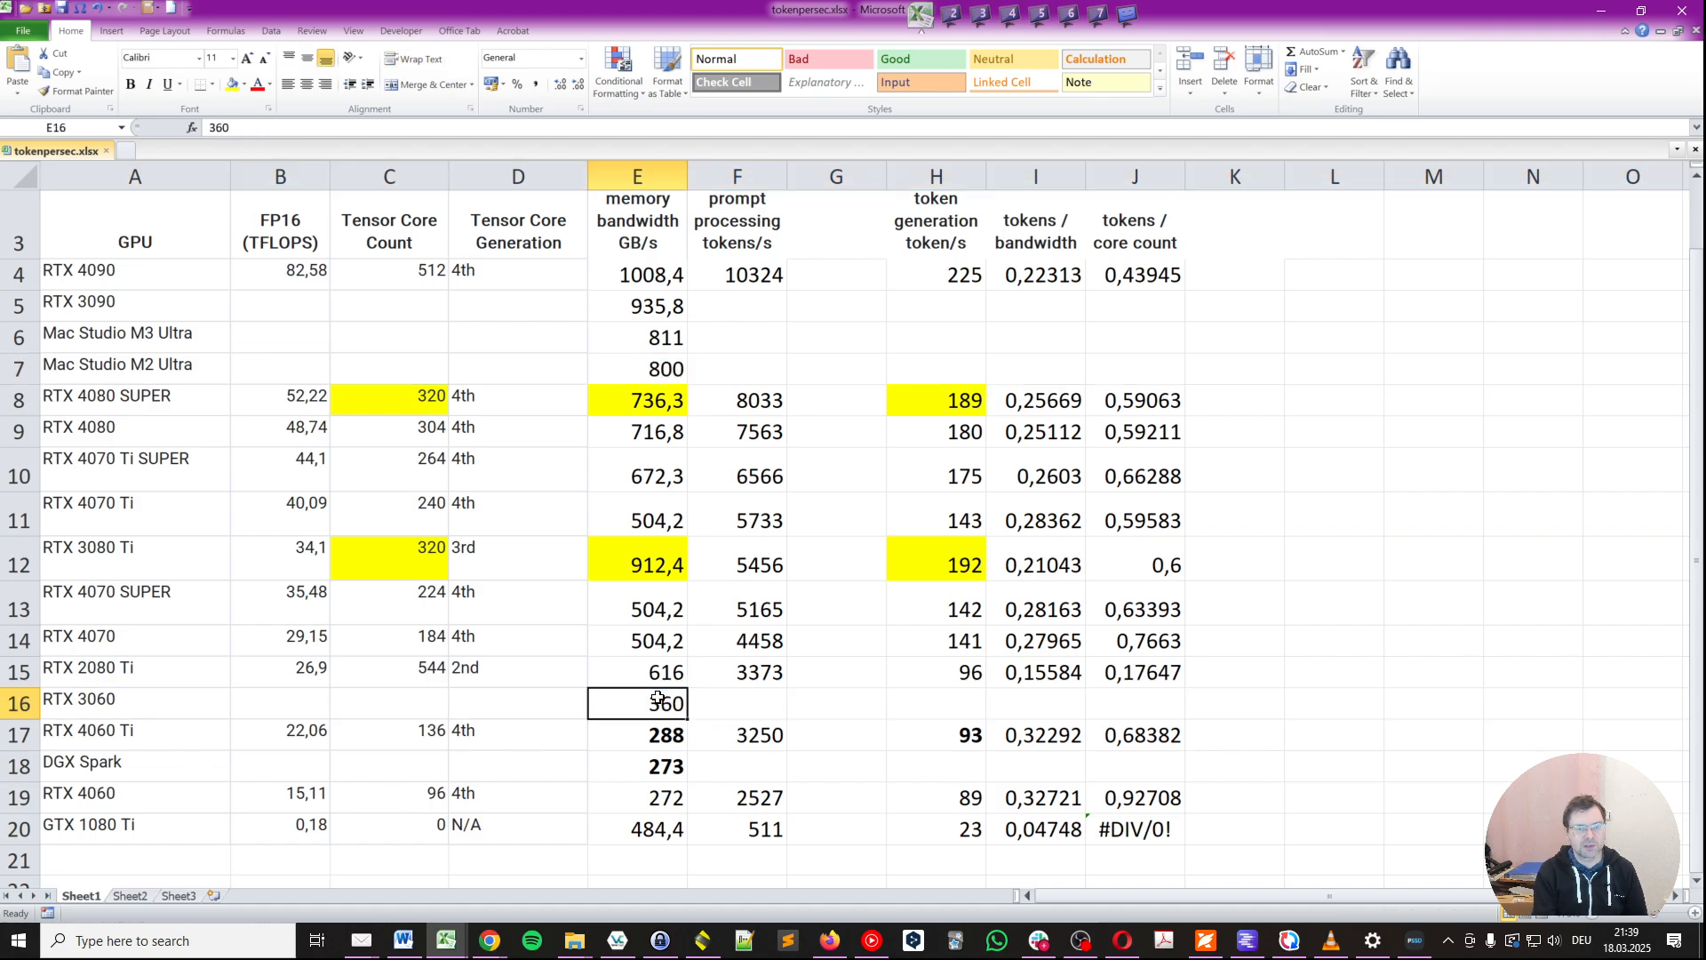
{"action": "mouse_move", "coordinate": [773, 746]}
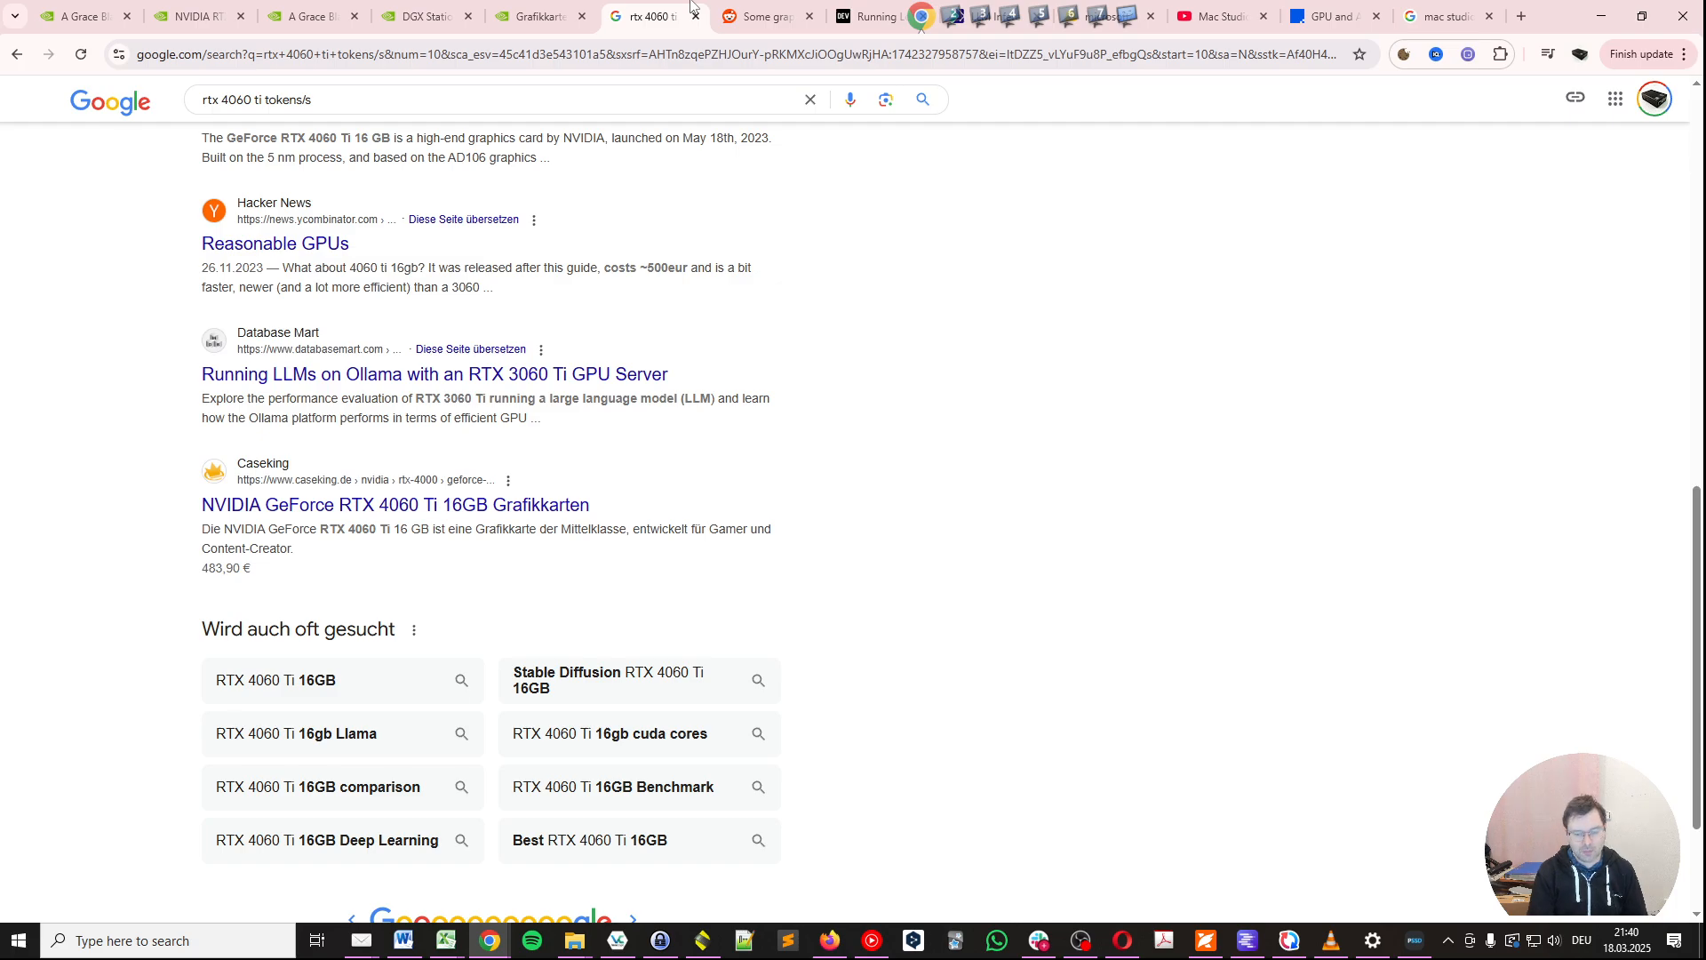
- Open the DGX Station page and scroll to specs: 288GB GPU, 496GB CPU memory, 396 GB/s
{"action": "left_click", "coordinate": [420, 16]}
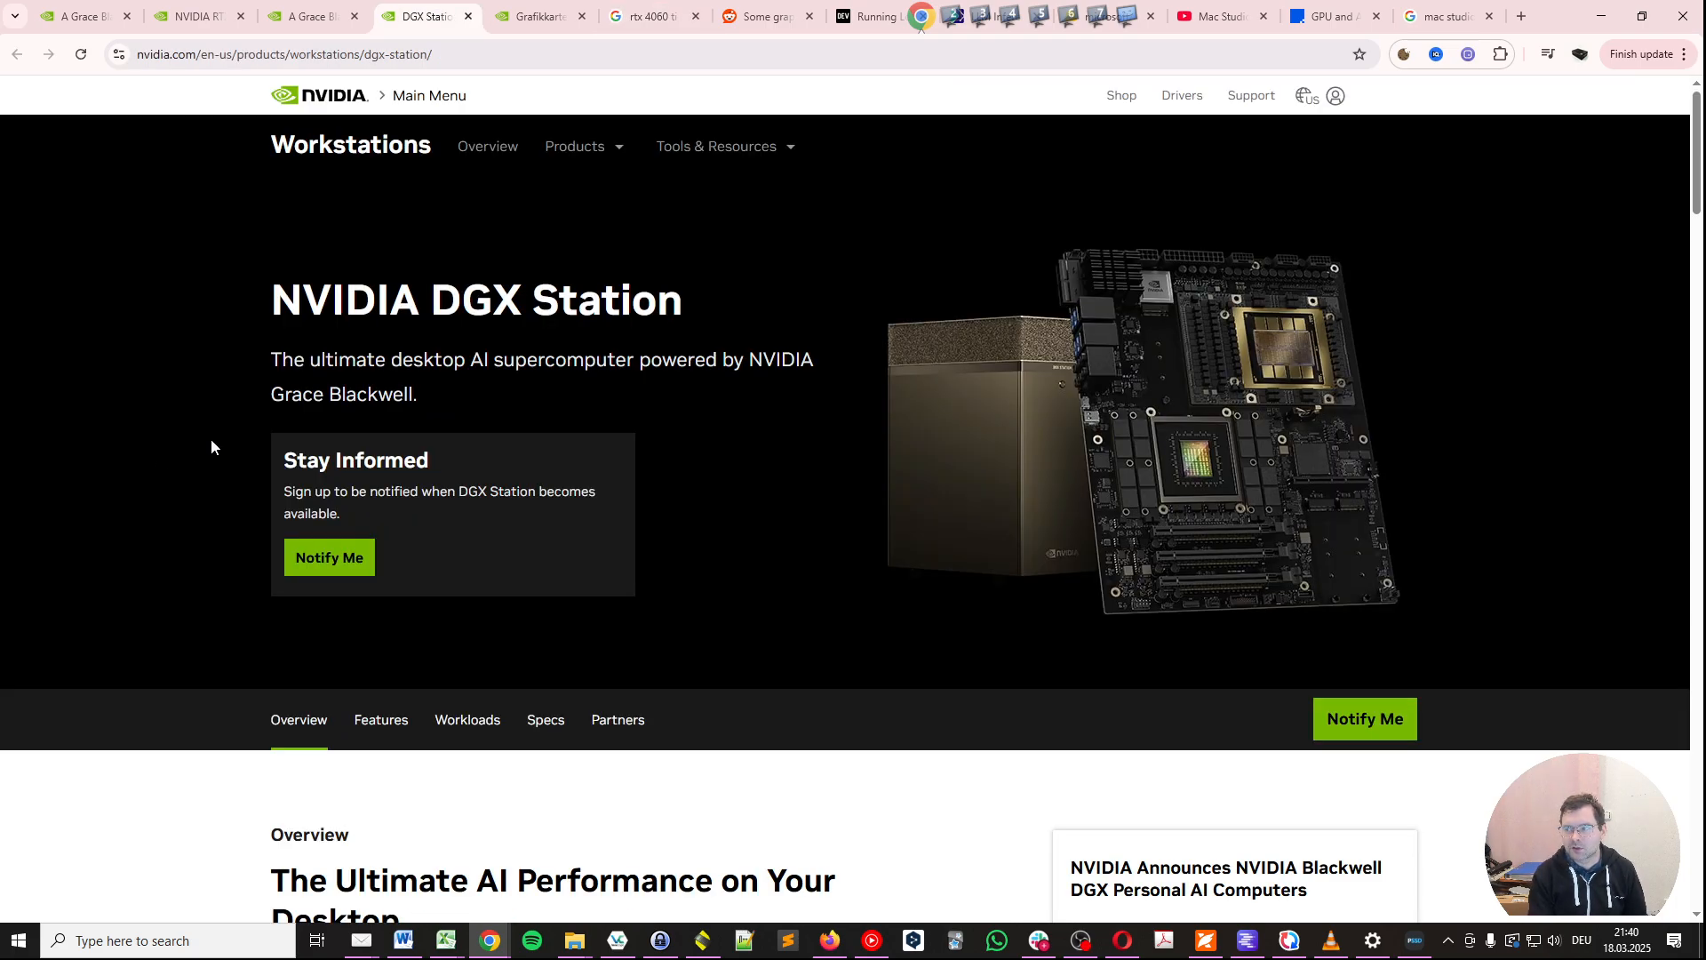
{"action": "mouse_move", "coordinate": [247, 386]}
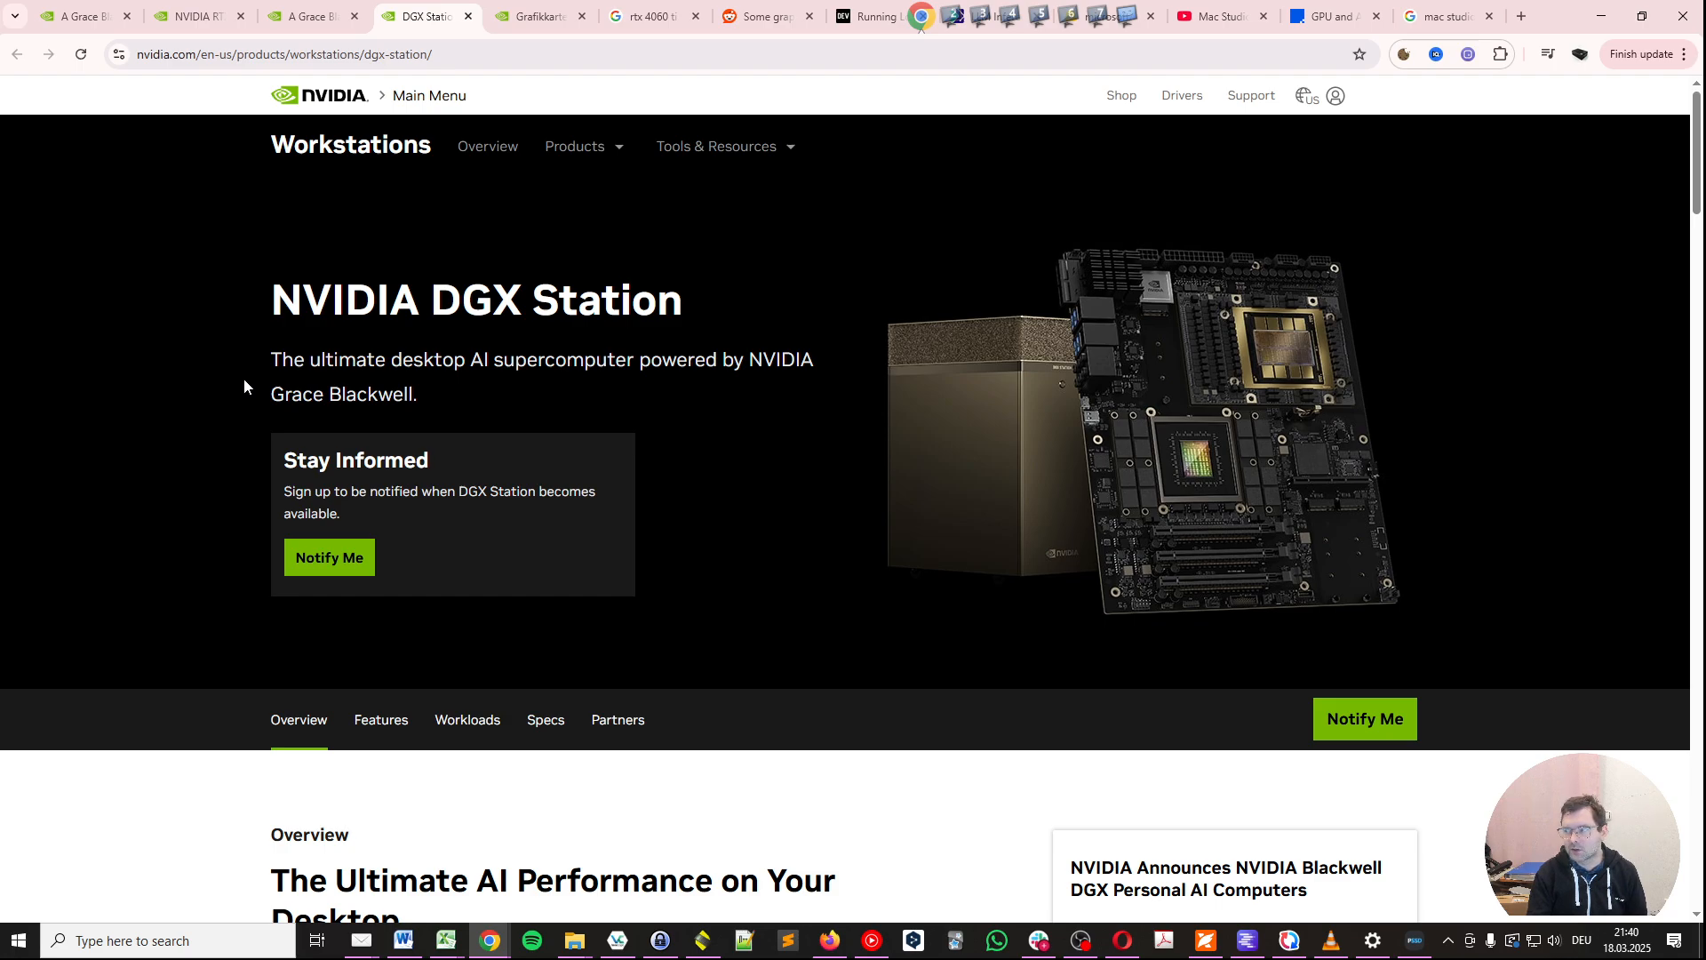
{"action": "mouse_move", "coordinate": [1210, 443]}
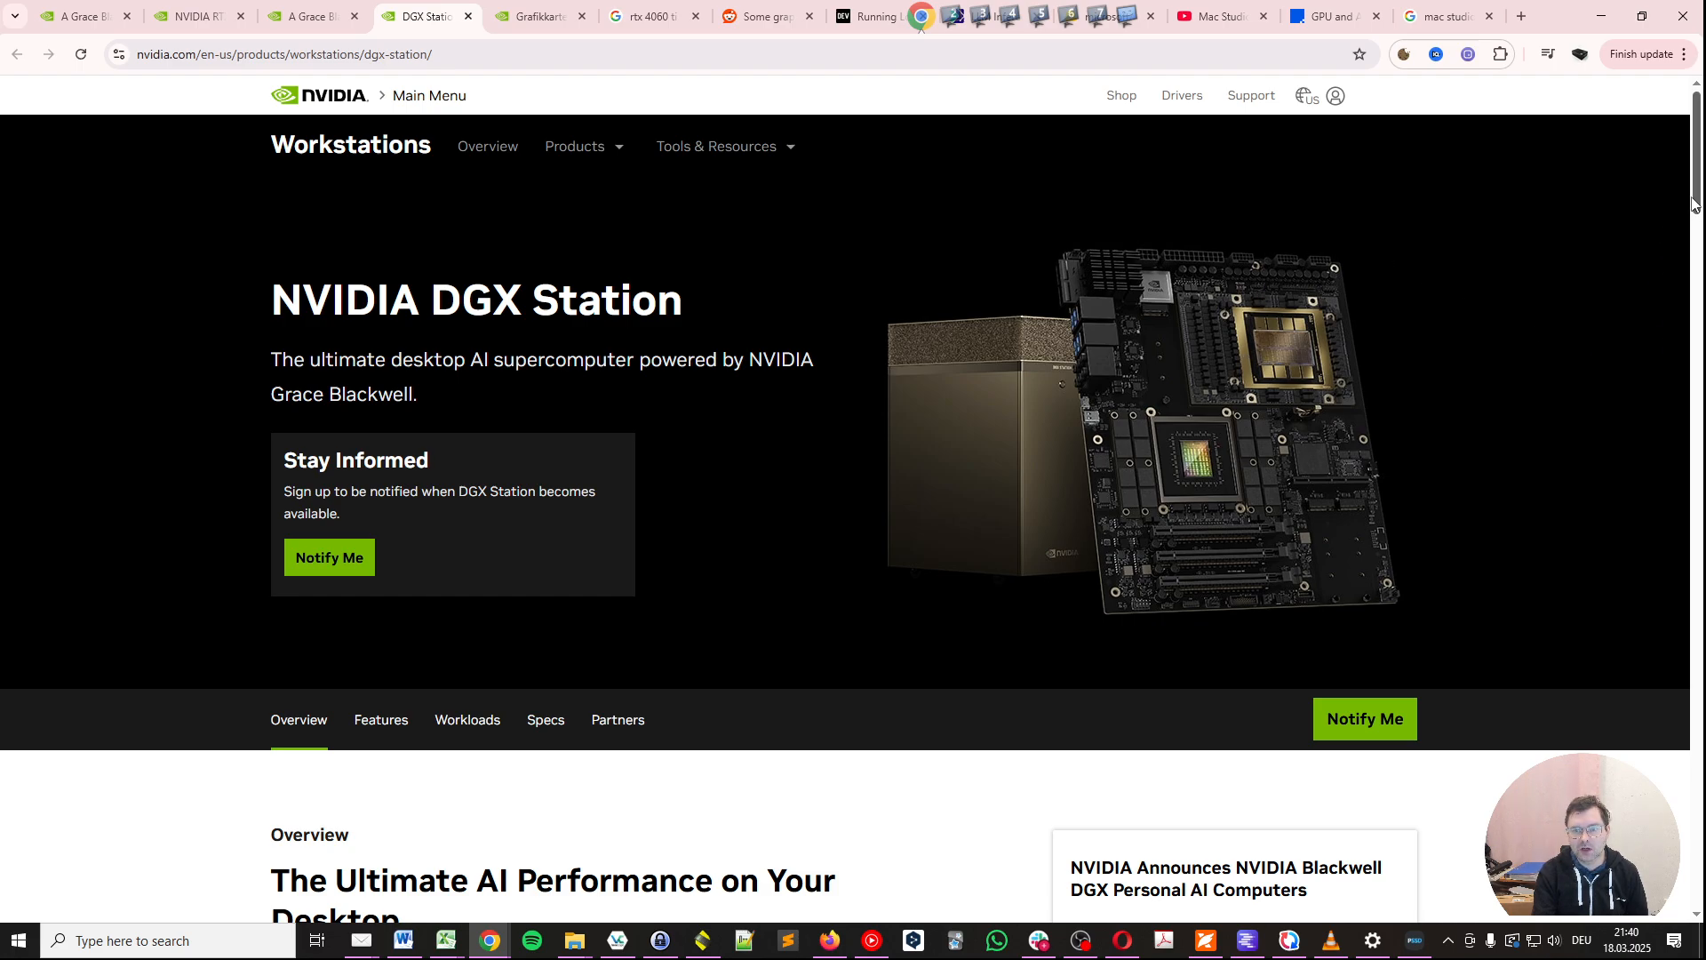
{"action": "mouse_move", "coordinate": [1692, 204]}
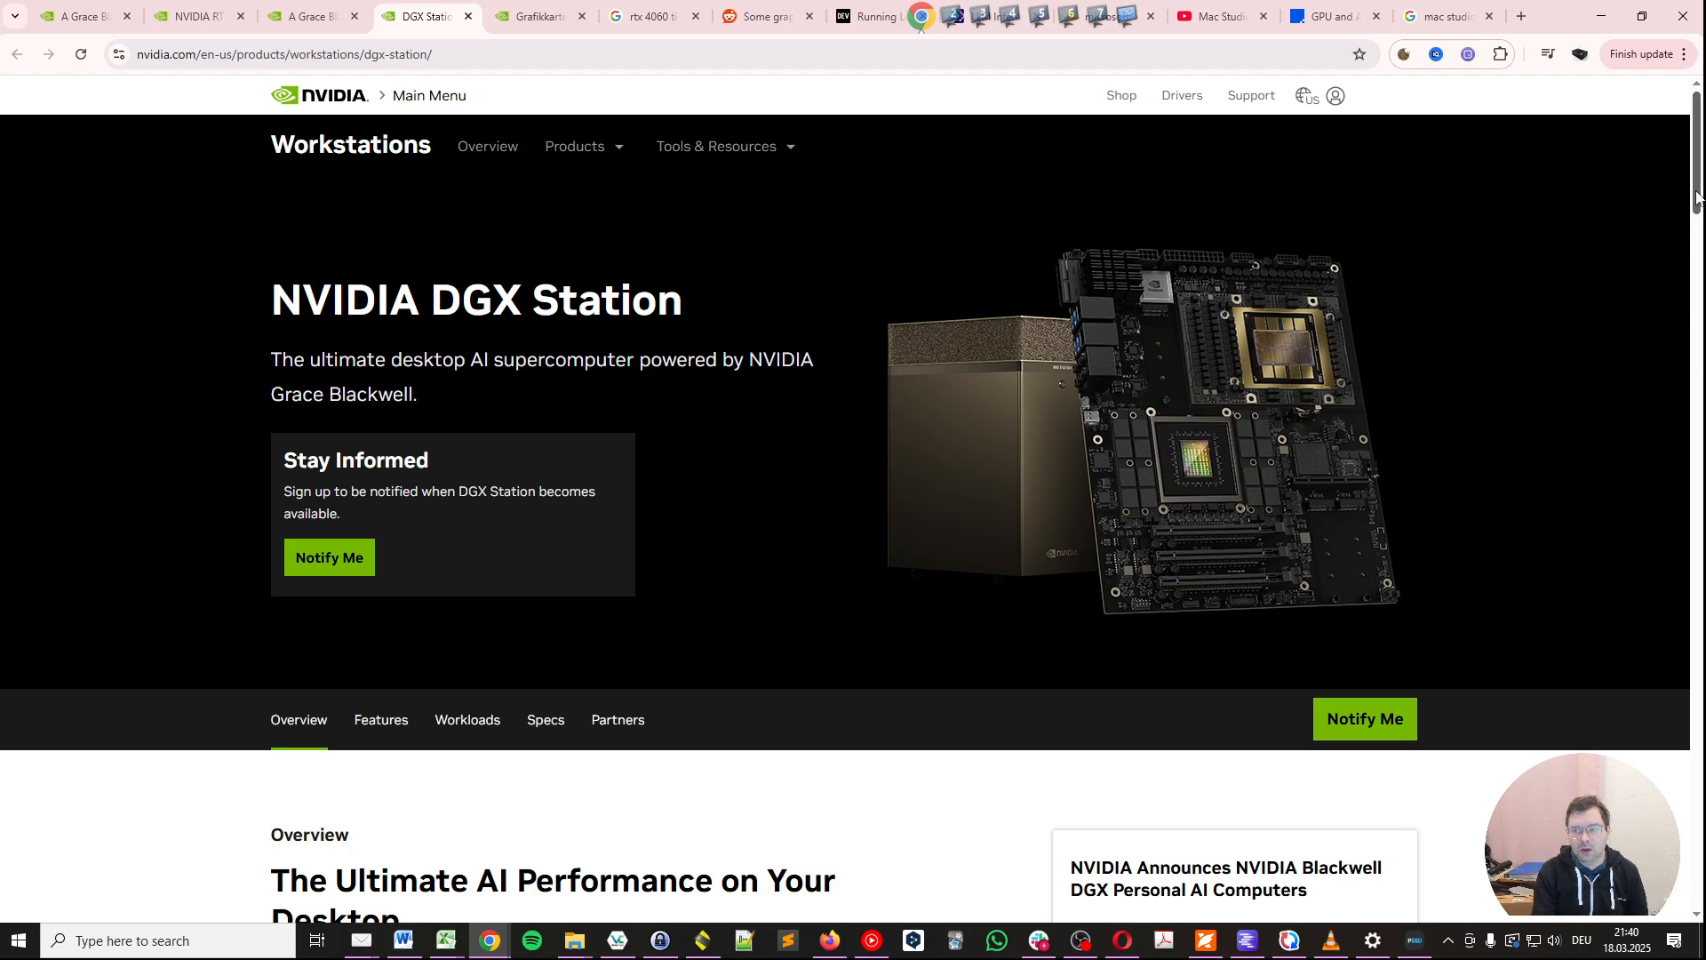
{"action": "scroll", "scroll_direction": "down", "scroll_amount": 3}
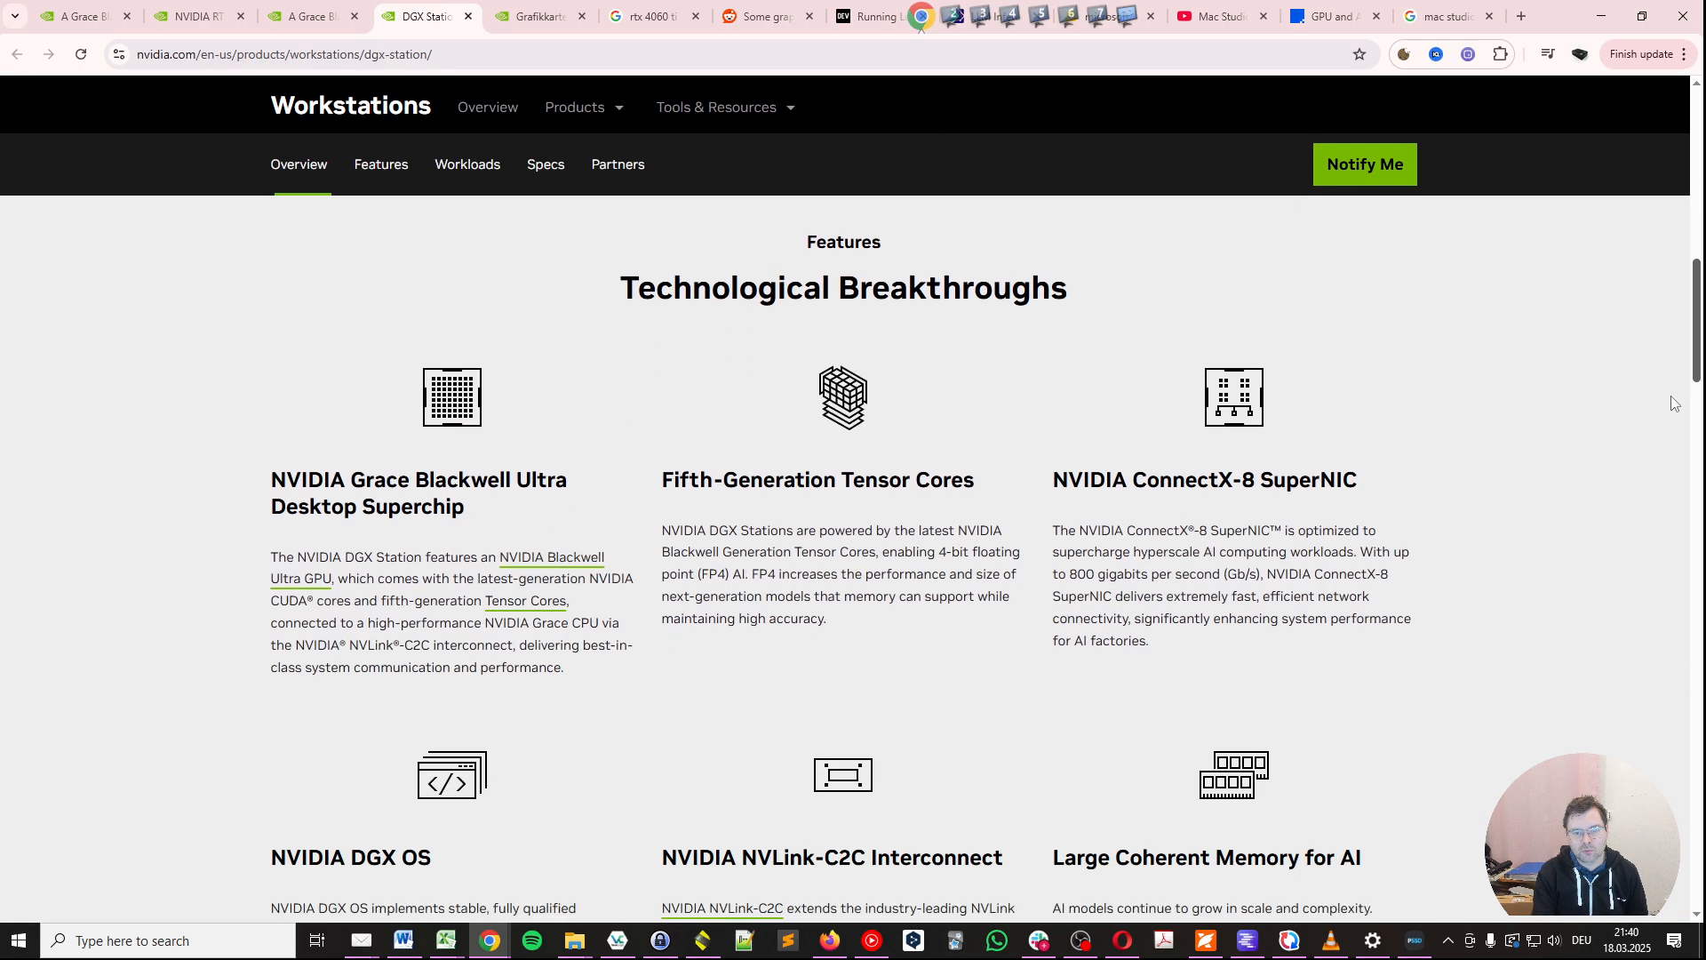
{"action": "left_click", "coordinate": [380, 164]}
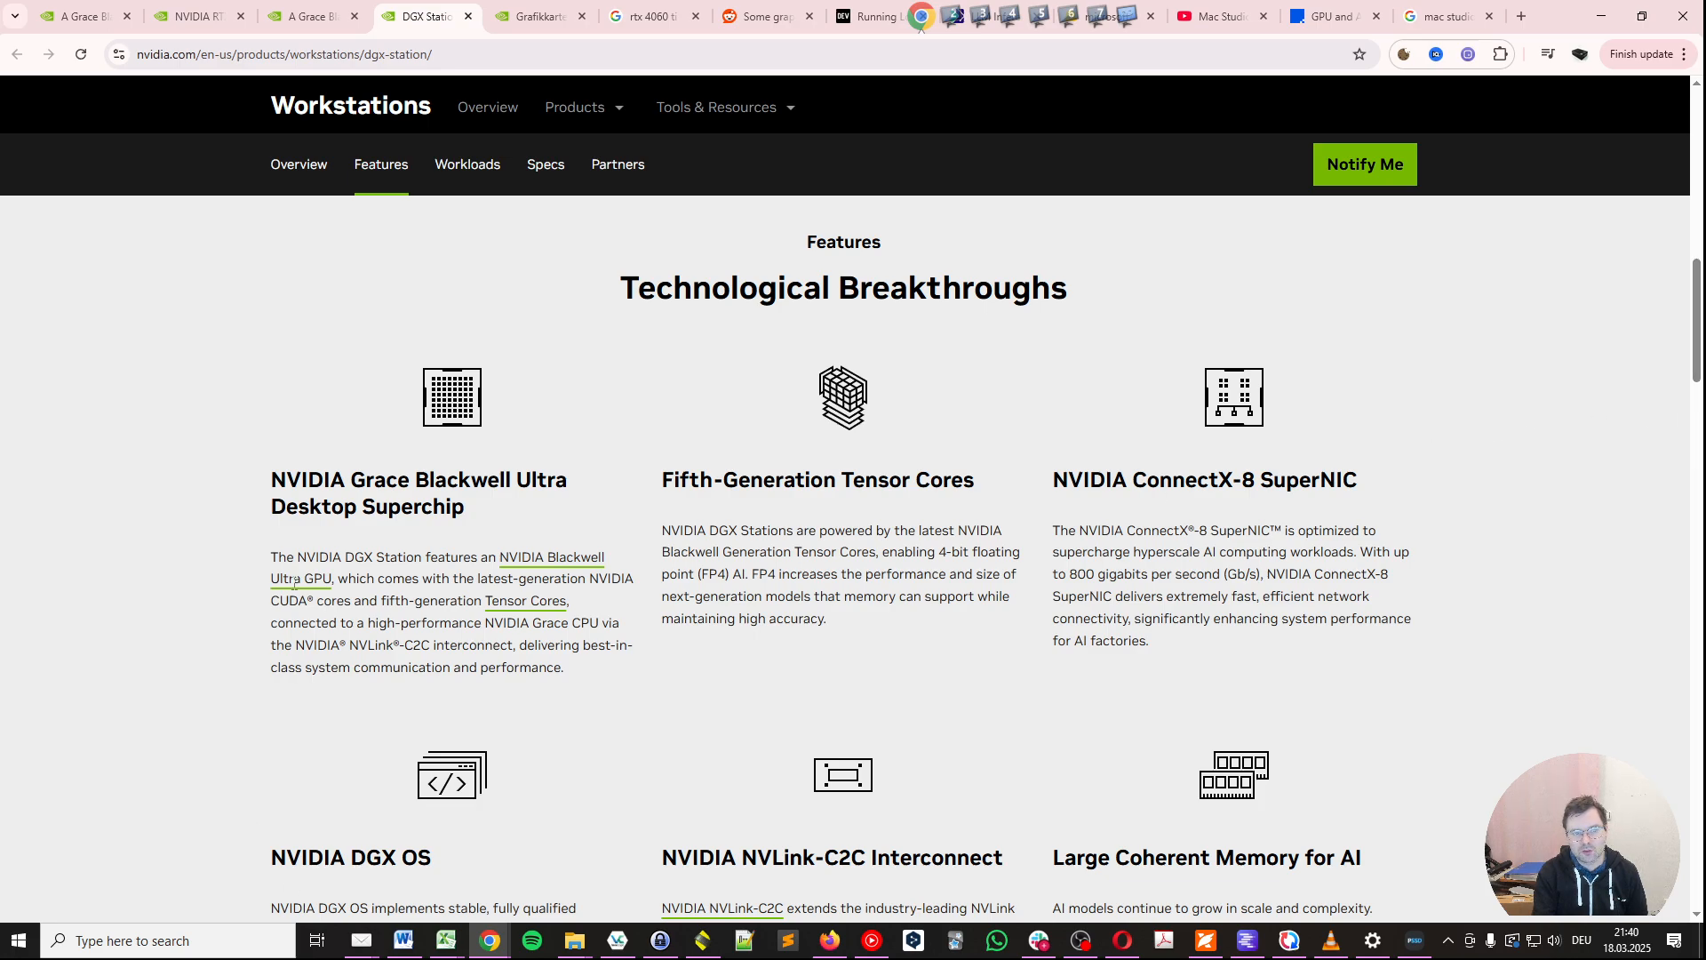
{"action": "mouse_move", "coordinate": [403, 529]}
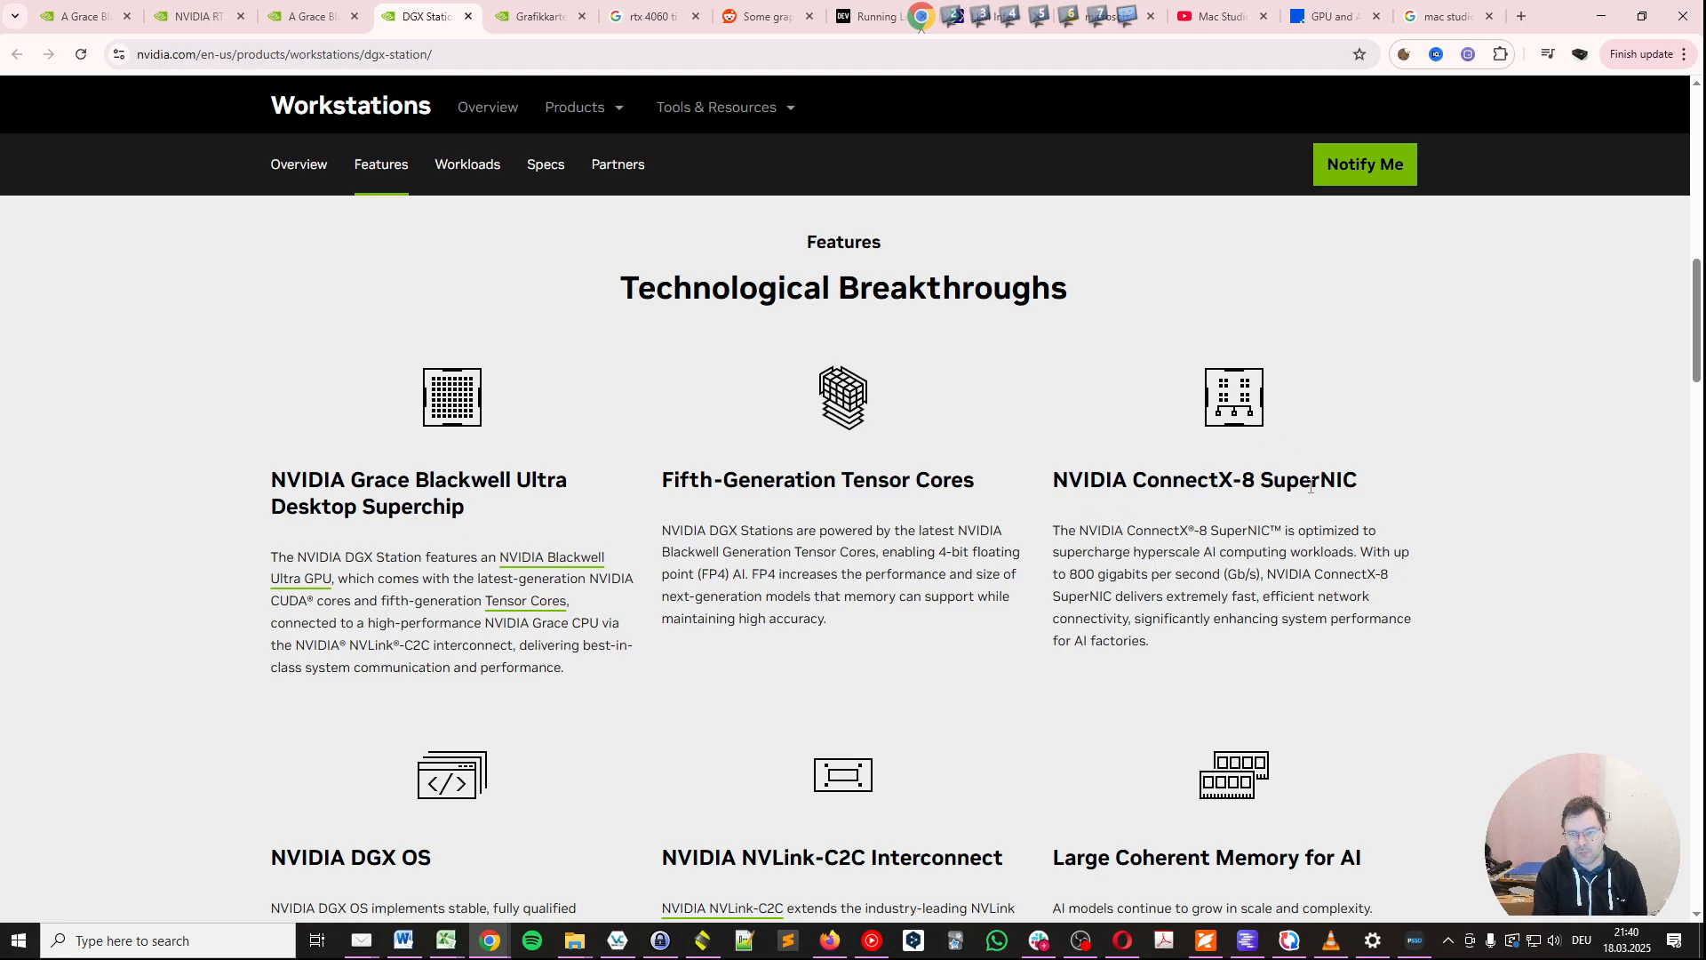
{"action": "mouse_move", "coordinate": [1164, 541]}
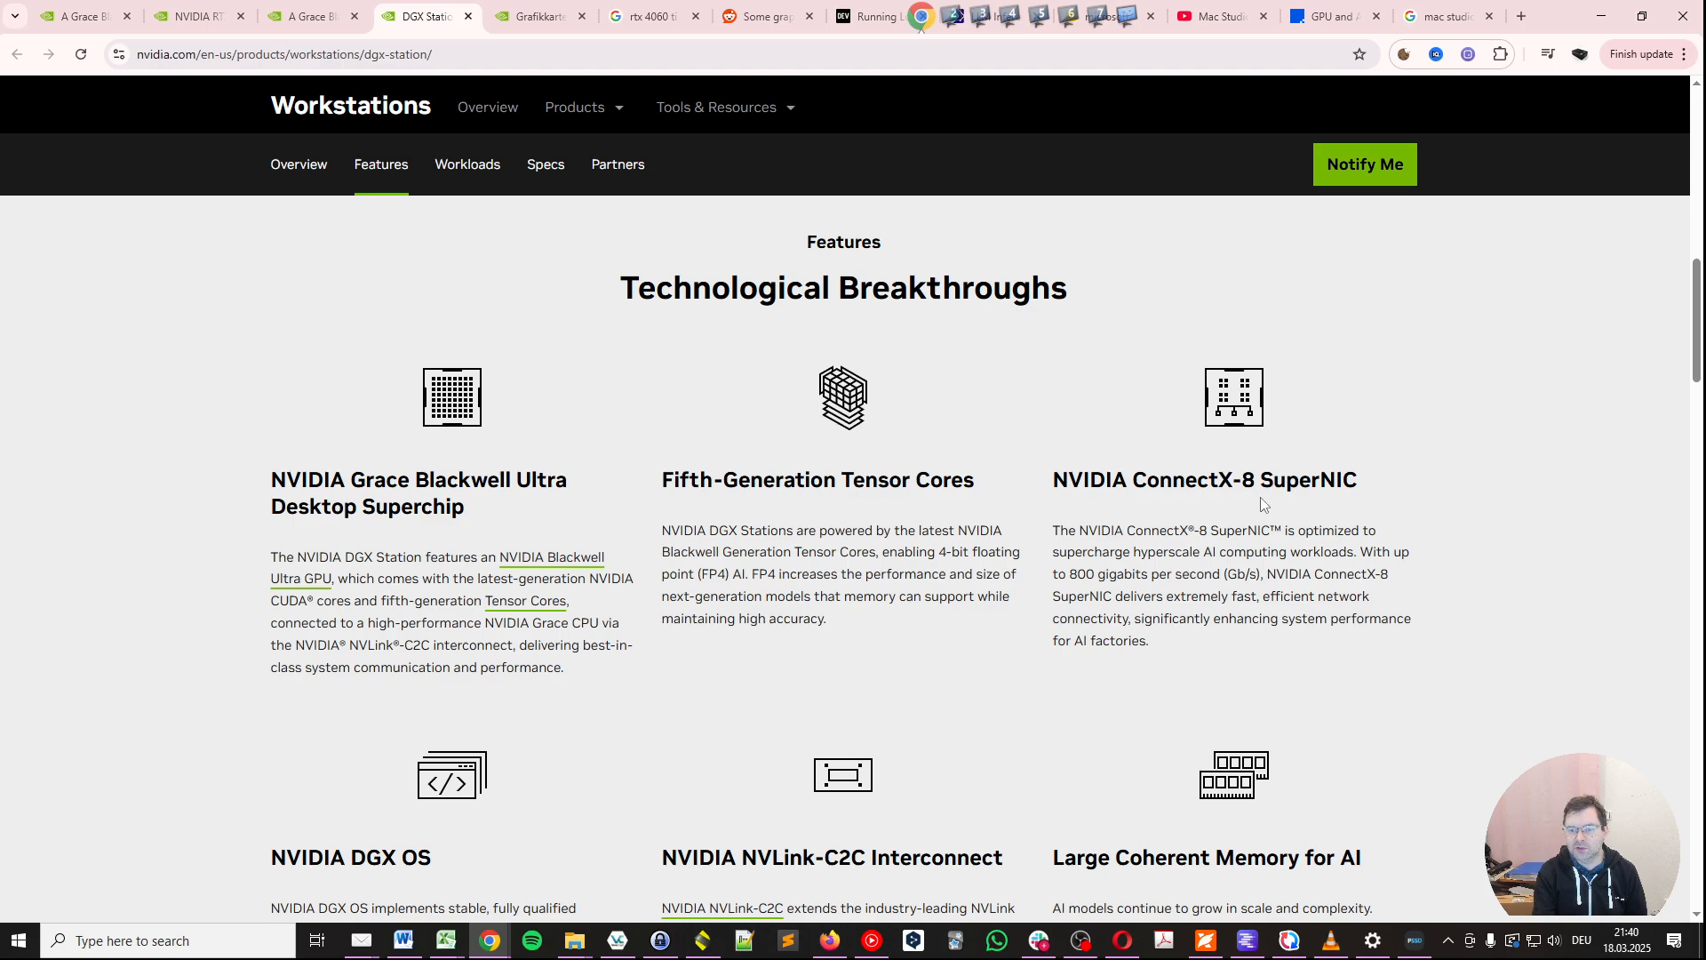
{"action": "mouse_move", "coordinate": [1072, 592]}
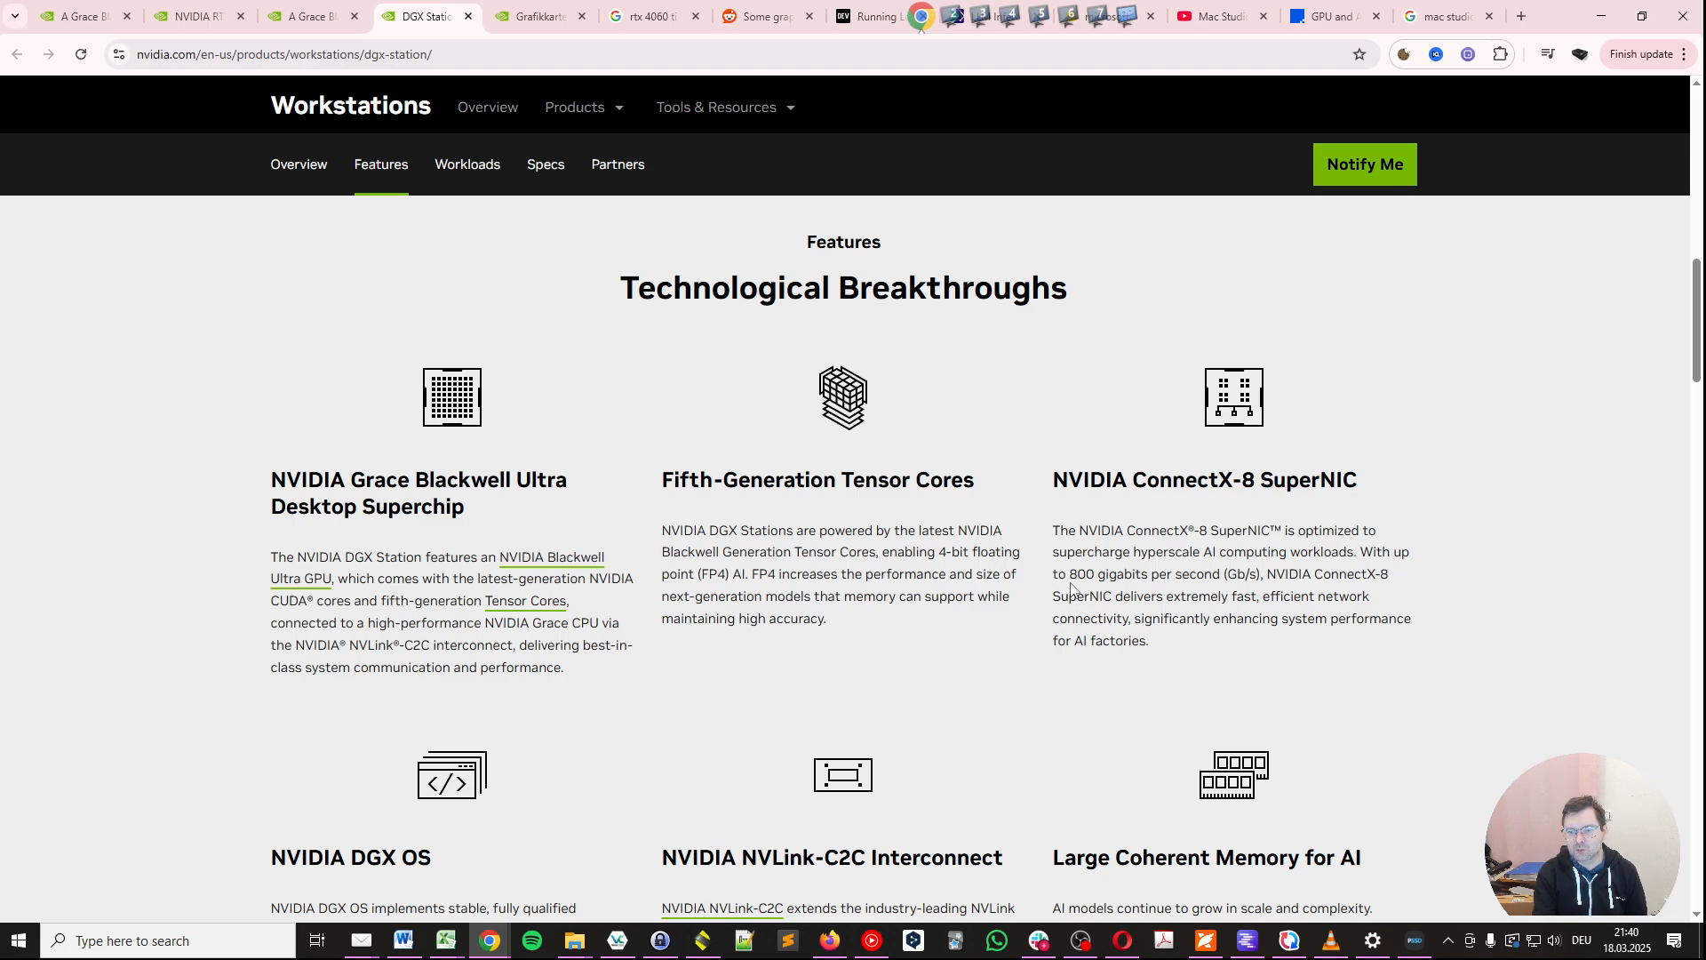
{"action": "mouse_move", "coordinate": [1366, 548]}
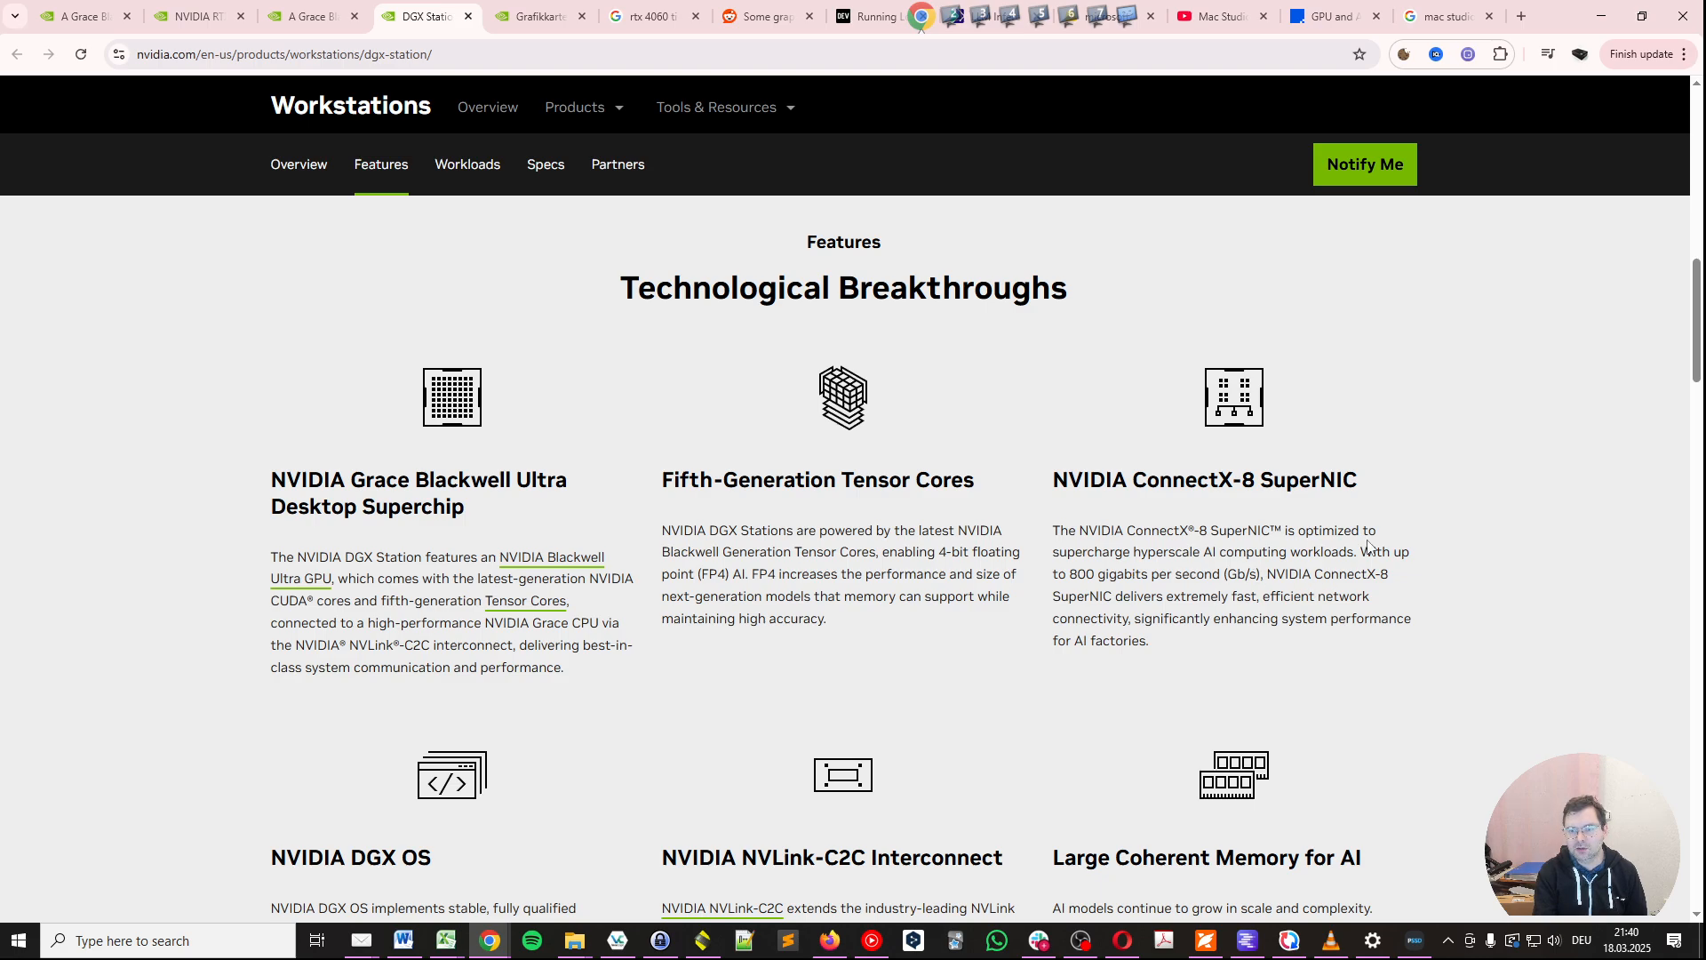
{"action": "mouse_move", "coordinate": [1639, 365]}
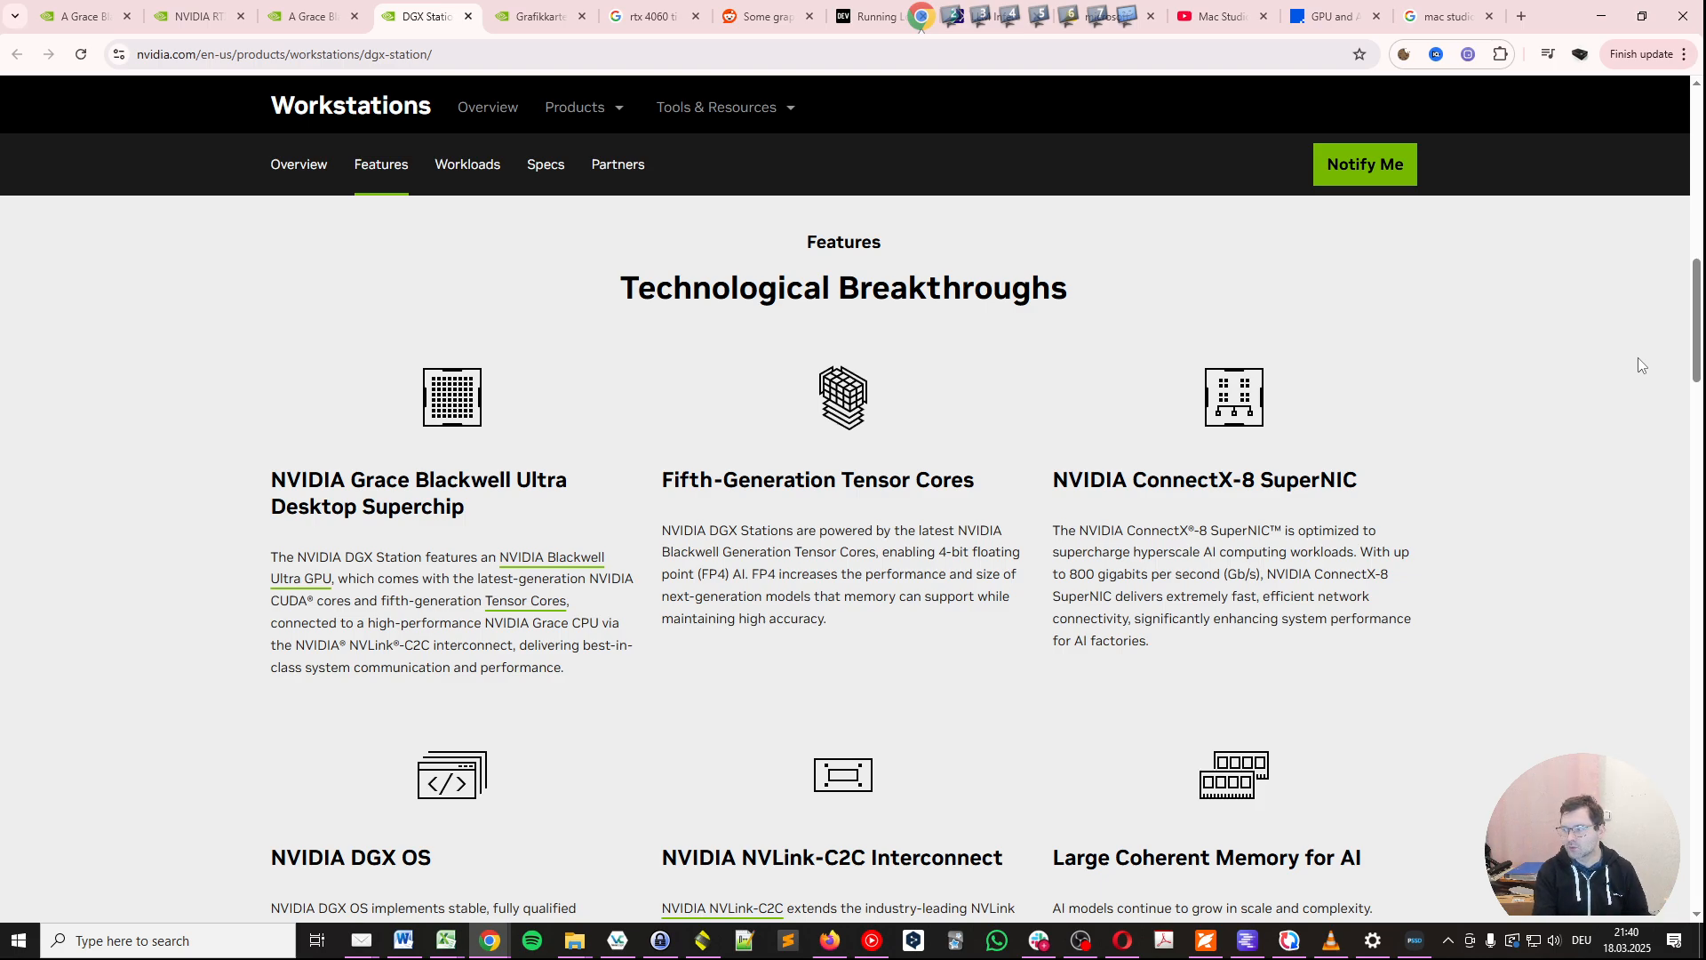
{"action": "scroll", "scroll_direction": "down", "scroll_amount": 3}
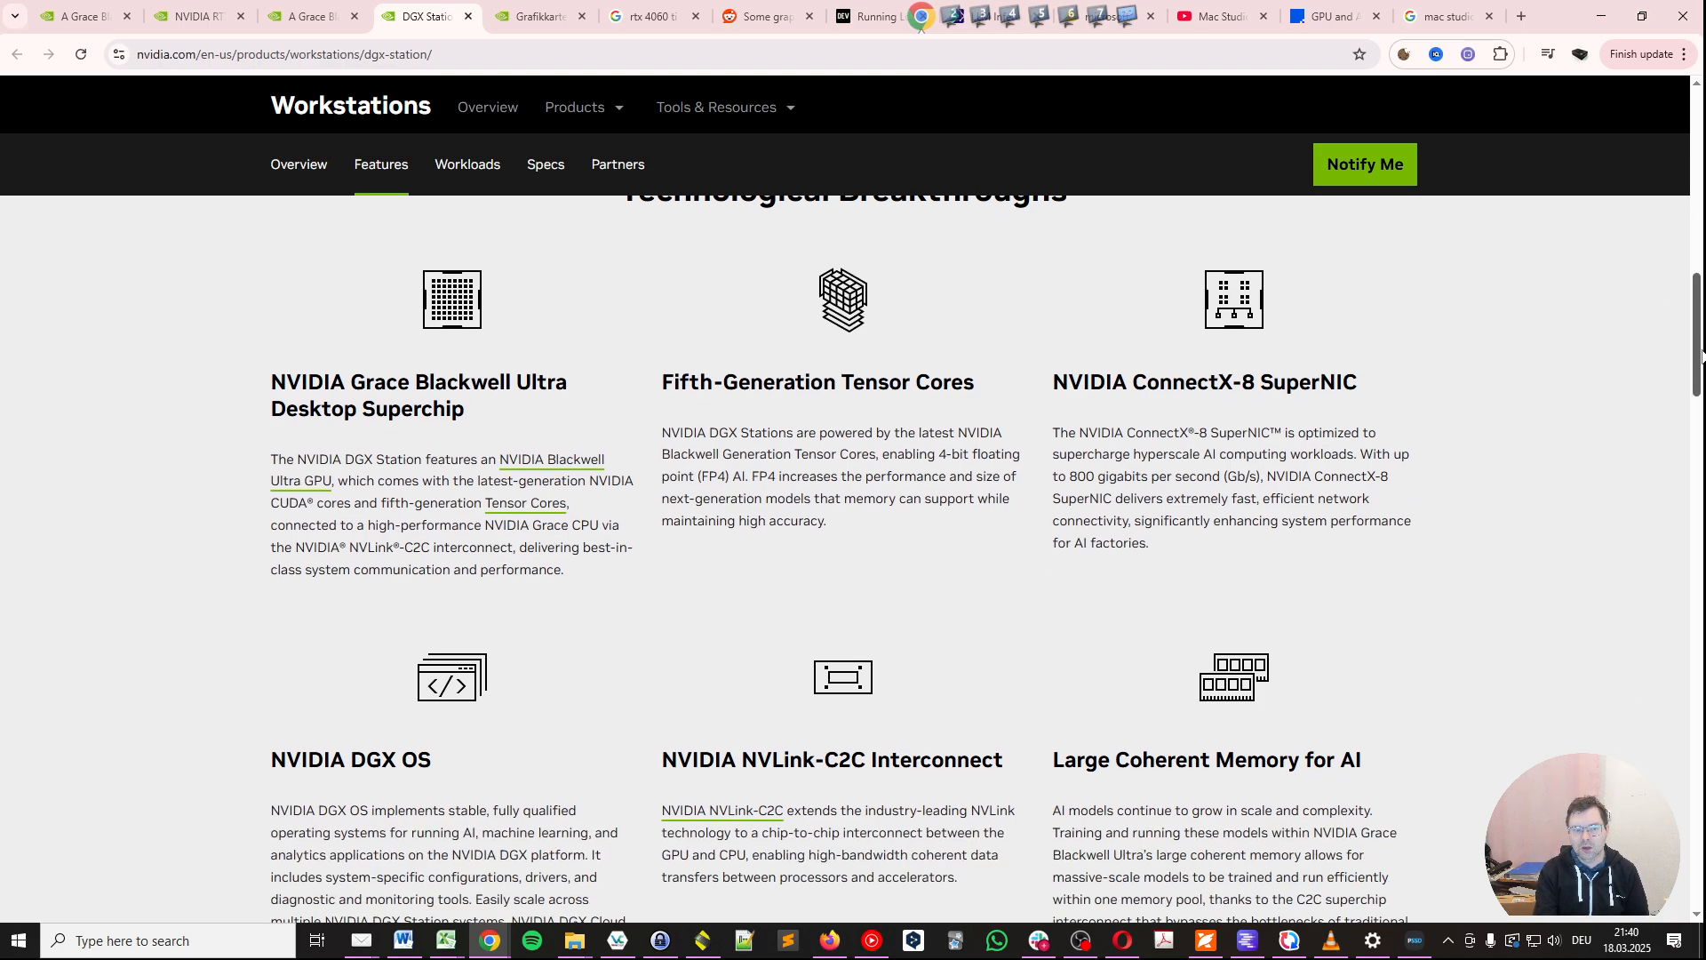
{"action": "scroll", "scroll_direction": "down", "scroll_amount": 3}
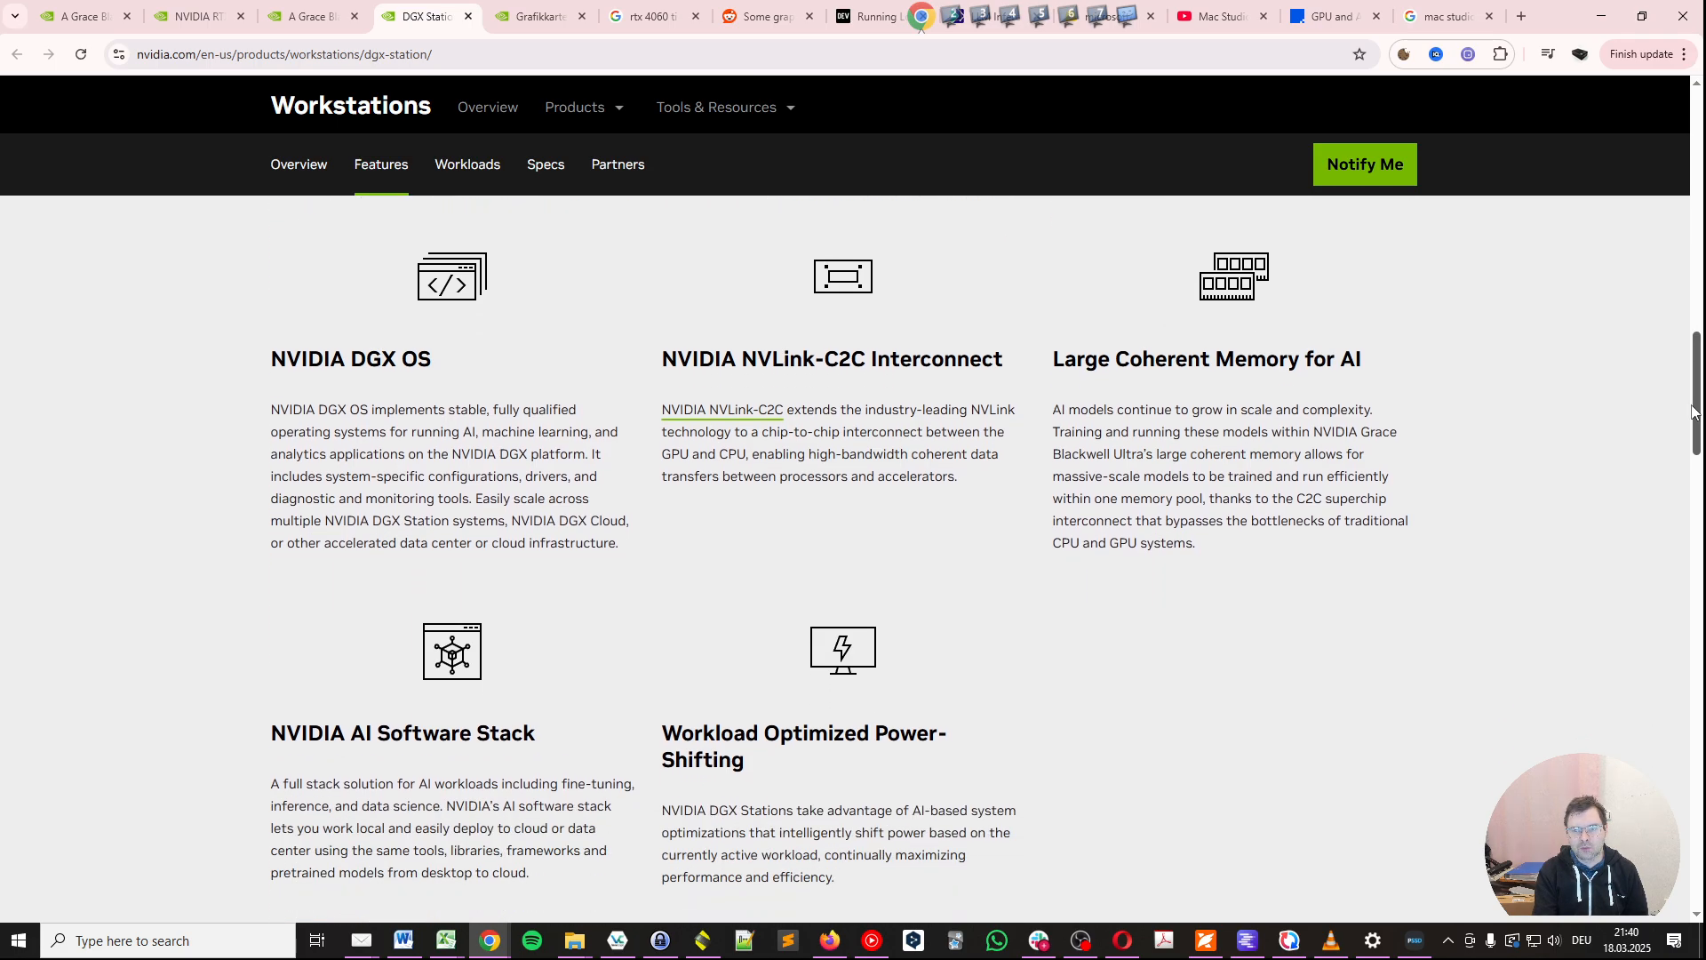
{"action": "scroll", "scroll_direction": "down", "scroll_amount": 3}
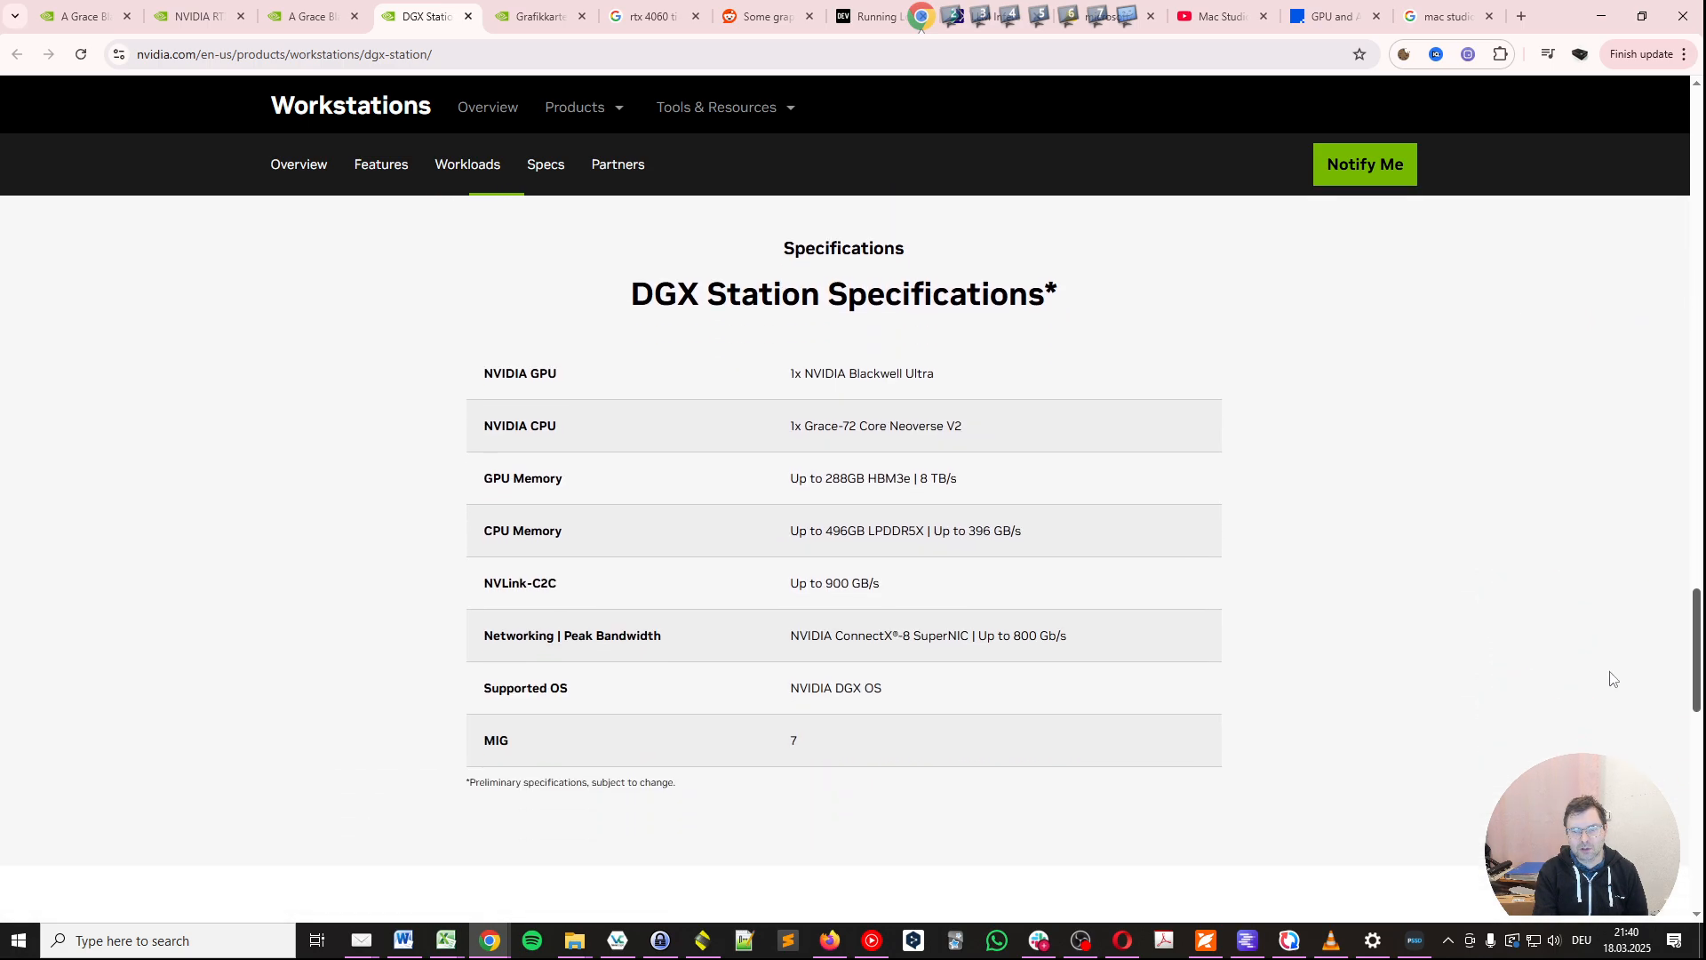
- Scroll past the Specifications table to the Partners section listing ASUS, BOXX, Dell, HP, Lambda and Supermicro
{"action": "scroll", "scroll_direction": "down", "scroll_amount": 3}
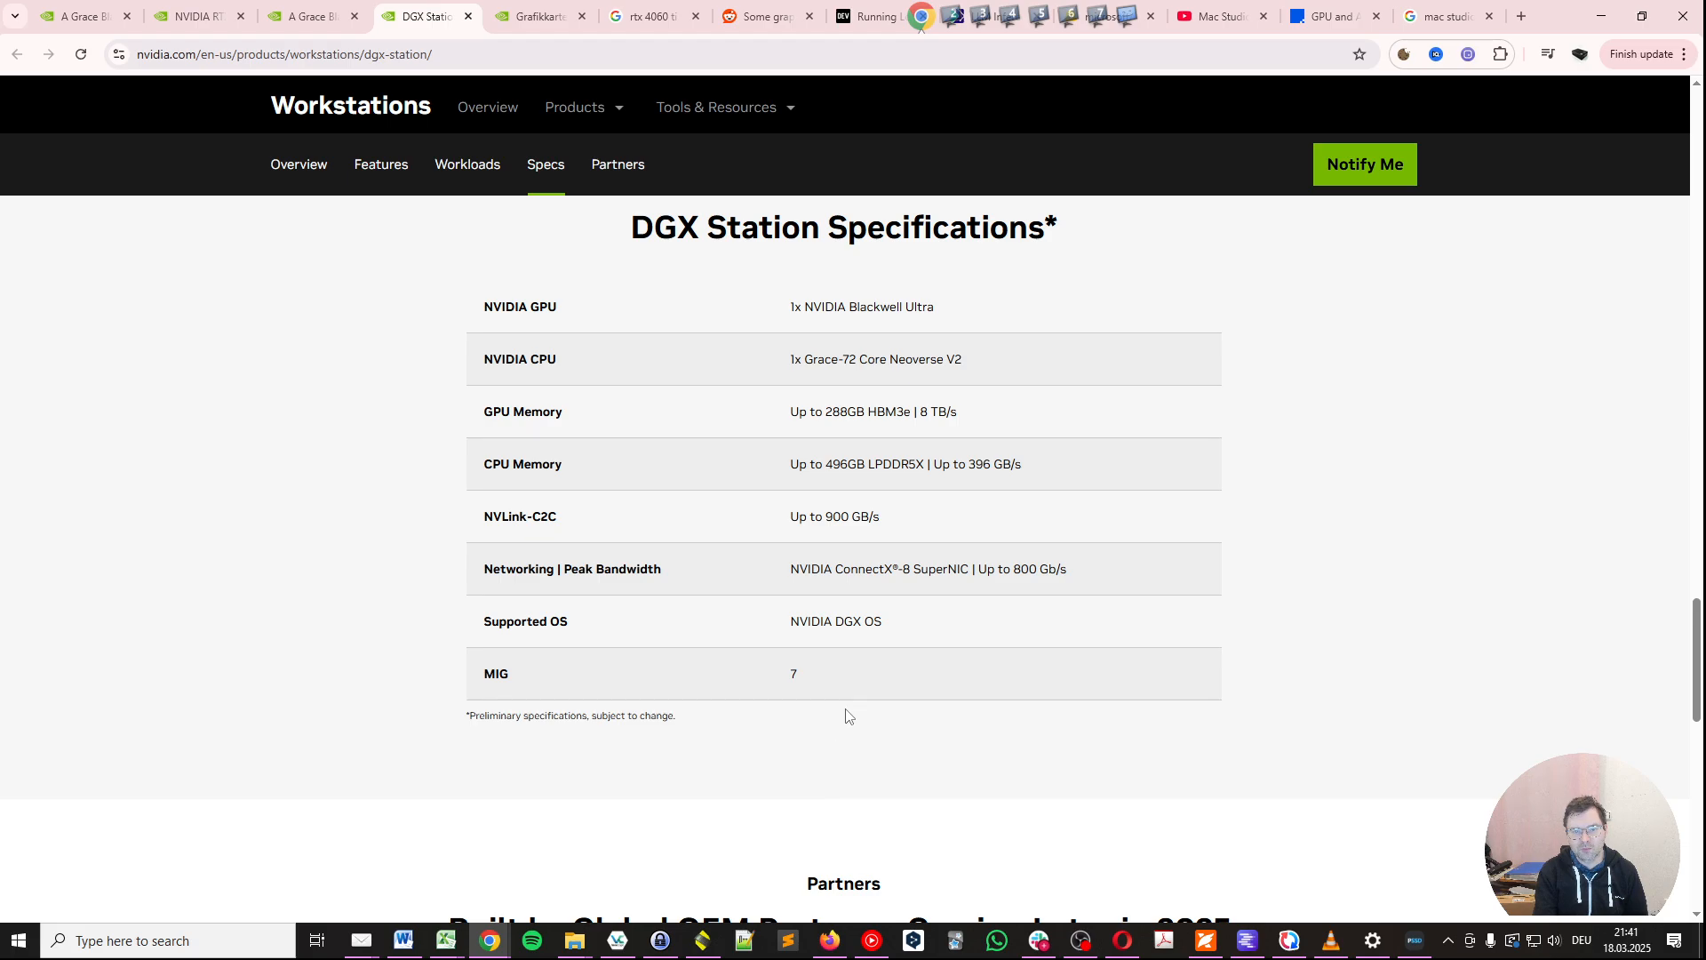
{"action": "mouse_move", "coordinate": [914, 411]}
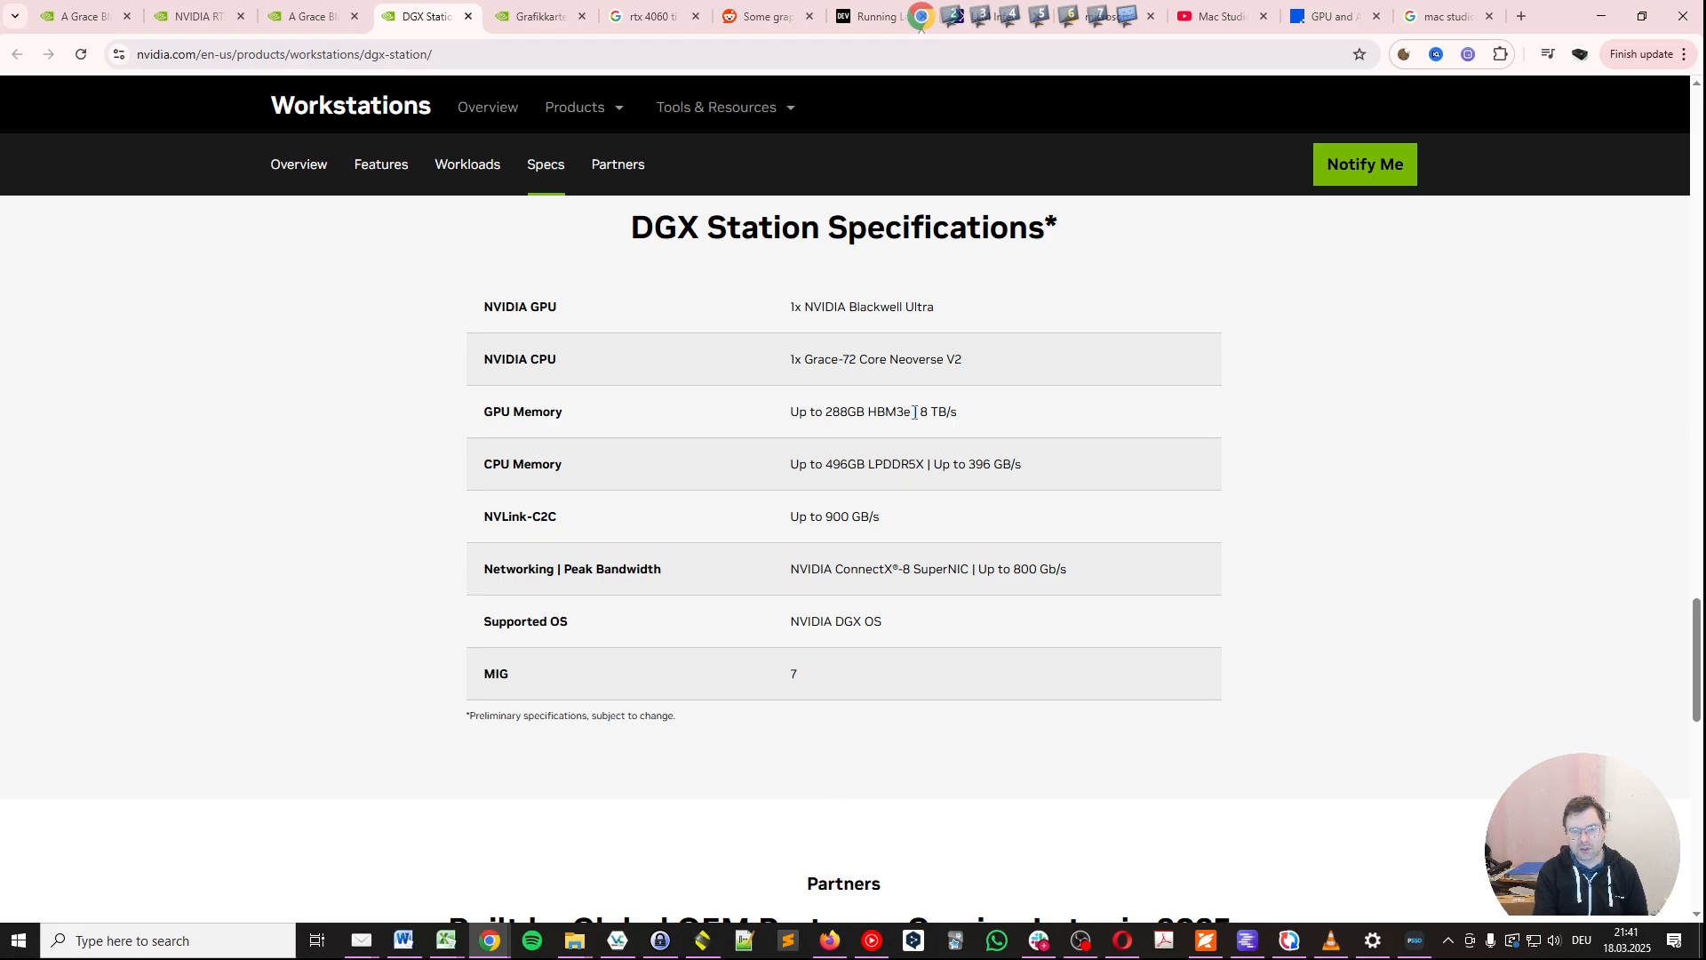
{"action": "left_click_drag", "start_coordinate": [921, 412], "coordinate": [958, 412]}
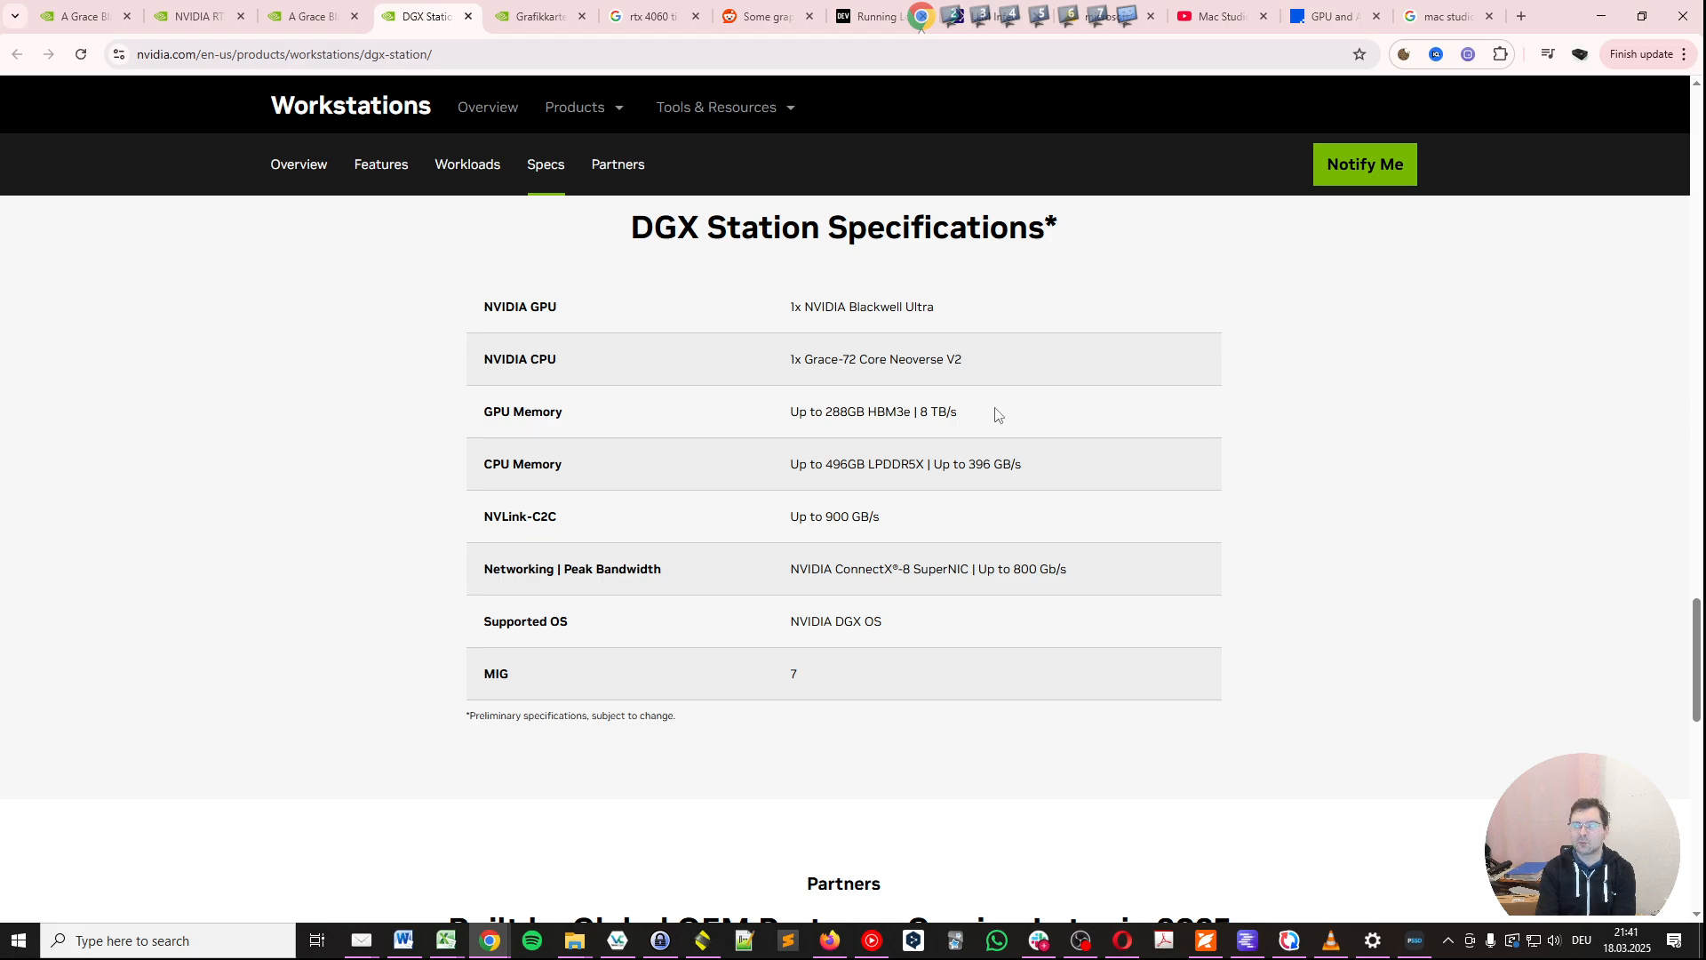
{"action": "scroll", "scroll_direction": "down", "scroll_amount": 3}
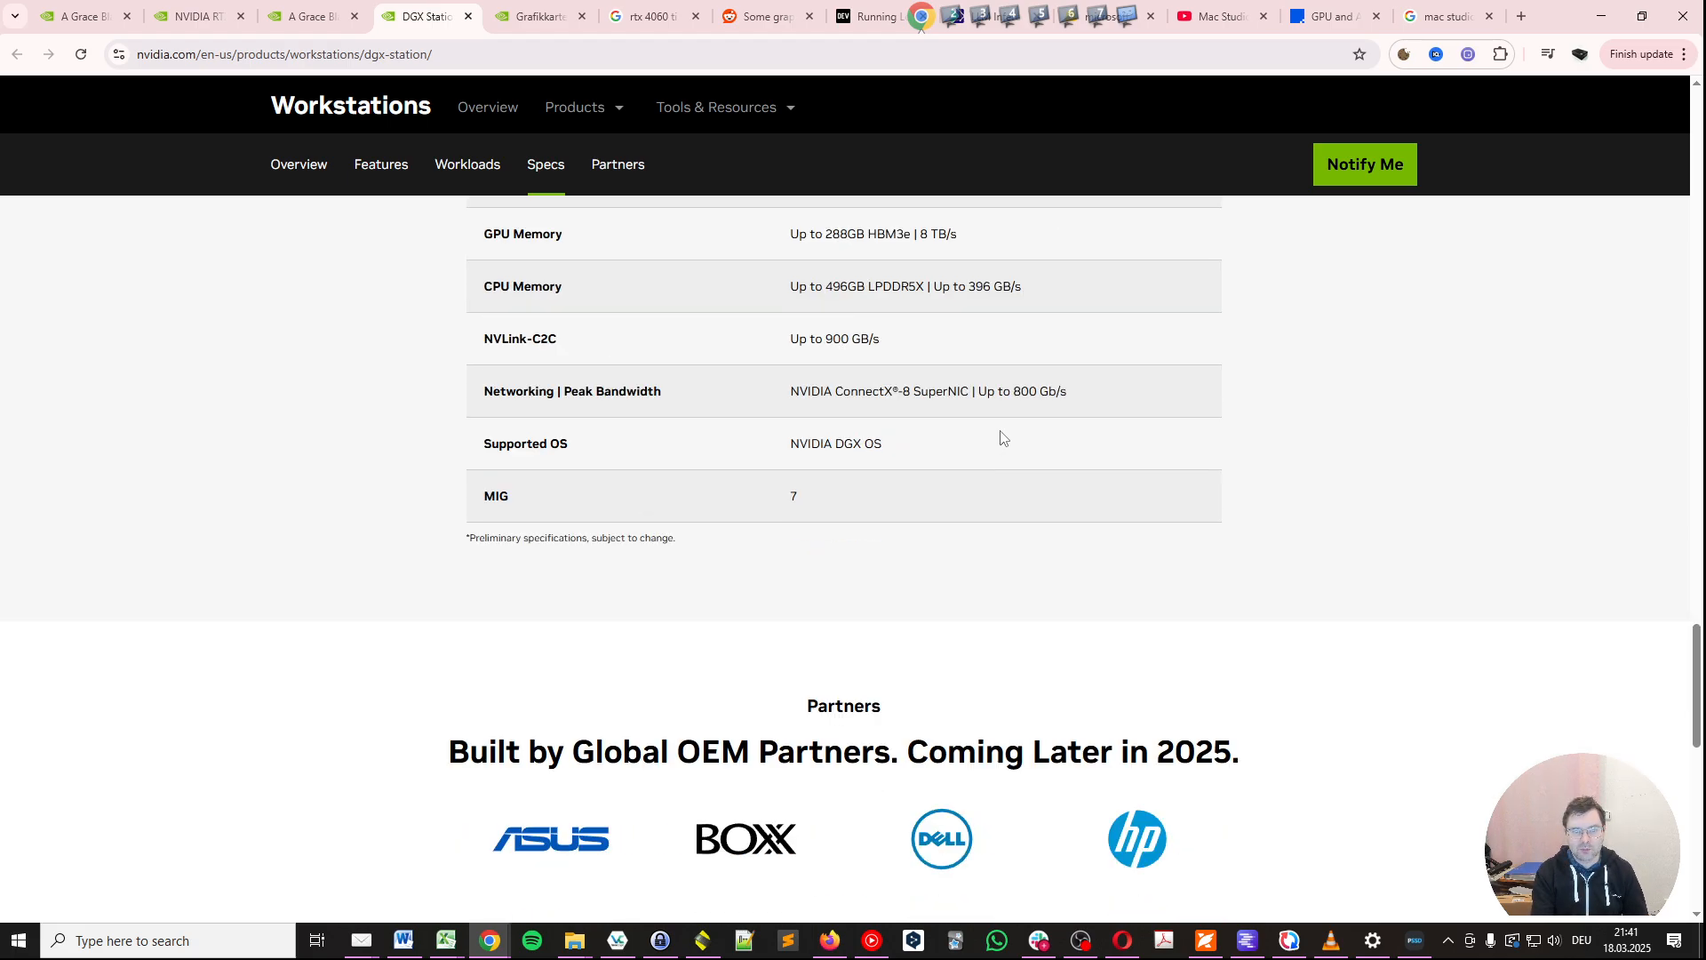
{"action": "scroll", "scroll_direction": "down", "scroll_amount": 3}
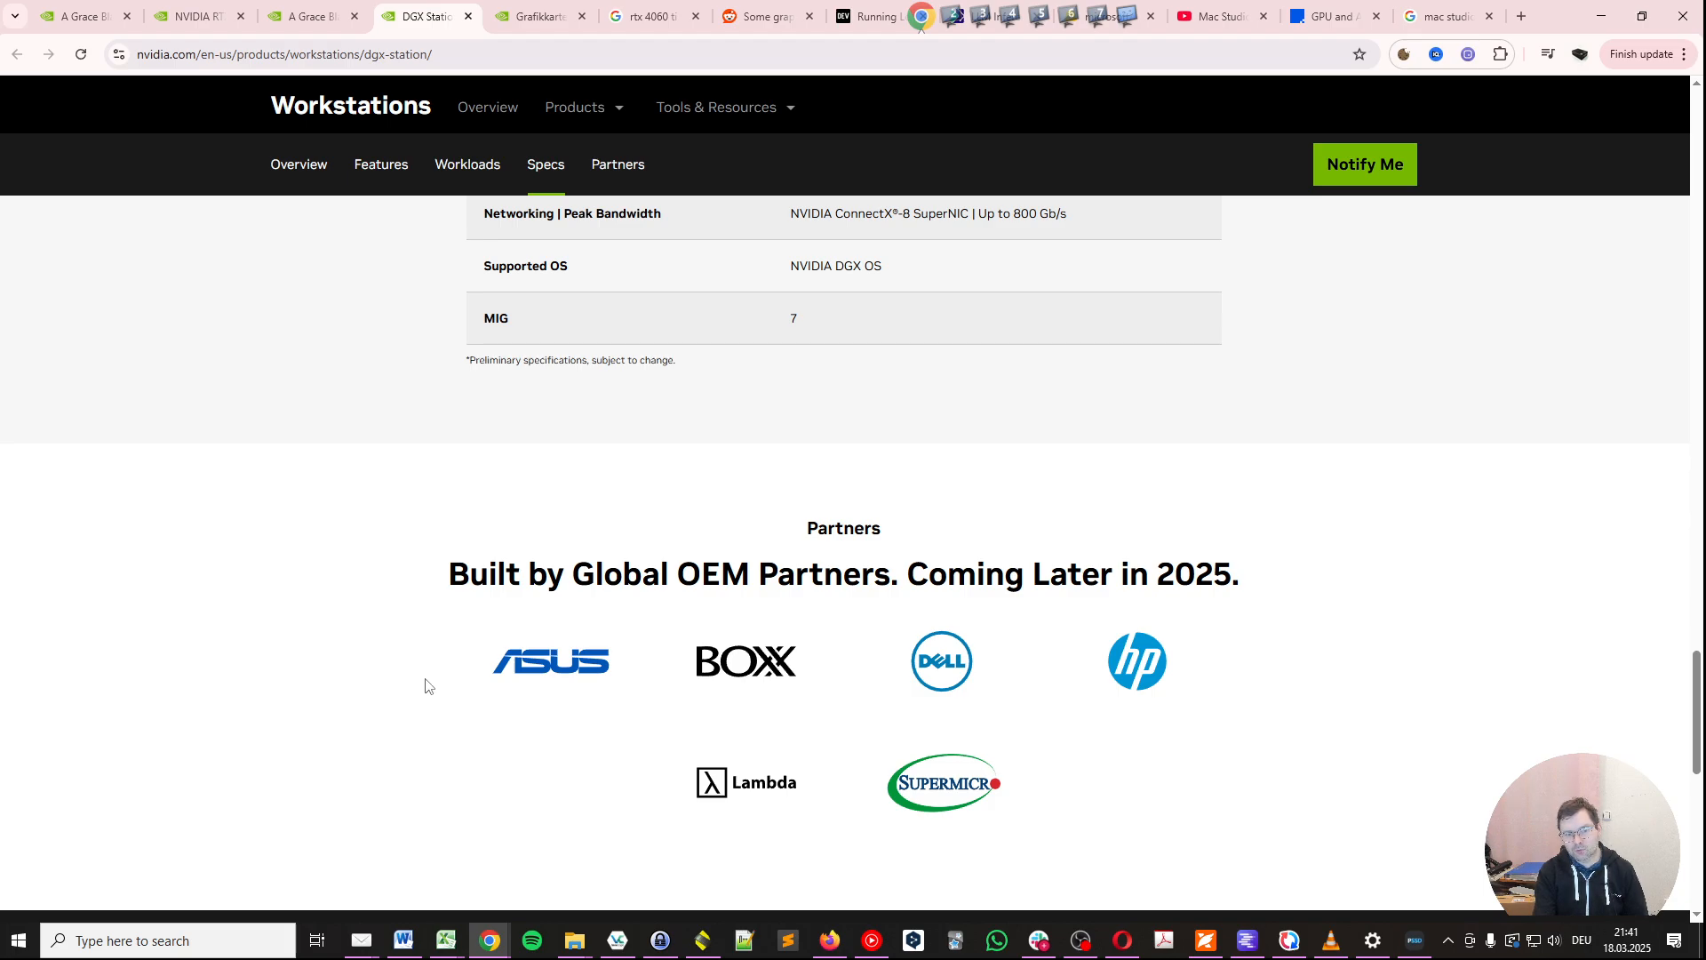
{"action": "mouse_move", "coordinate": [733, 822]}
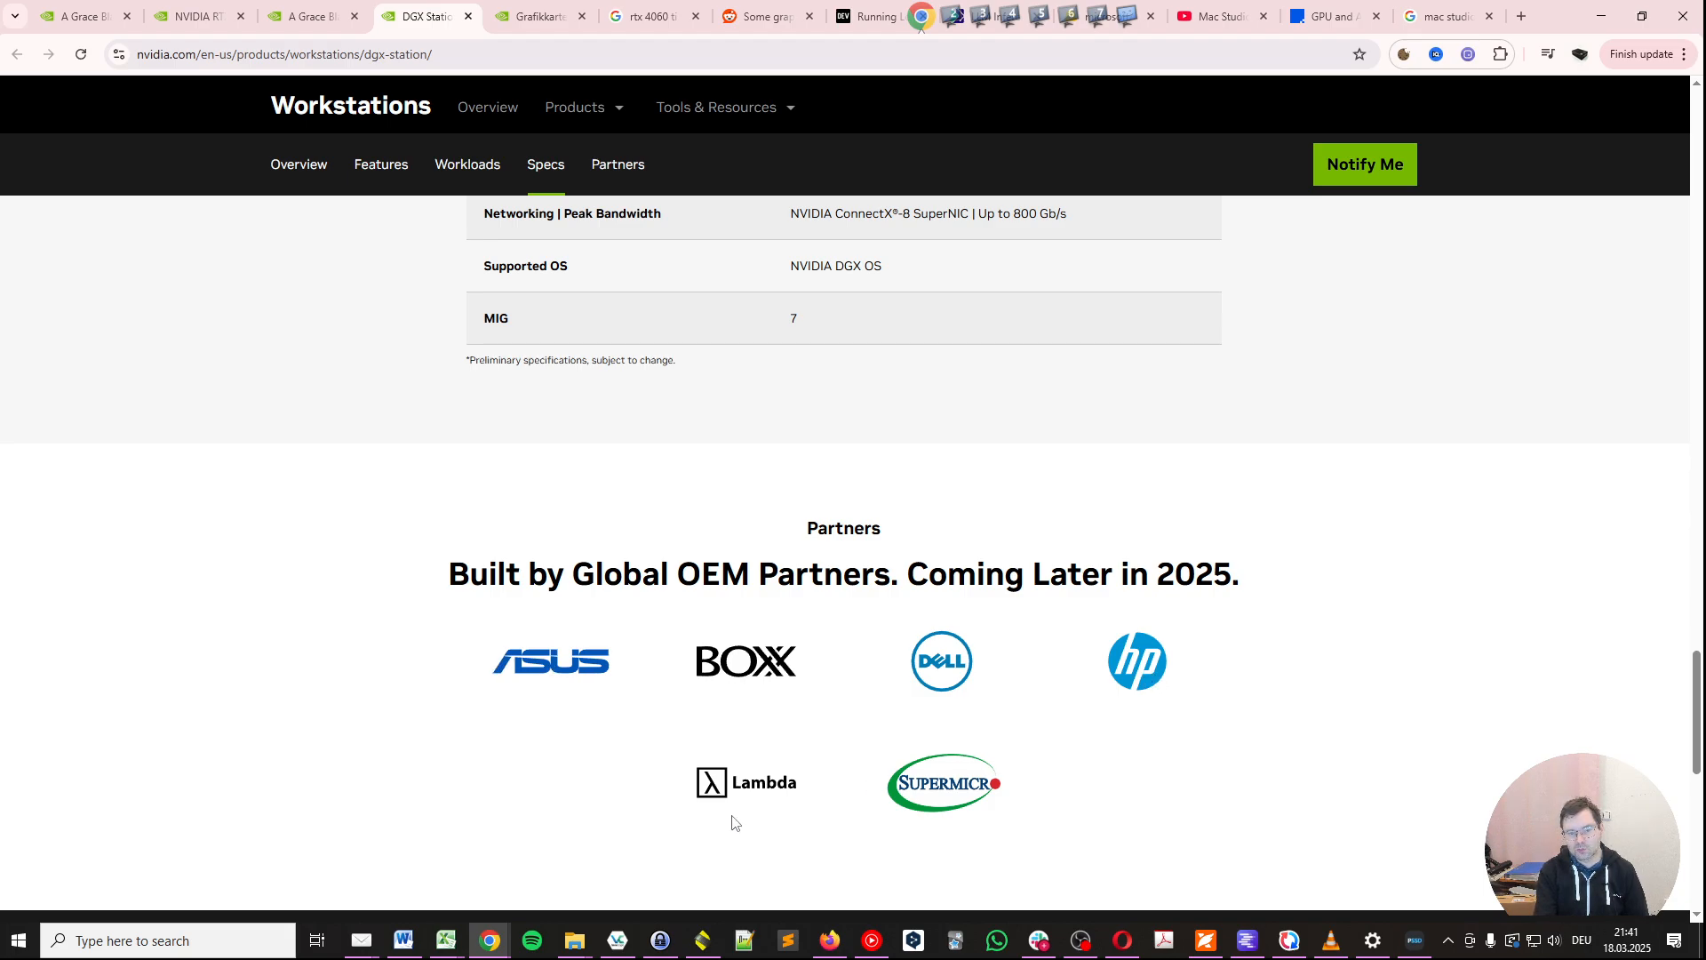
{"action": "mouse_move", "coordinate": [1307, 799]}
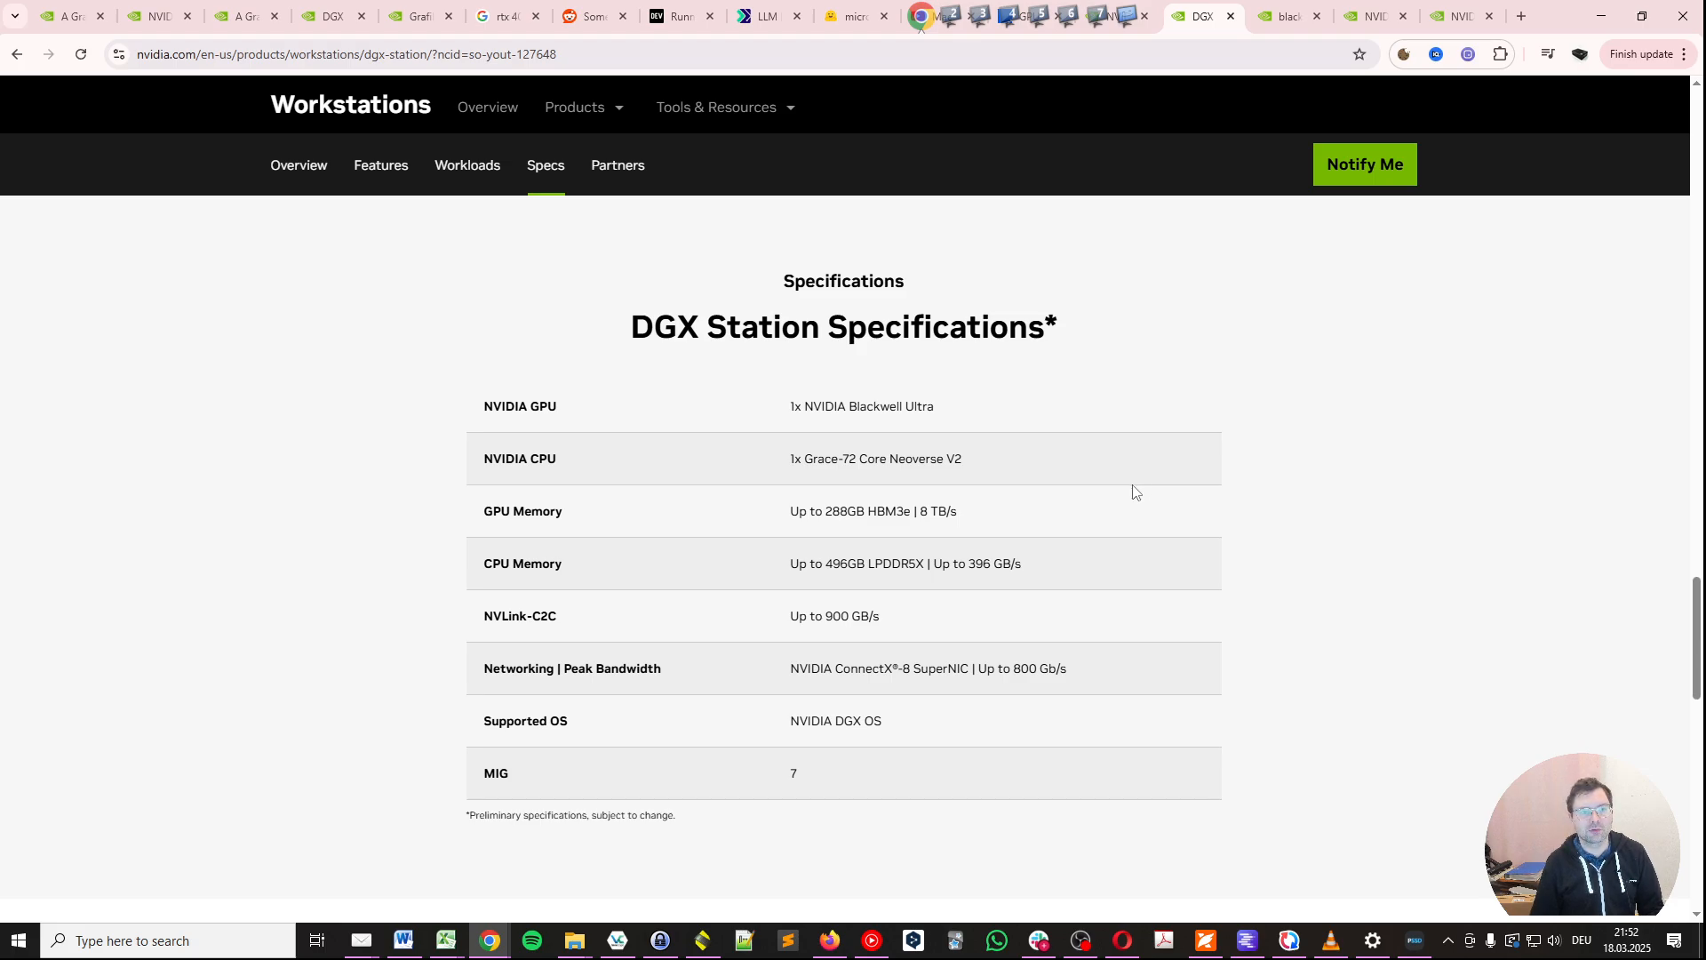
{"action": "mouse_move", "coordinate": [1064, 545]}
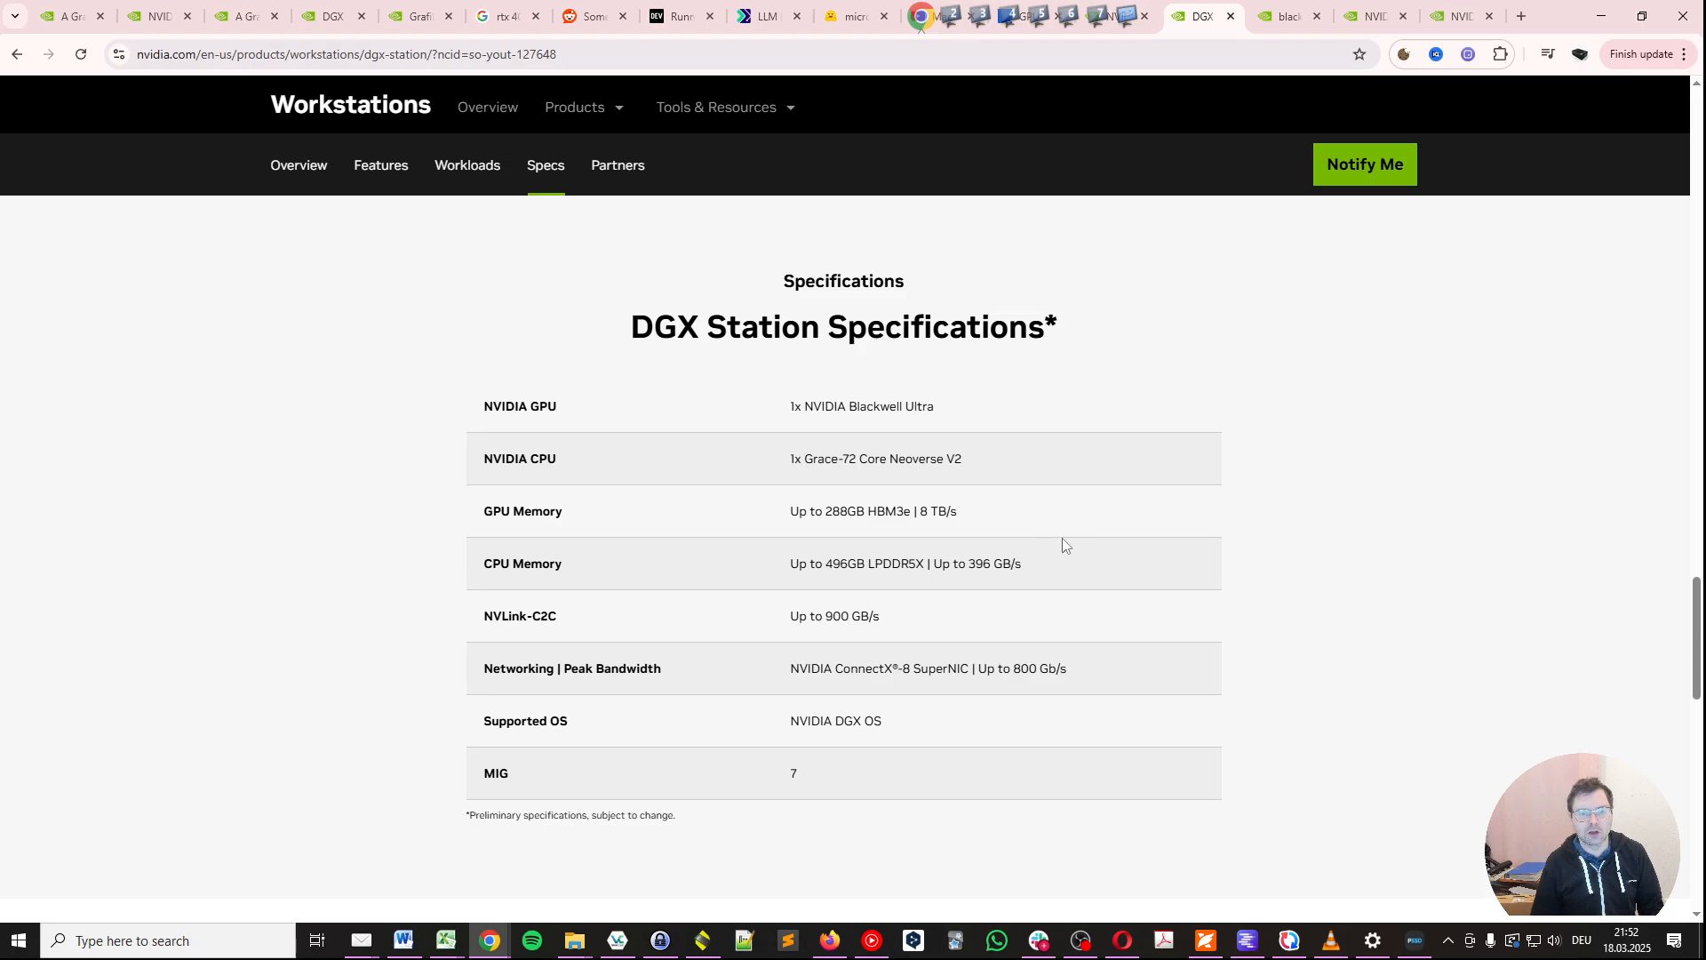
{"action": "mouse_move", "coordinate": [1289, 16]}
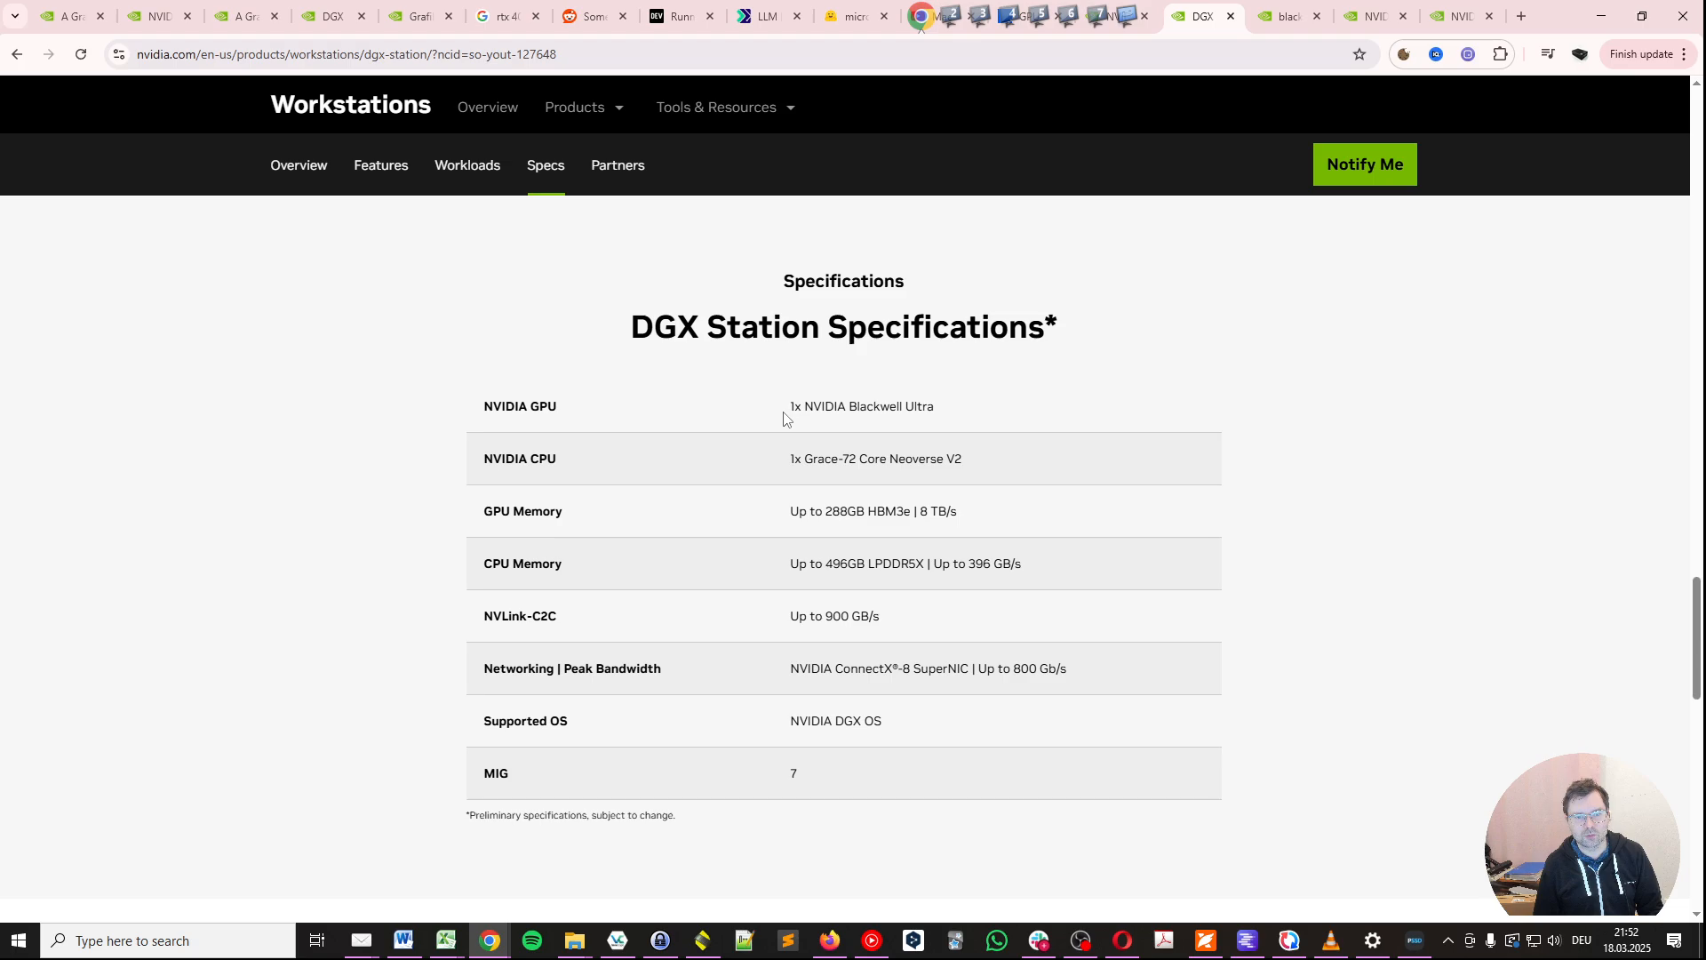
{"action": "mouse_move", "coordinate": [947, 423]}
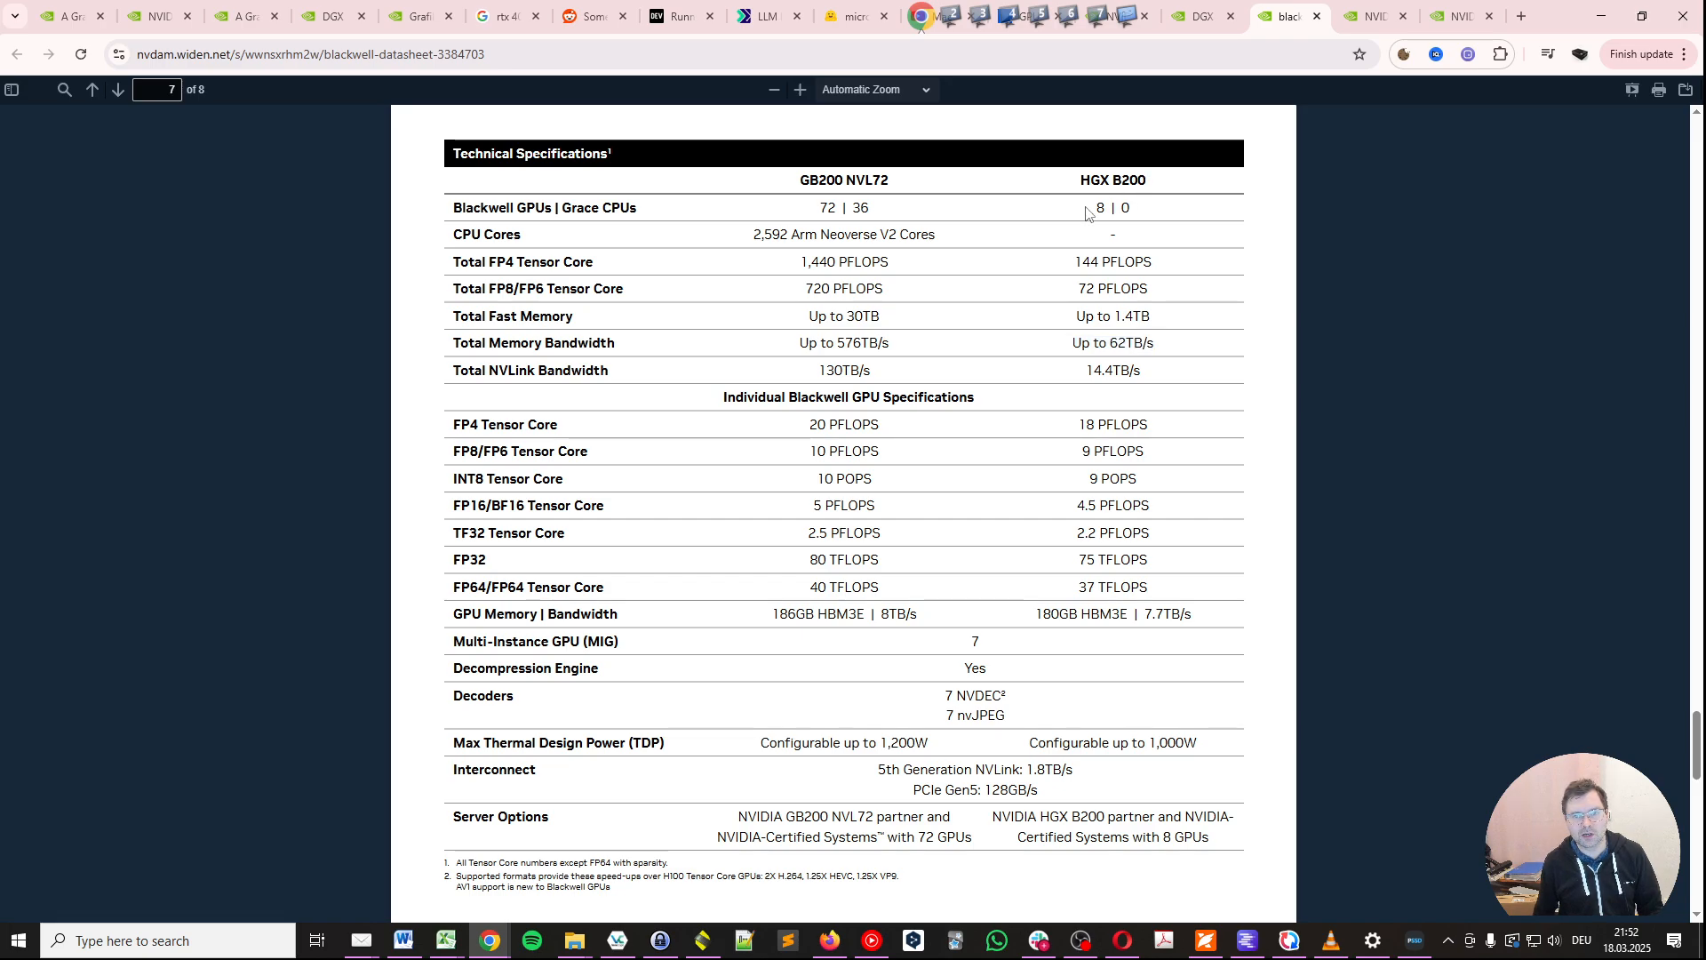
- Highlight the HGX B200 GPU memory figure '180GB HBM3E | 7.7TB/s' in the datasheet
{"action": "double_click", "coordinate": [1100, 207]}
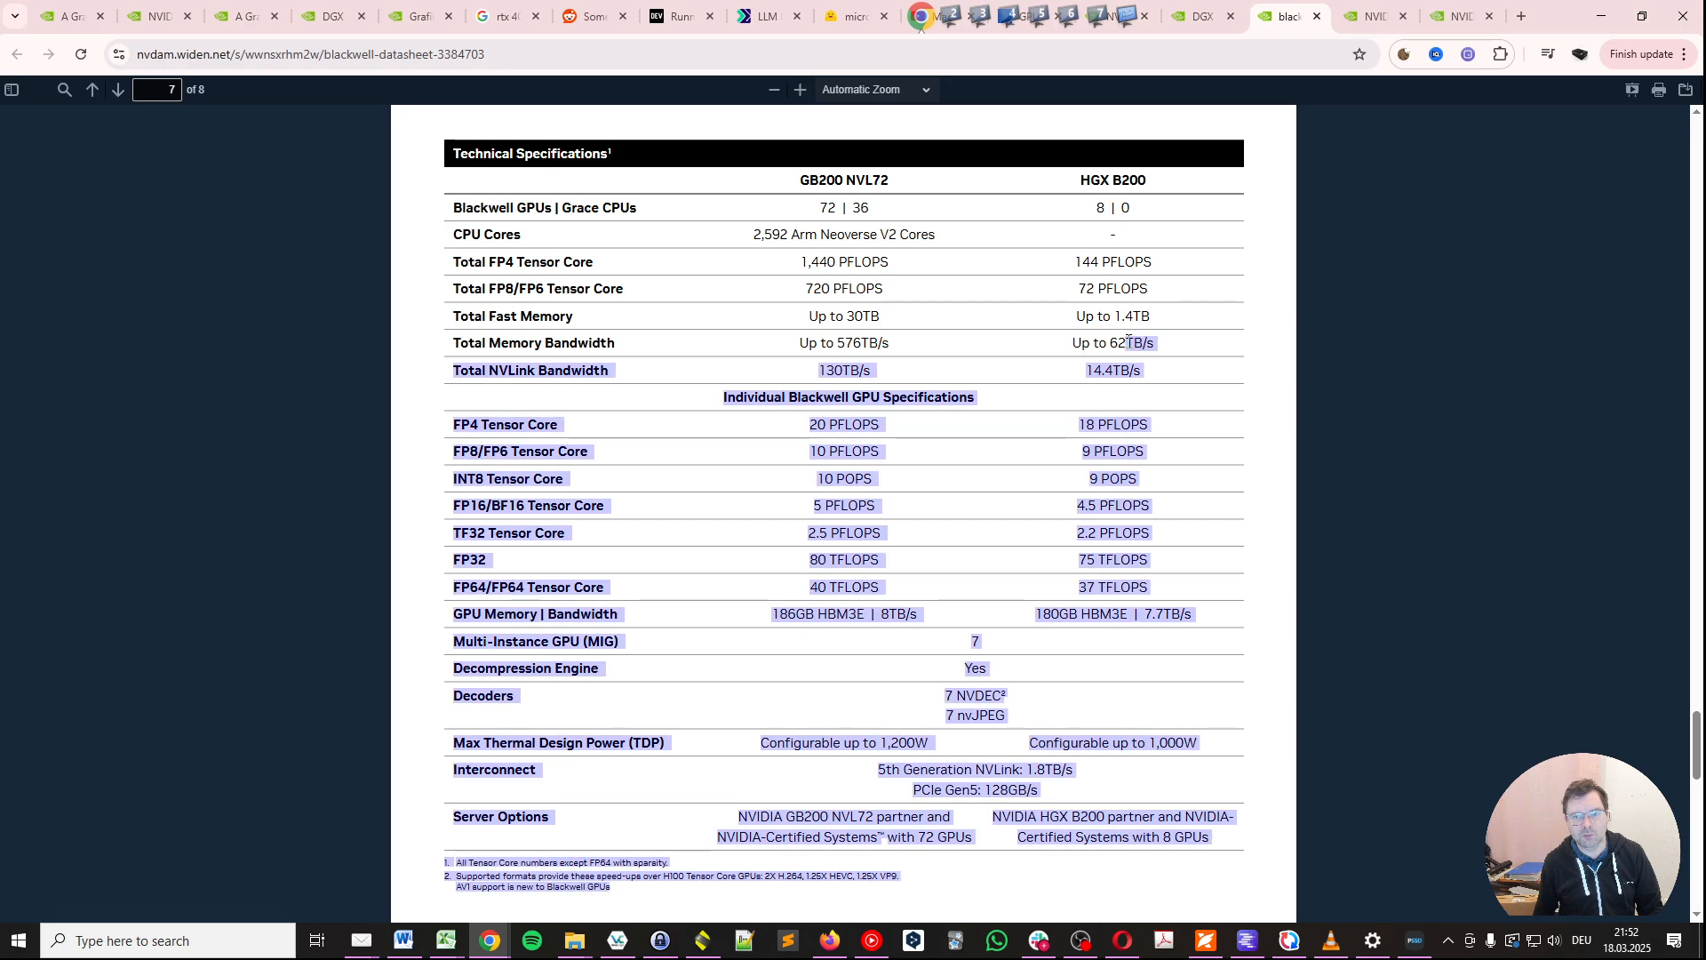
{"action": "left_click", "coordinate": [1030, 616]}
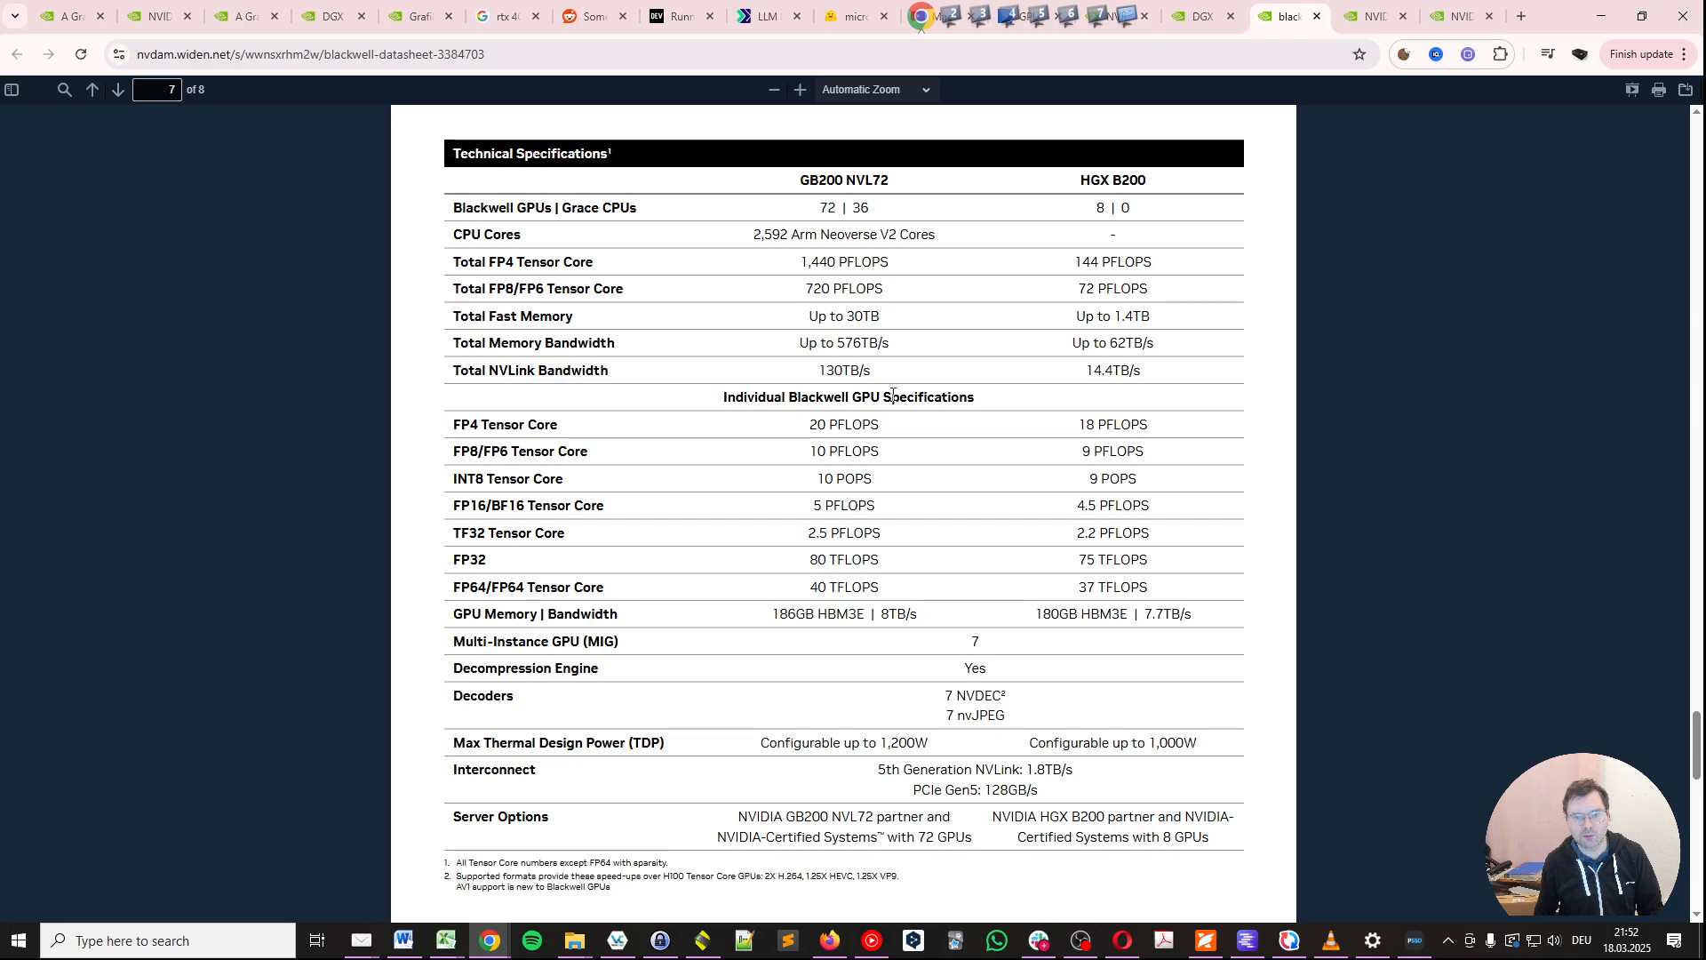
{"action": "double_click", "coordinate": [1049, 614]}
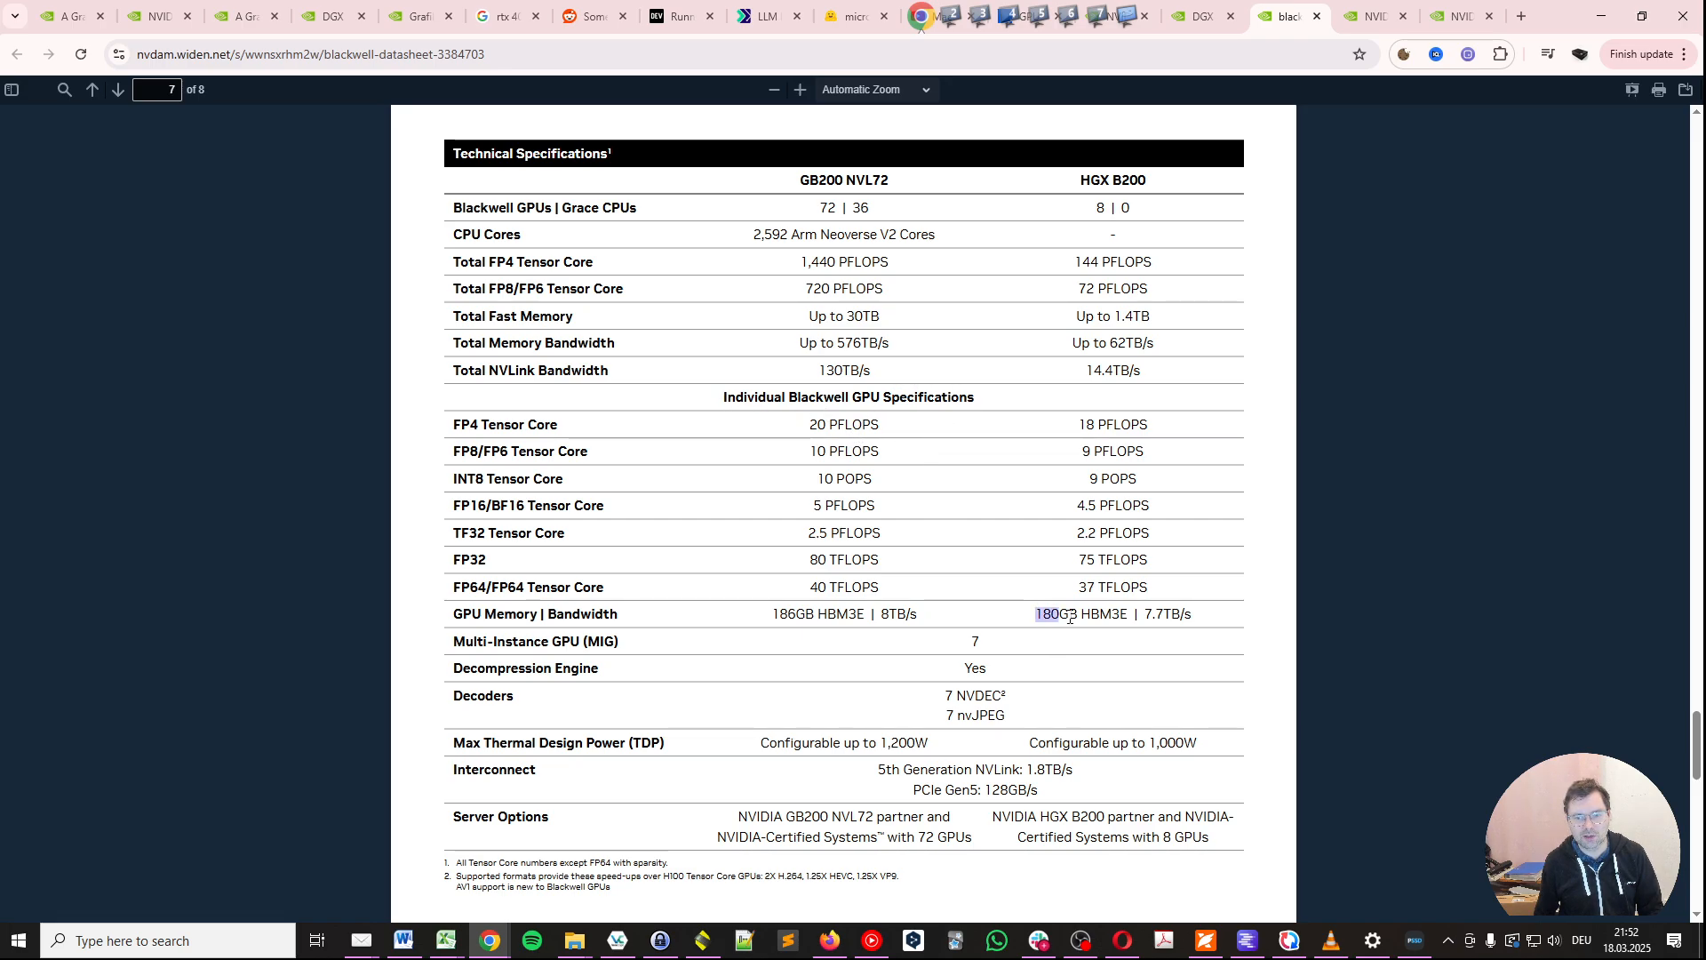
{"action": "left_click_drag", "start_coordinate": [1033, 614], "coordinate": [1191, 614]}
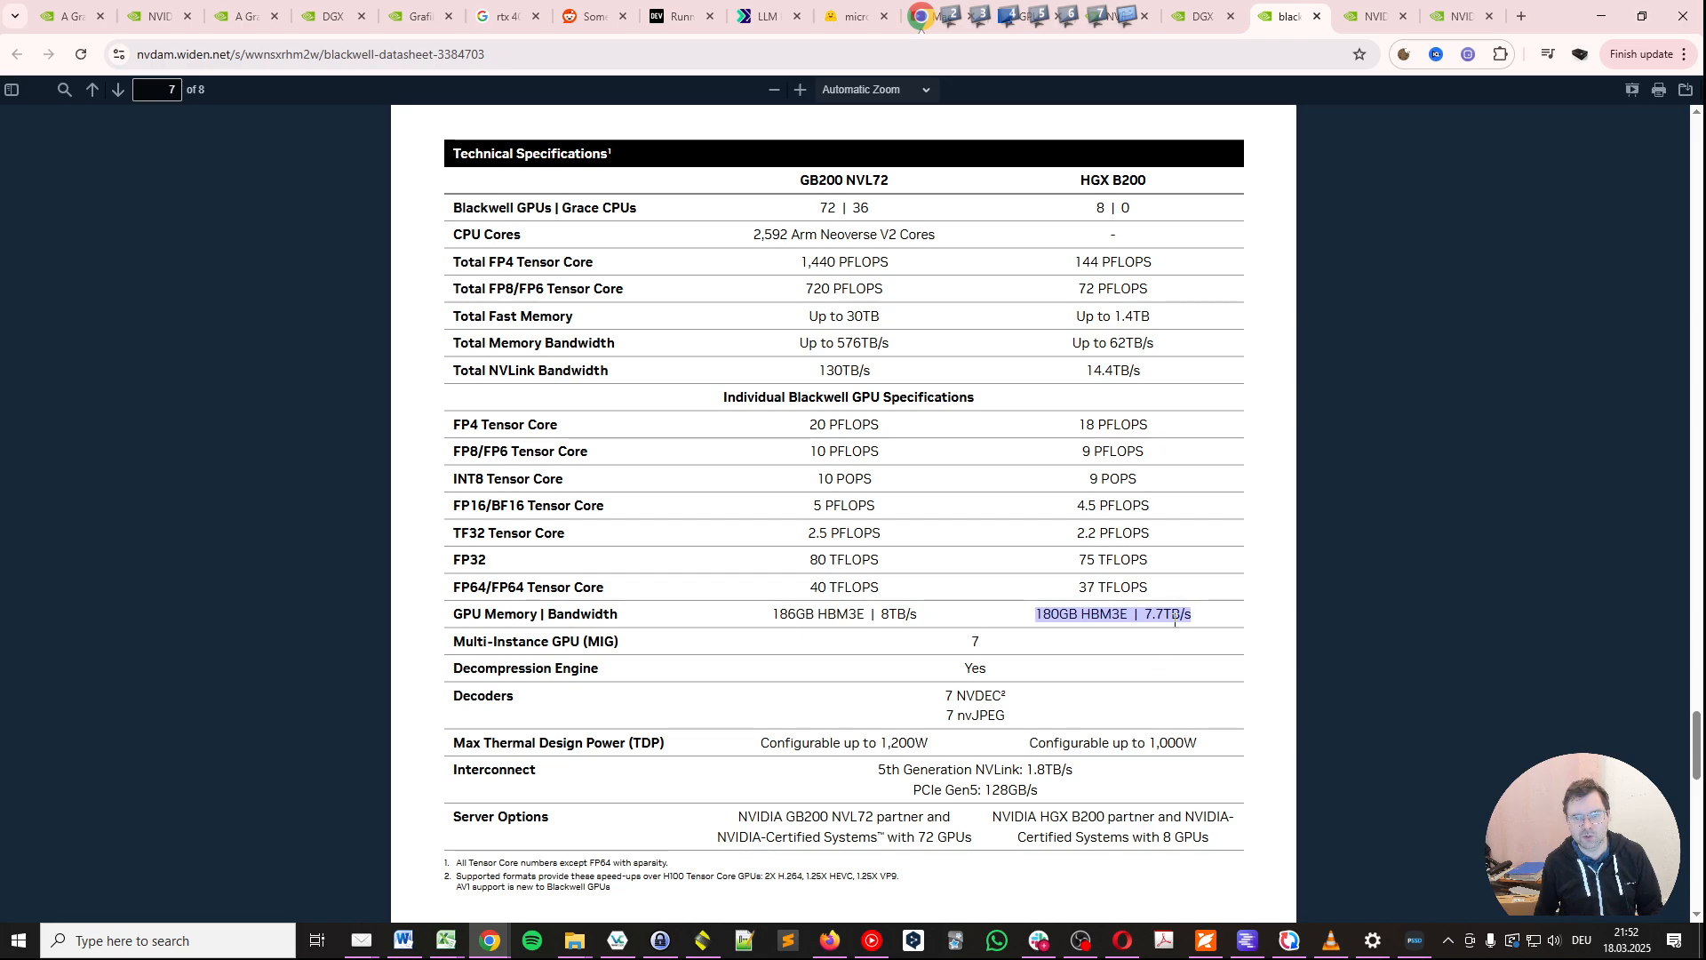
{"action": "mouse_move", "coordinate": [1122, 651]}
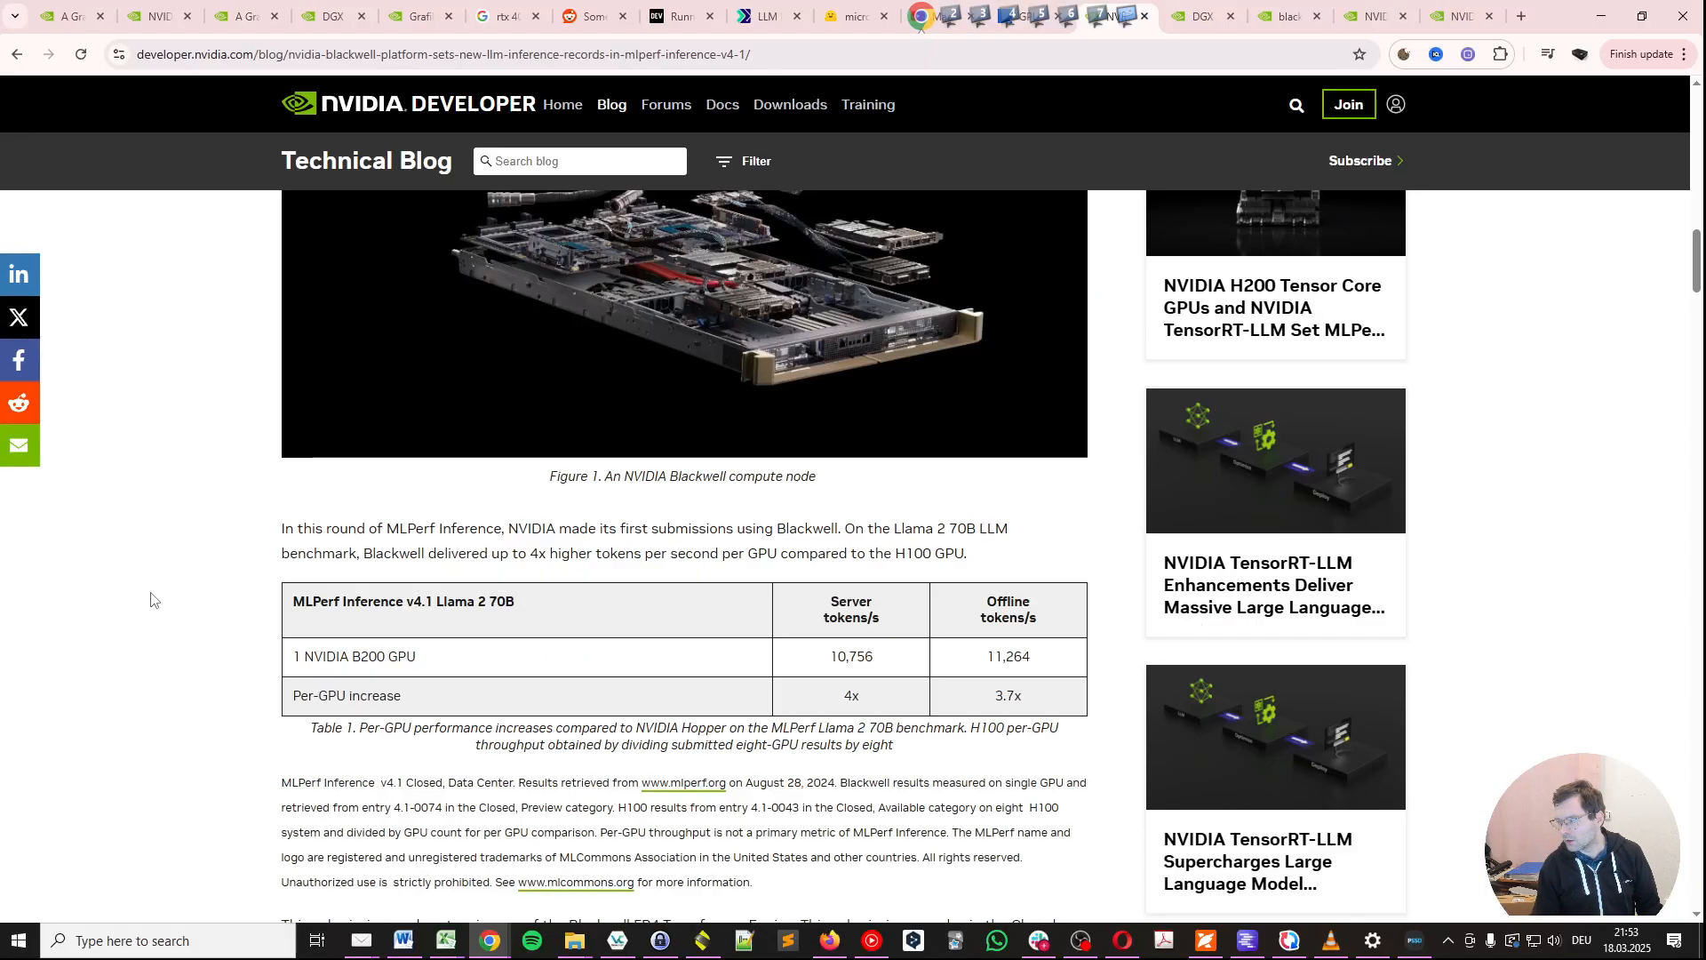
{"action": "mouse_move", "coordinate": [518, 650]}
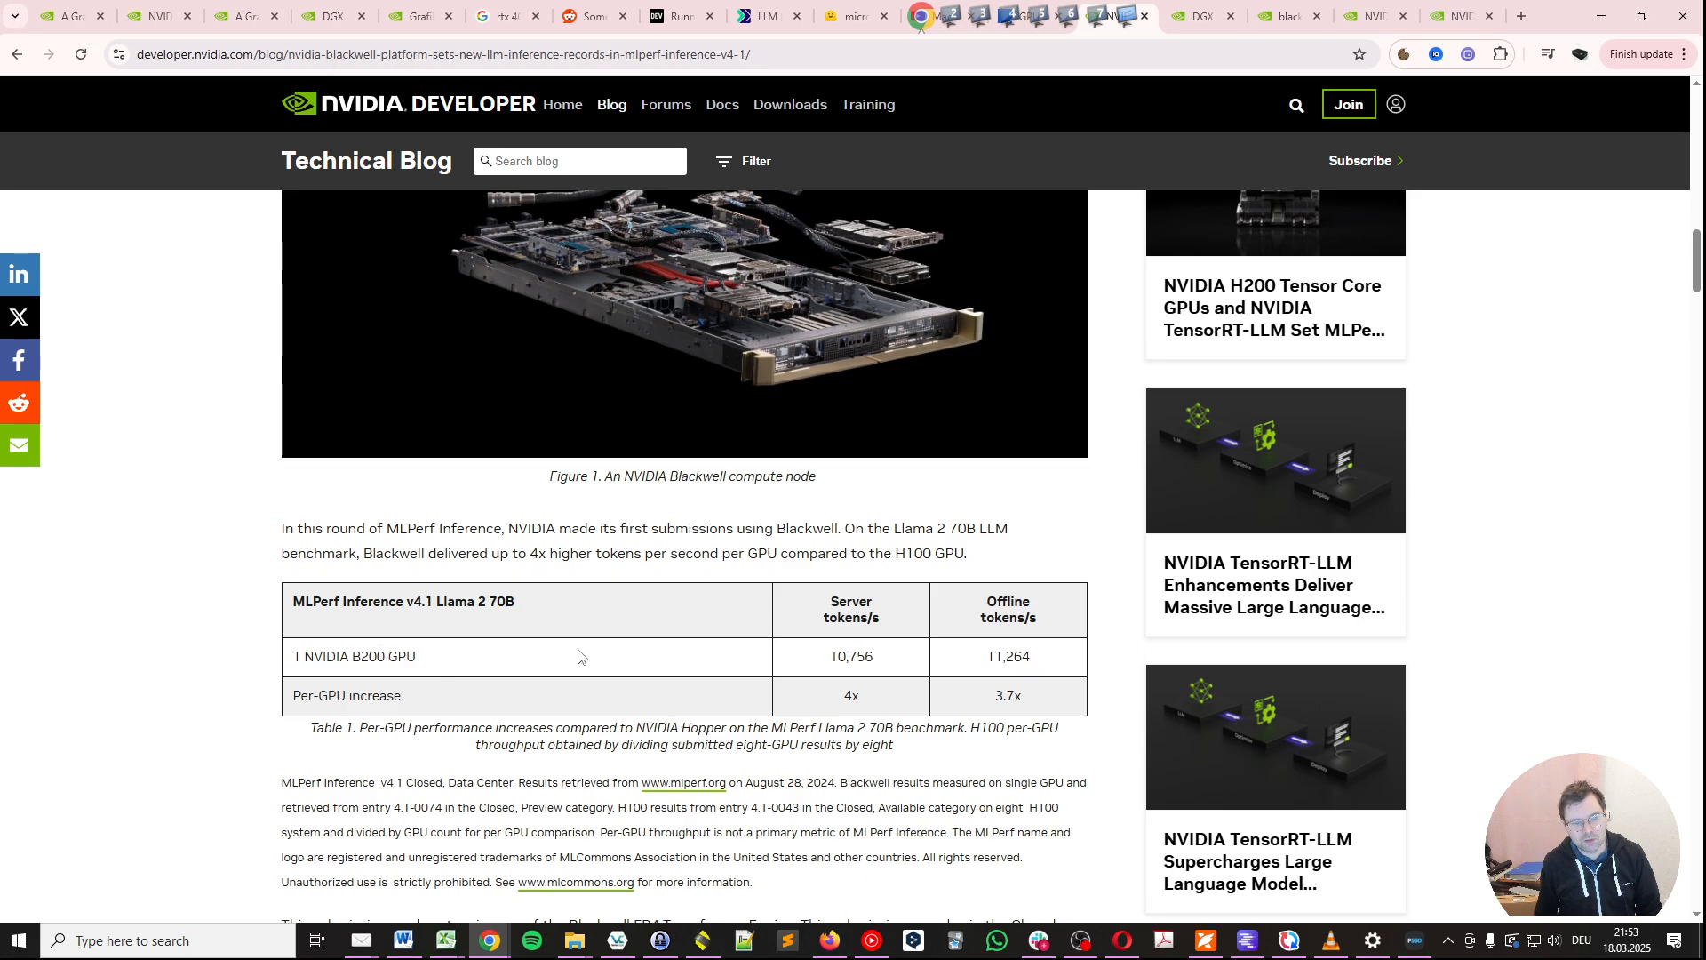
{"action": "mouse_move", "coordinate": [863, 687]}
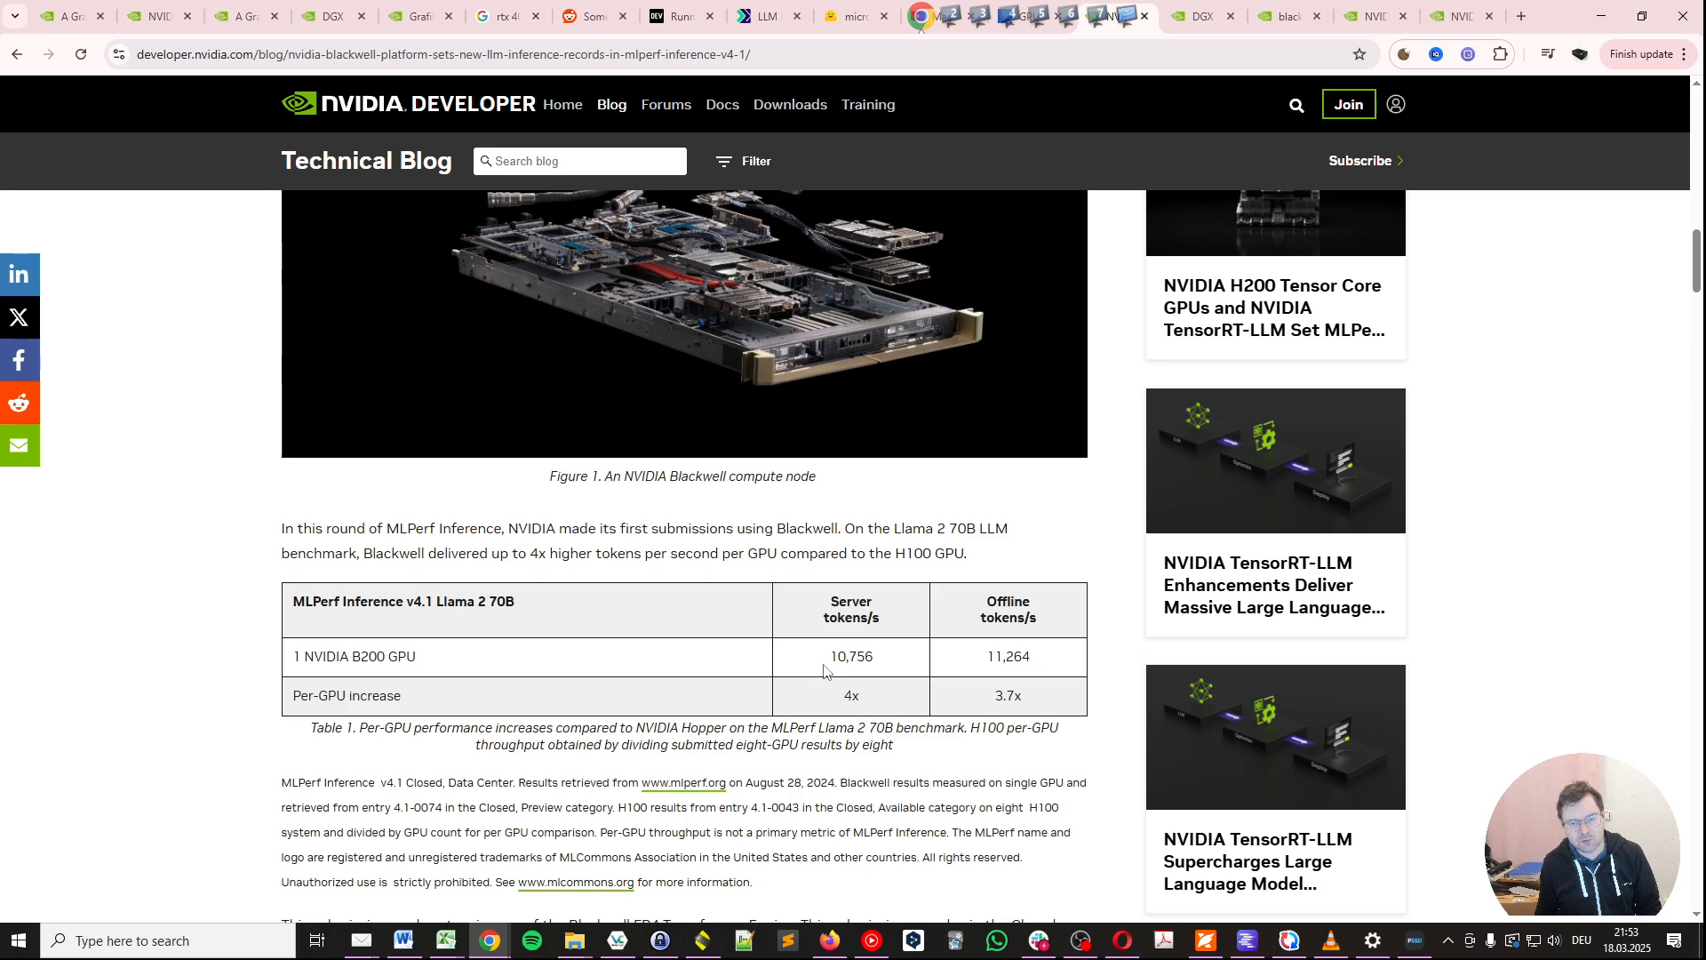
{"action": "mouse_move", "coordinate": [886, 627]}
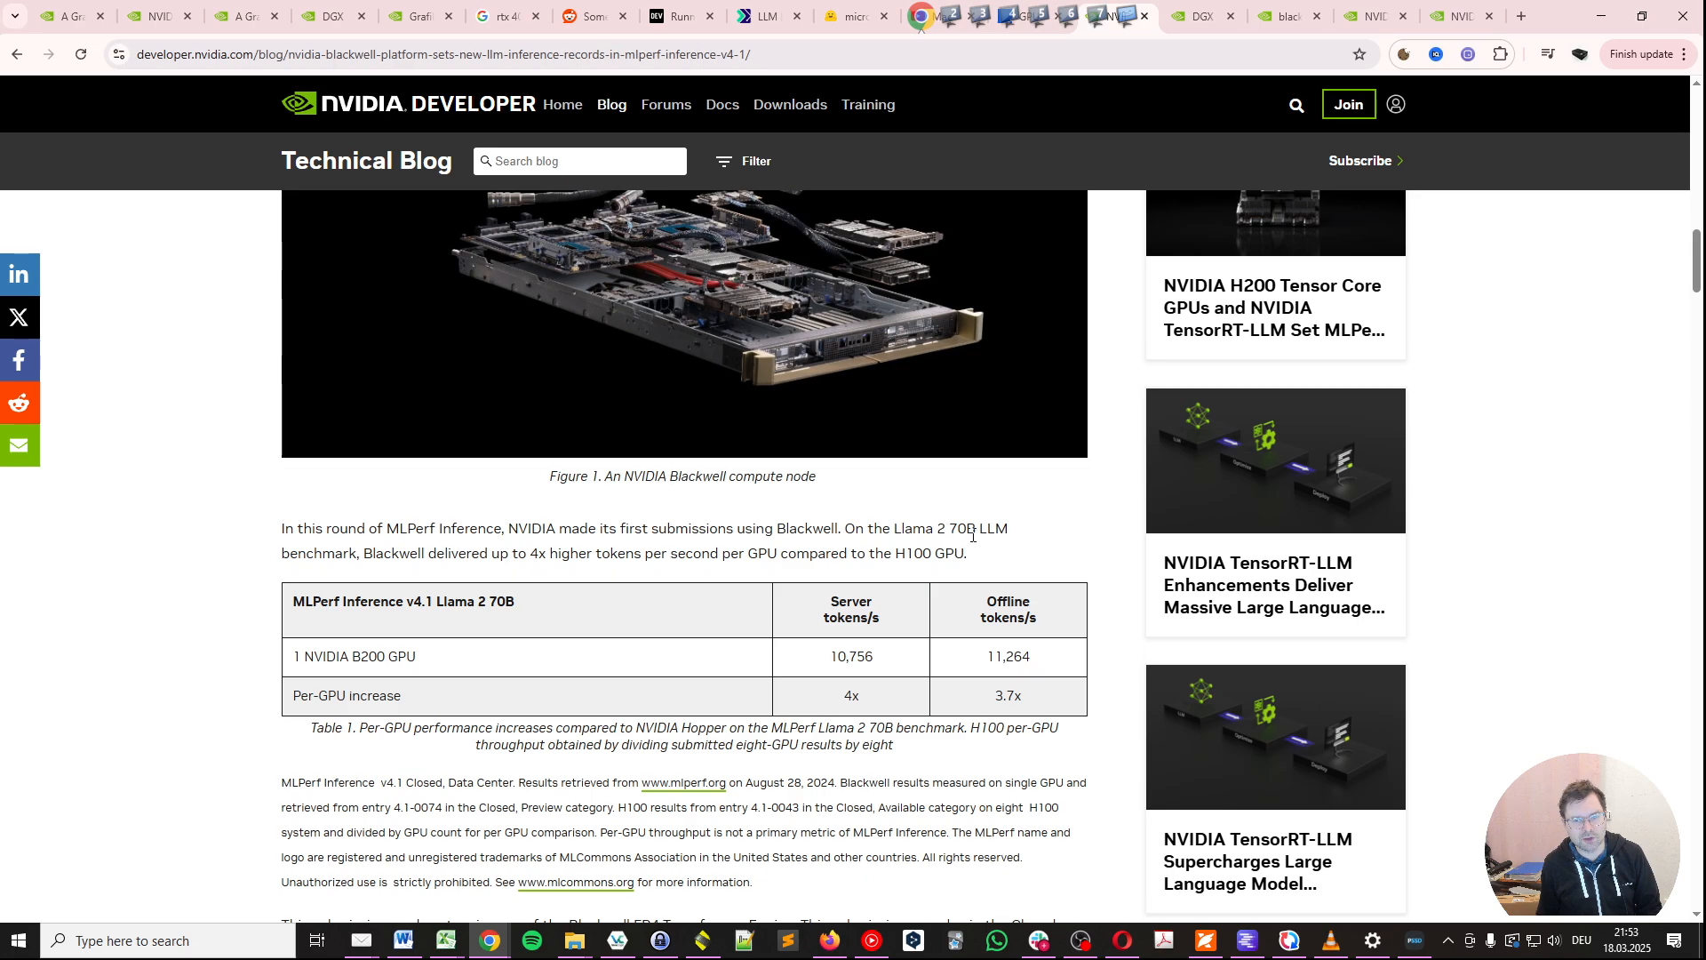
{"action": "mouse_move", "coordinate": [876, 658]}
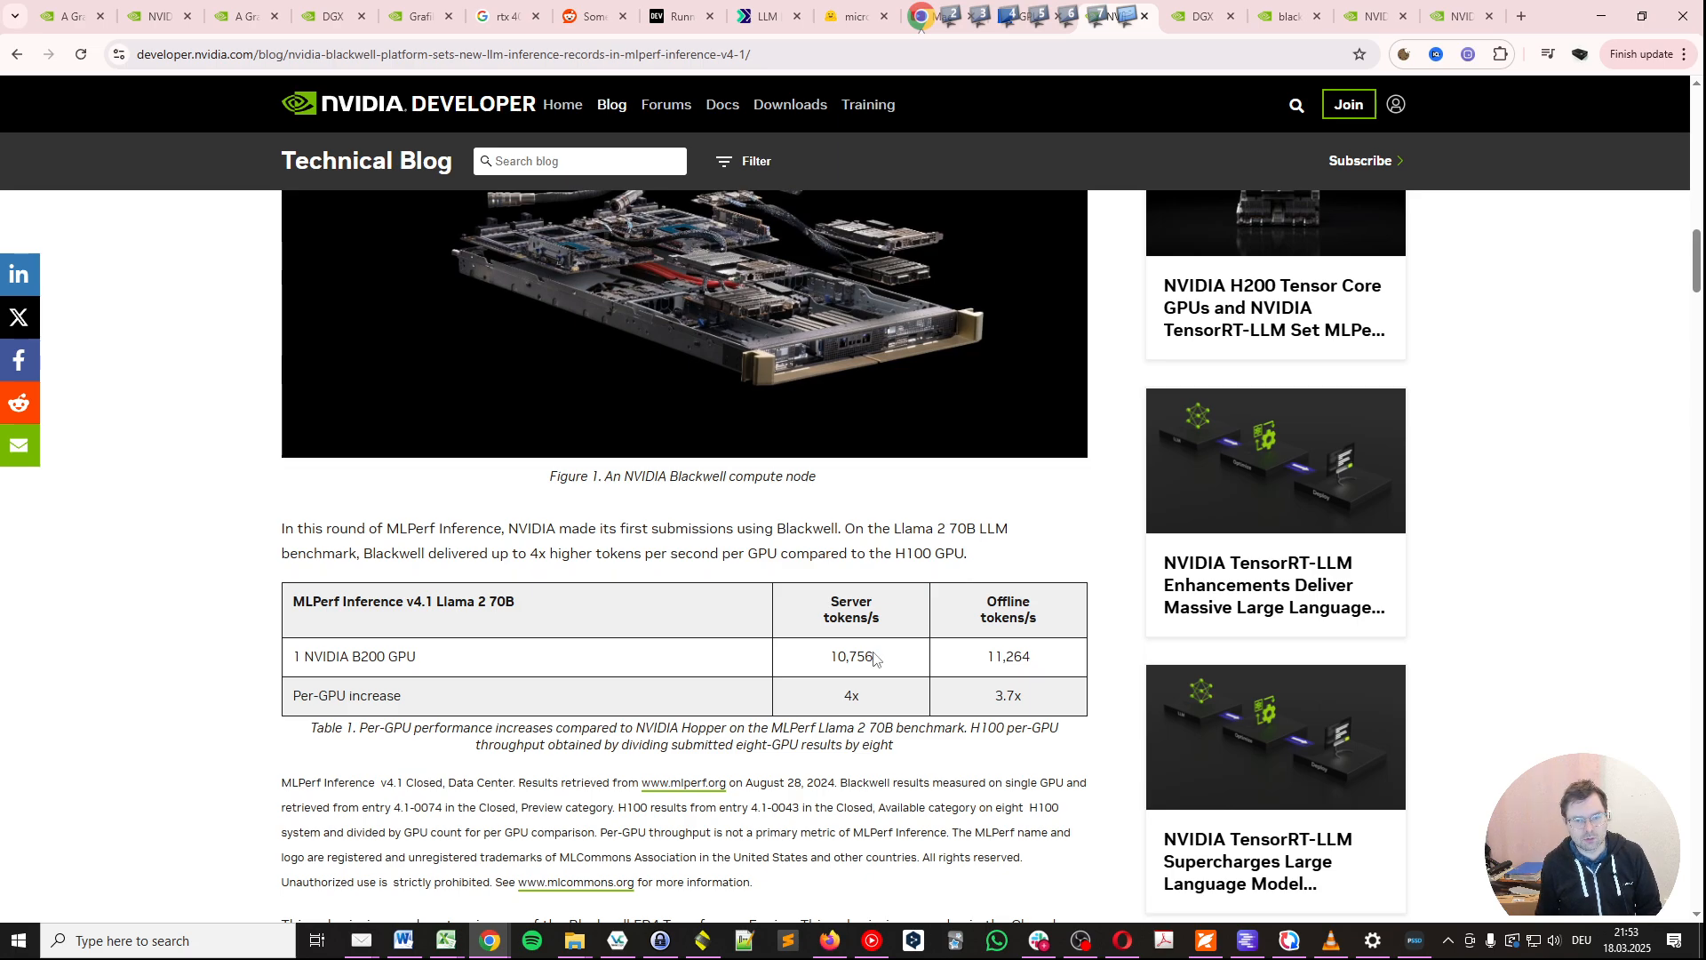
{"action": "mouse_move", "coordinate": [827, 652]}
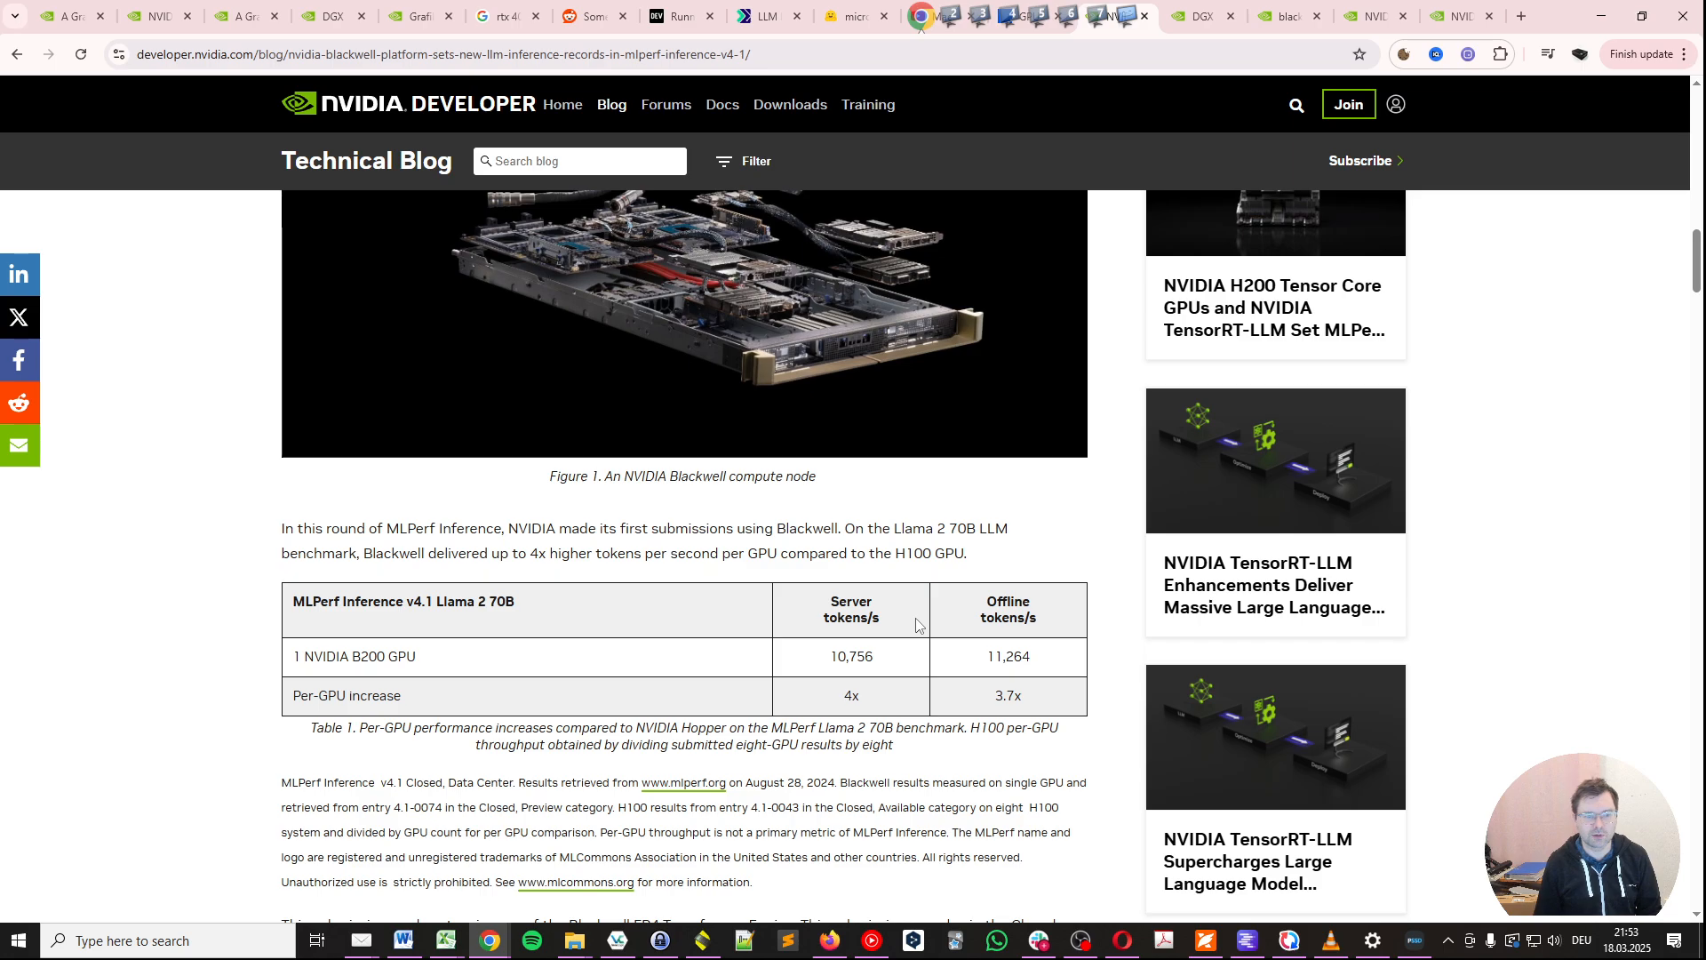
{"action": "mouse_move", "coordinate": [896, 632]}
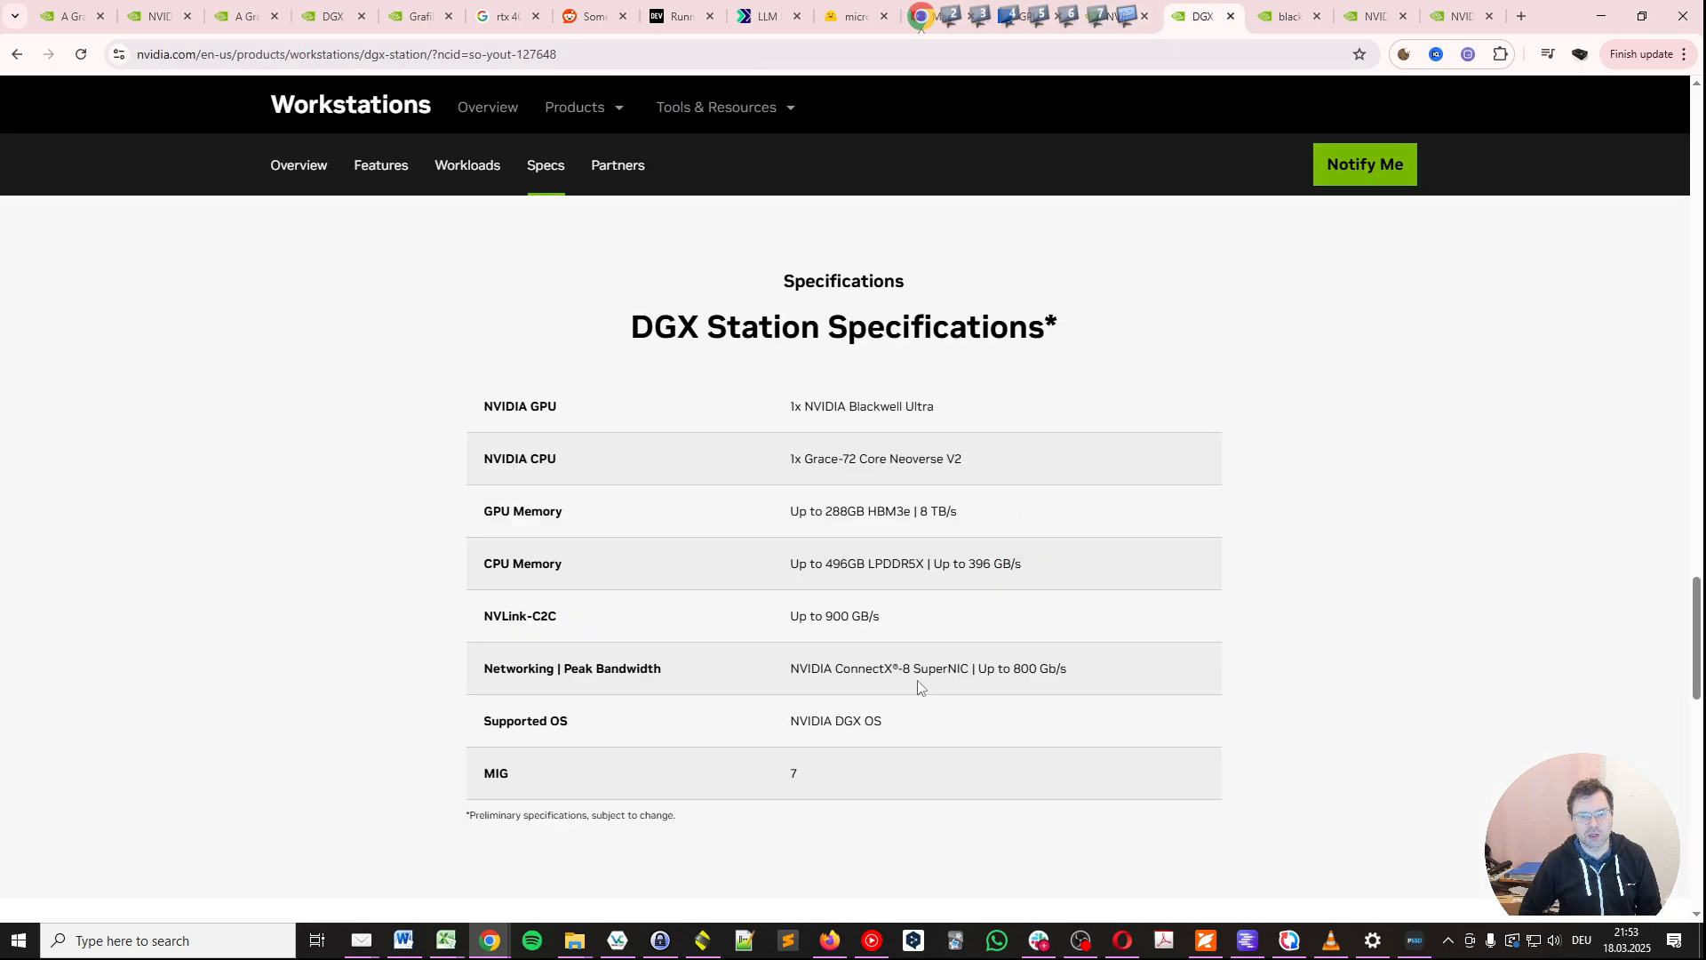
{"action": "mouse_move", "coordinate": [1239, 751]}
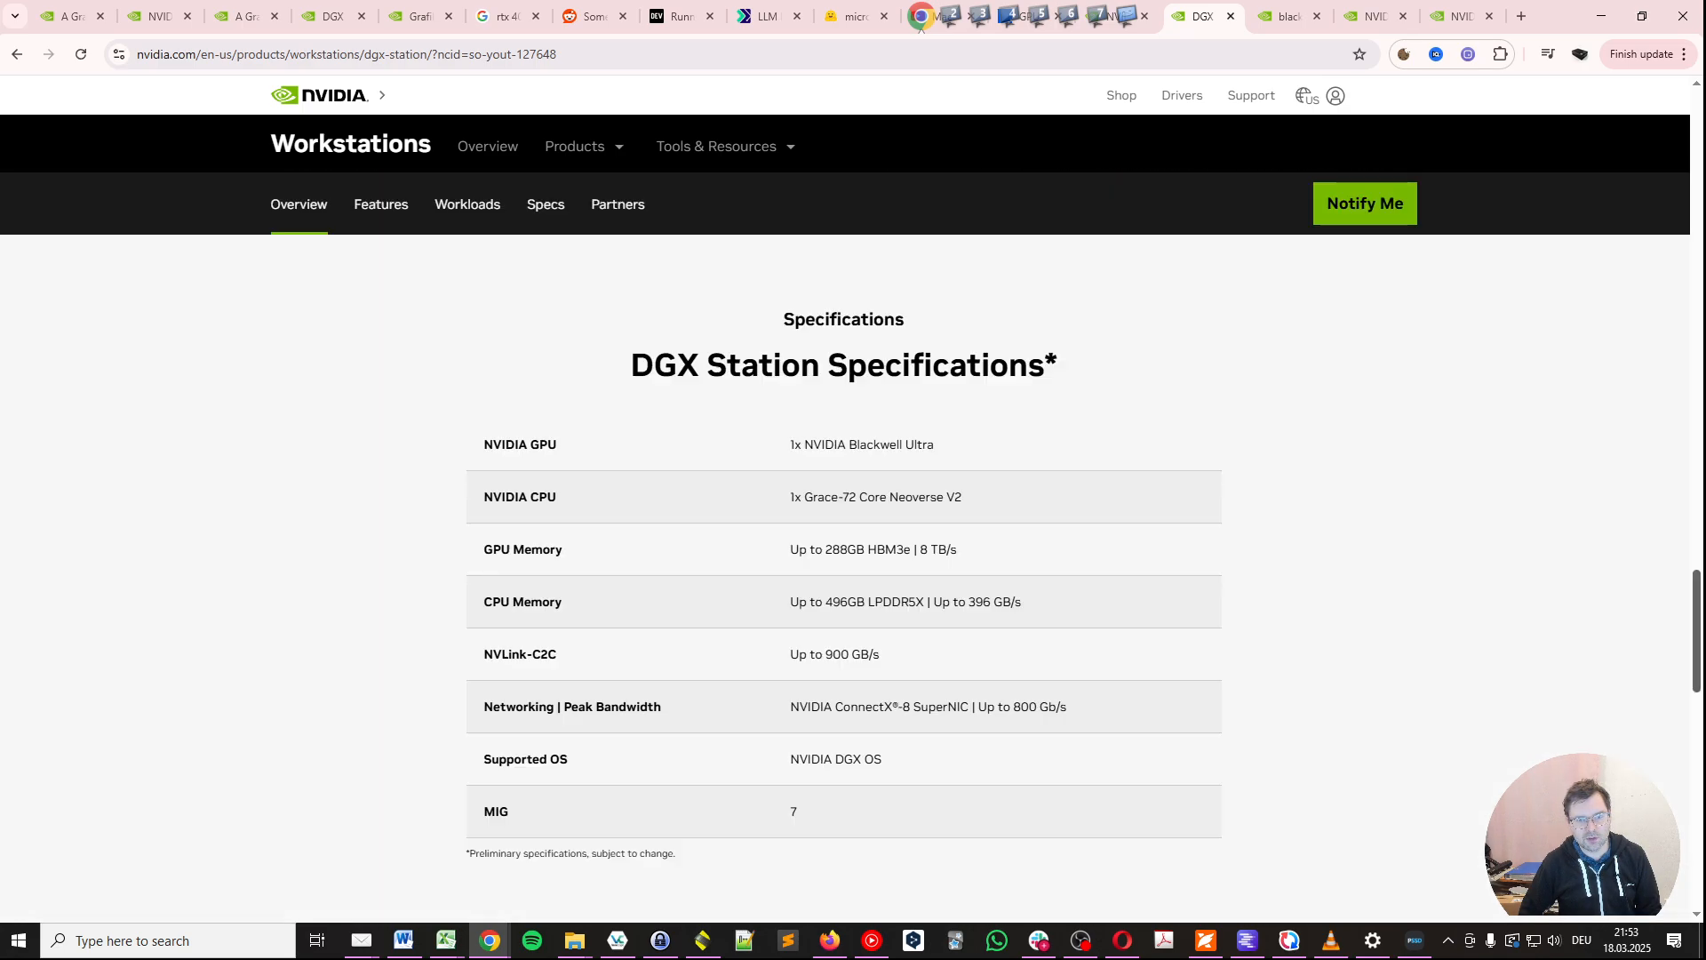
- Scroll the DGX Station page to its top hero section introducing the desktop AI supercomputer
{"action": "scroll", "scroll_direction": "down", "scroll_amount": 3}
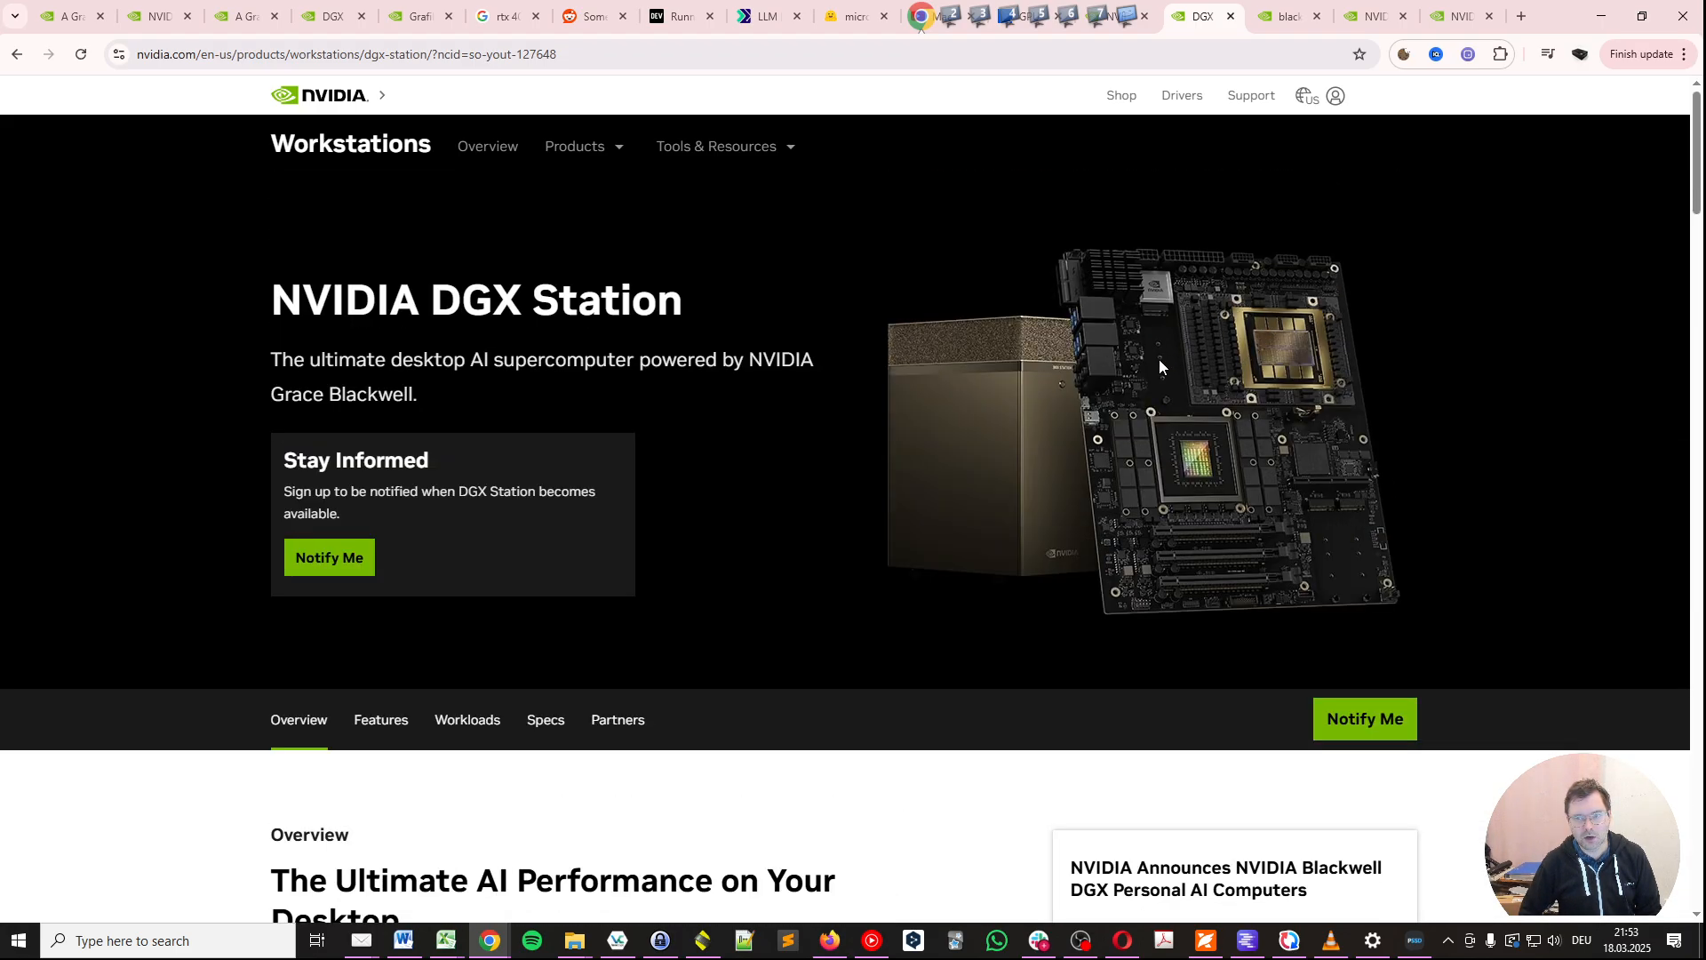
{"action": "mouse_move", "coordinate": [1021, 423]}
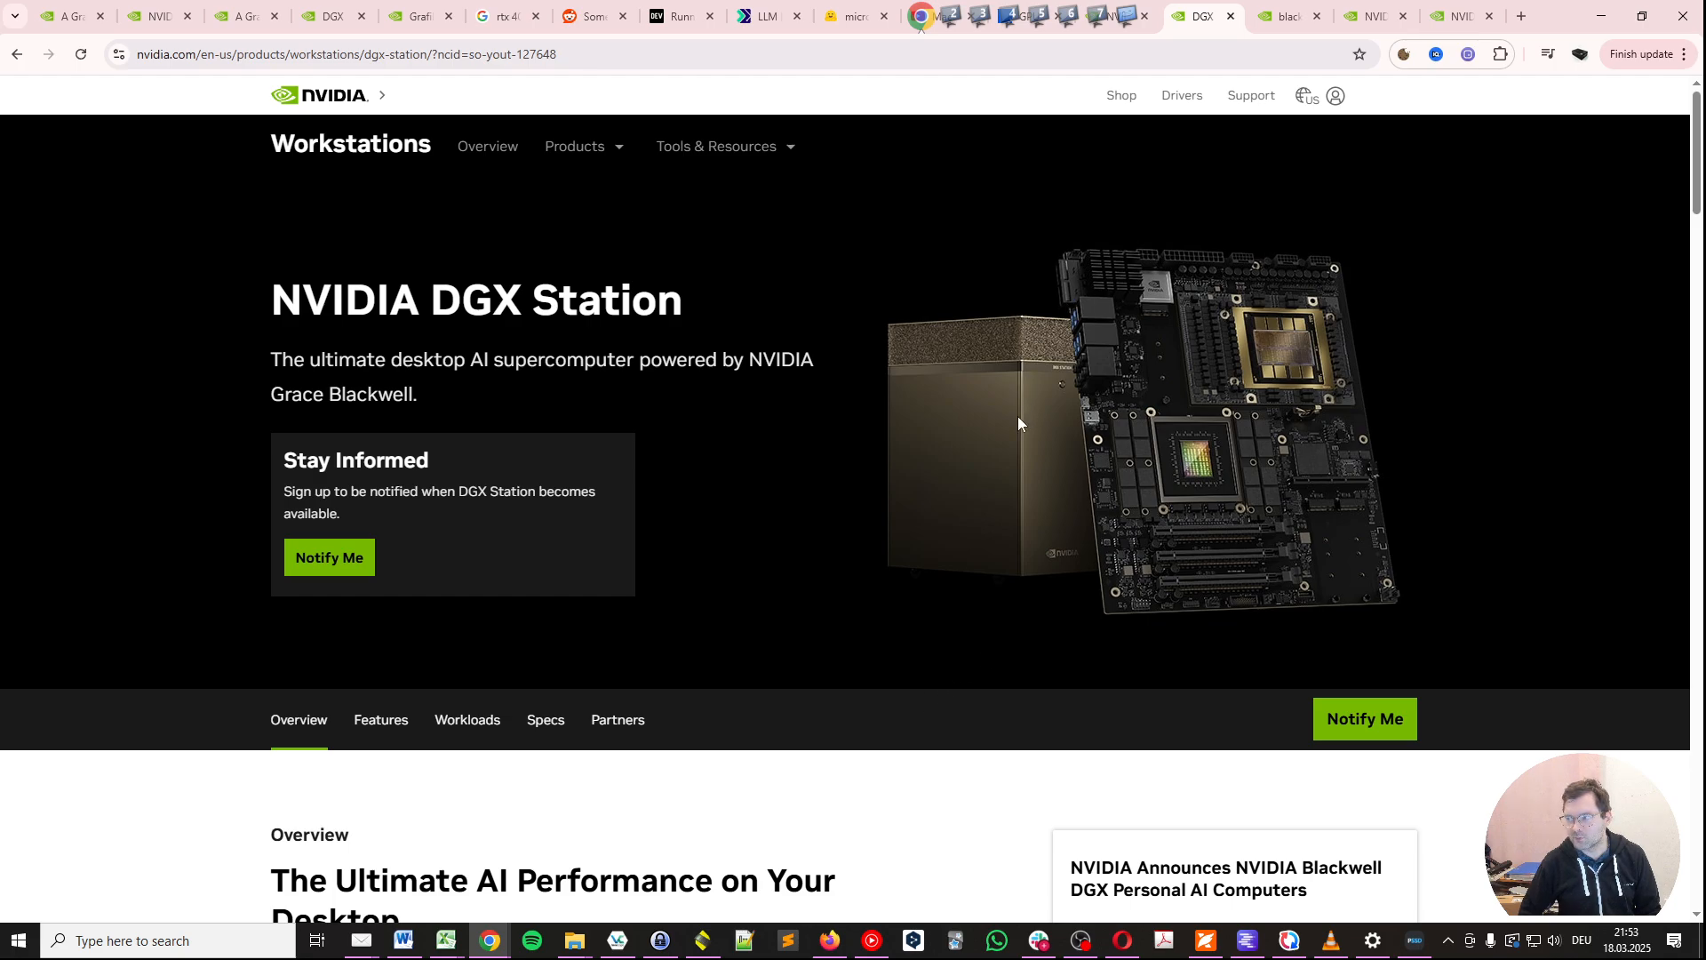
{"action": "mouse_move", "coordinate": [734, 627]}
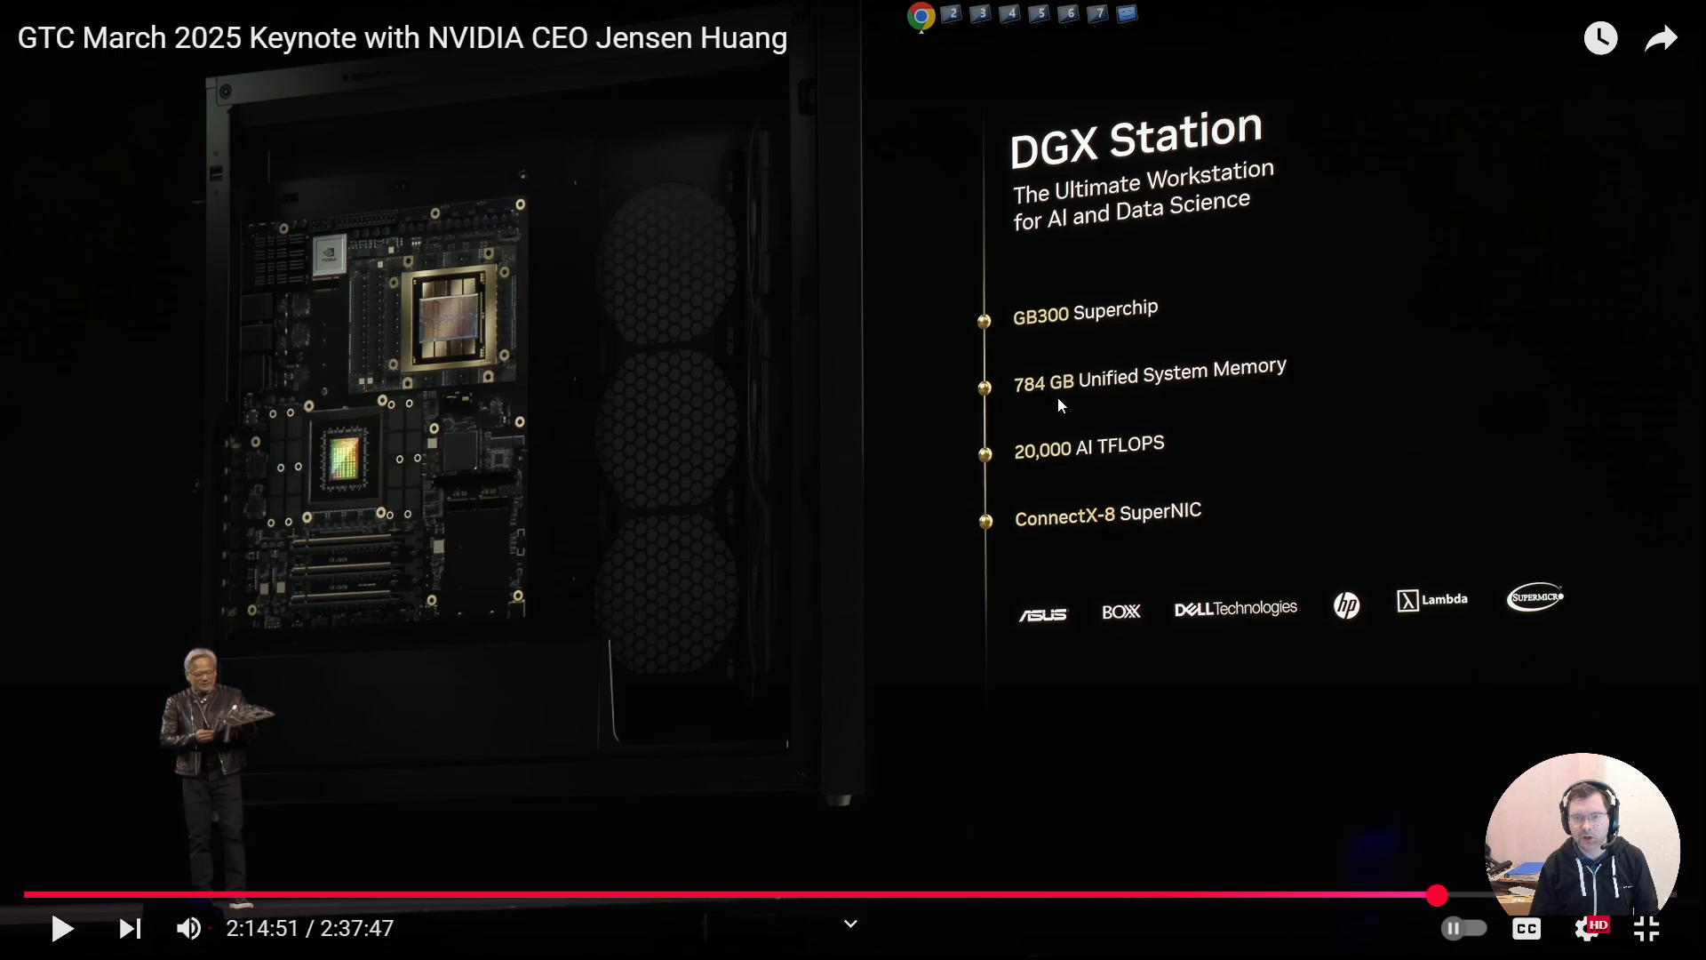
{"action": "mouse_move", "coordinate": [1207, 393]}
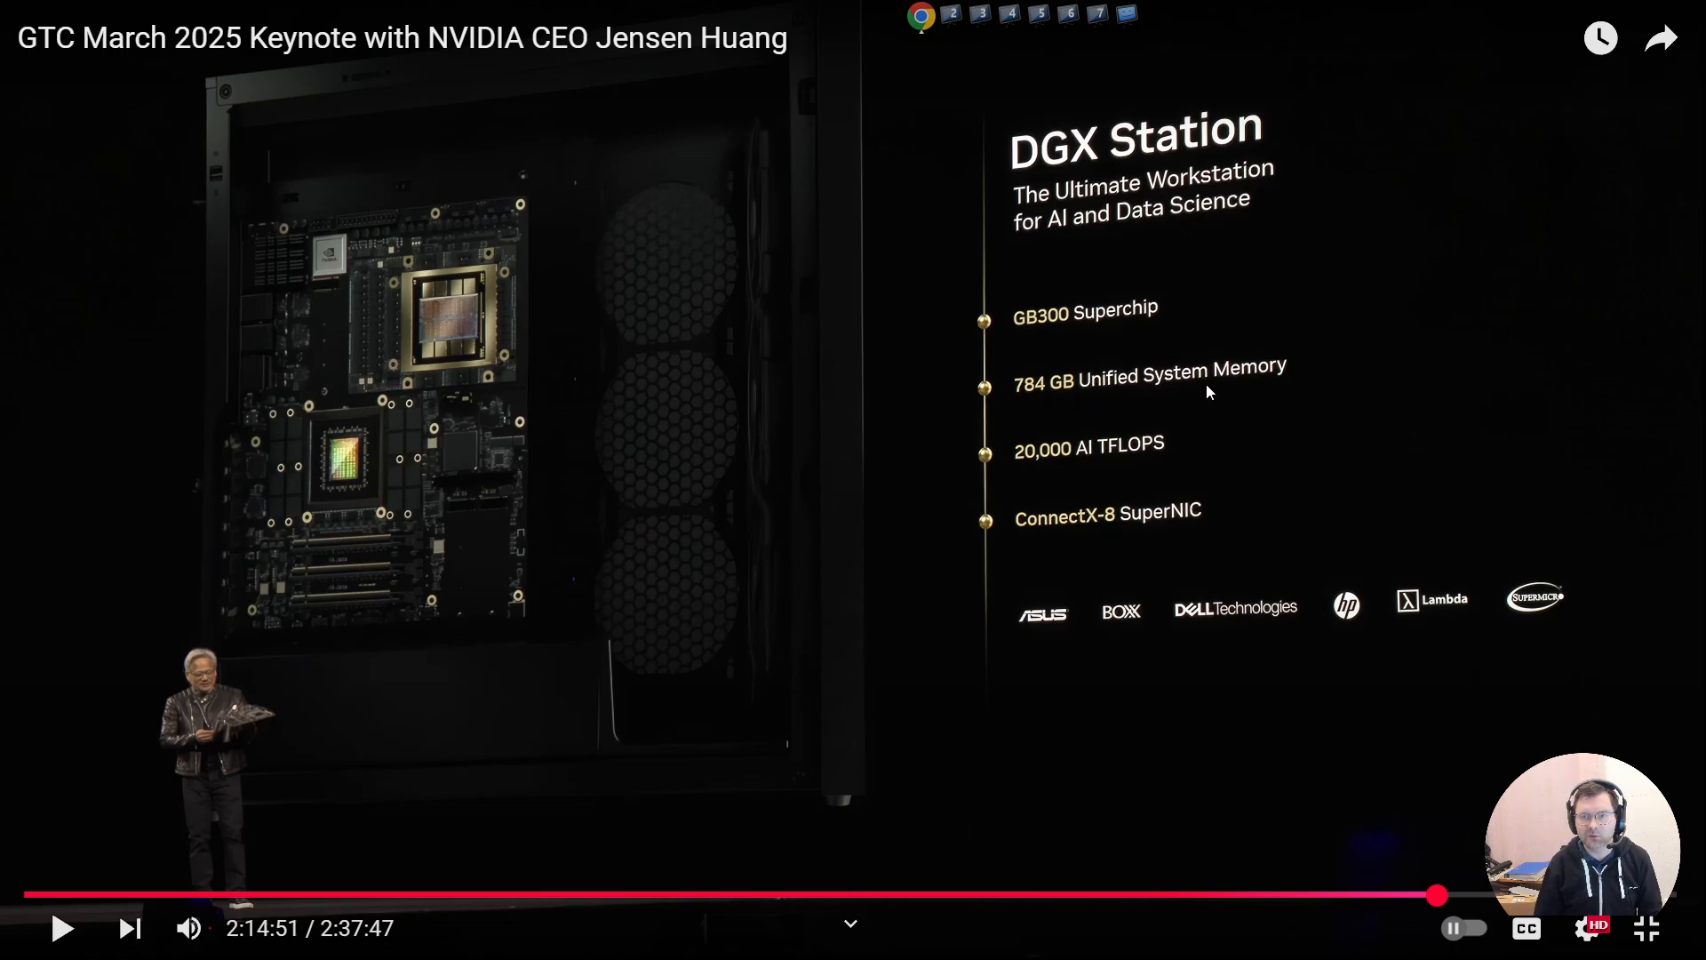
{"action": "mouse_move", "coordinate": [921, 461]}
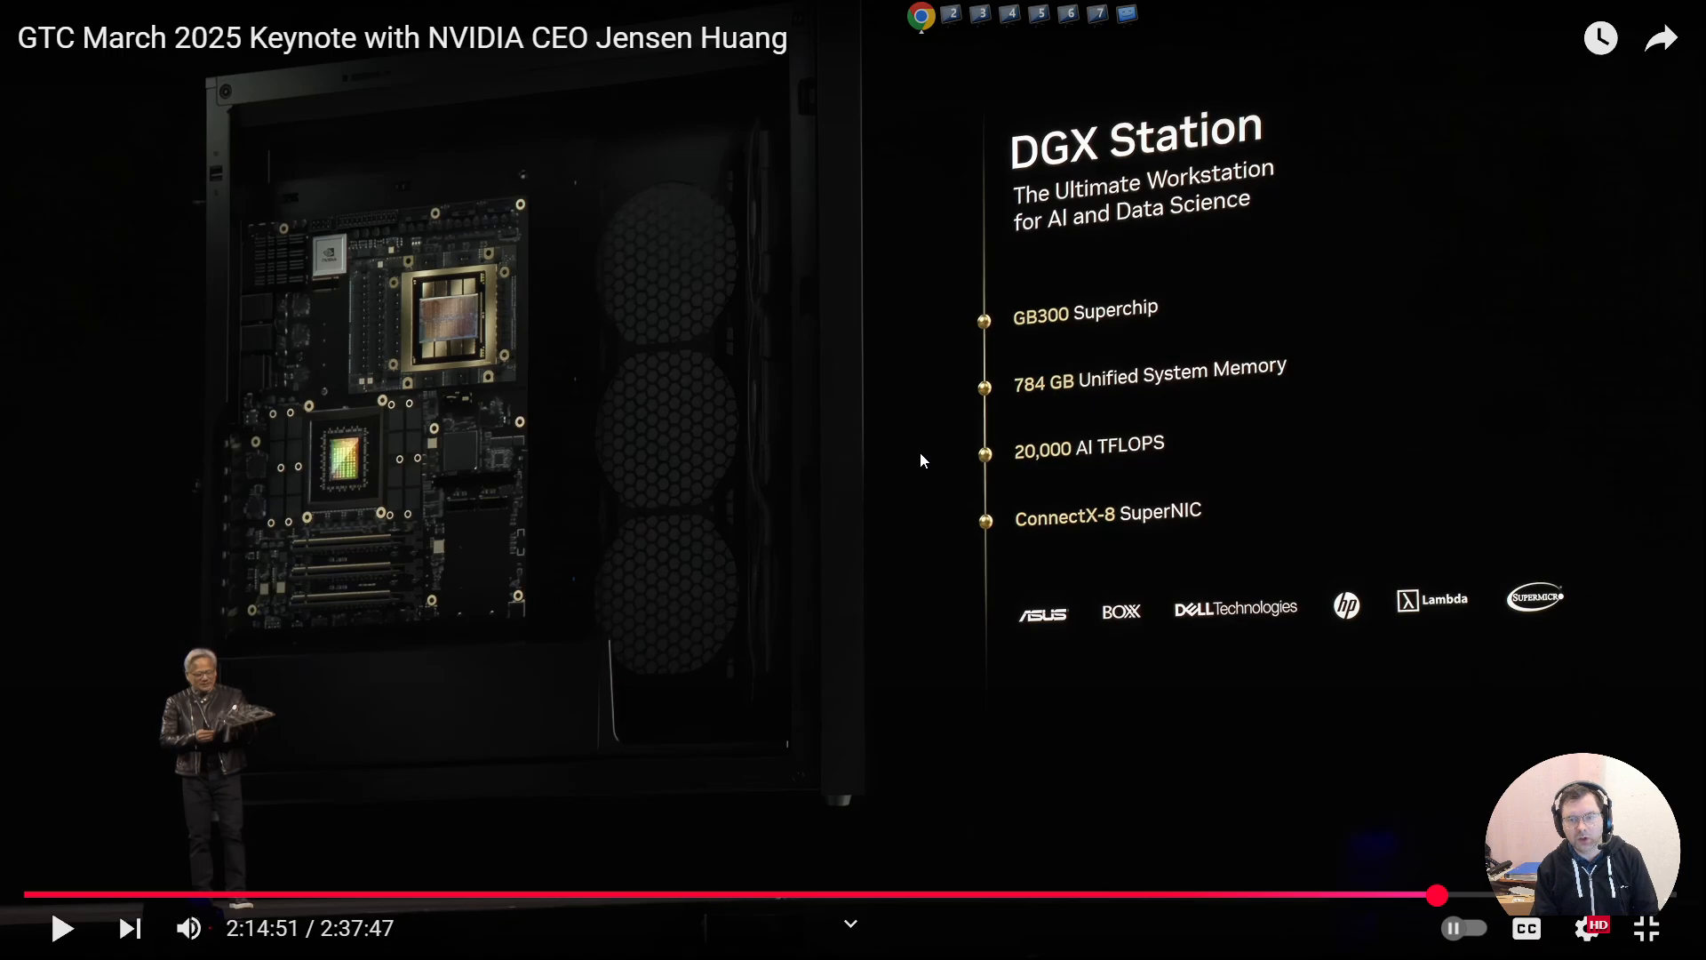
{"action": "mouse_move", "coordinate": [1160, 467]}
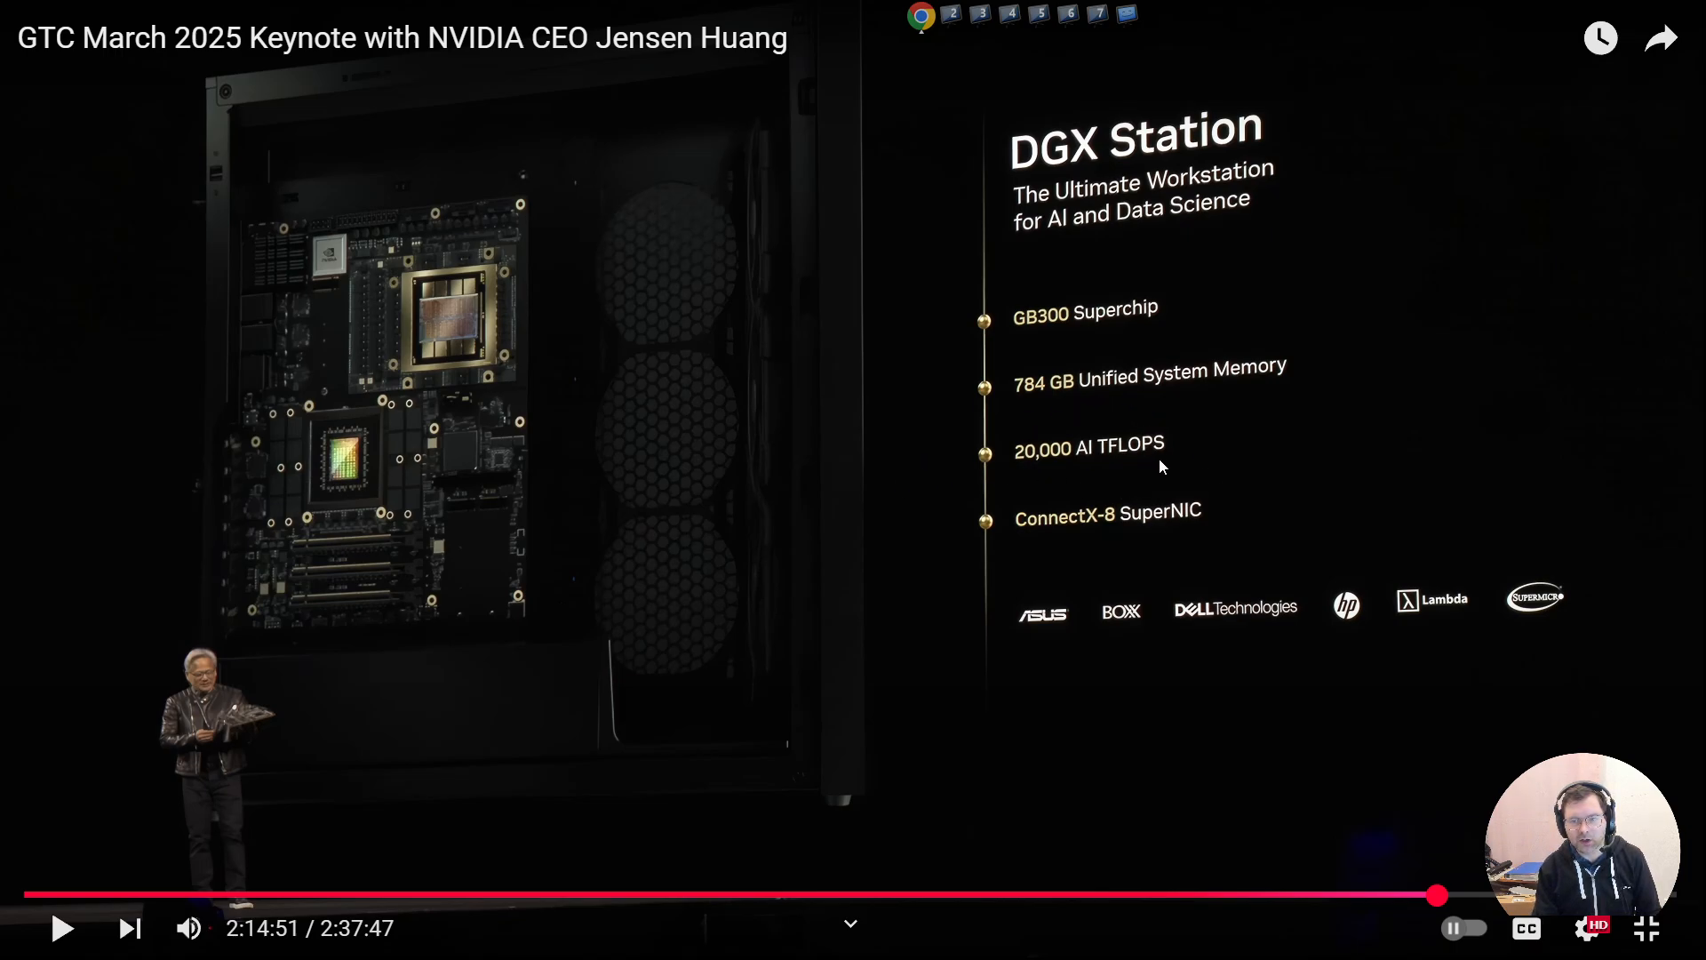
{"action": "mouse_move", "coordinate": [1106, 537]}
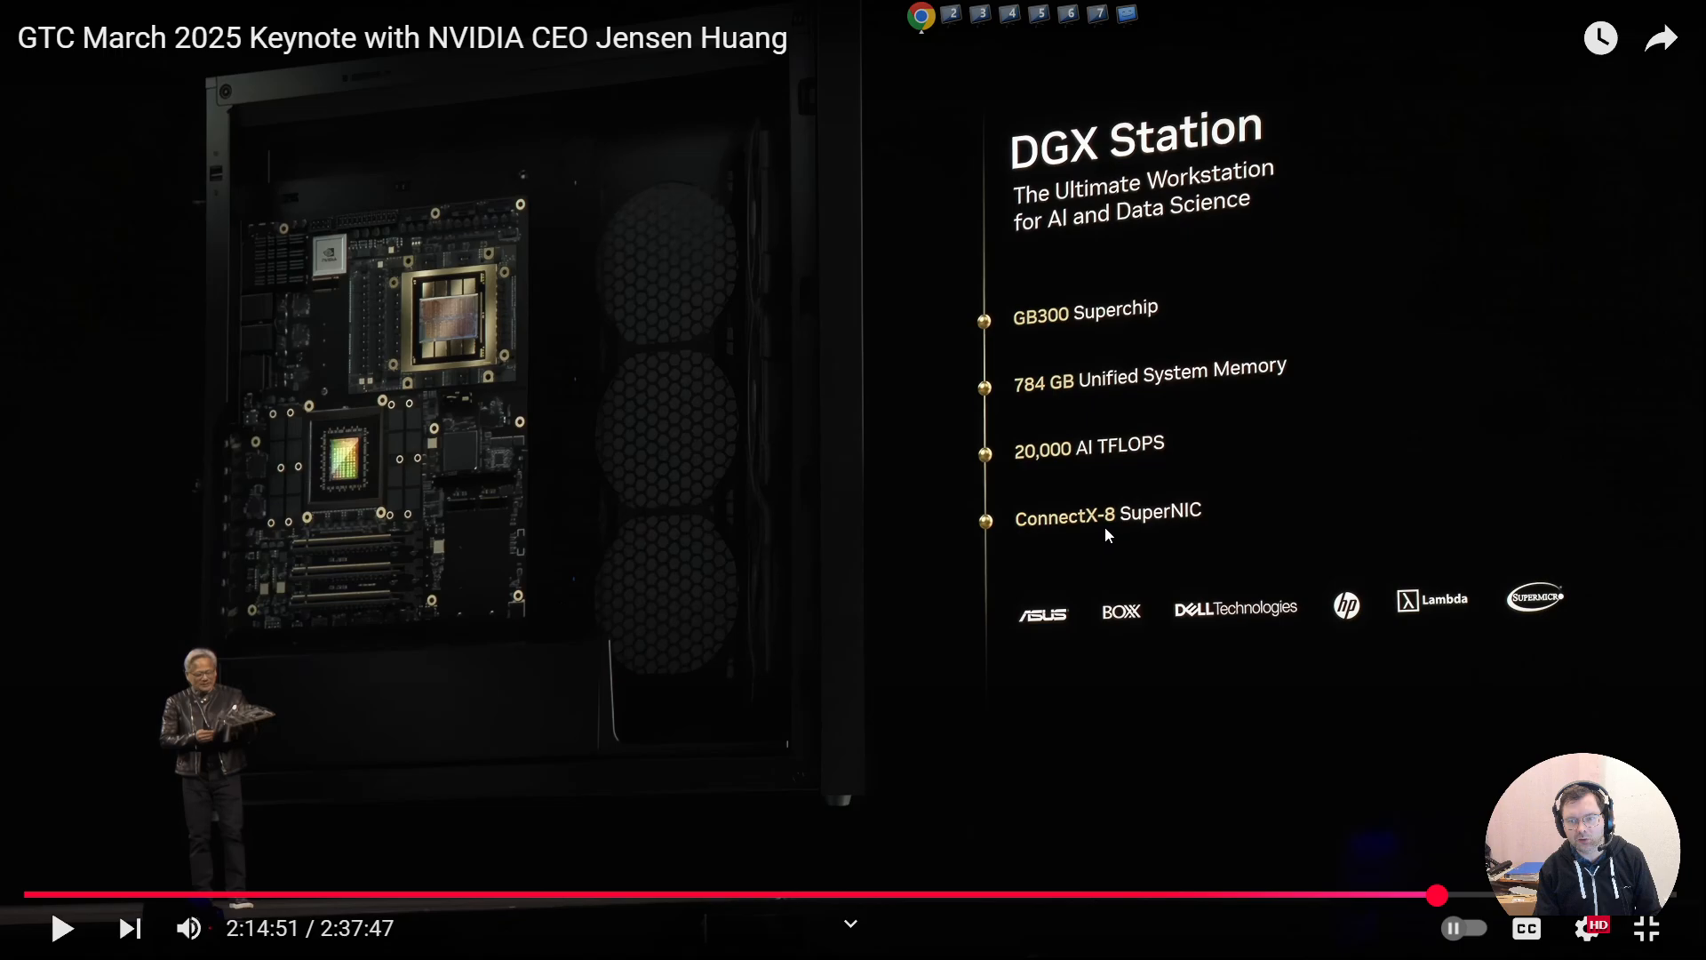
{"action": "mouse_move", "coordinate": [865, 565]}
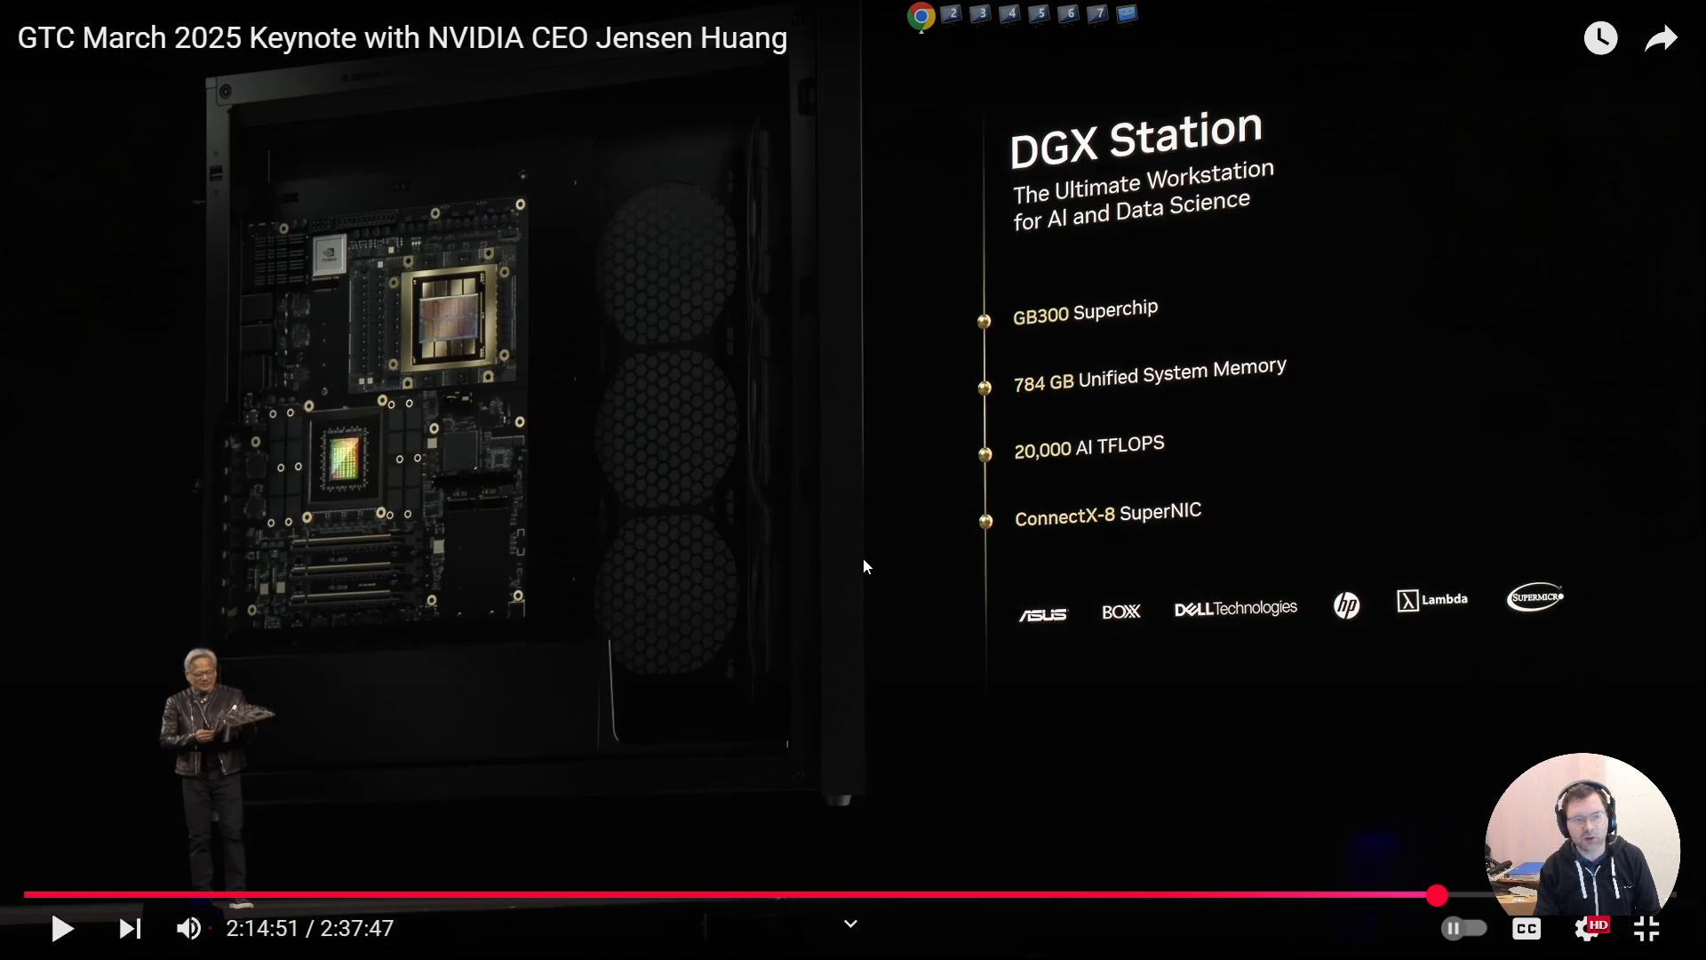
{"action": "mouse_move", "coordinate": [751, 609]}
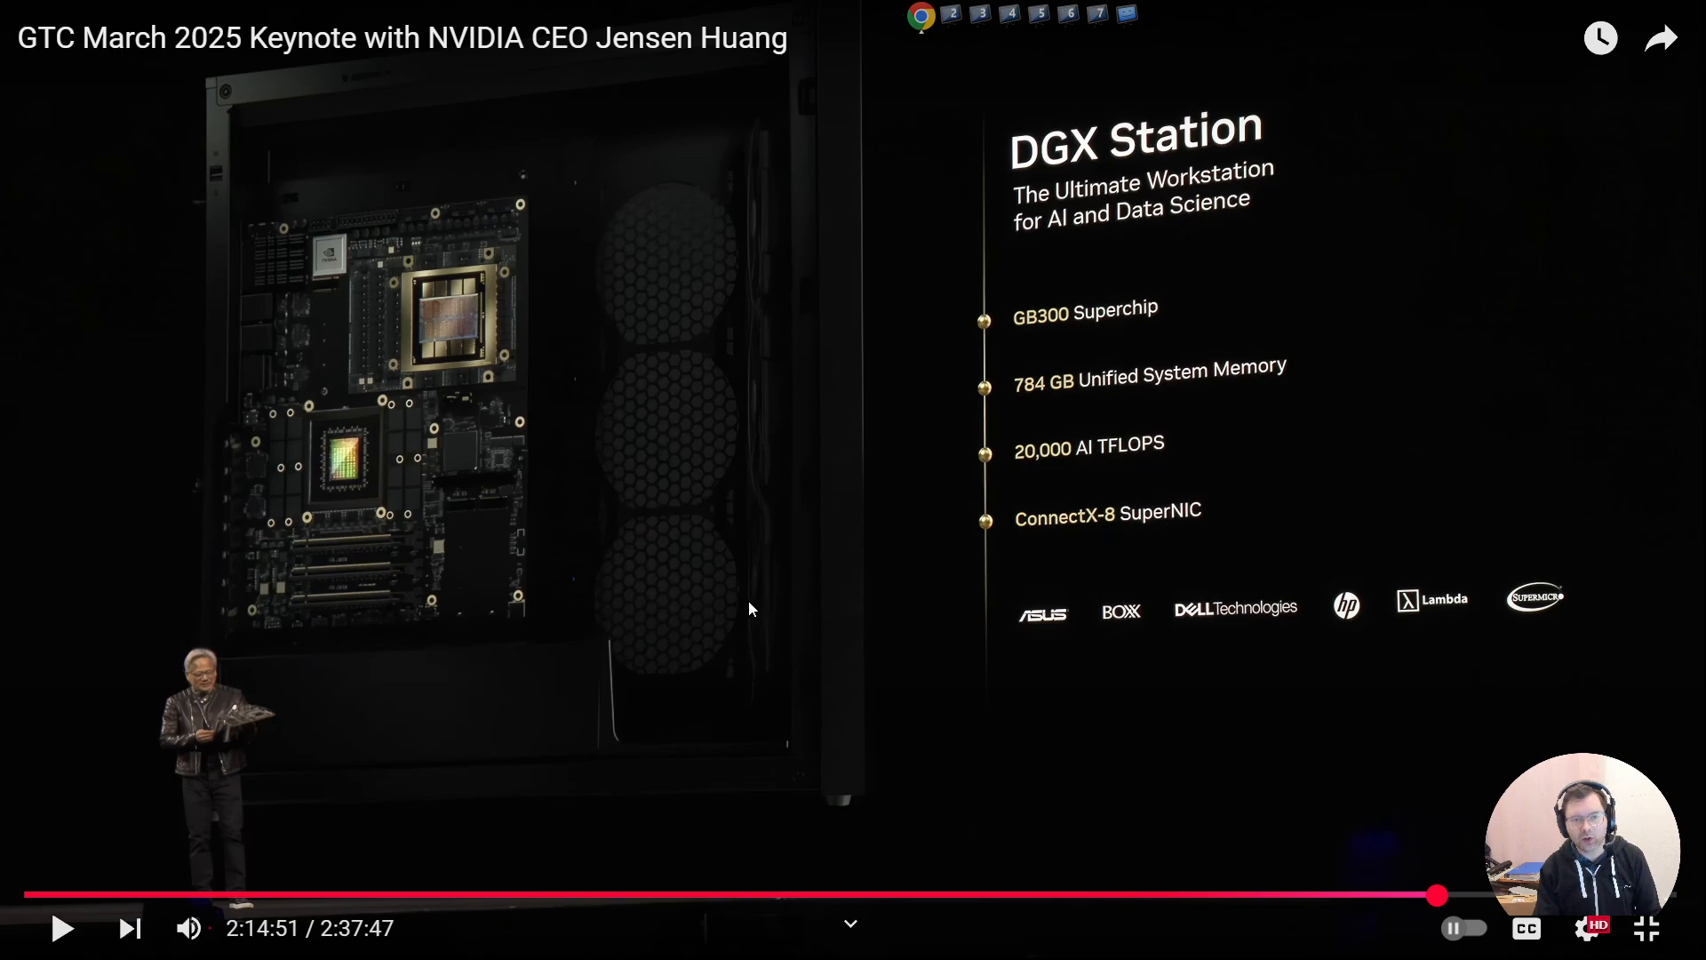
- Play the keynote and pause on the NVIDIA AI Infrastructure for Enterprise Computing slide
{"action": "left_click", "coordinate": [66, 952]}
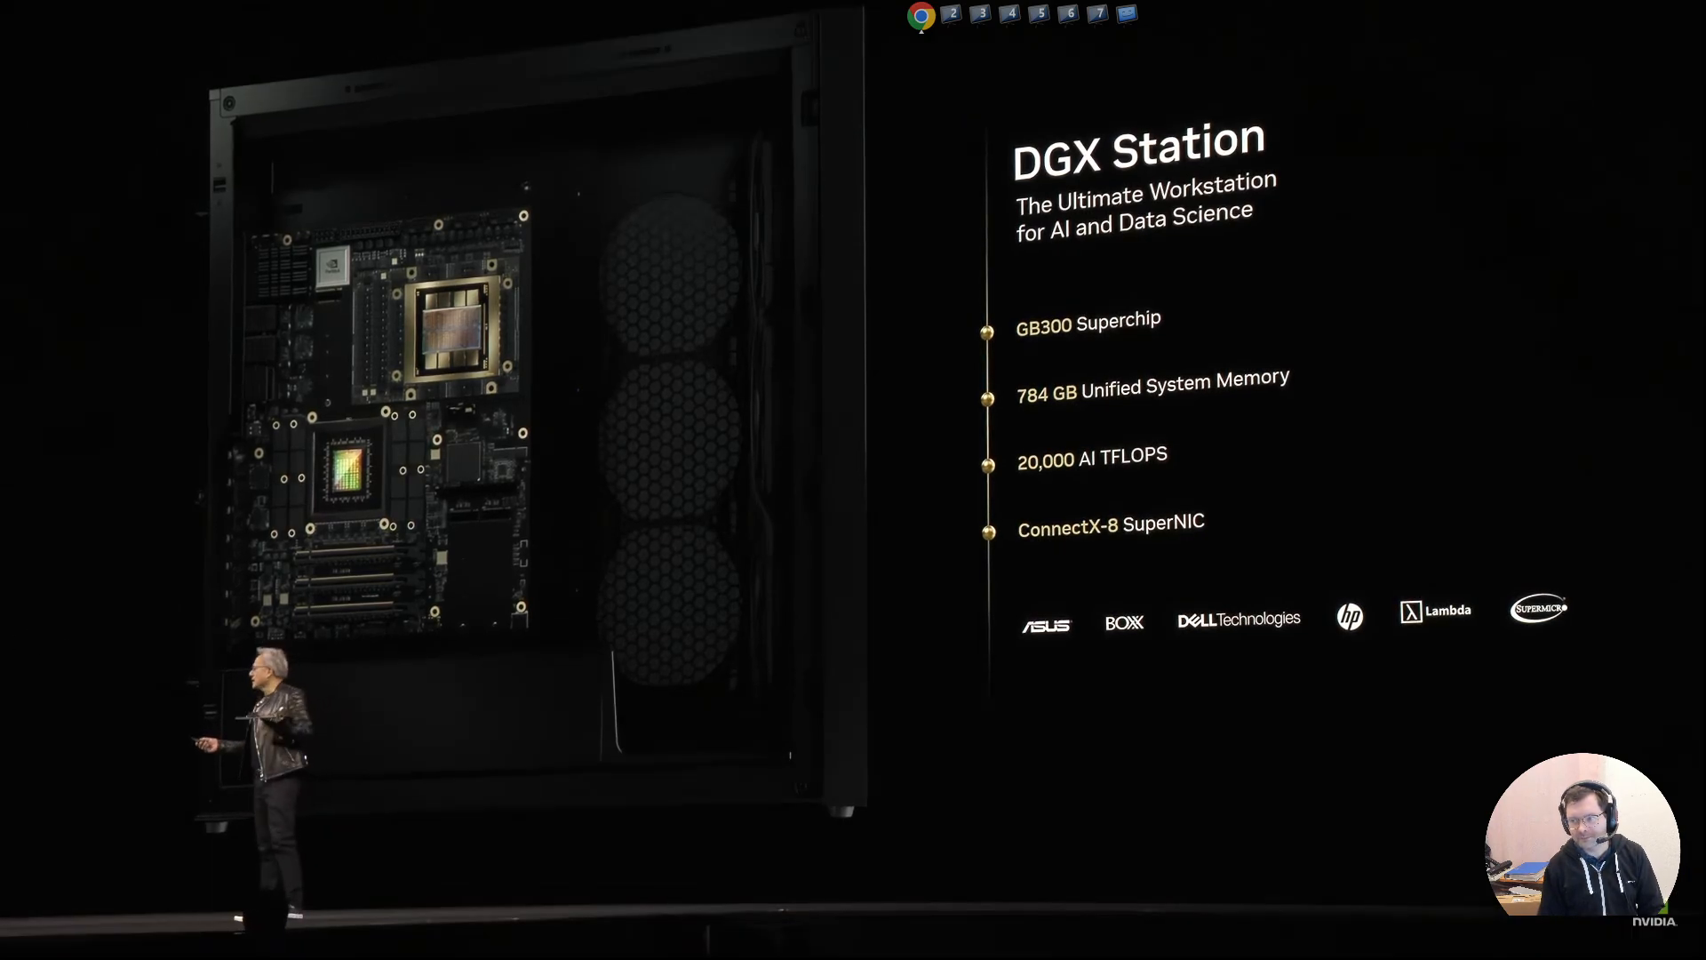
{"action": "mouse_move", "coordinate": [662, 682]}
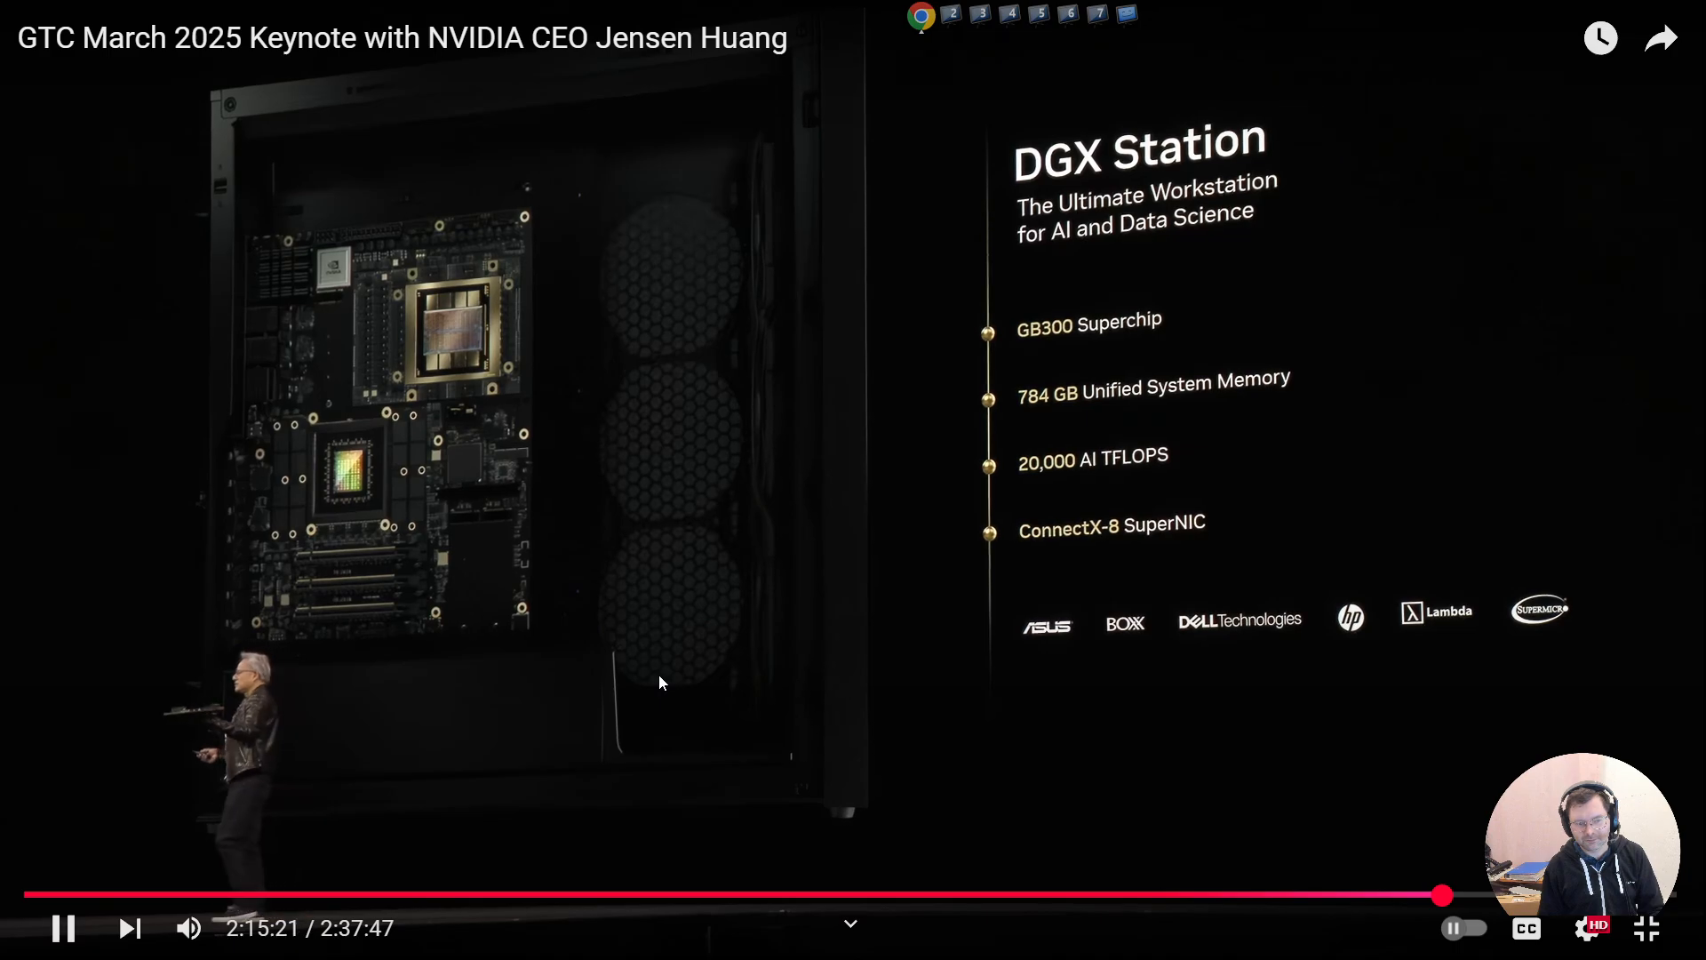
{"action": "left_click", "coordinate": [66, 927]}
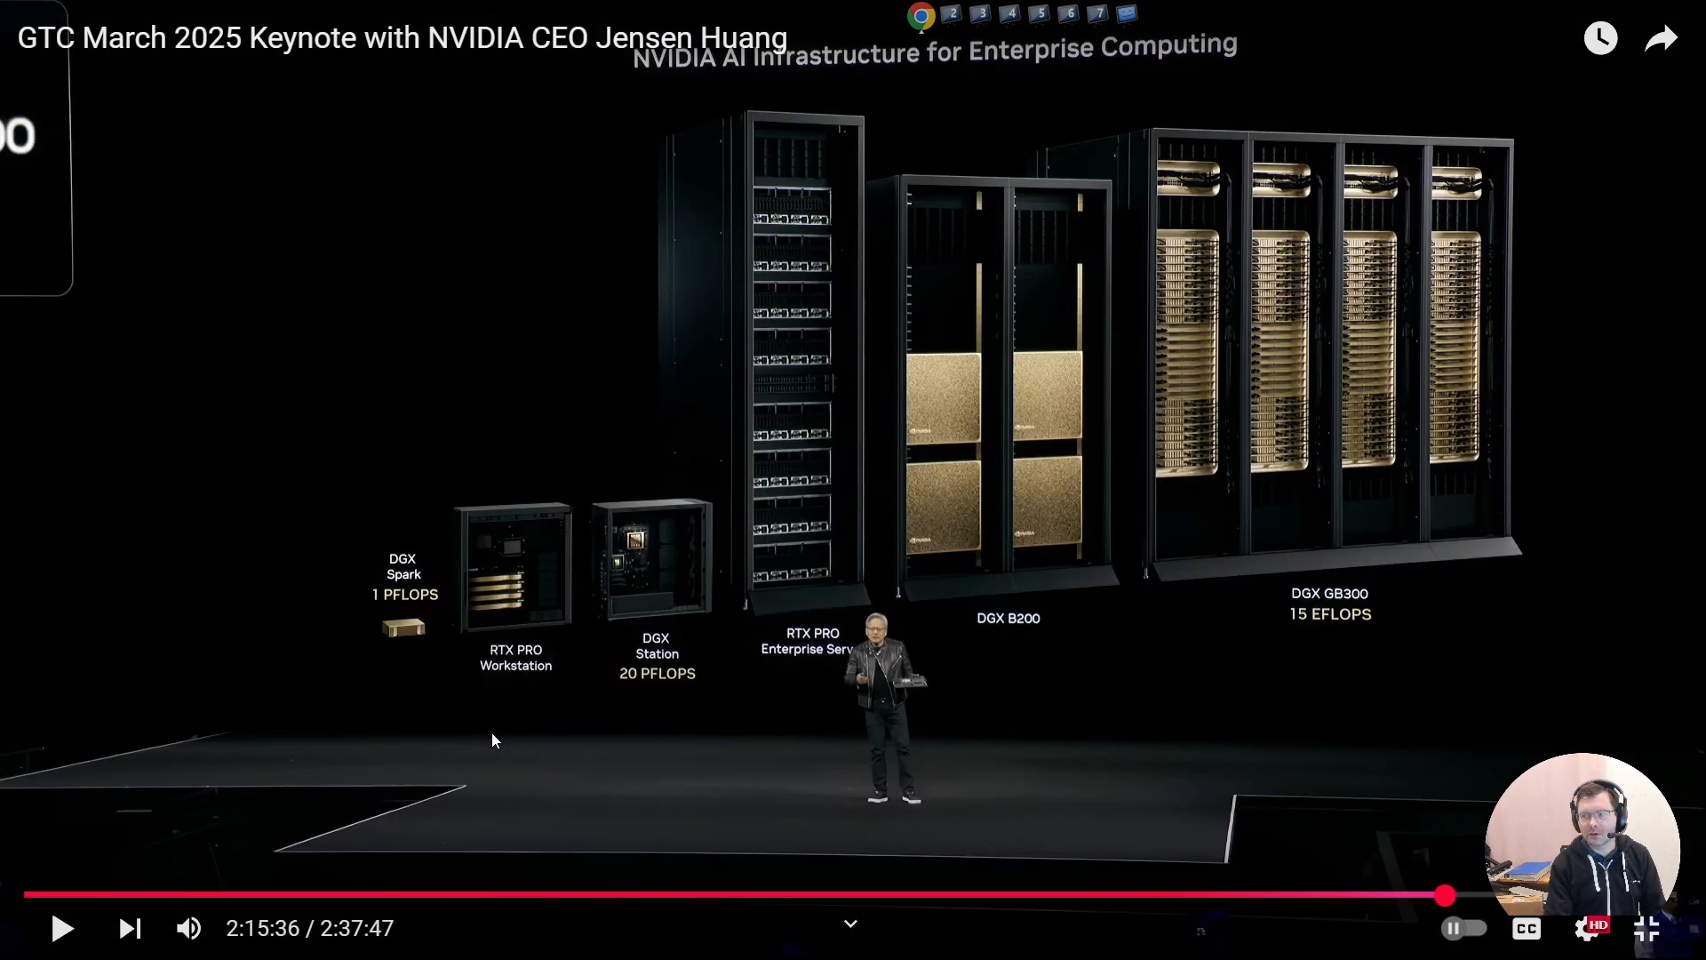
{"action": "mouse_move", "coordinate": [312, 757]}
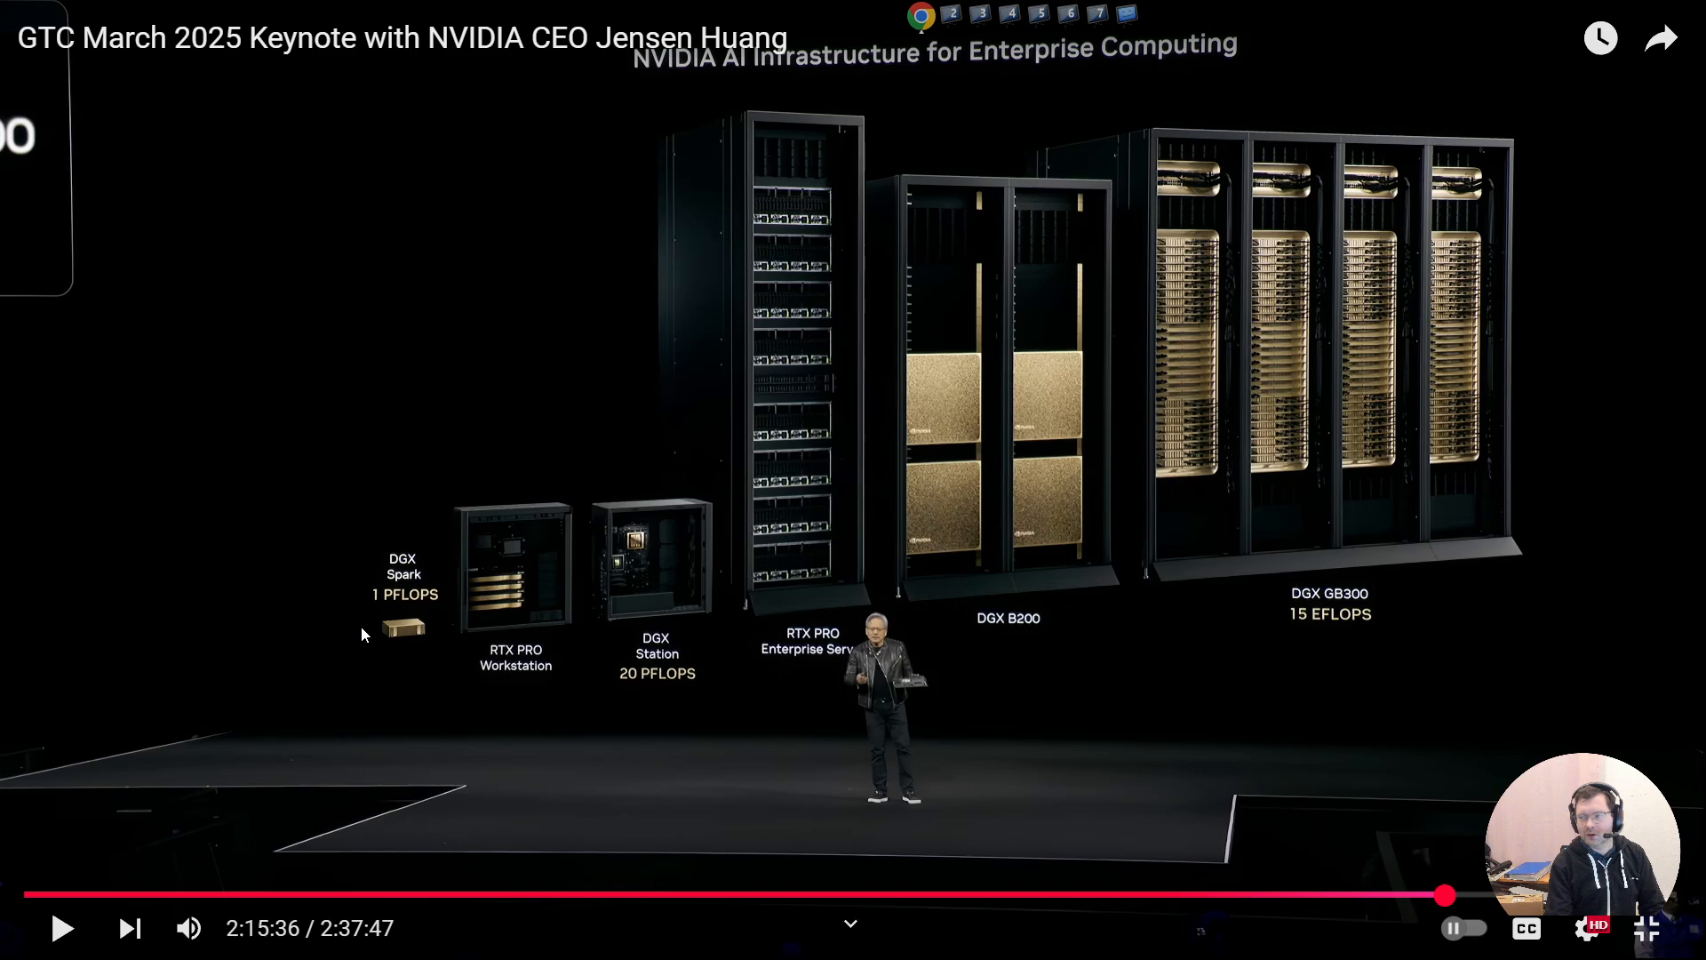
{"action": "mouse_move", "coordinate": [350, 647]}
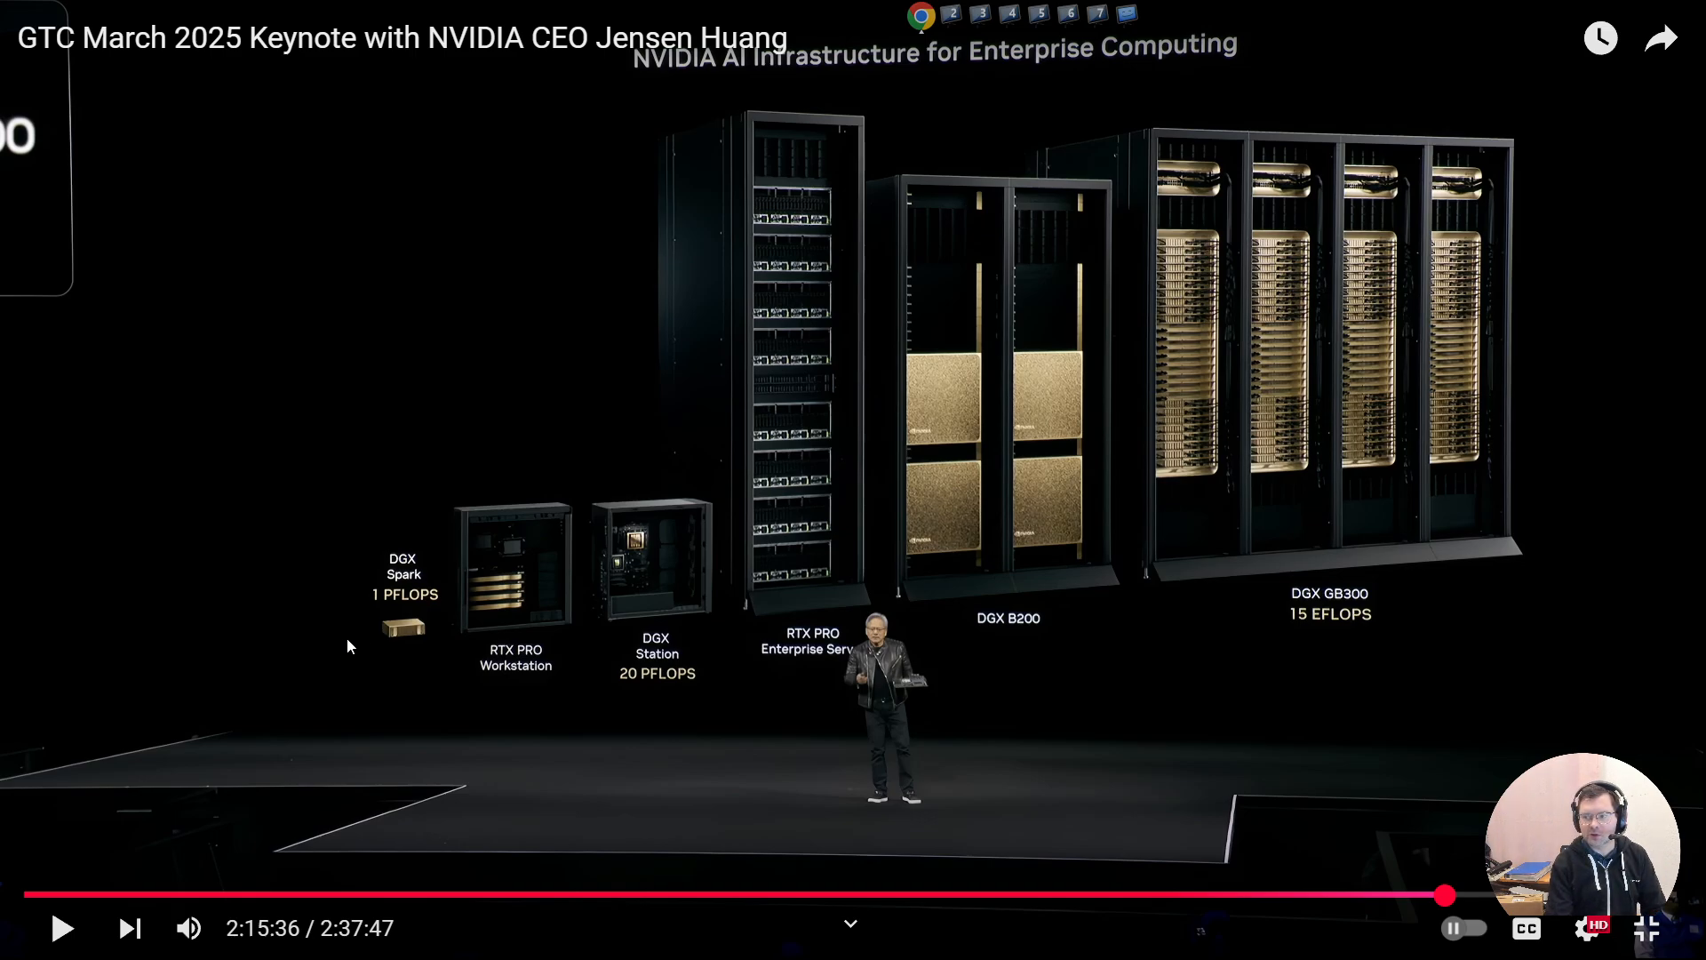
{"action": "mouse_move", "coordinate": [389, 651]}
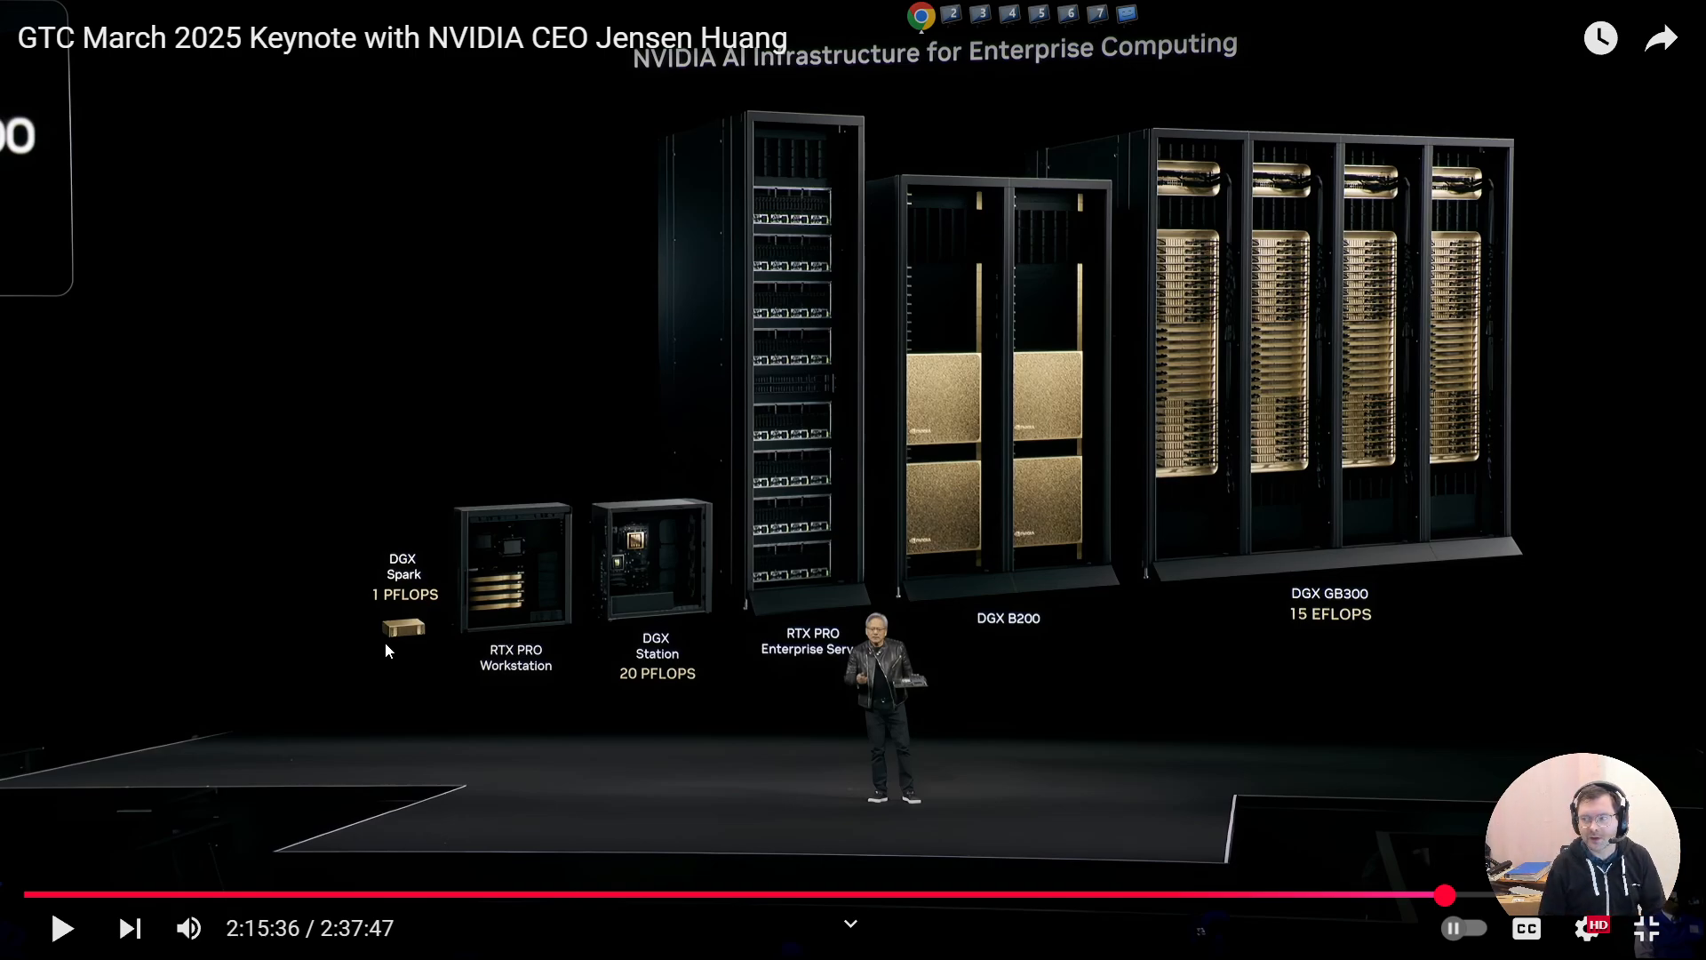
{"action": "mouse_move", "coordinate": [474, 684]}
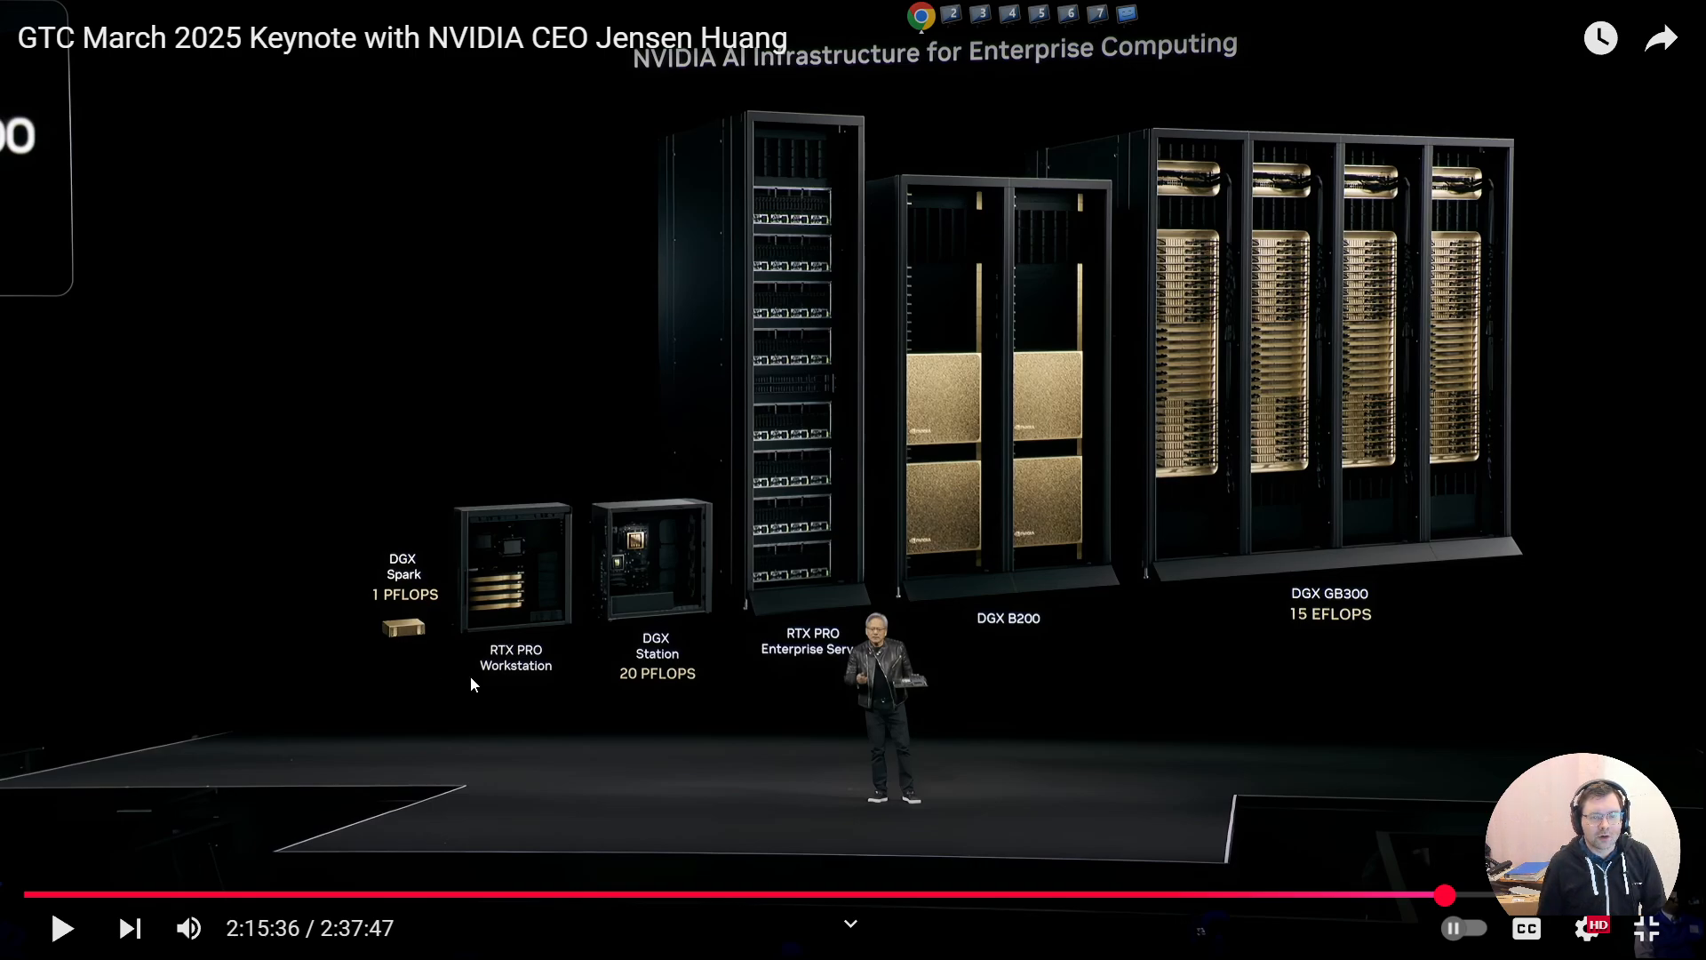
{"action": "mouse_move", "coordinate": [436, 683]}
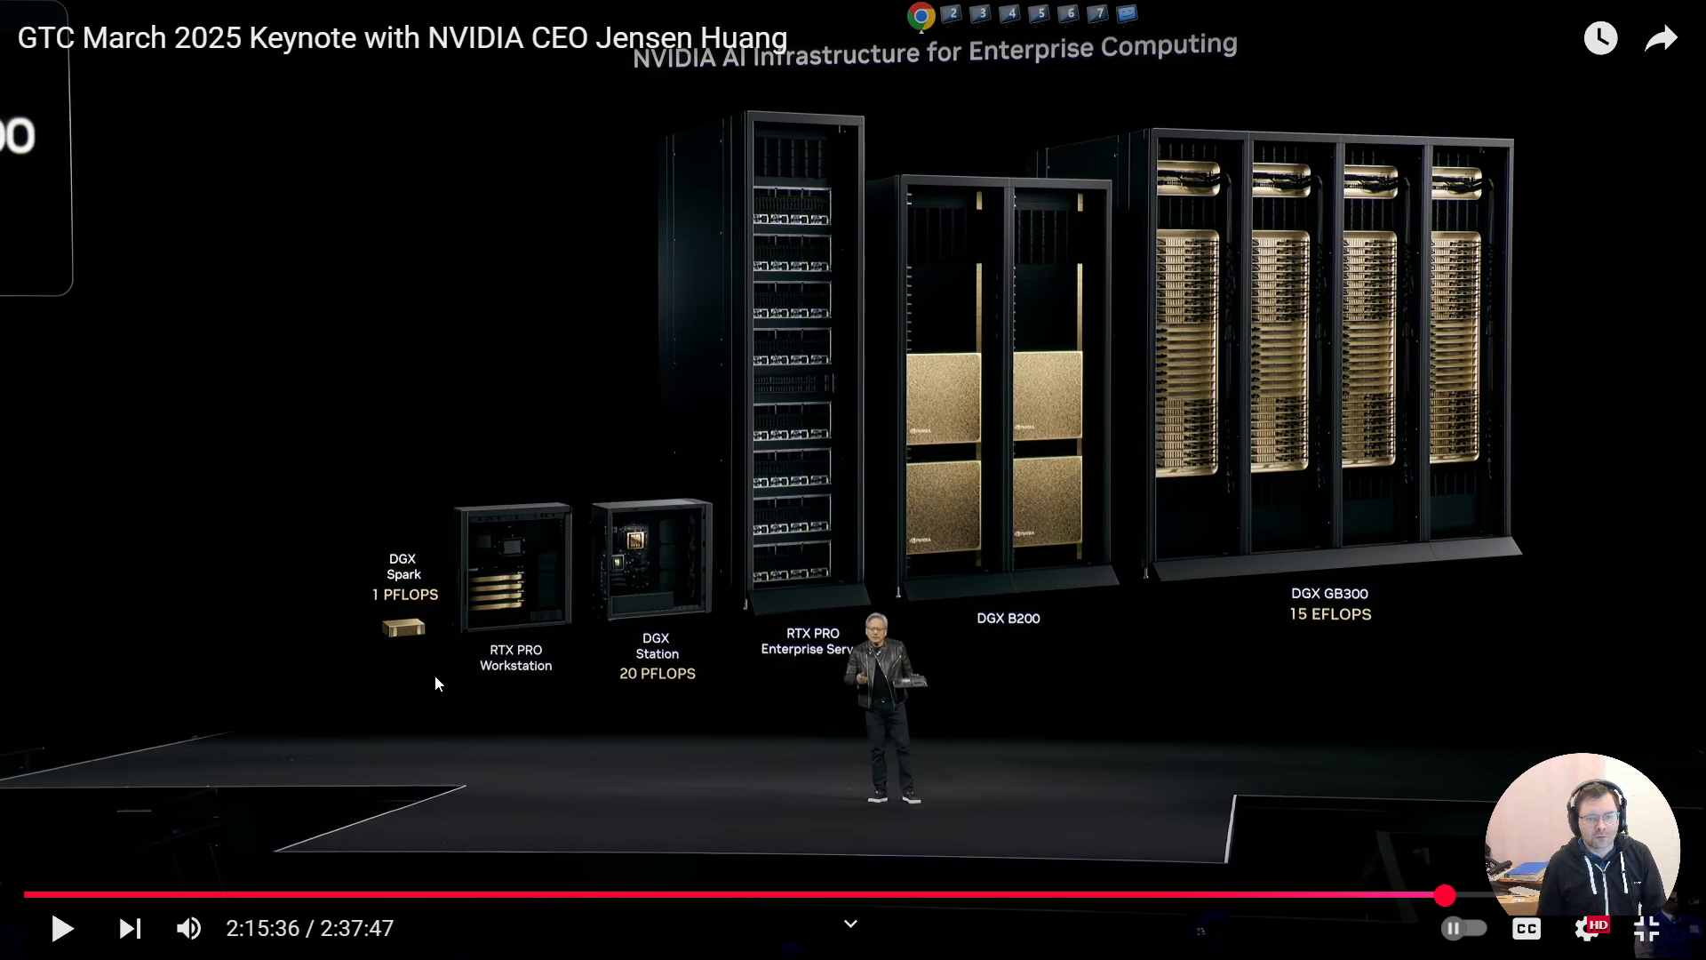
{"action": "mouse_move", "coordinate": [498, 659]}
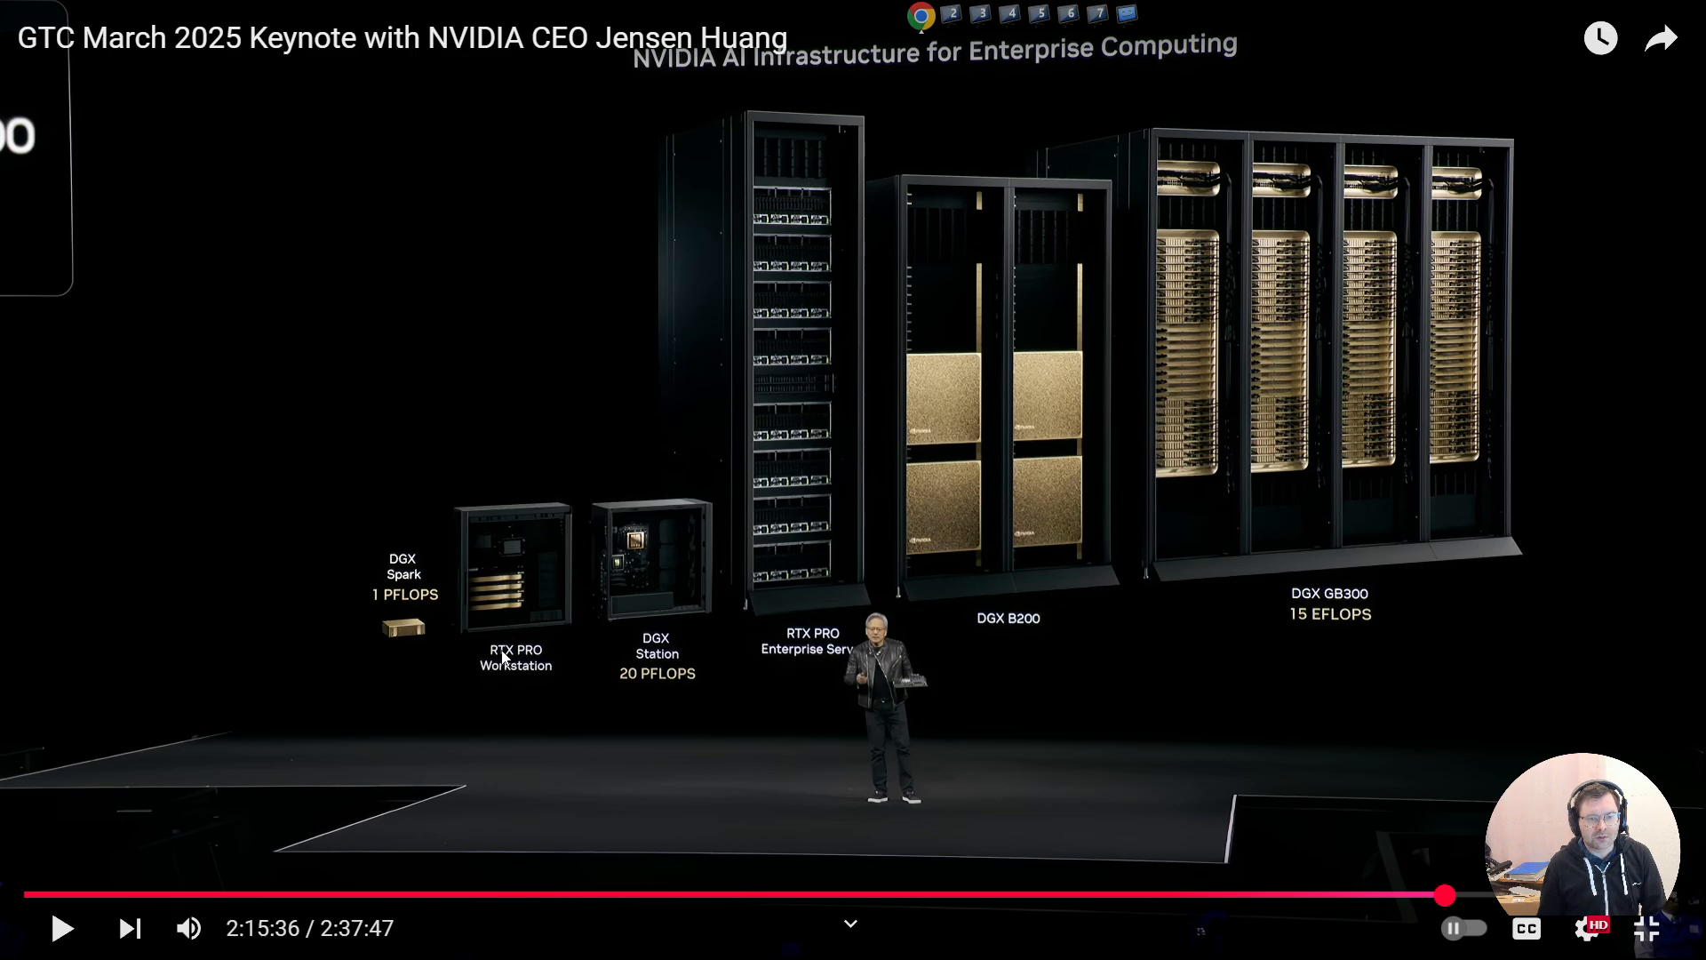
{"action": "mouse_move", "coordinate": [518, 631]}
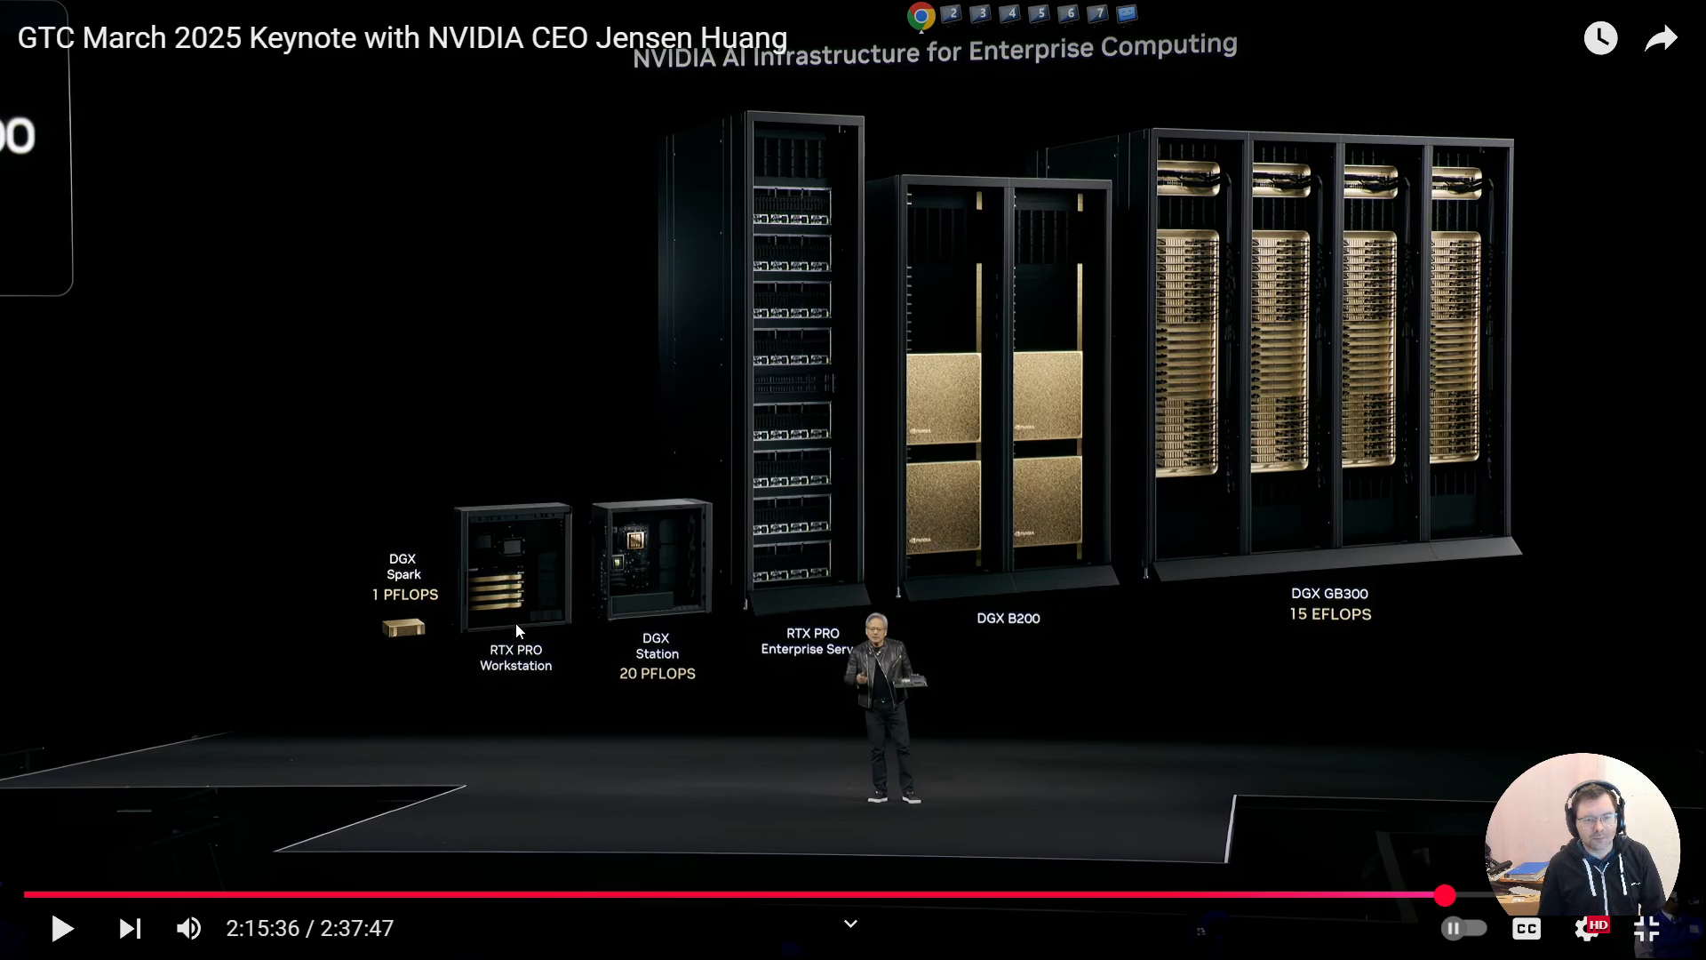
{"action": "mouse_move", "coordinate": [548, 704]}
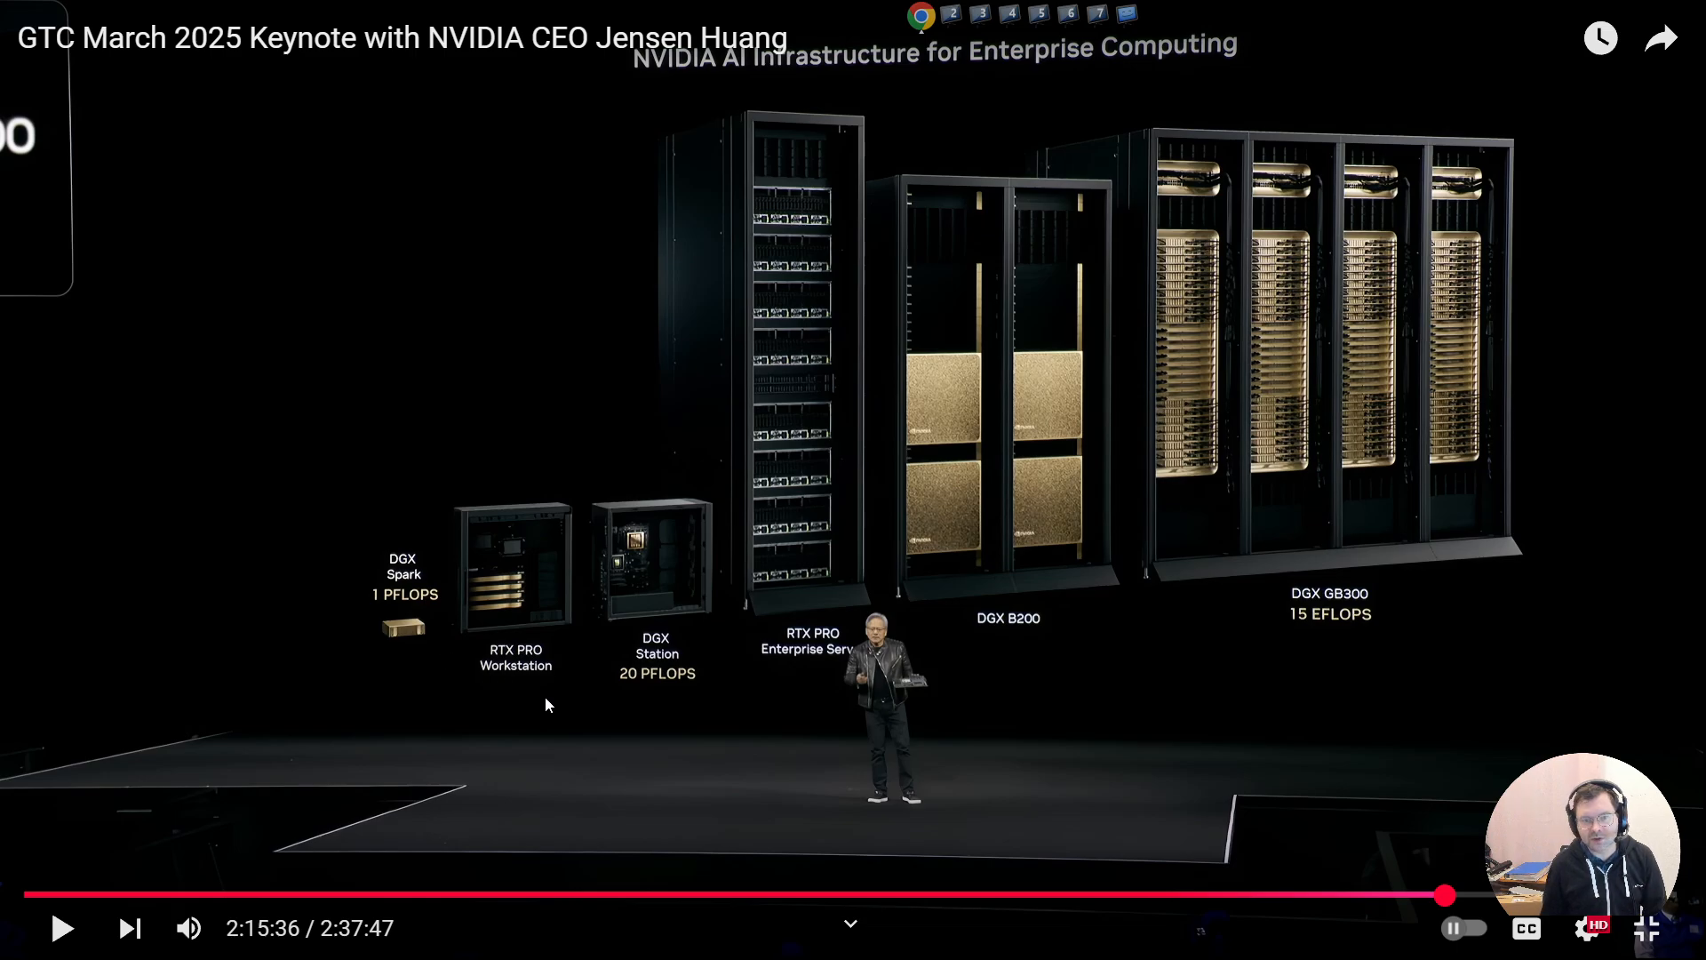
{"action": "mouse_move", "coordinate": [696, 679]}
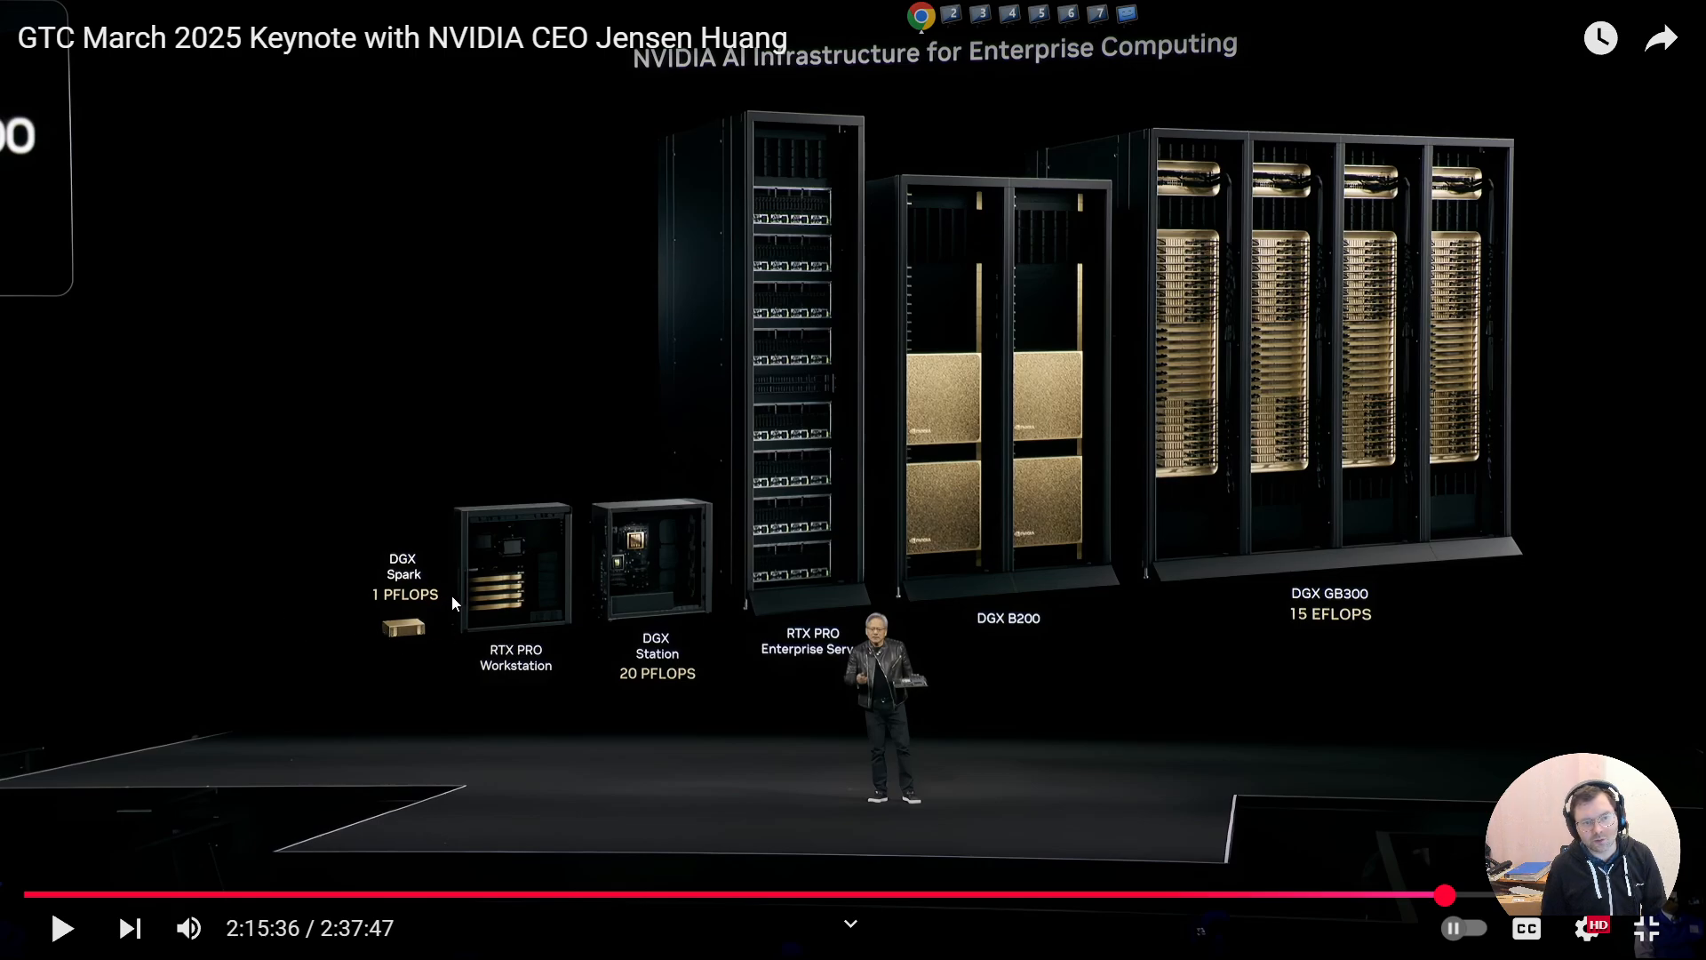
{"action": "mouse_move", "coordinate": [583, 479]}
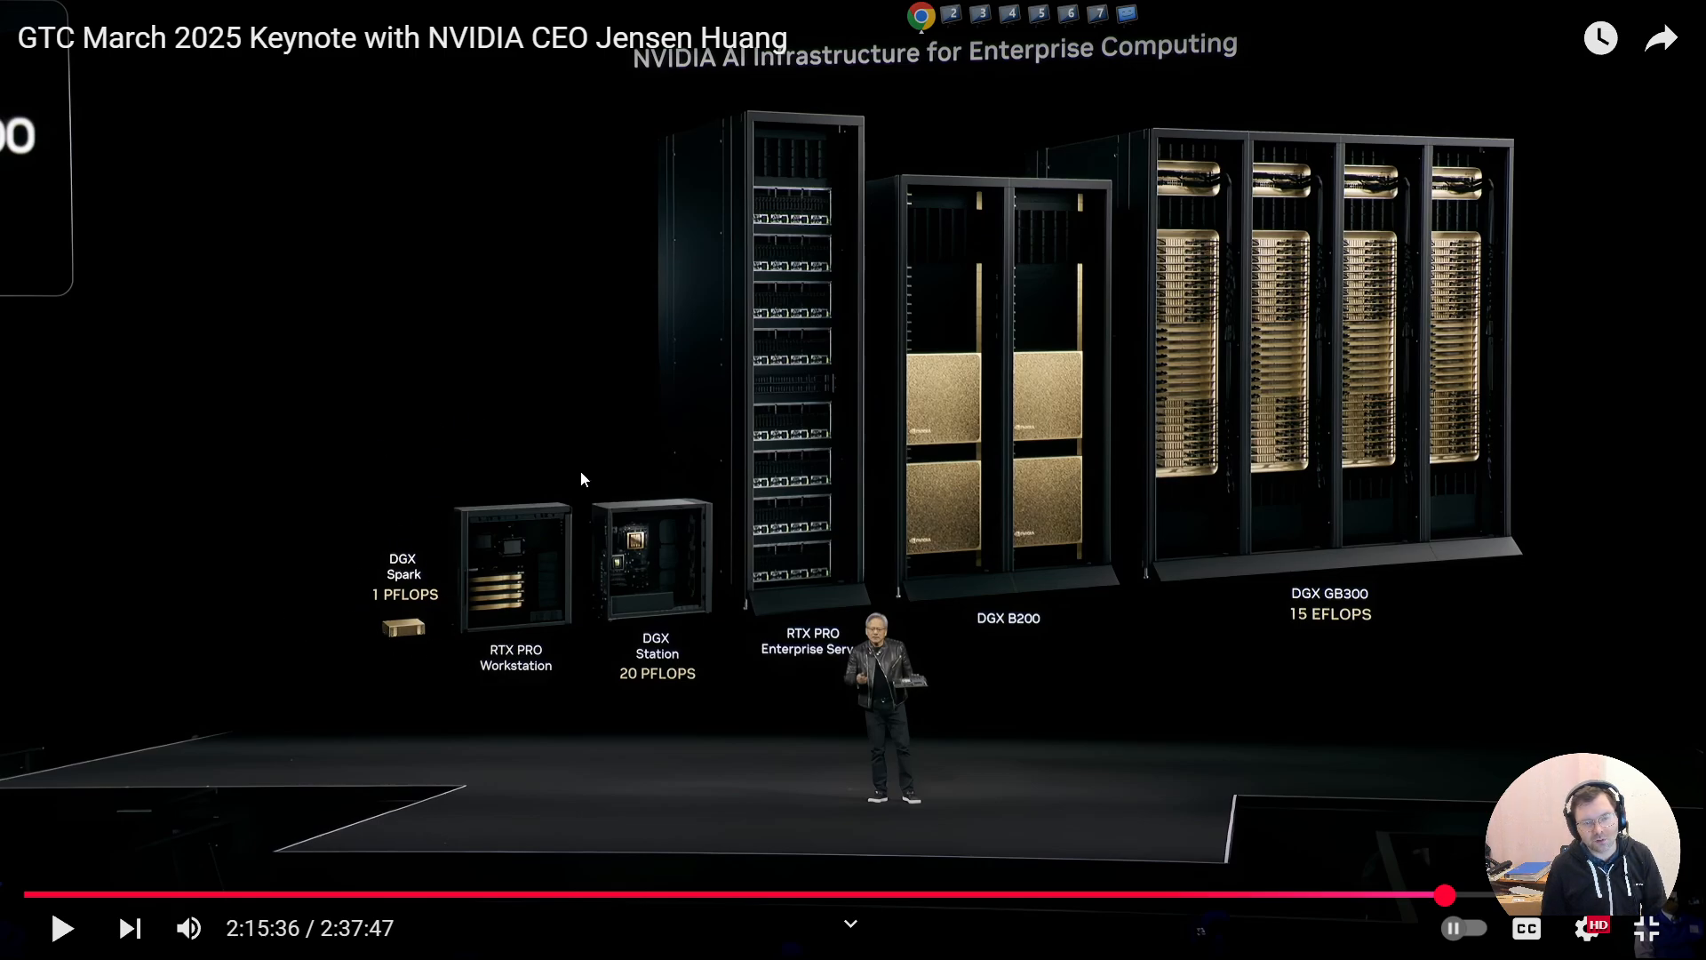
{"action": "mouse_move", "coordinate": [533, 553]}
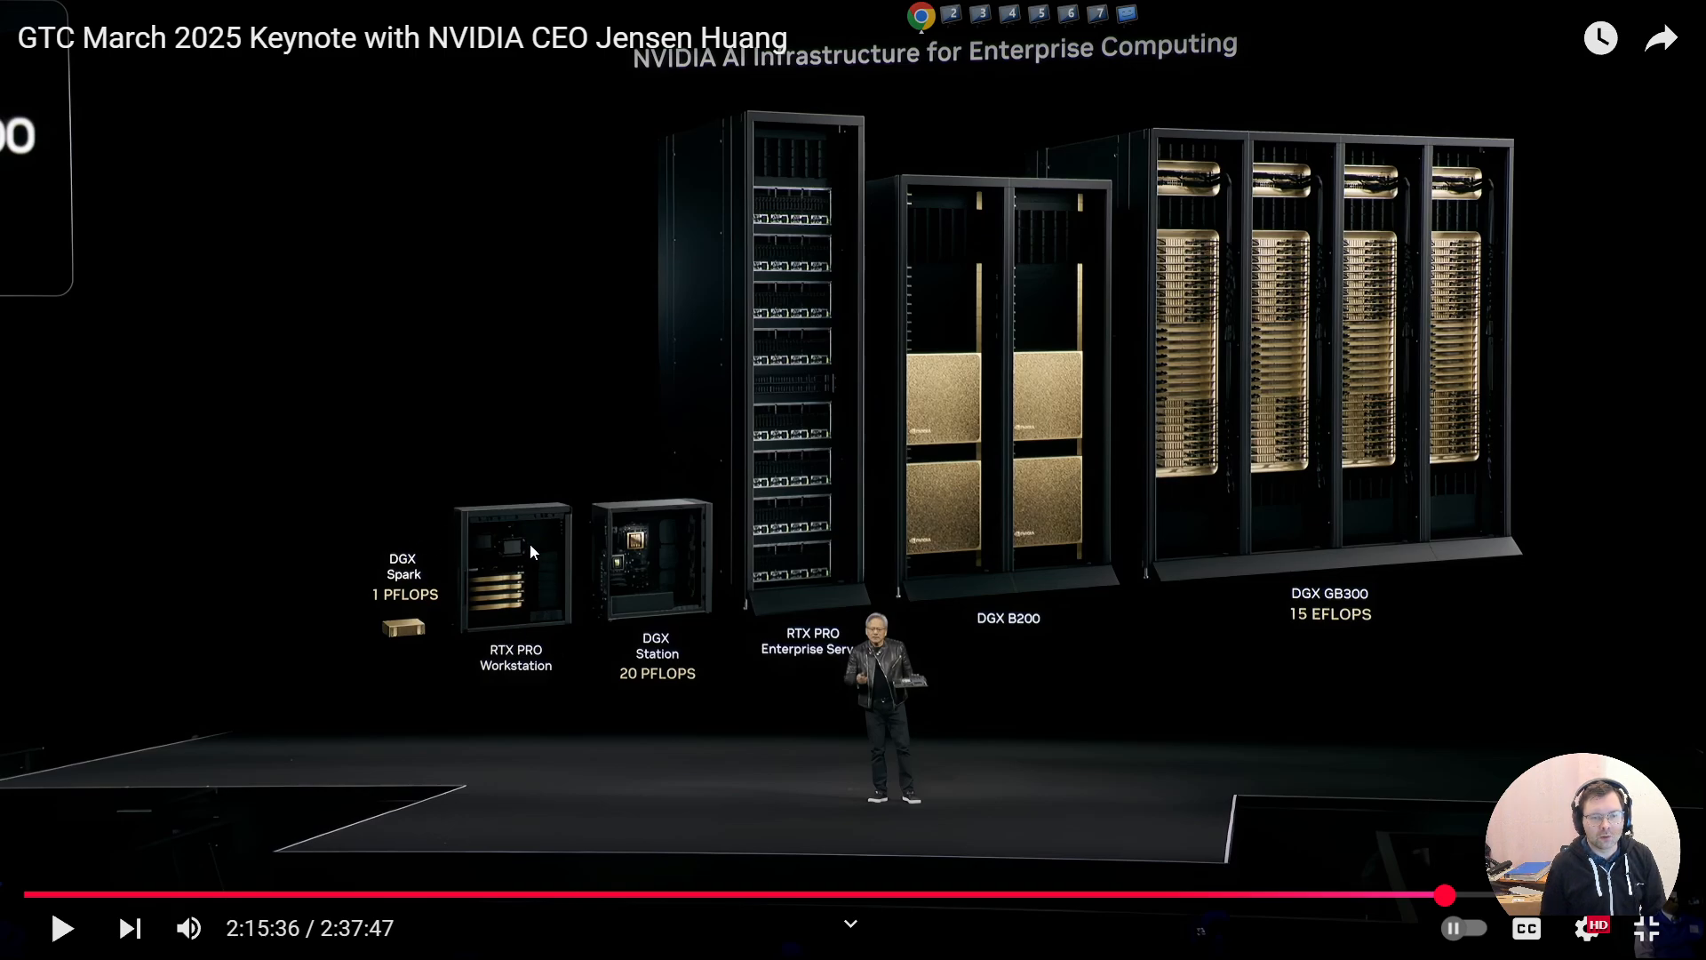
{"action": "mouse_move", "coordinate": [594, 628]}
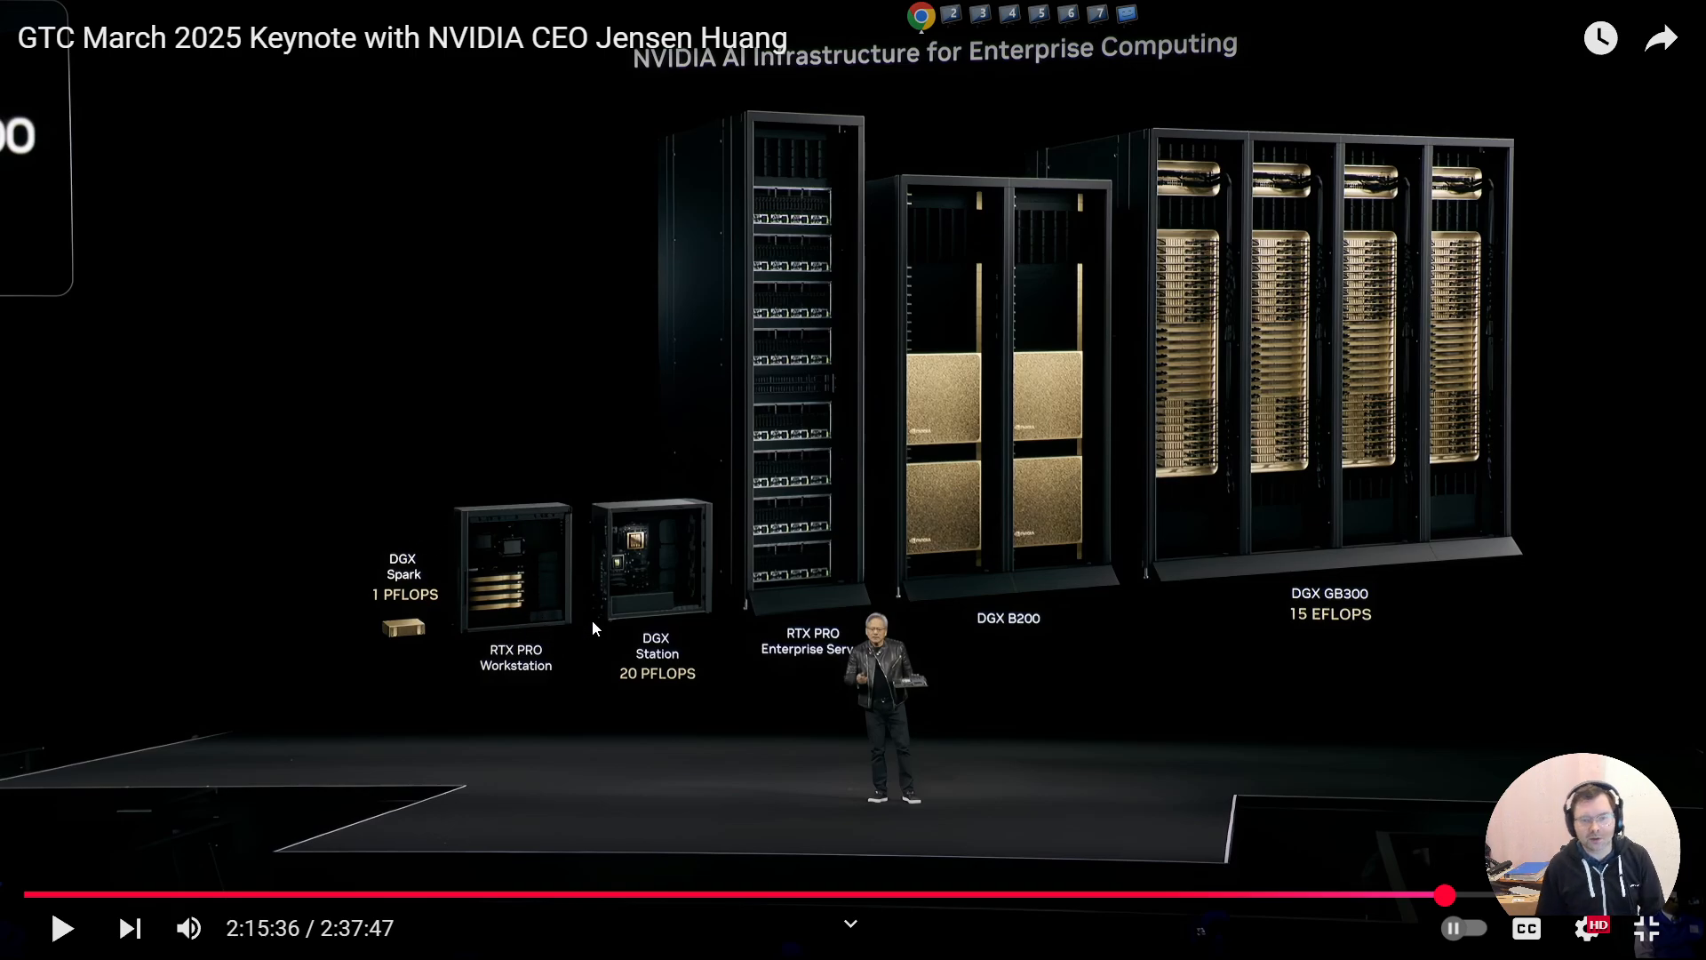
{"action": "mouse_move", "coordinate": [672, 576]}
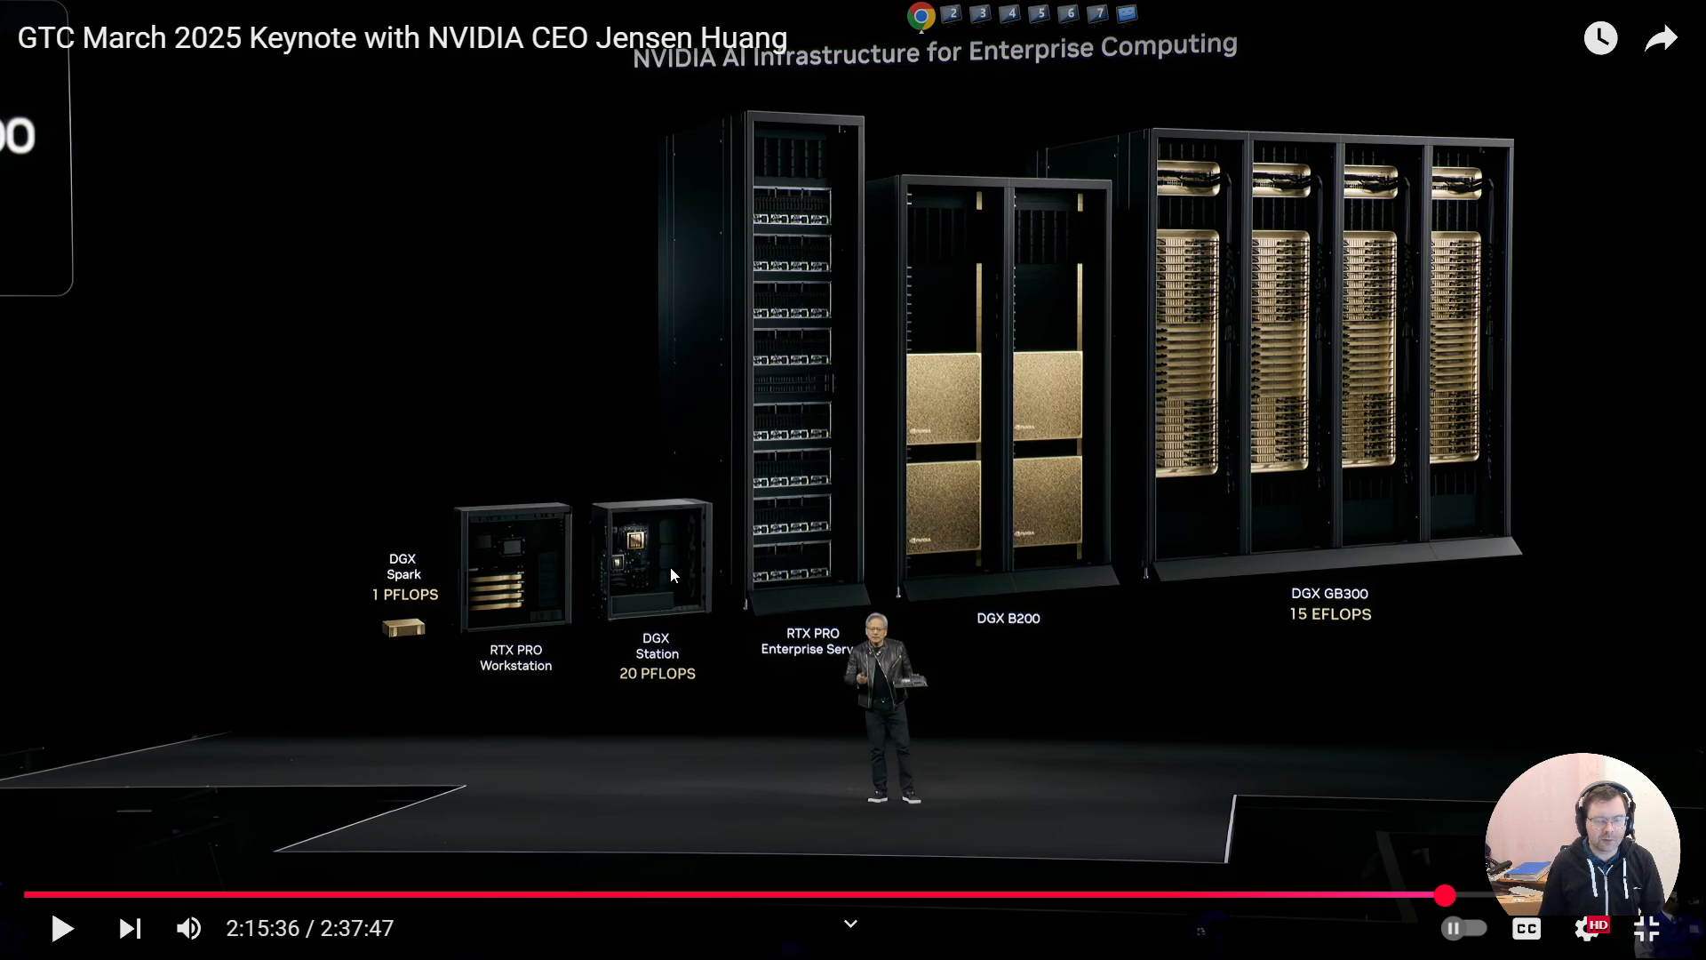
{"action": "mouse_move", "coordinate": [684, 642]}
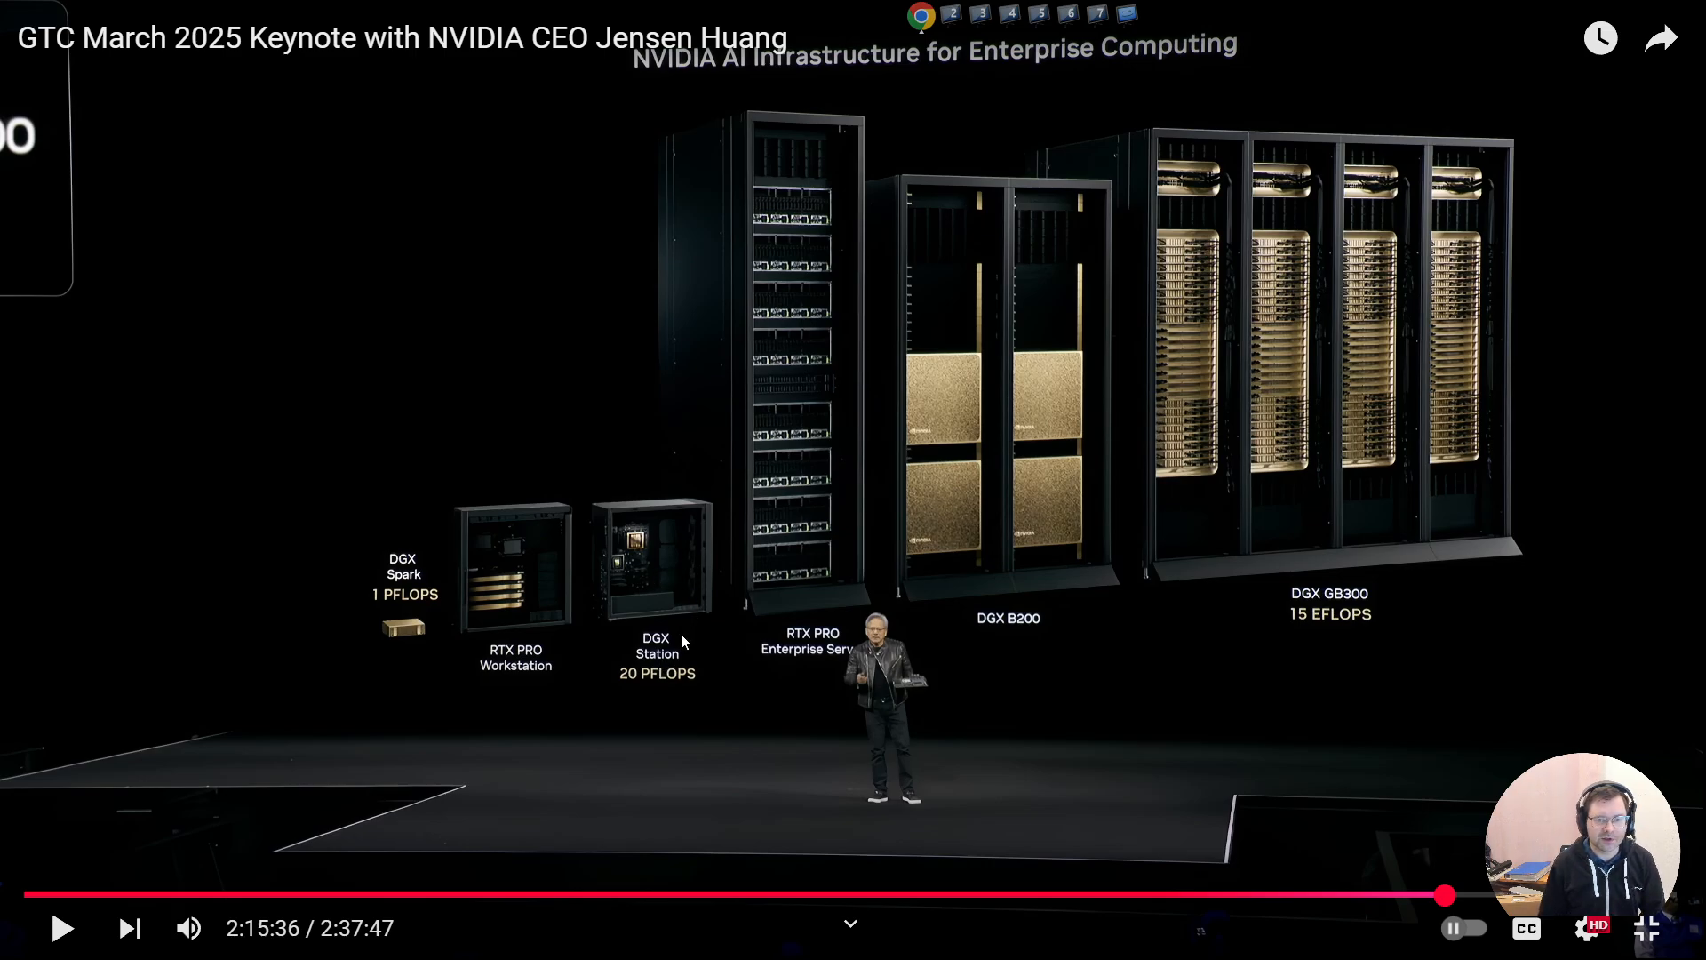
{"action": "mouse_move", "coordinate": [653, 704]}
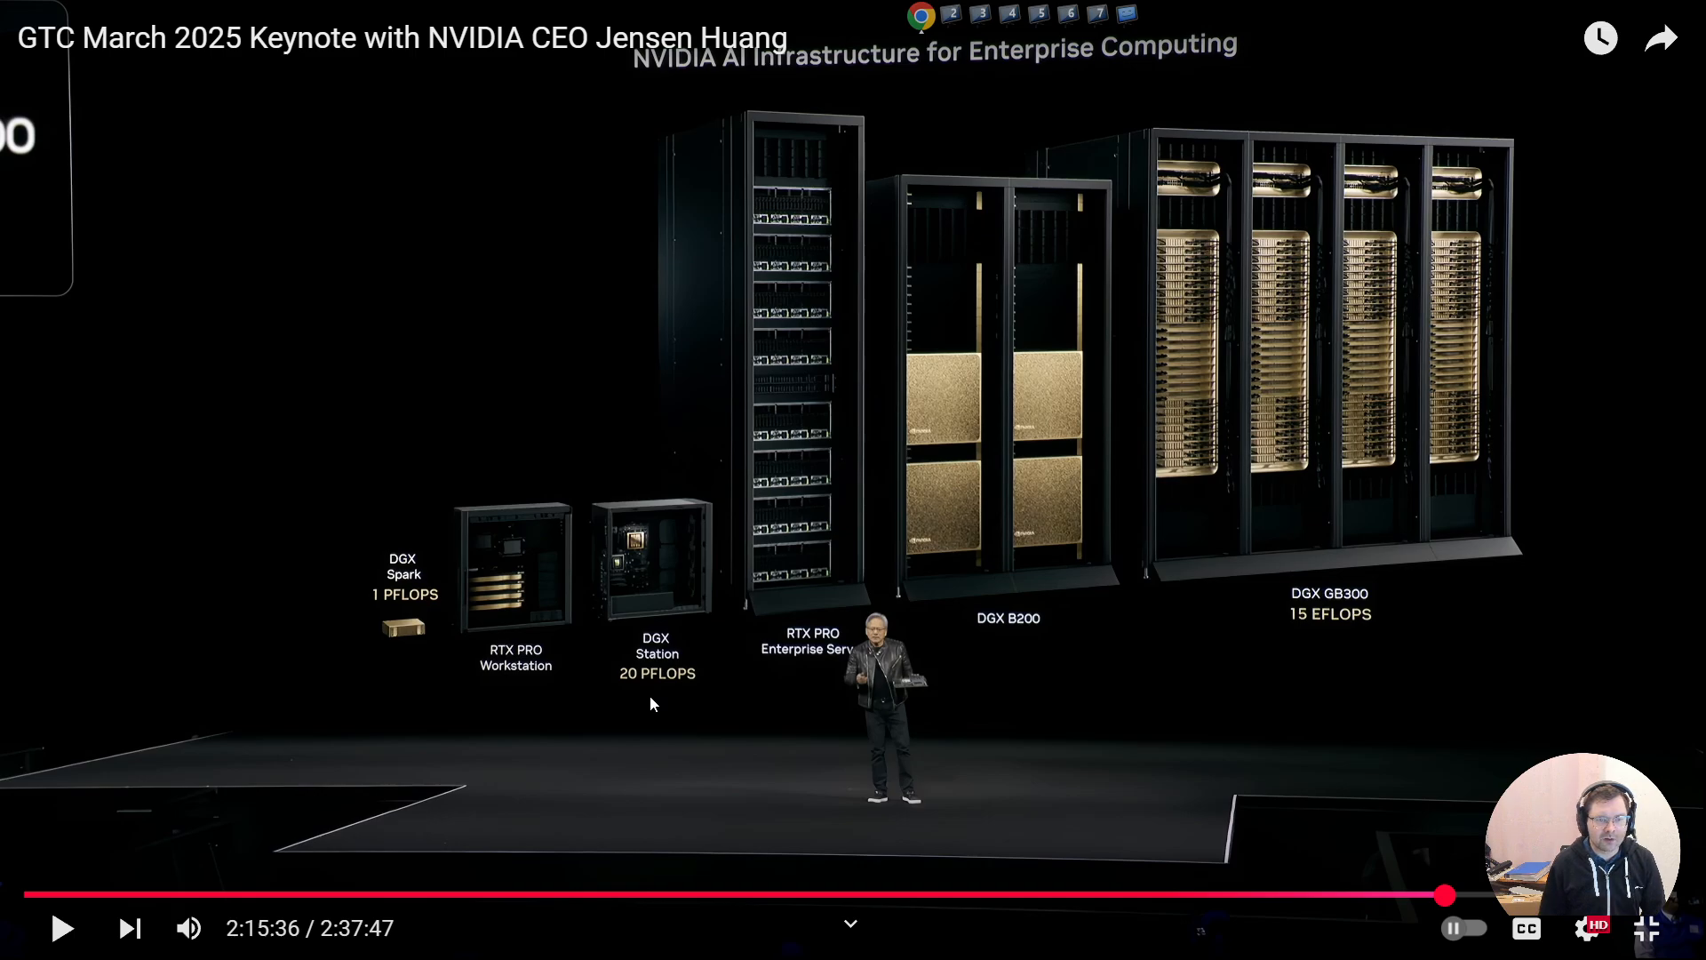
{"action": "mouse_move", "coordinate": [313, 592]}
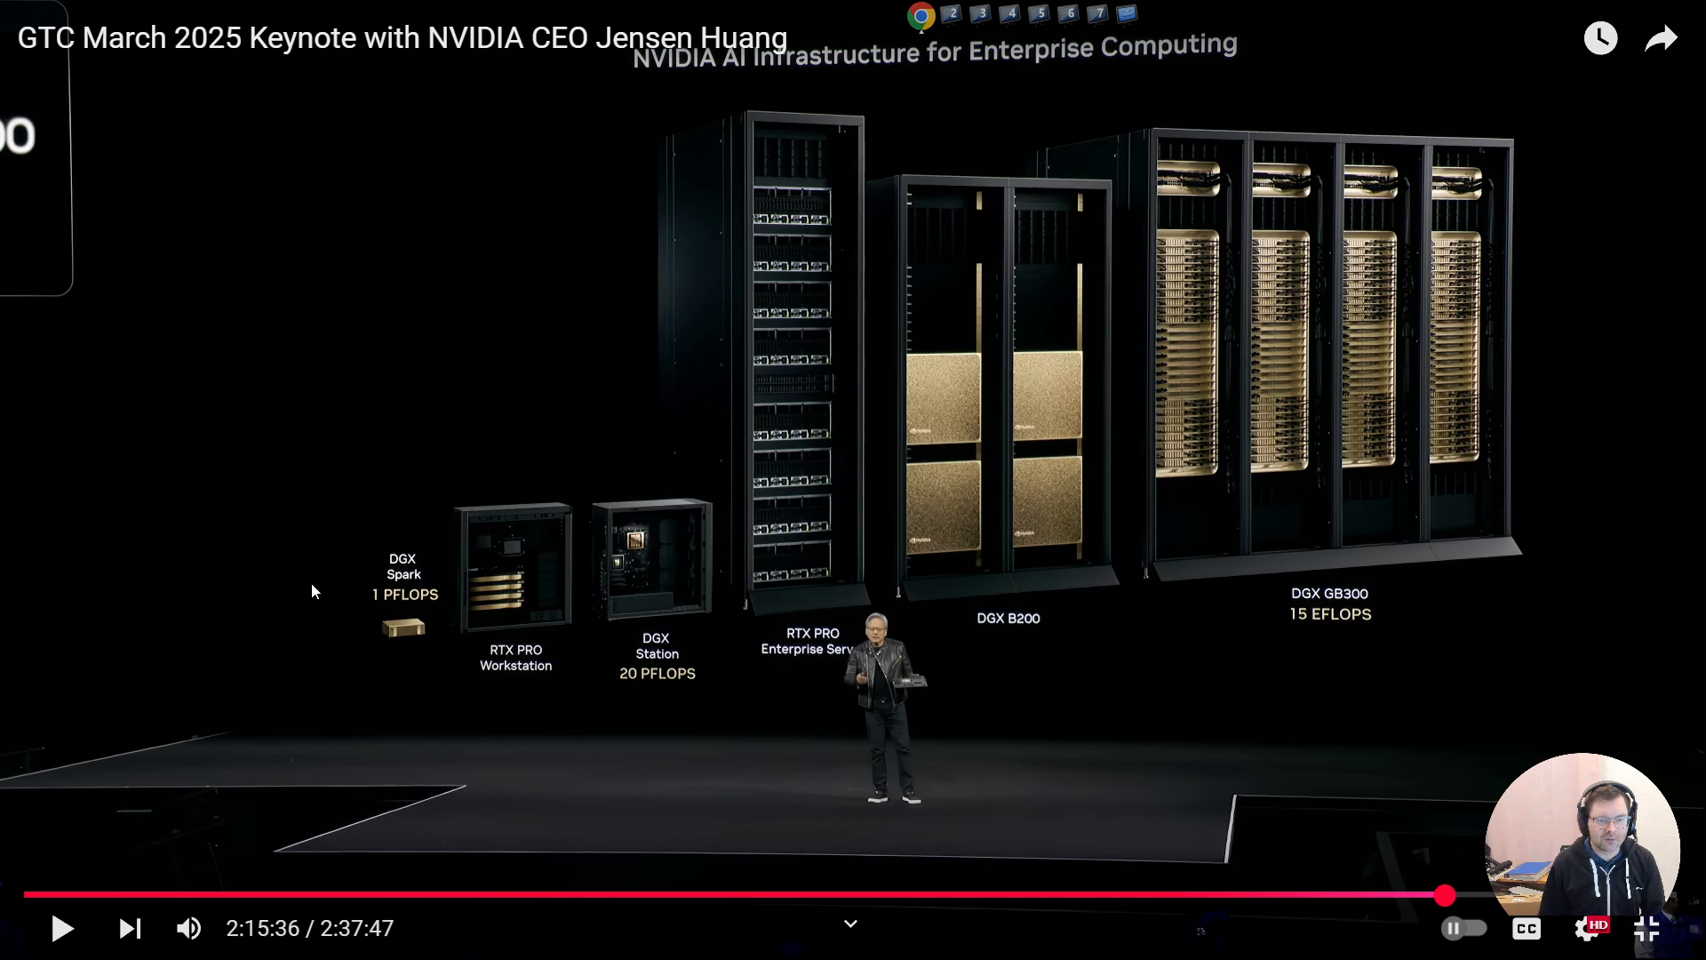
{"action": "mouse_move", "coordinate": [640, 560]}
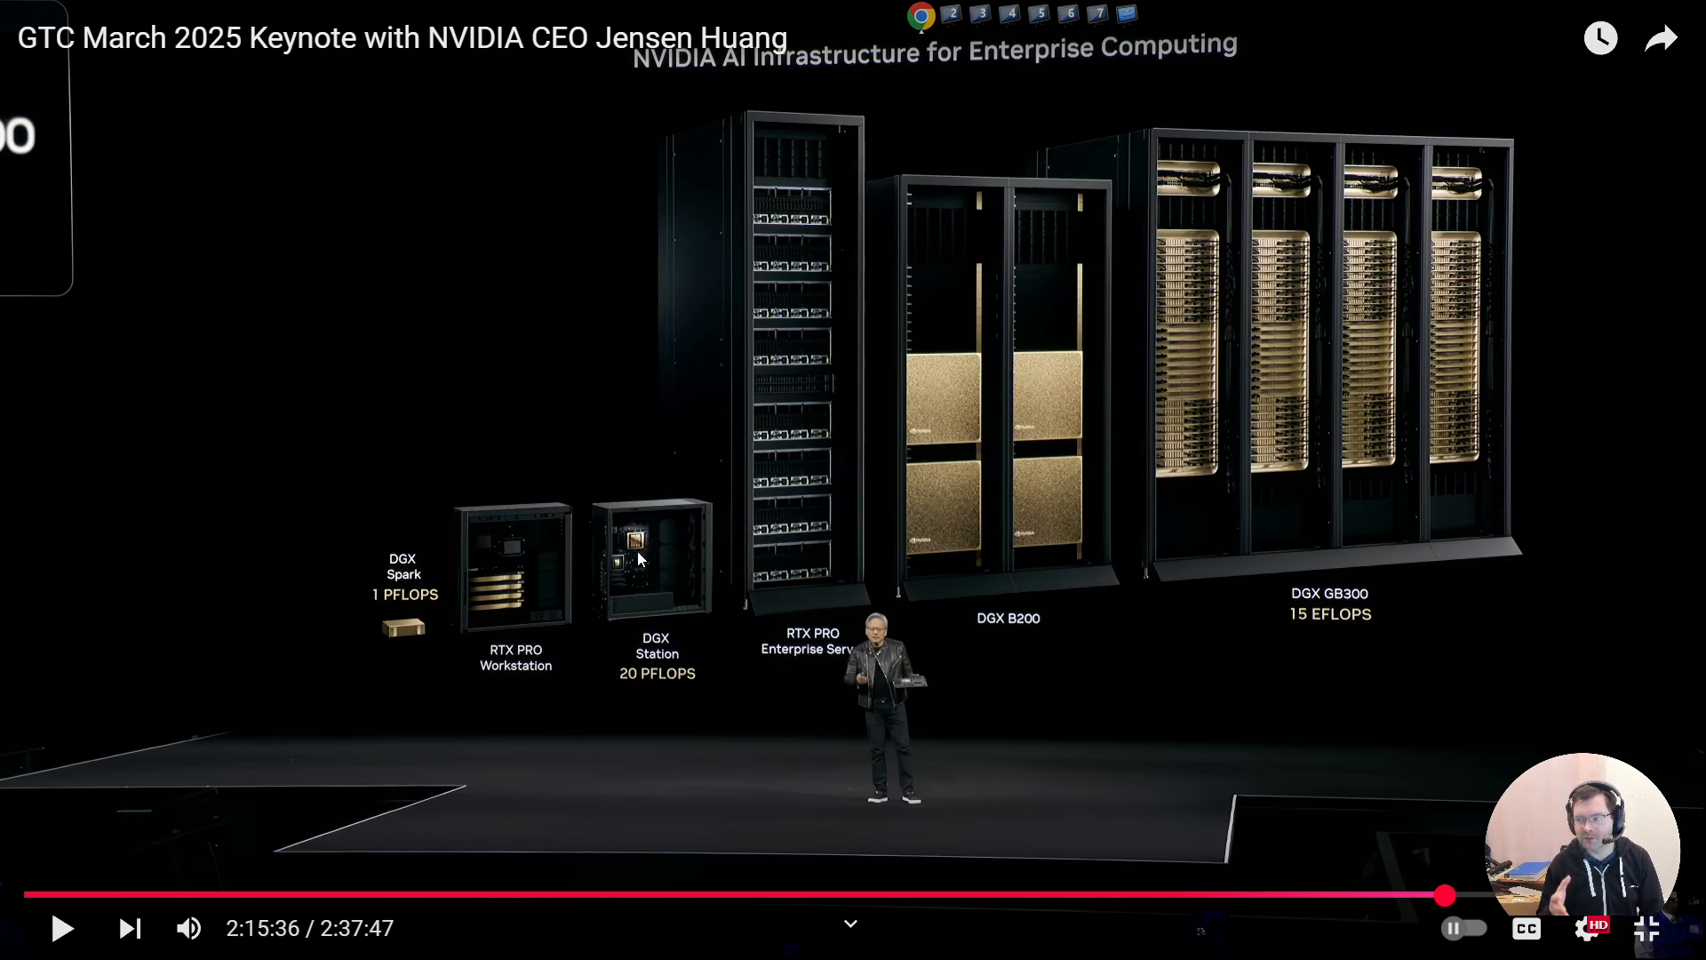
{"action": "mouse_move", "coordinate": [758, 664]}
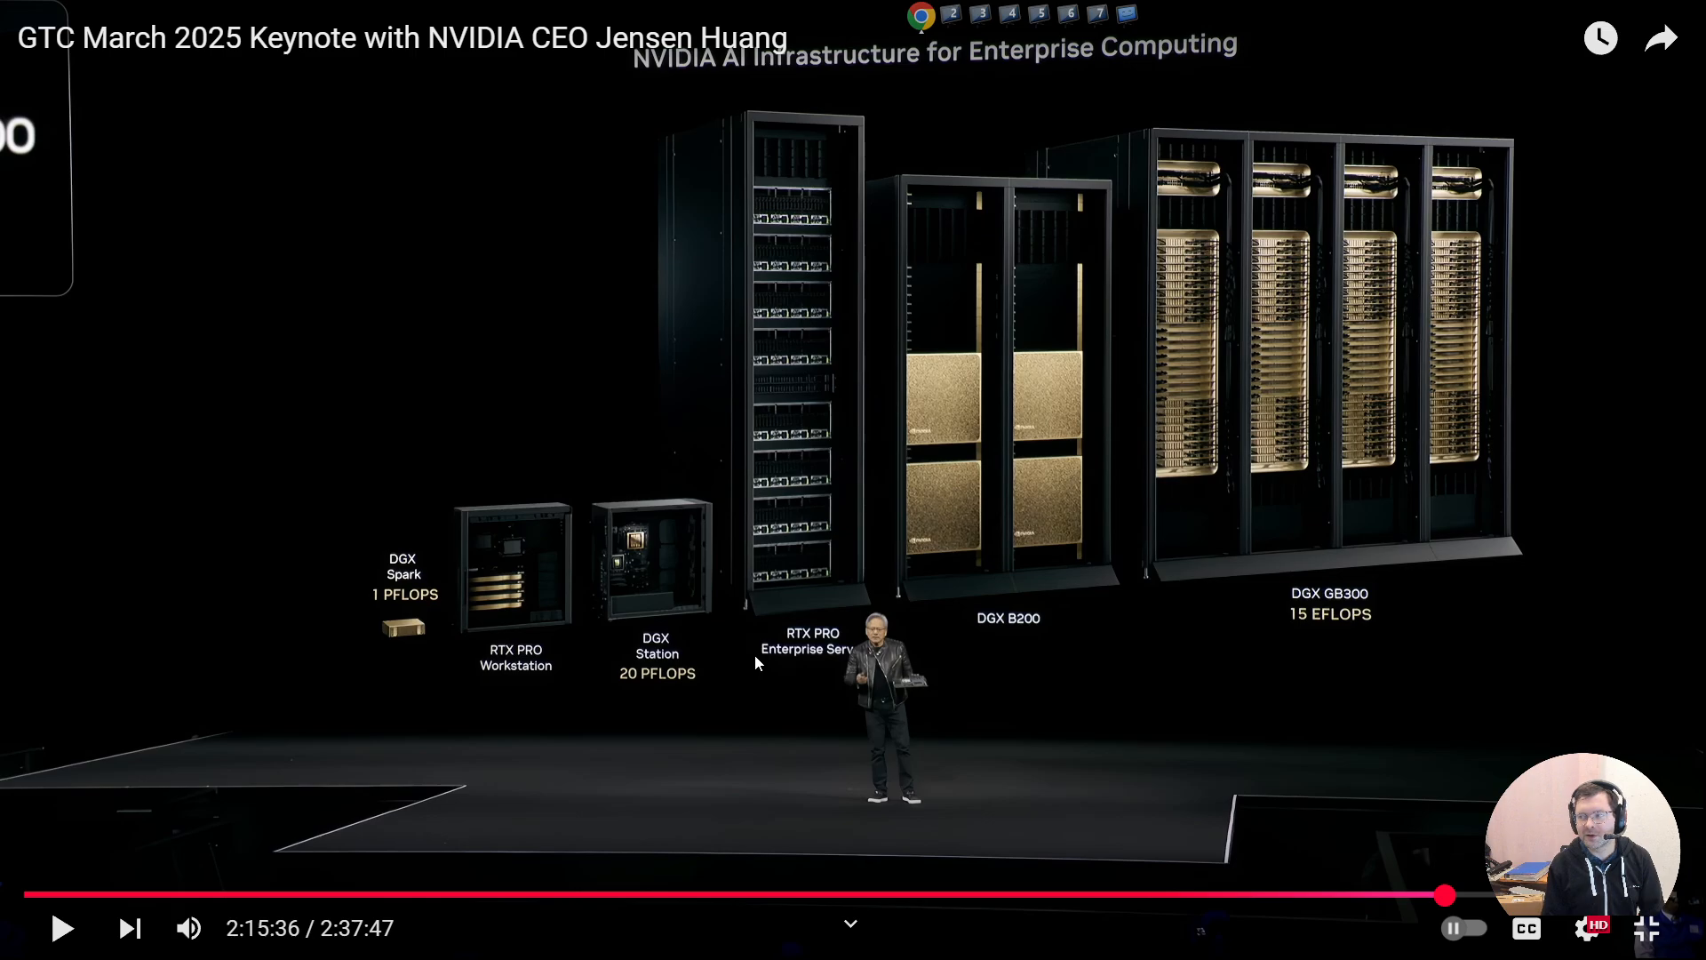
{"action": "mouse_move", "coordinate": [888, 604]}
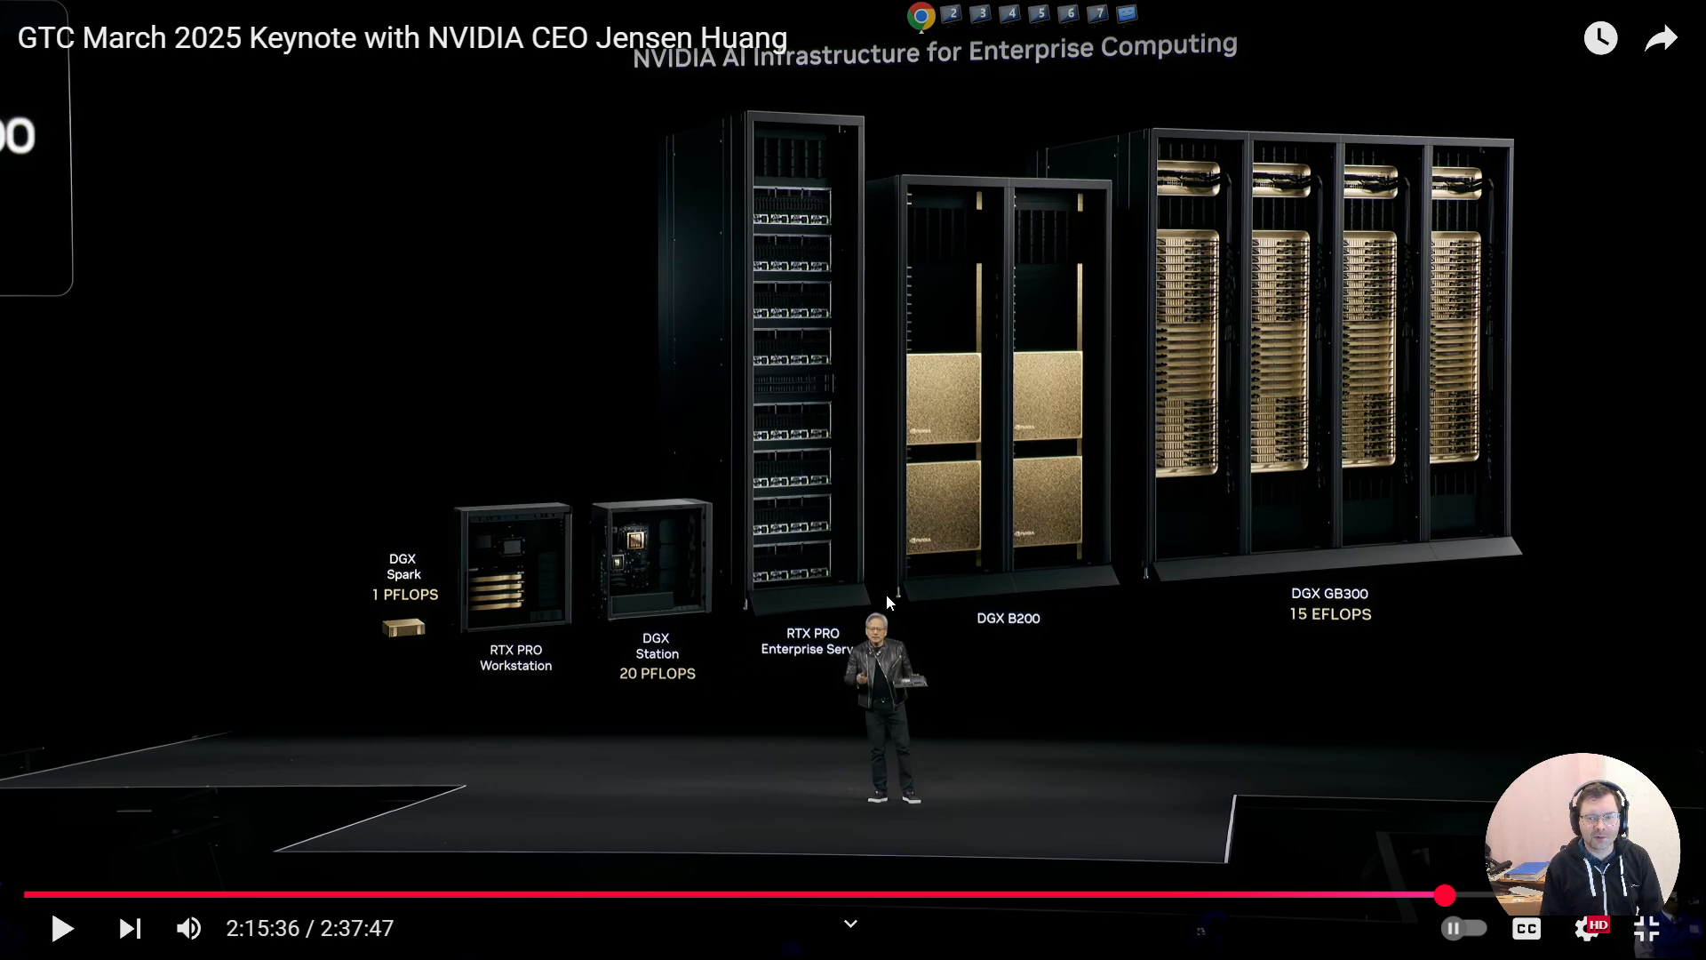
{"action": "mouse_move", "coordinate": [1035, 202]}
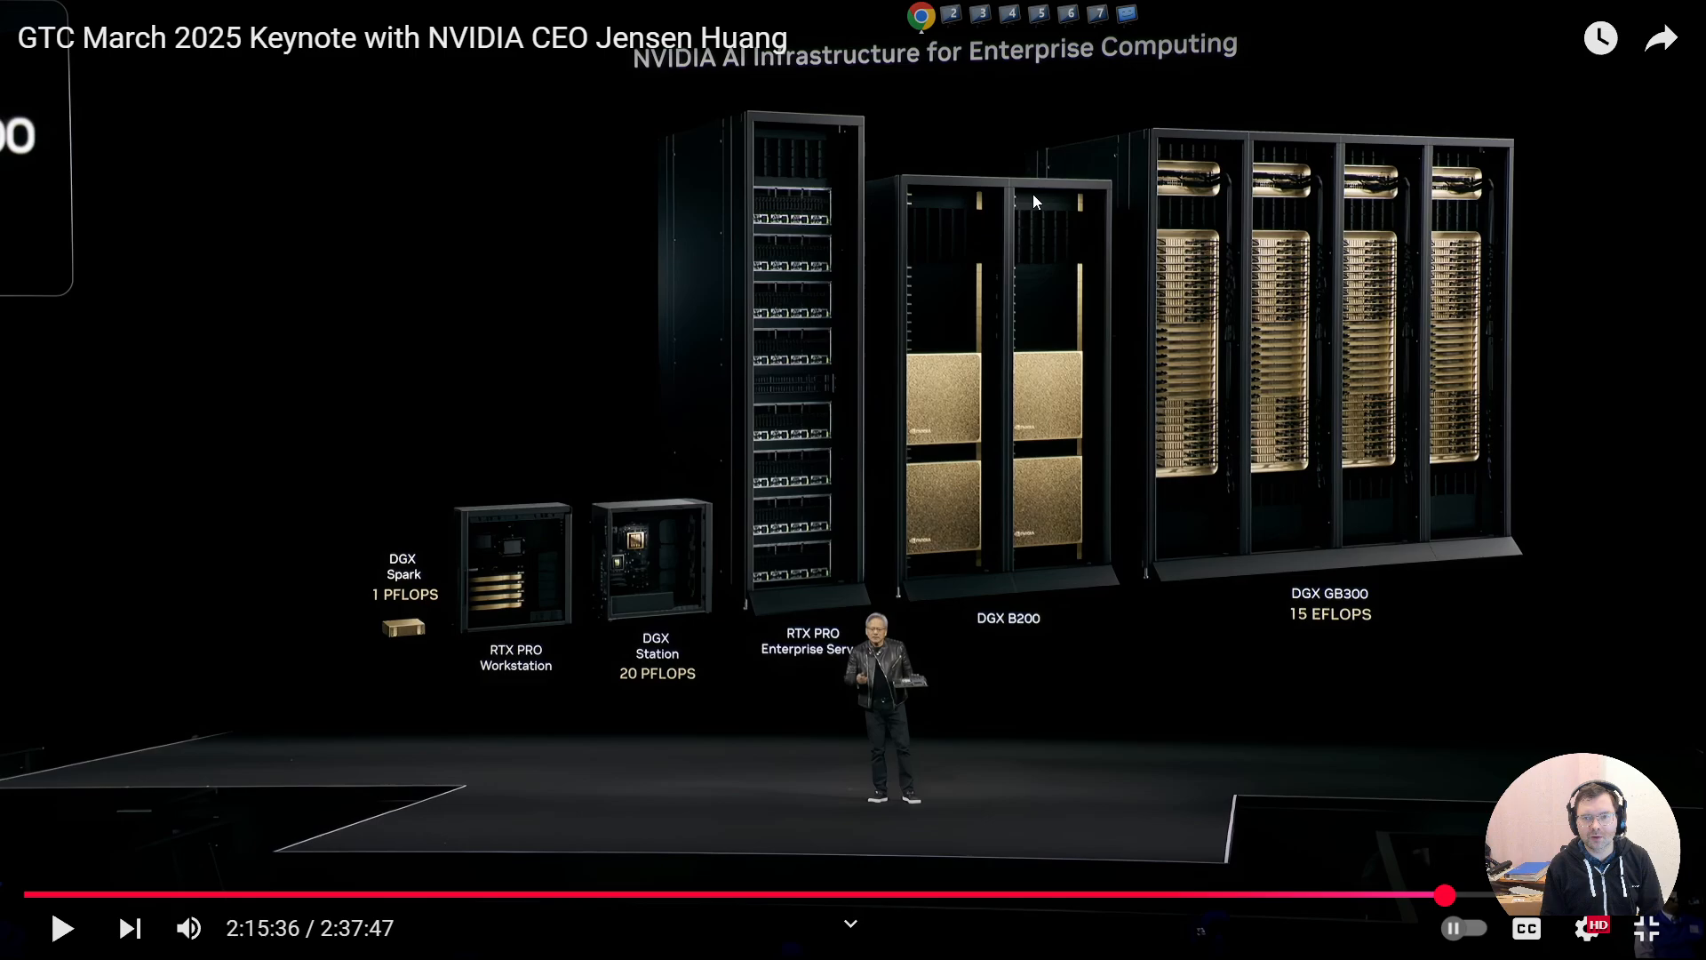
{"action": "mouse_move", "coordinate": [1265, 636]}
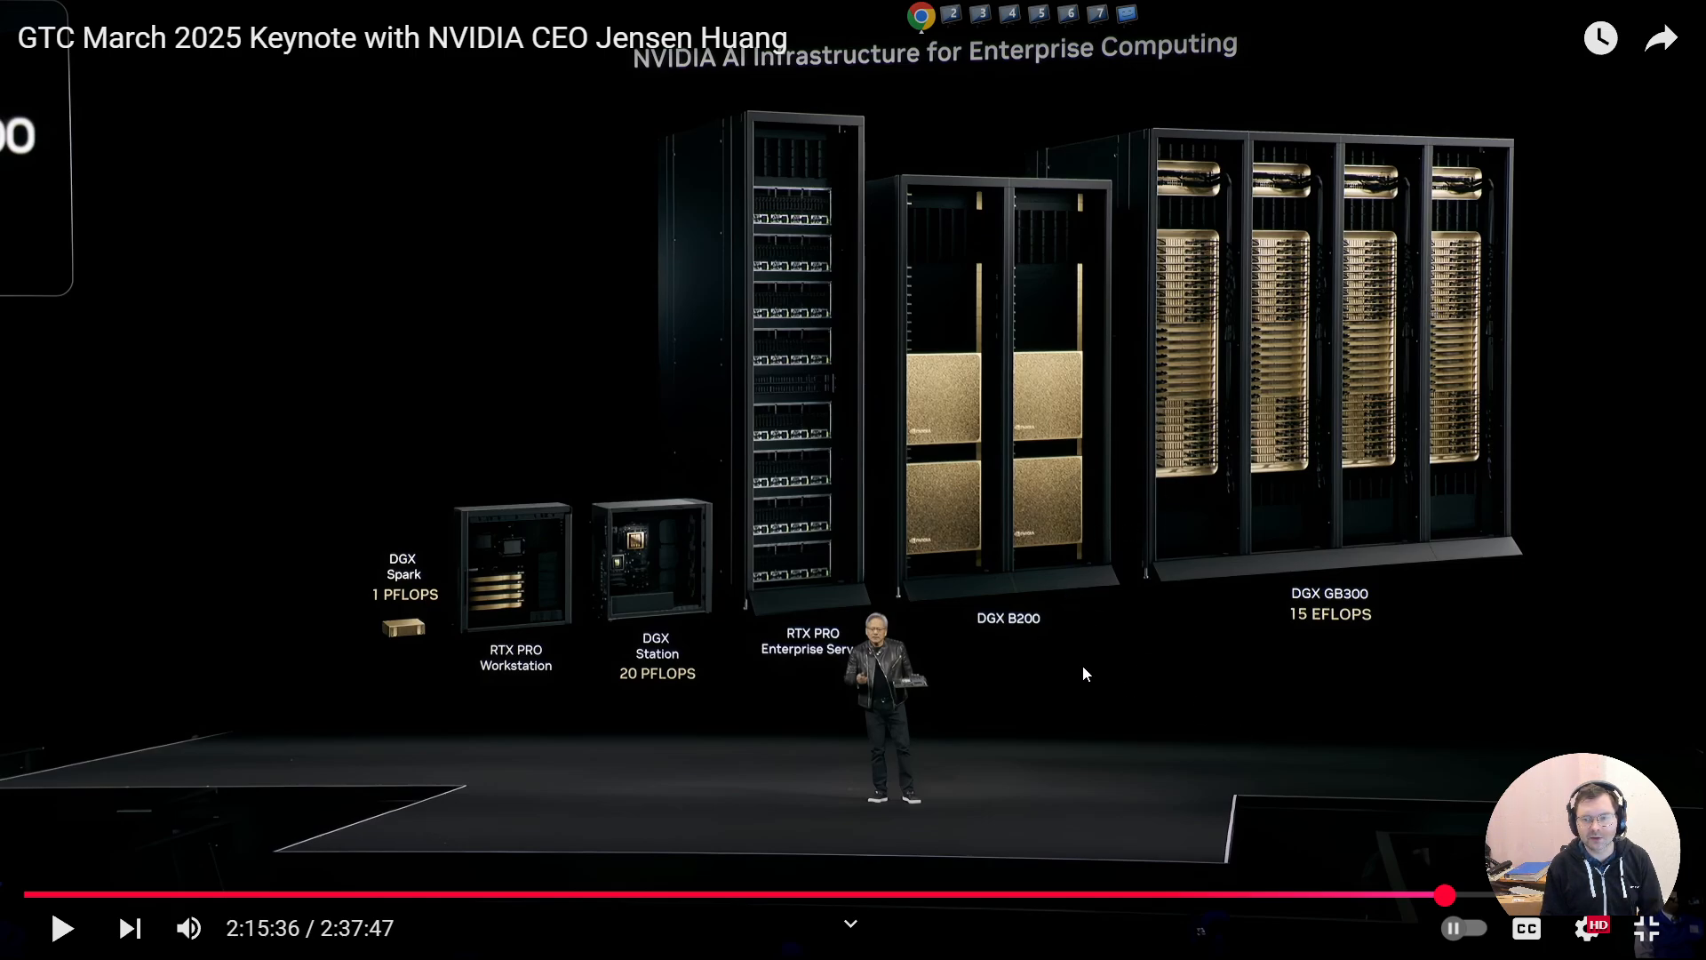
{"action": "mouse_move", "coordinate": [1295, 647]}
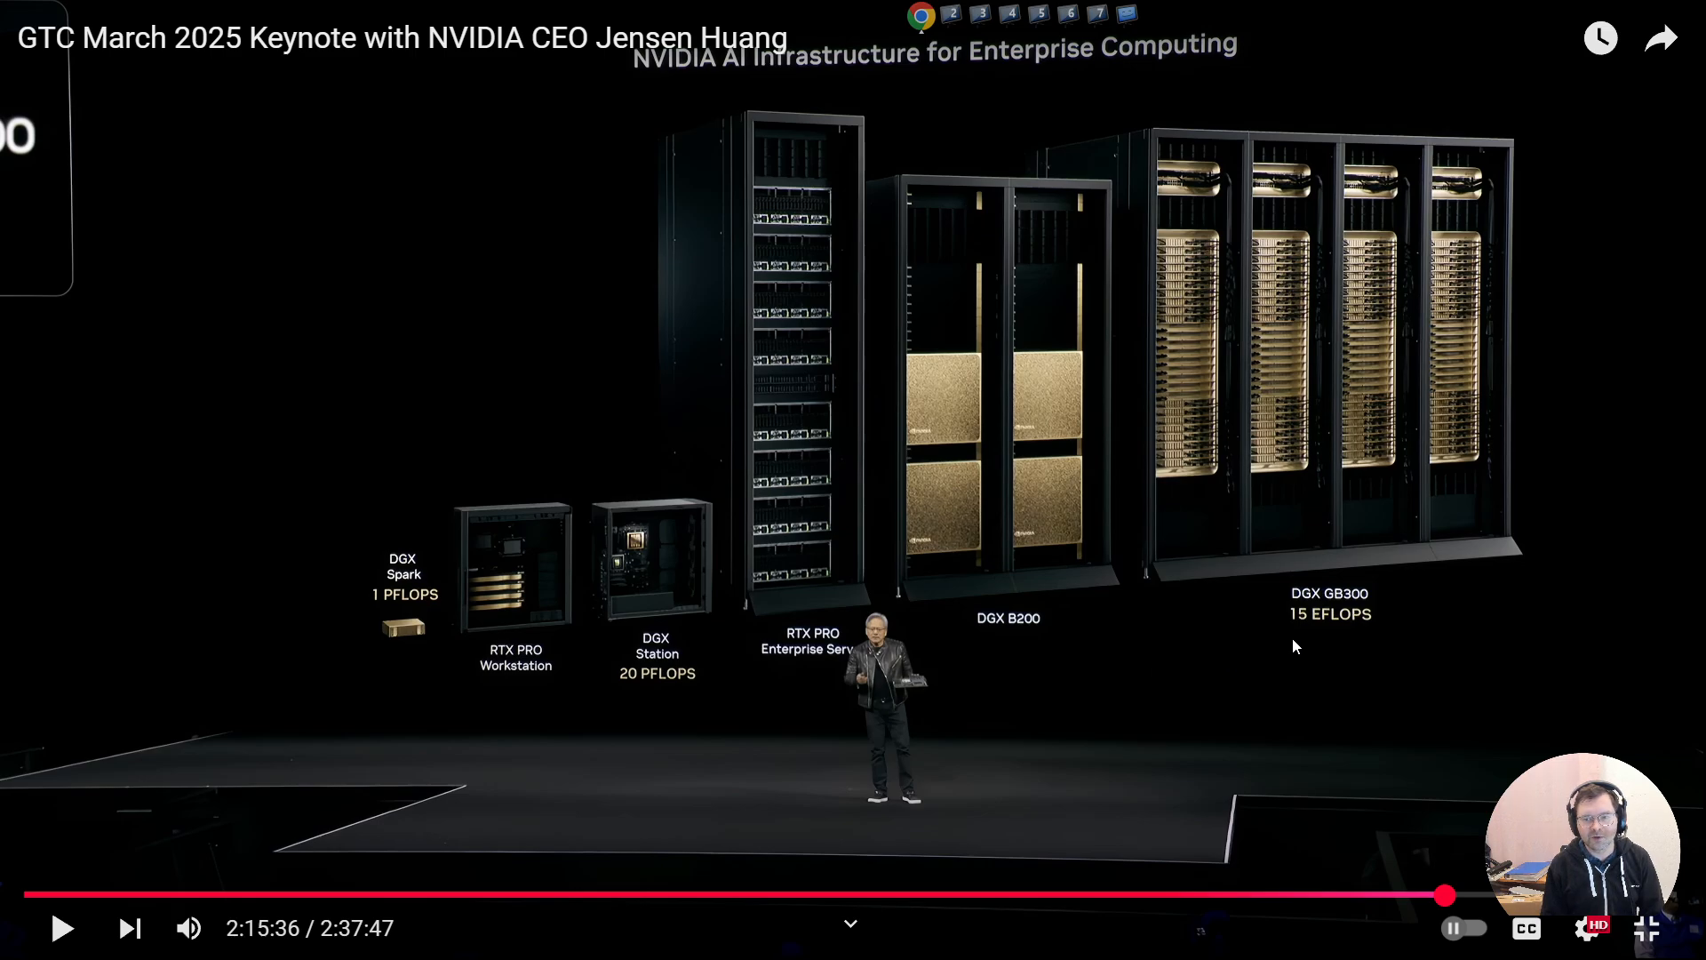
{"action": "mouse_move", "coordinate": [1199, 741]}
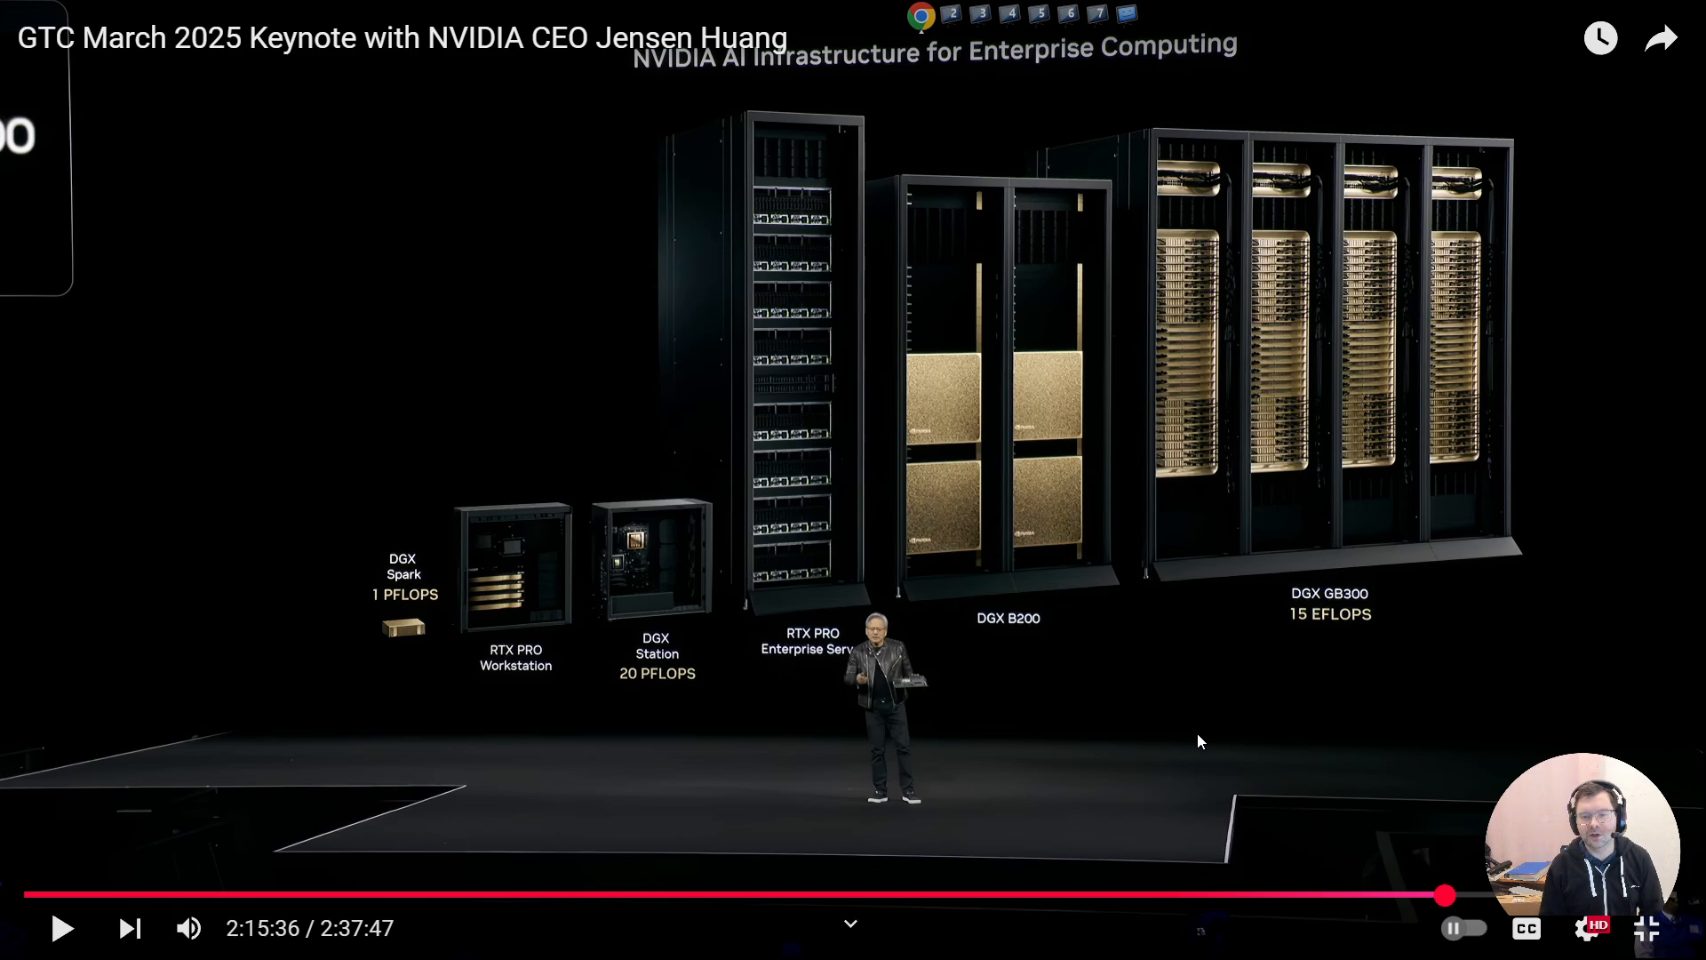
{"action": "mouse_move", "coordinate": [1177, 748]}
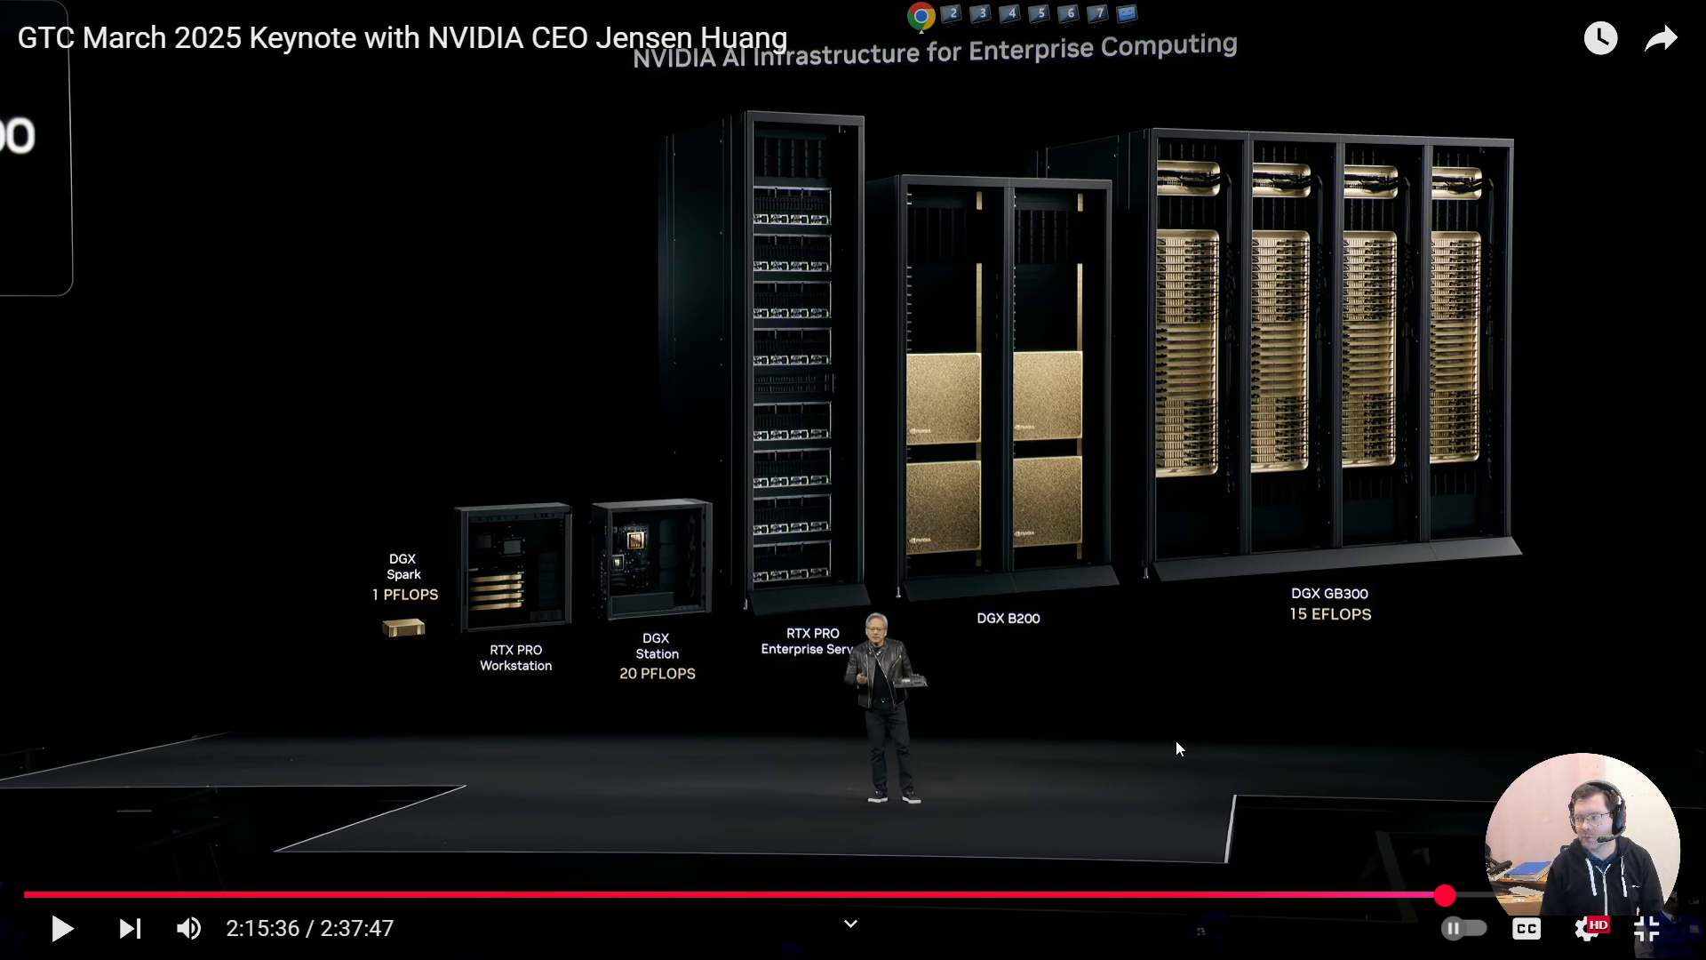